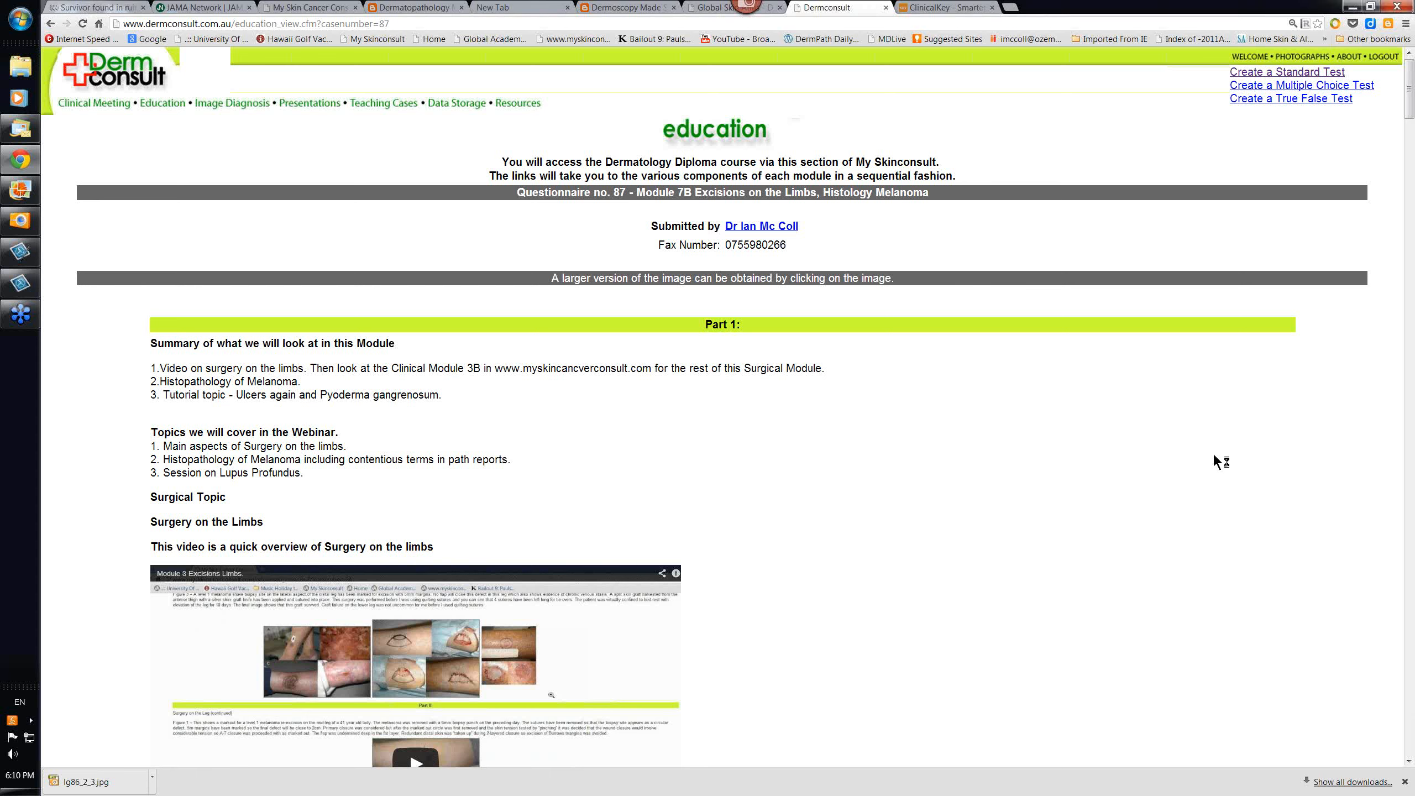
mouse_move(1217, 462)
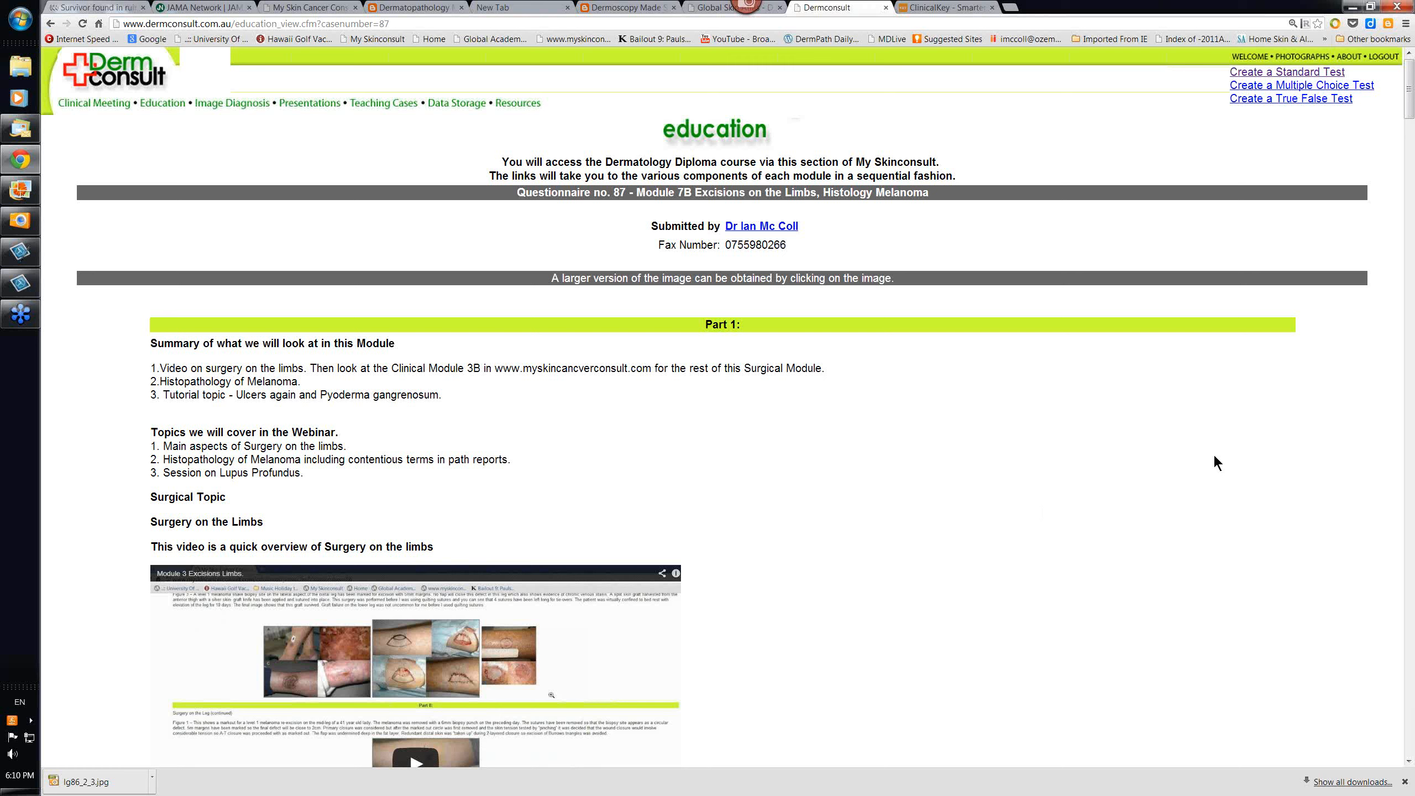
mouse_move(1083, 454)
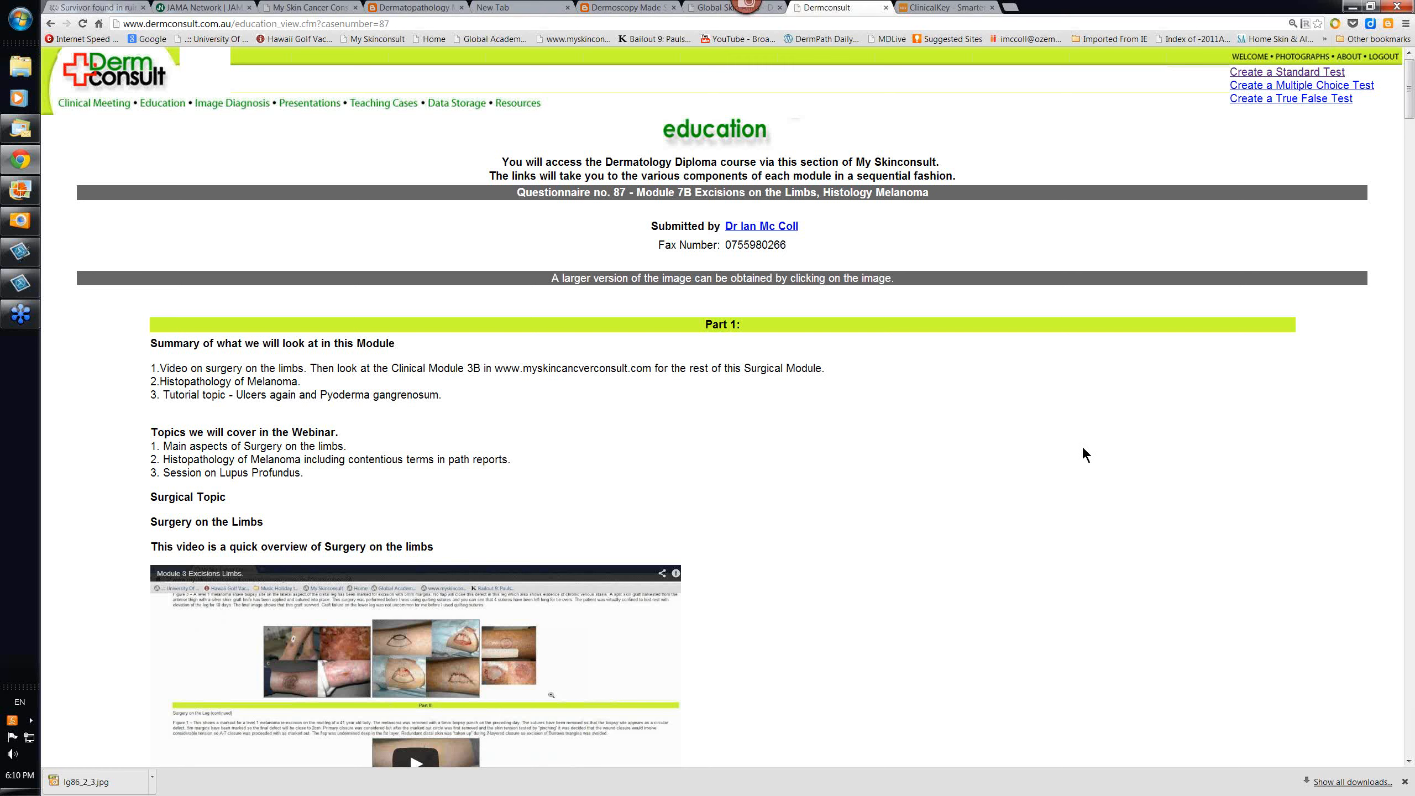
mouse_move(584, 481)
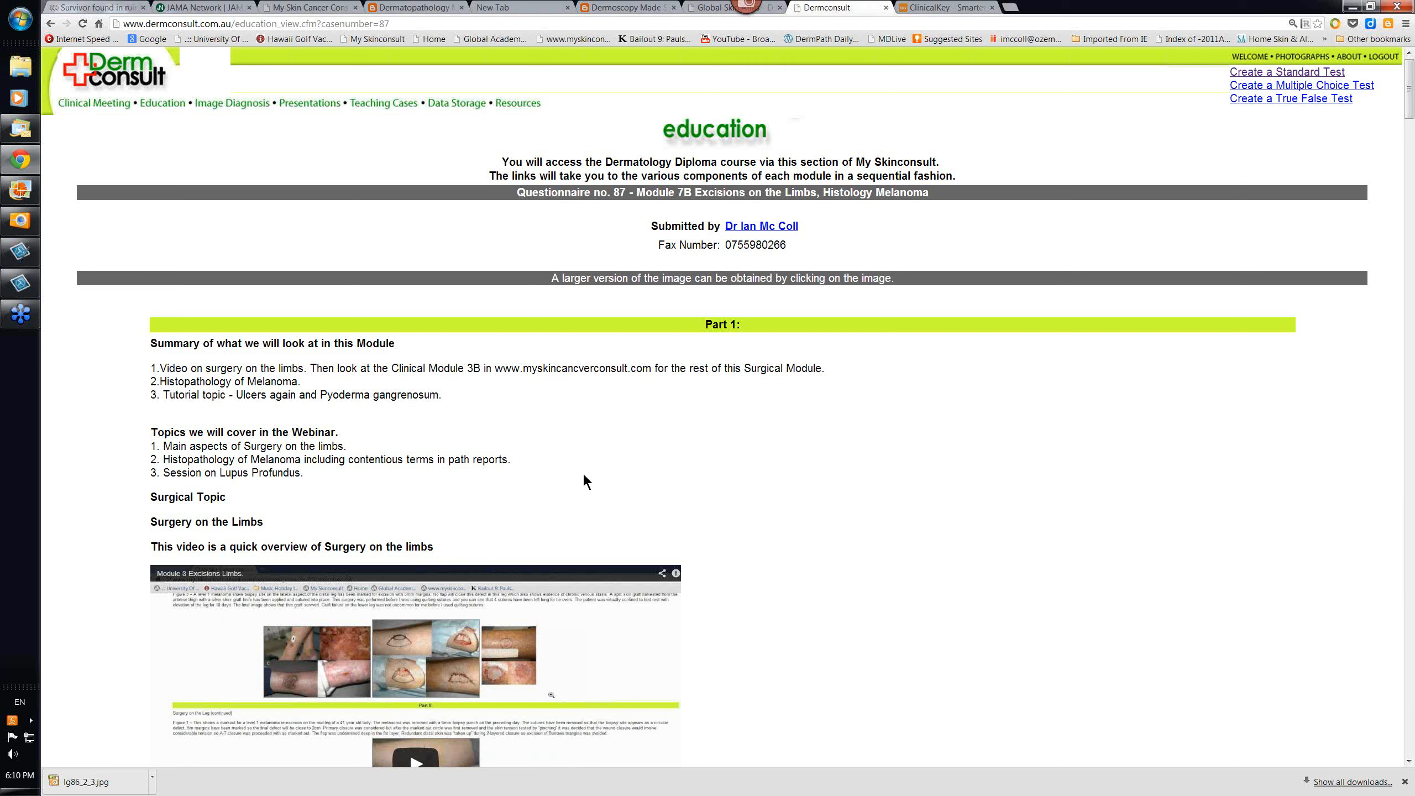
mouse_move(487, 393)
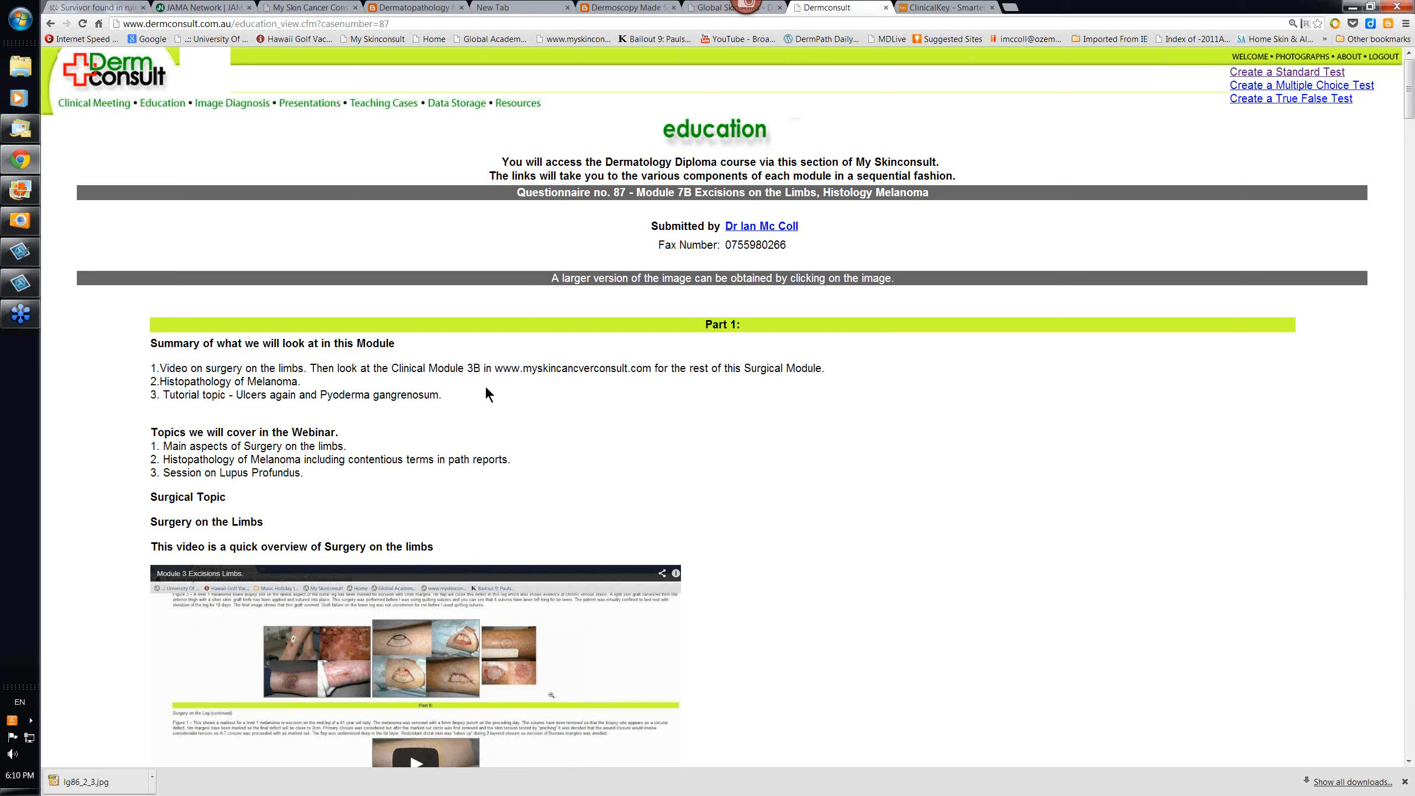
mouse_move(341, 390)
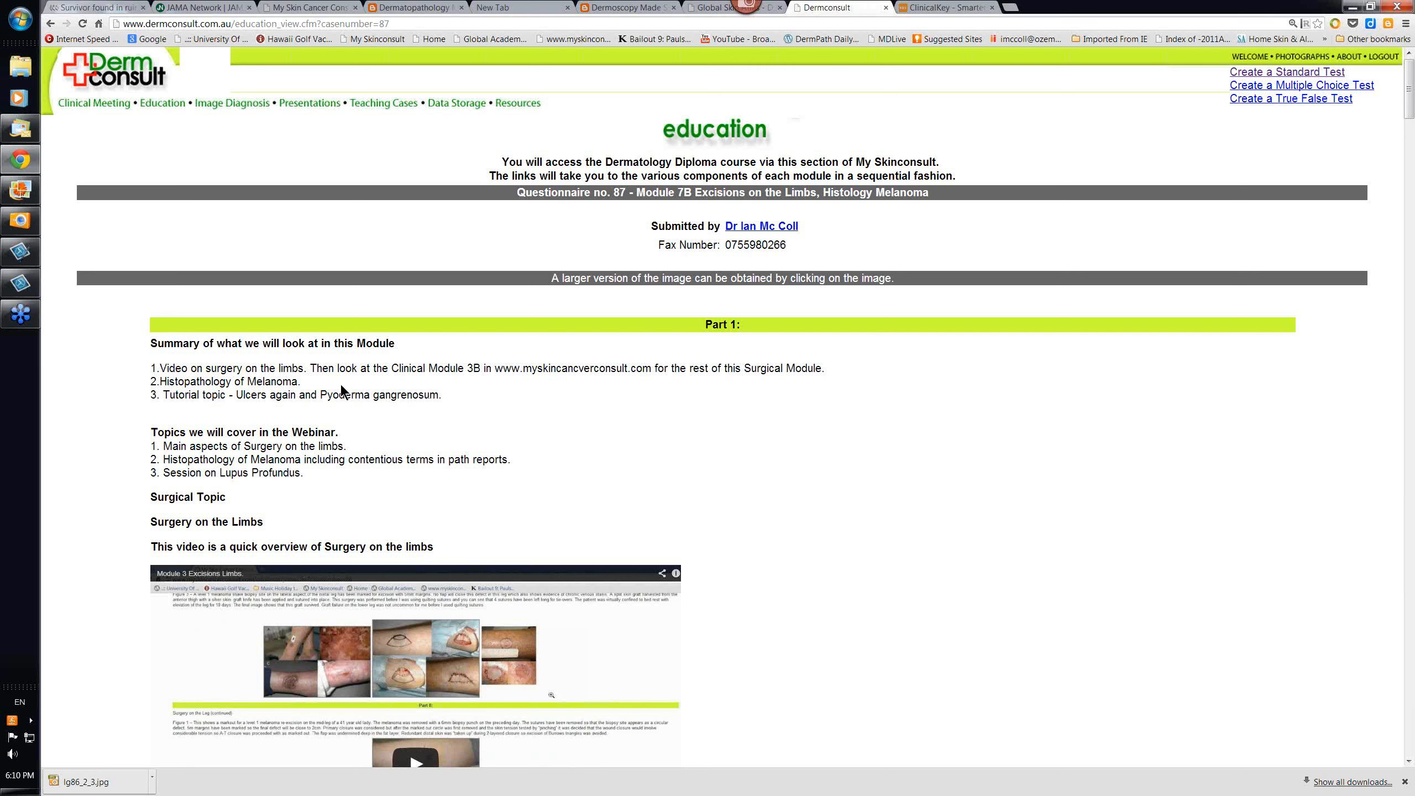
mouse_move(522, 656)
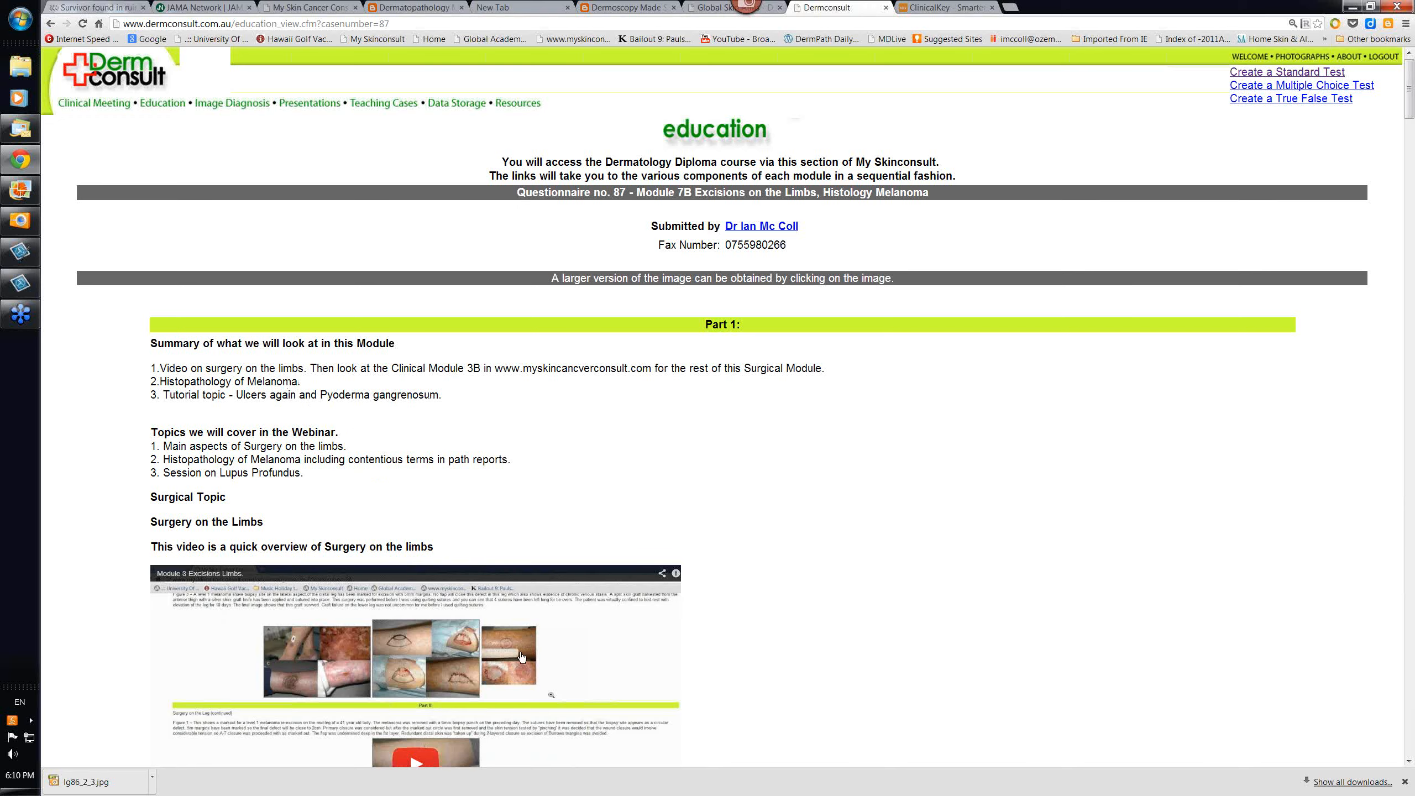
Scroll down the Clinical Module 3 'Excisions on the Limbs' page to the Figure 1–3 images
scroll(down, 3)
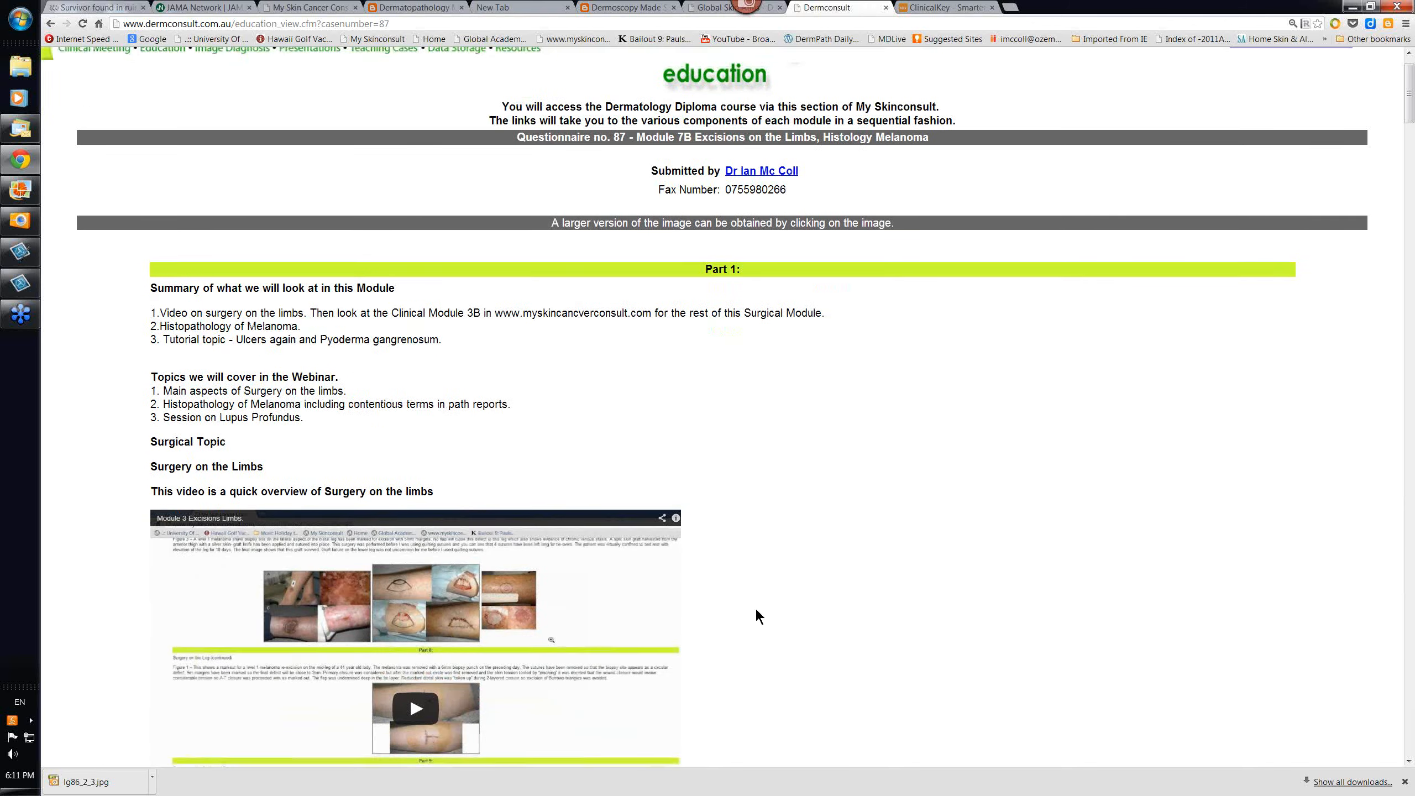
scroll(down, 3)
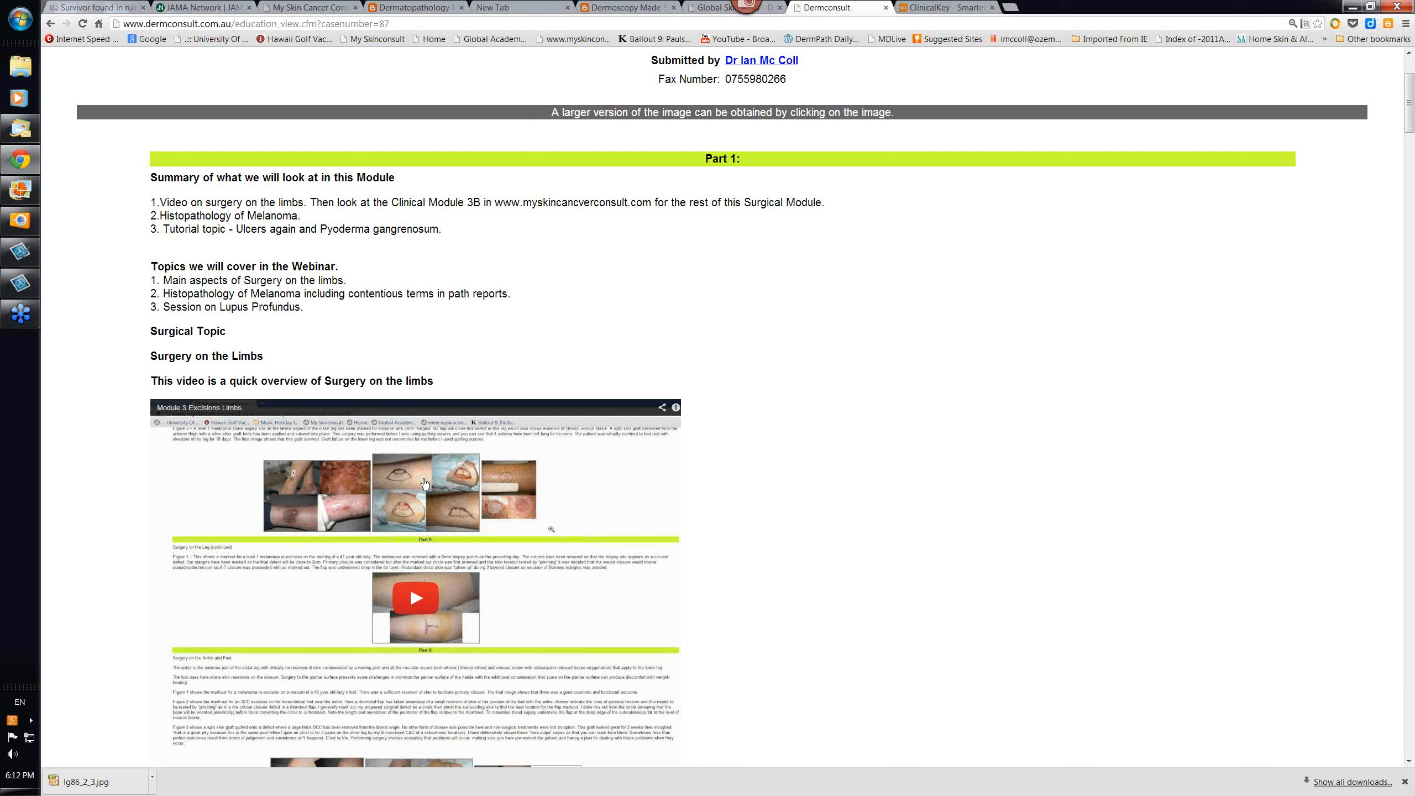
mouse_move(304, 224)
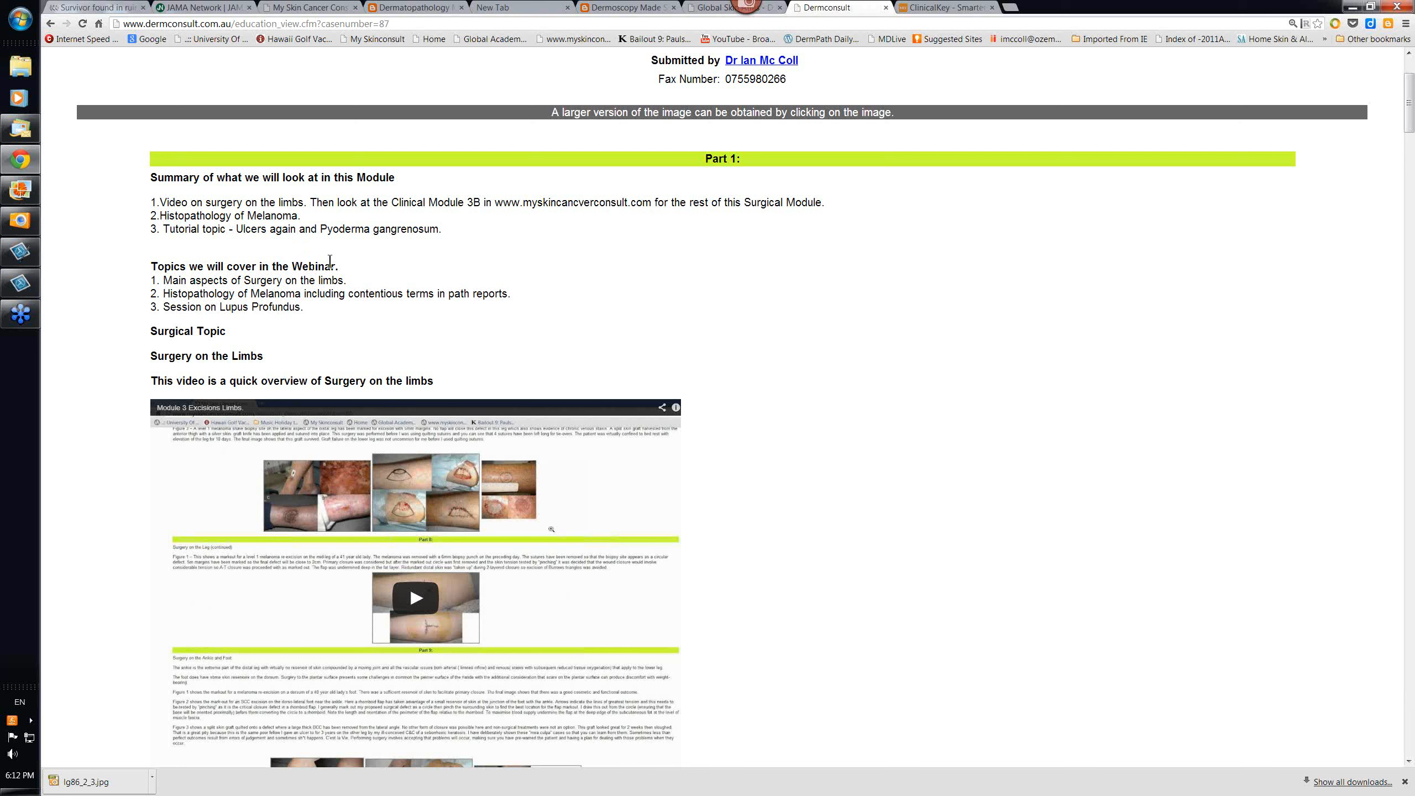
mouse_move(371, 263)
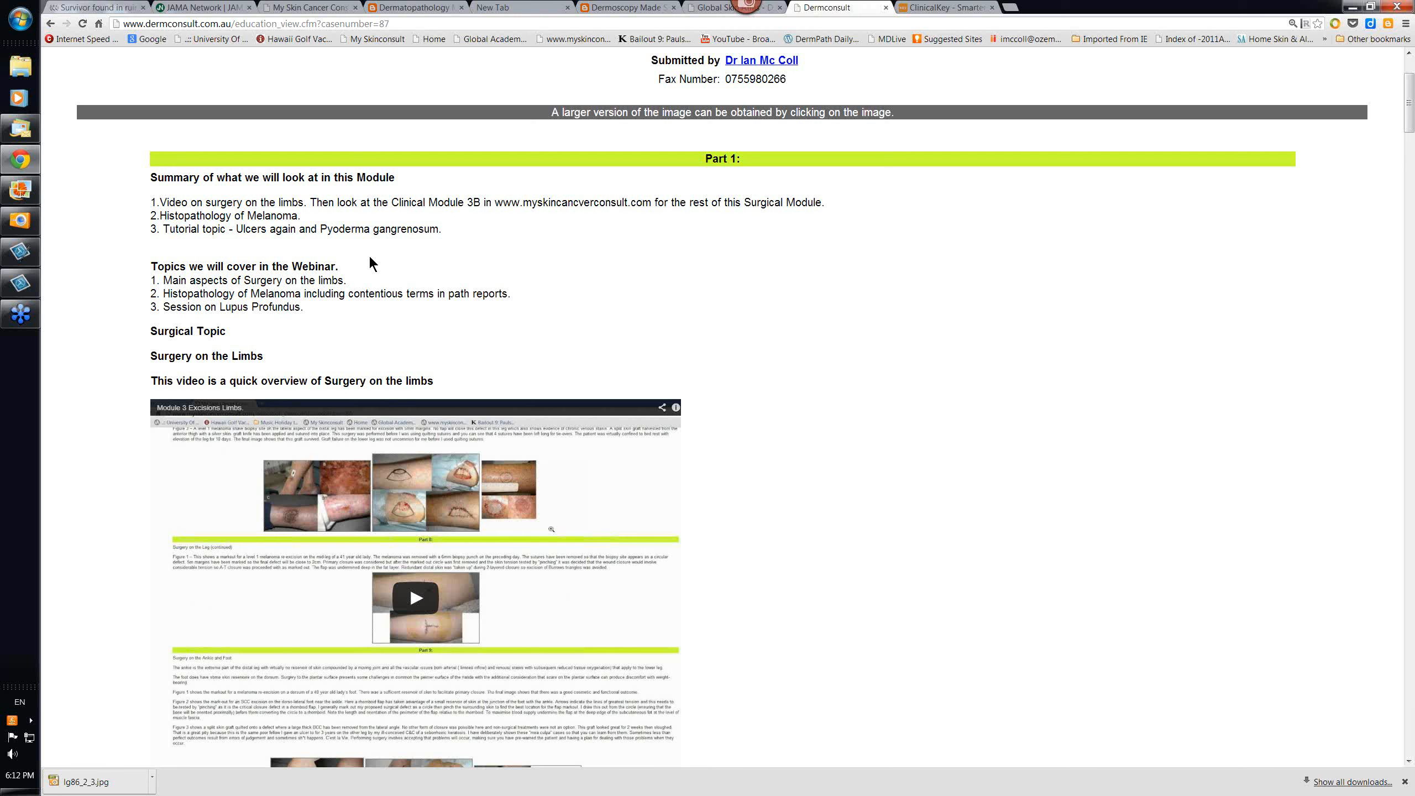
mouse_move(304, 246)
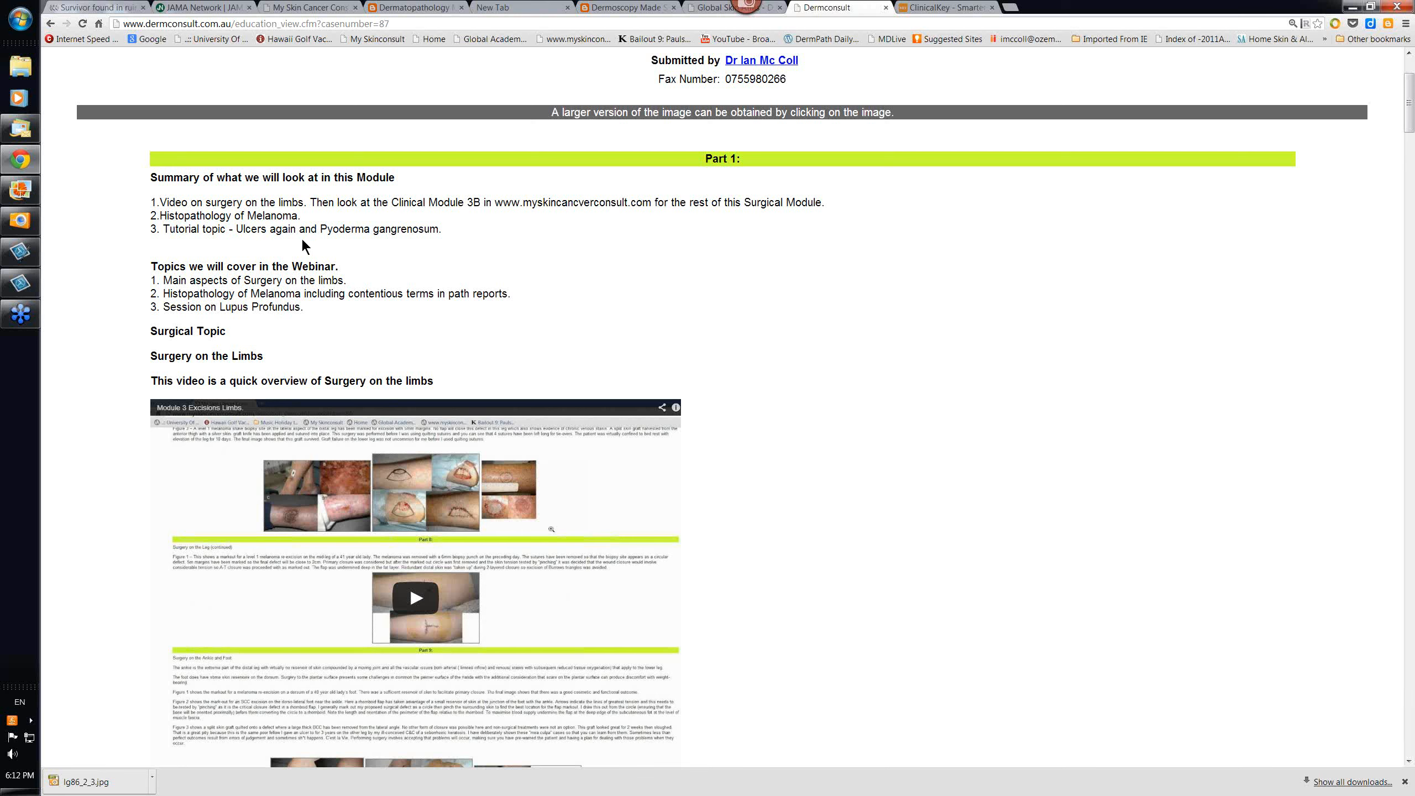
mouse_move(570, 268)
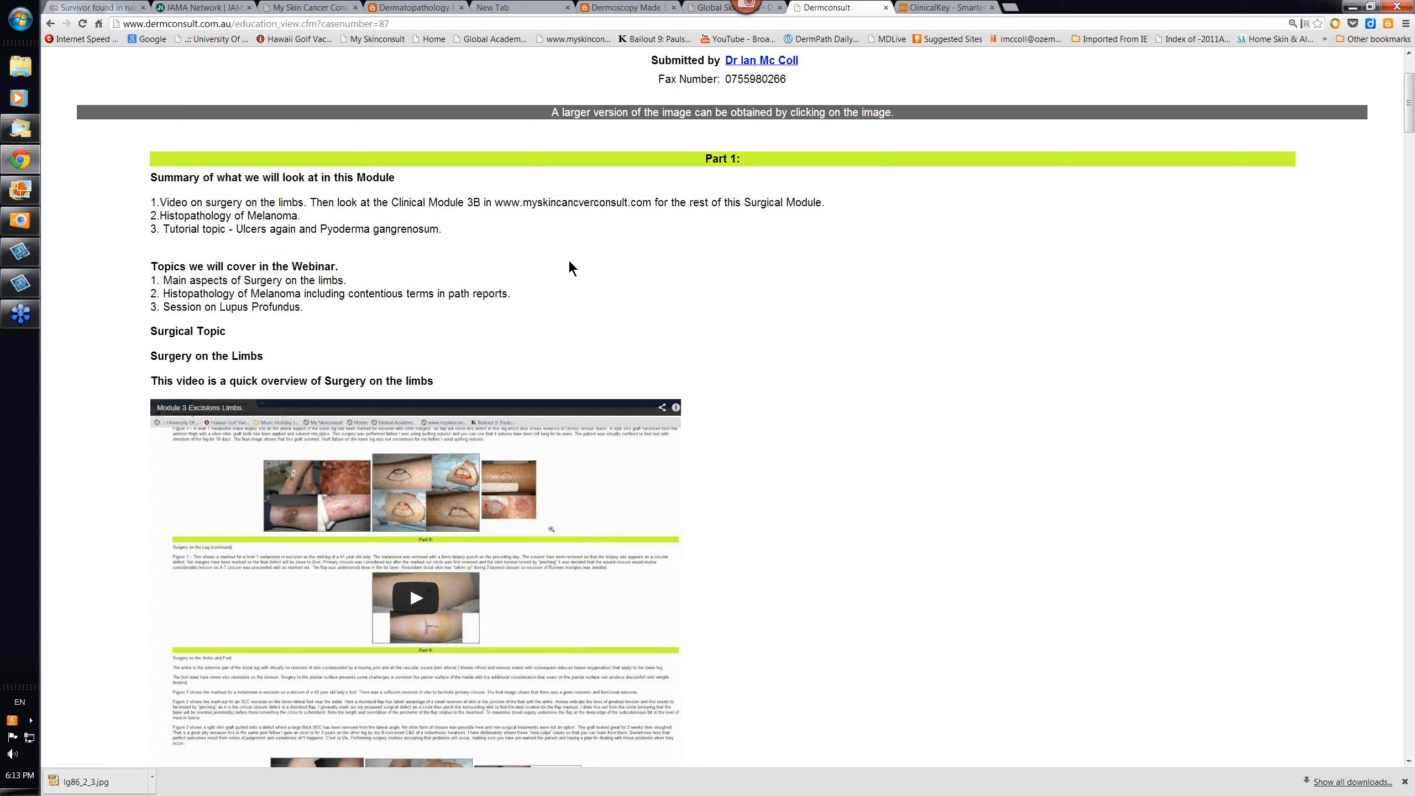
mouse_move(790, 332)
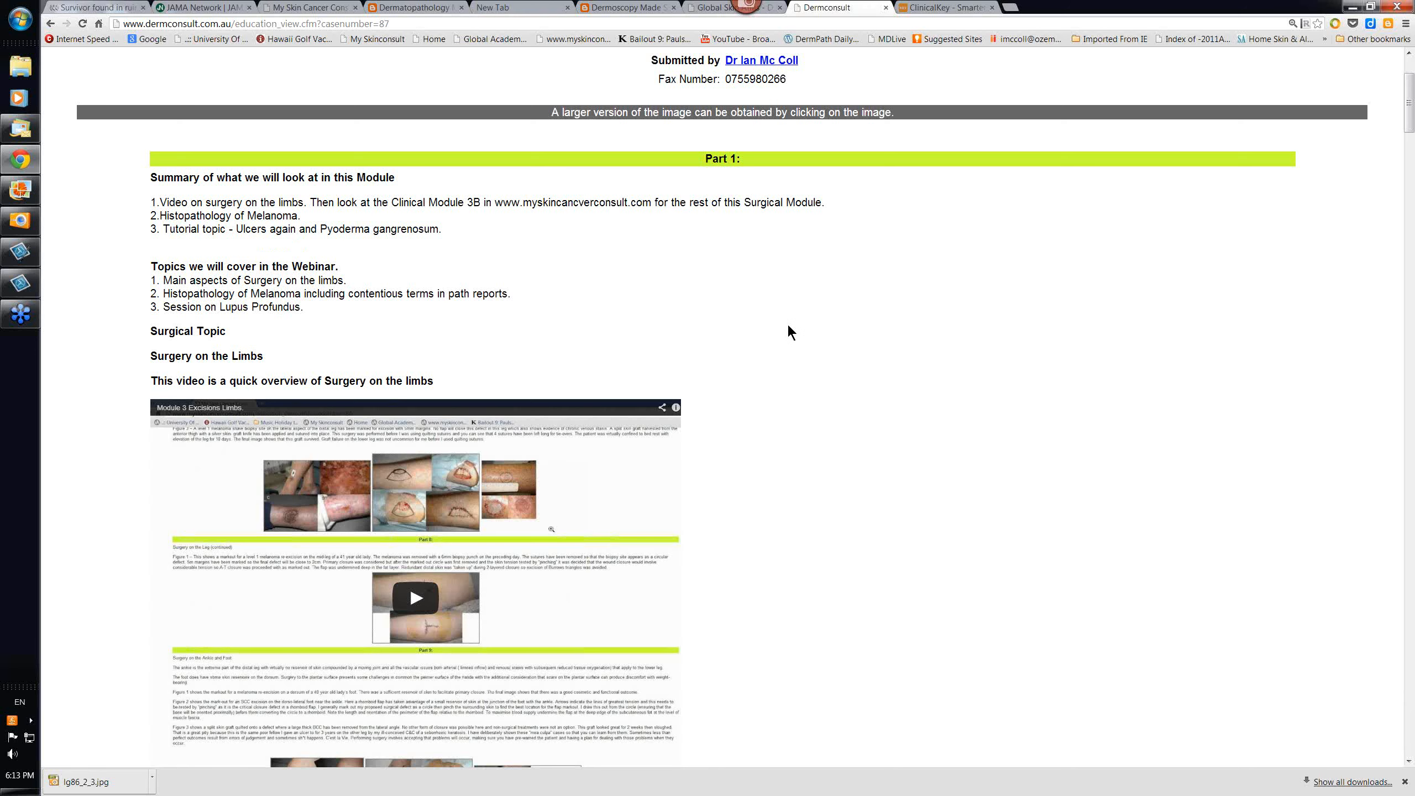
scroll(down, 3)
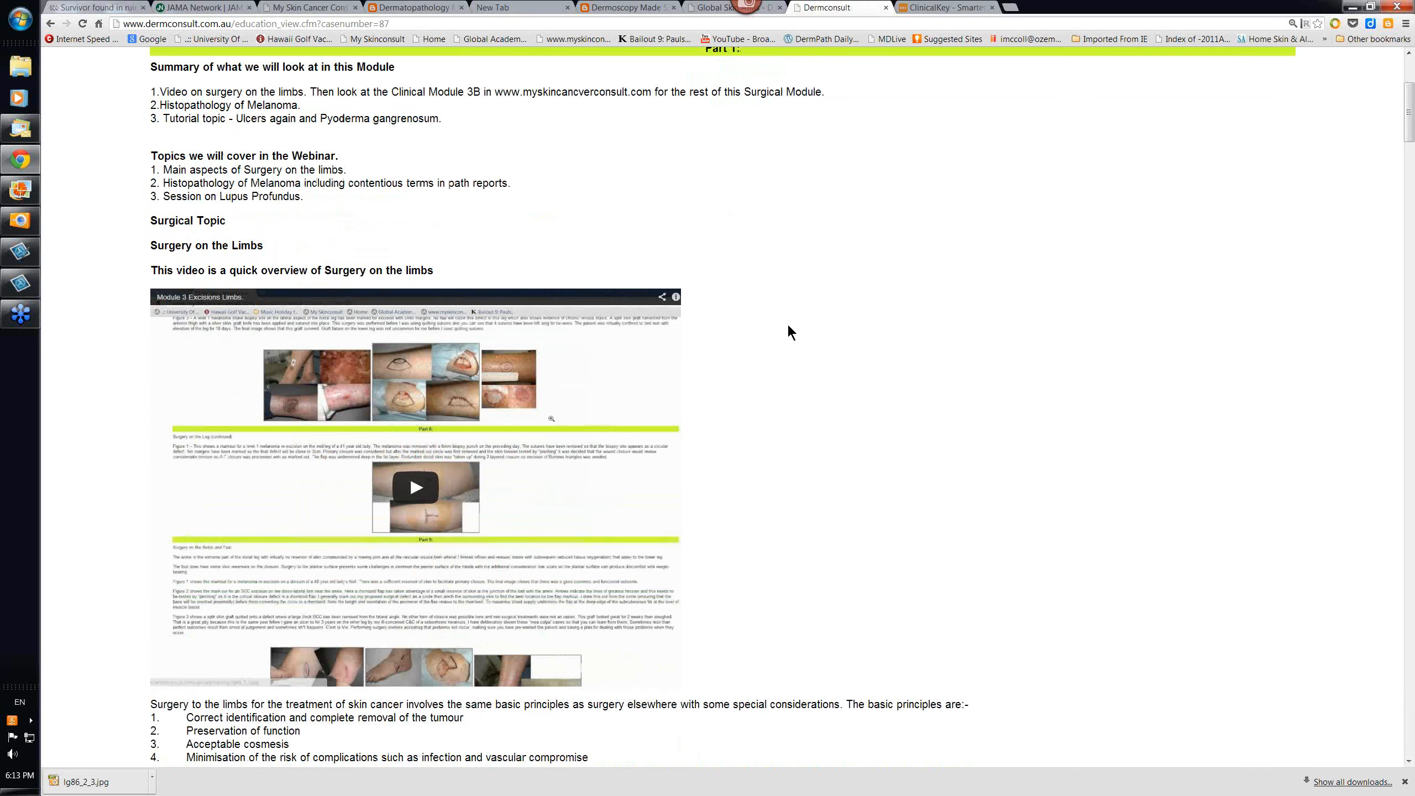
scroll(down, 3)
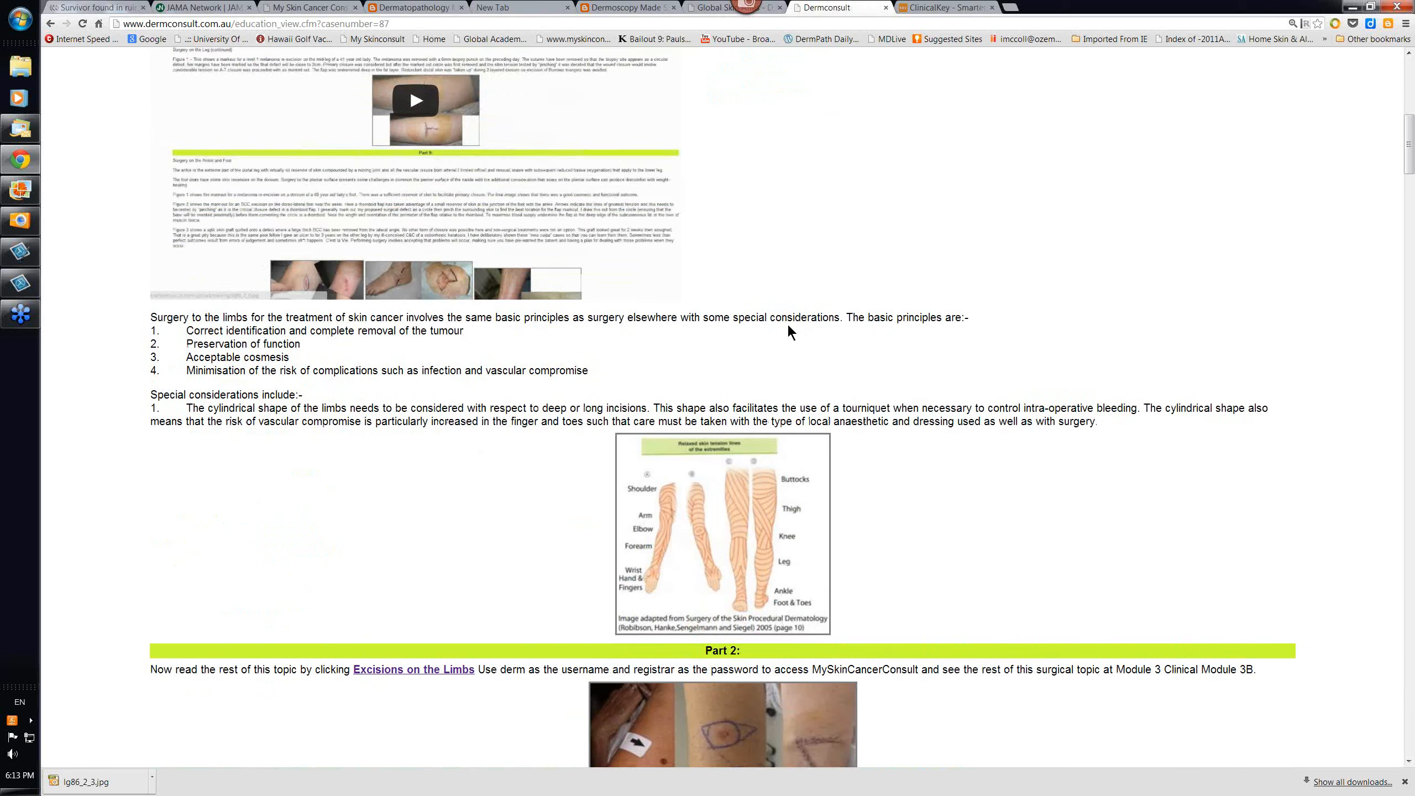
scroll(down, 3)
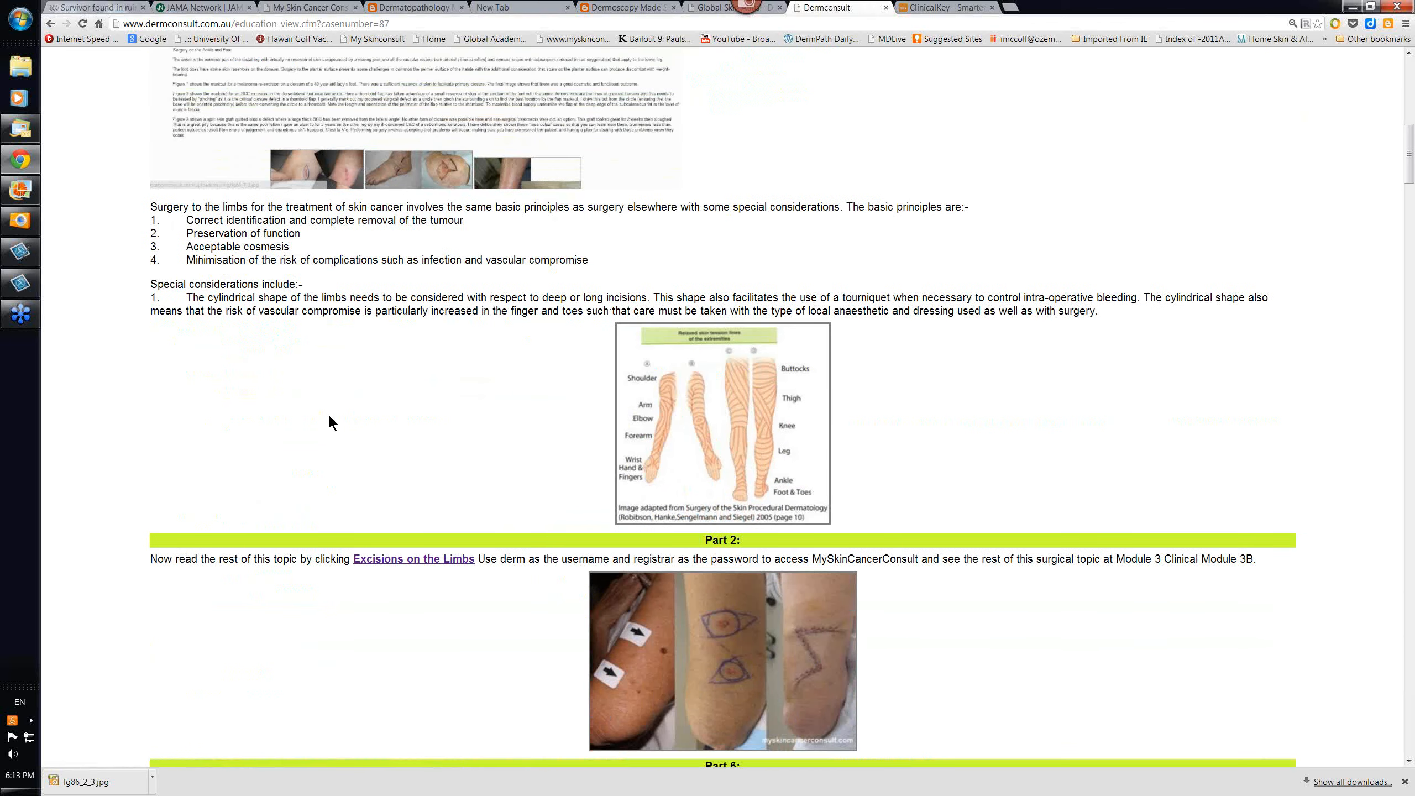
mouse_move(325, 429)
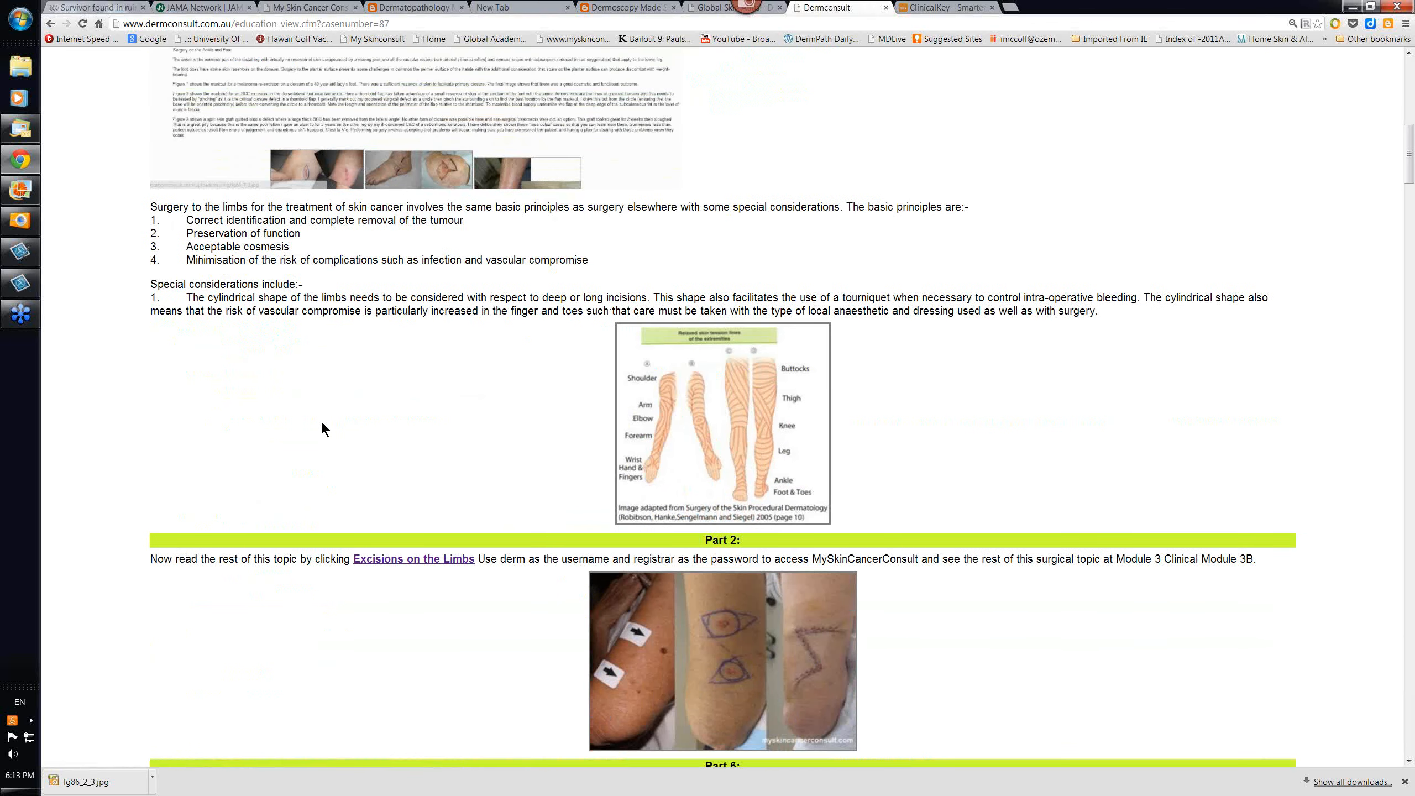
mouse_move(459, 425)
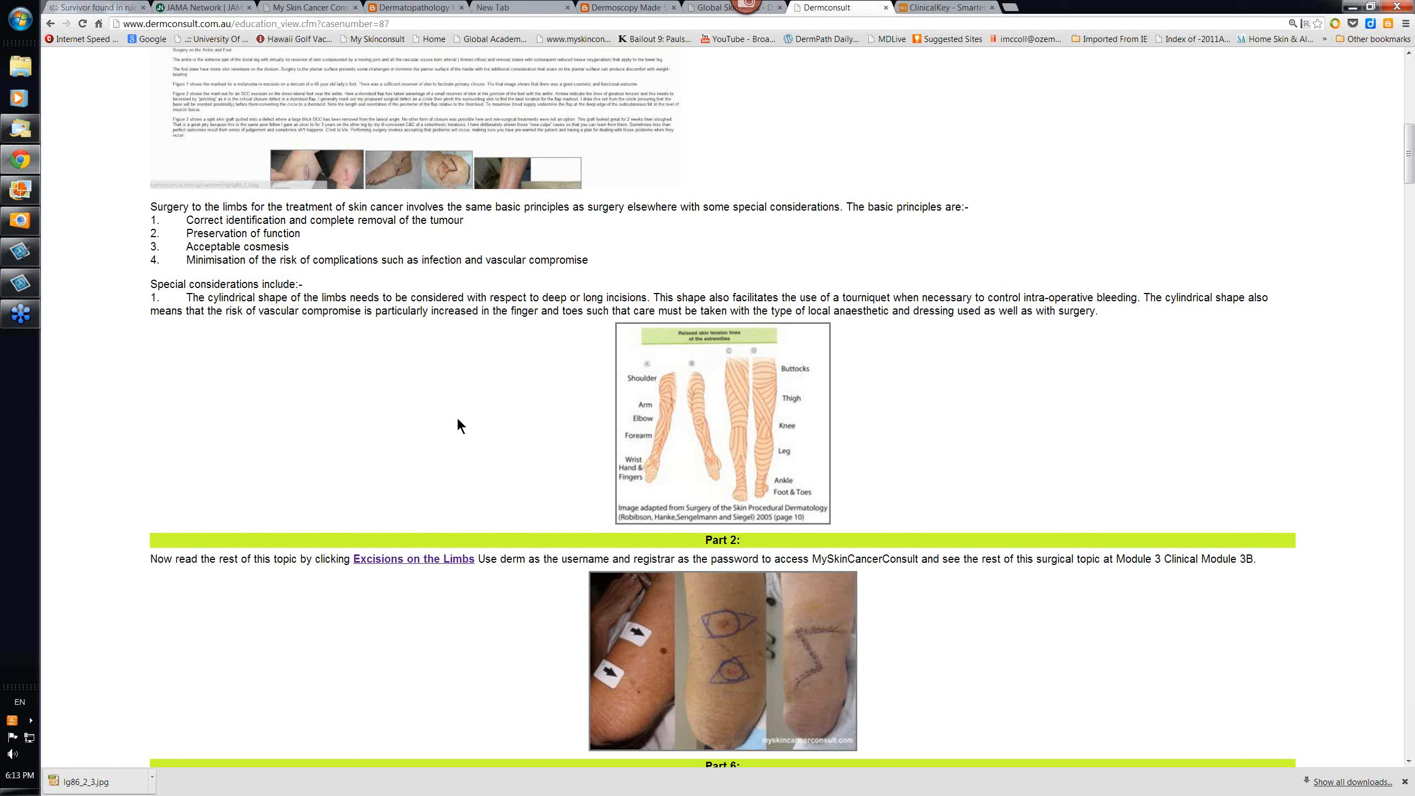
mouse_move(452, 422)
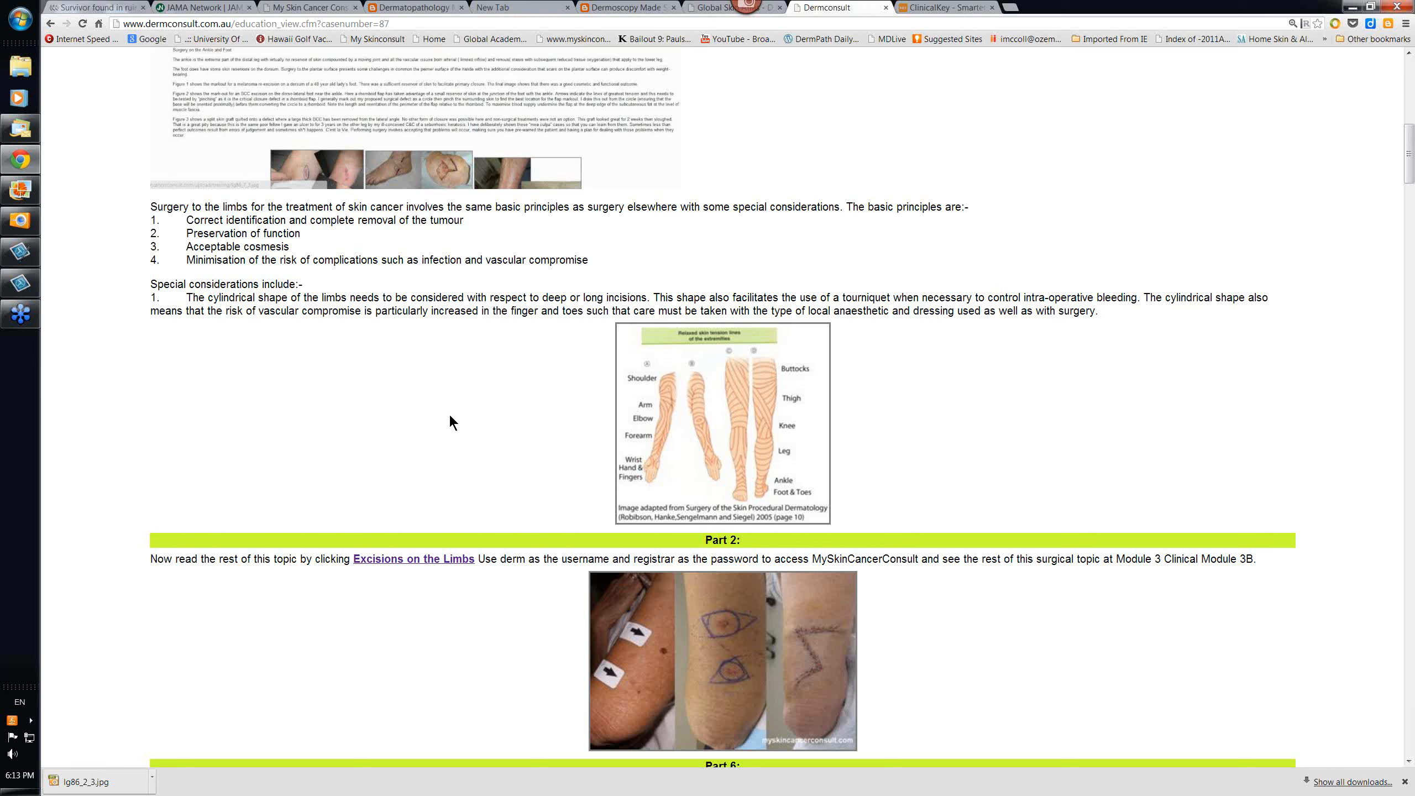
mouse_move(410, 396)
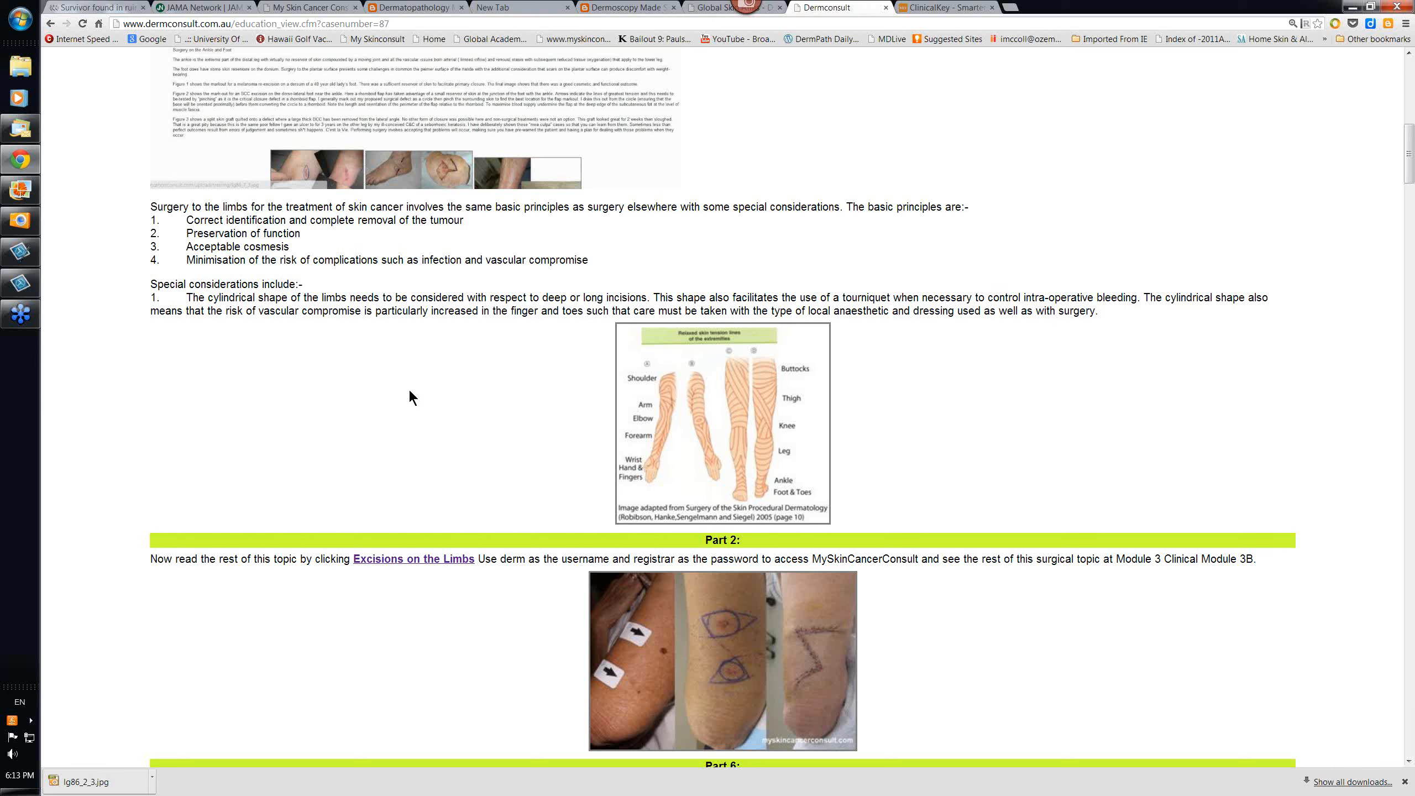
mouse_move(283, 369)
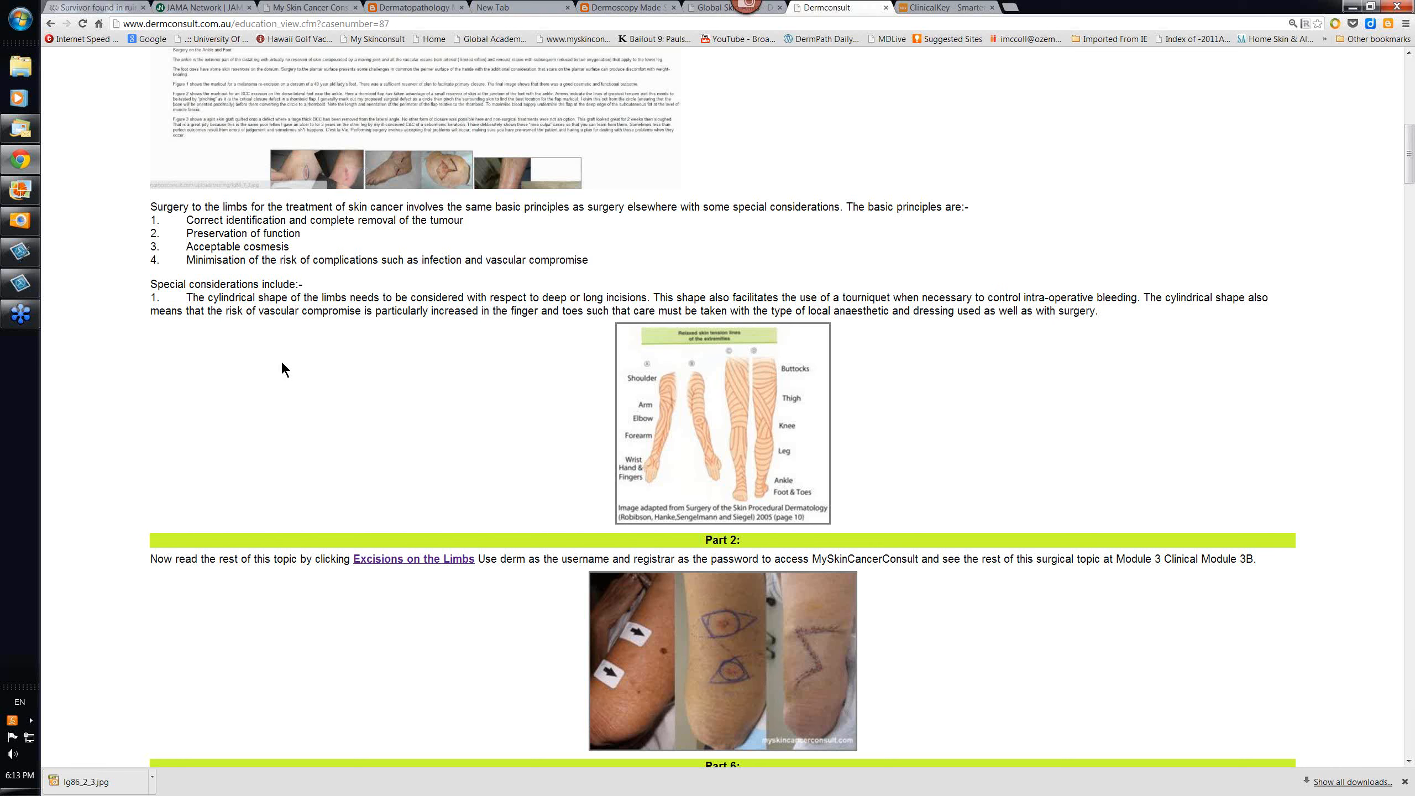
mouse_move(426, 391)
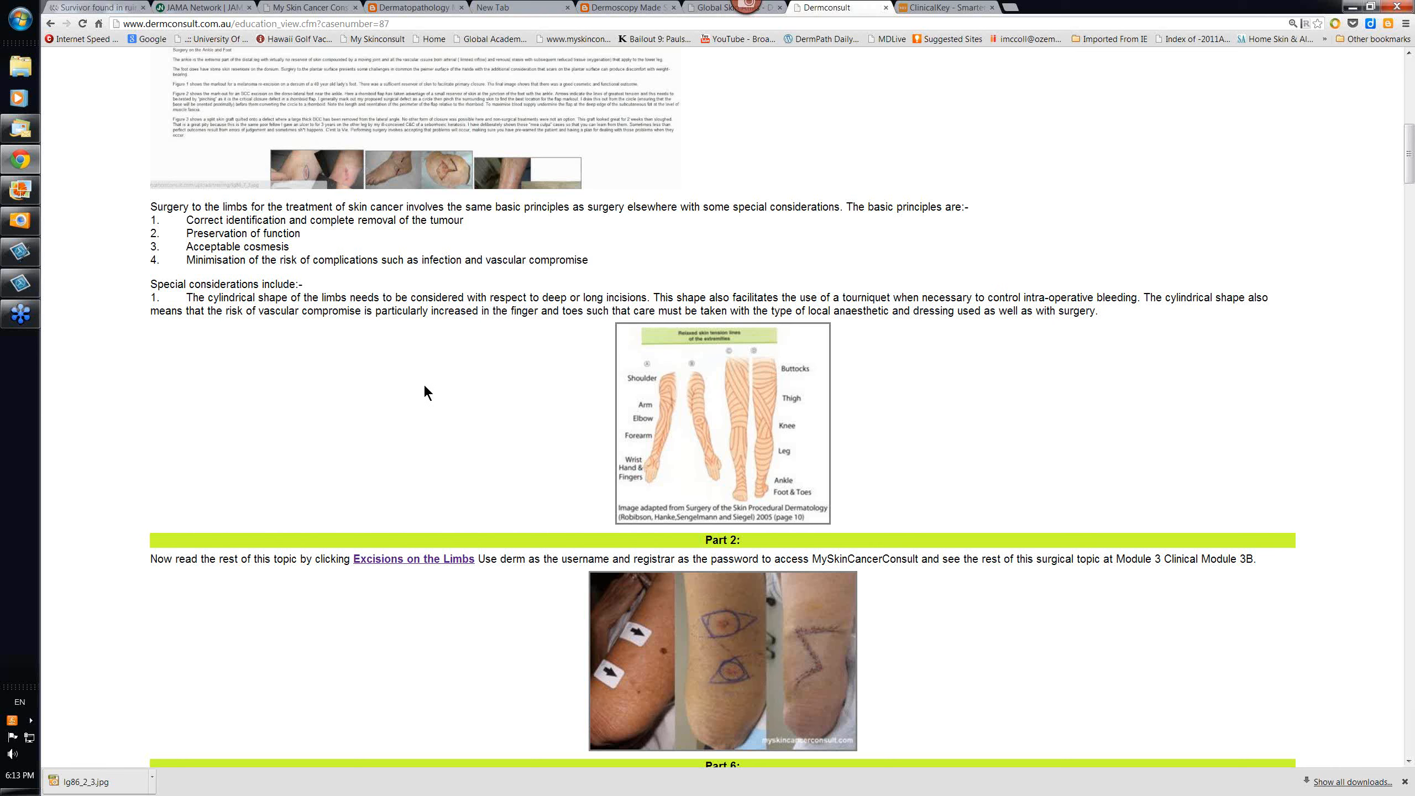
mouse_move(408, 235)
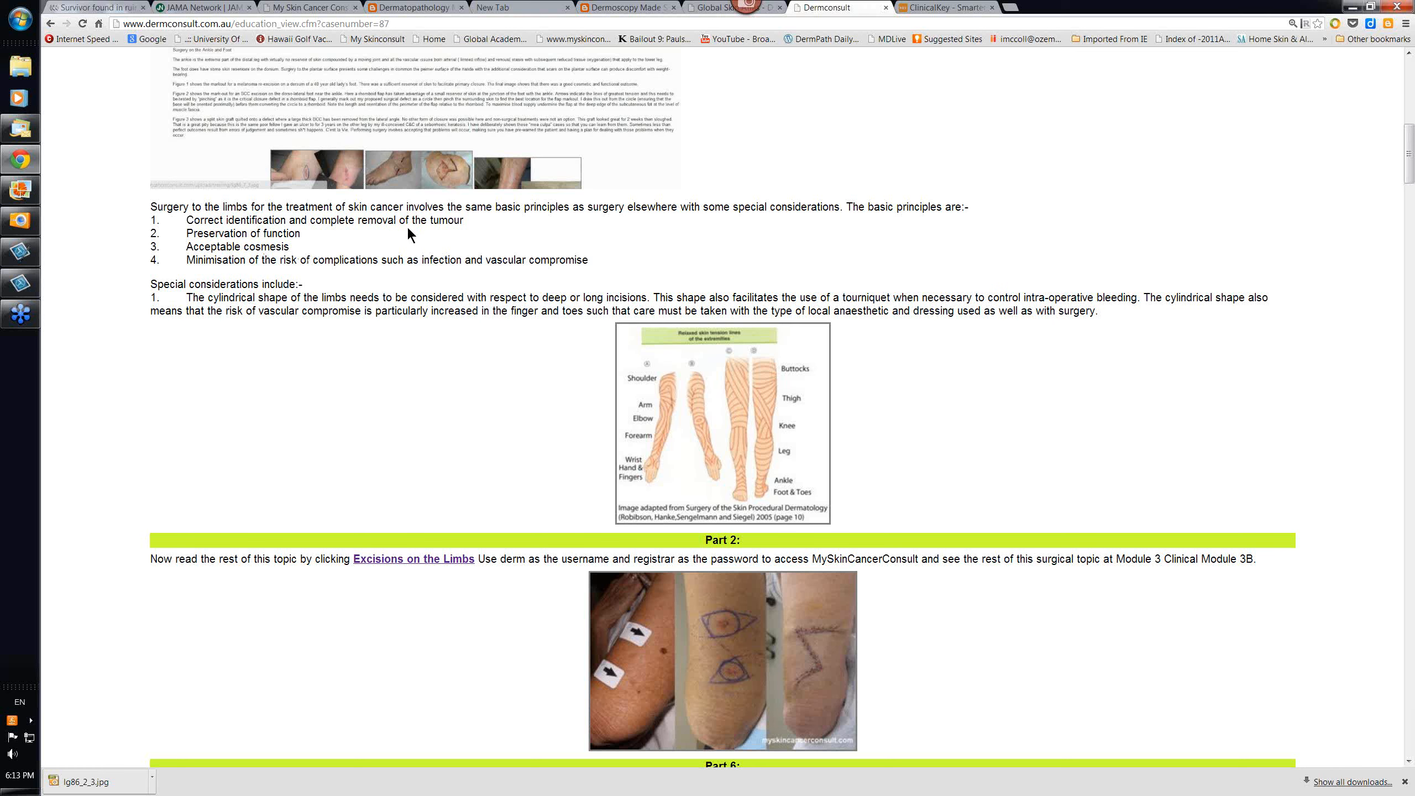
mouse_move(444, 244)
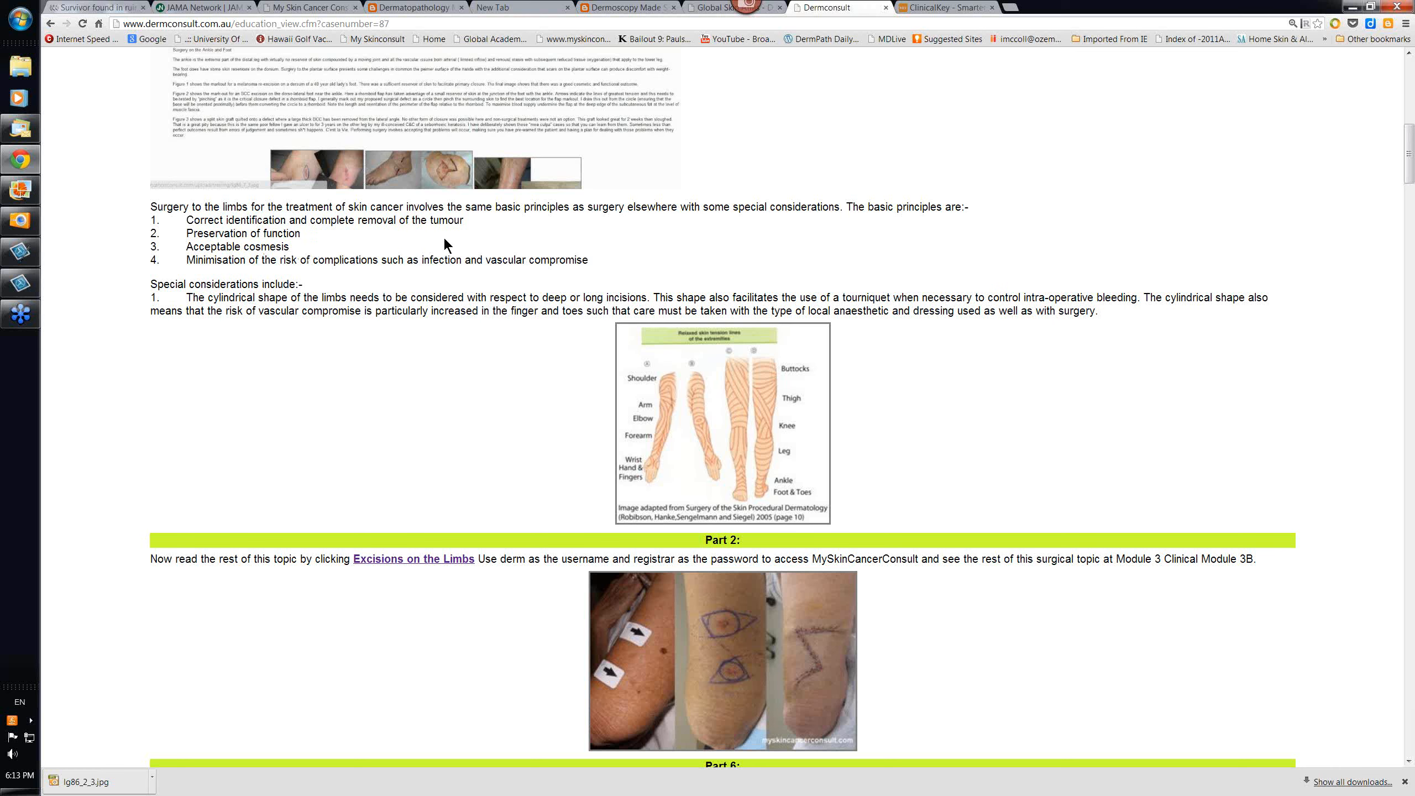
mouse_move(454, 246)
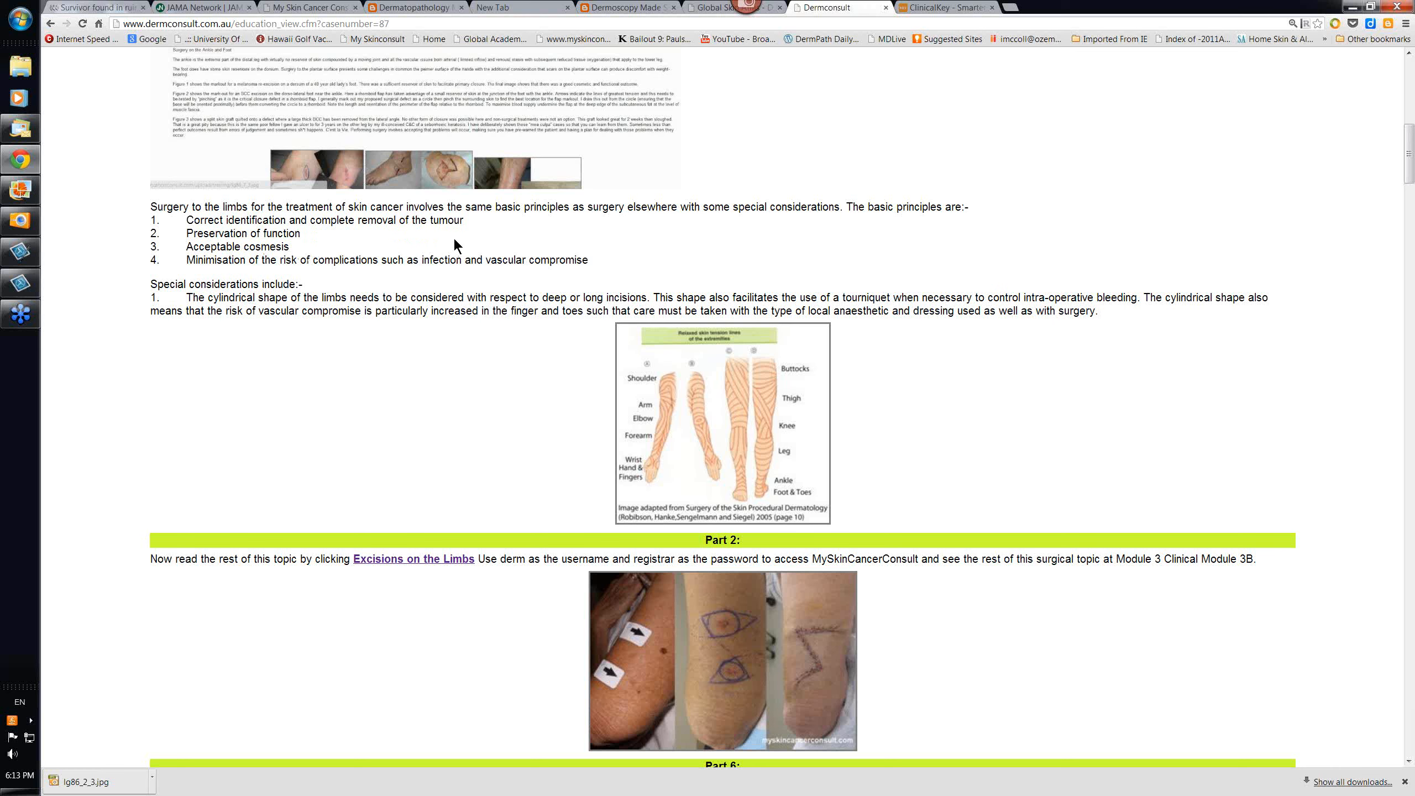
mouse_move(407, 240)
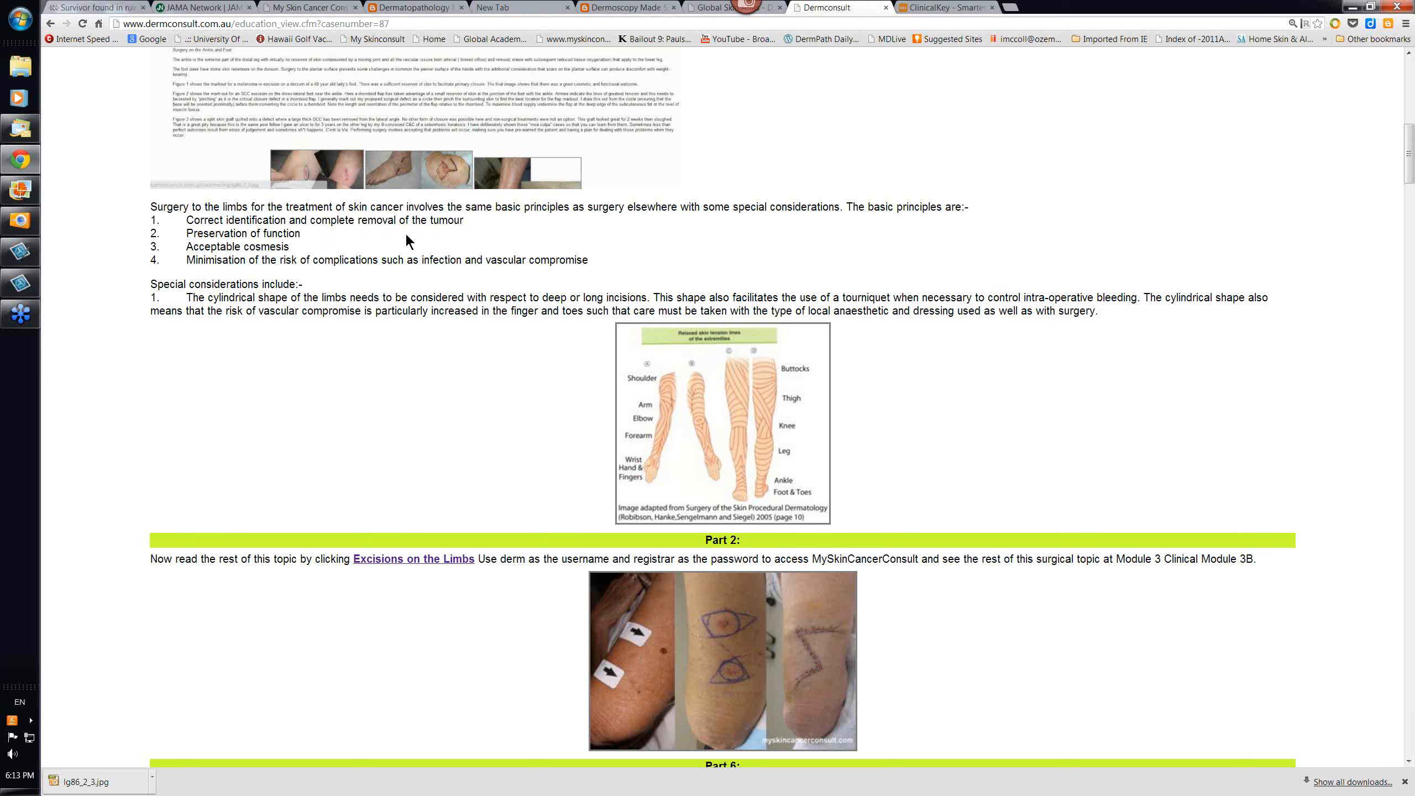
mouse_move(296, 247)
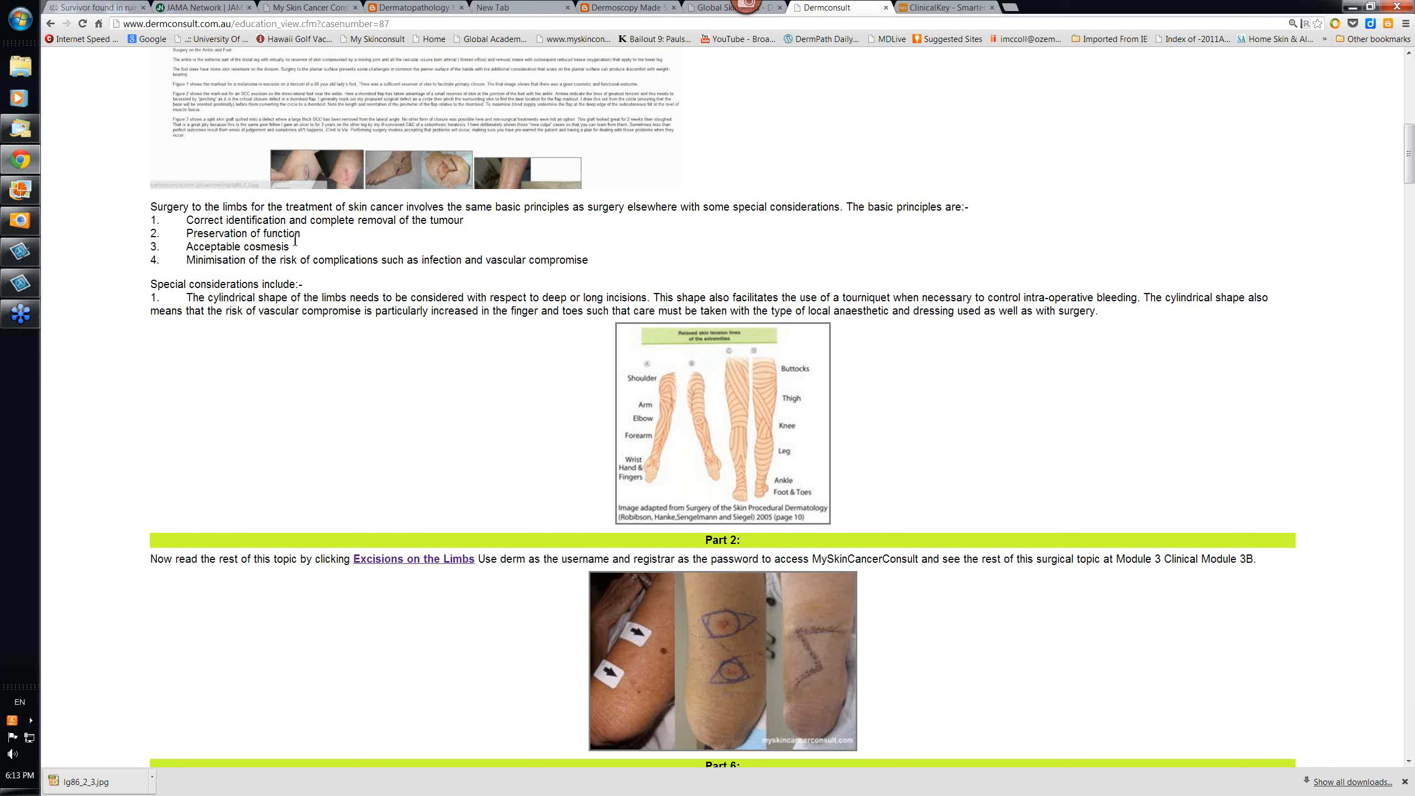
mouse_move(301, 249)
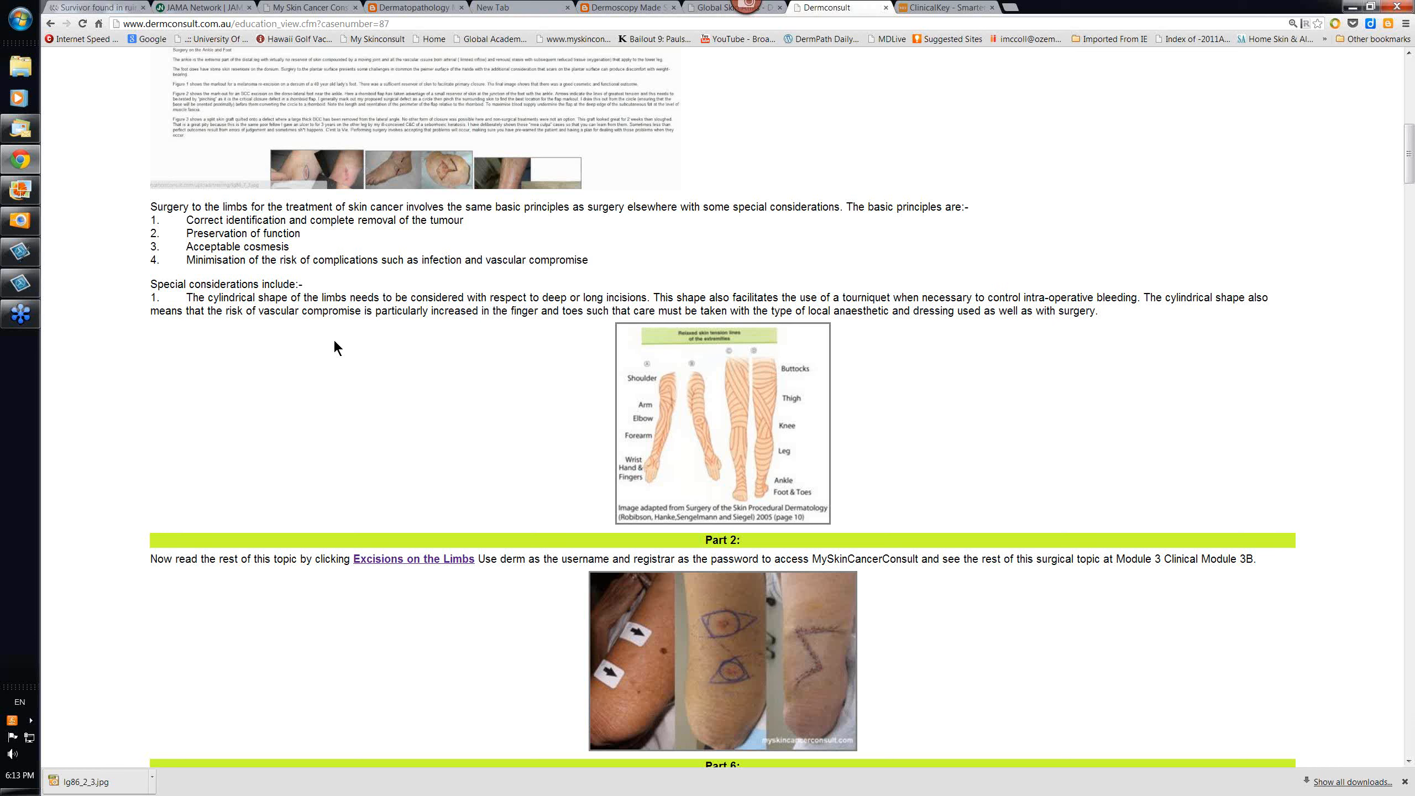
mouse_move(322, 227)
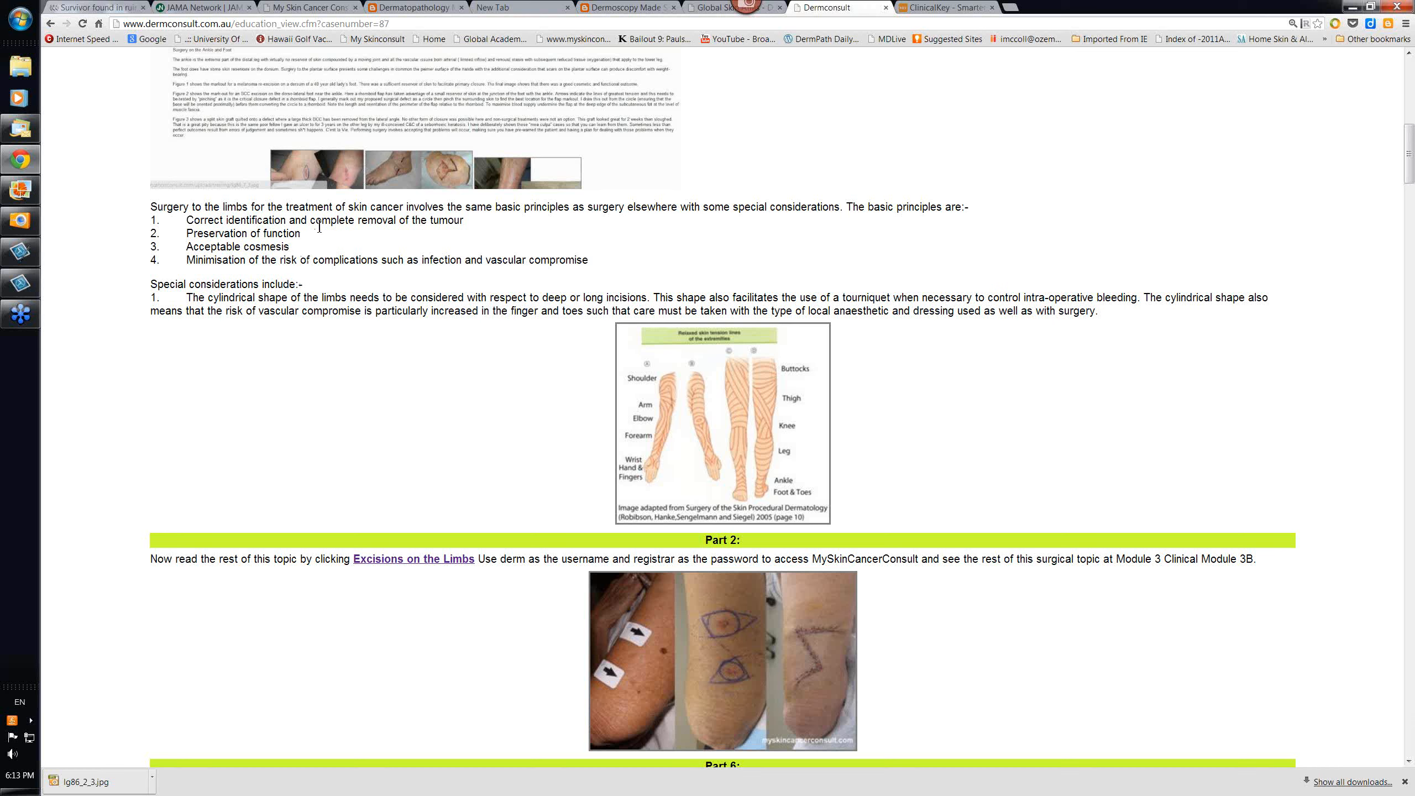
mouse_move(378, 234)
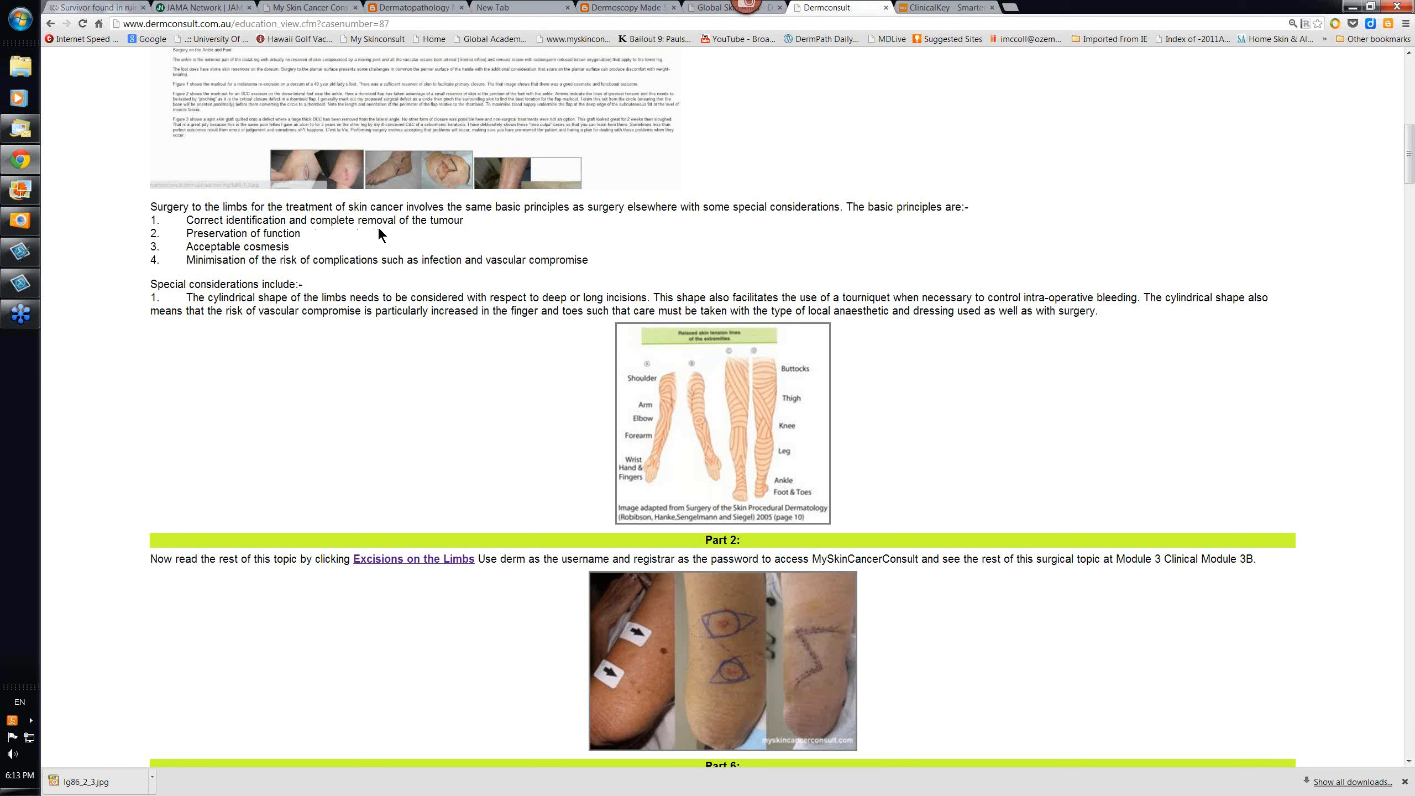
mouse_move(354, 293)
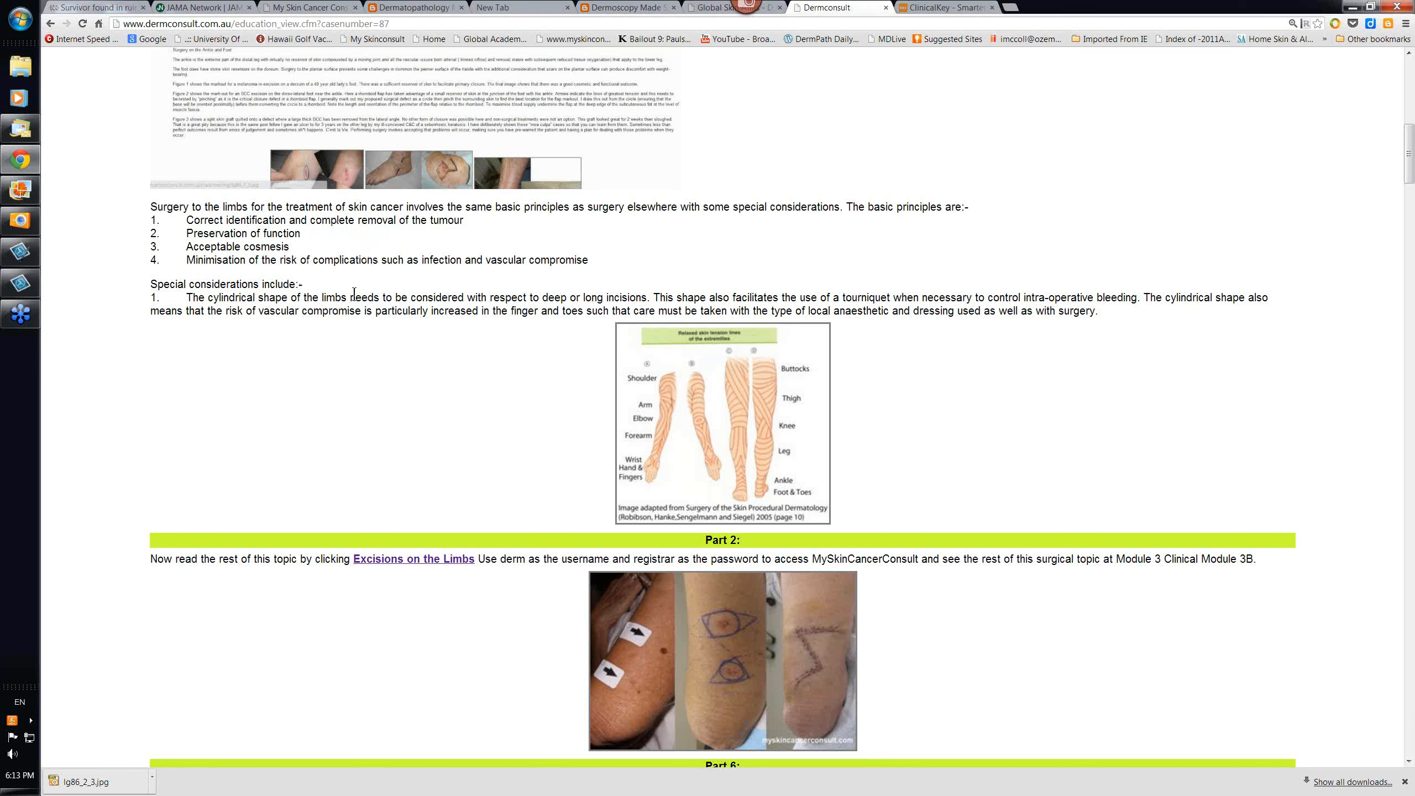
mouse_move(451, 288)
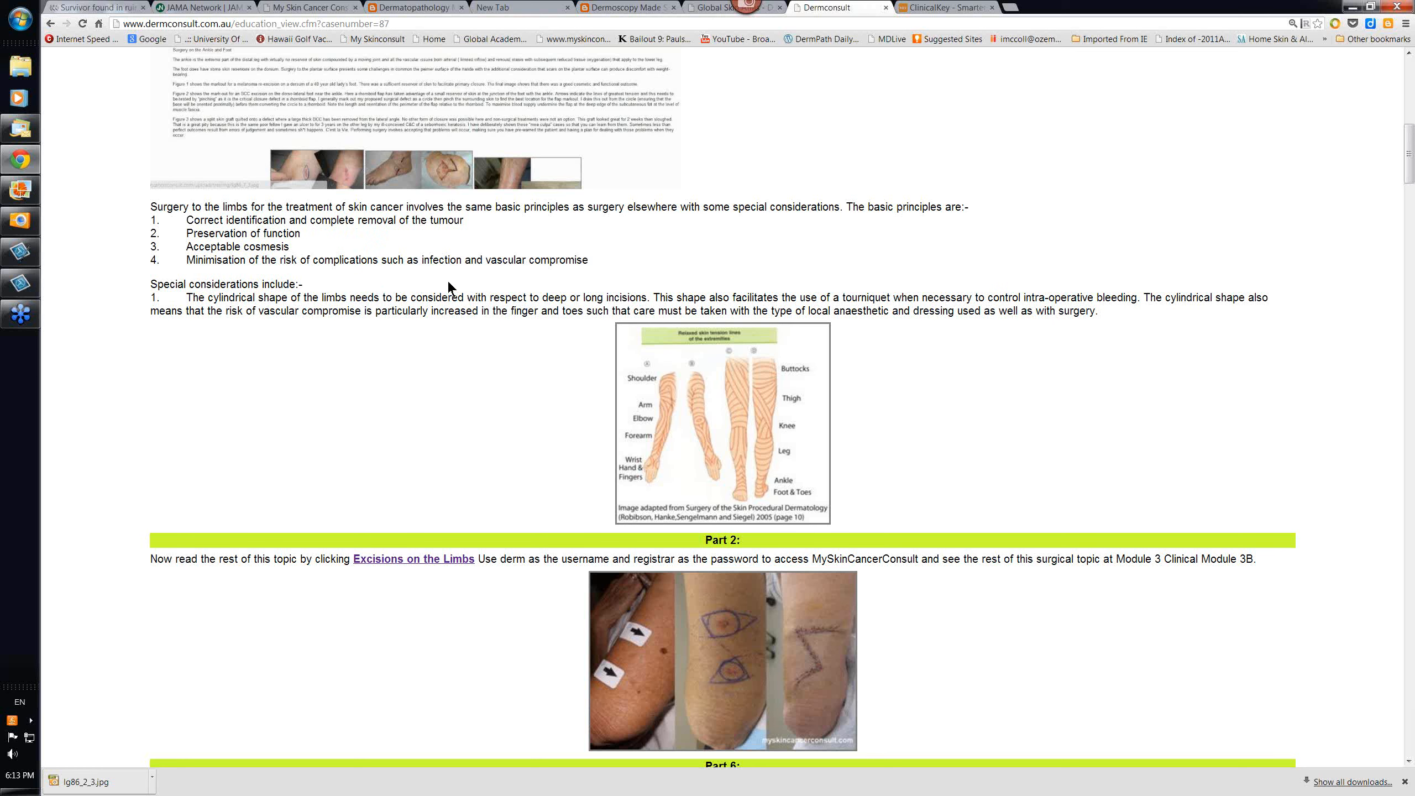
mouse_move(456, 281)
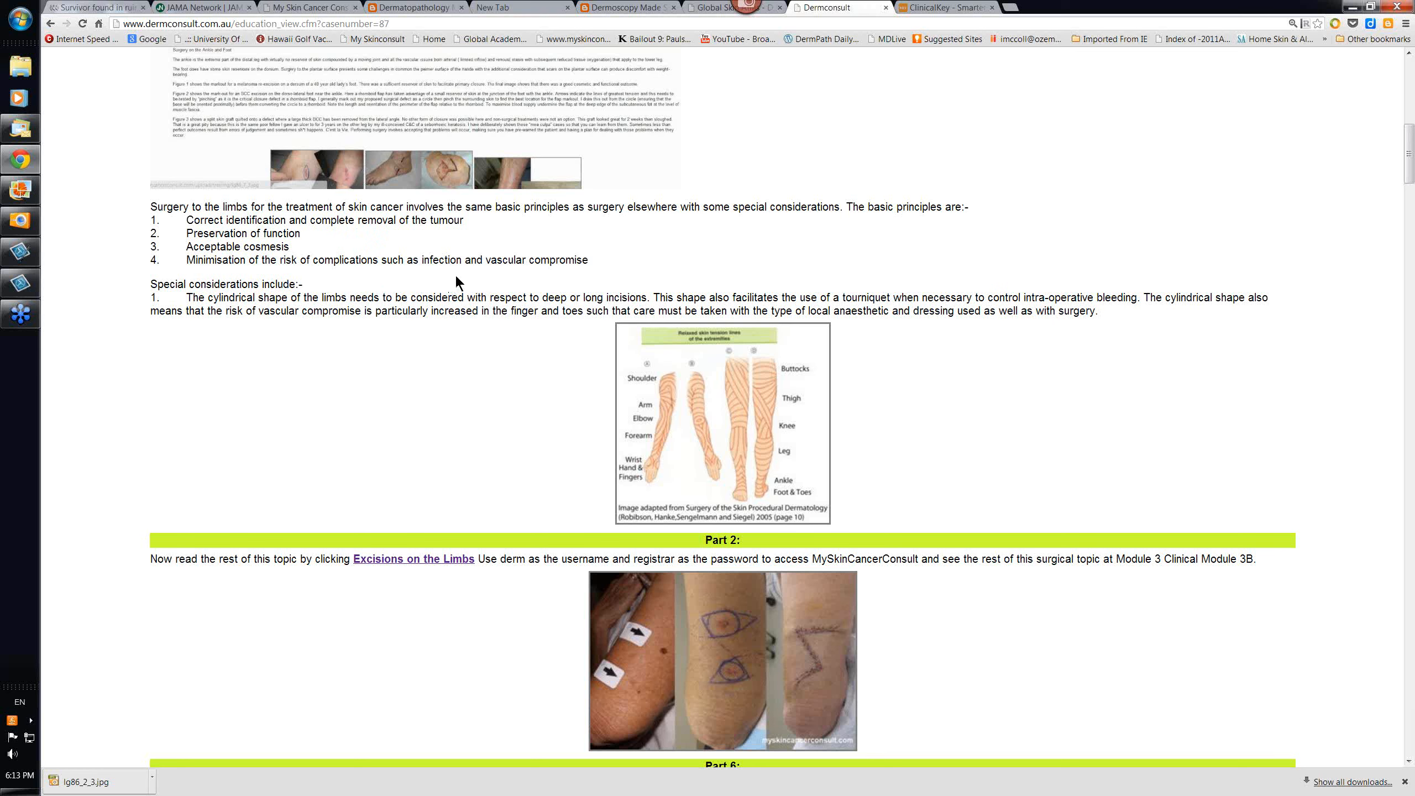
mouse_move(435, 285)
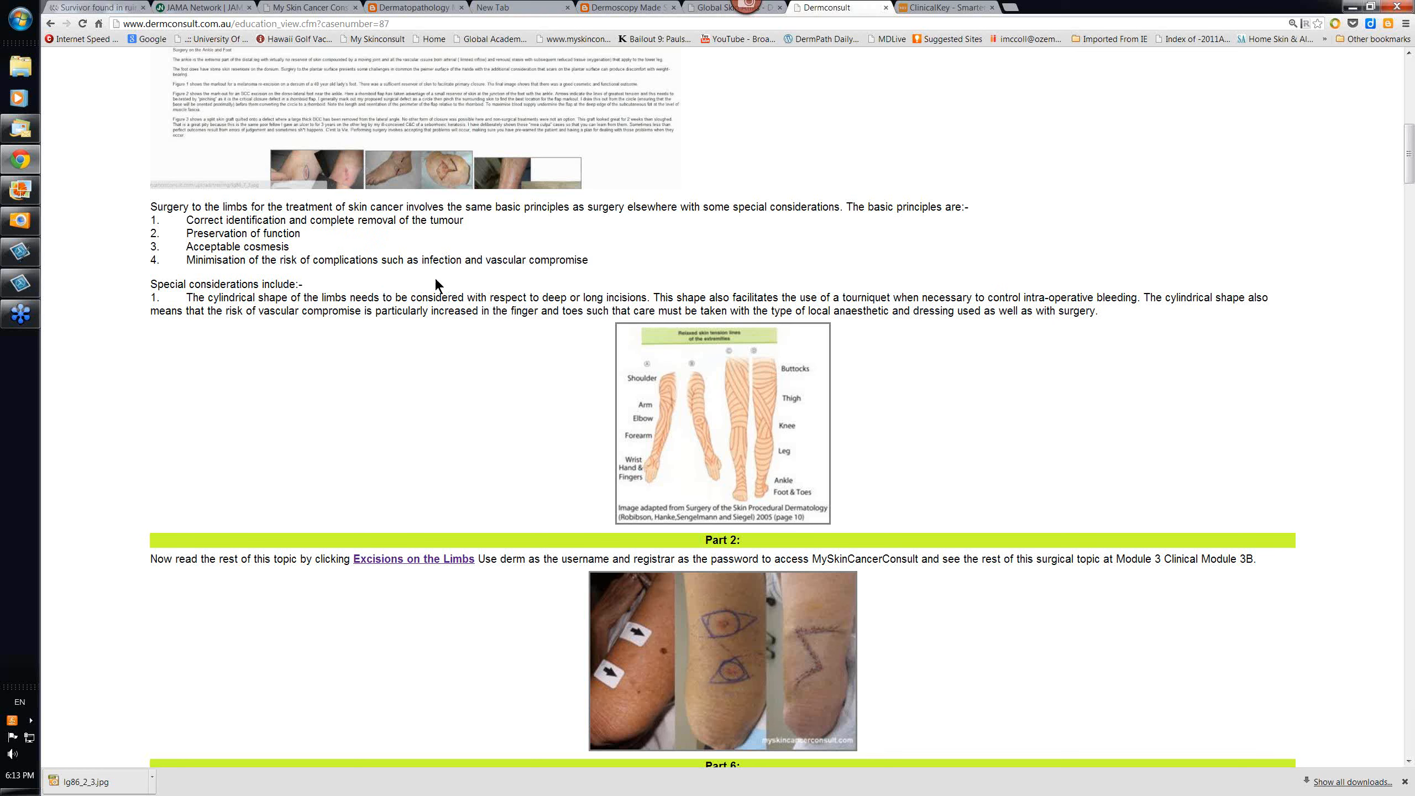
mouse_move(455, 277)
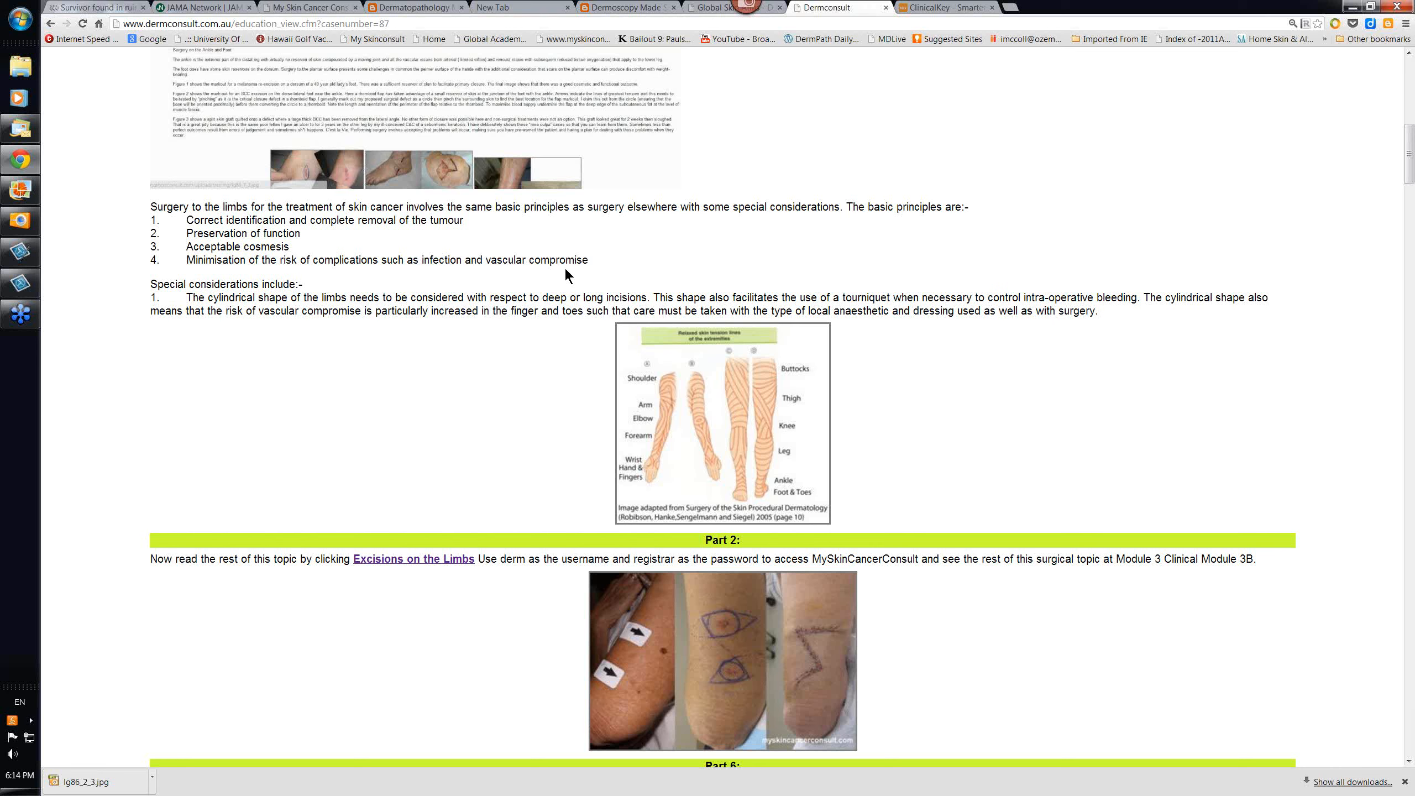
mouse_move(443, 431)
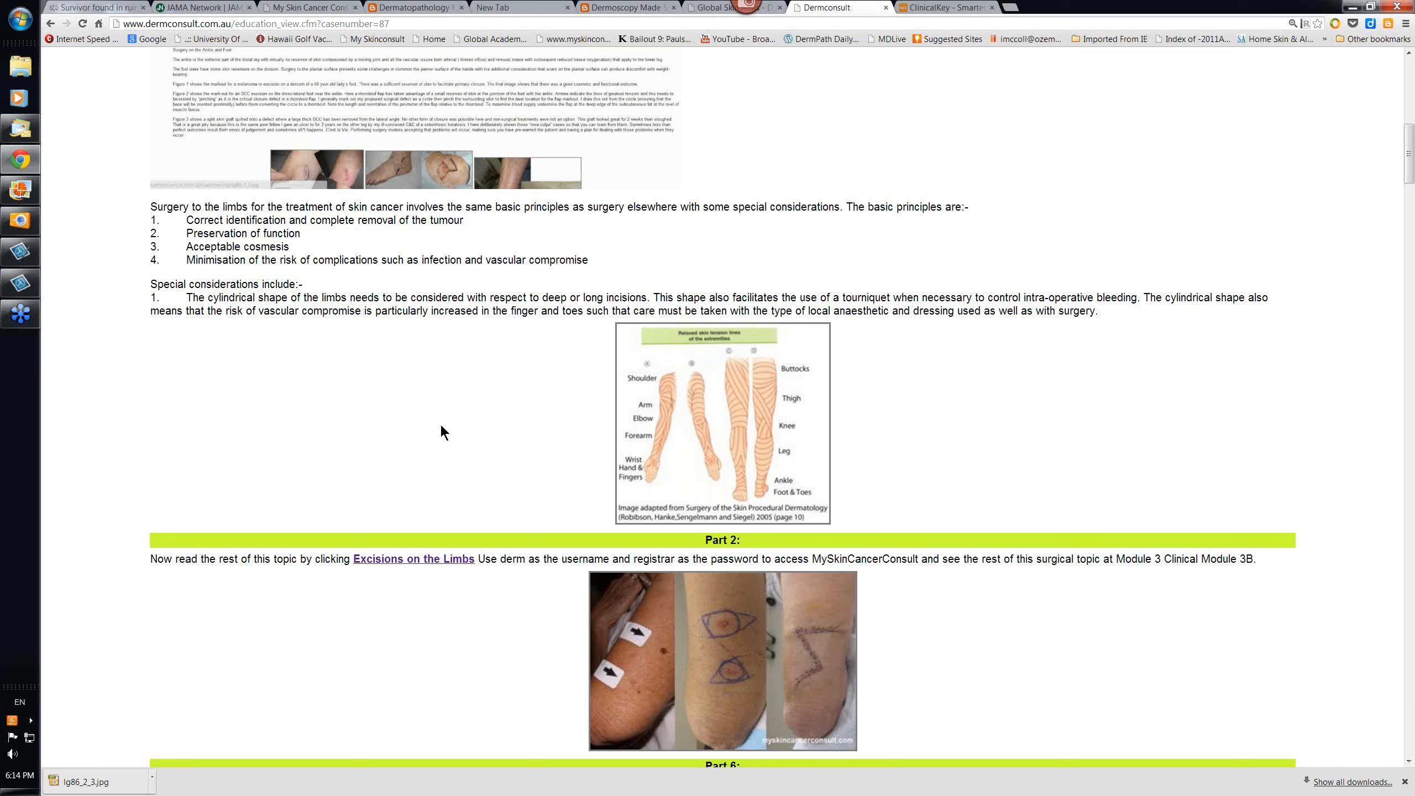
mouse_move(351, 448)
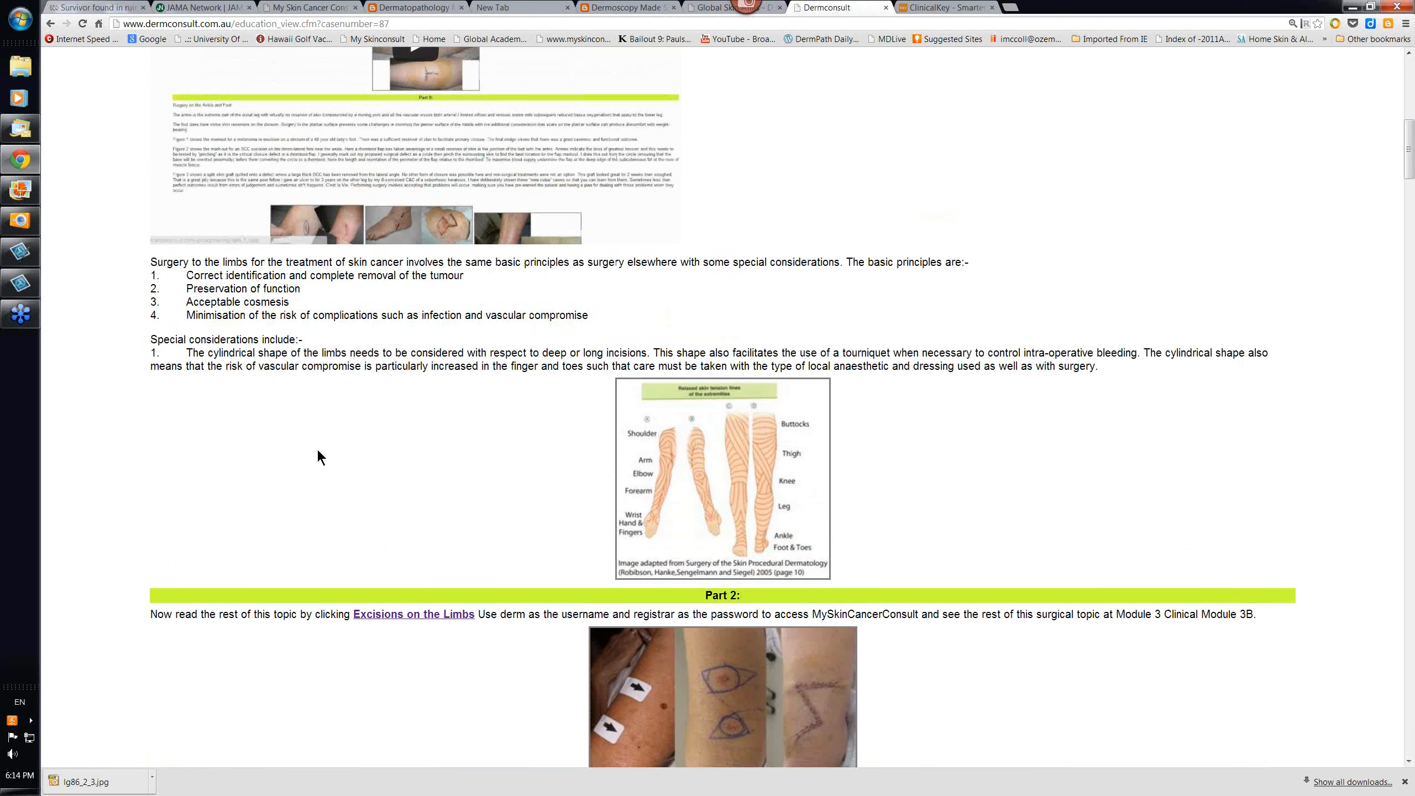
mouse_move(403, 487)
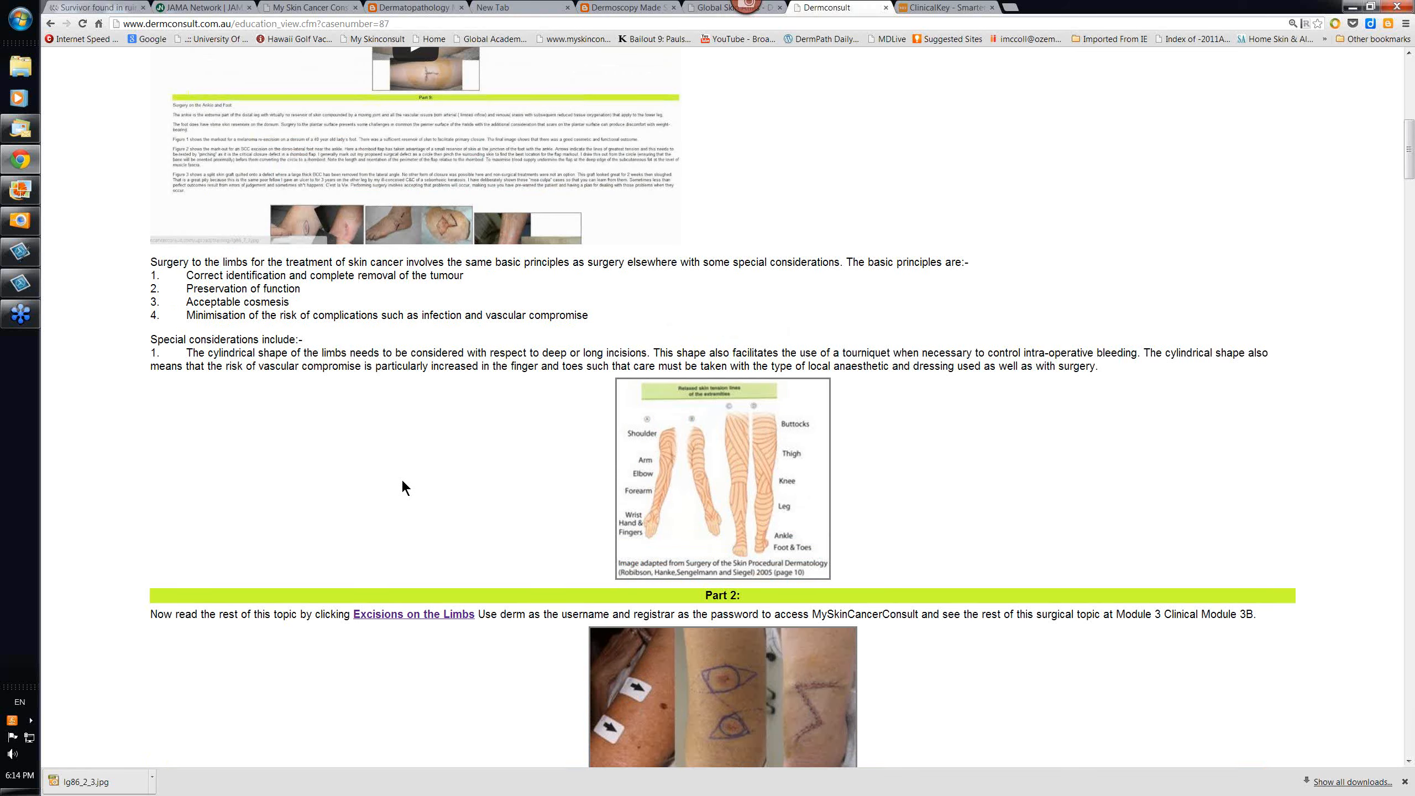
mouse_move(369, 485)
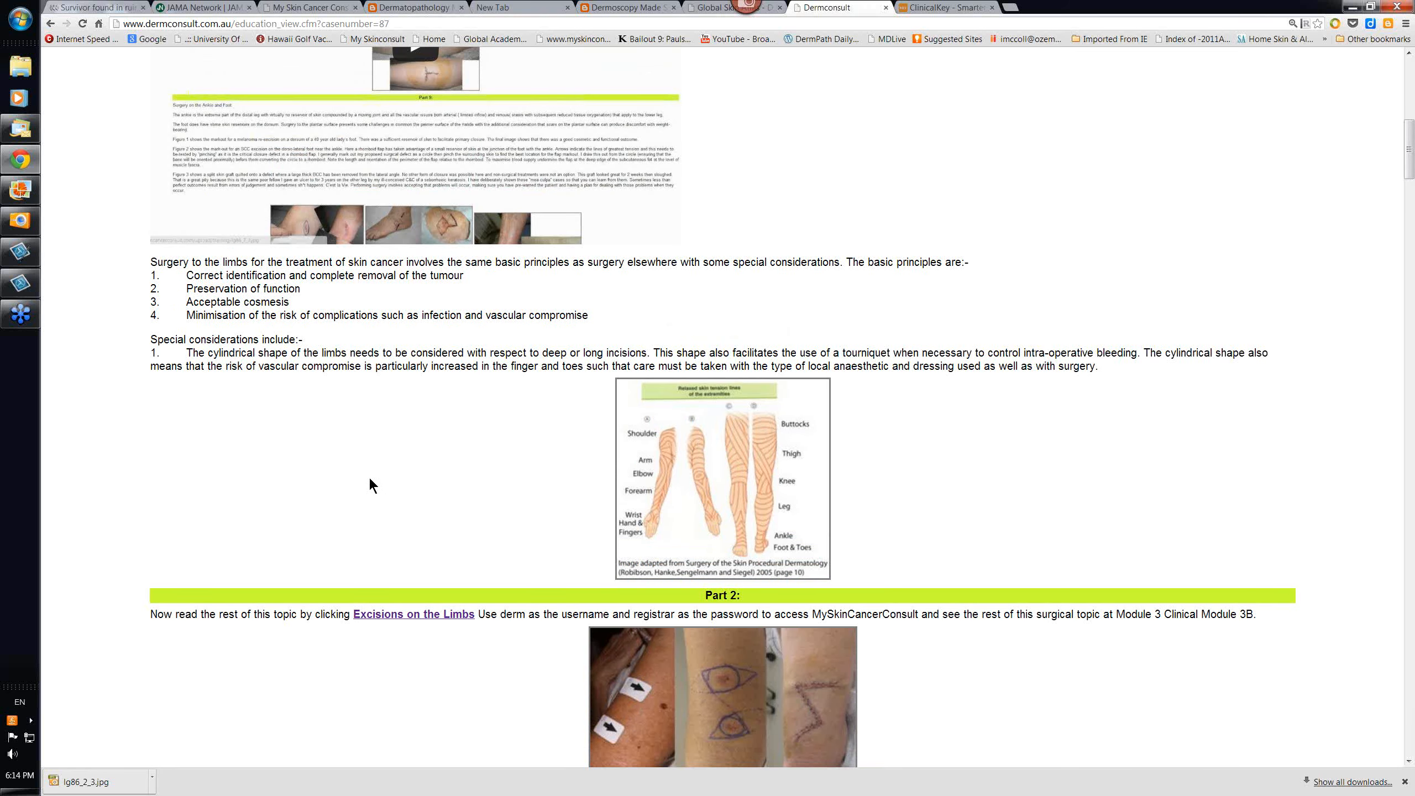
mouse_move(668, 260)
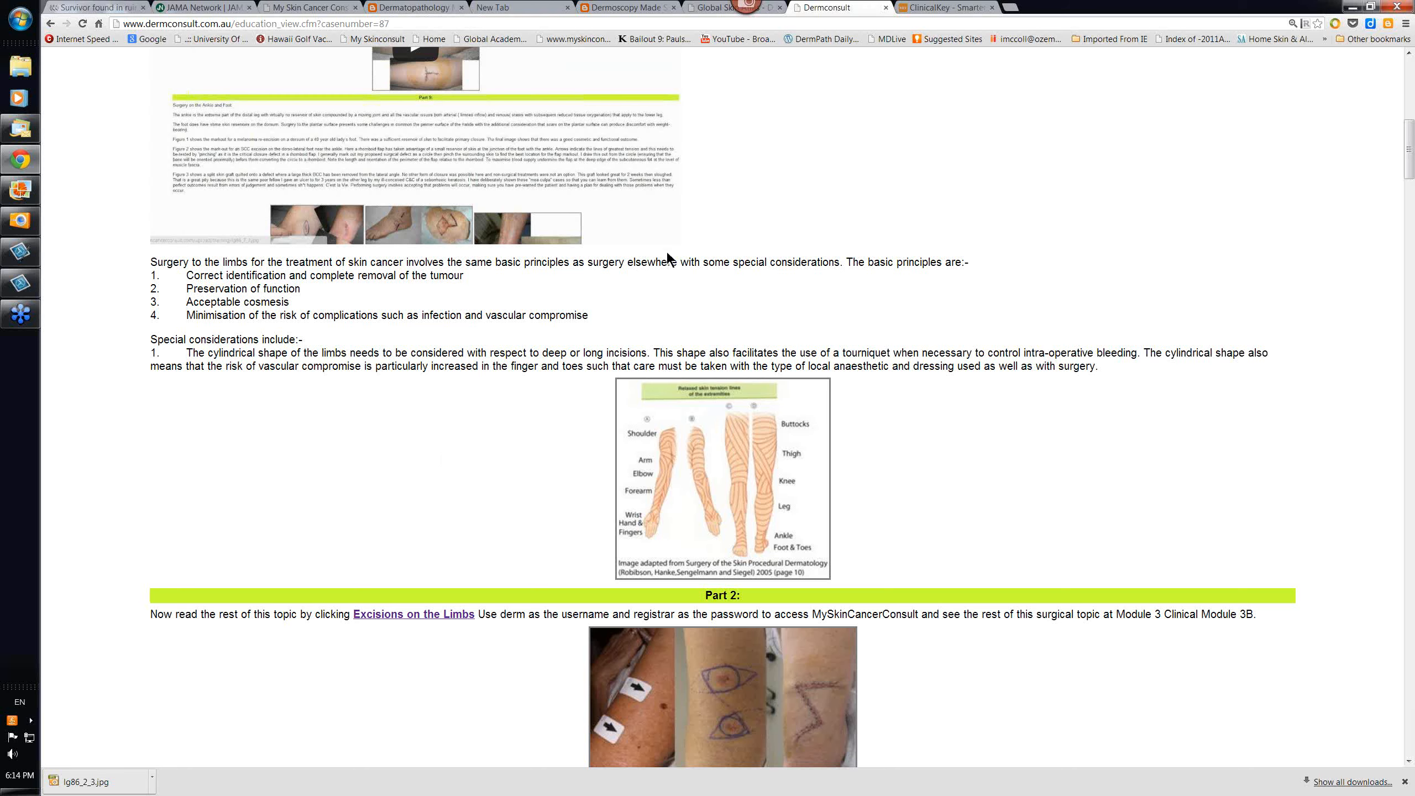
mouse_move(492, 39)
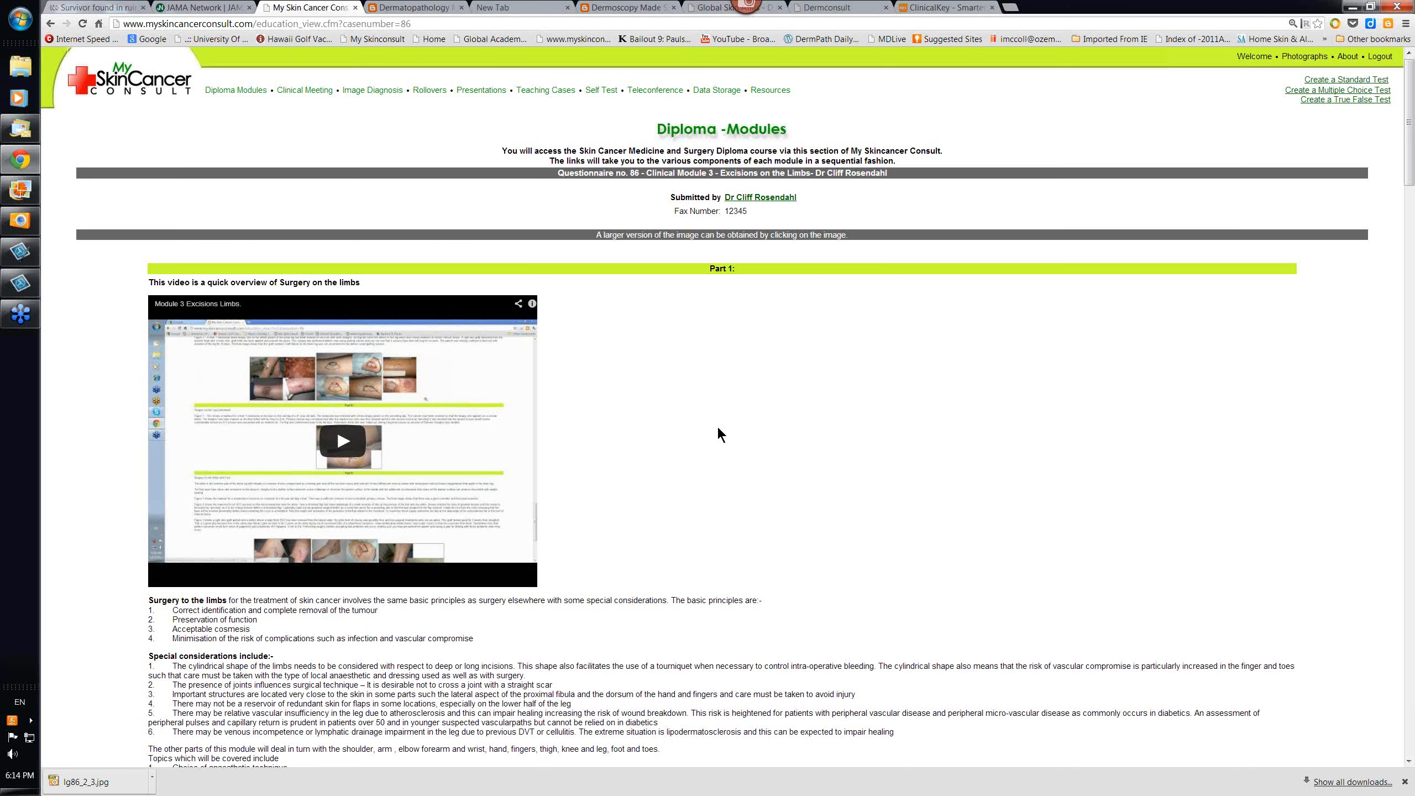
scroll(down, 3)
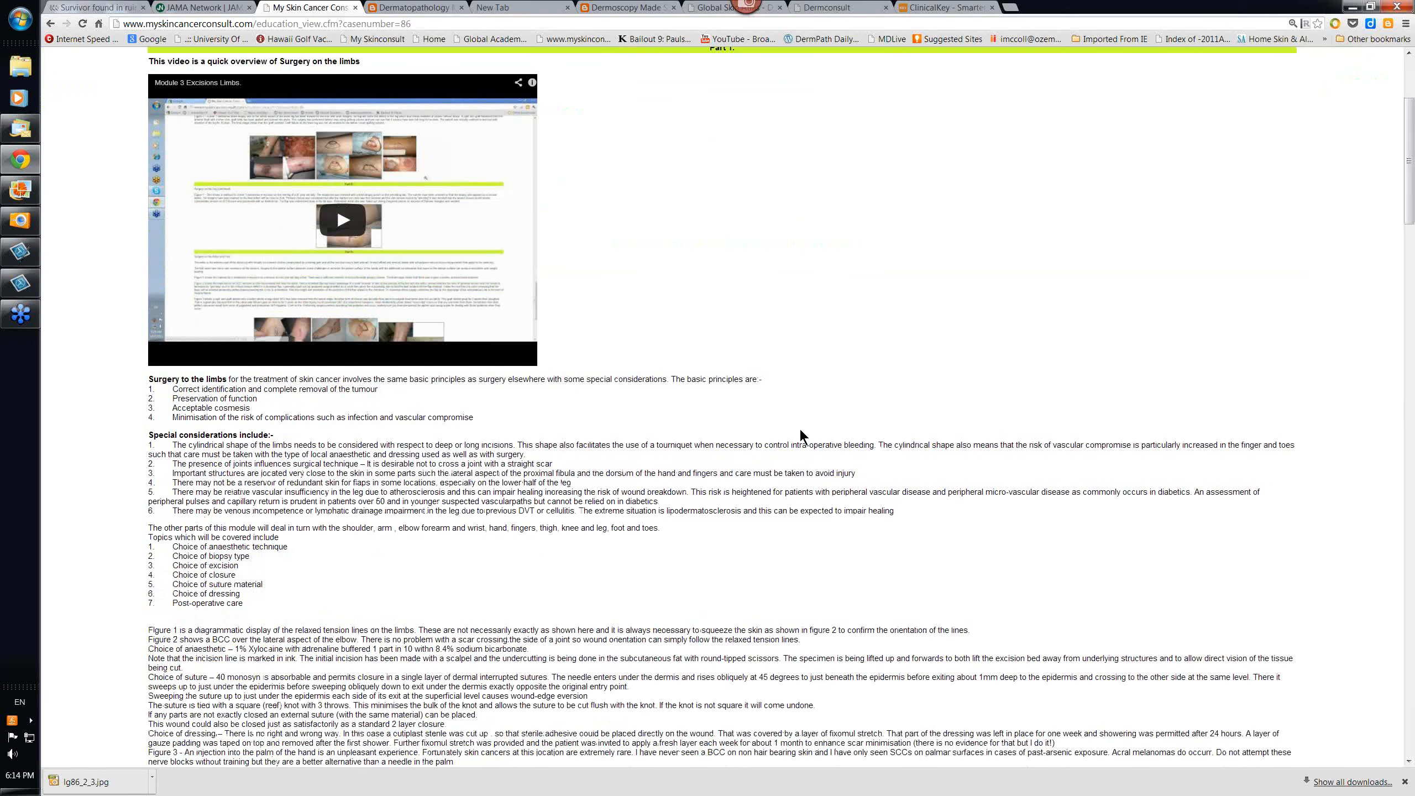
scroll(down, 3)
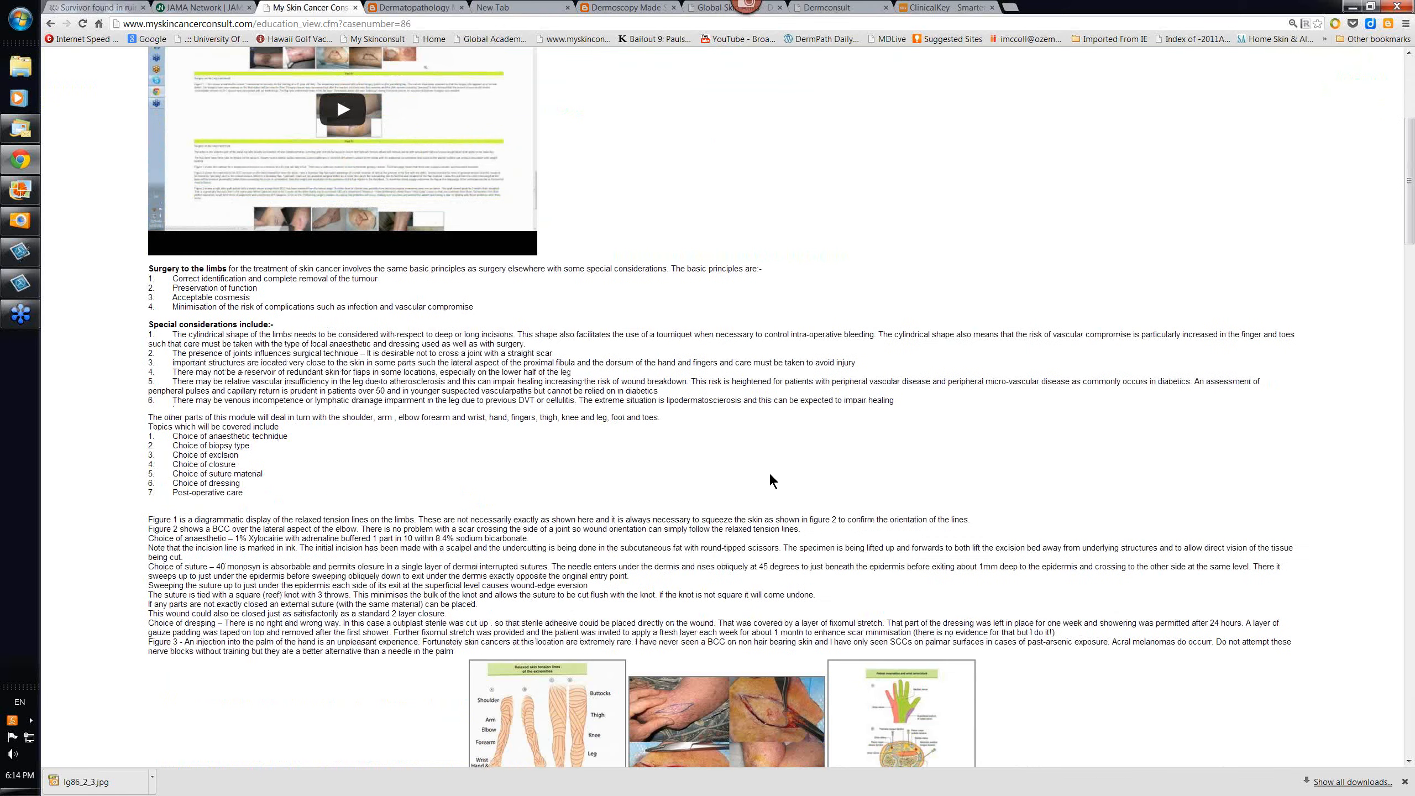
mouse_move(931, 492)
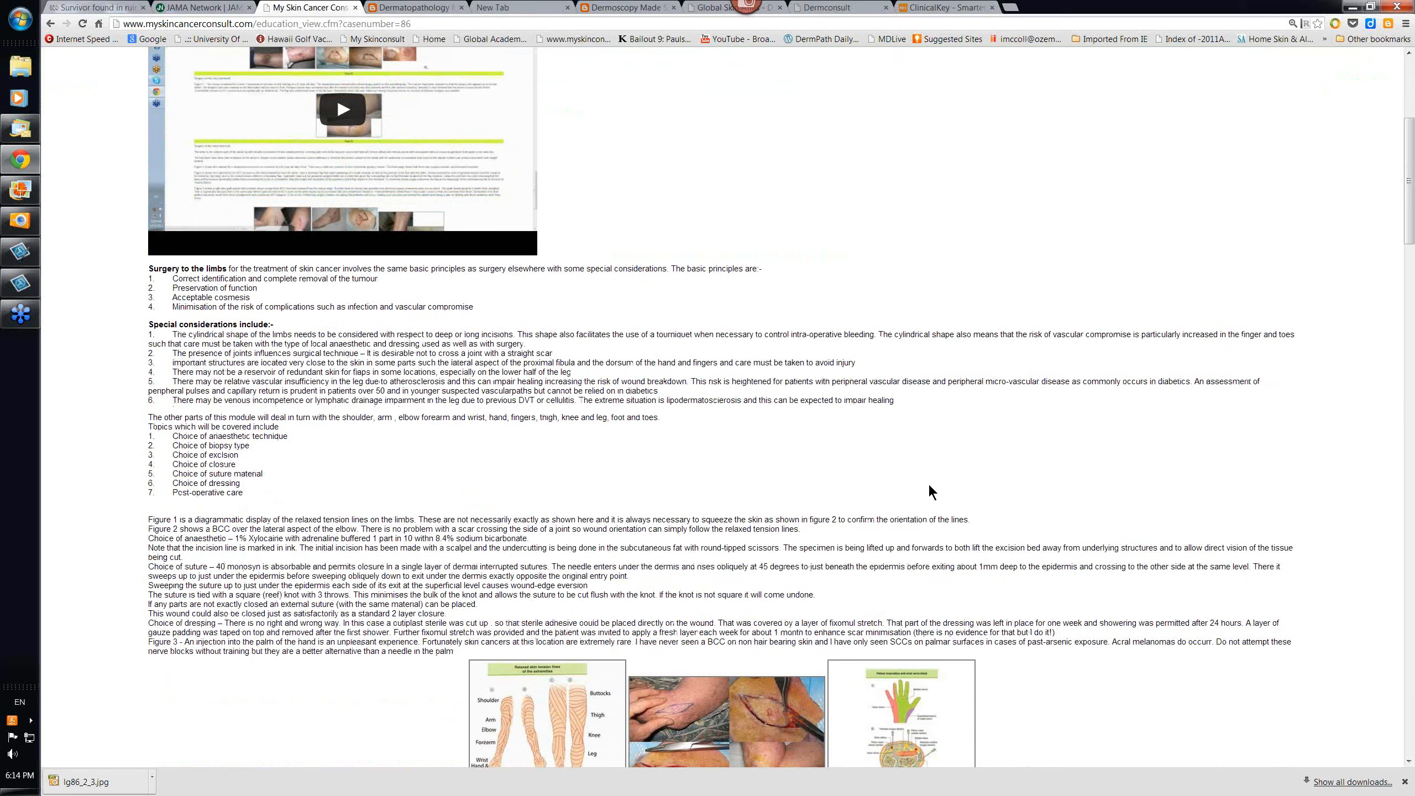
scroll(down, 3)
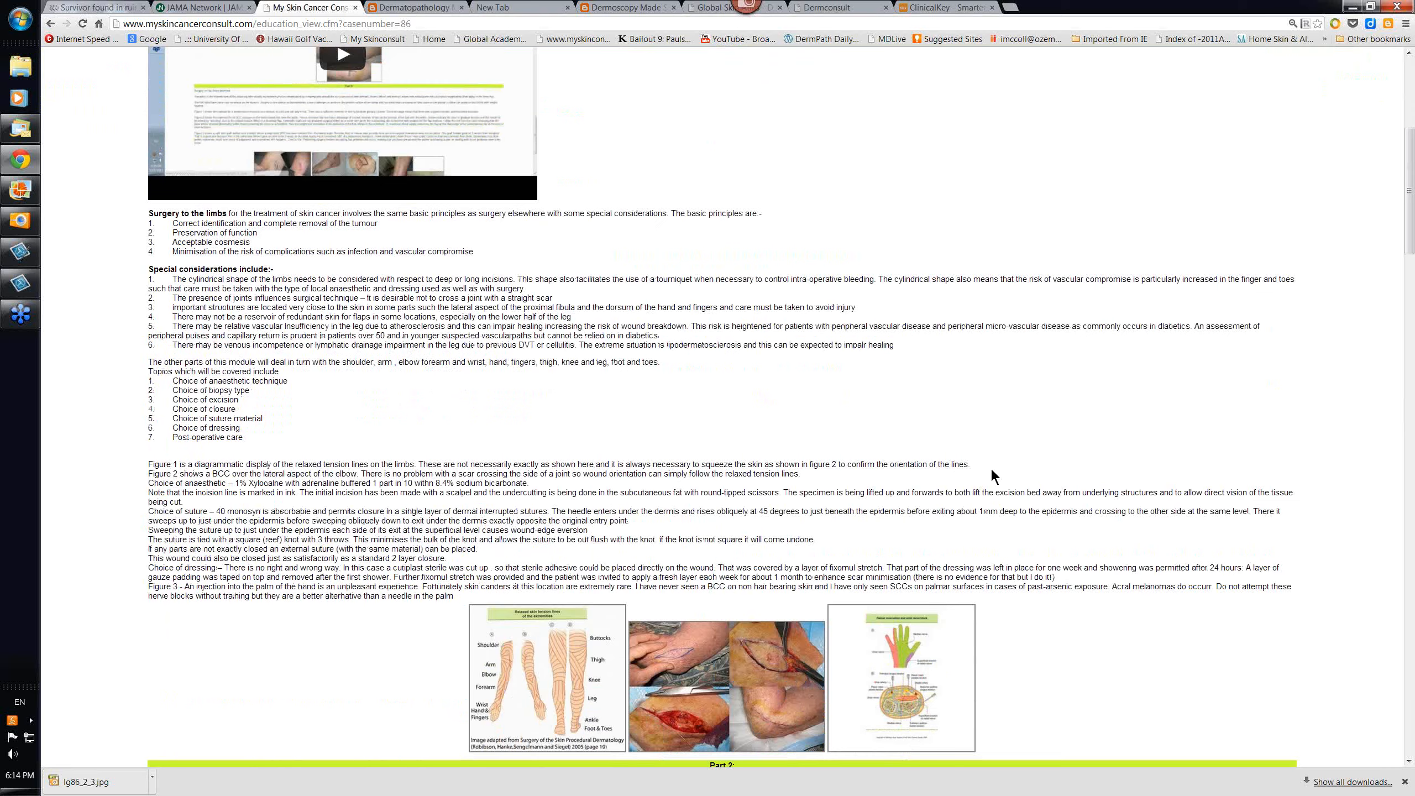
scroll(down, 3)
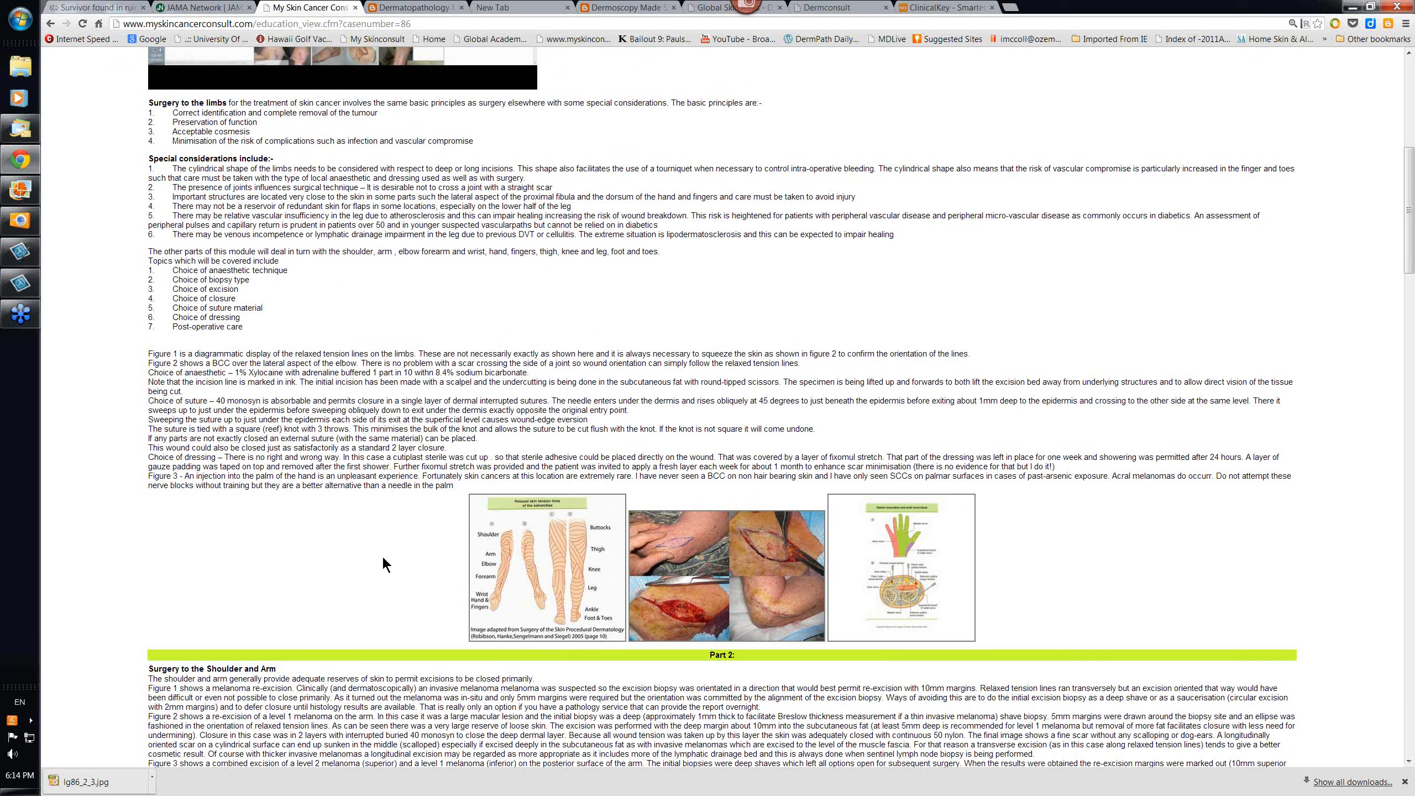
mouse_move(253, 386)
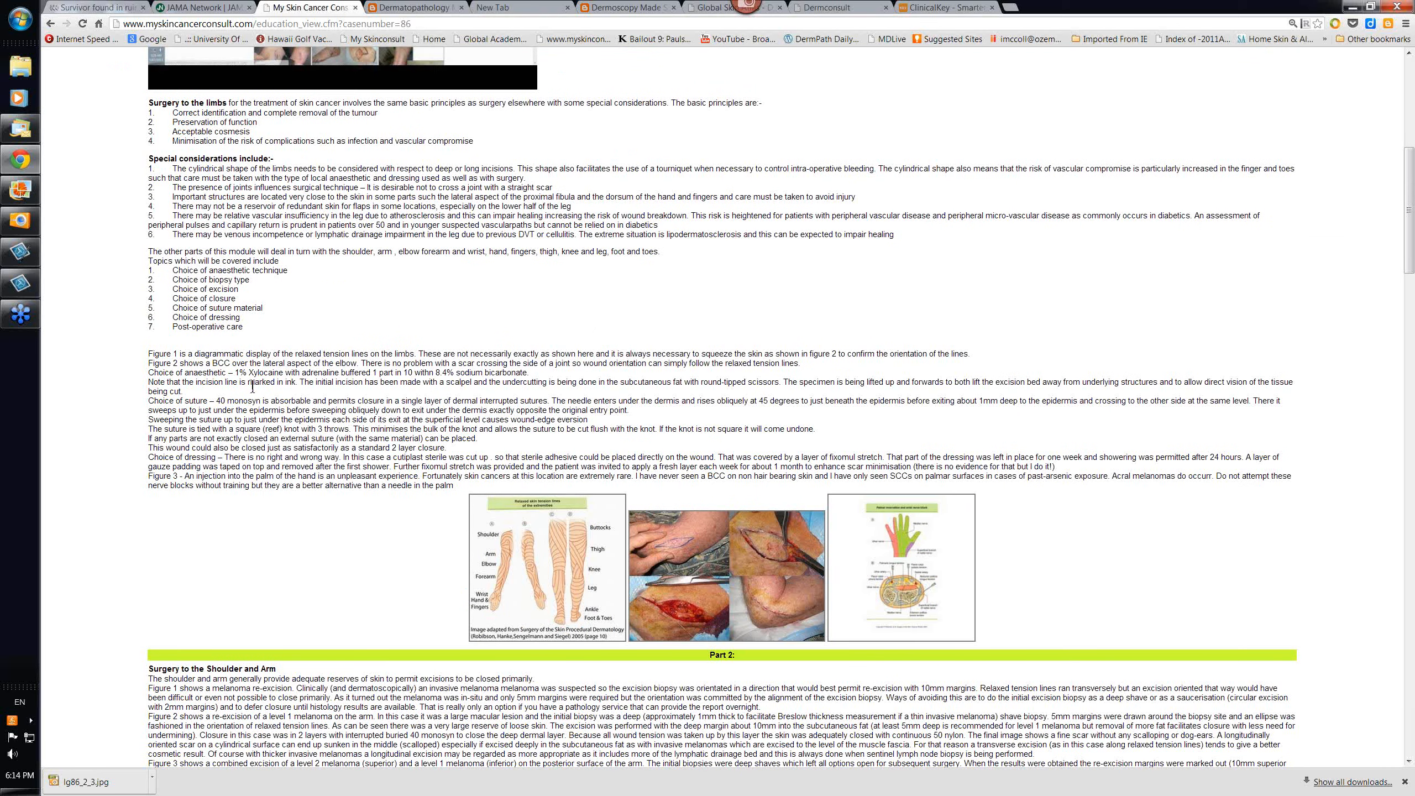
mouse_move(360, 567)
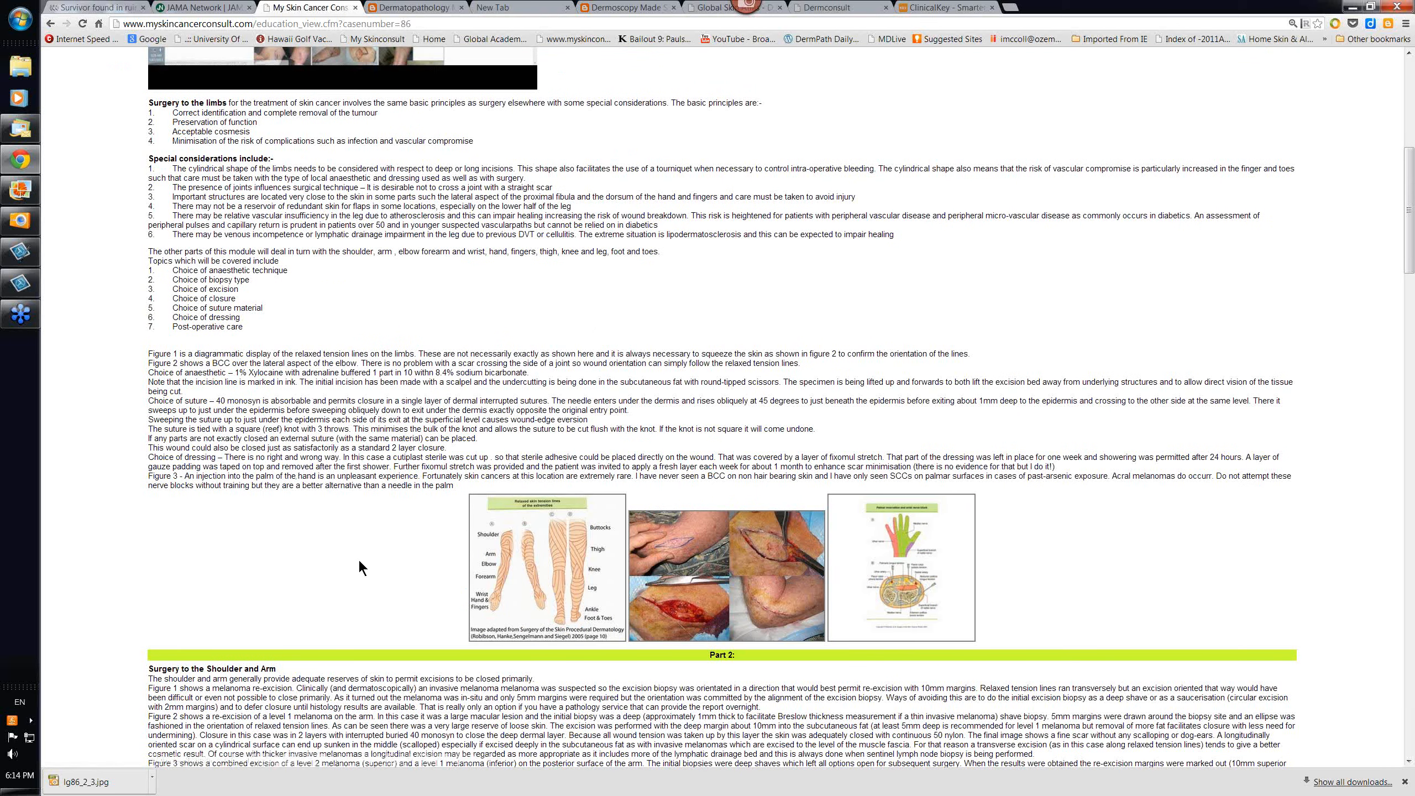
mouse_move(572, 571)
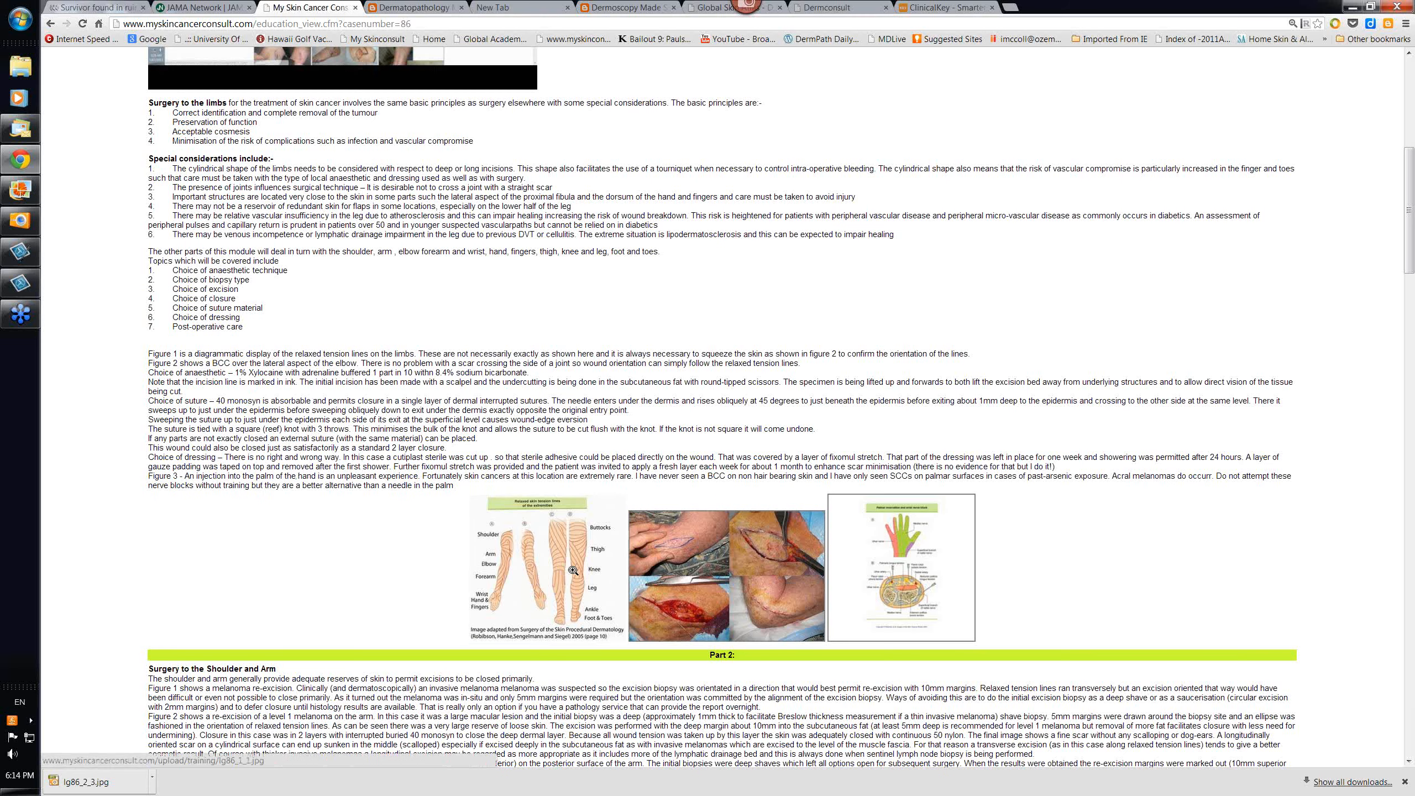
Enlarge the relaxed skin tension lines of the extremities diagram in the lightbox
click(546, 570)
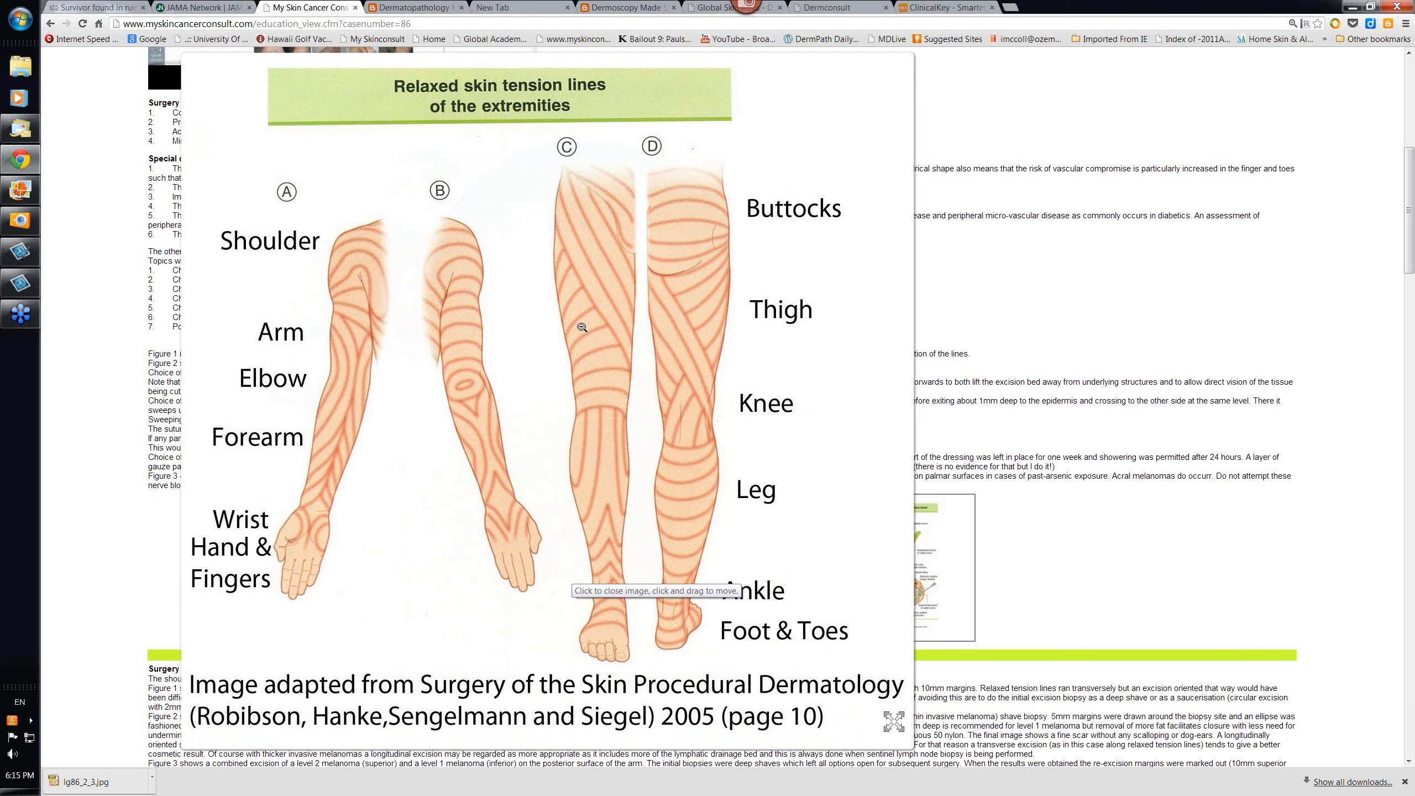
mouse_move(475, 499)
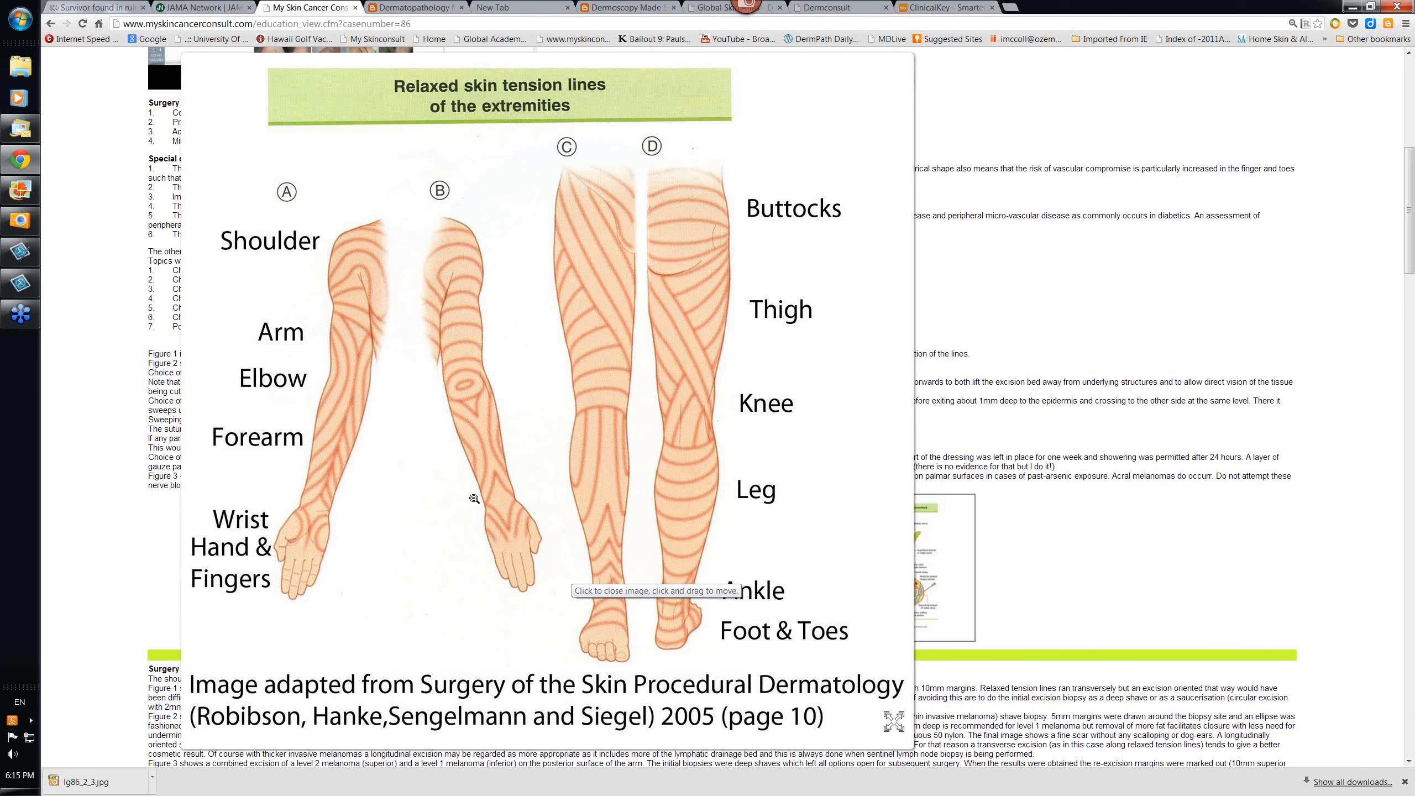
mouse_move(458, 430)
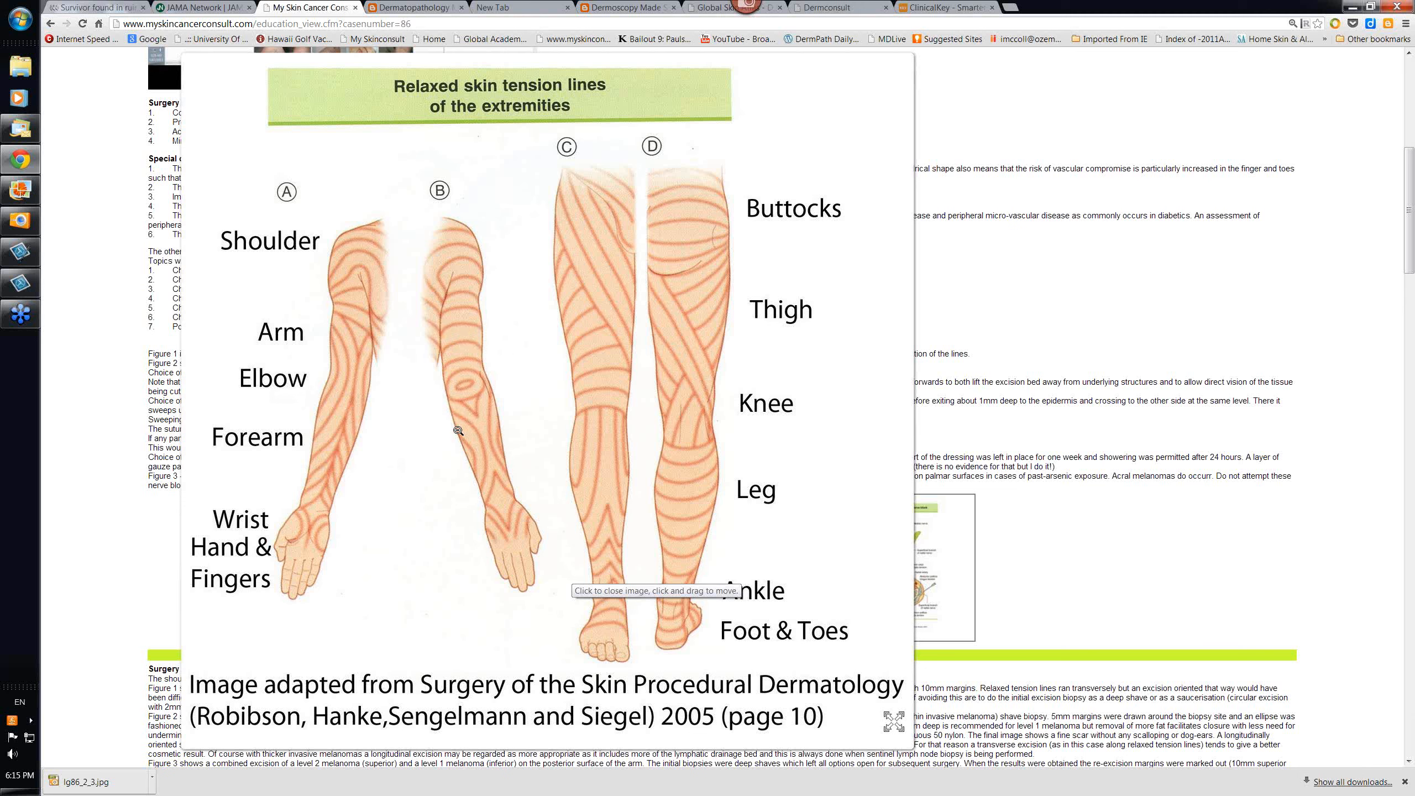
mouse_move(342, 425)
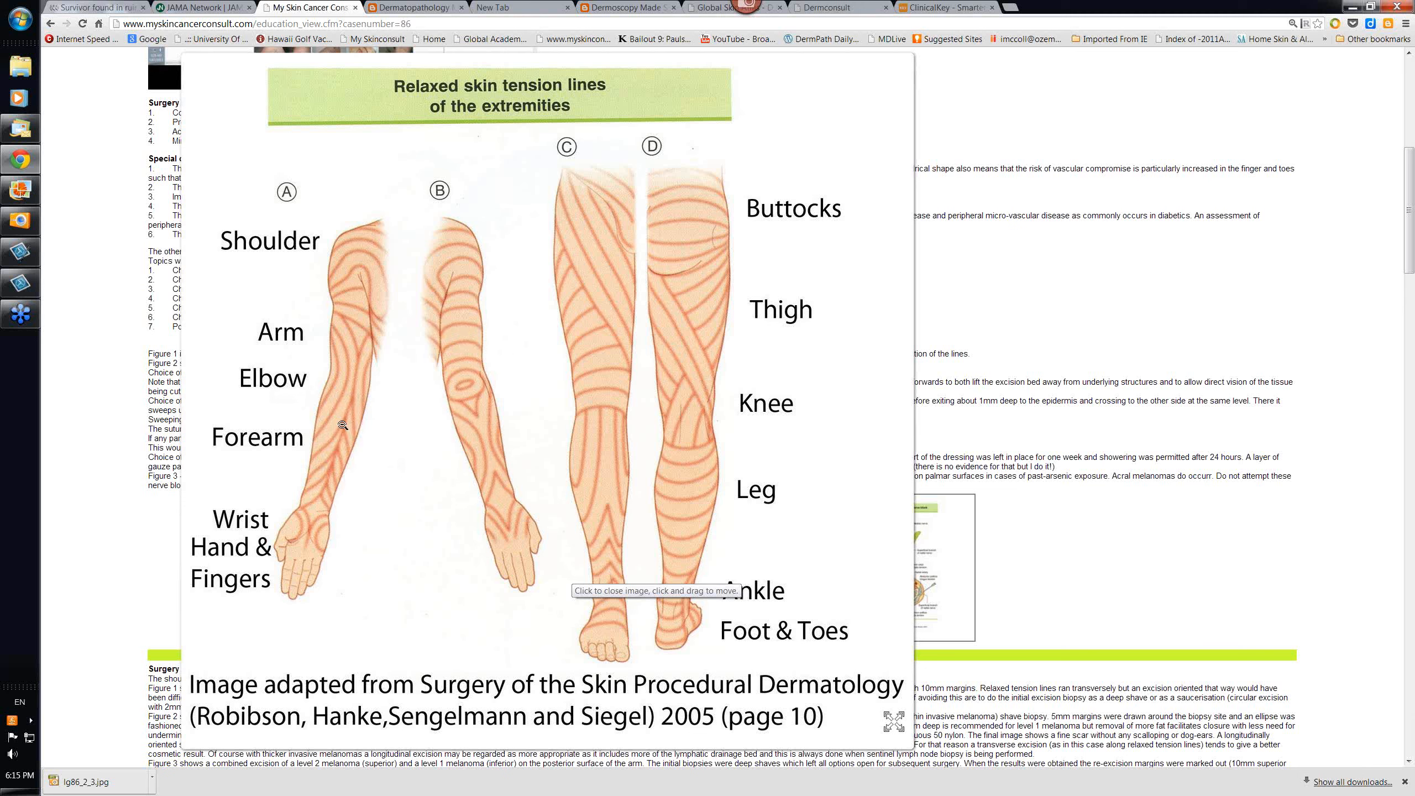
mouse_move(342, 469)
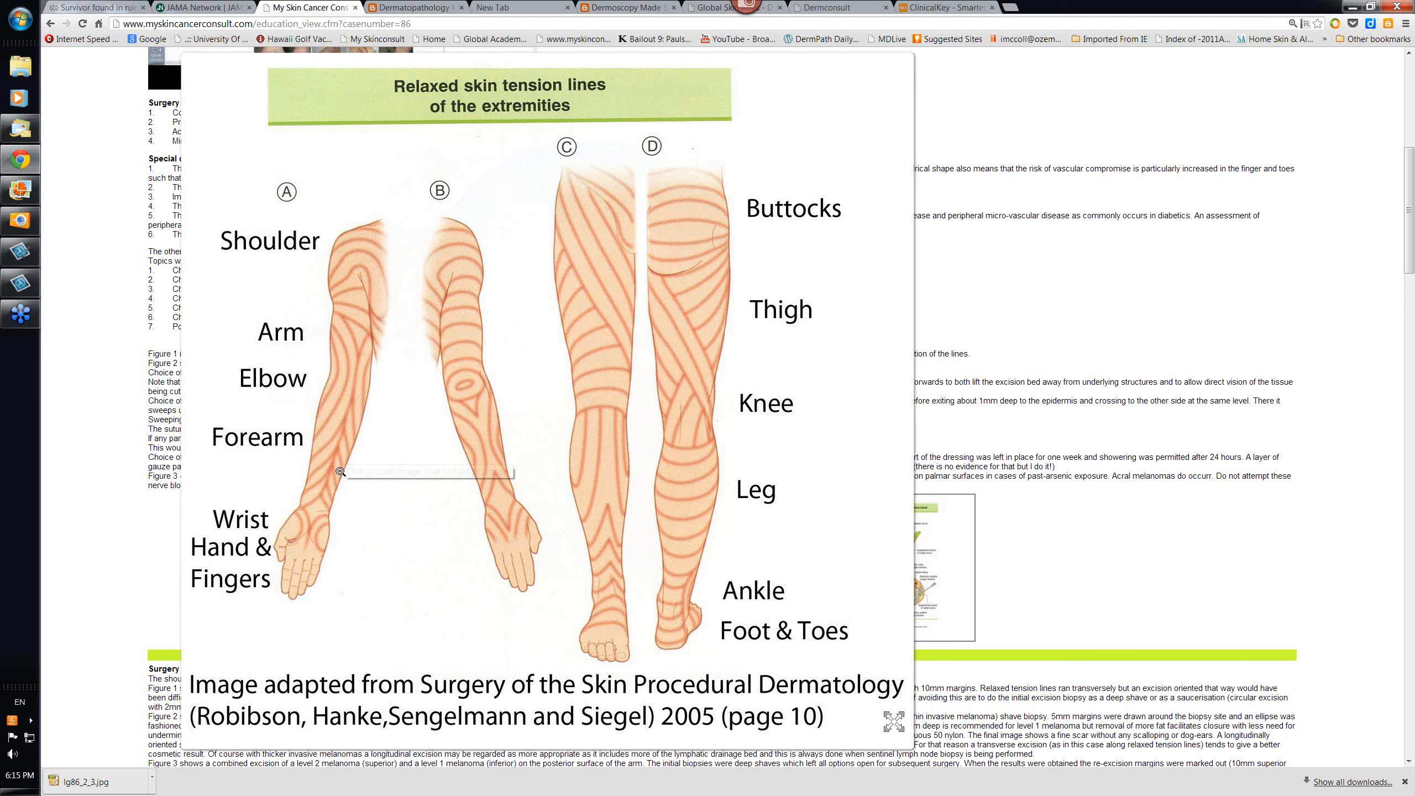
mouse_move(473, 322)
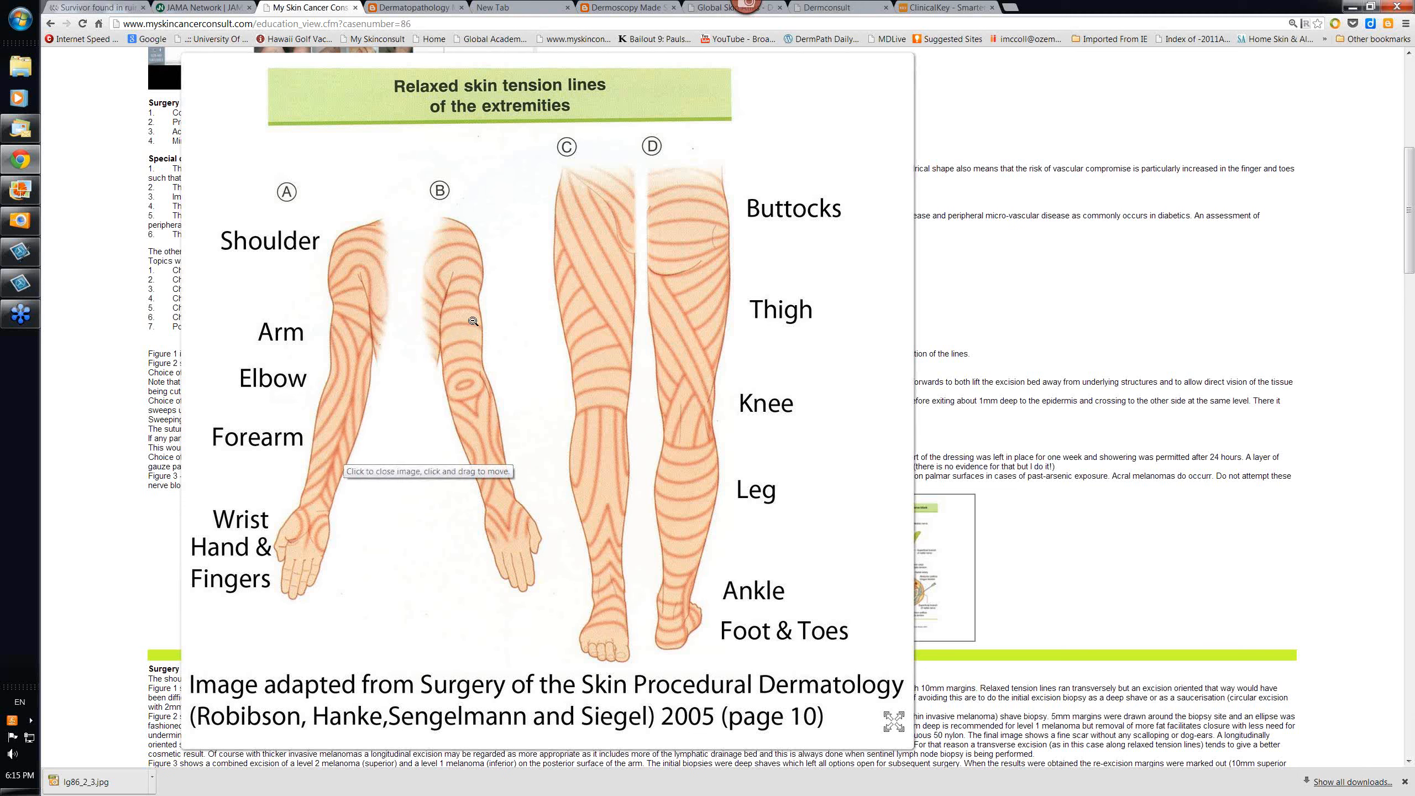
mouse_move(425, 470)
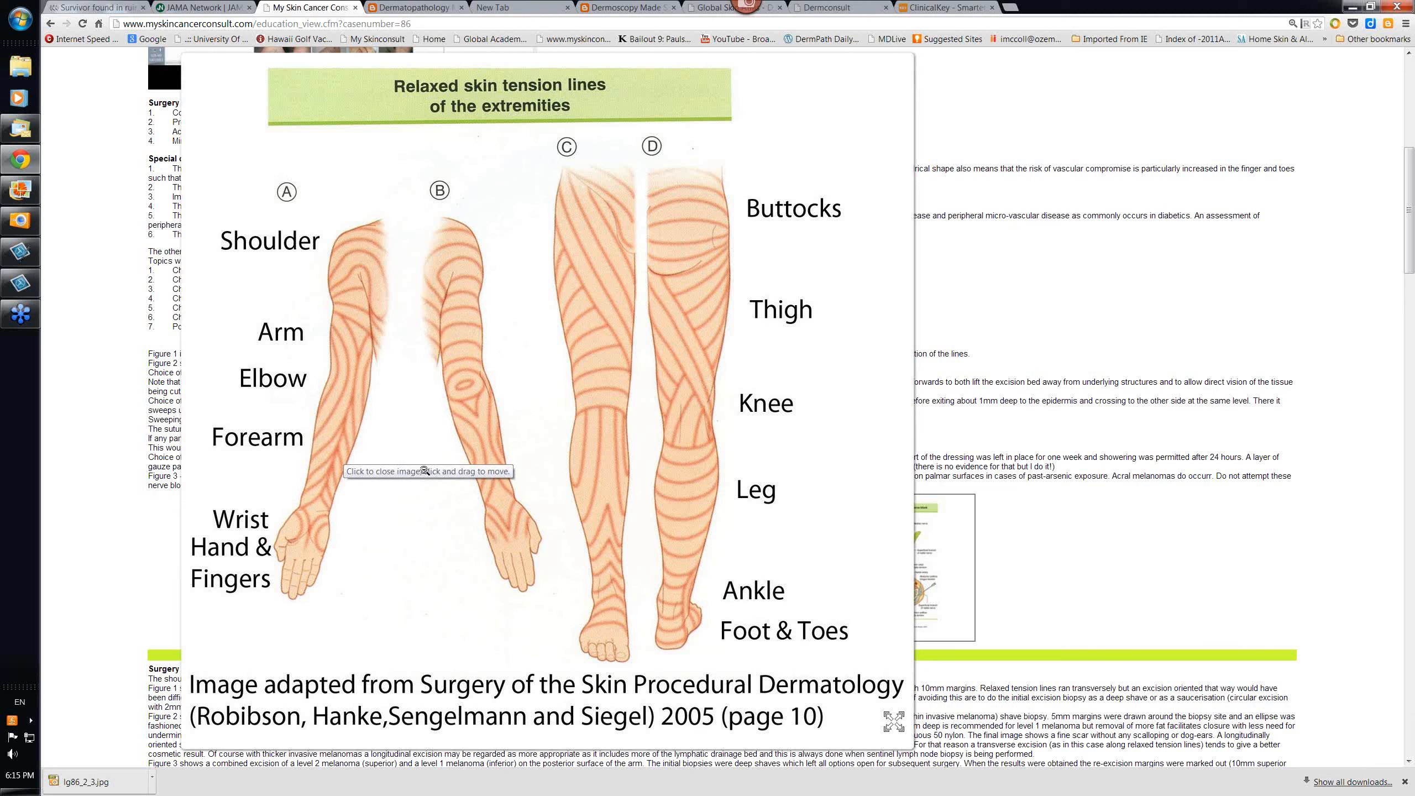
mouse_move(471, 374)
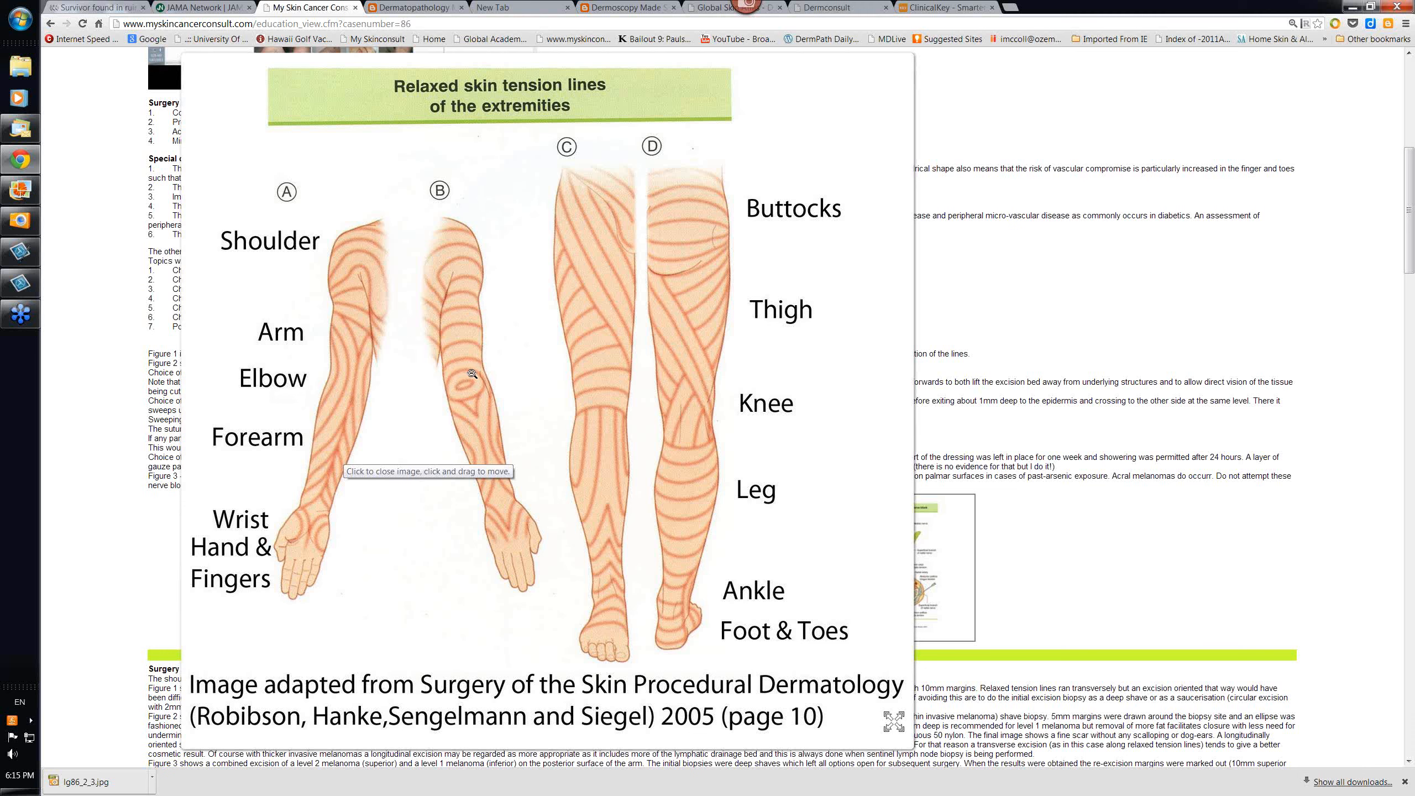
mouse_move(466, 352)
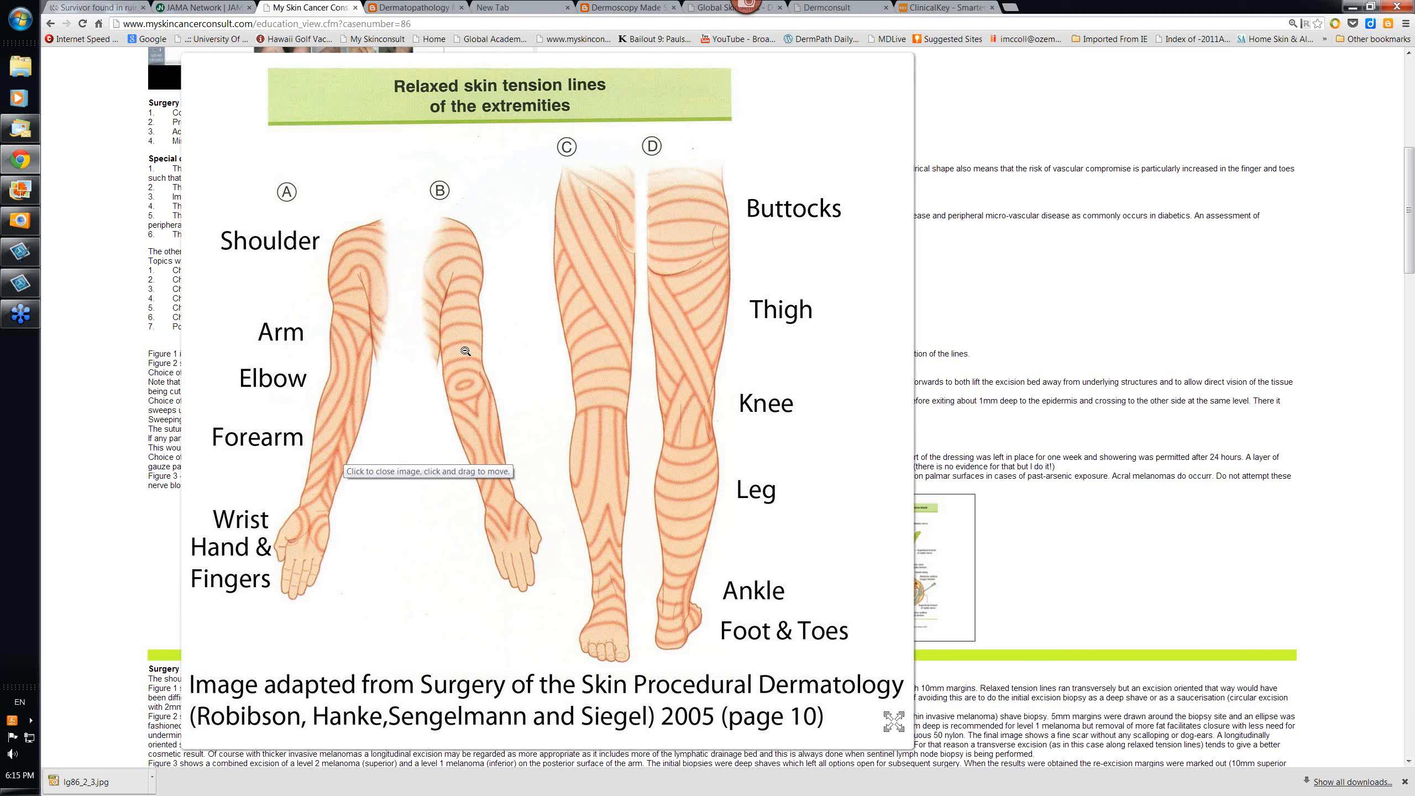
mouse_move(466, 380)
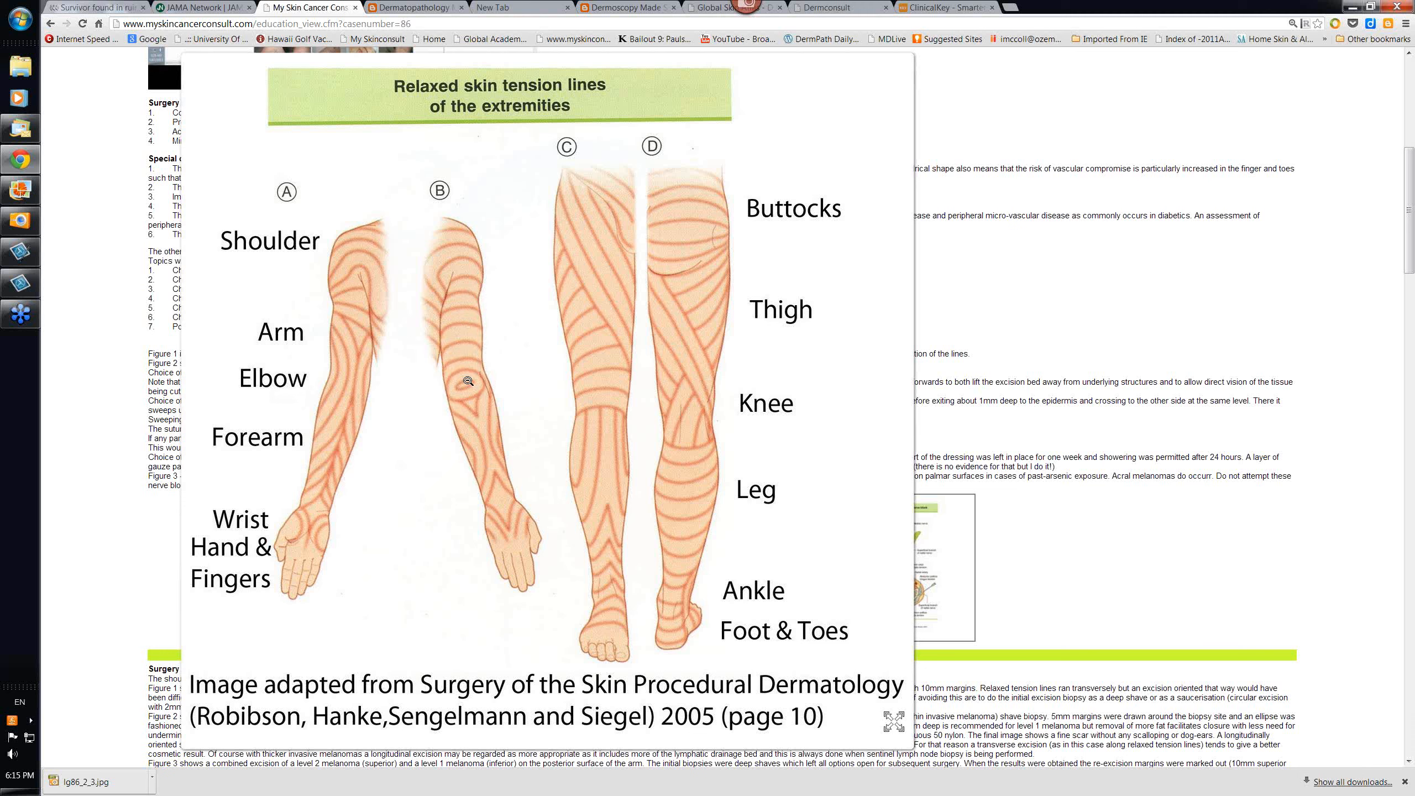
mouse_move(490, 376)
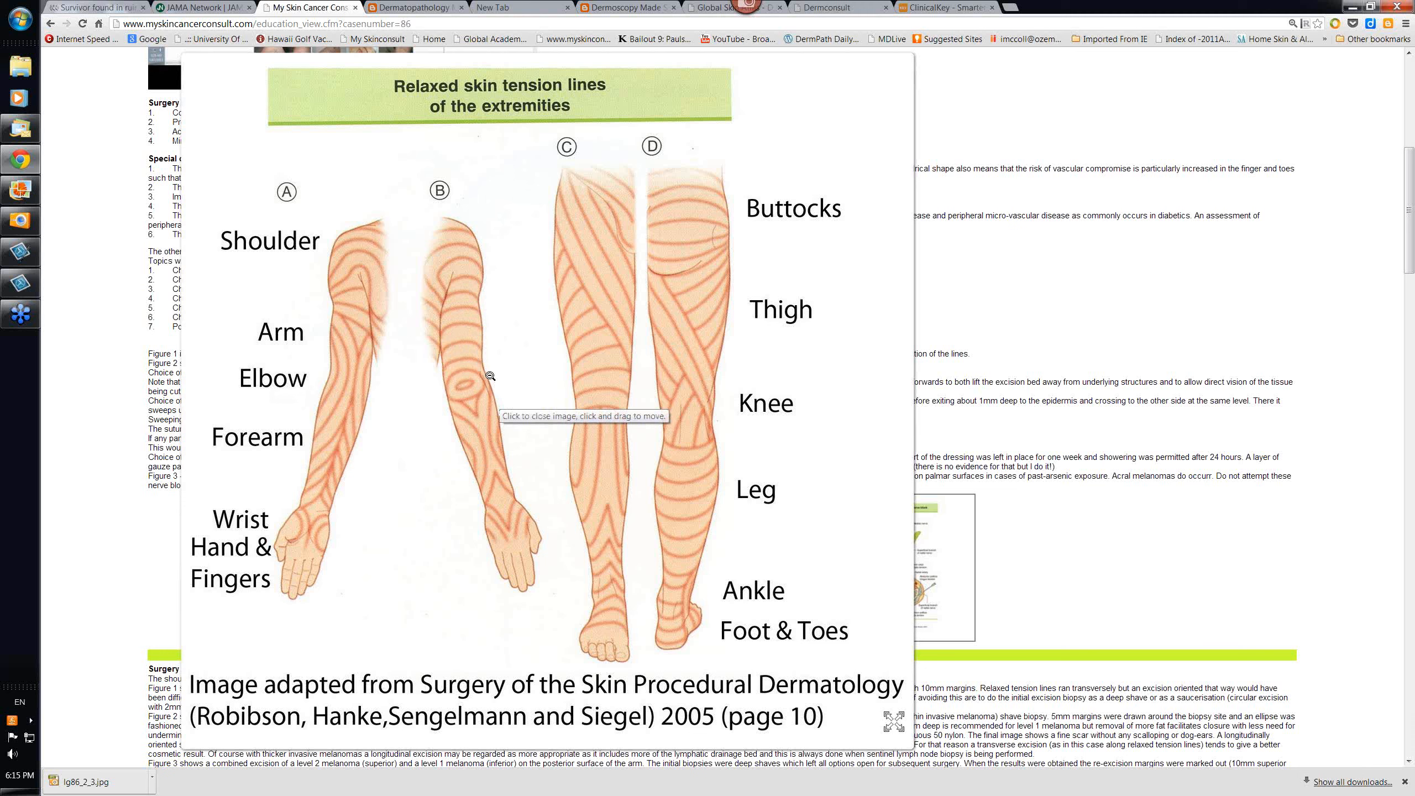
mouse_move(475, 304)
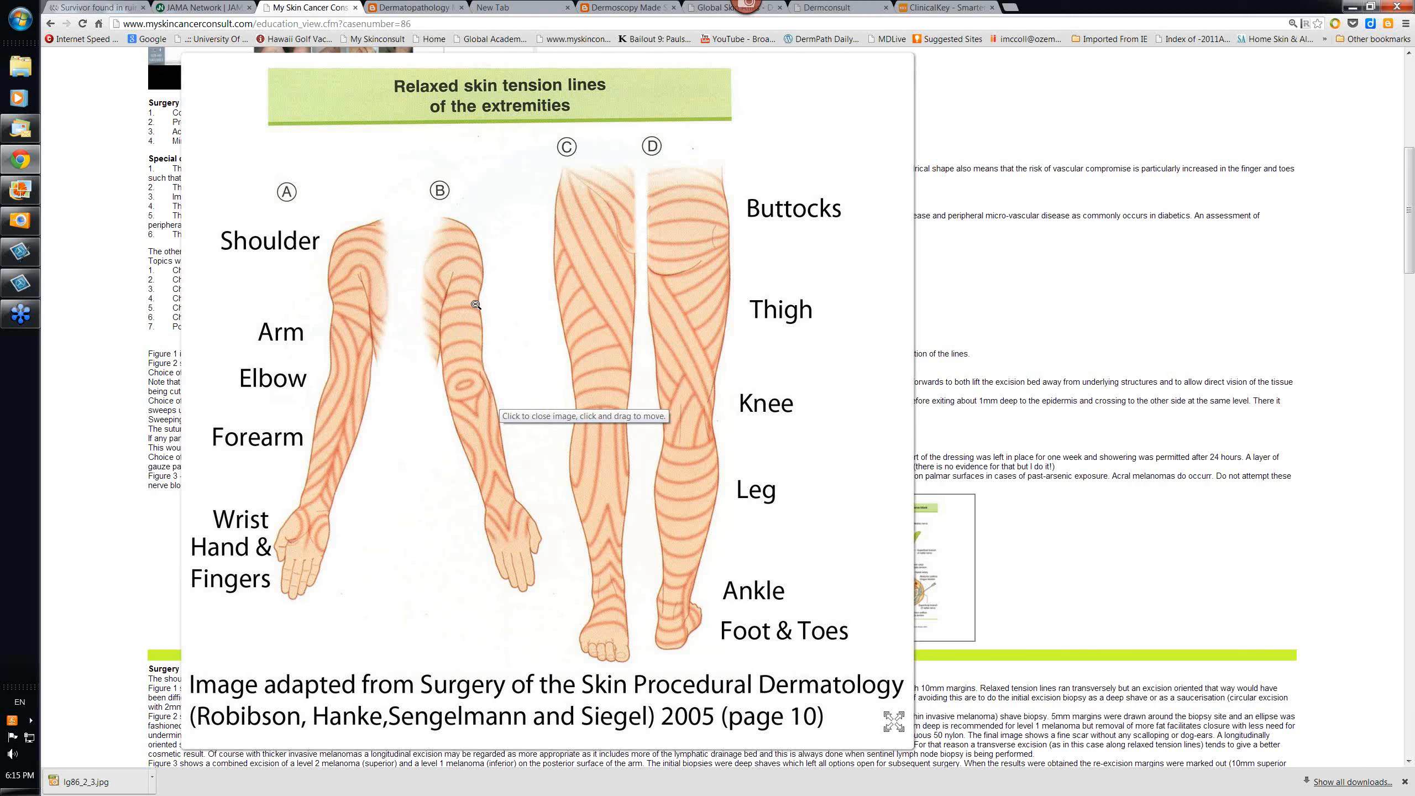
mouse_move(481, 346)
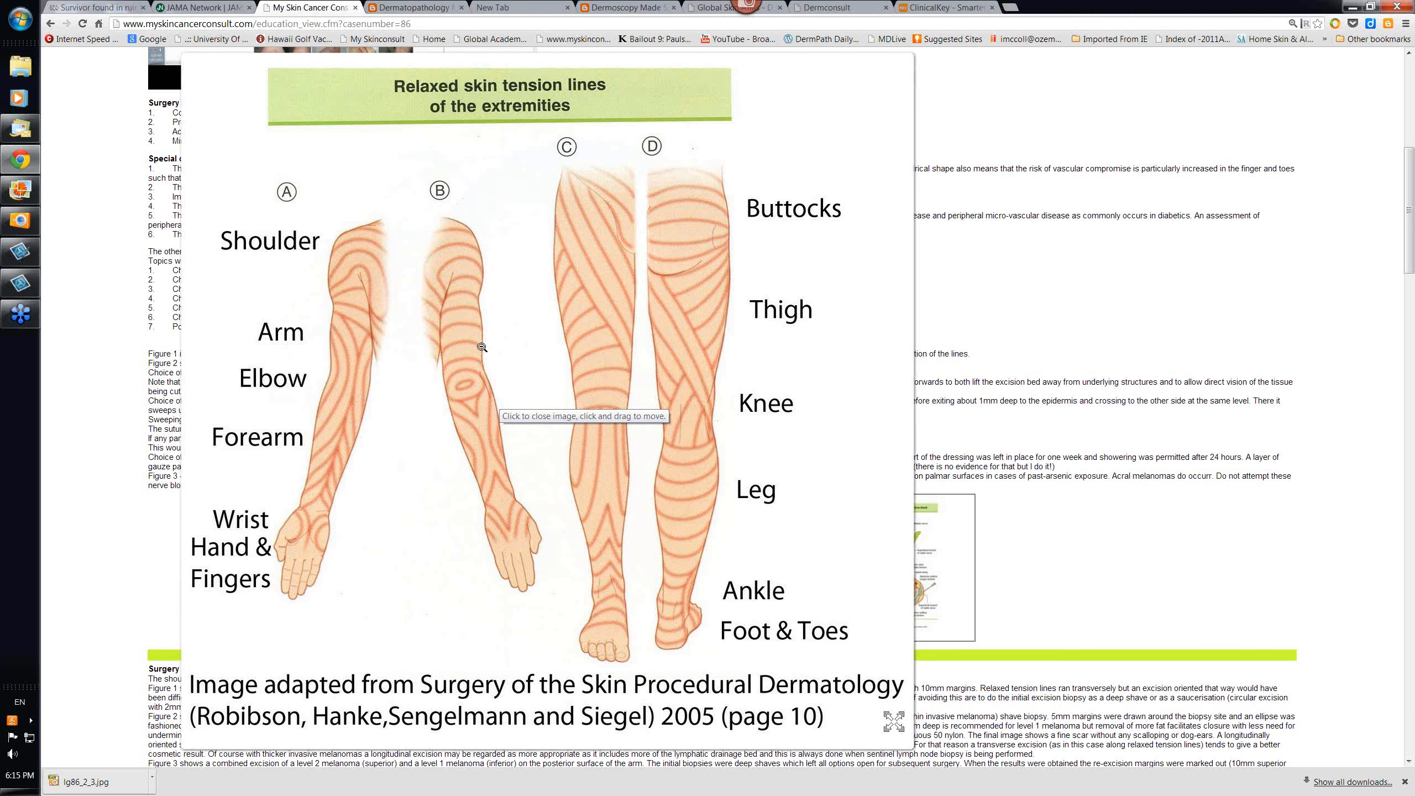
mouse_move(474, 343)
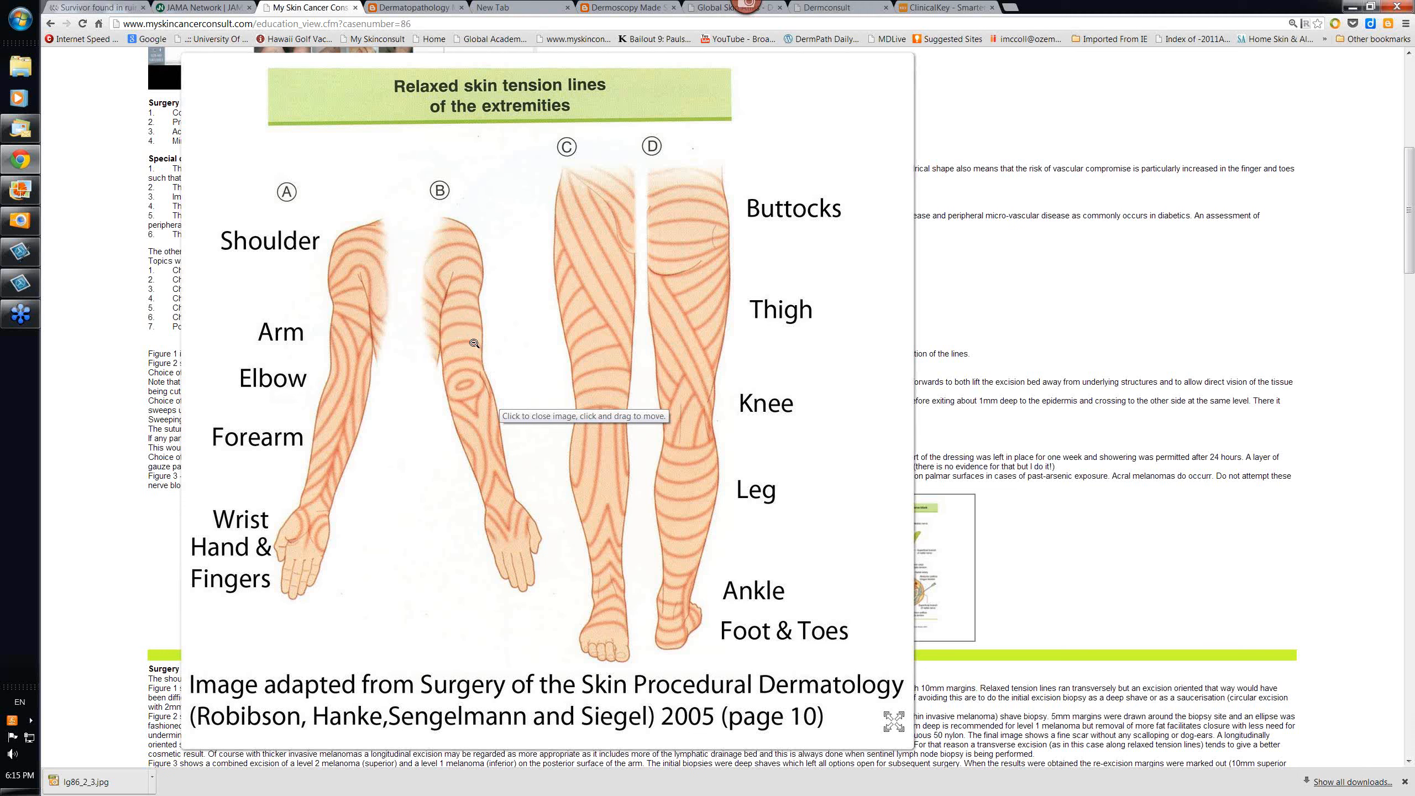
mouse_move(432, 323)
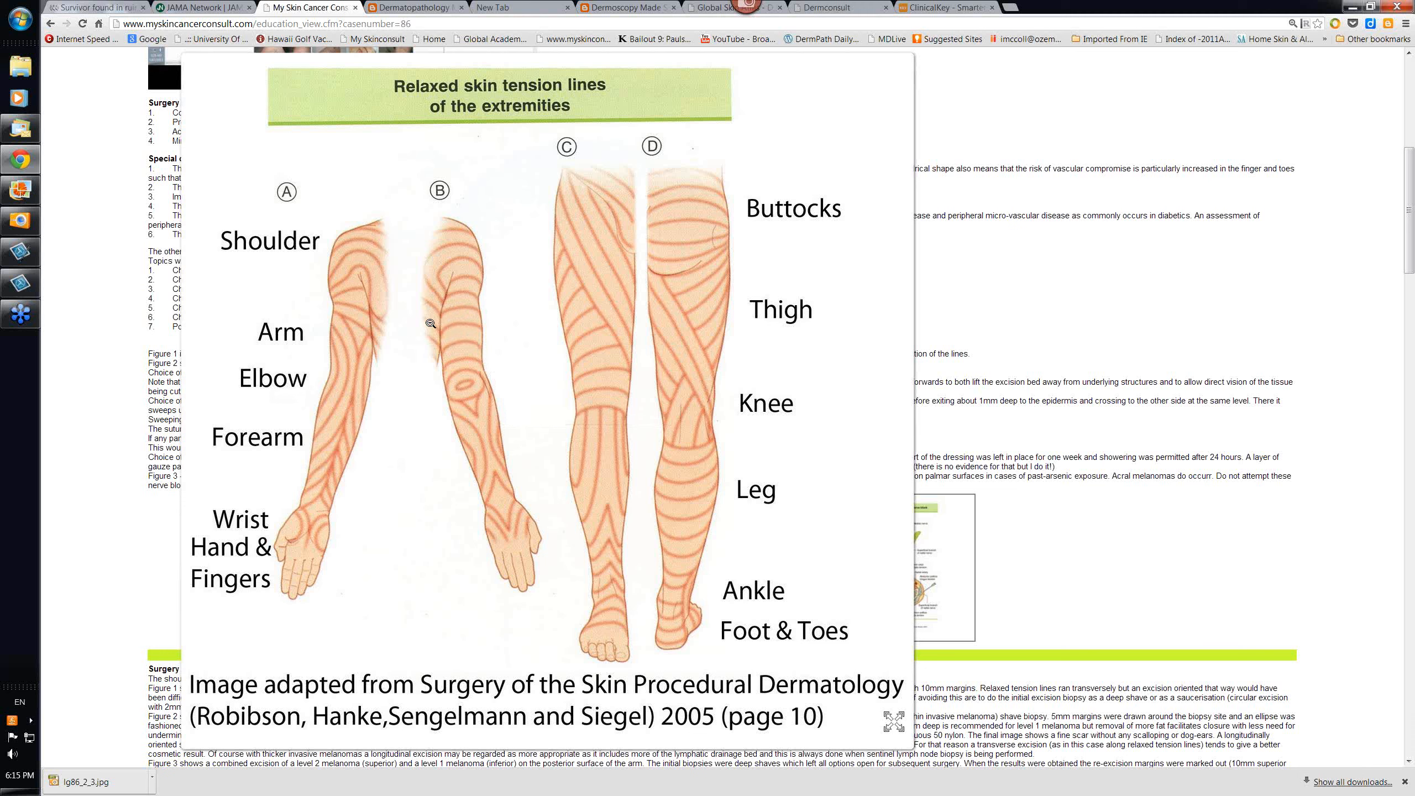
mouse_move(496, 426)
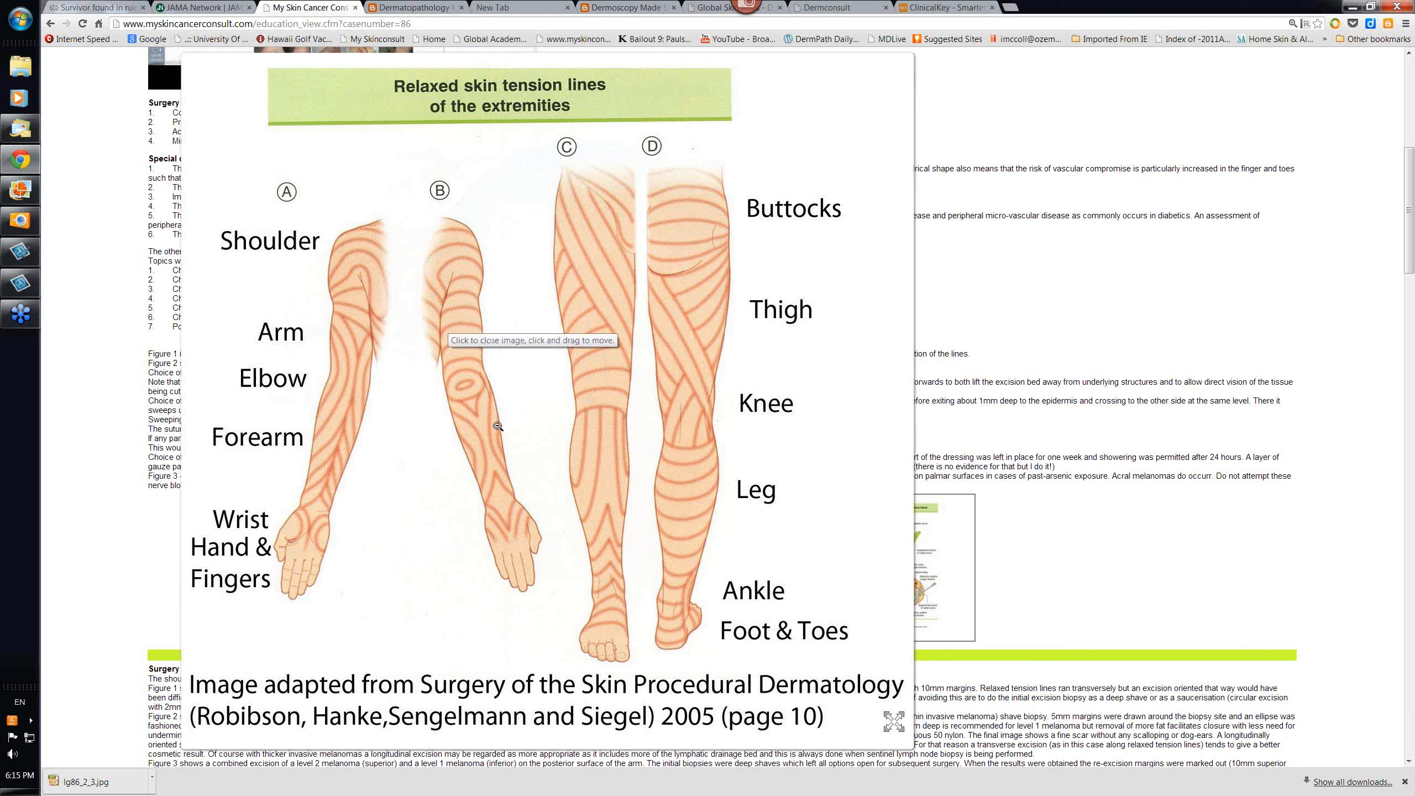
mouse_move(700, 487)
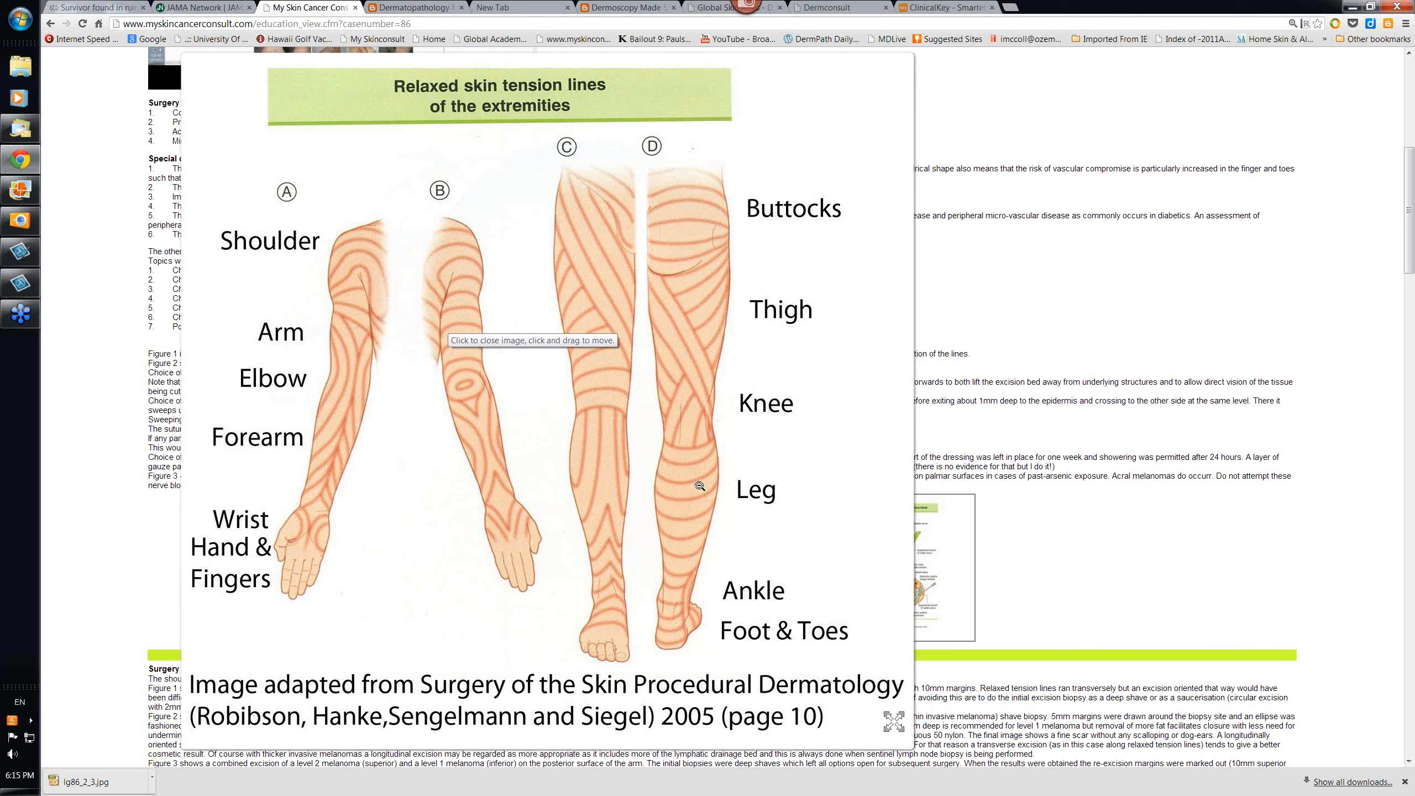
mouse_move(373, 491)
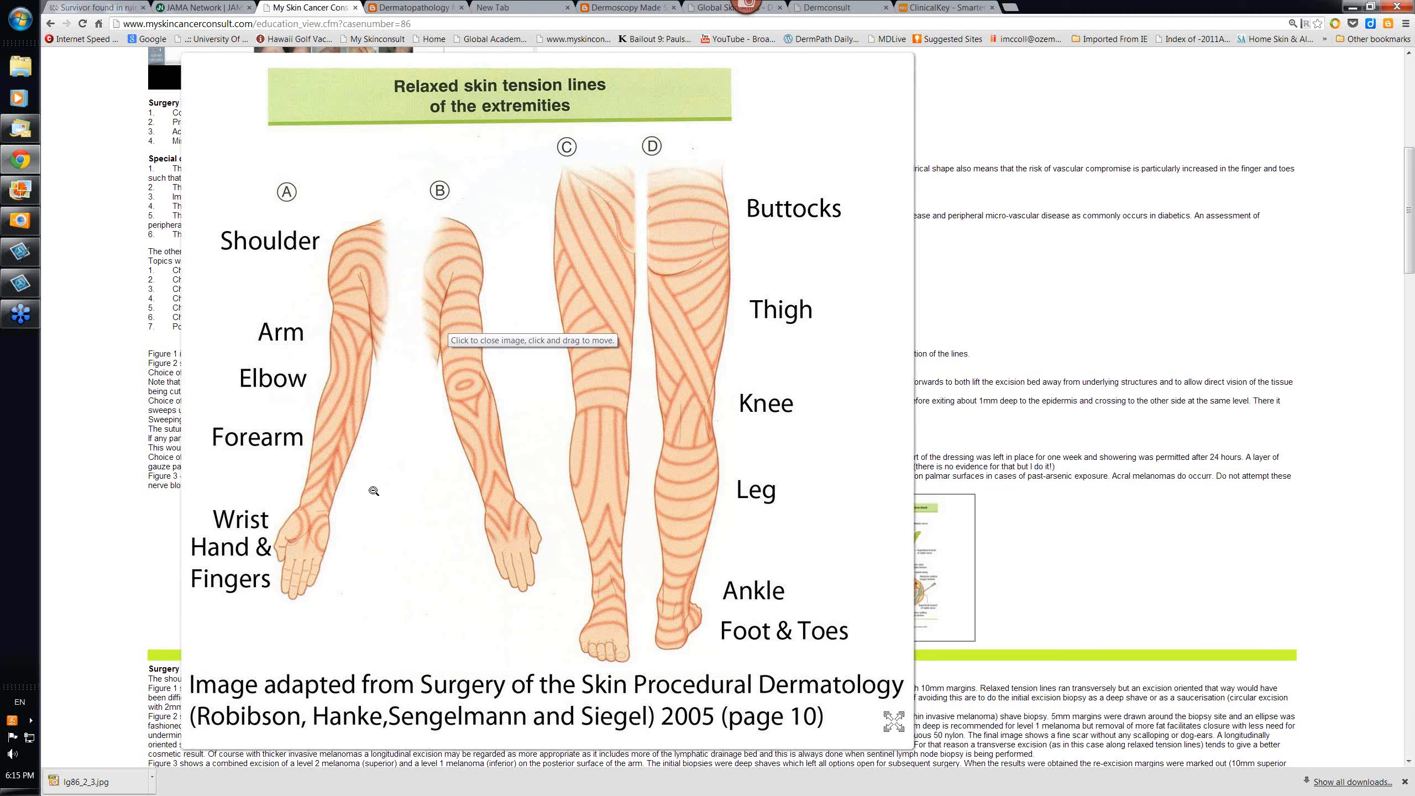
mouse_move(587, 587)
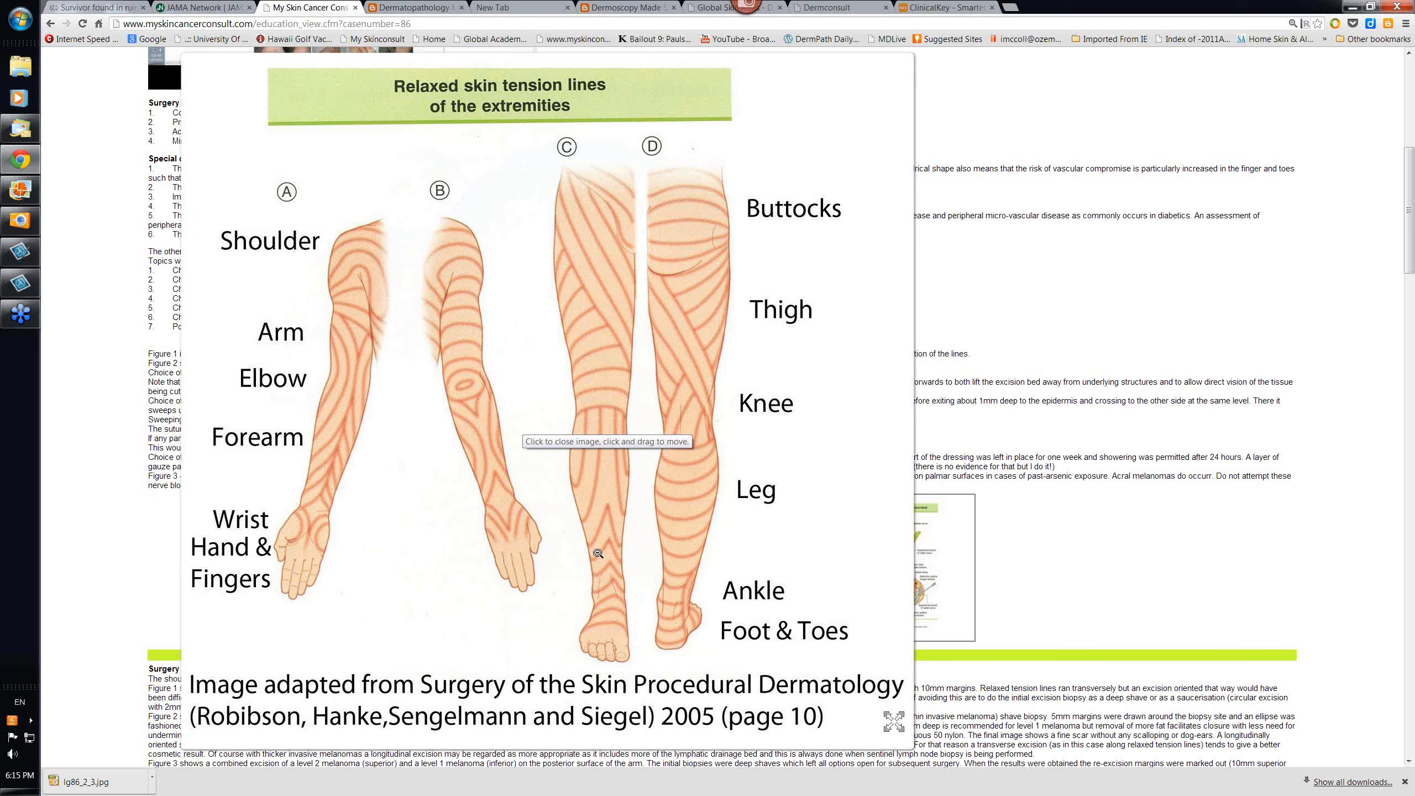
mouse_move(508, 479)
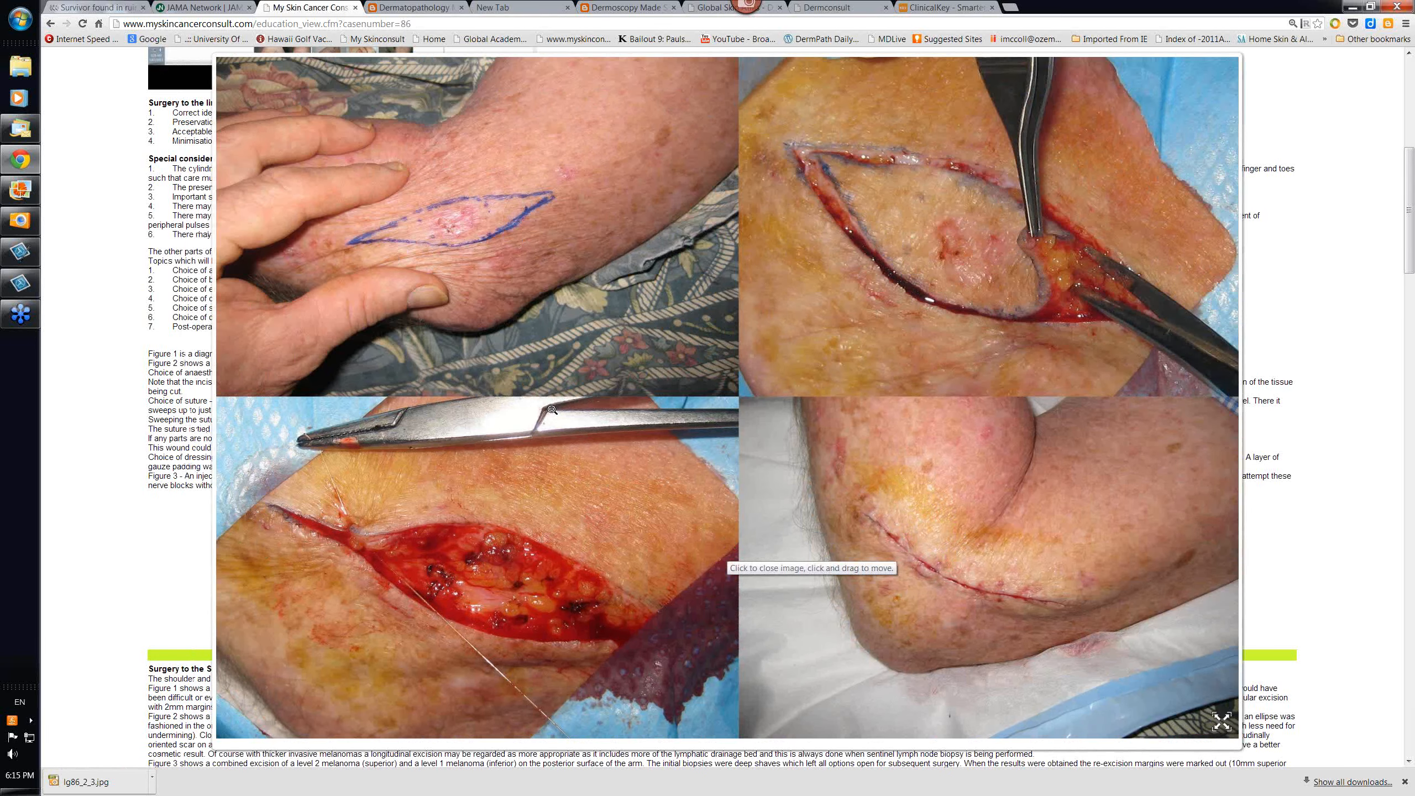
mouse_move(713, 423)
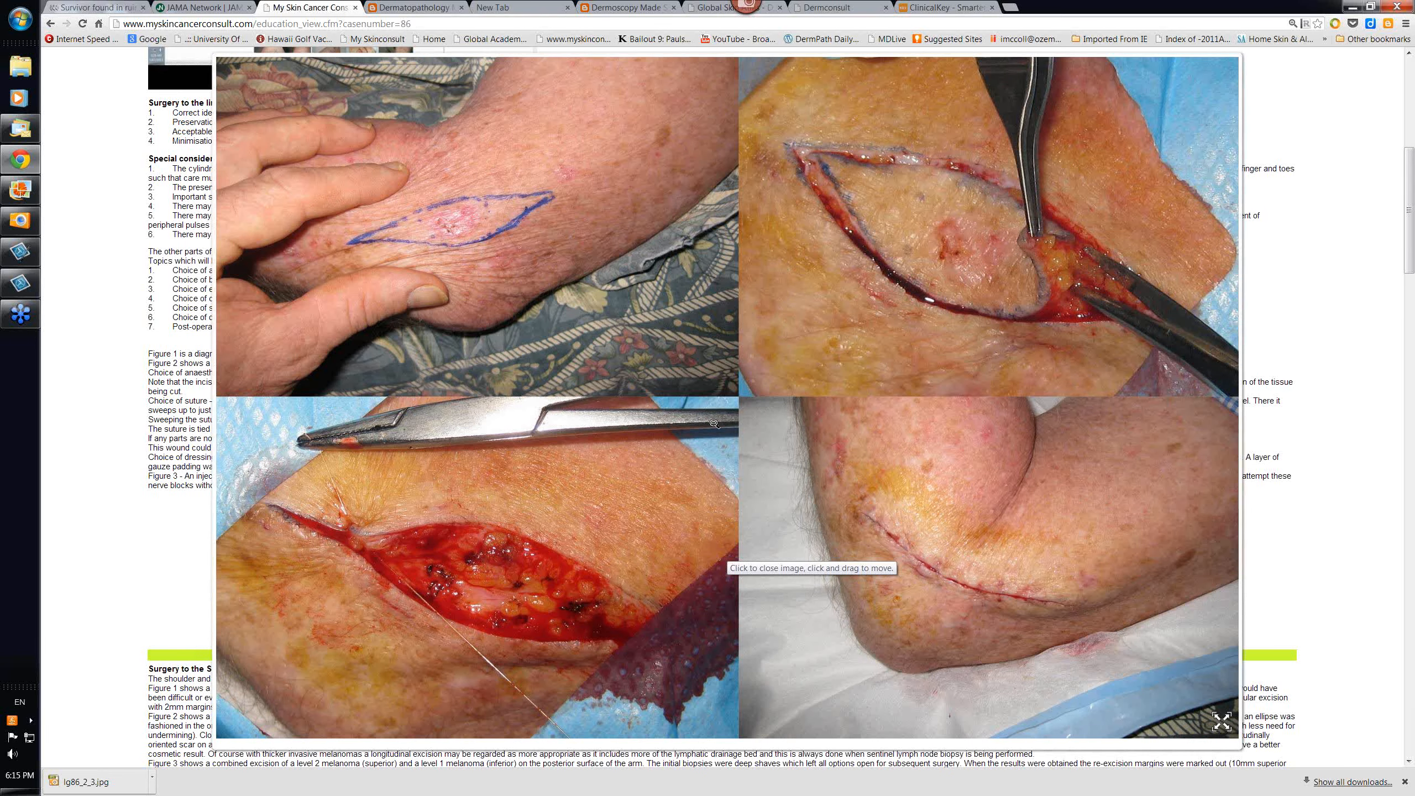
mouse_move(504, 486)
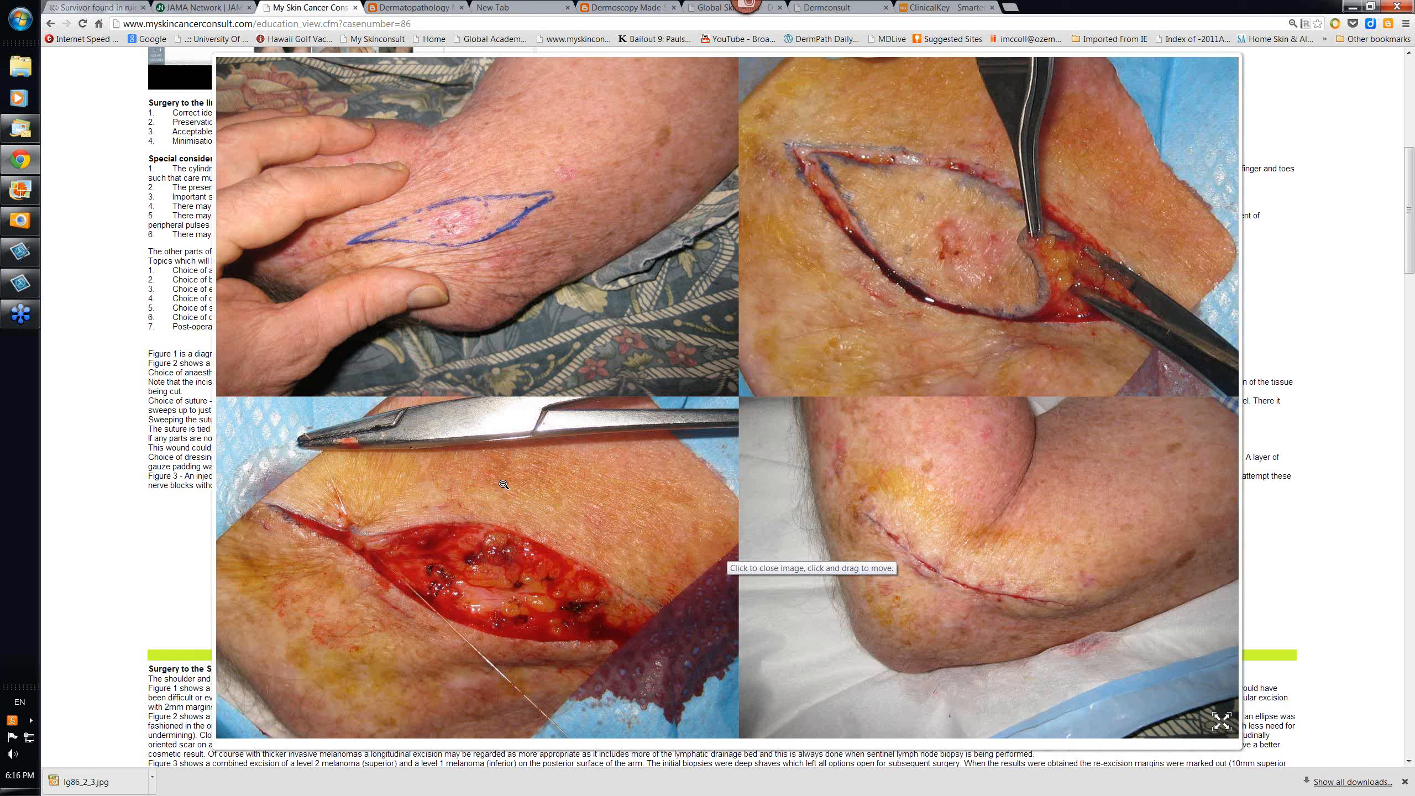
mouse_move(409, 572)
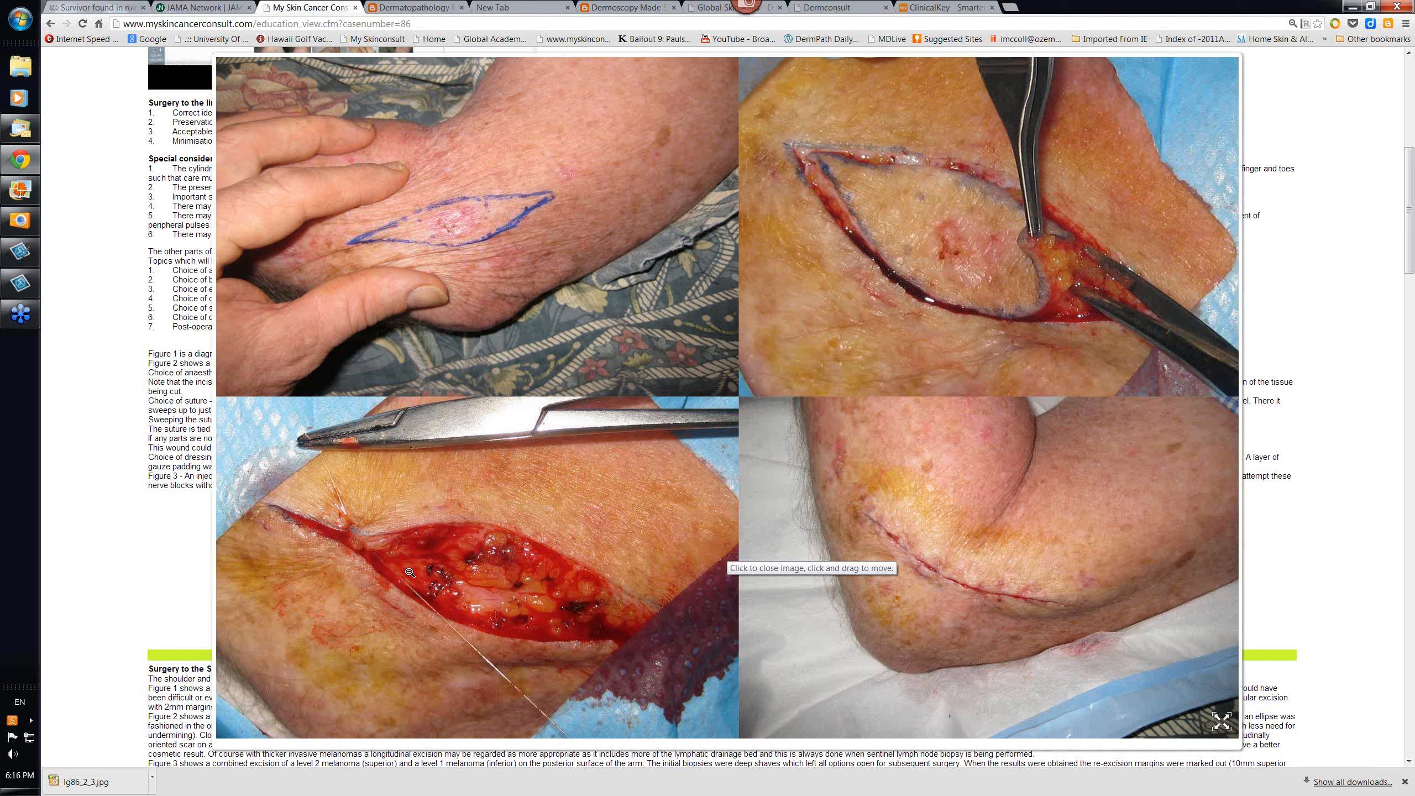
mouse_move(398, 582)
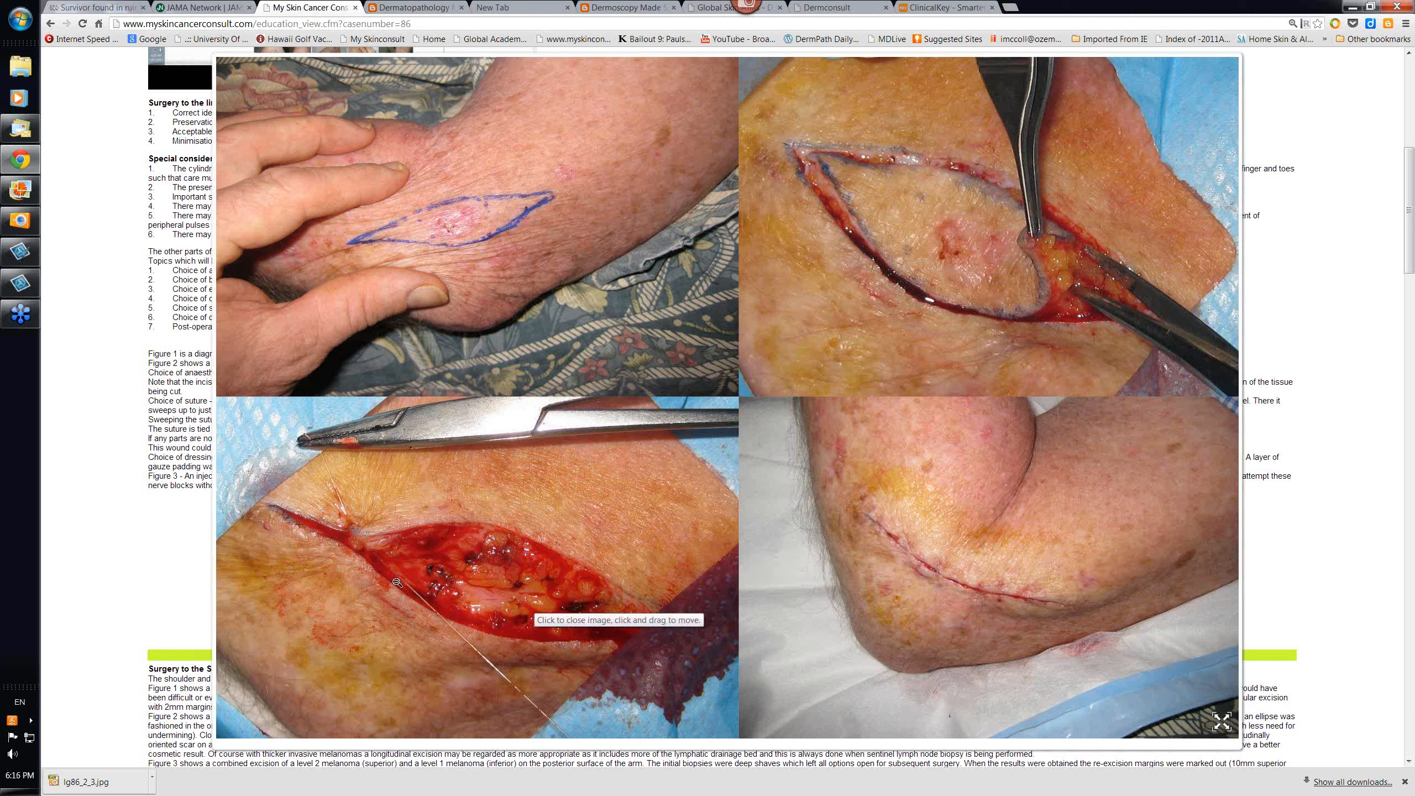
mouse_move(462, 642)
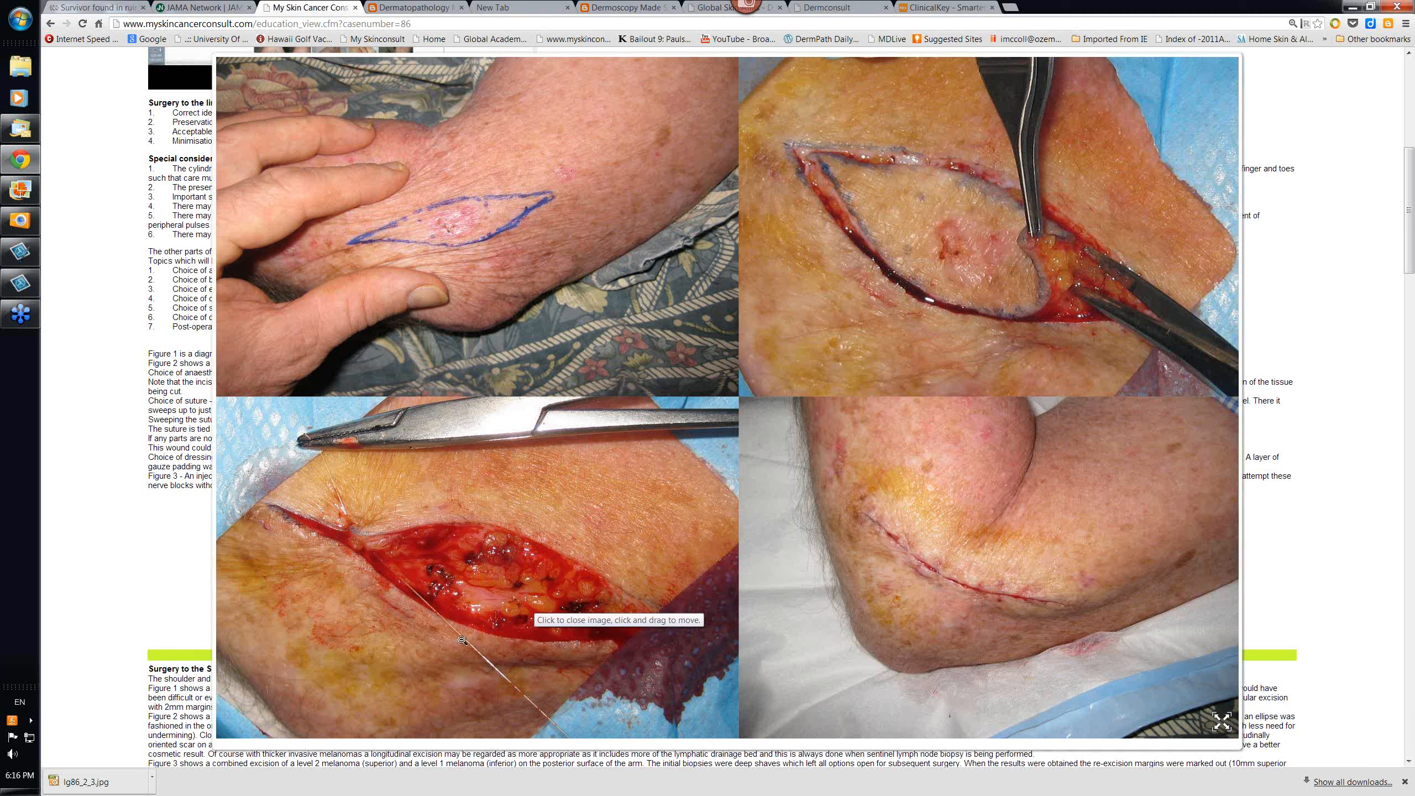
mouse_move(420, 625)
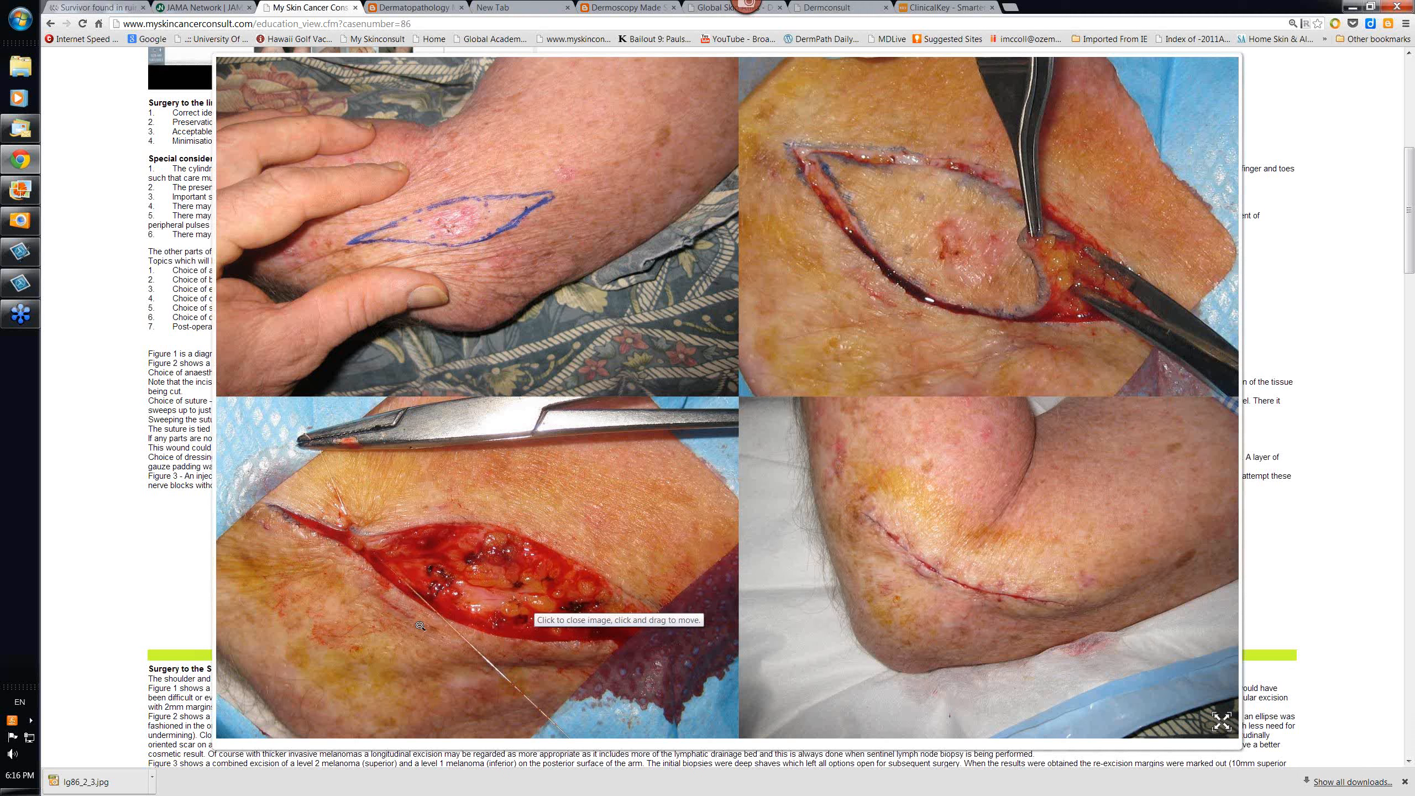
mouse_move(555, 631)
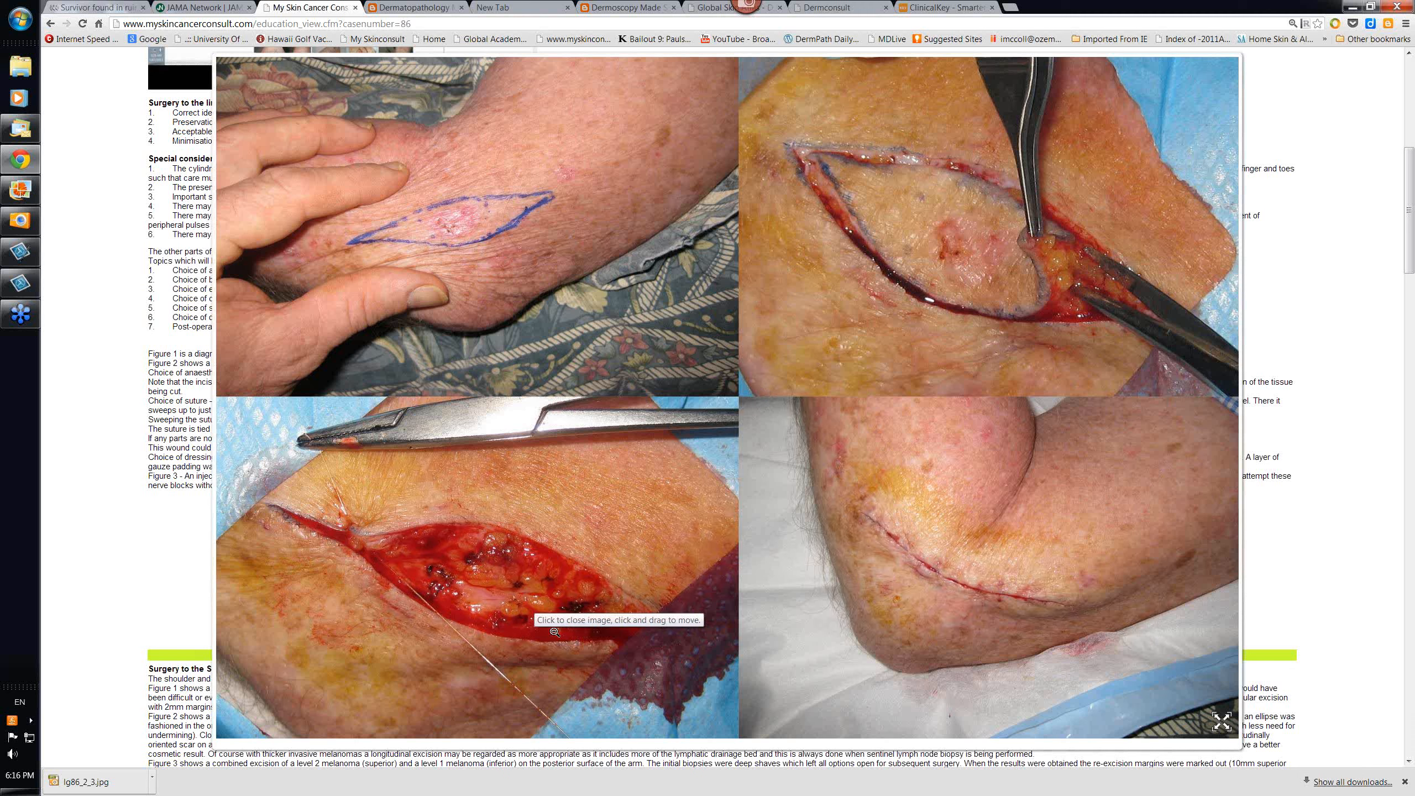
mouse_move(521, 605)
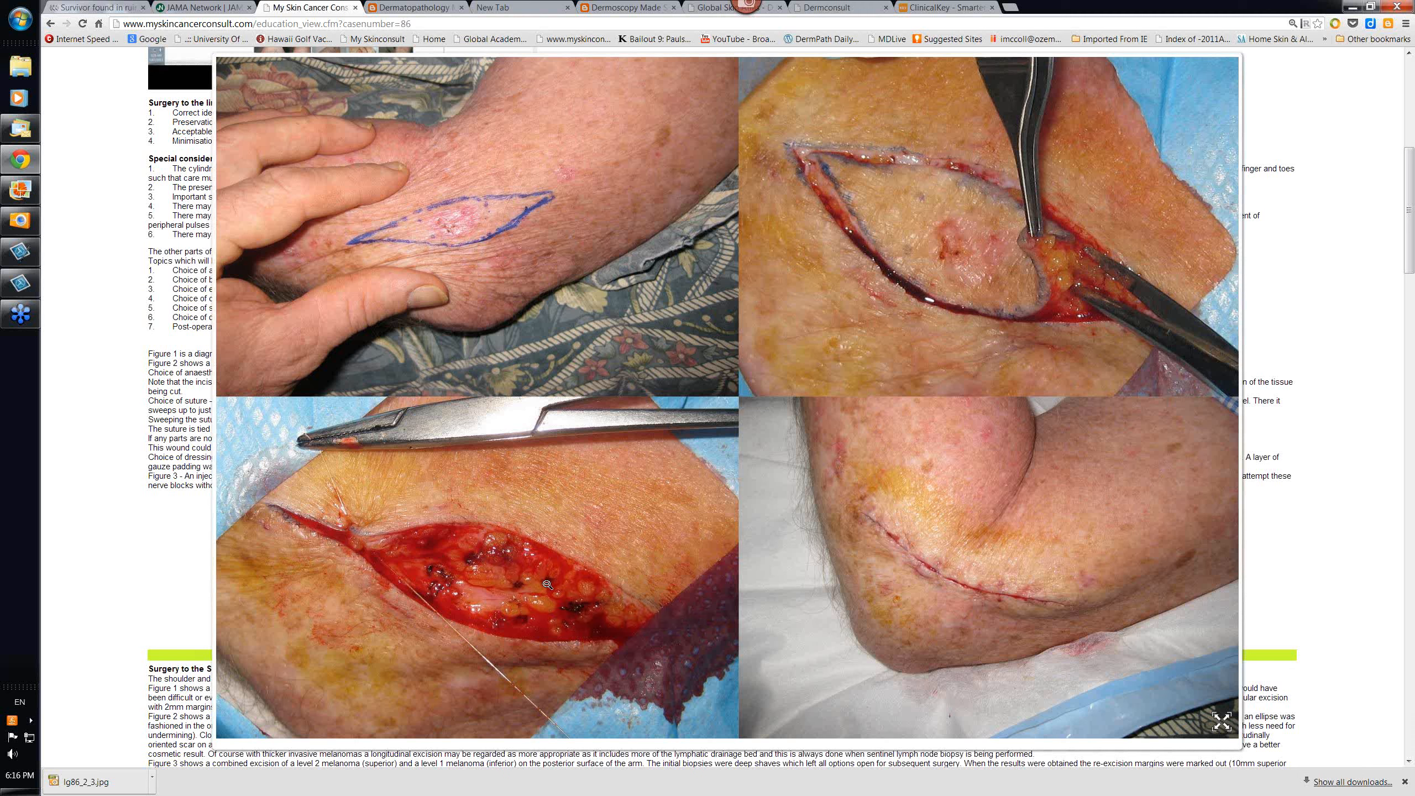
mouse_move(546, 585)
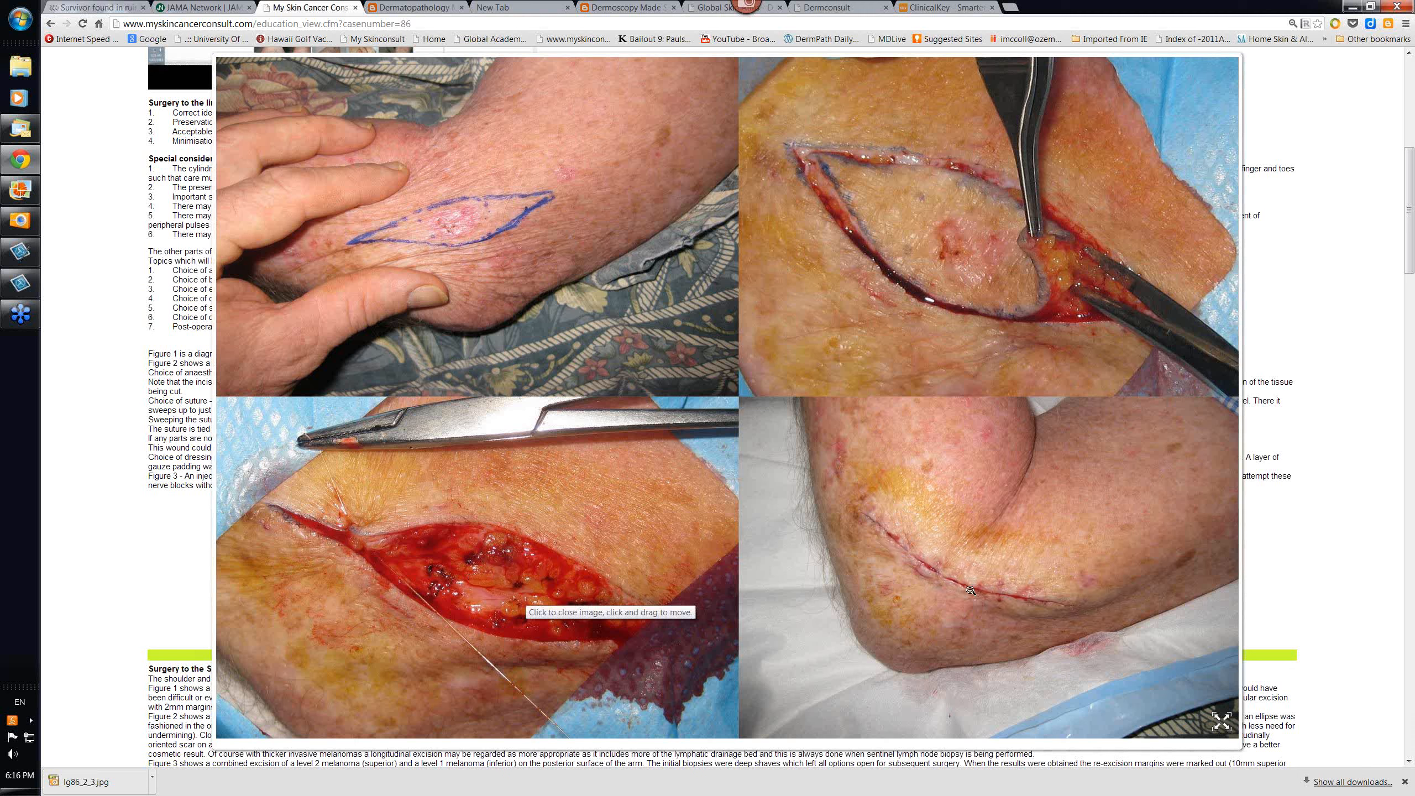
mouse_move(897, 553)
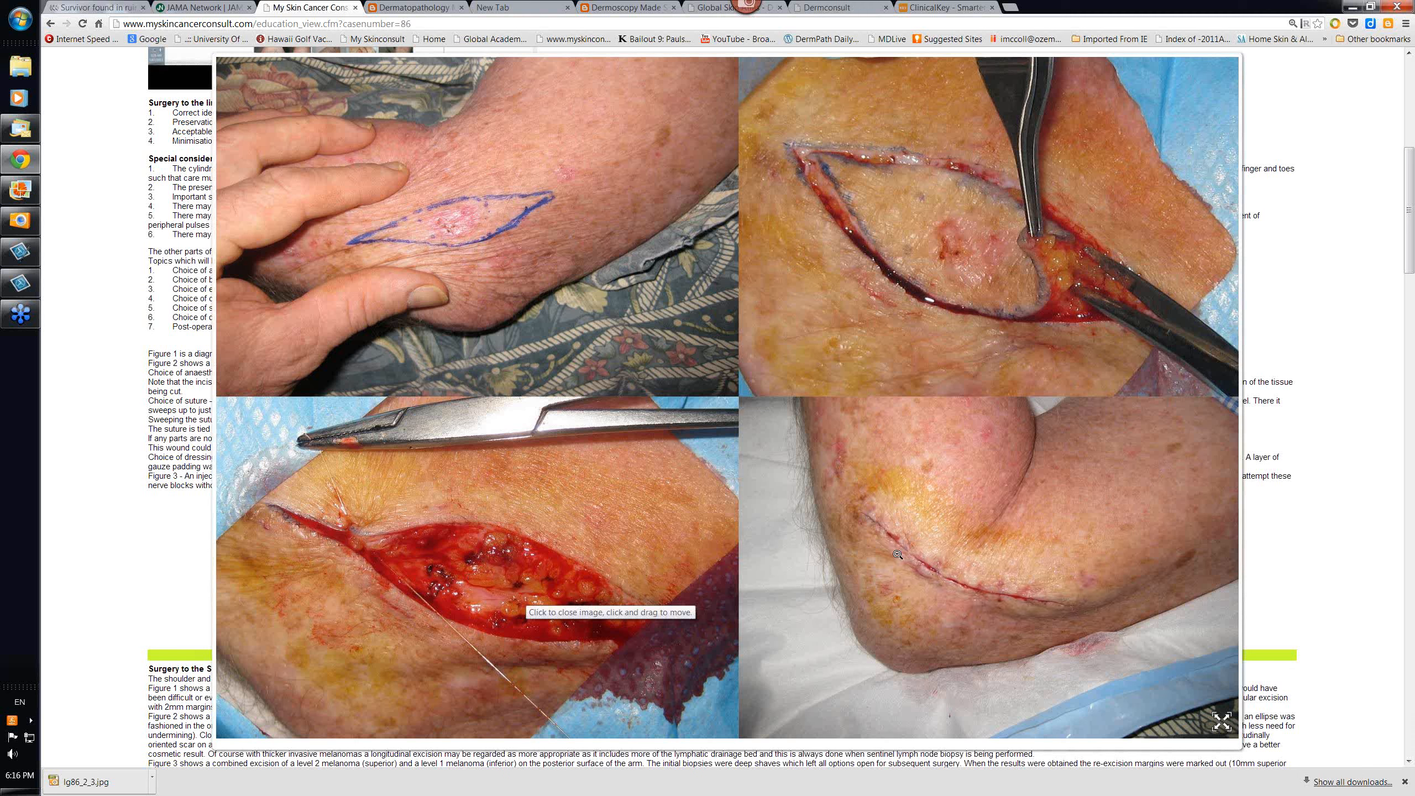
mouse_move(794, 549)
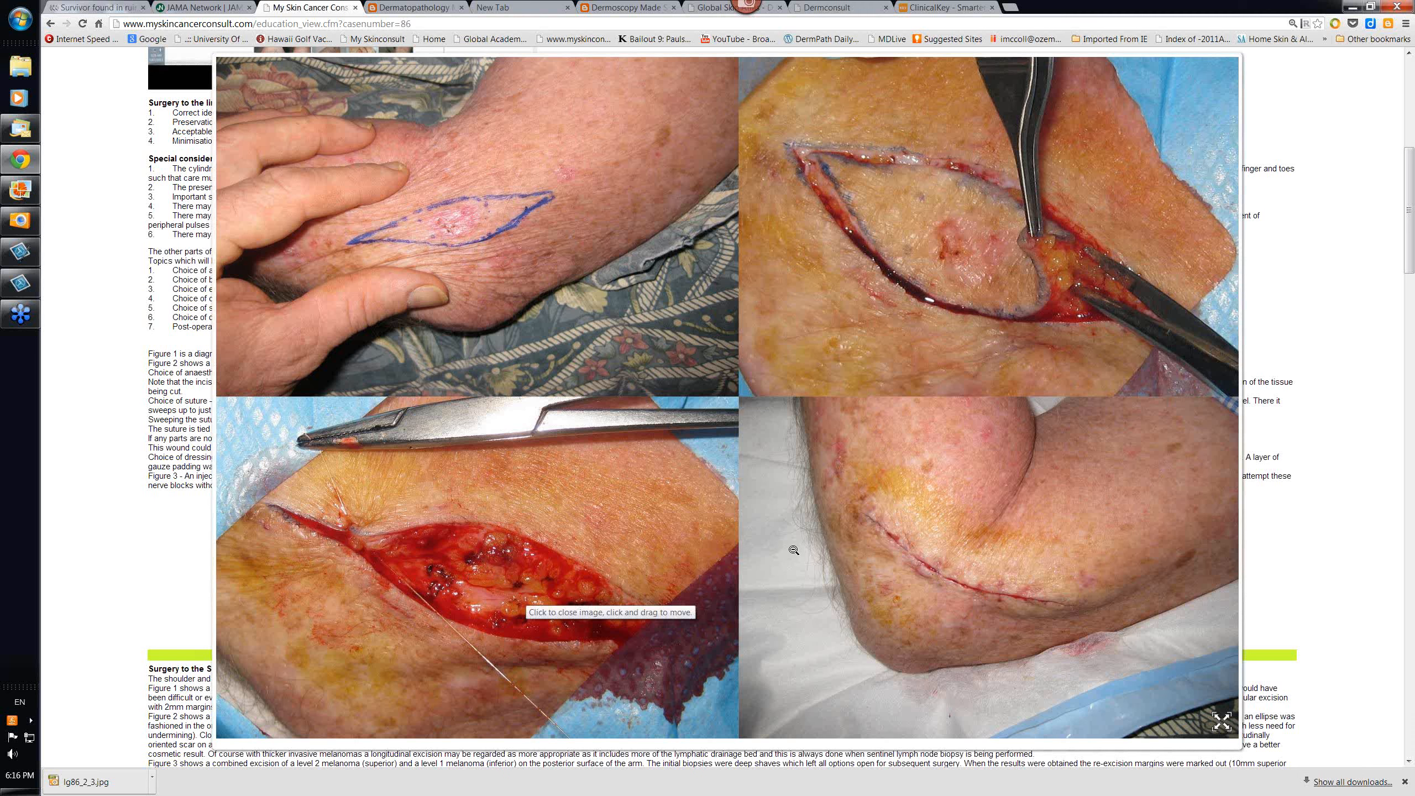
mouse_move(864, 577)
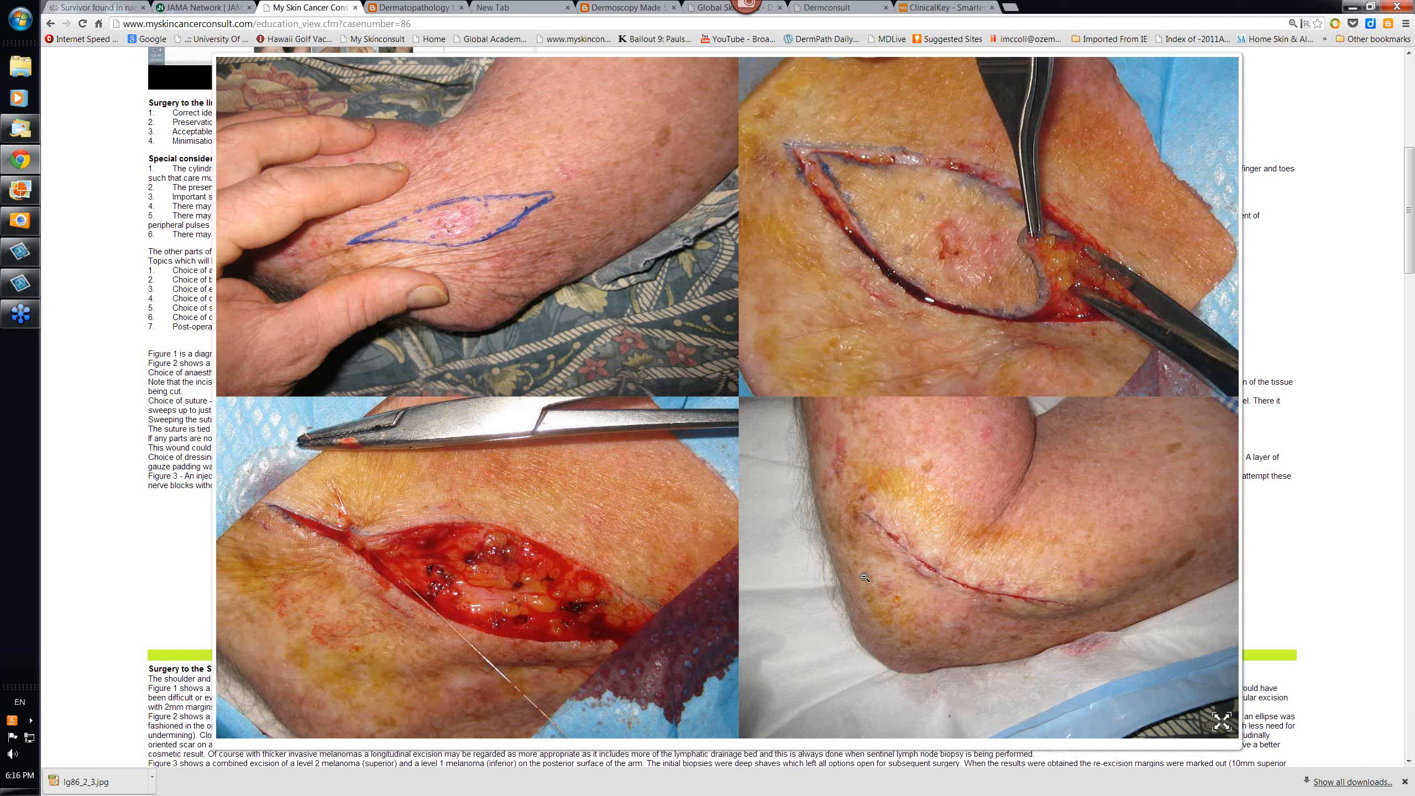
mouse_move(815, 528)
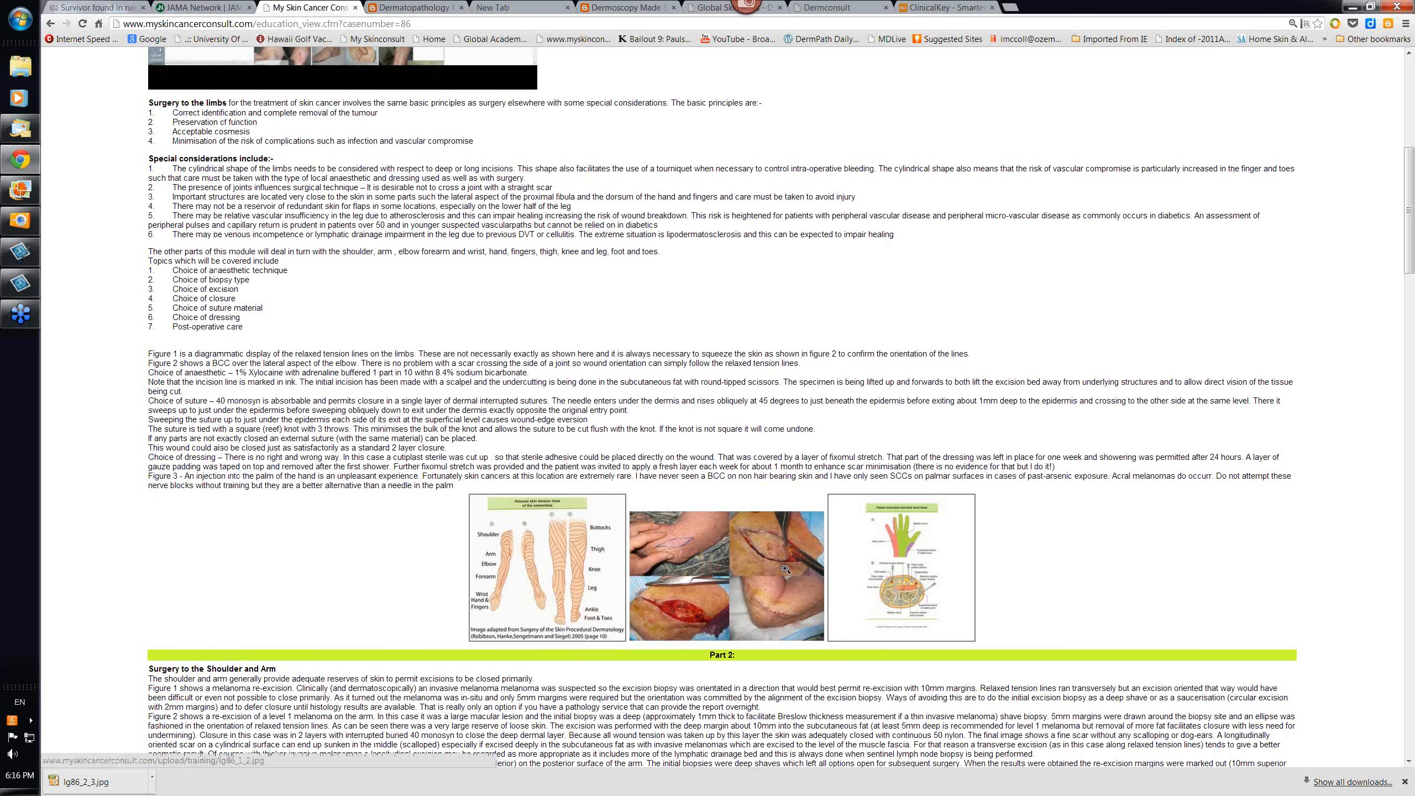
View the shoulder and arm surgery photos enlarged, then close them back to the Part 2 text
scroll(down, 3)
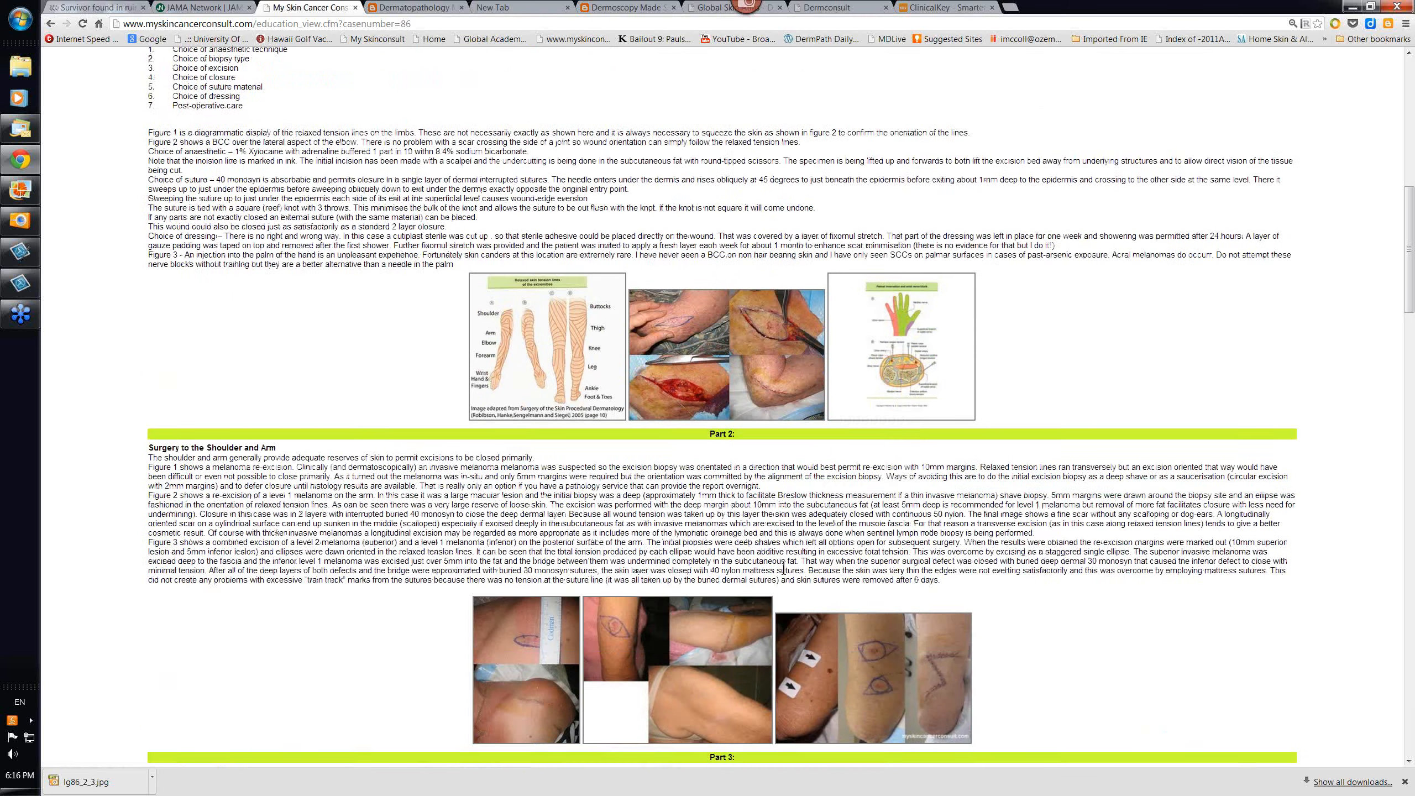
scroll(down, 3)
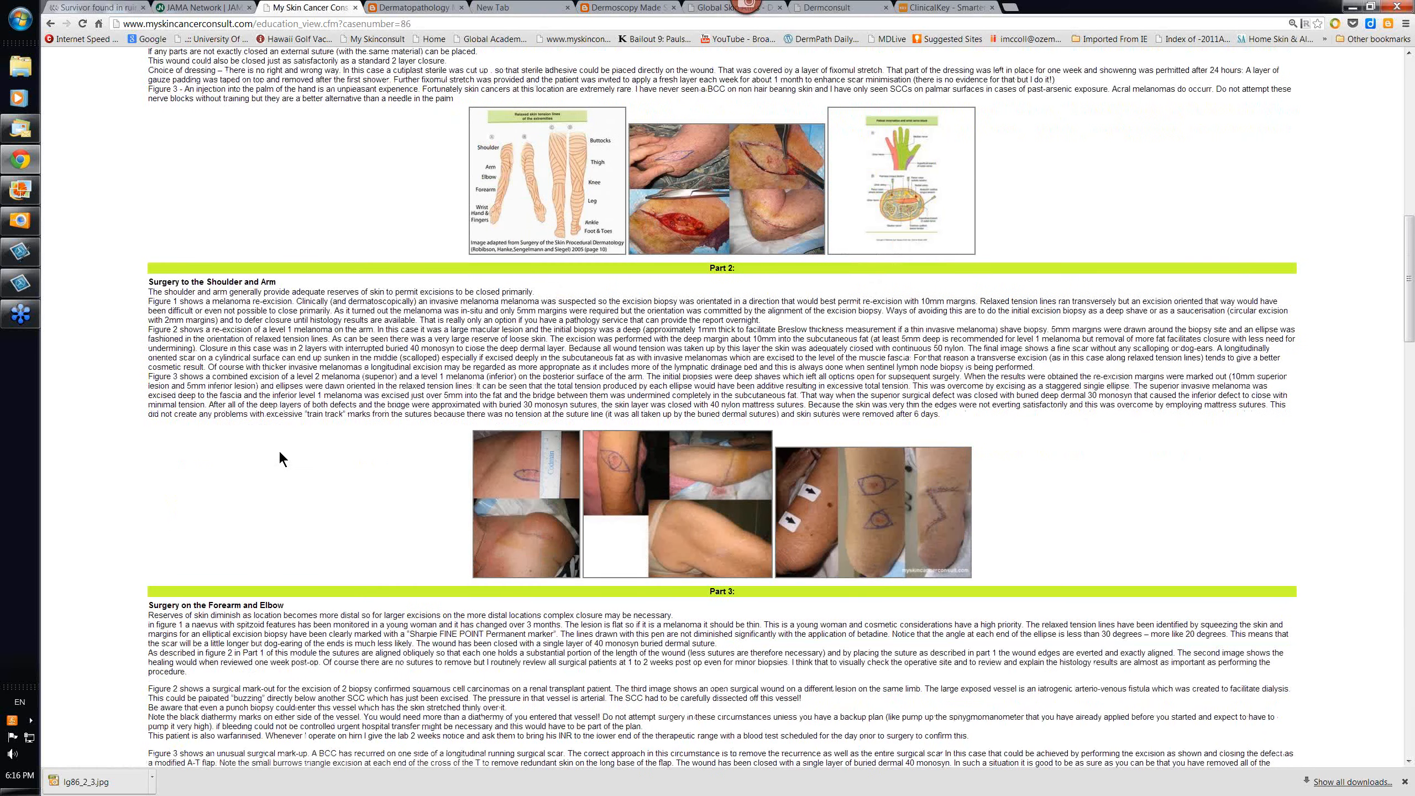
mouse_move(264, 499)
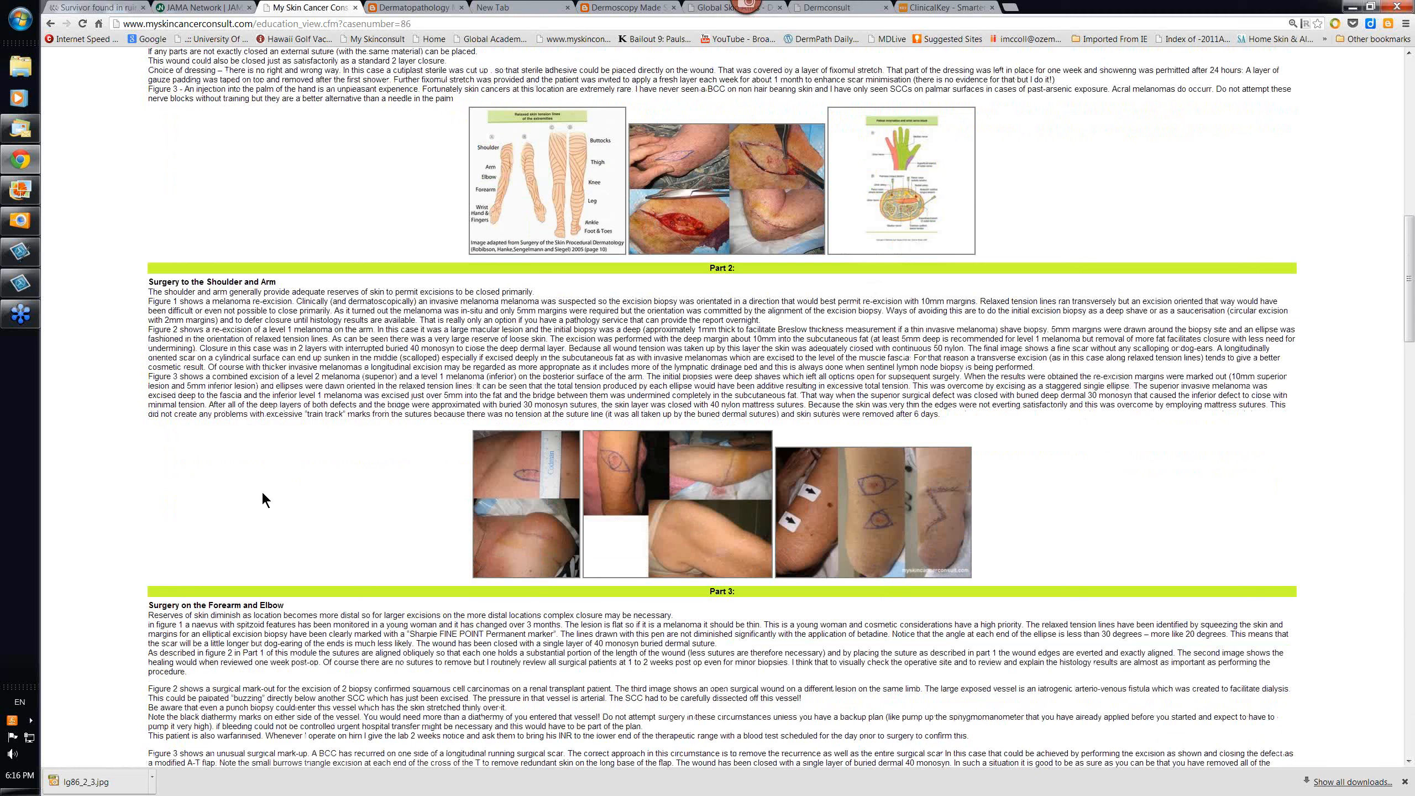
mouse_move(259, 552)
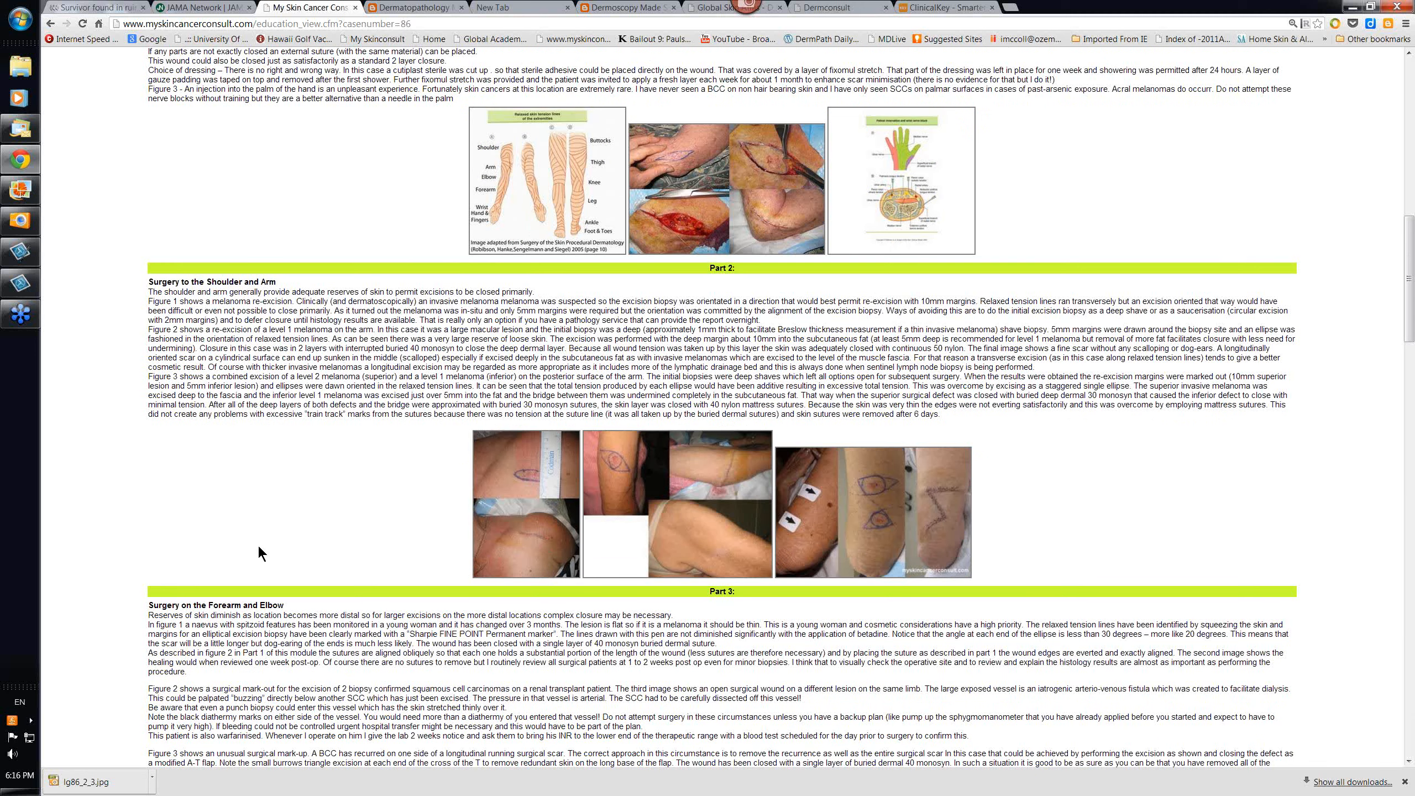
mouse_move(684, 528)
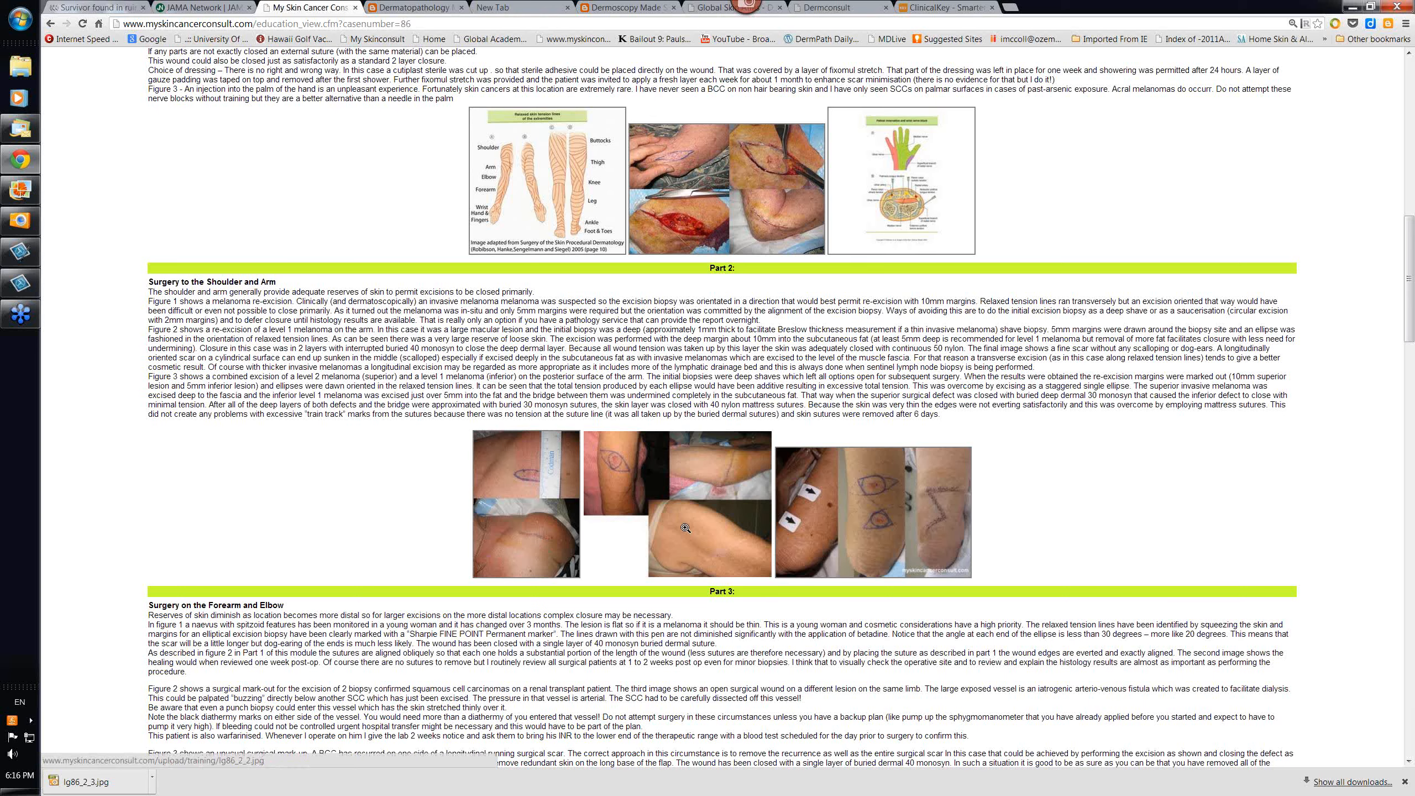
click(684, 529)
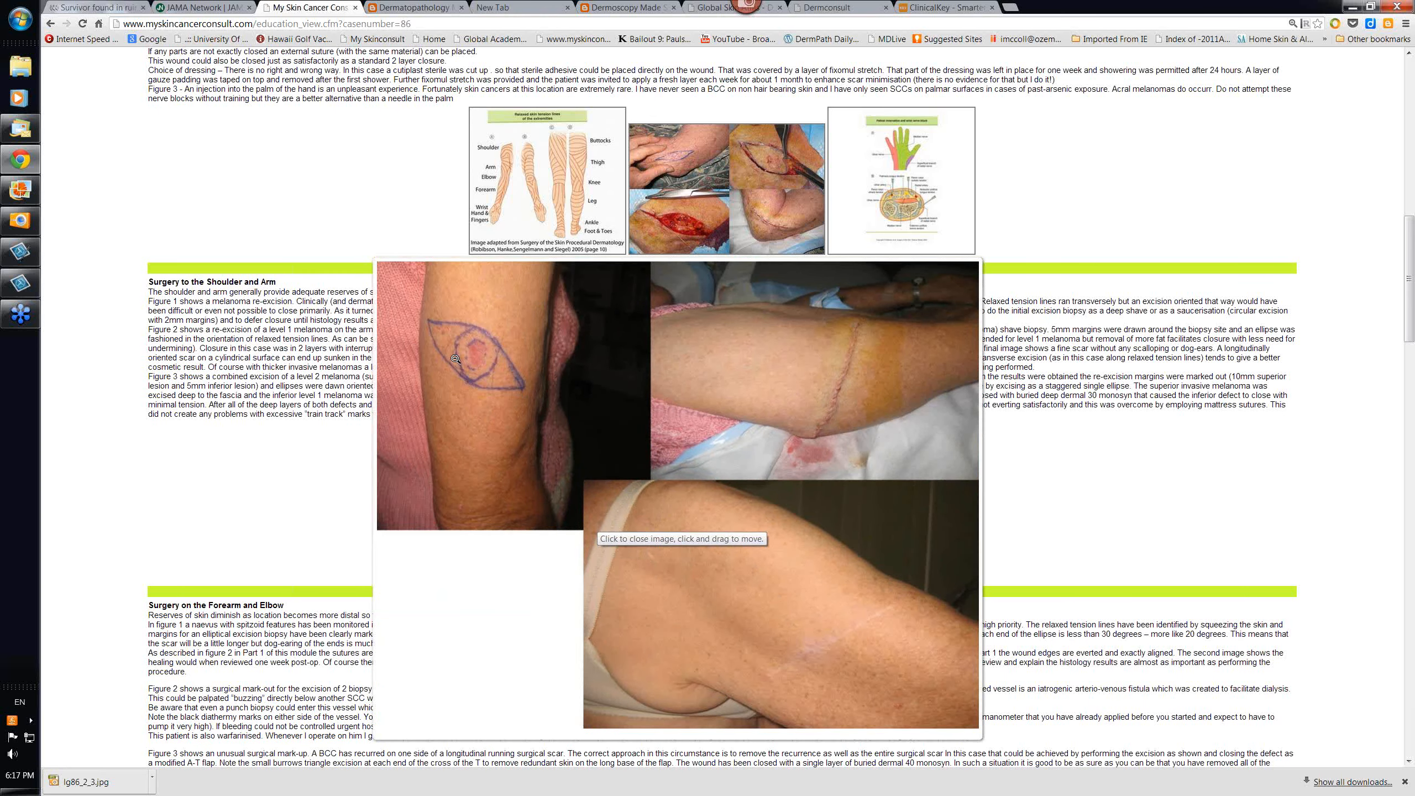
mouse_move(587, 447)
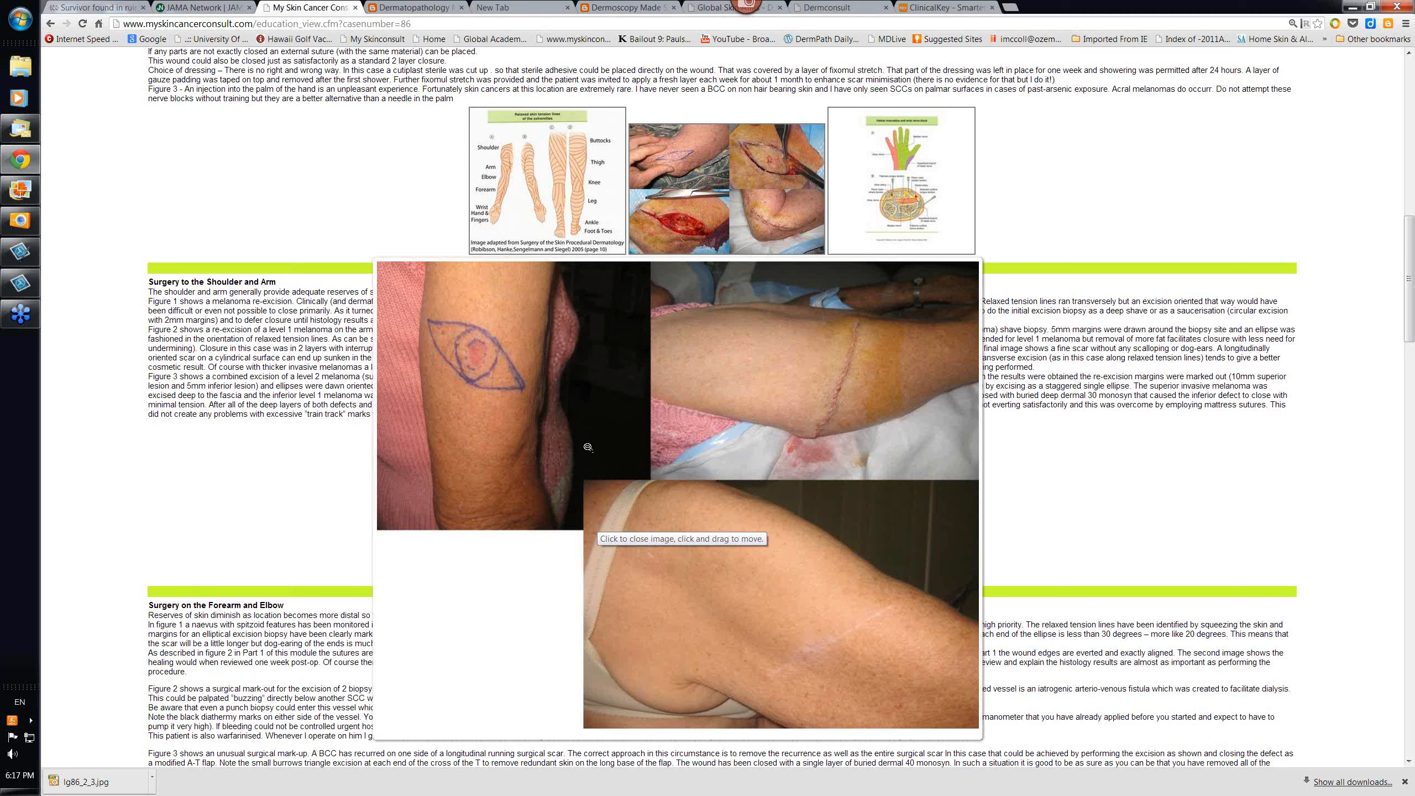
mouse_move(813, 458)
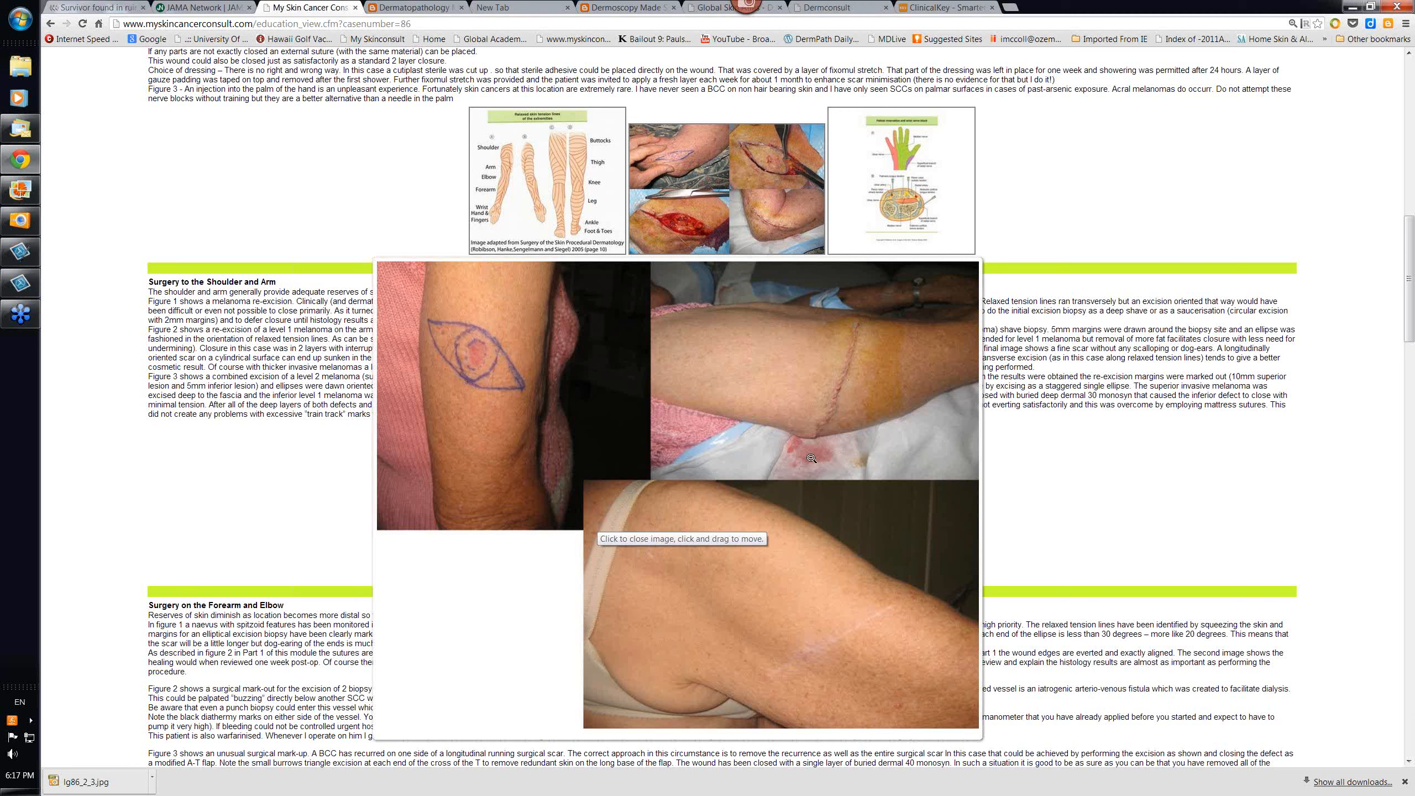
mouse_move(783, 544)
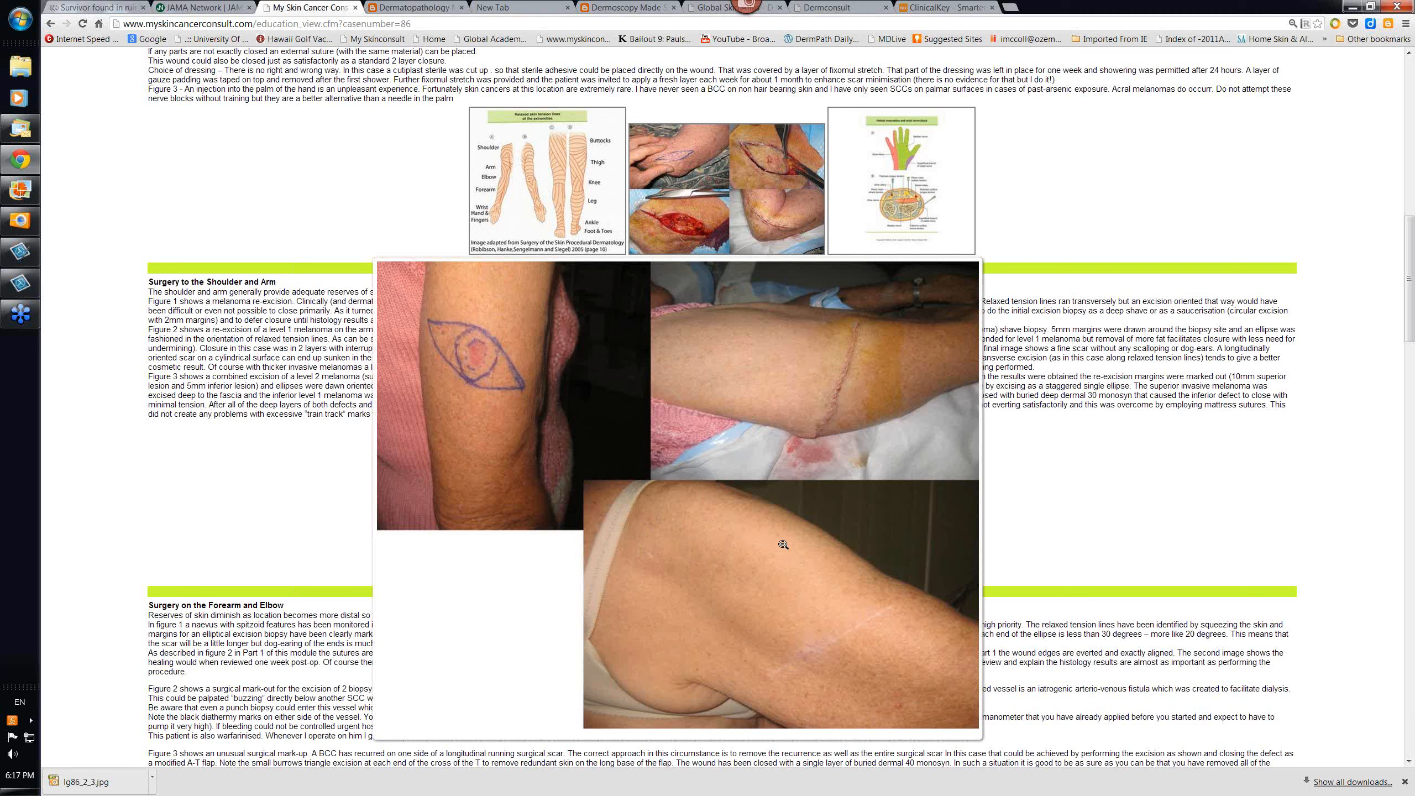
mouse_move(672, 572)
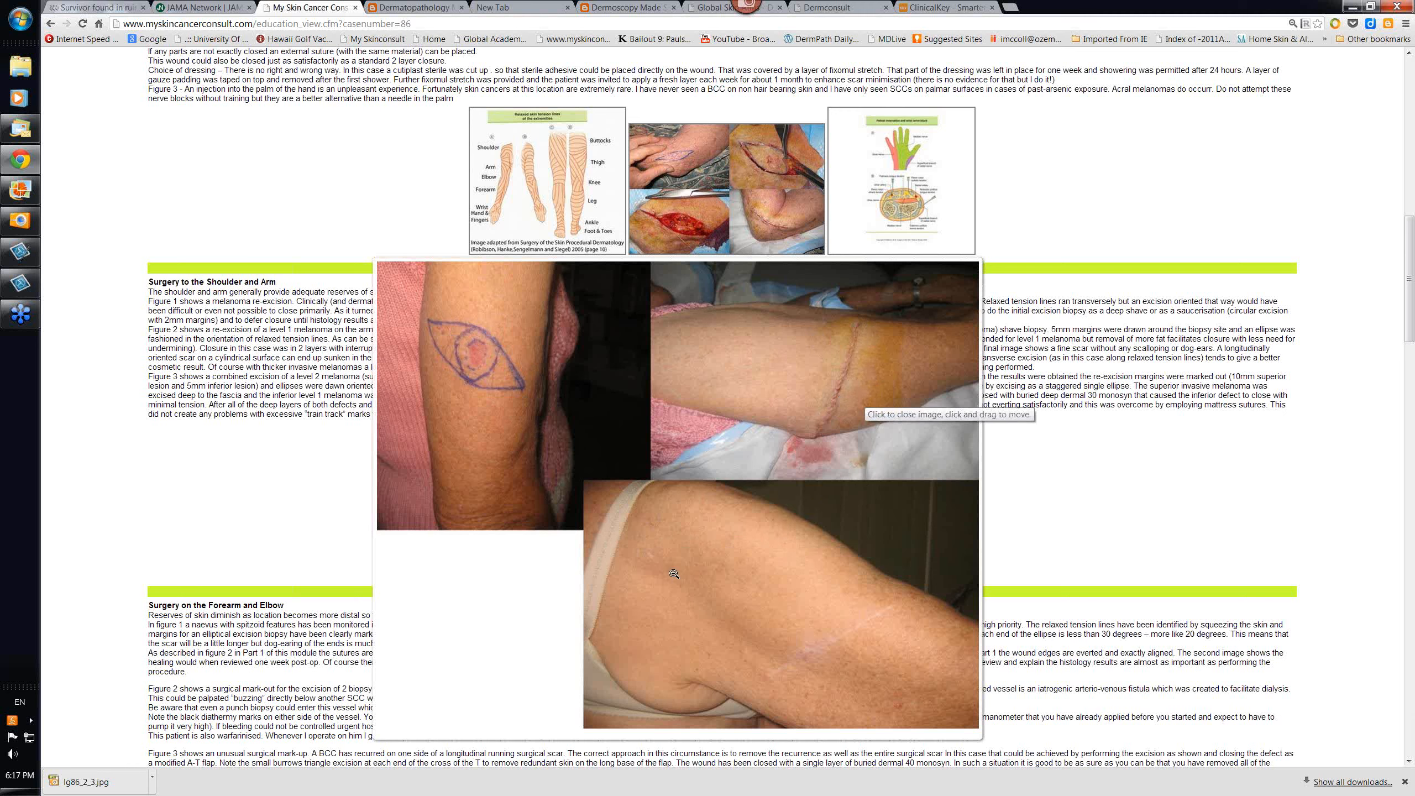
mouse_move(804, 675)
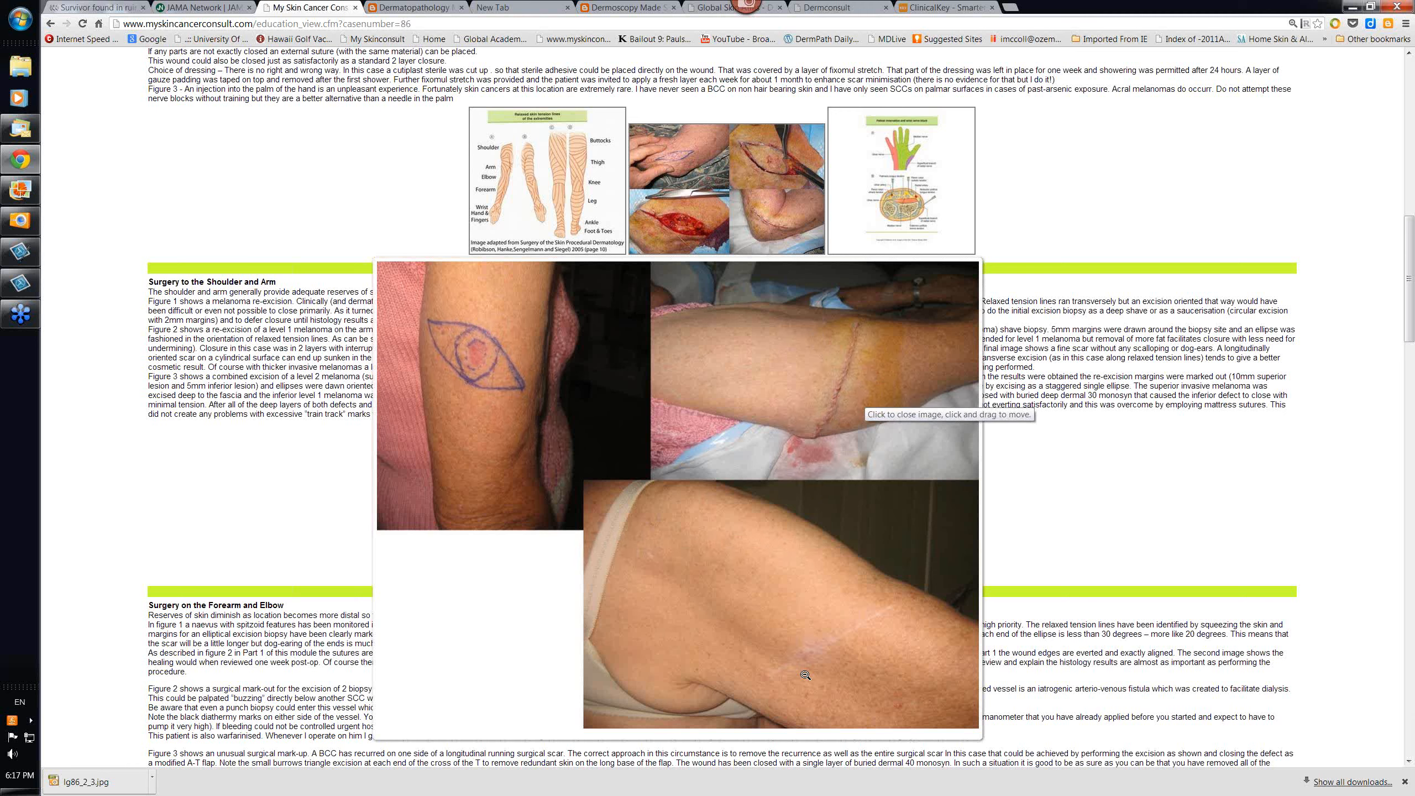
mouse_move(715, 540)
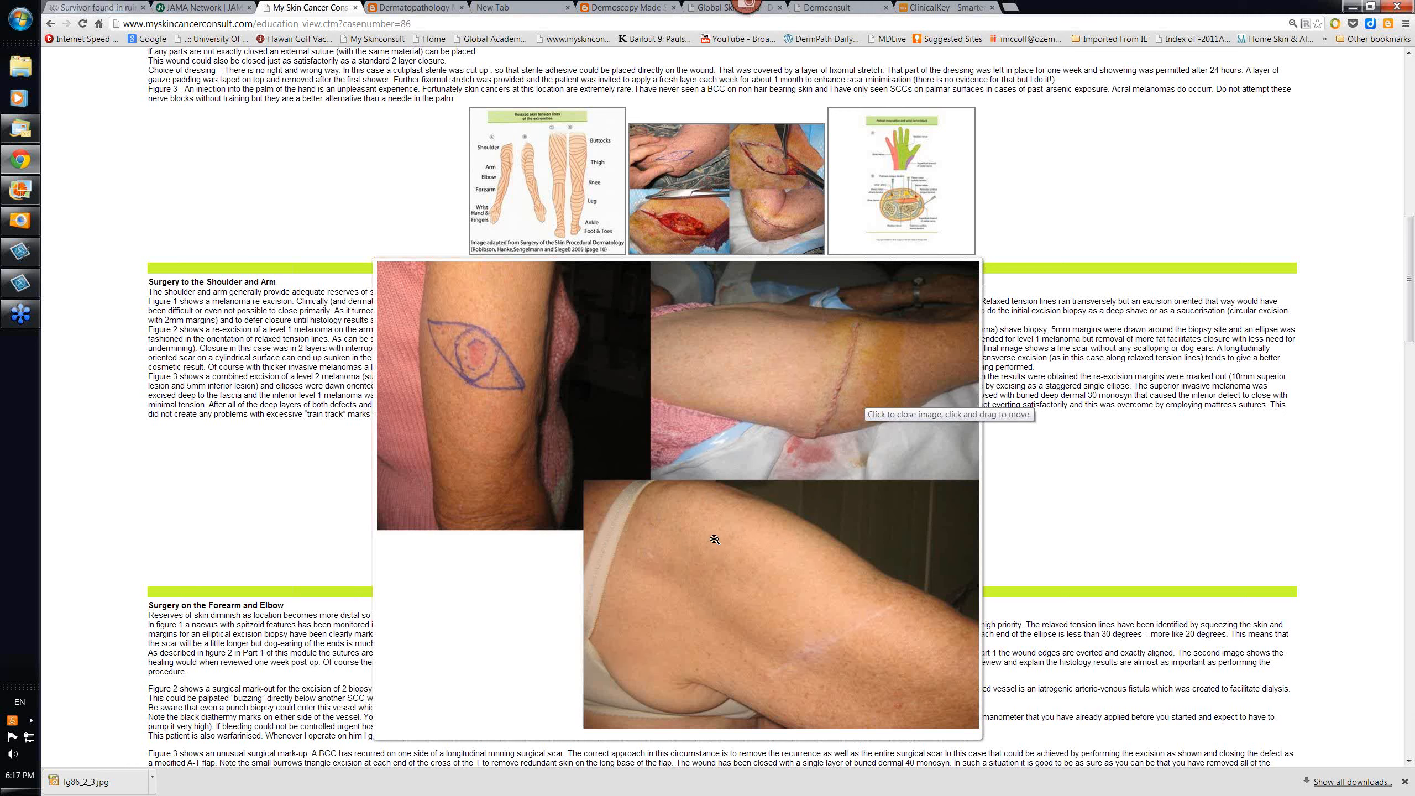
click(715, 539)
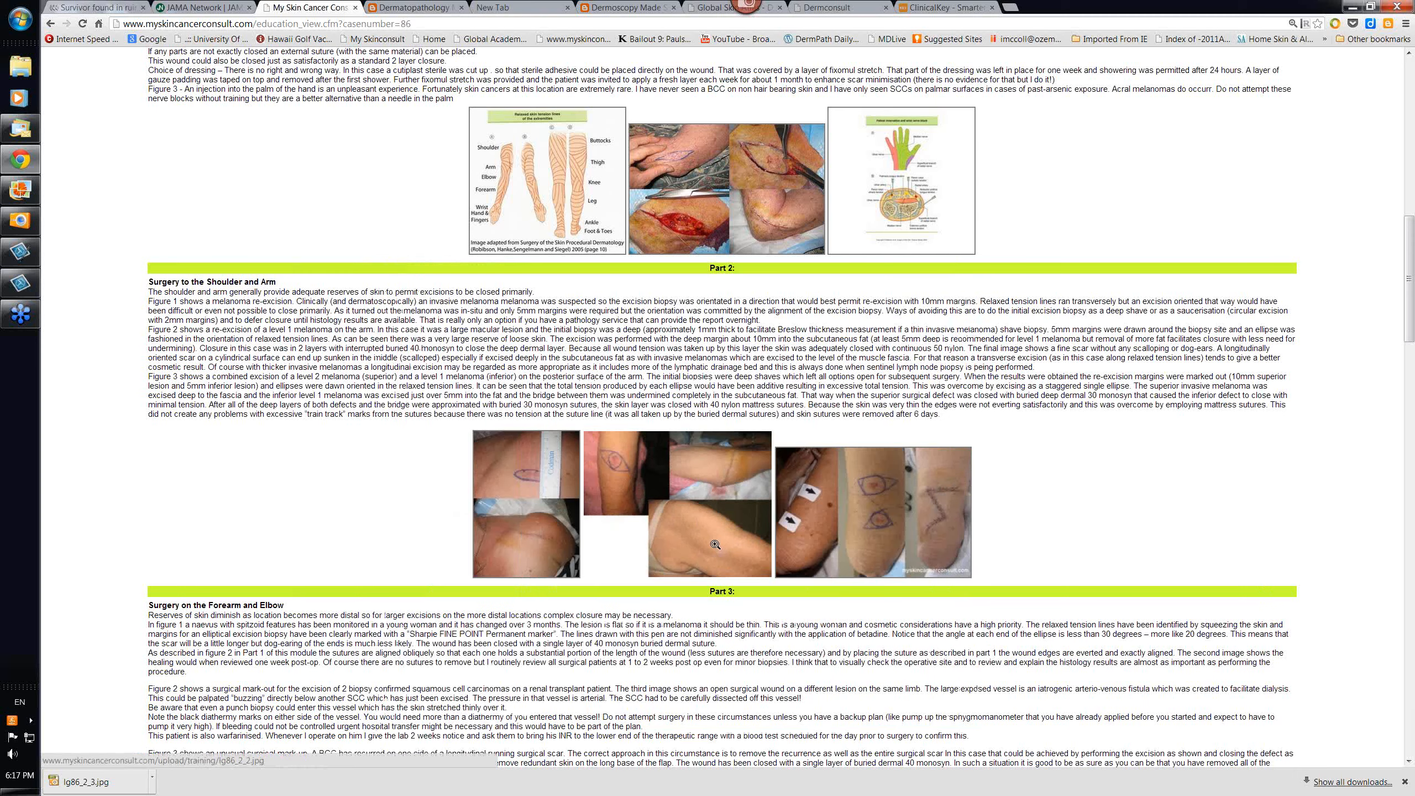
click(715, 544)
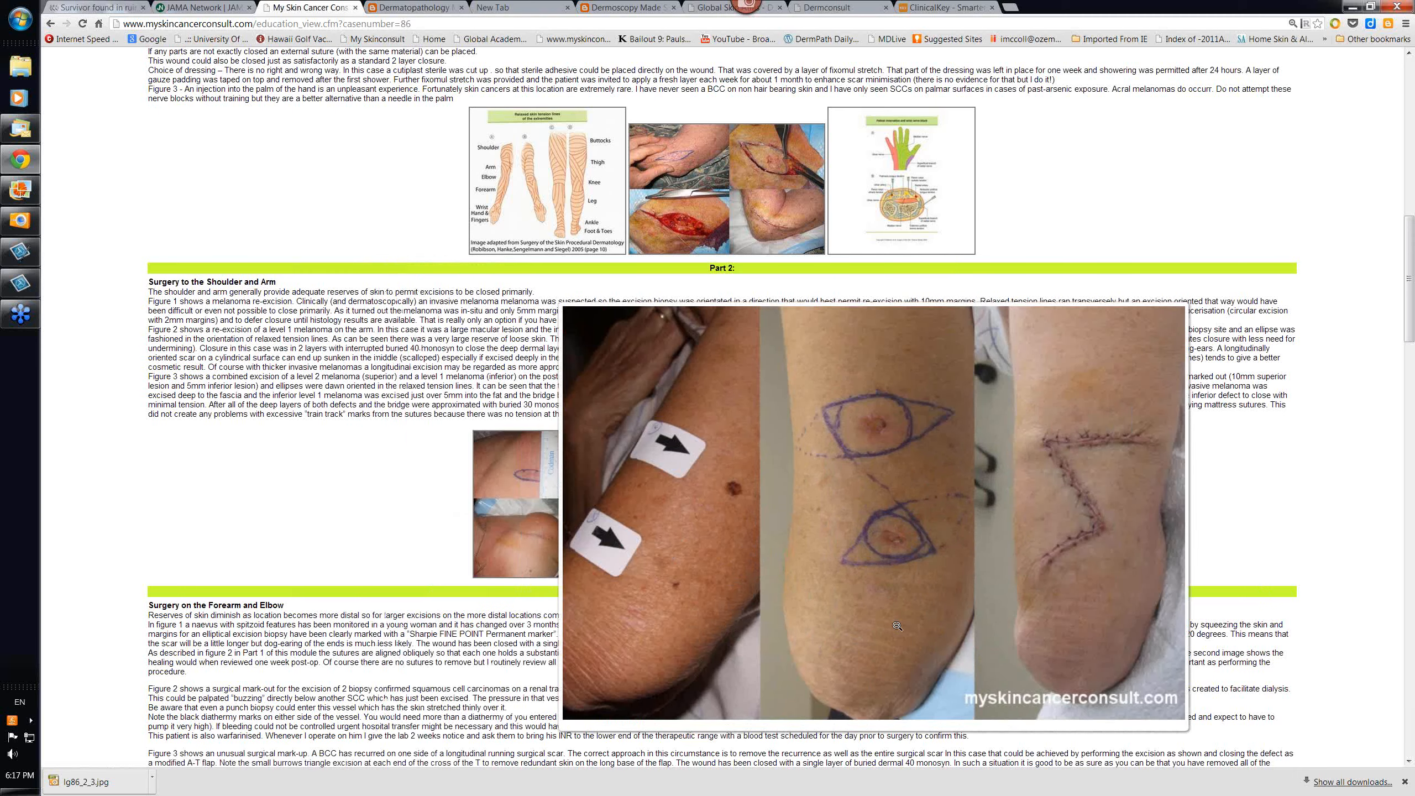
mouse_move(903, 416)
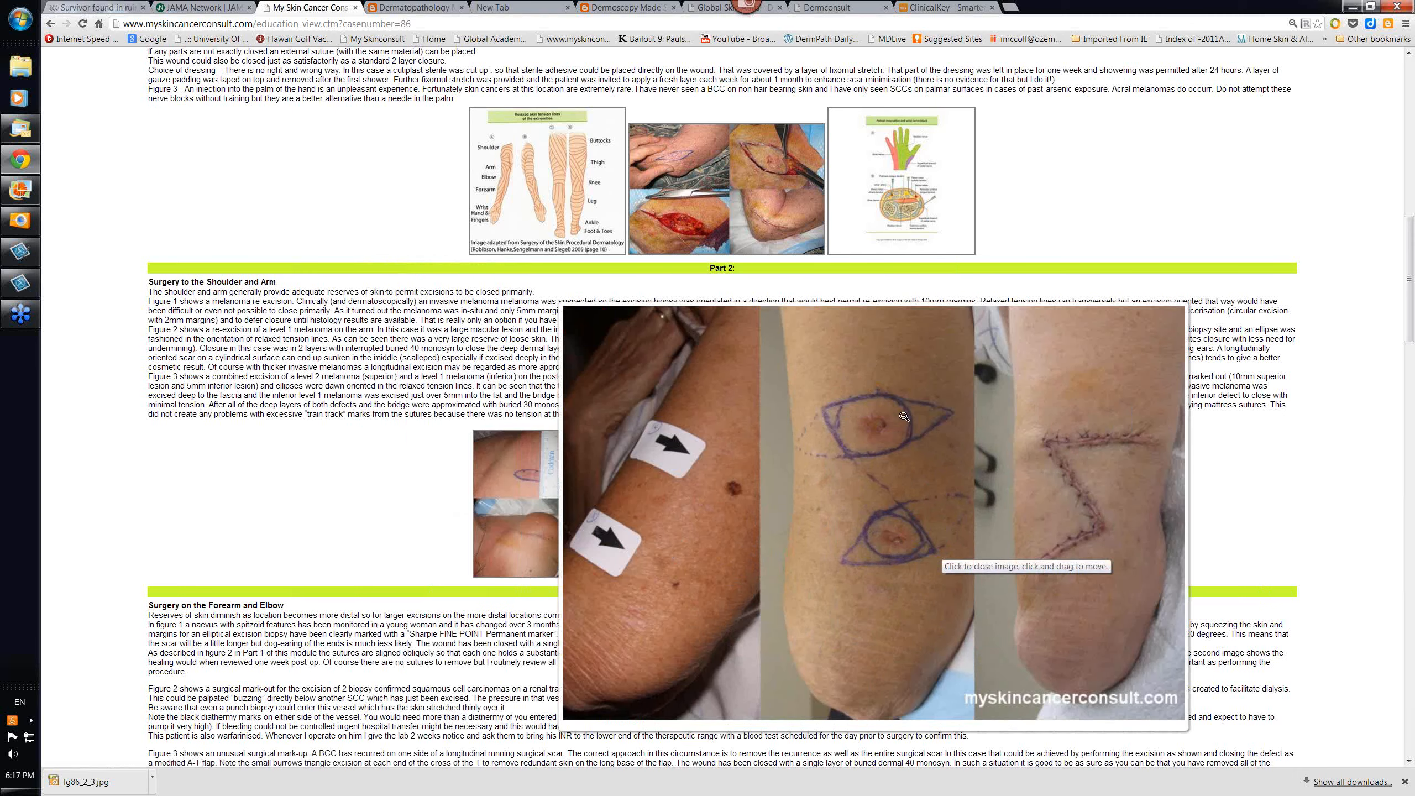
mouse_move(914, 578)
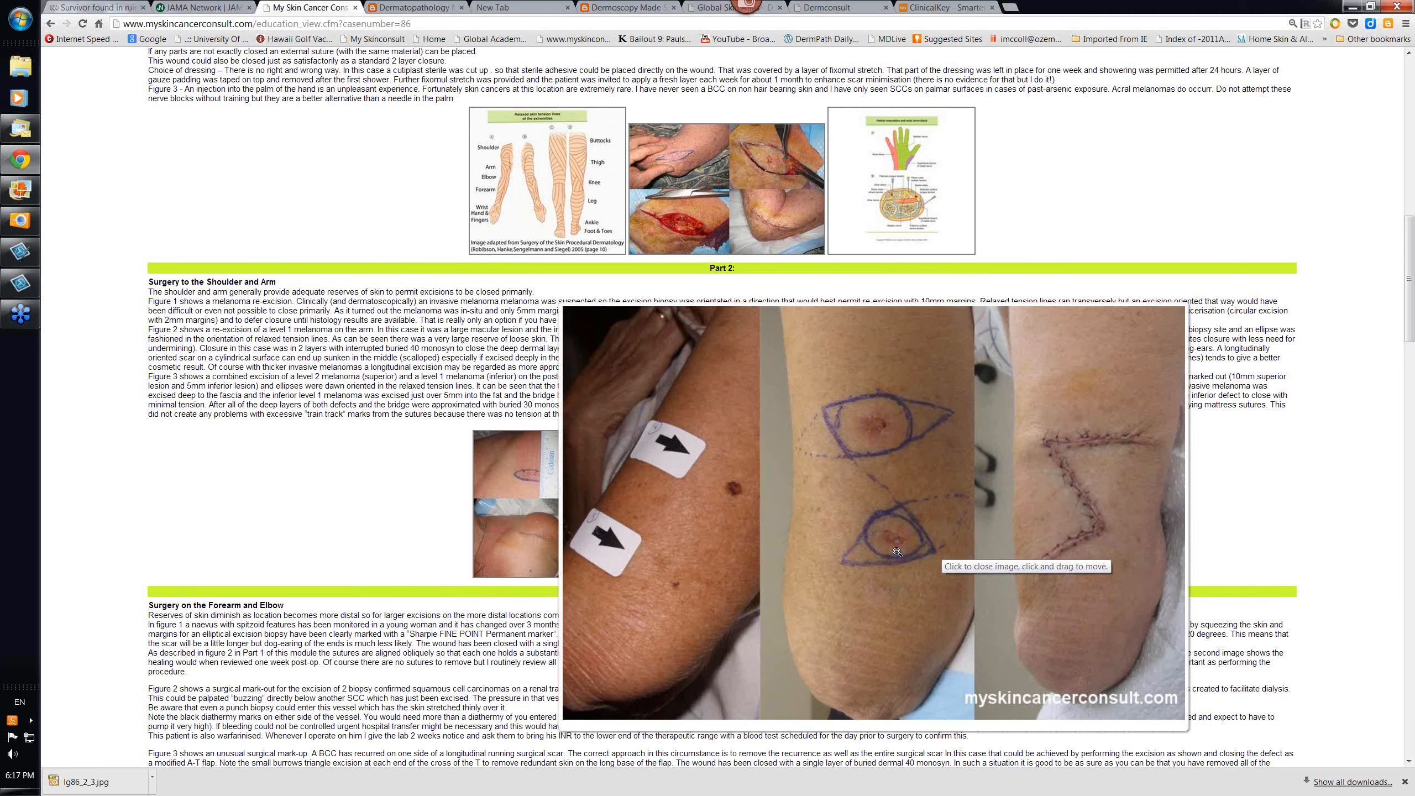
mouse_move(891, 456)
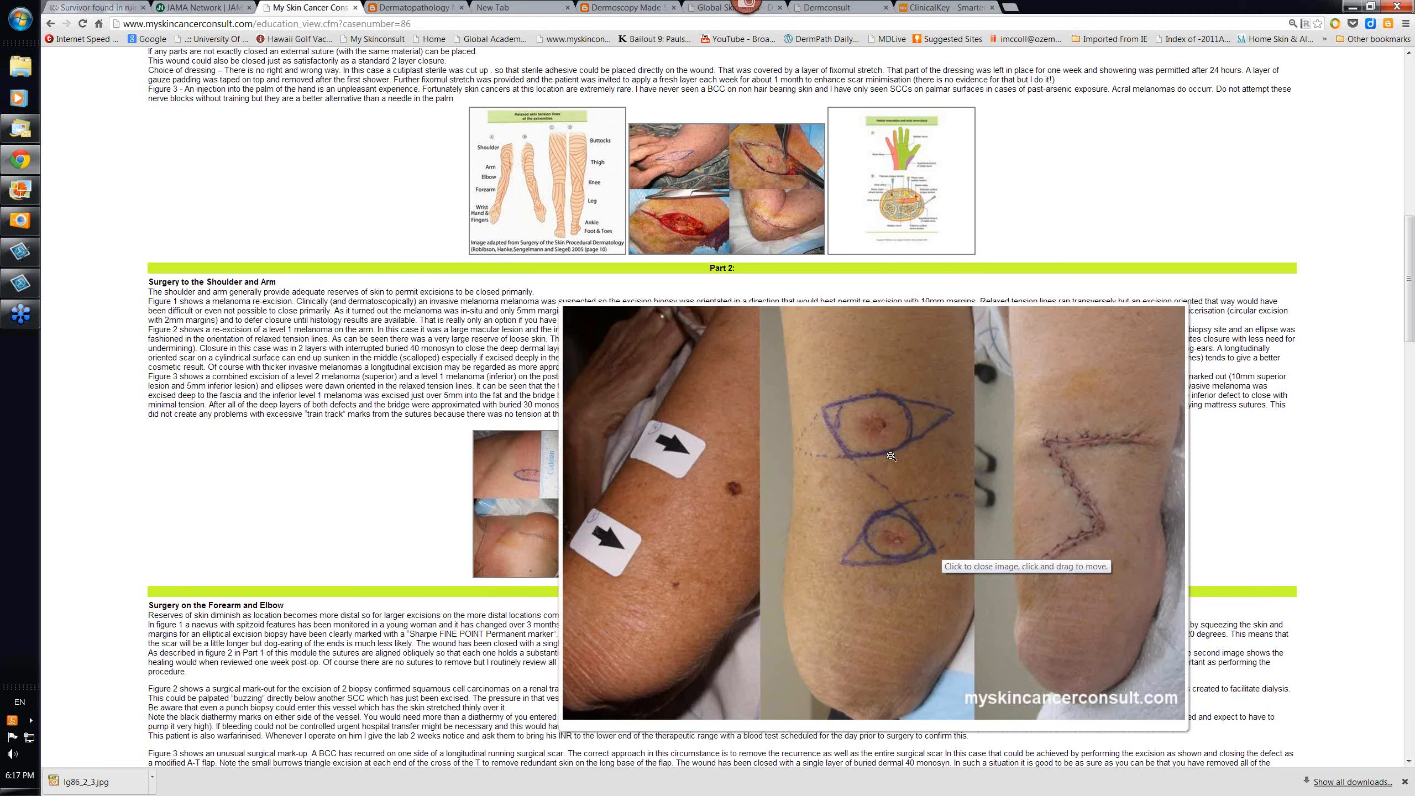
mouse_move(931, 561)
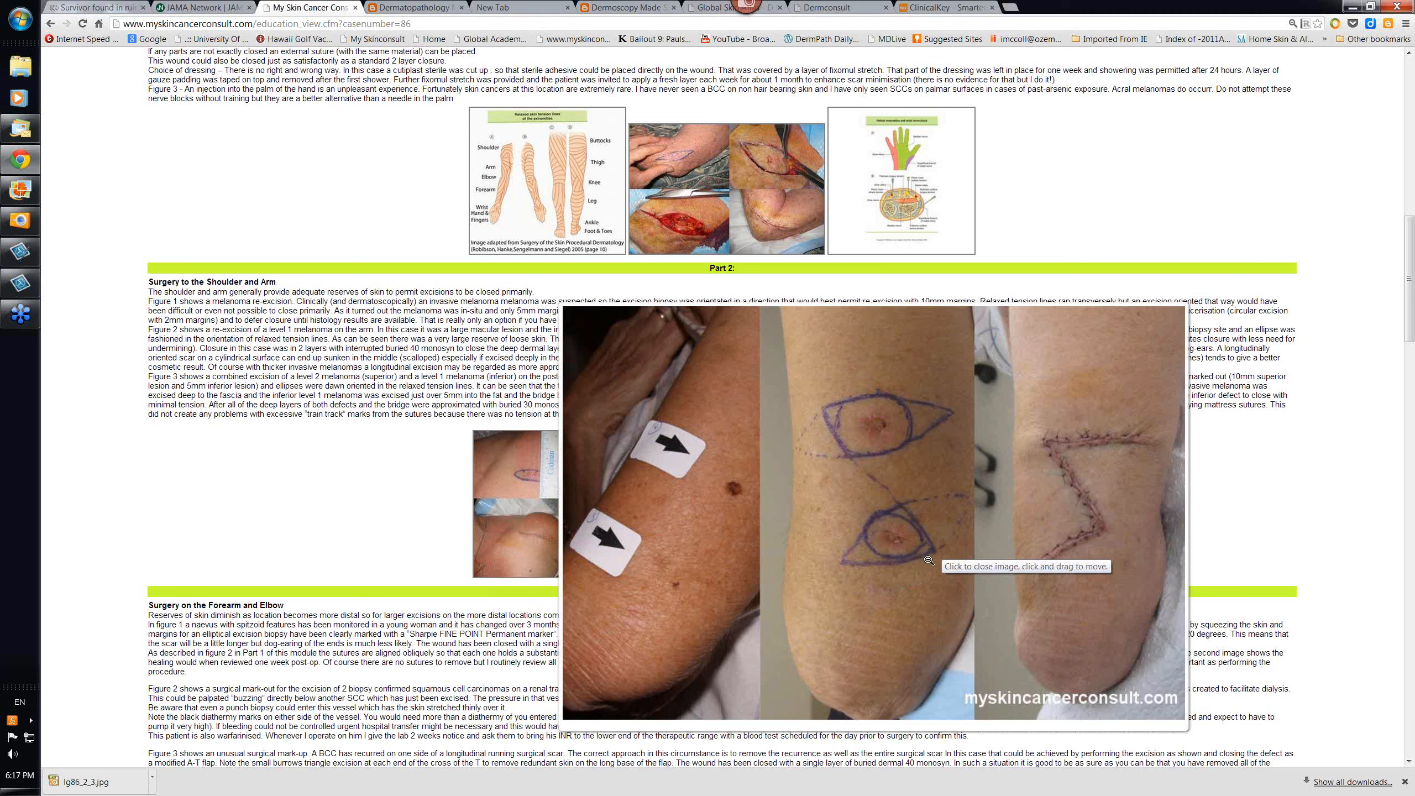
mouse_move(932, 553)
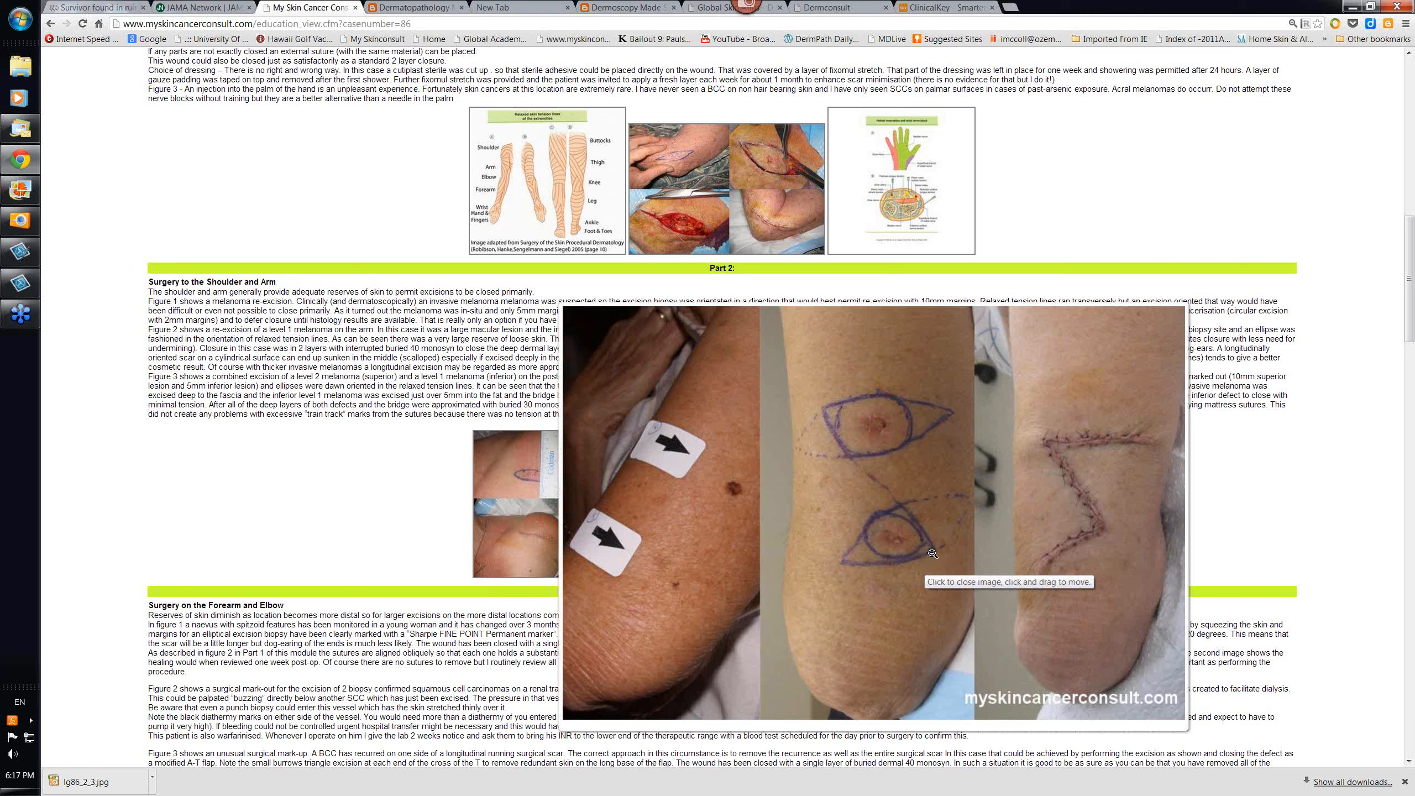
mouse_move(877, 481)
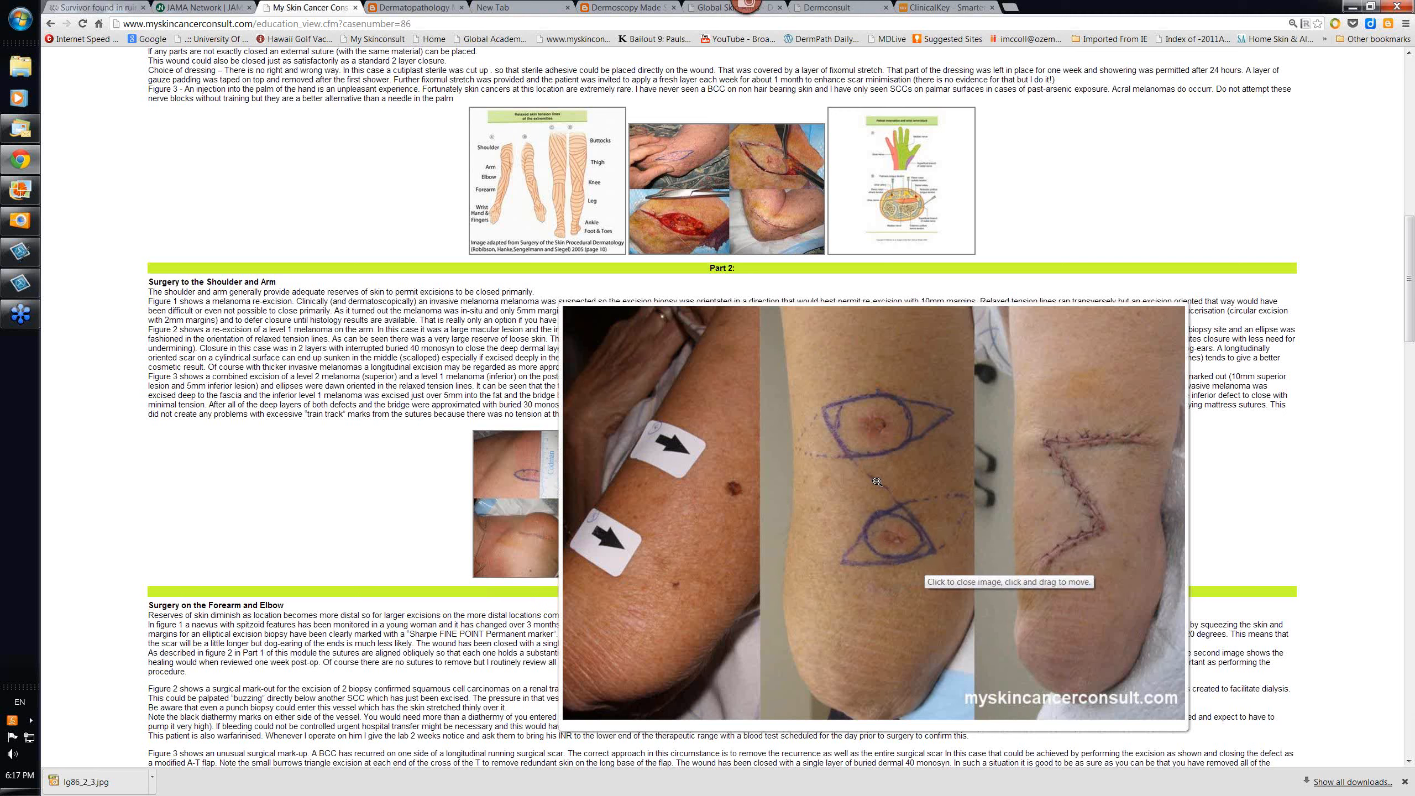
mouse_move(918, 417)
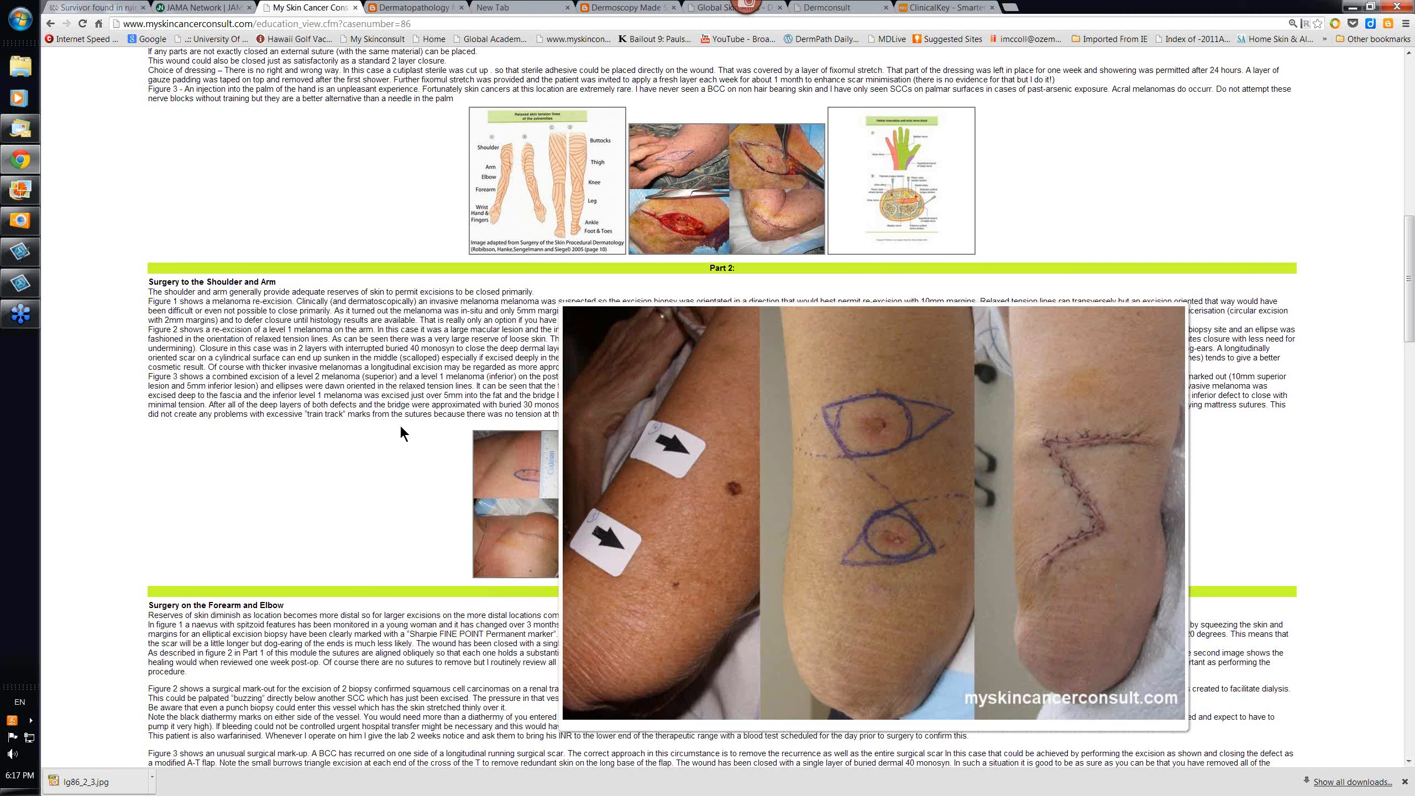
mouse_move(386, 494)
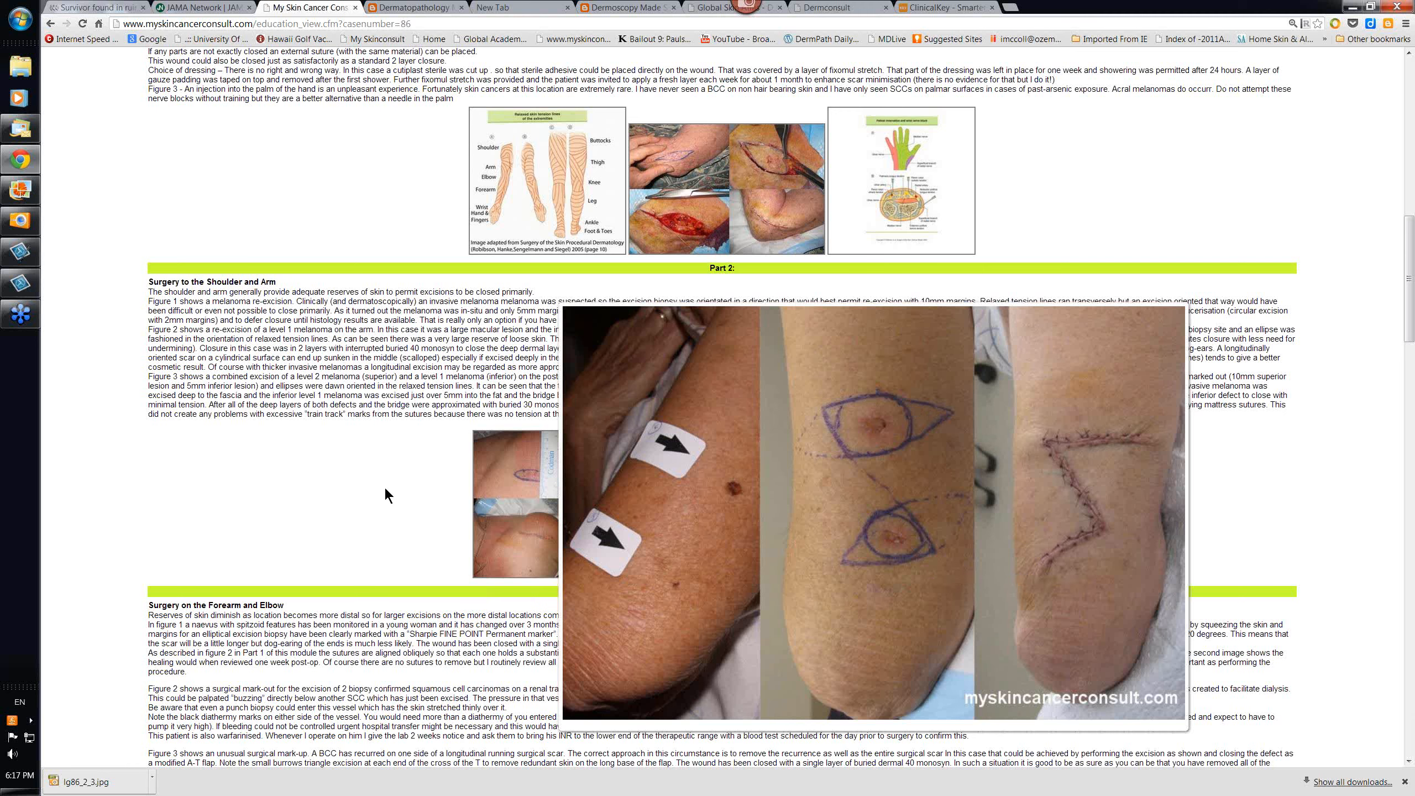
mouse_move(858, 598)
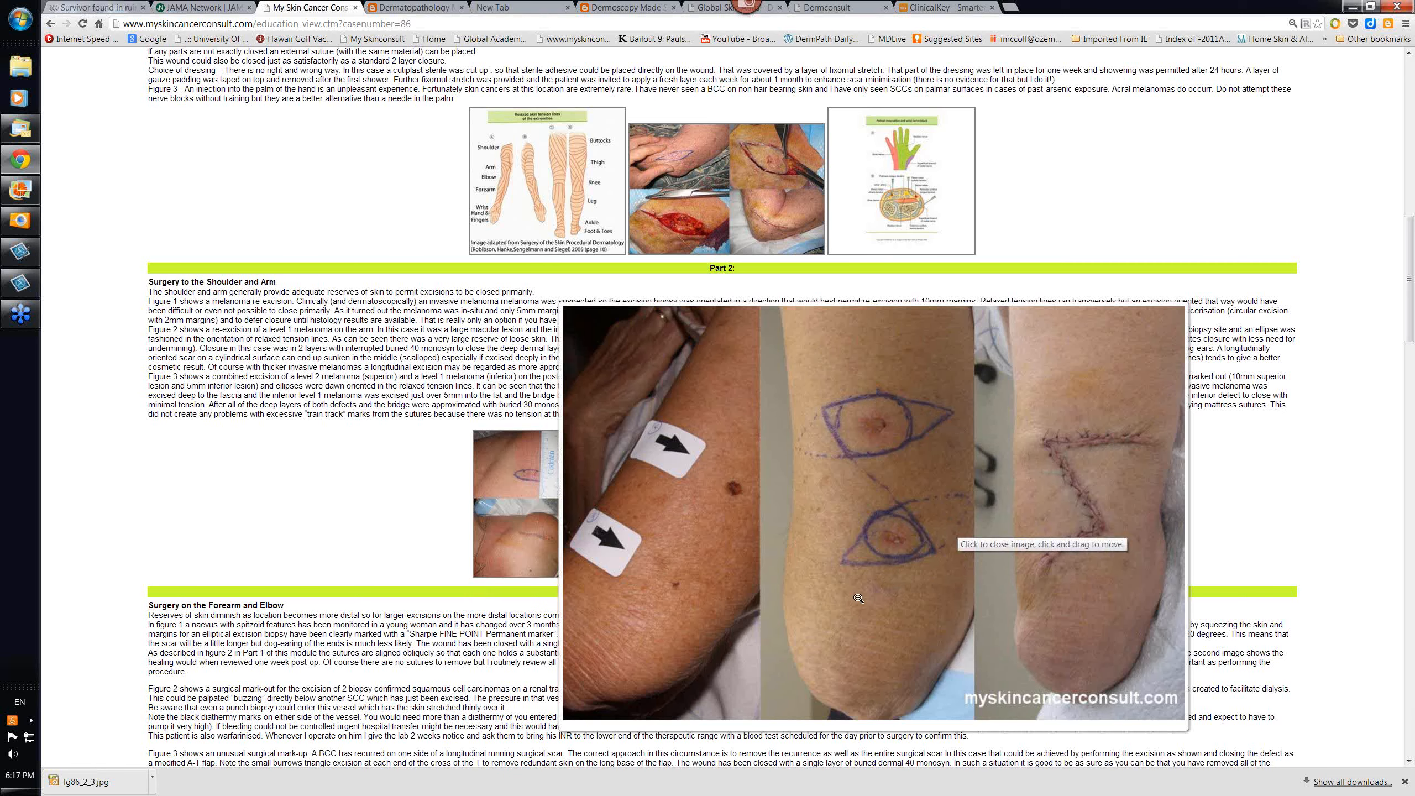
mouse_move(815, 611)
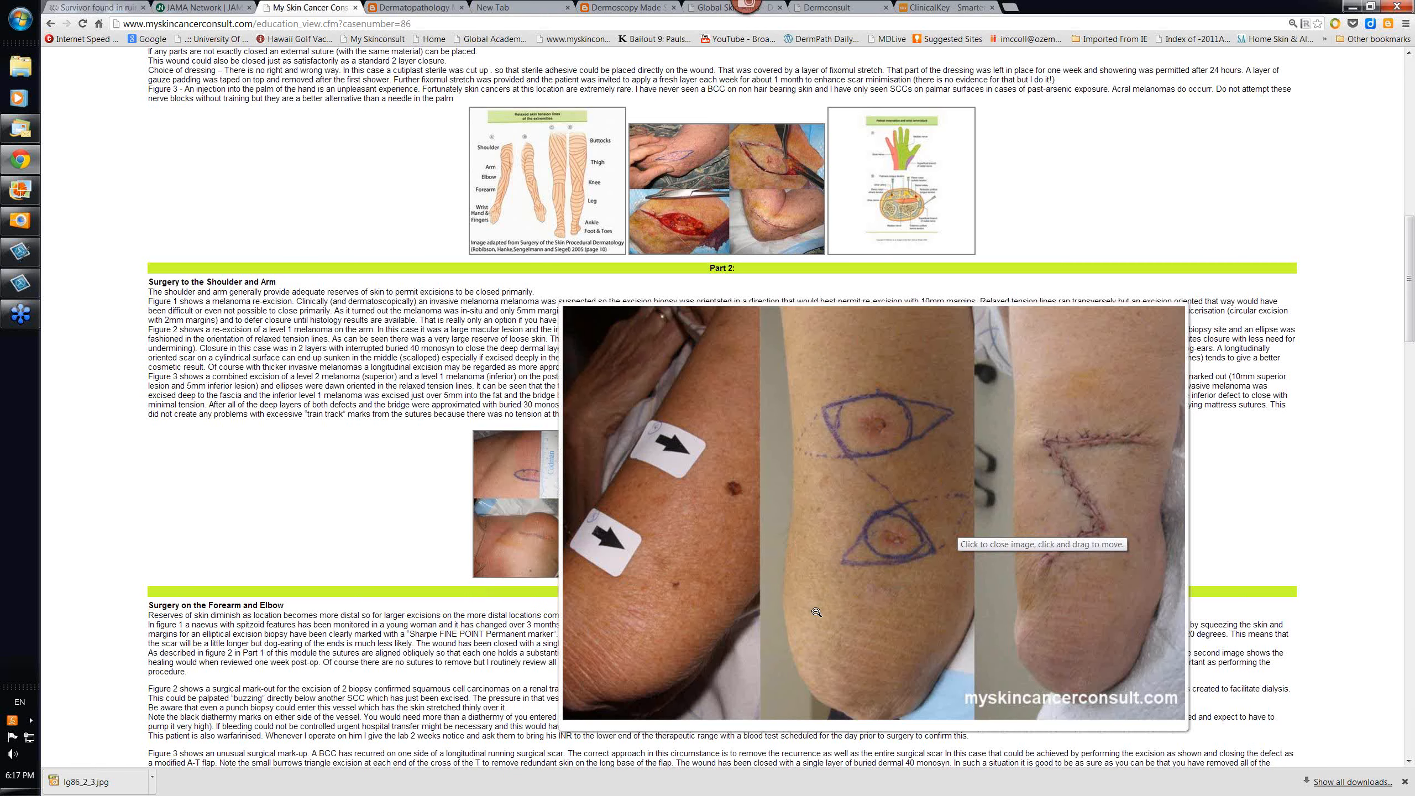
mouse_move(882, 570)
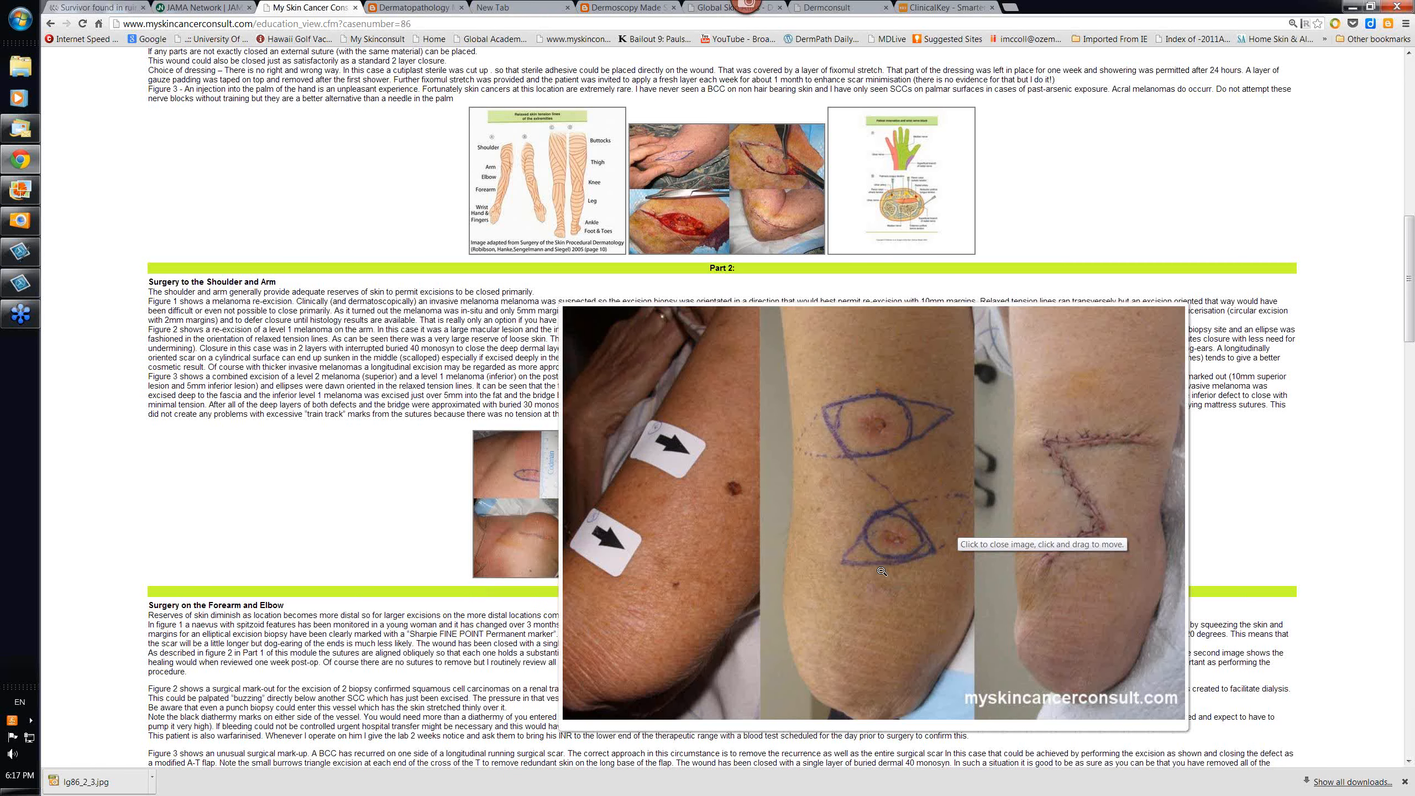
click(883, 571)
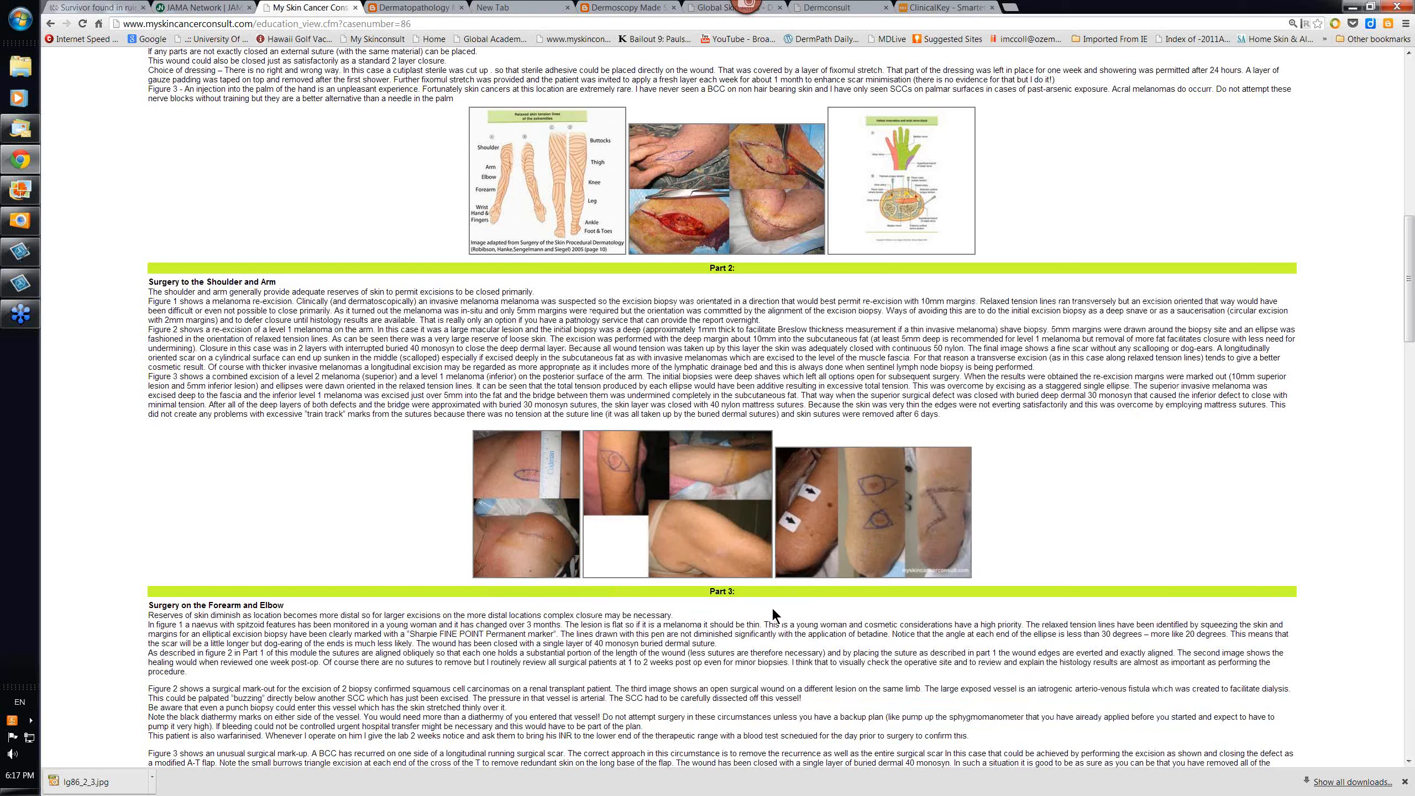
Scroll past the Part 3 forearm photos to Part 4, Surgery on the Wrist and Hand
scroll(down, 3)
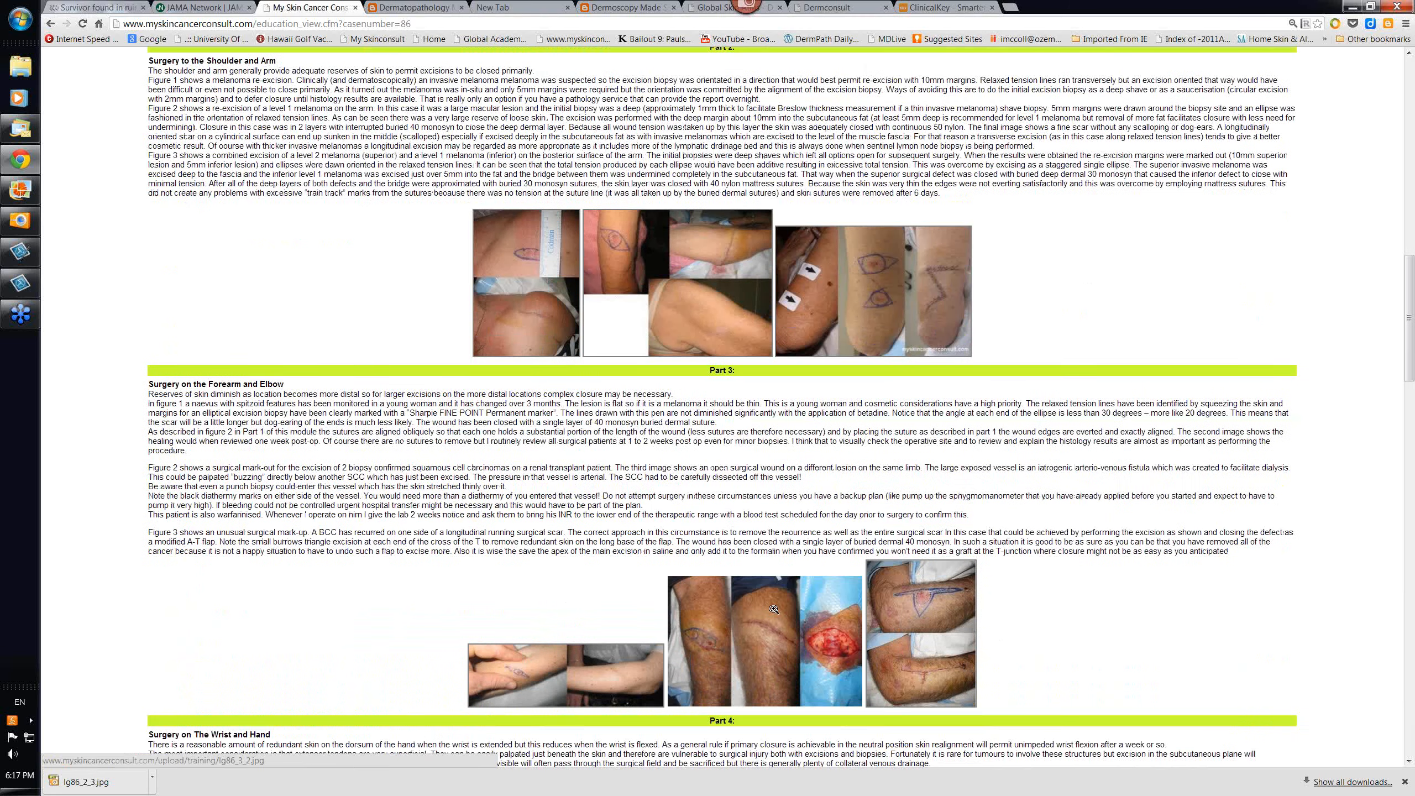
scroll(down, 3)
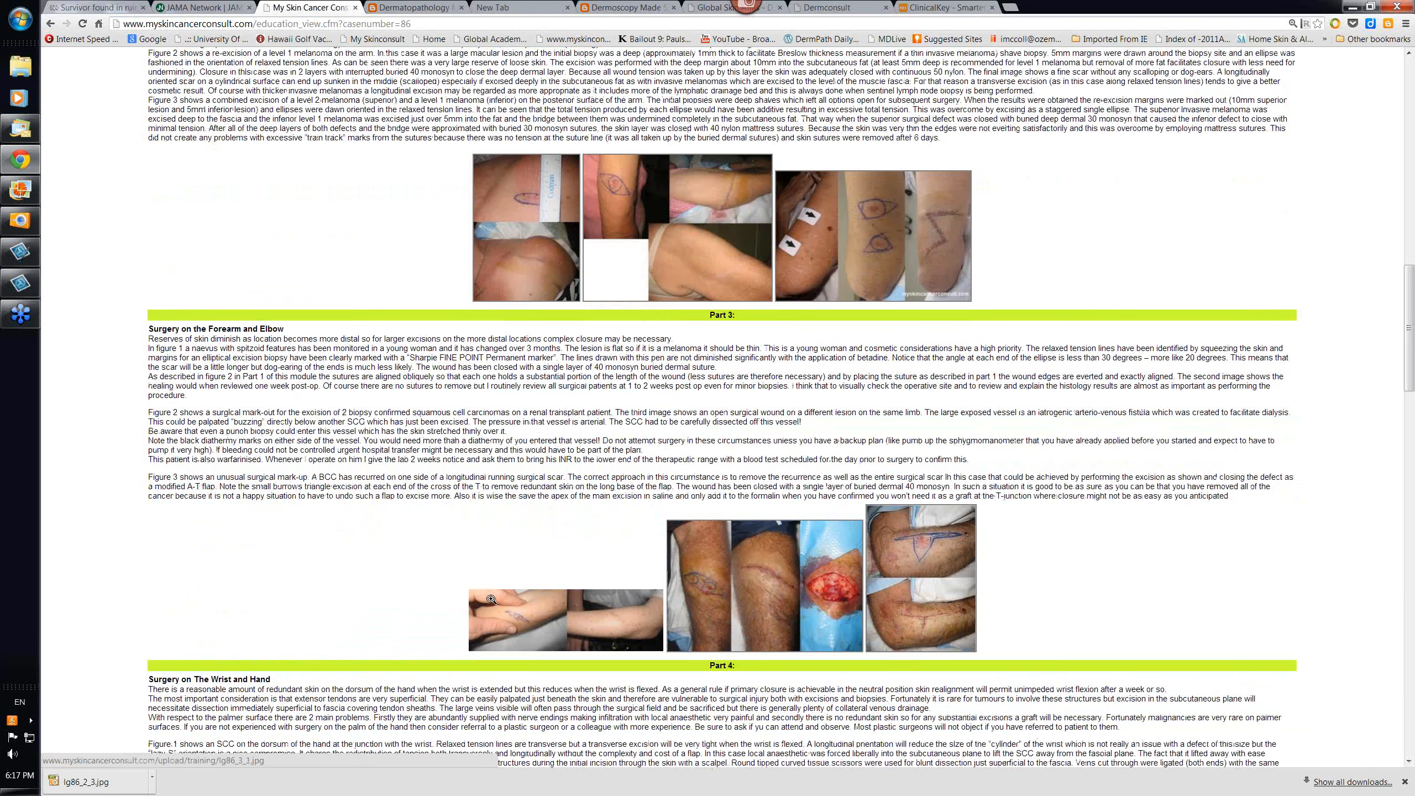
mouse_move(481, 593)
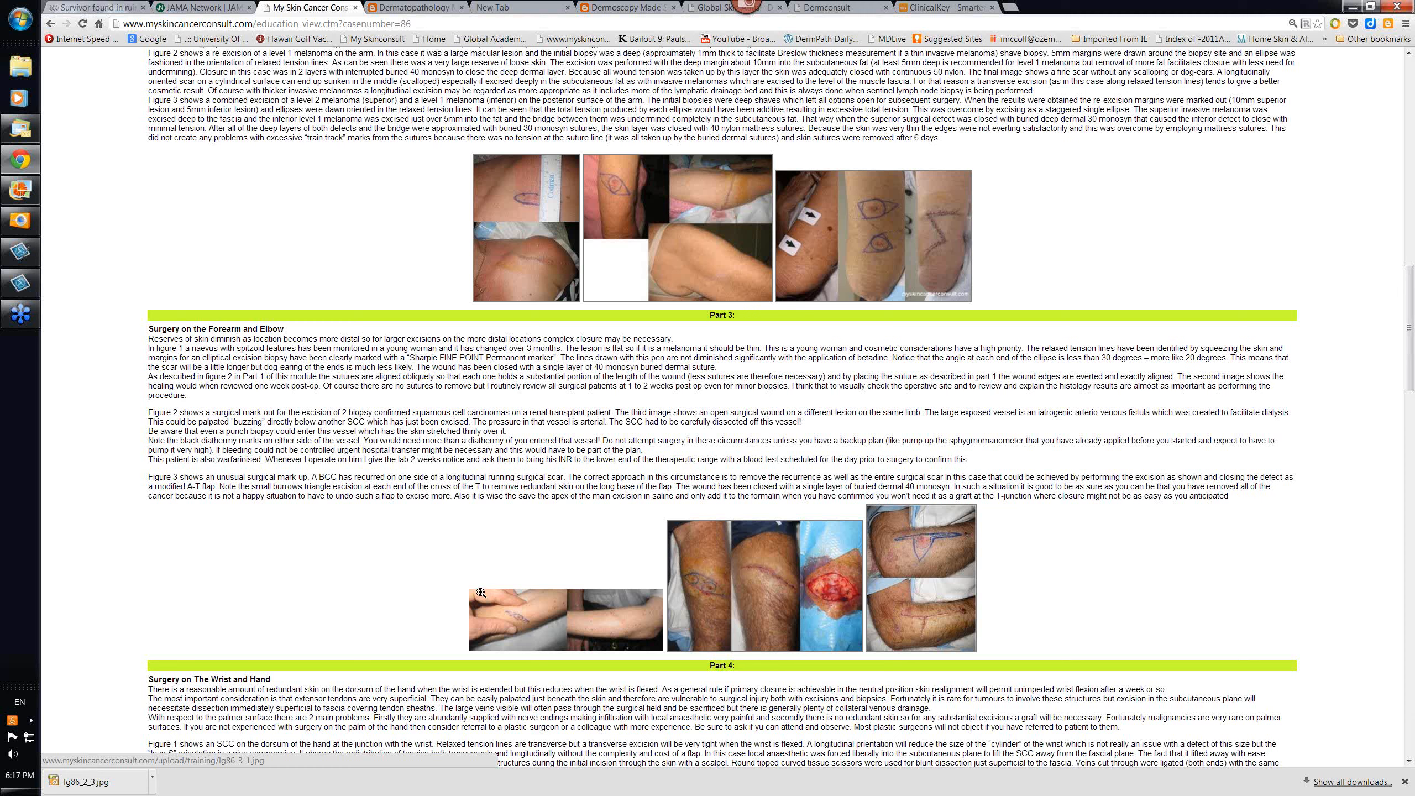
mouse_move(745, 572)
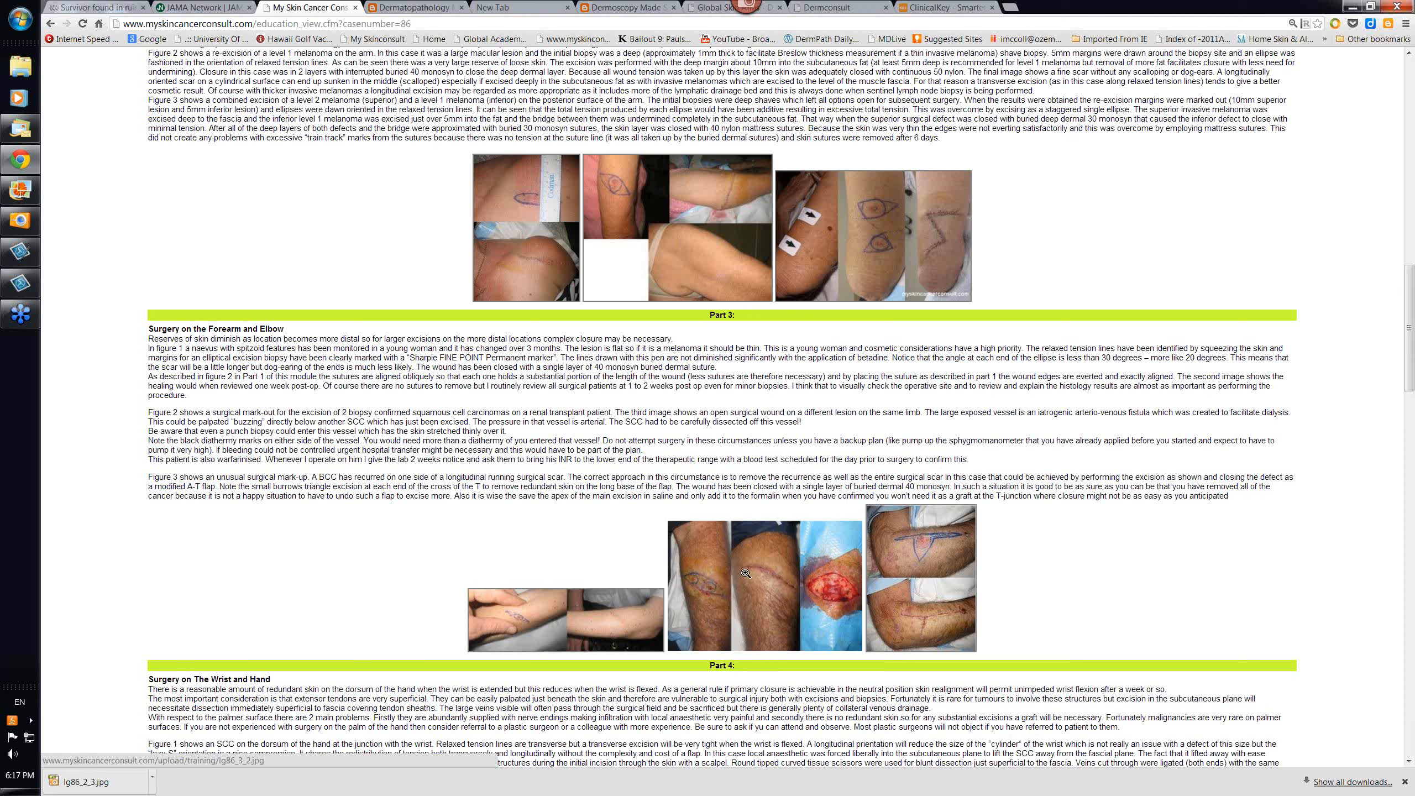
mouse_move(719, 686)
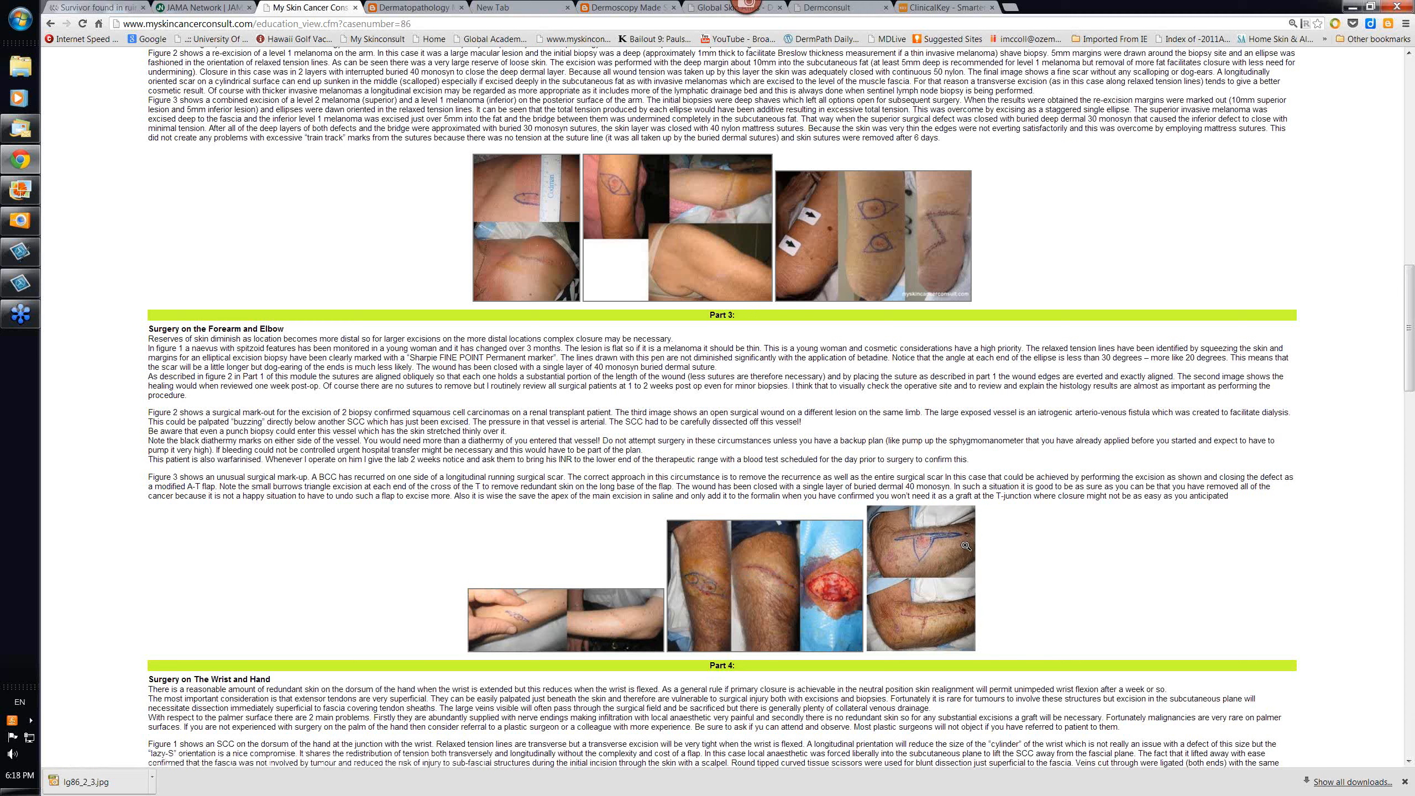
mouse_move(874, 557)
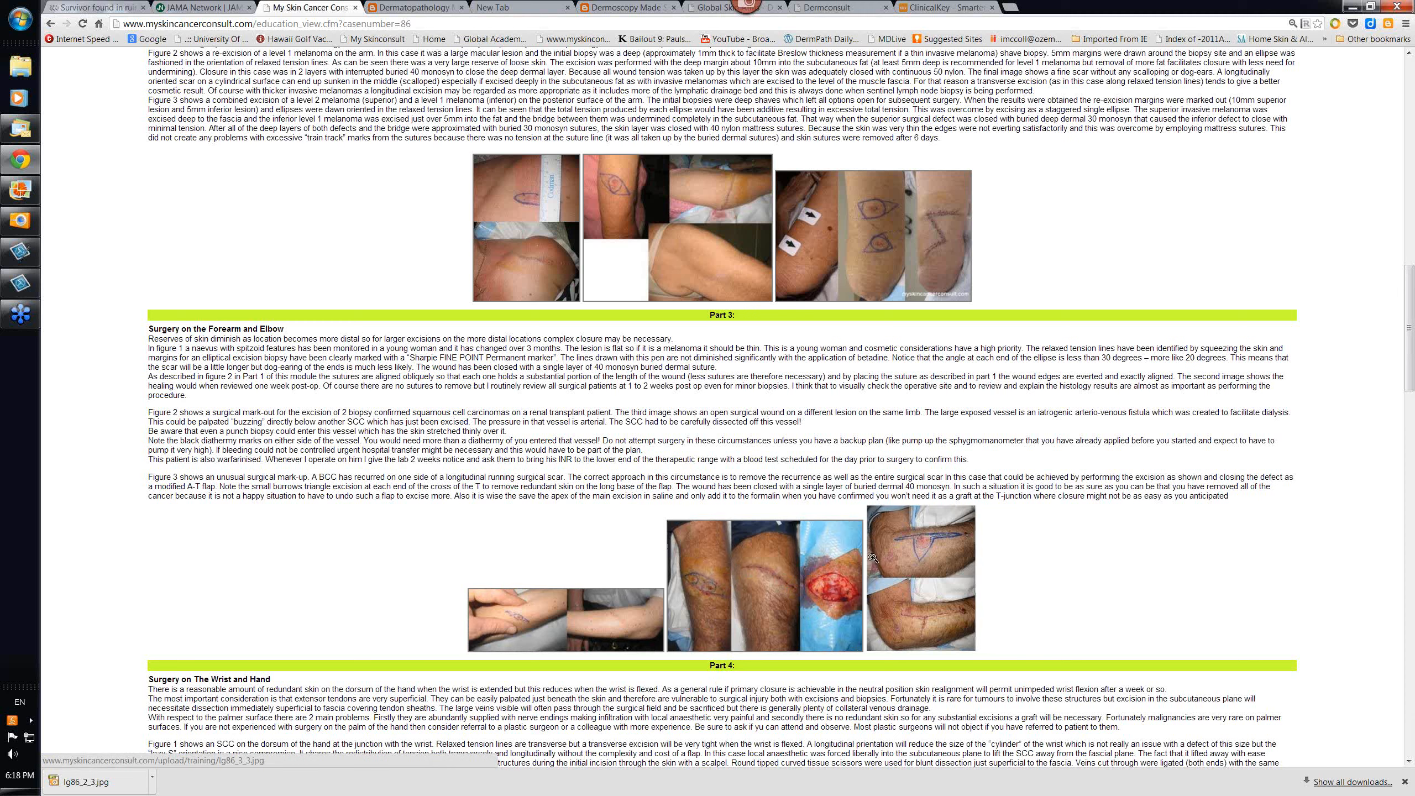
mouse_move(735, 569)
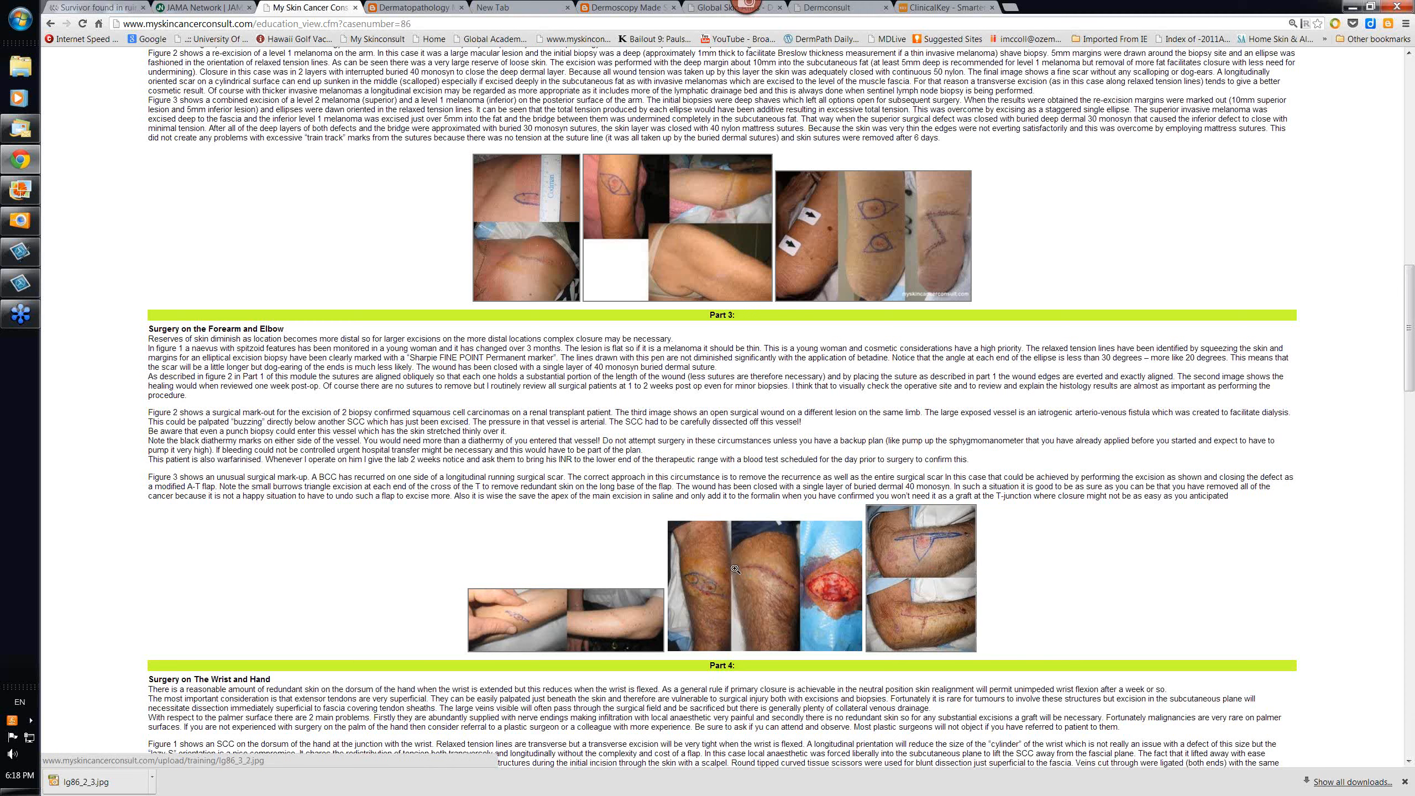
scroll(down, 3)
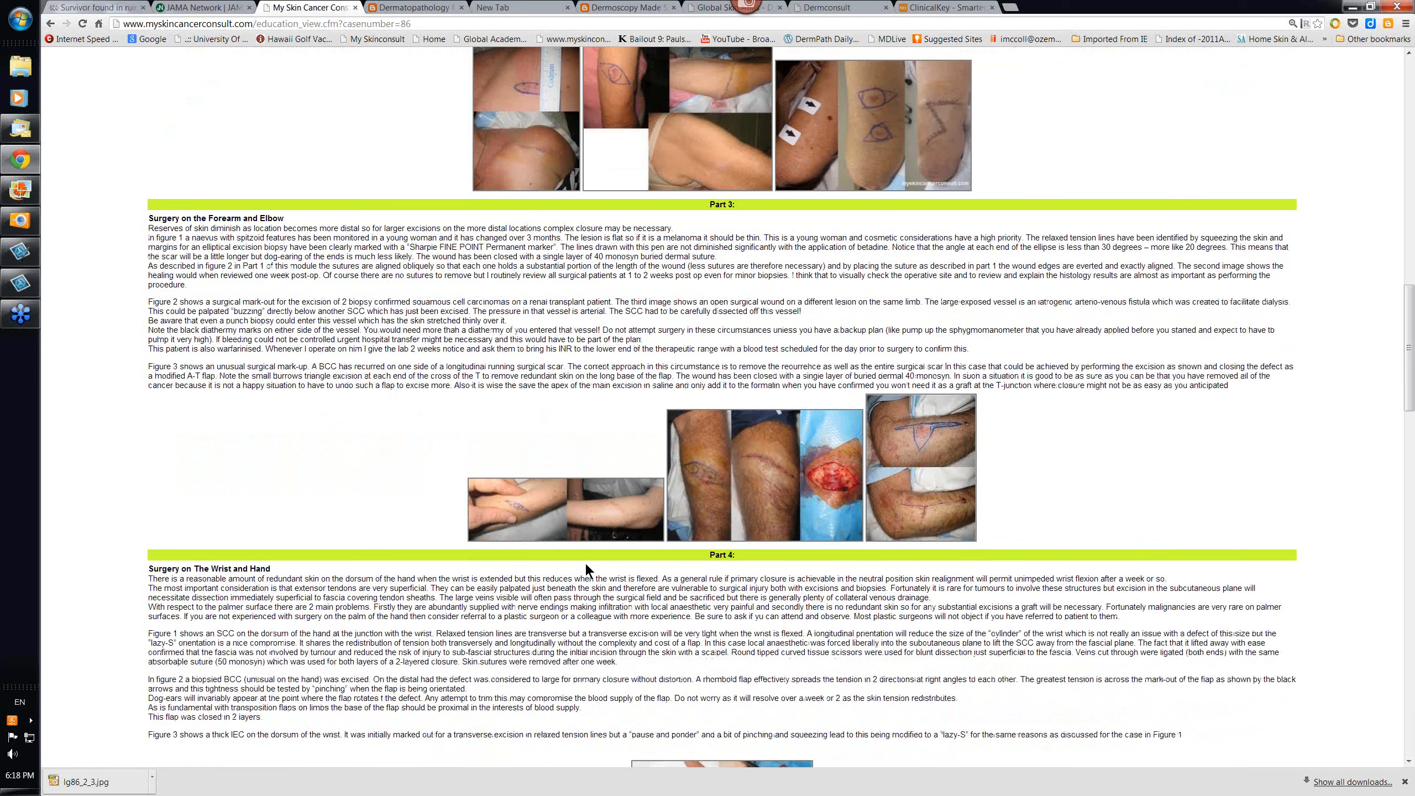
mouse_move(568, 518)
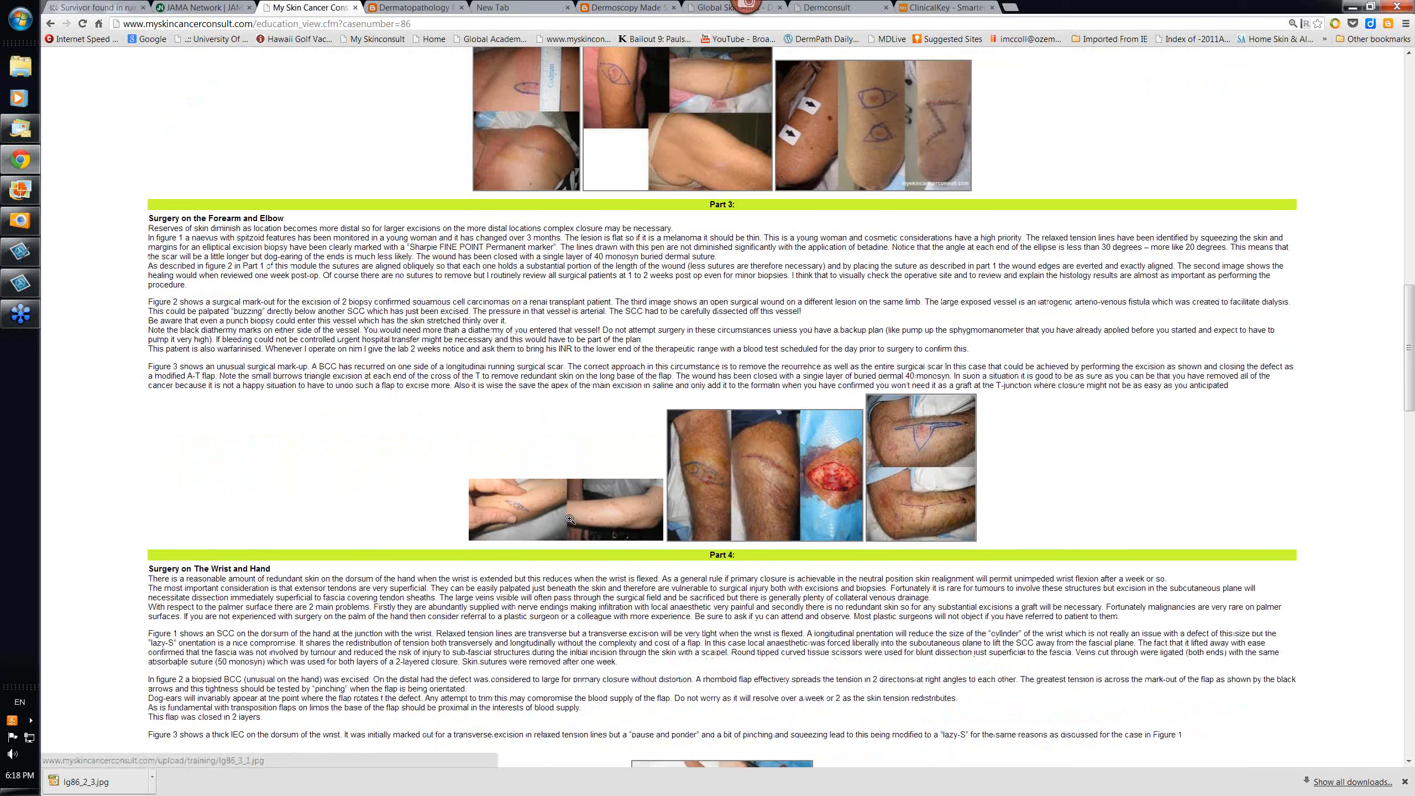
scroll(down, 3)
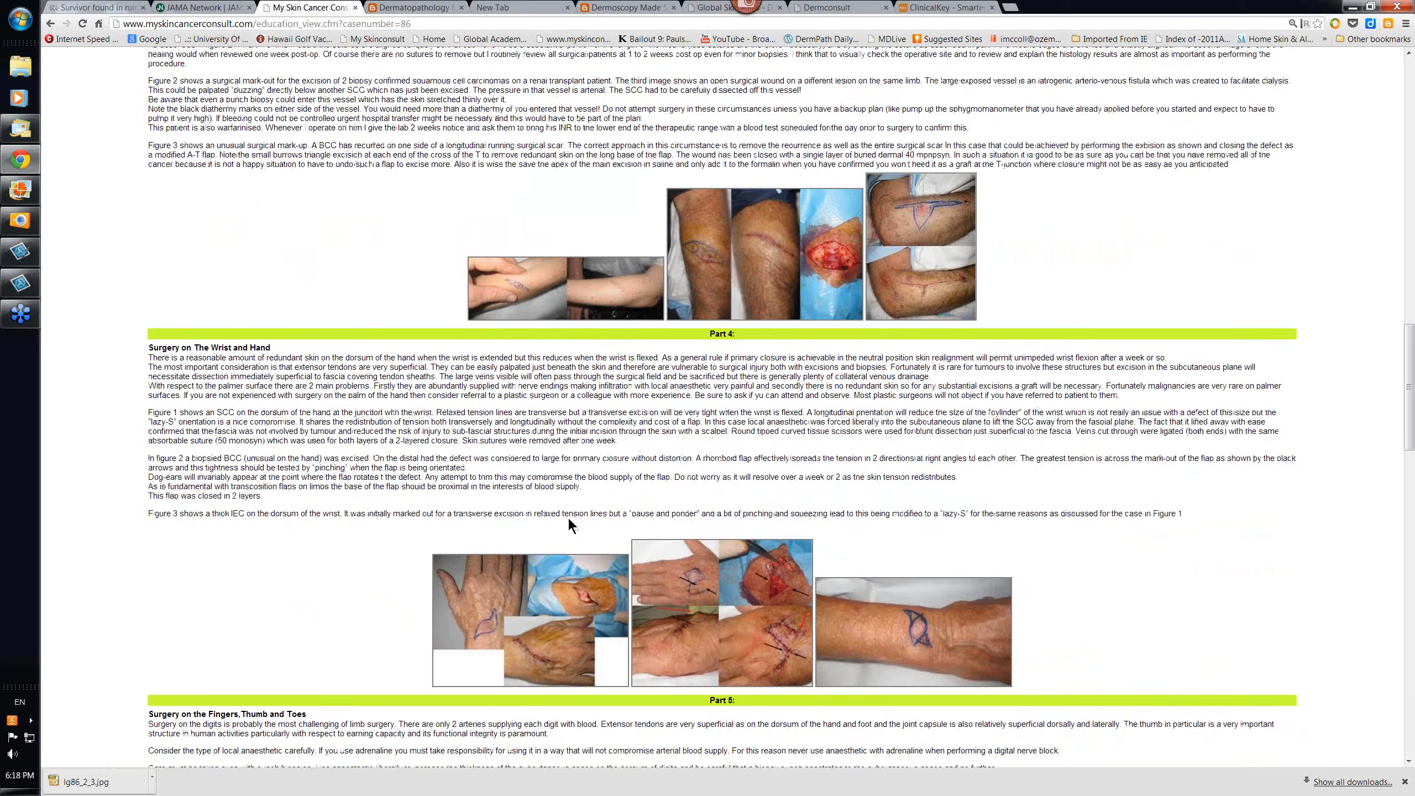
scroll(down, 3)
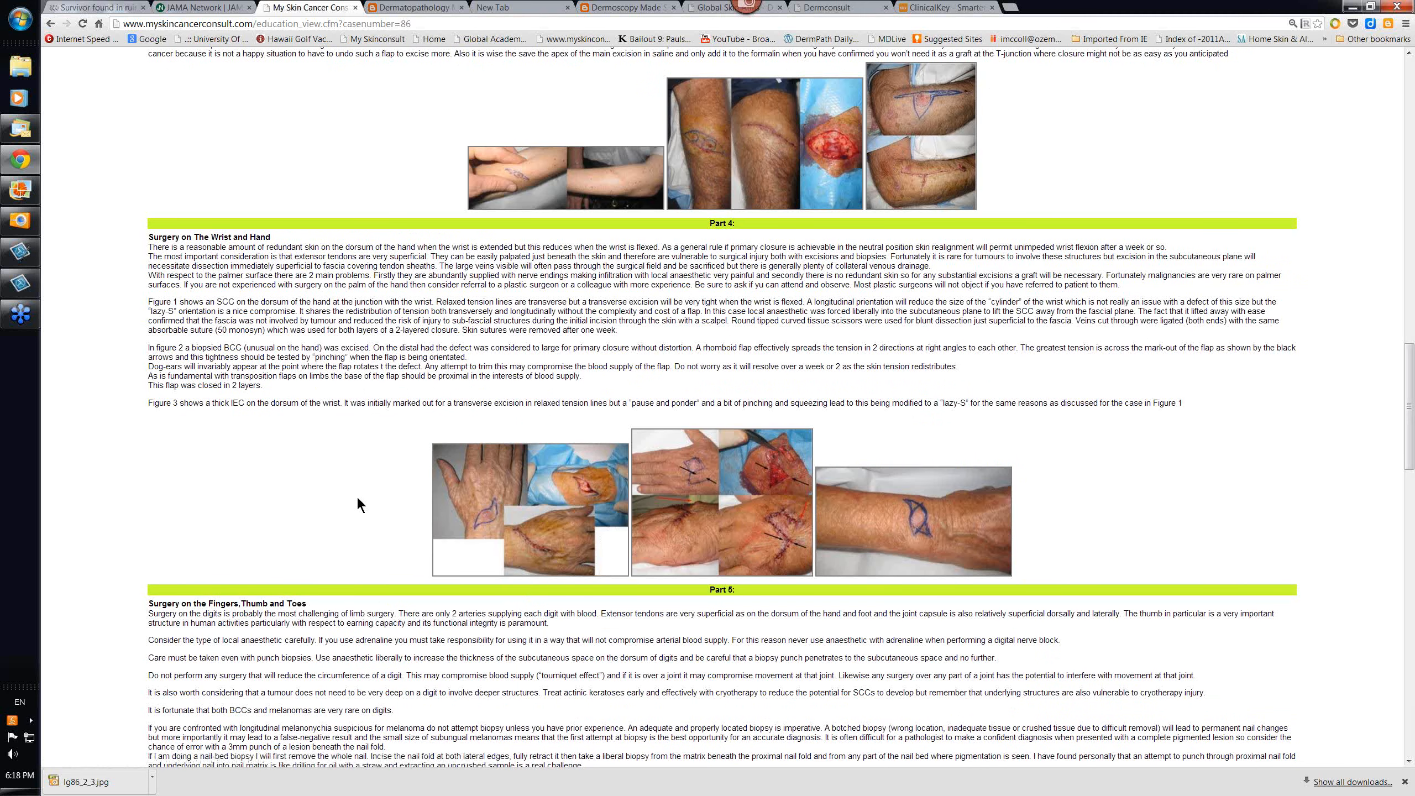
mouse_move(350, 497)
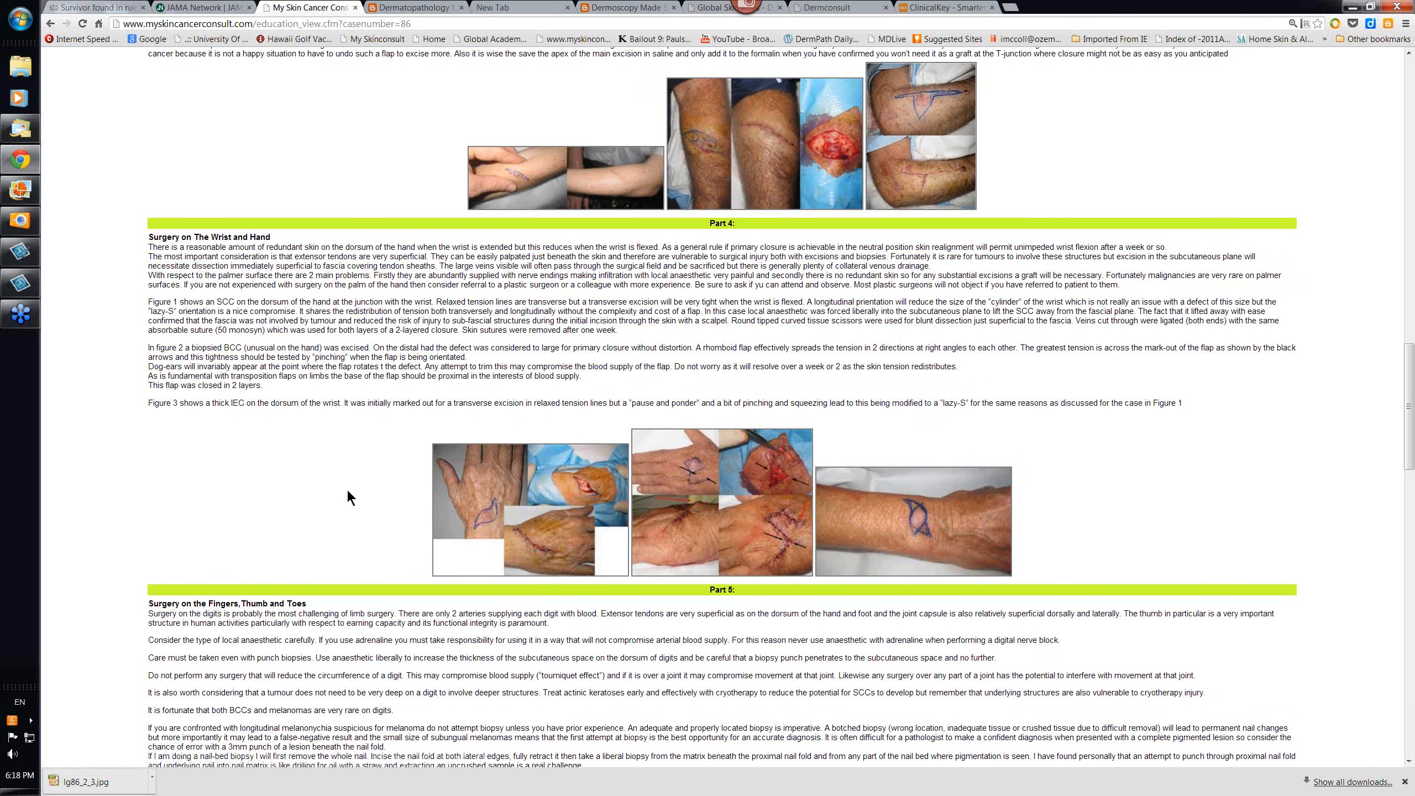
mouse_move(842, 531)
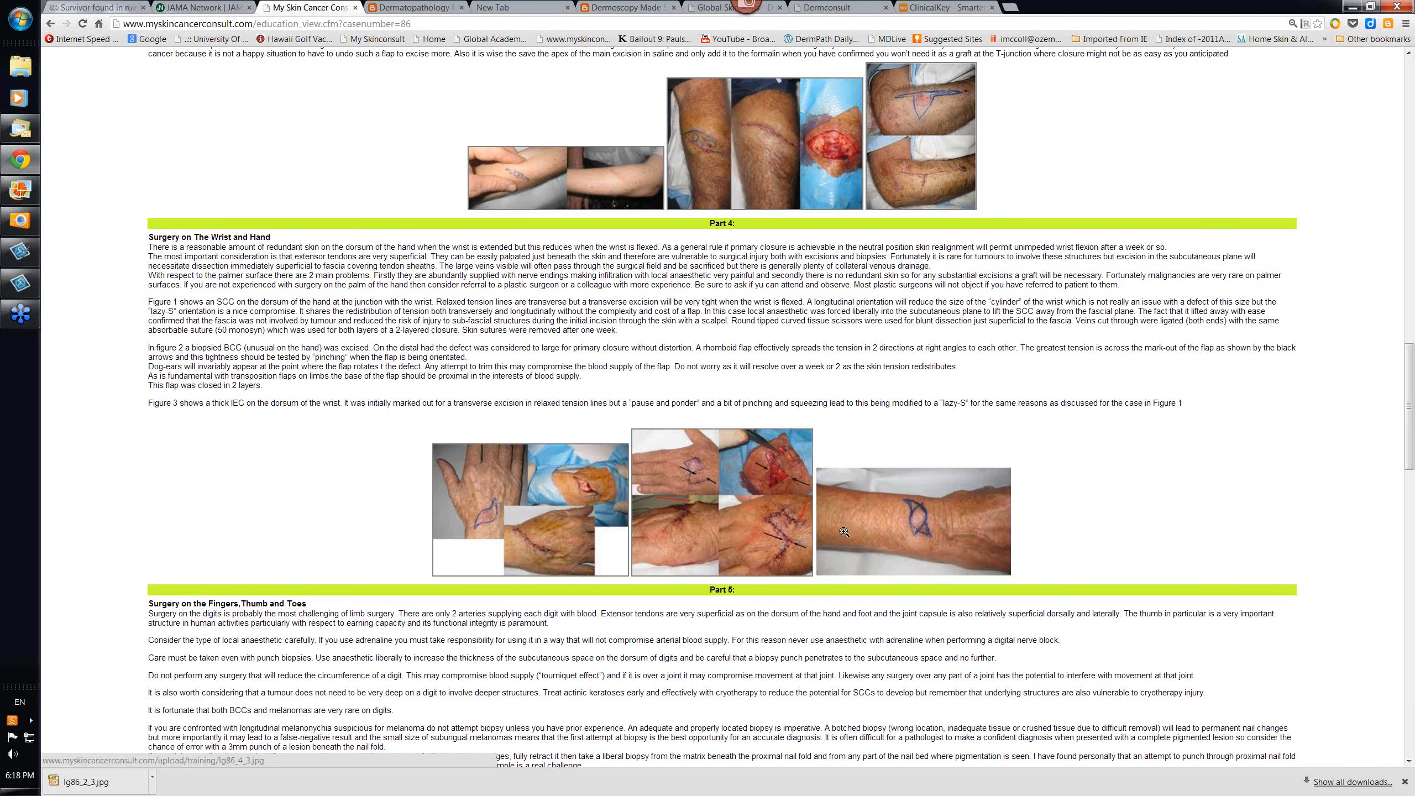
mouse_move(542, 521)
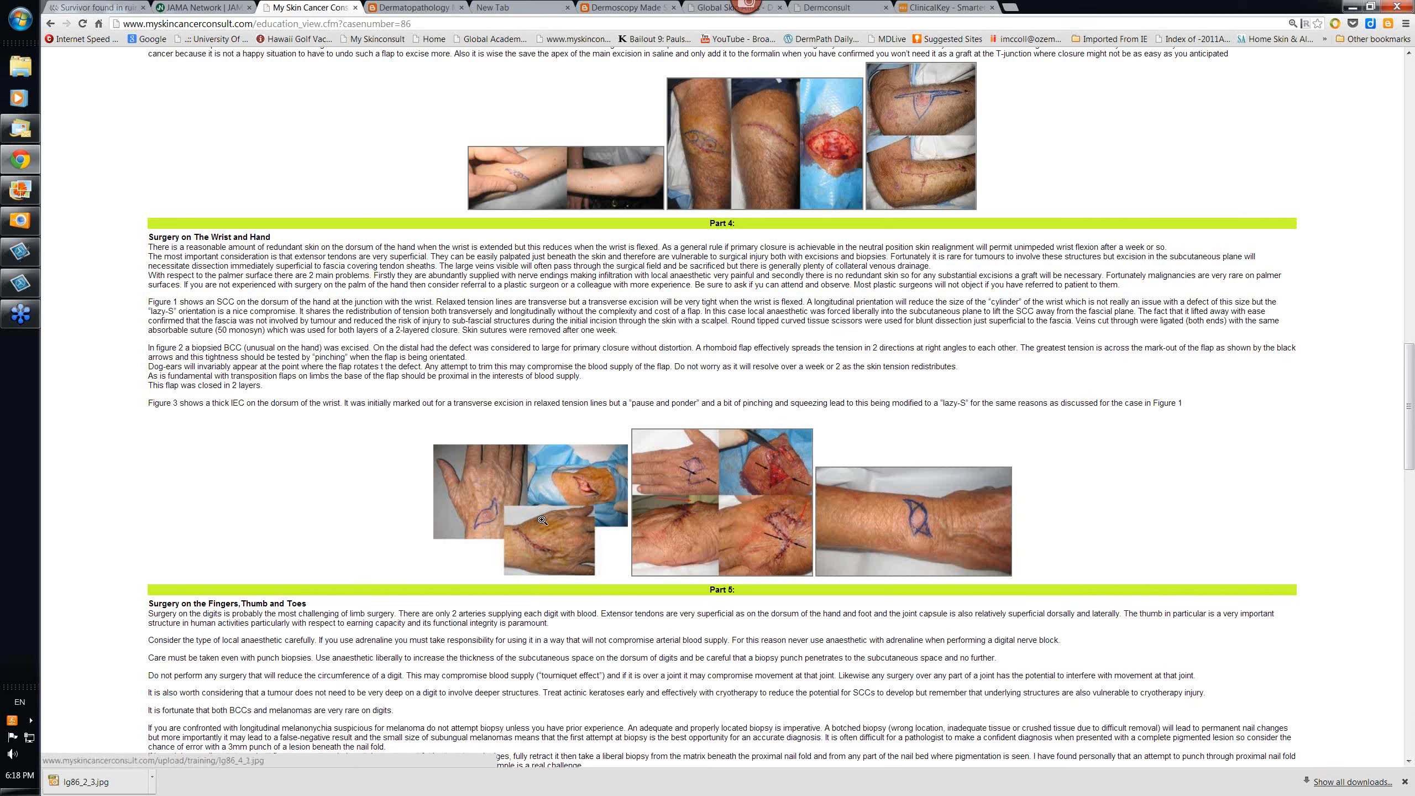
mouse_move(676, 488)
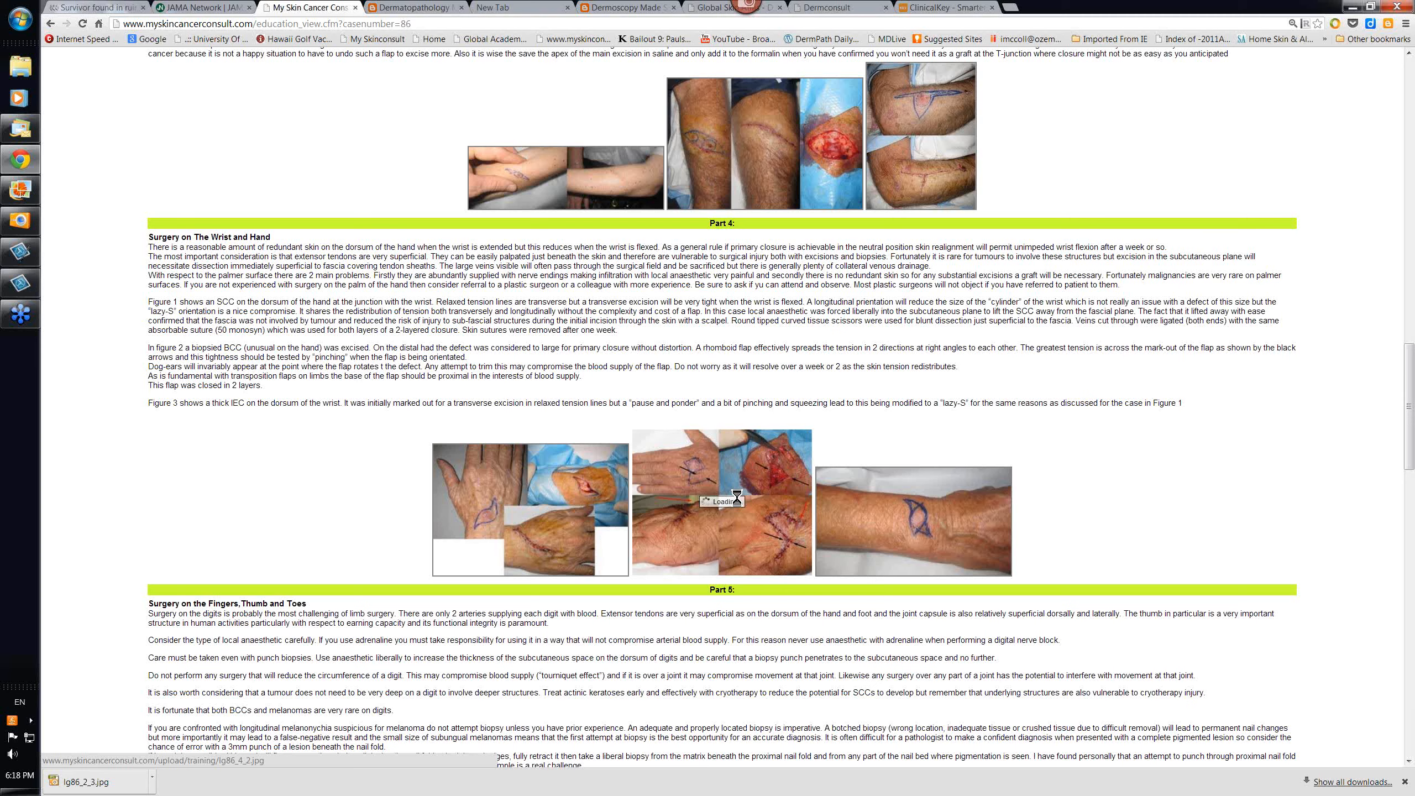
Enlarge the four-panel hand rhomboid flap photographs in the lightbox
click(720, 507)
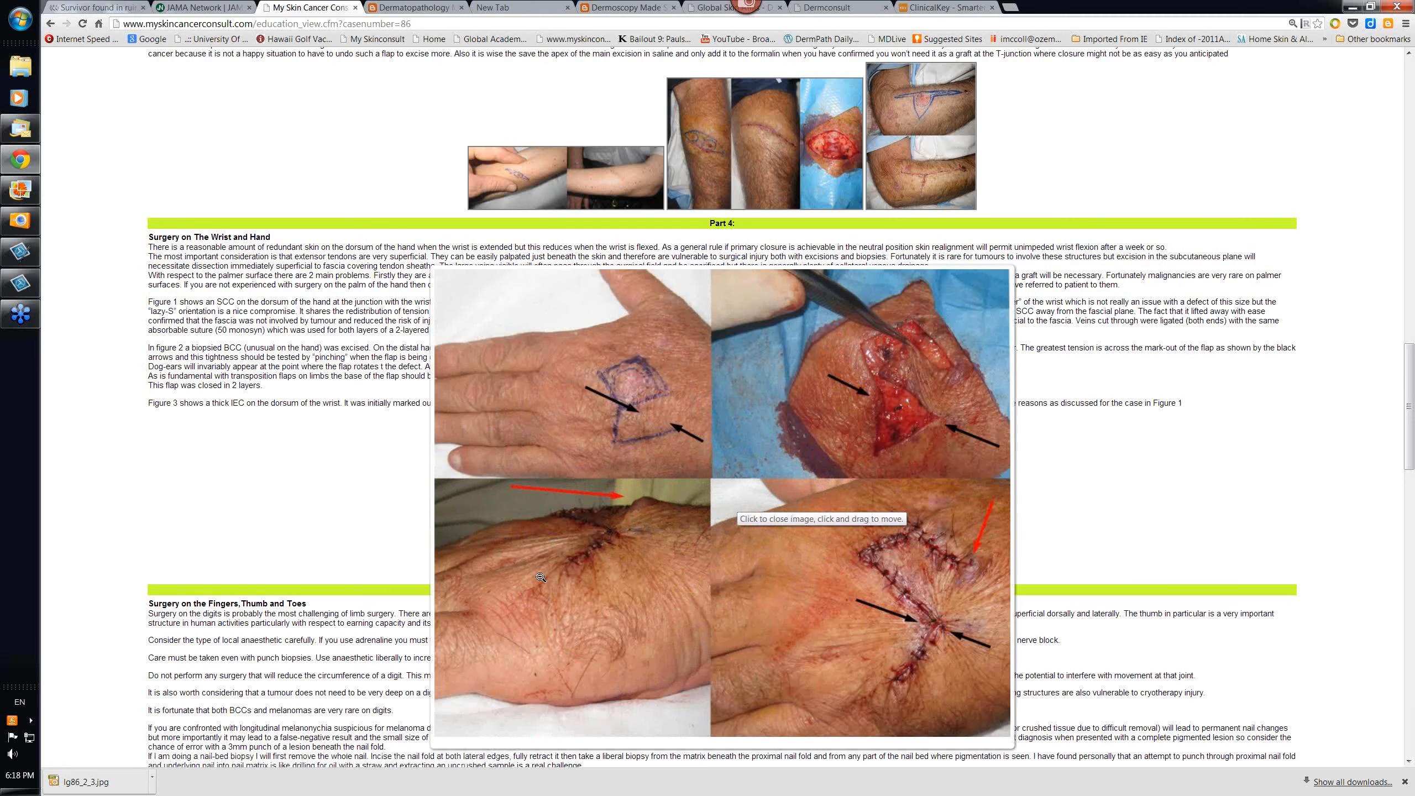
mouse_move(631, 454)
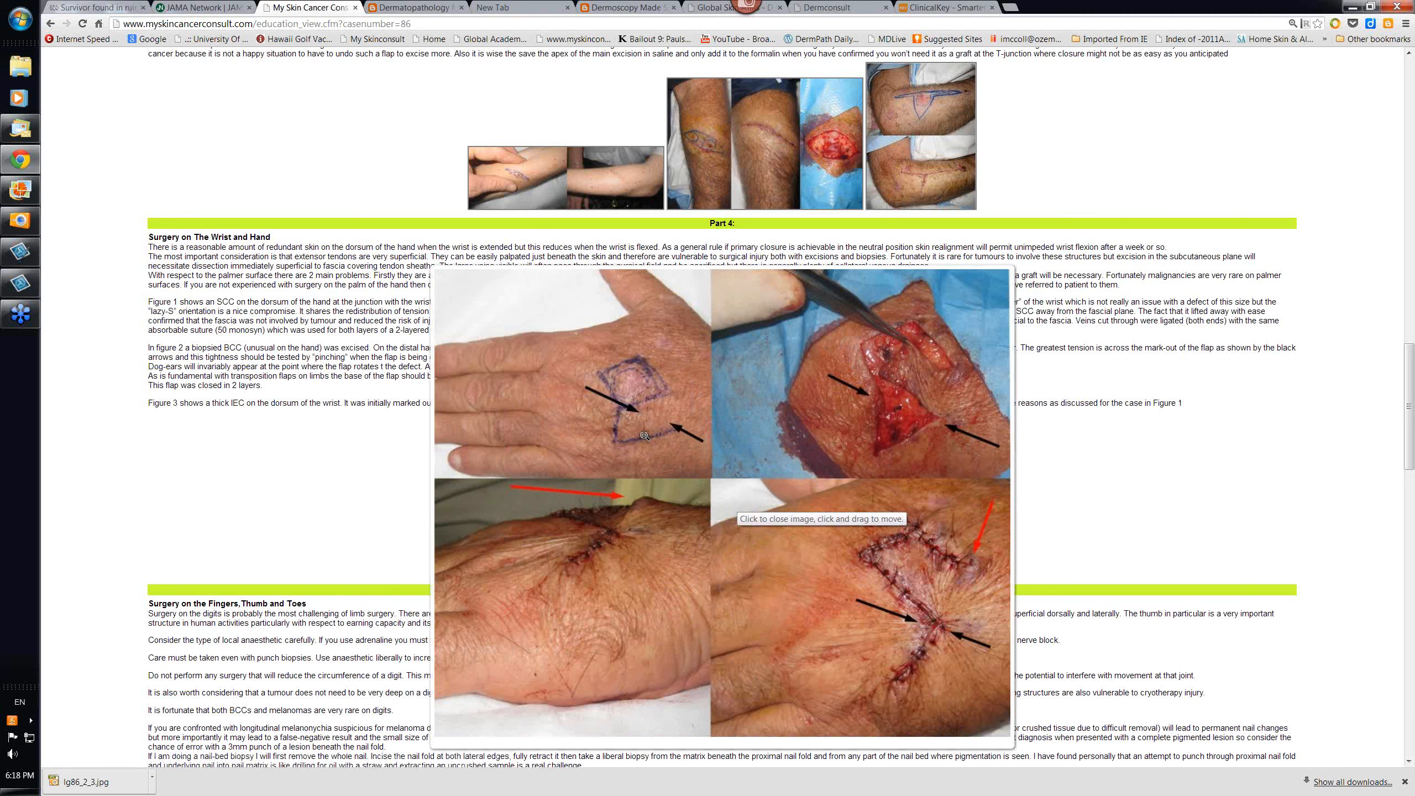
mouse_move(641, 508)
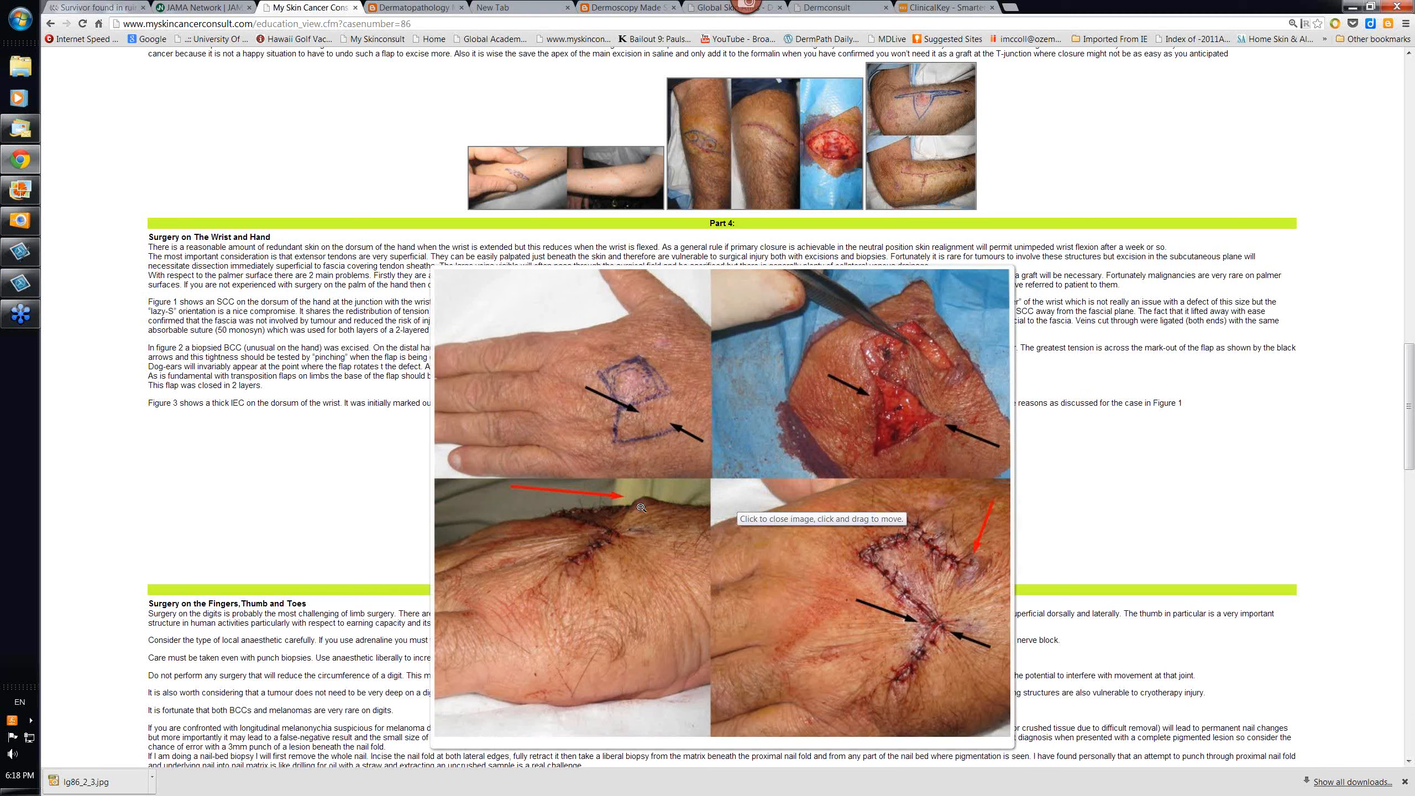
mouse_move(651, 384)
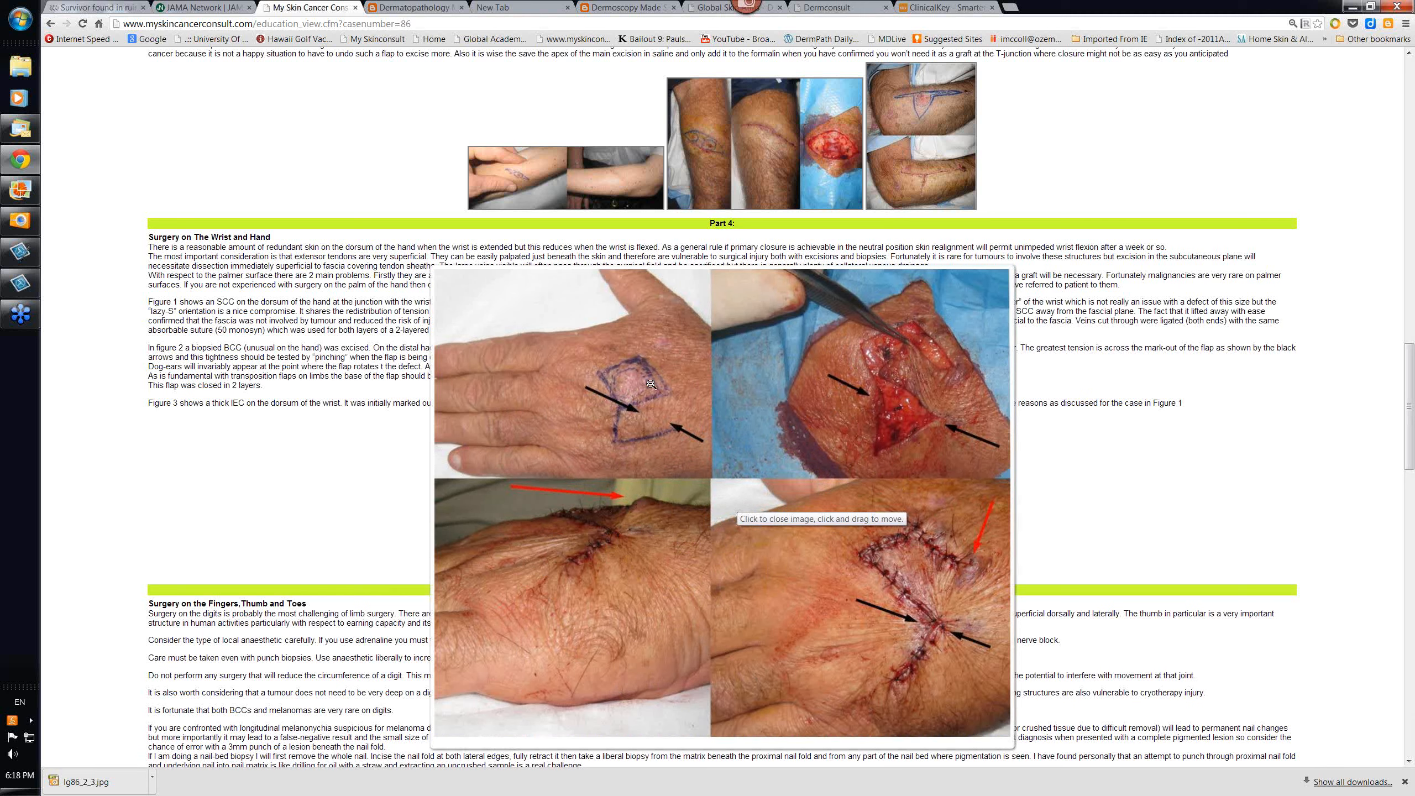
mouse_move(627, 410)
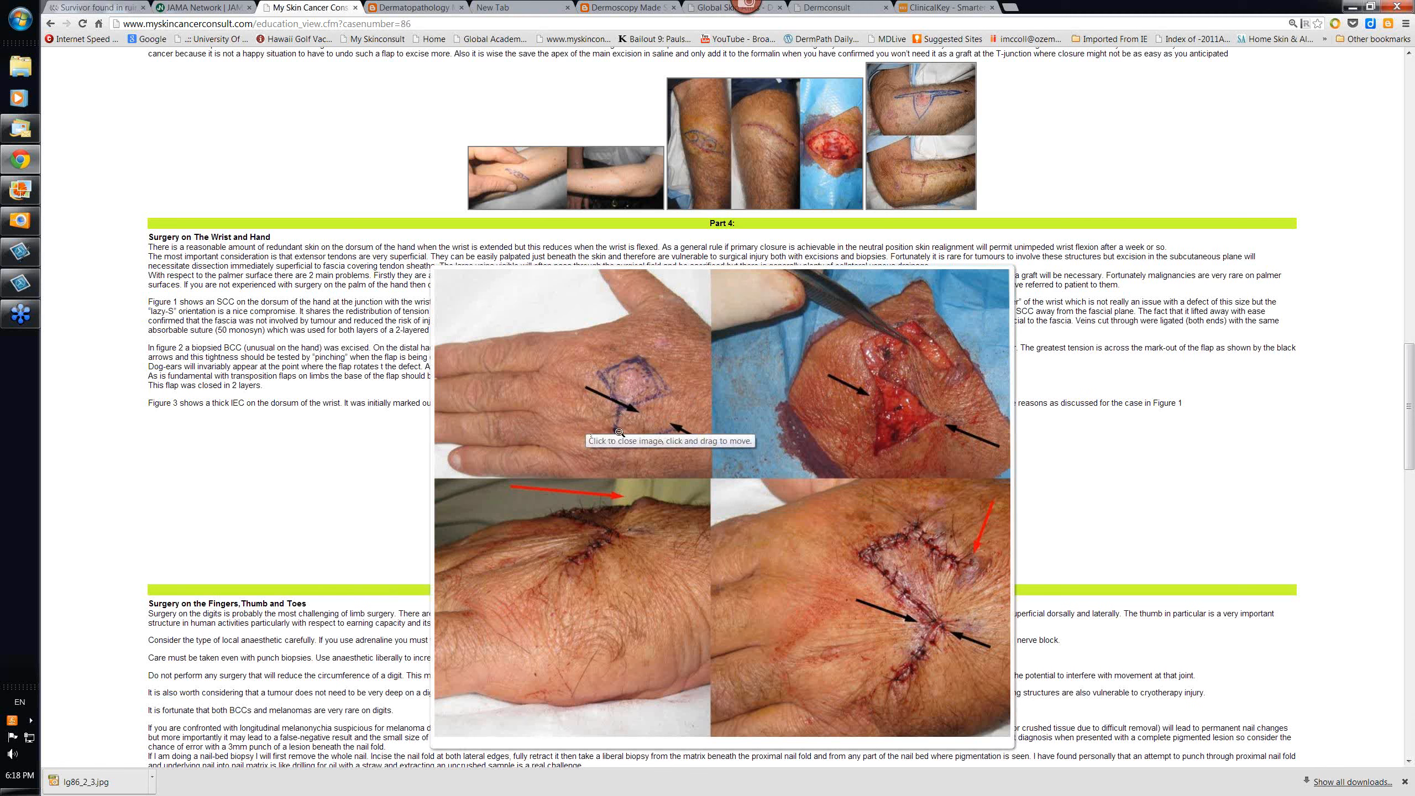
mouse_move(900, 361)
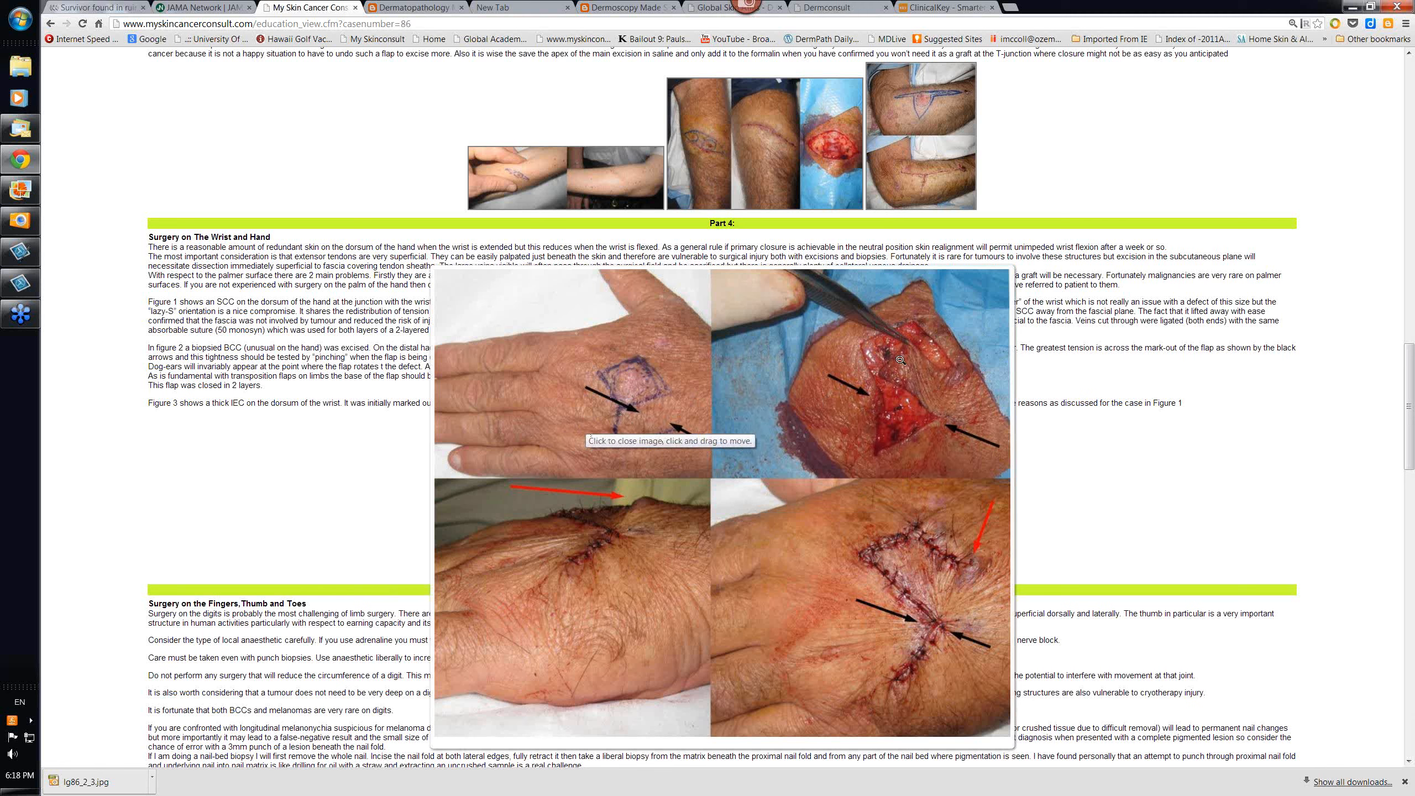
mouse_move(950, 450)
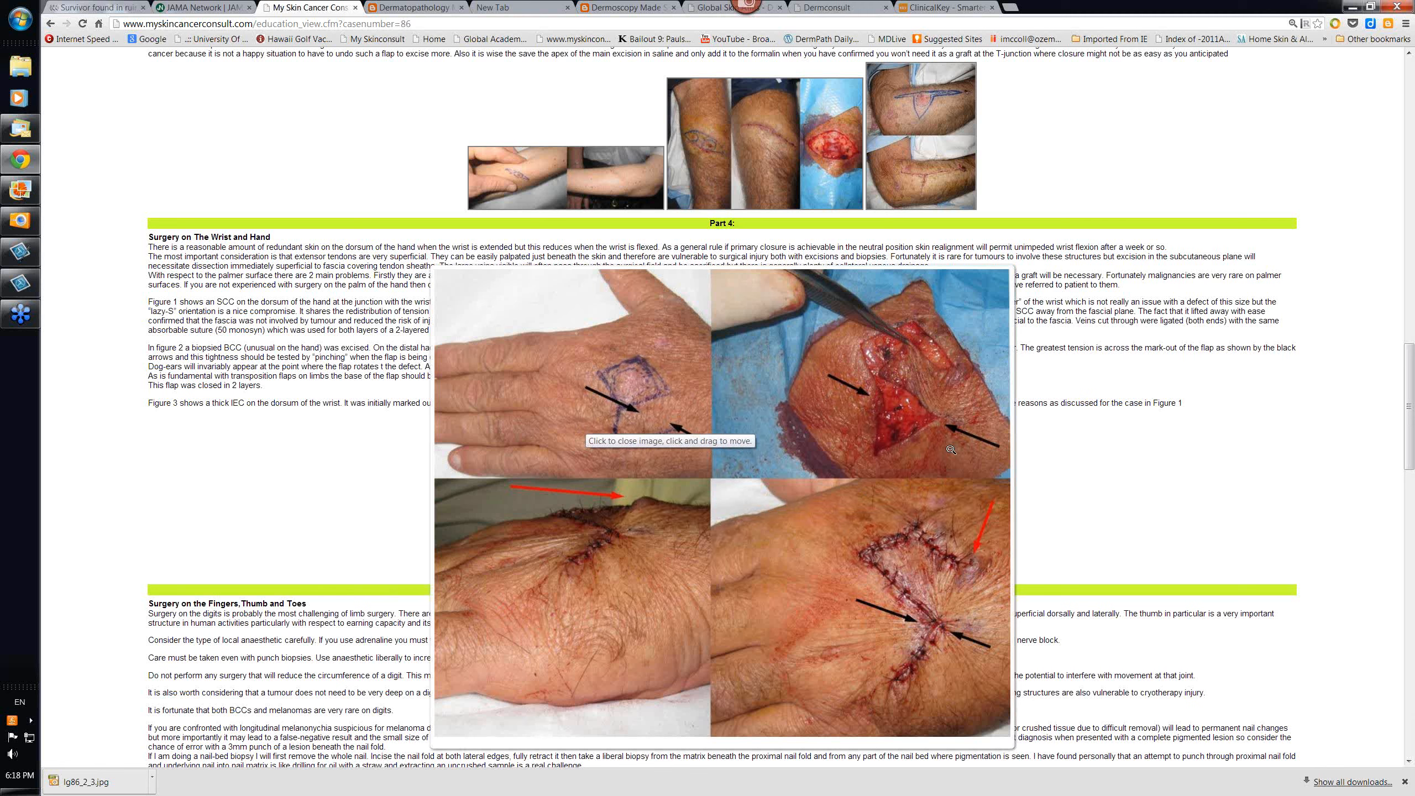
mouse_move(887, 436)
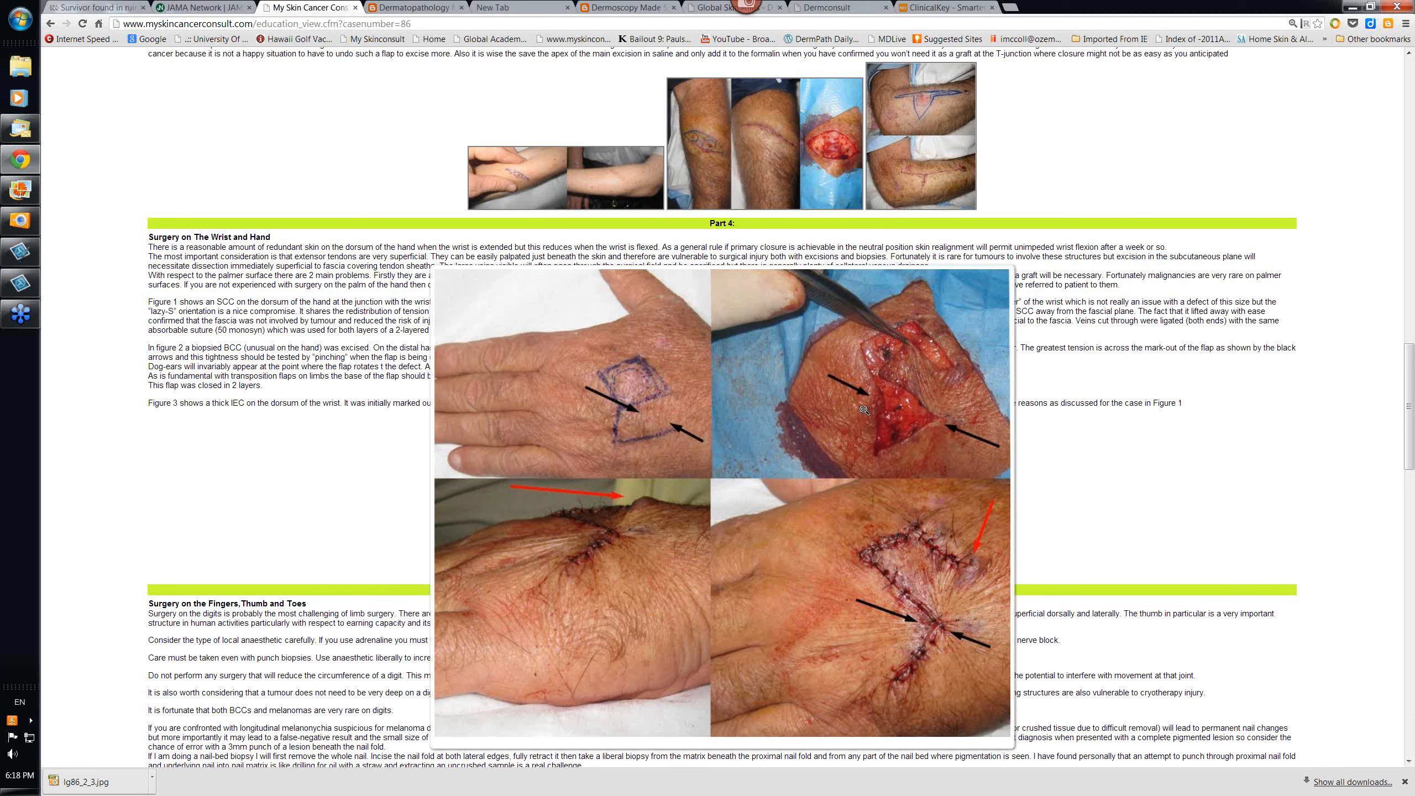
mouse_move(891, 342)
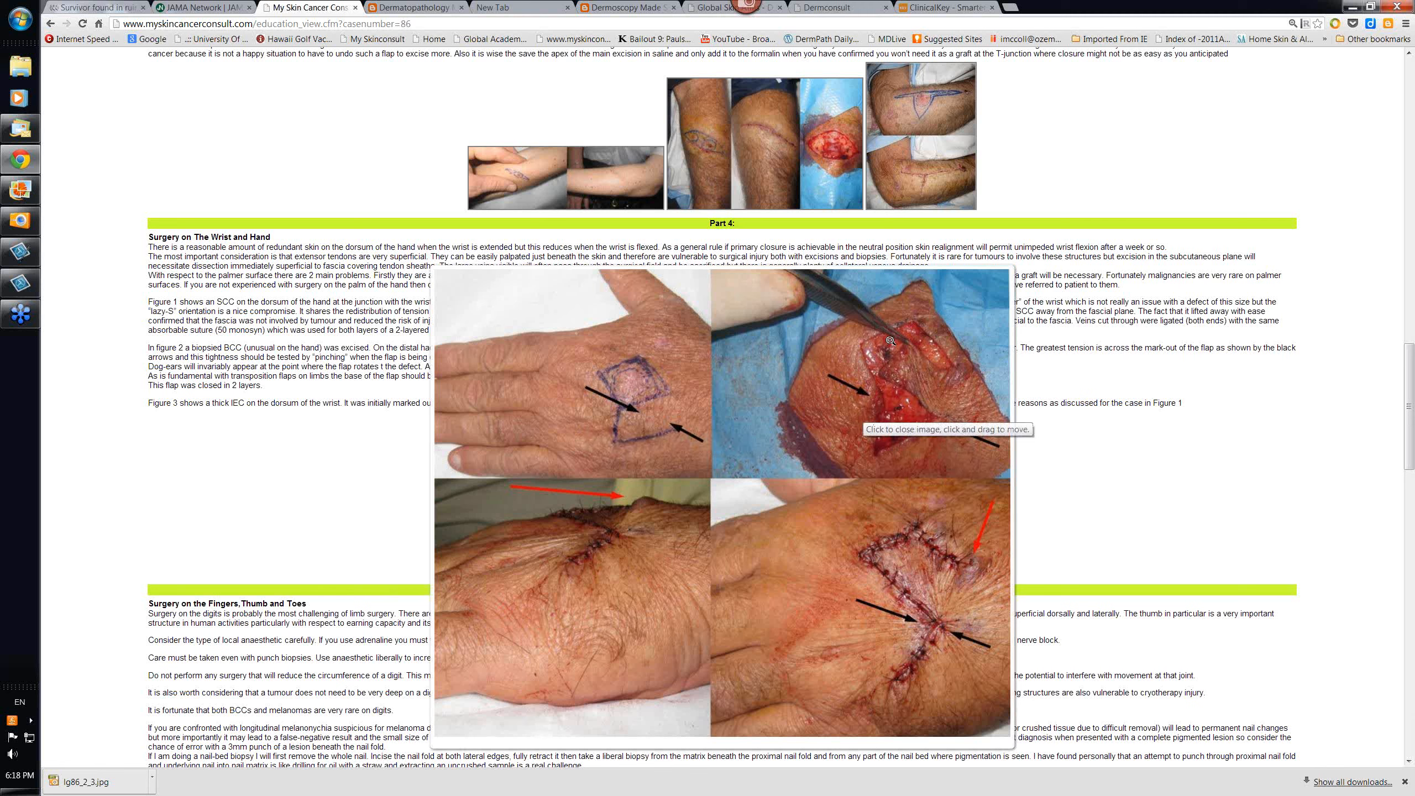
mouse_move(915, 353)
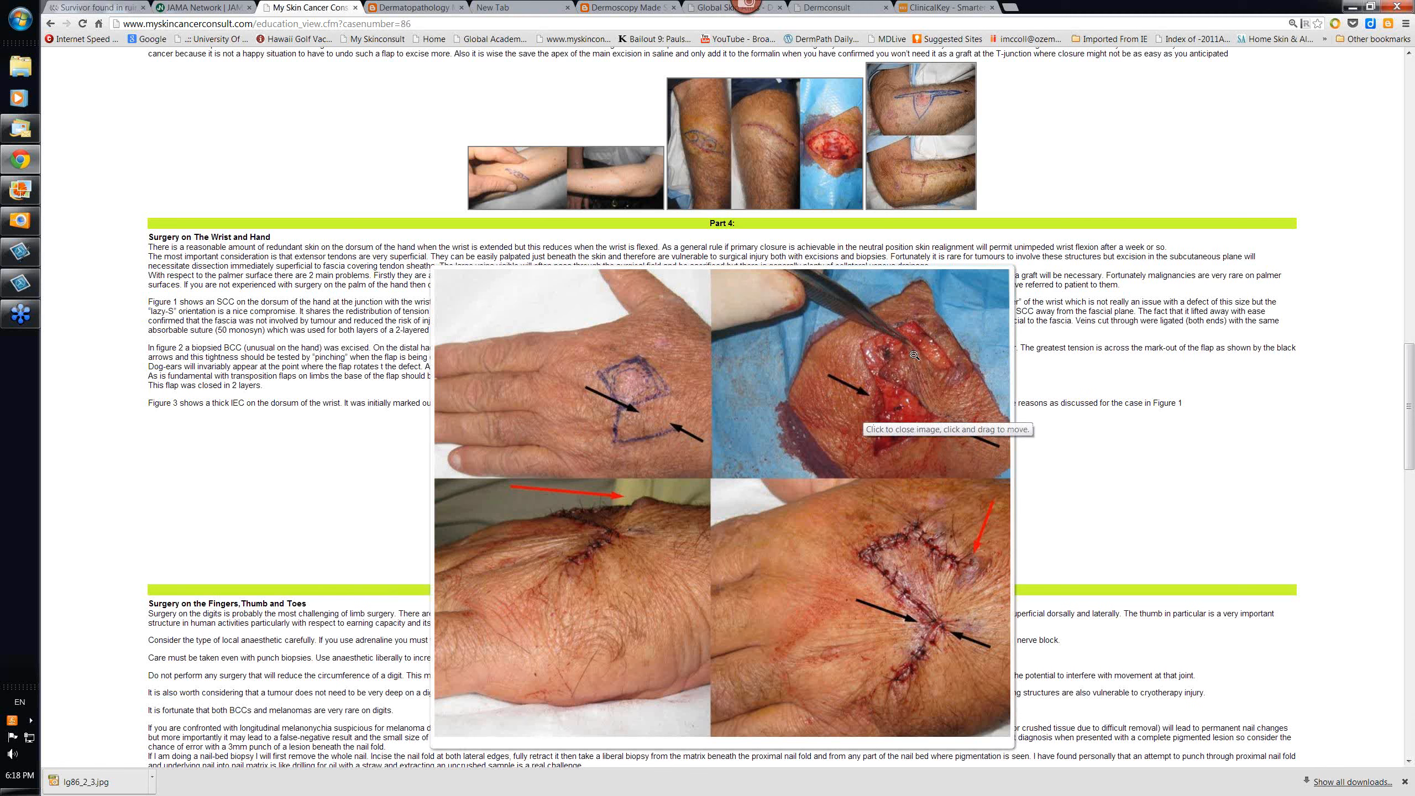
mouse_move(920, 379)
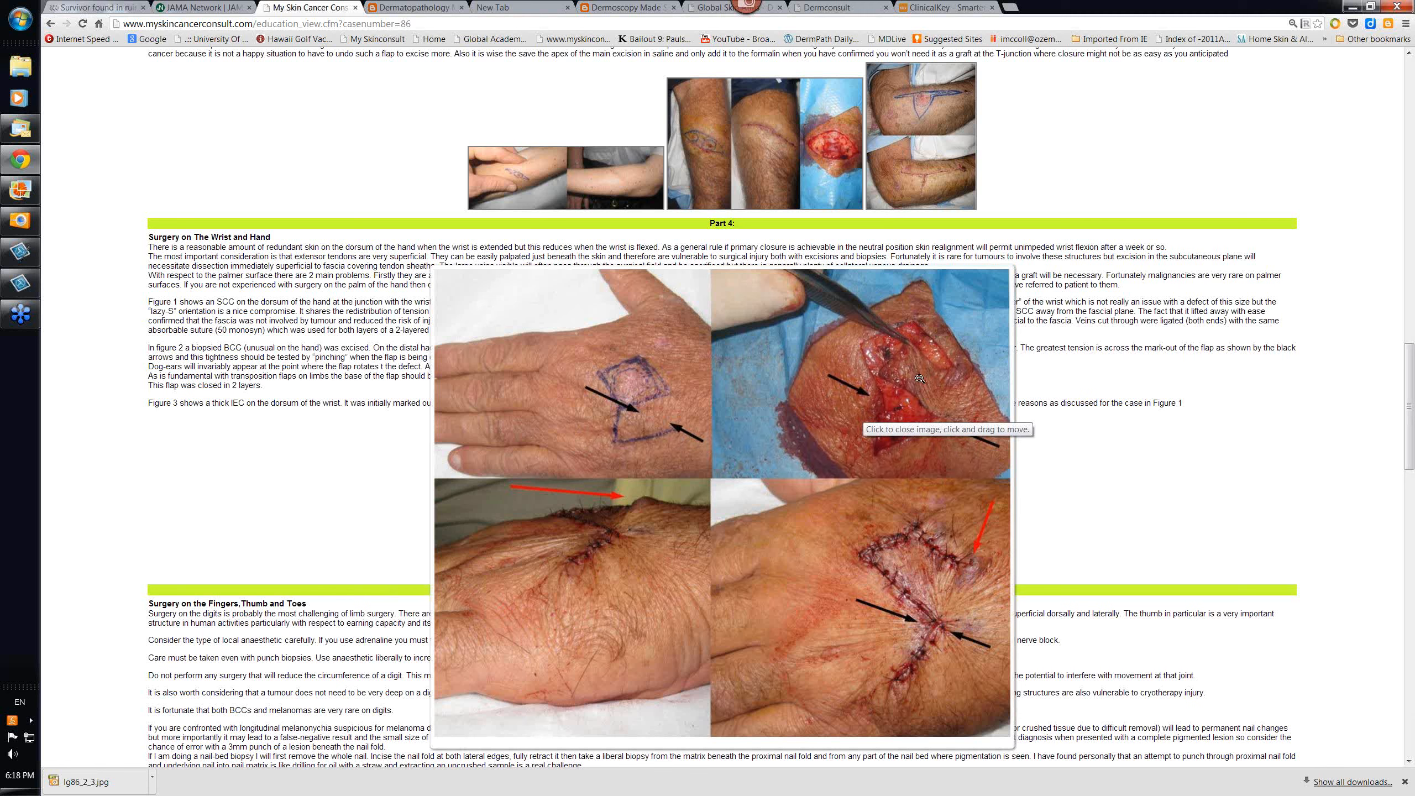
mouse_move(911, 631)
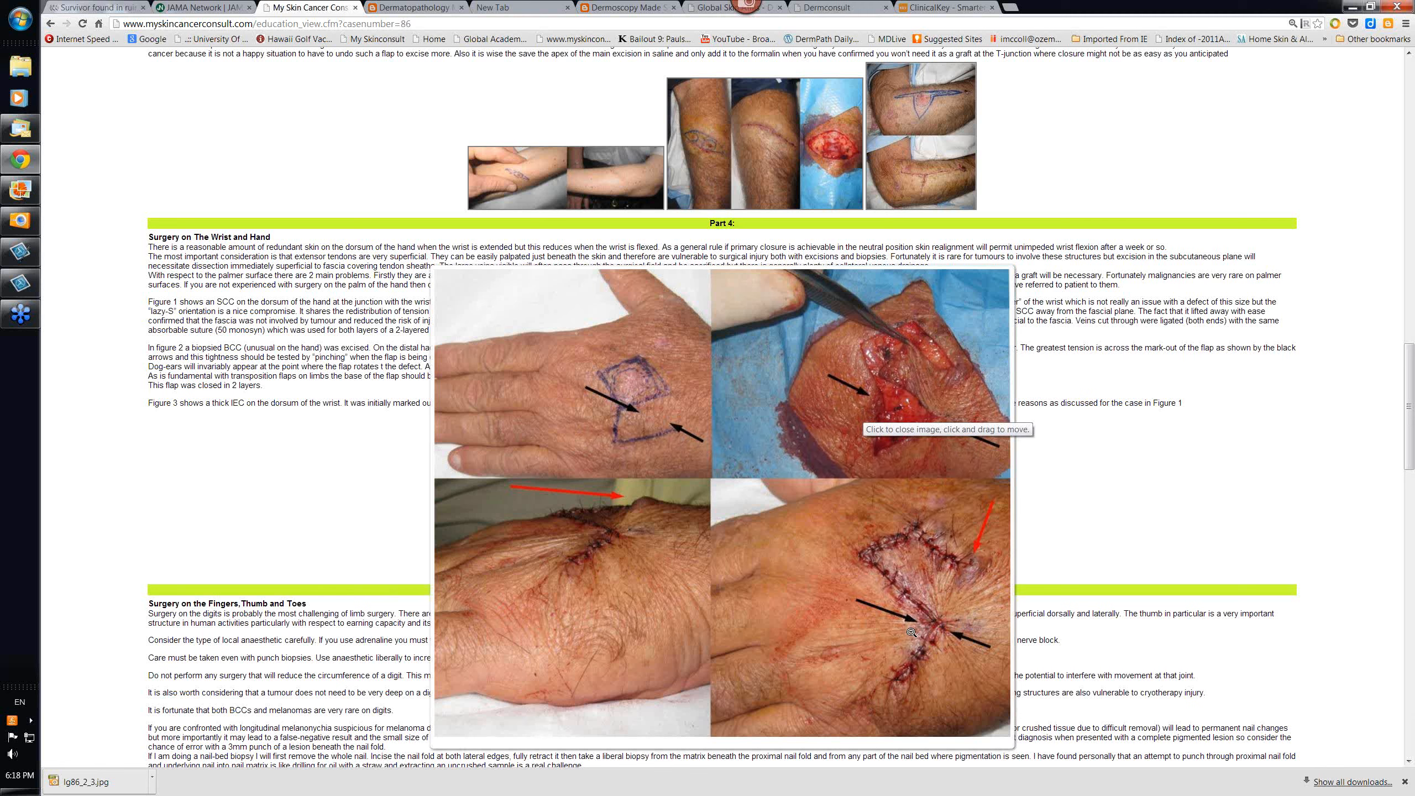
mouse_move(537, 645)
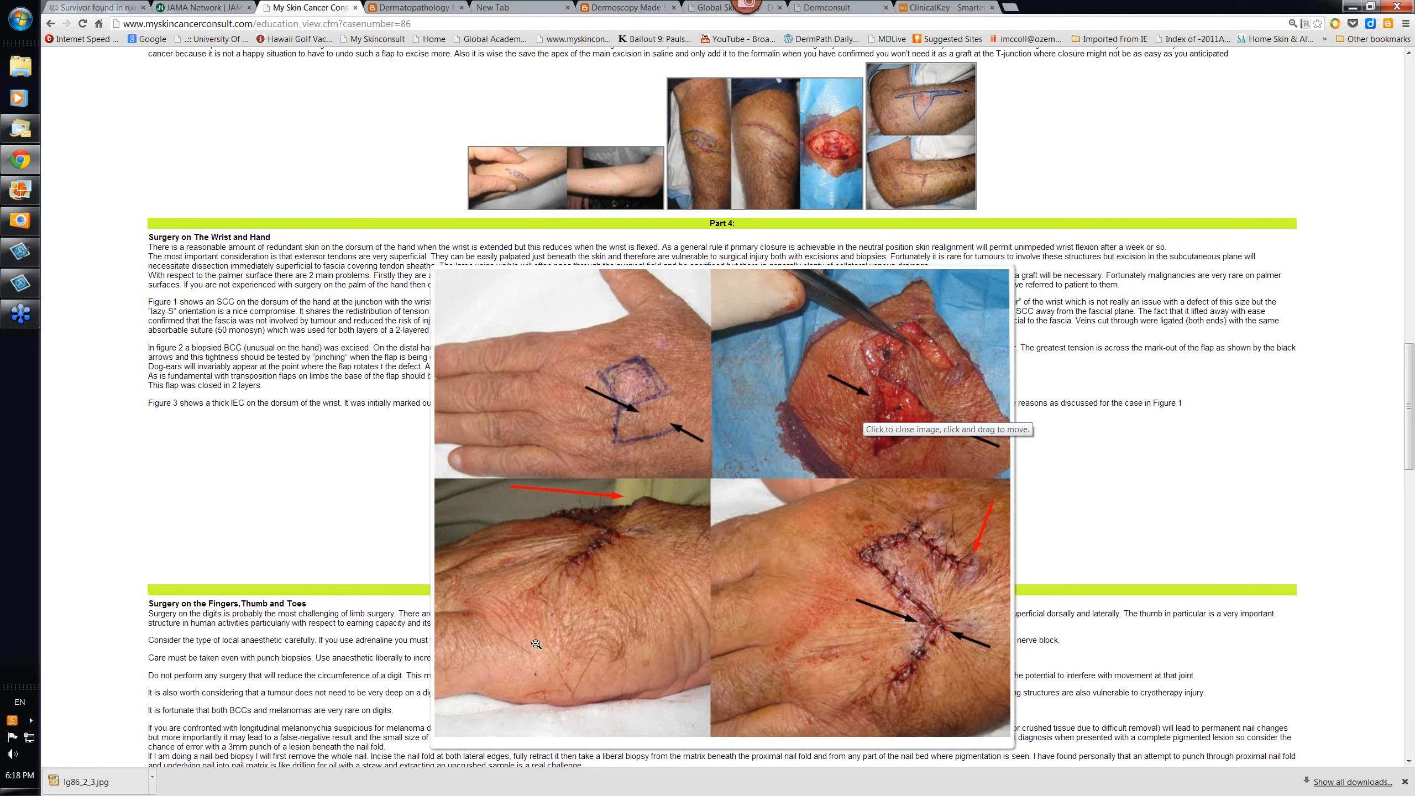
mouse_move(534, 641)
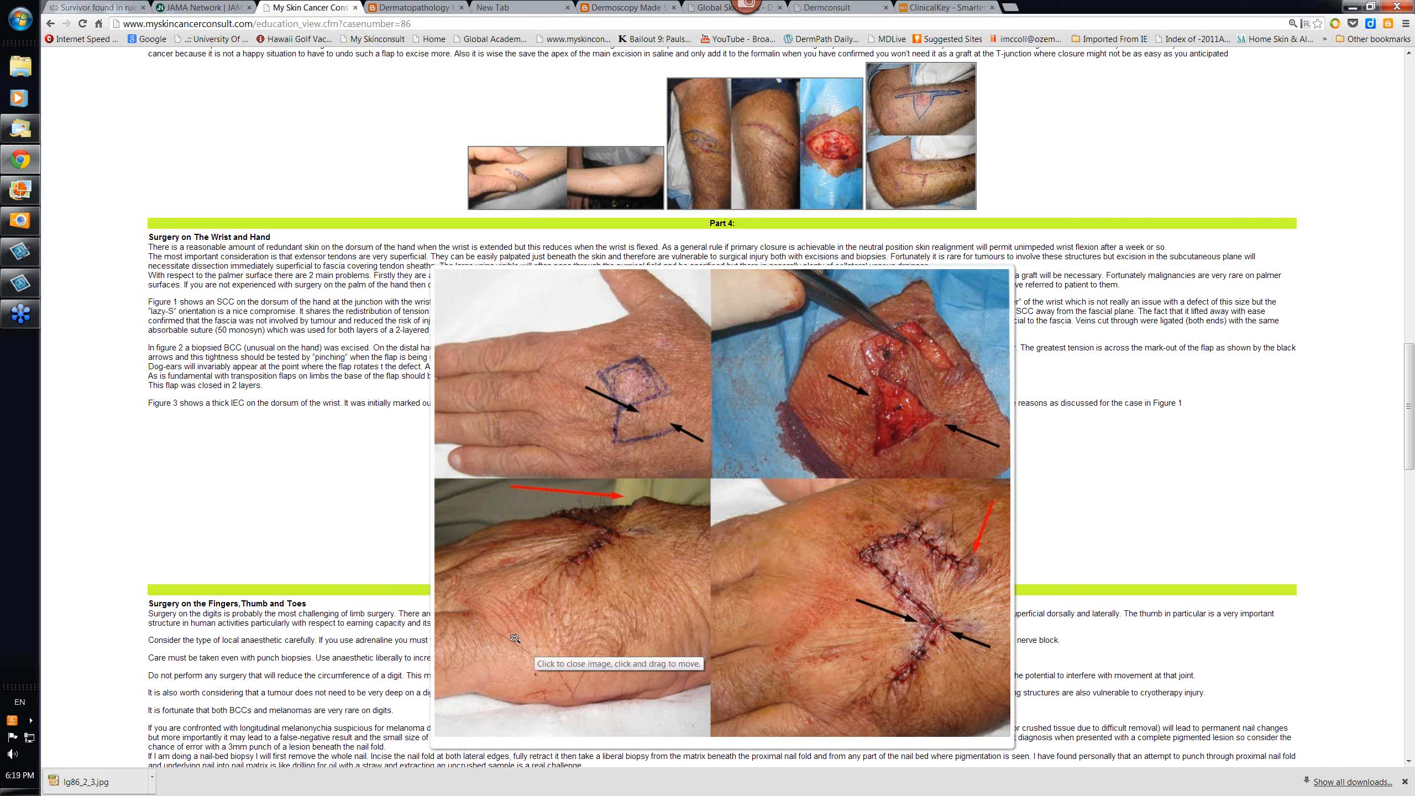
mouse_move(936, 659)
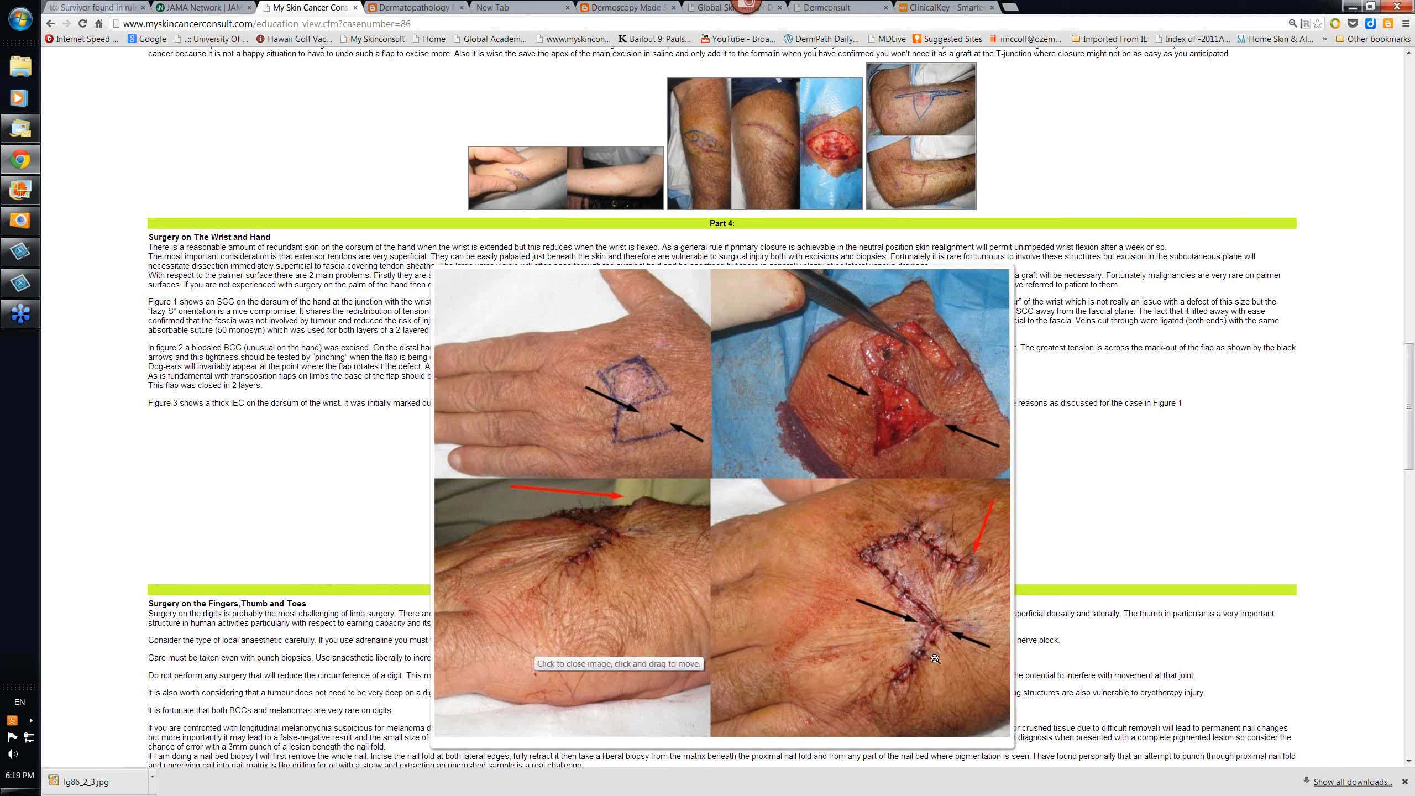
mouse_move(715, 627)
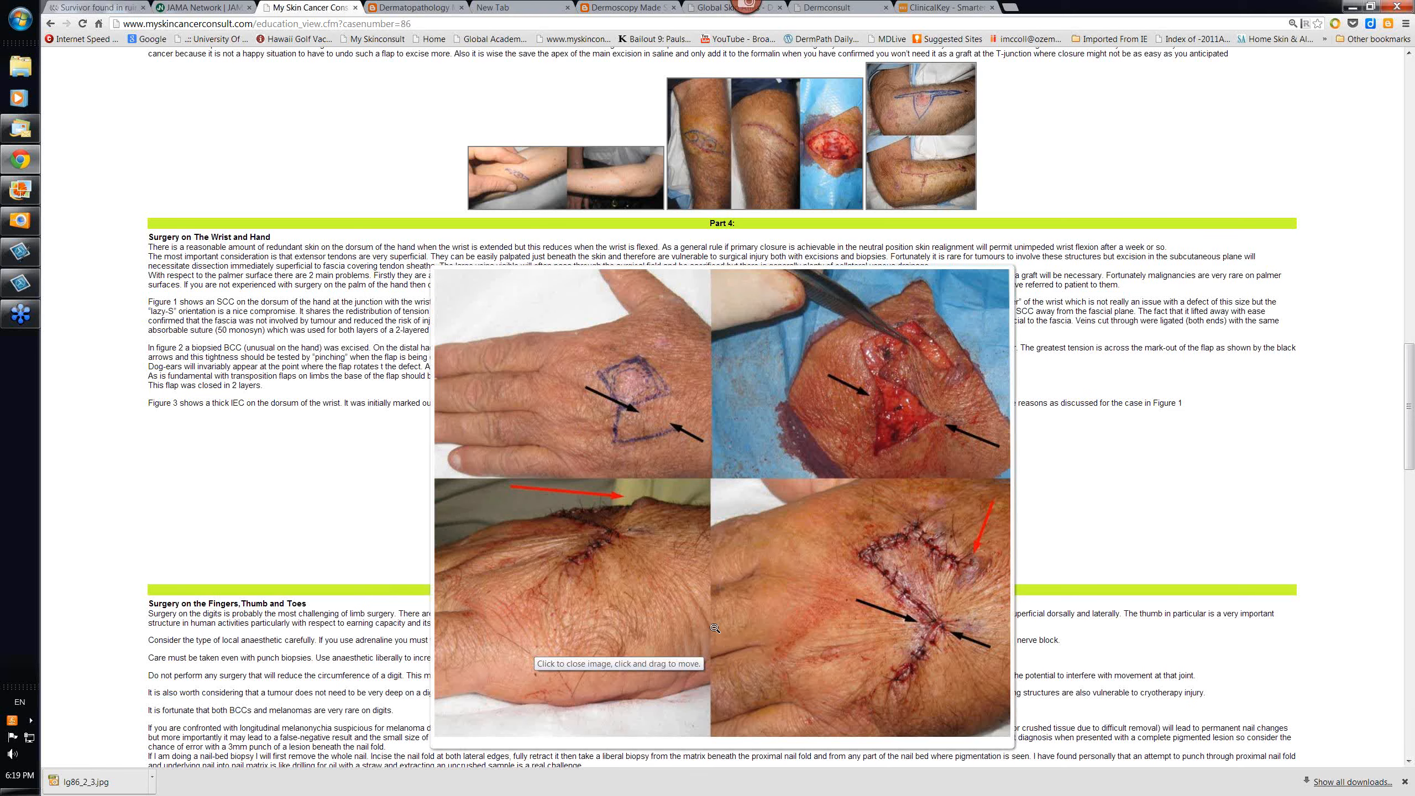
mouse_move(788, 611)
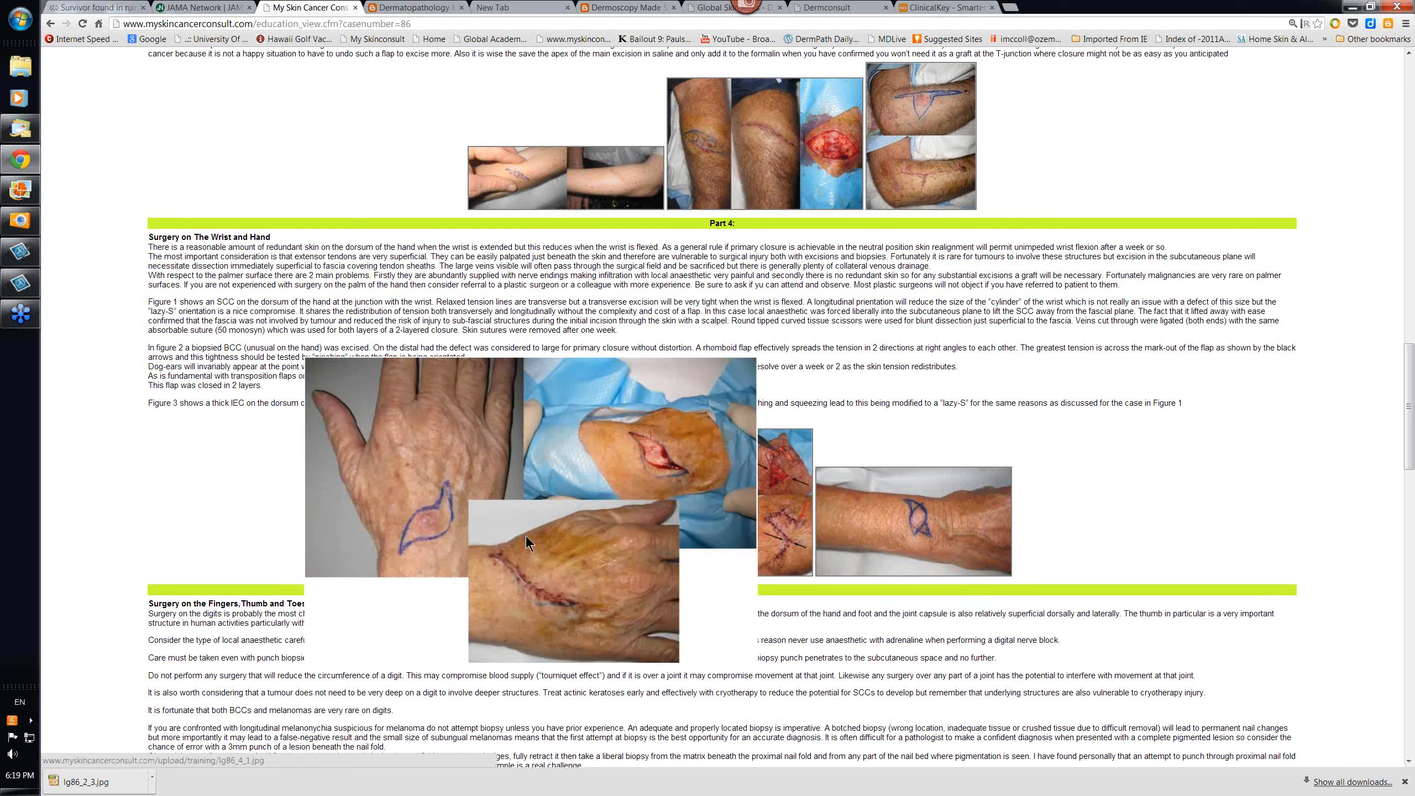
Enlarge the Figure 3 thick wrist lesion photographs in the lightbox
click(528, 543)
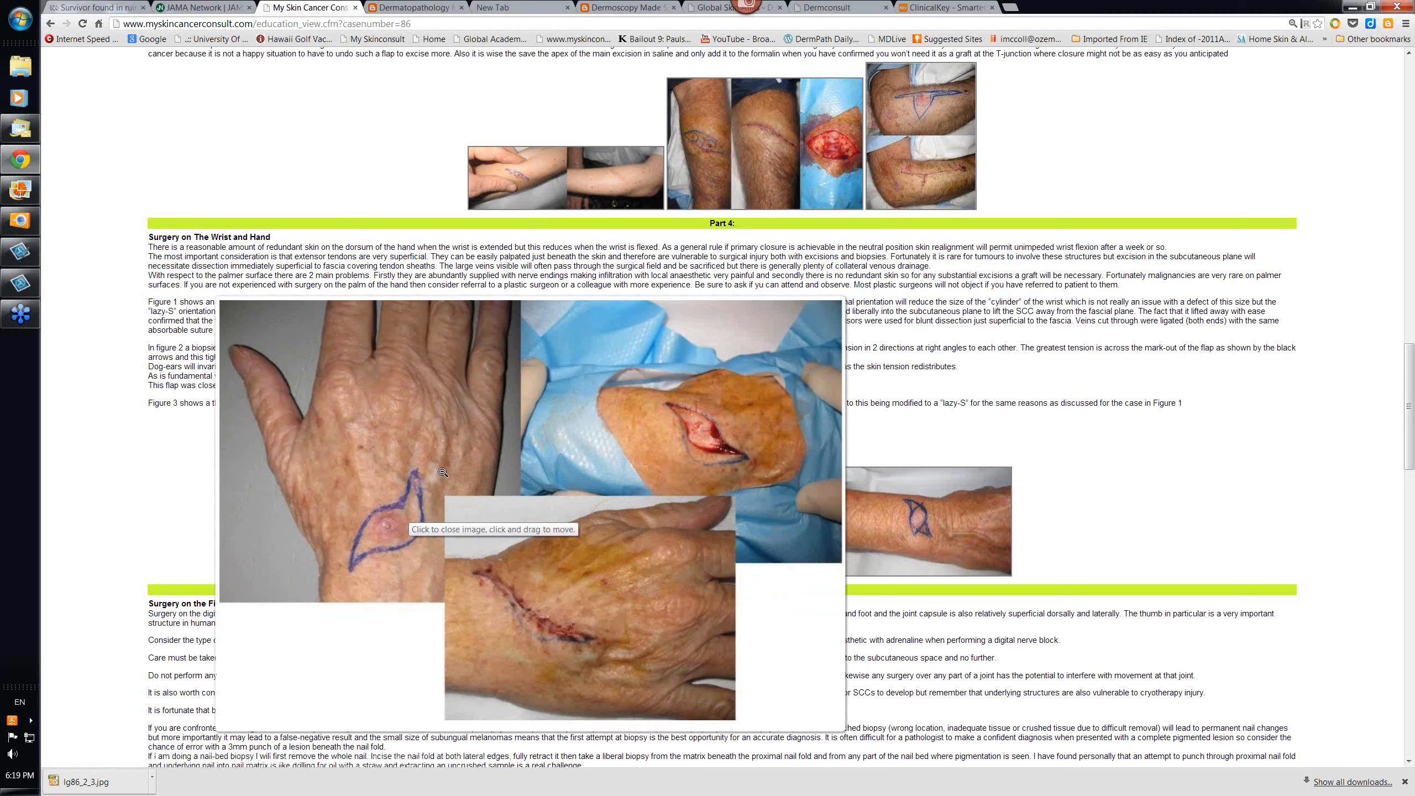
mouse_move(483, 600)
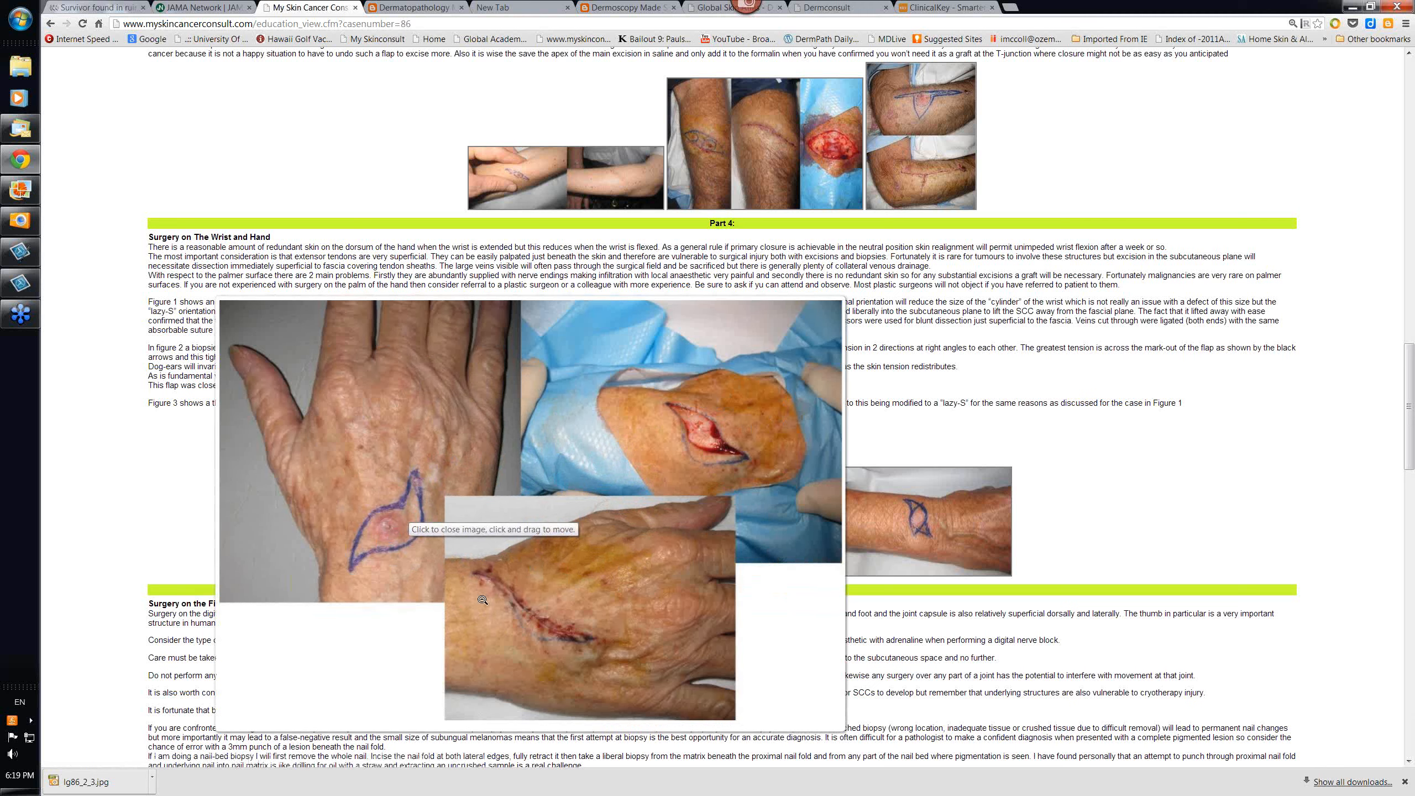
mouse_move(522, 602)
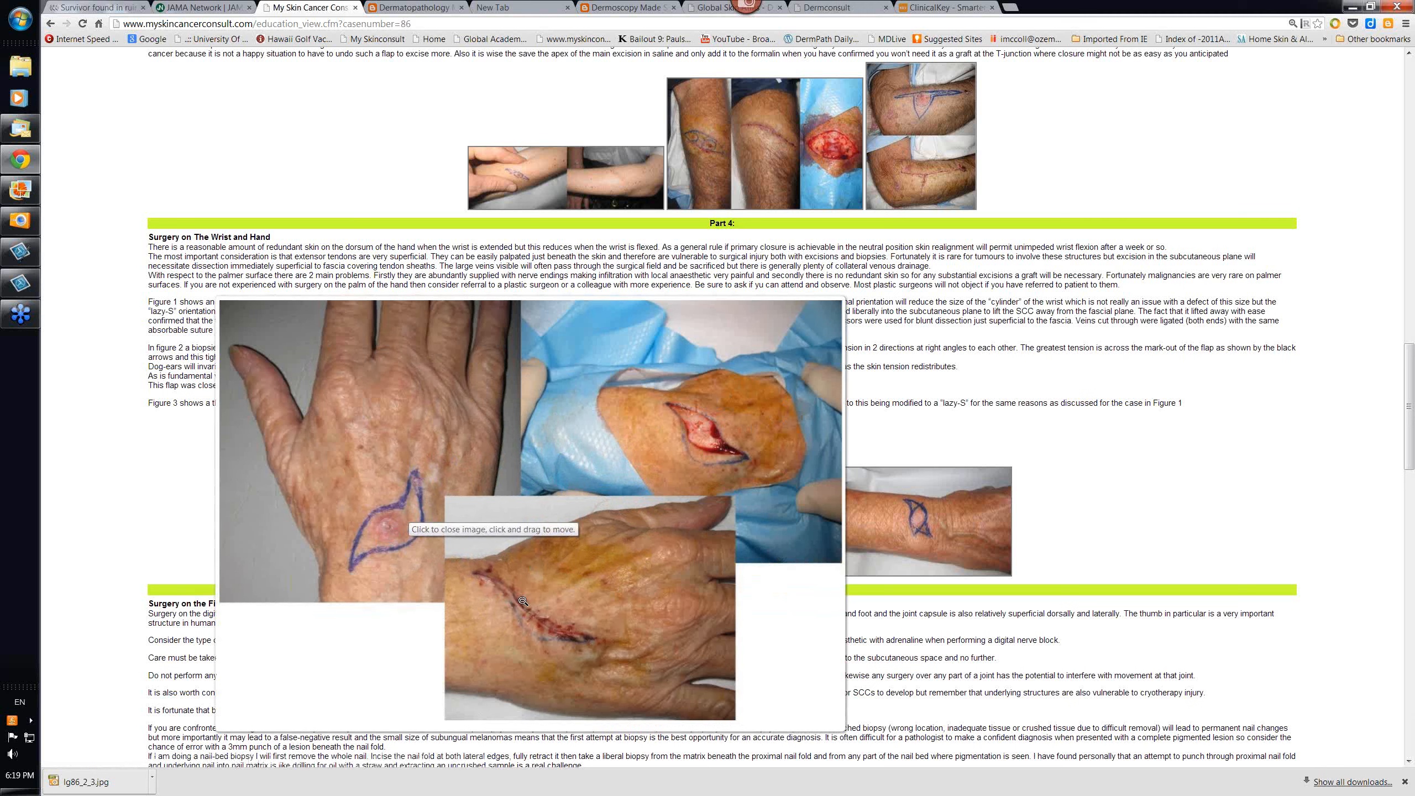
mouse_move(692, 485)
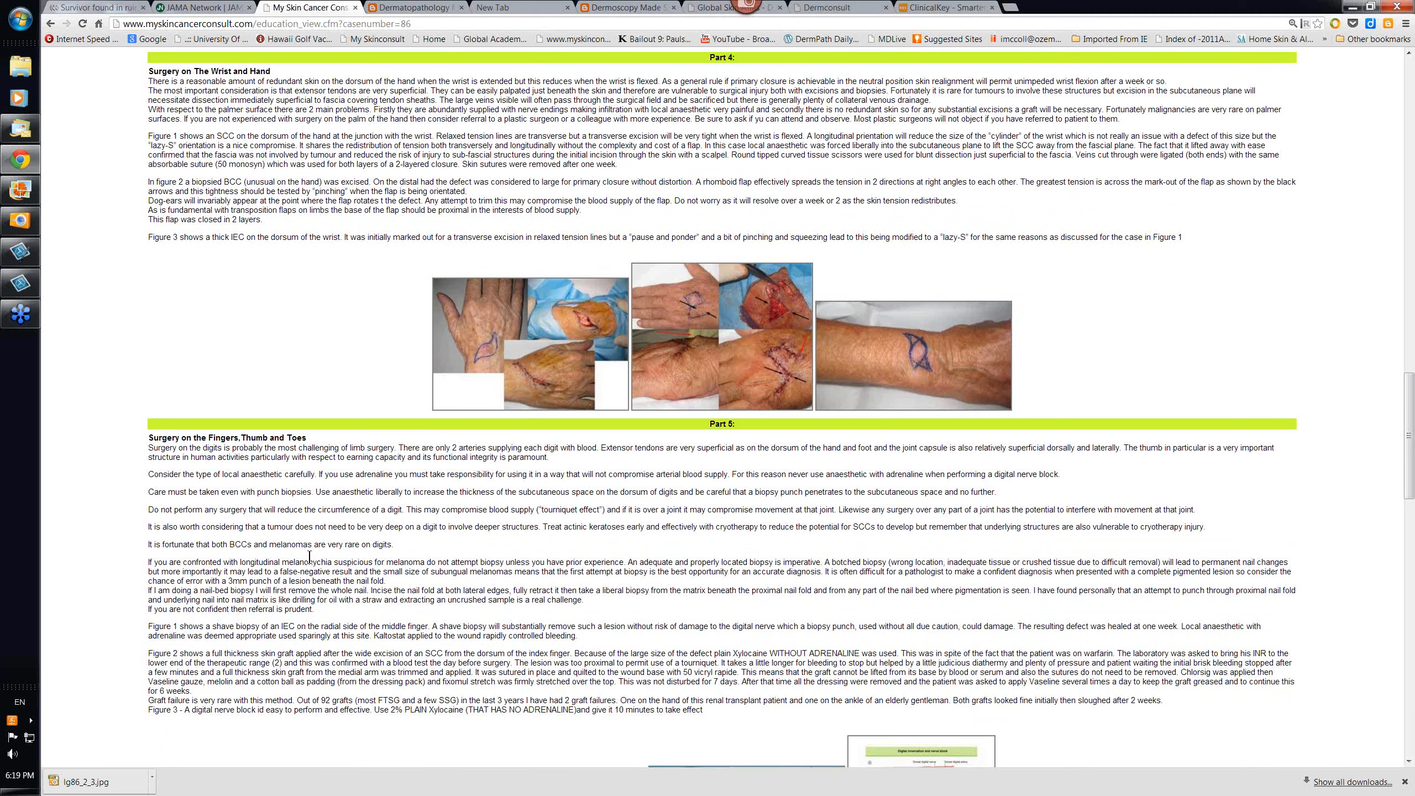
mouse_move(236, 476)
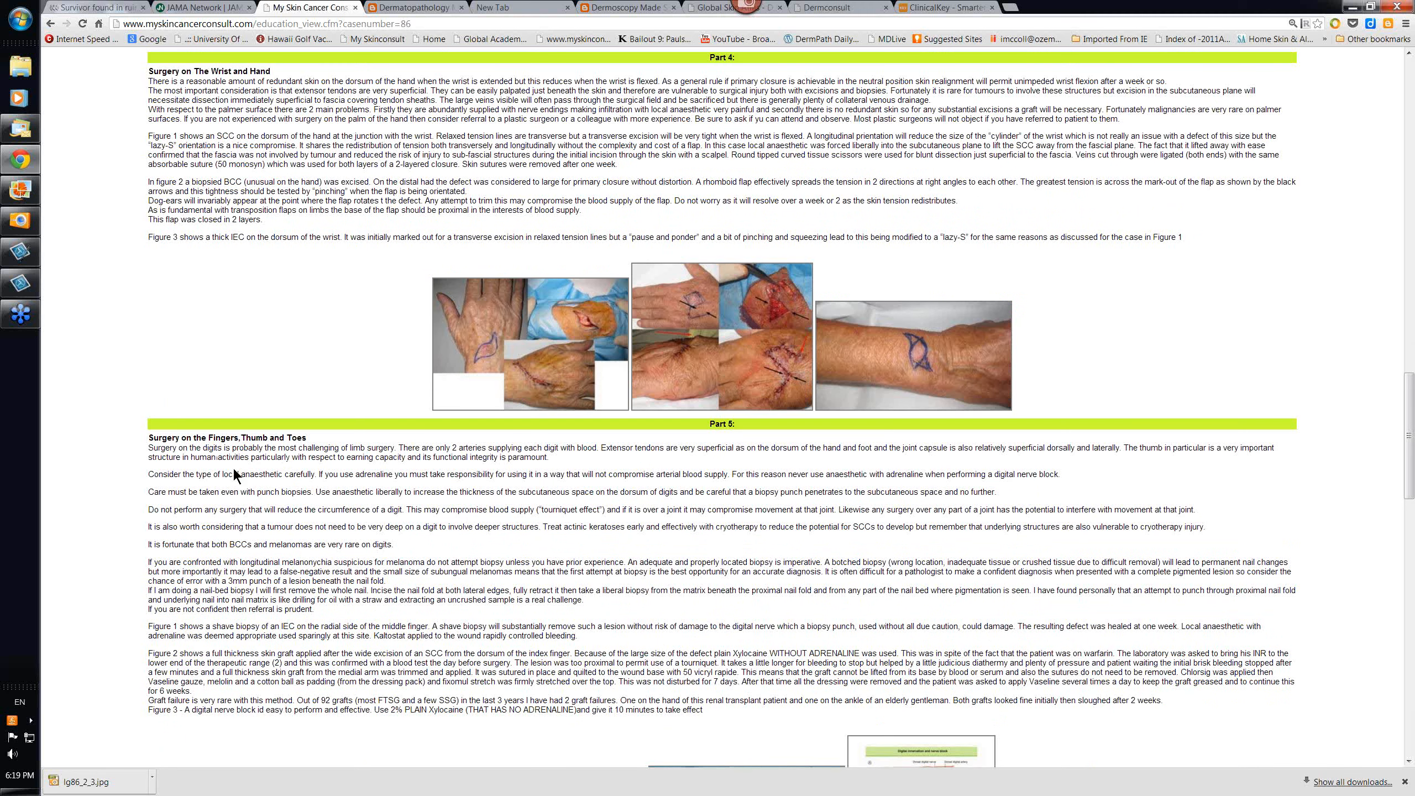
mouse_move(359, 521)
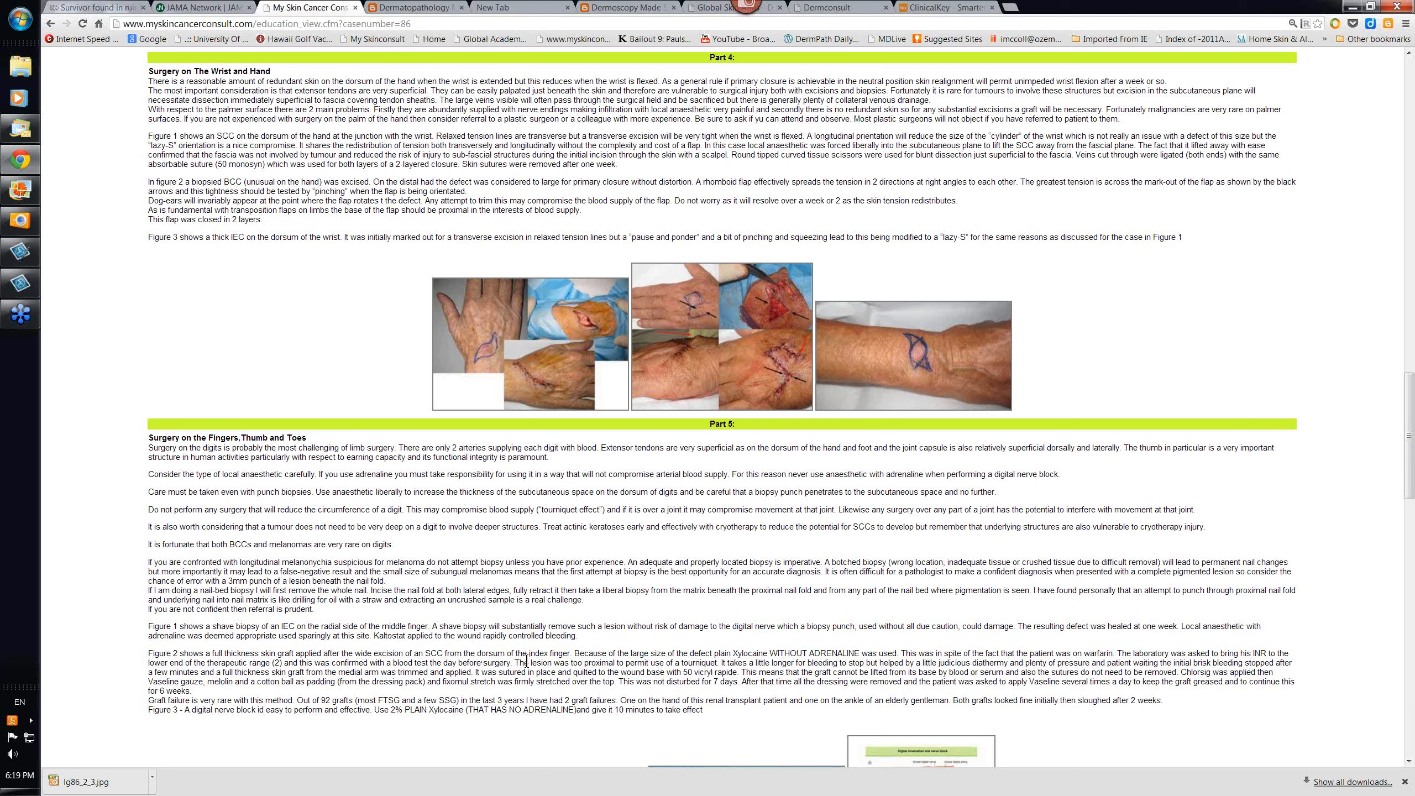
Scroll past the Part 5 text to the digit biopsy figures and the Part 6 heading
scroll(down, 3)
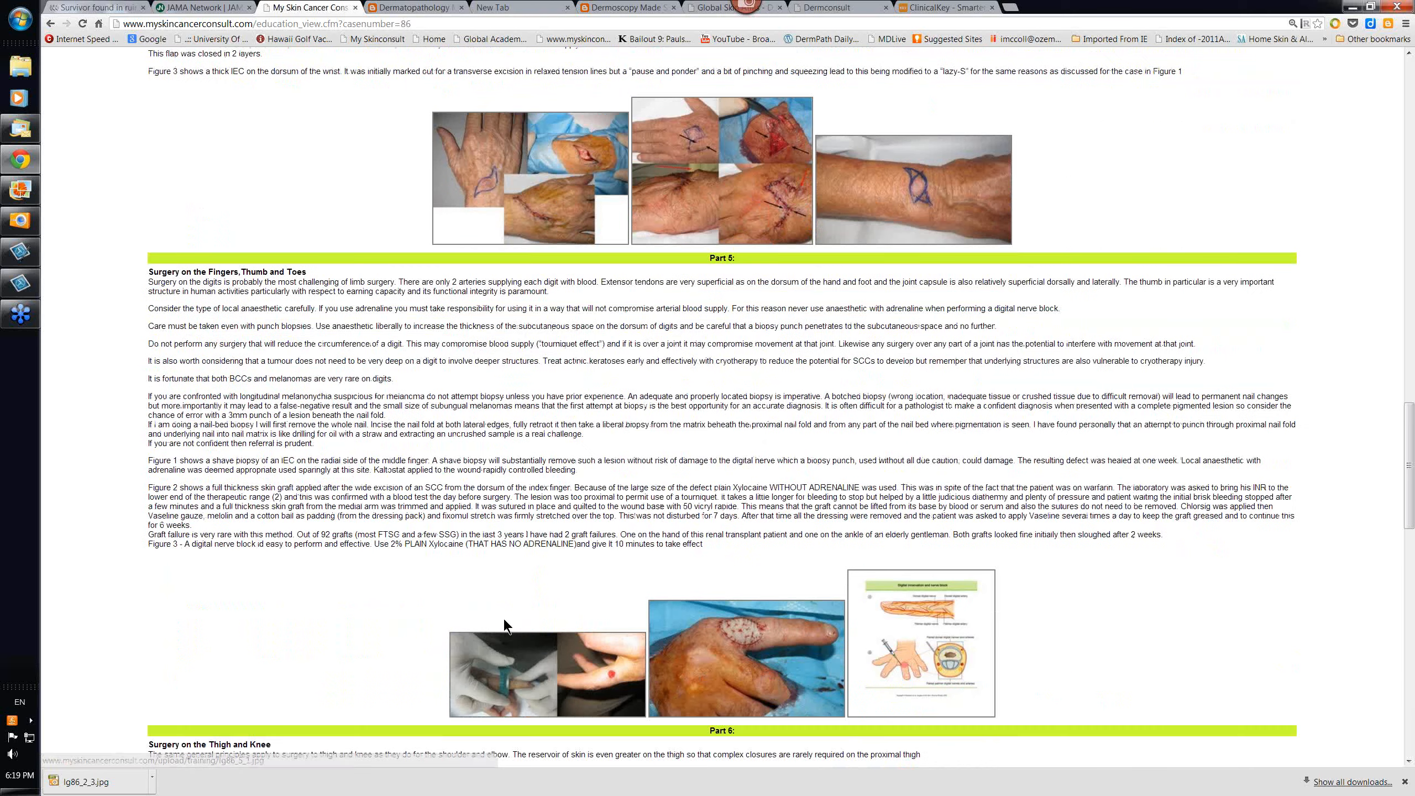
mouse_move(352, 487)
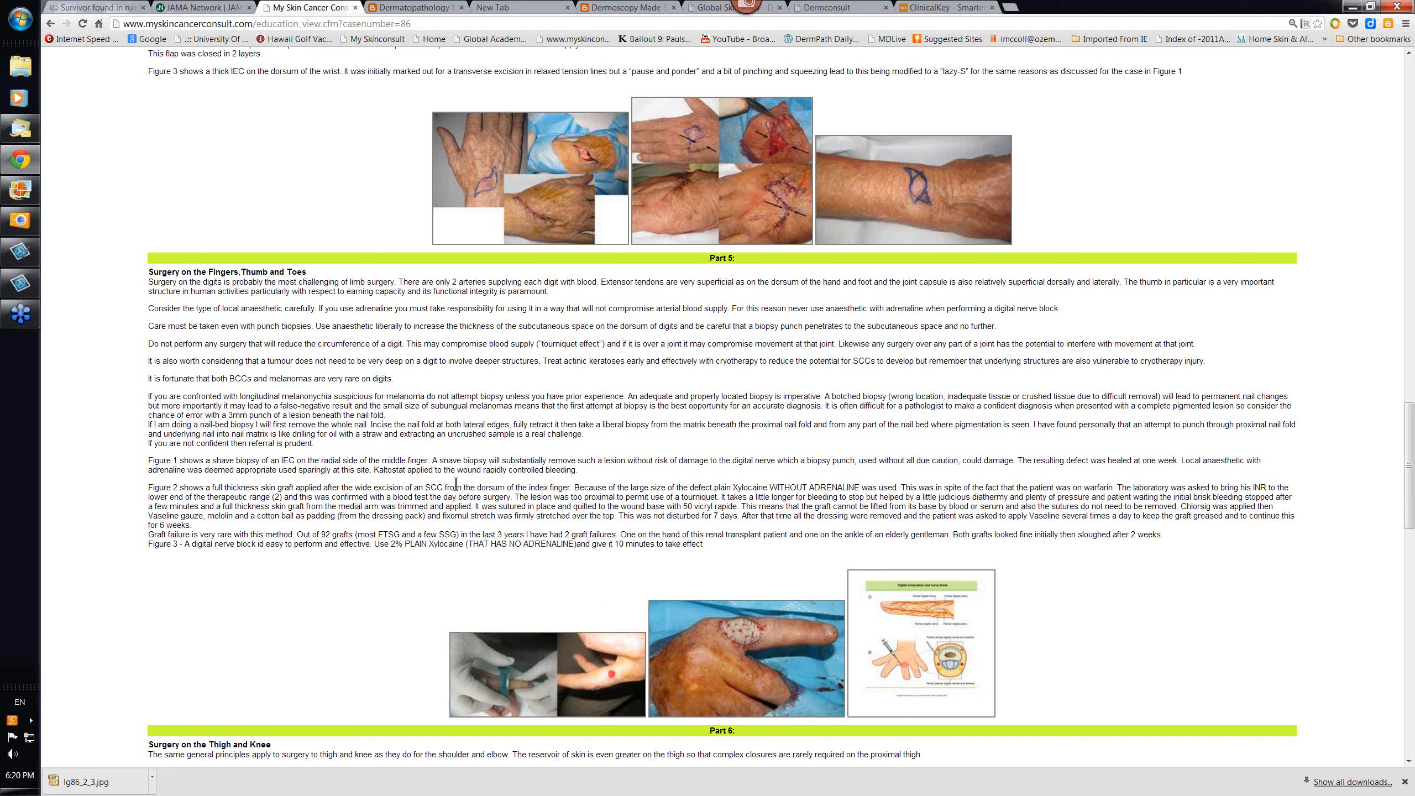
mouse_move(718, 455)
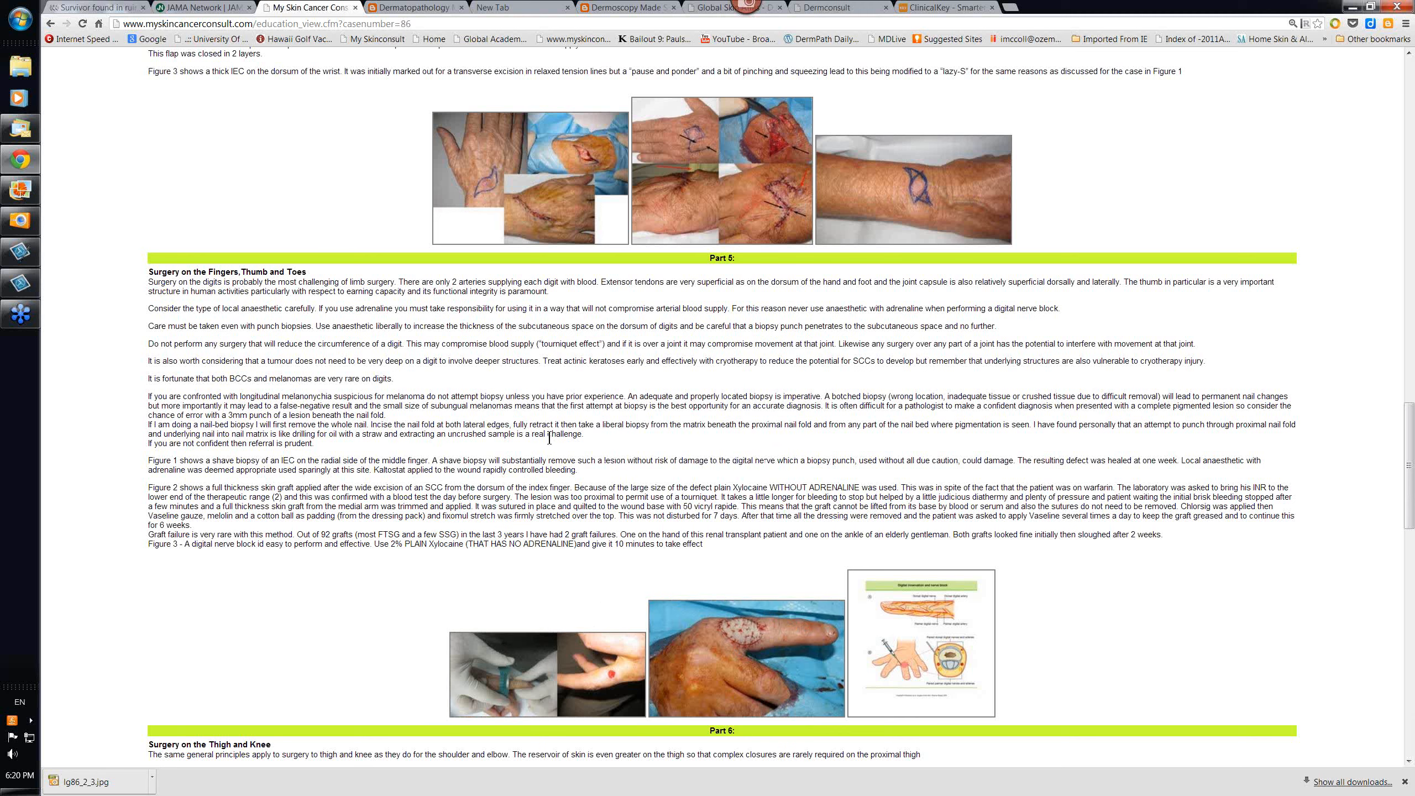
mouse_move(549, 437)
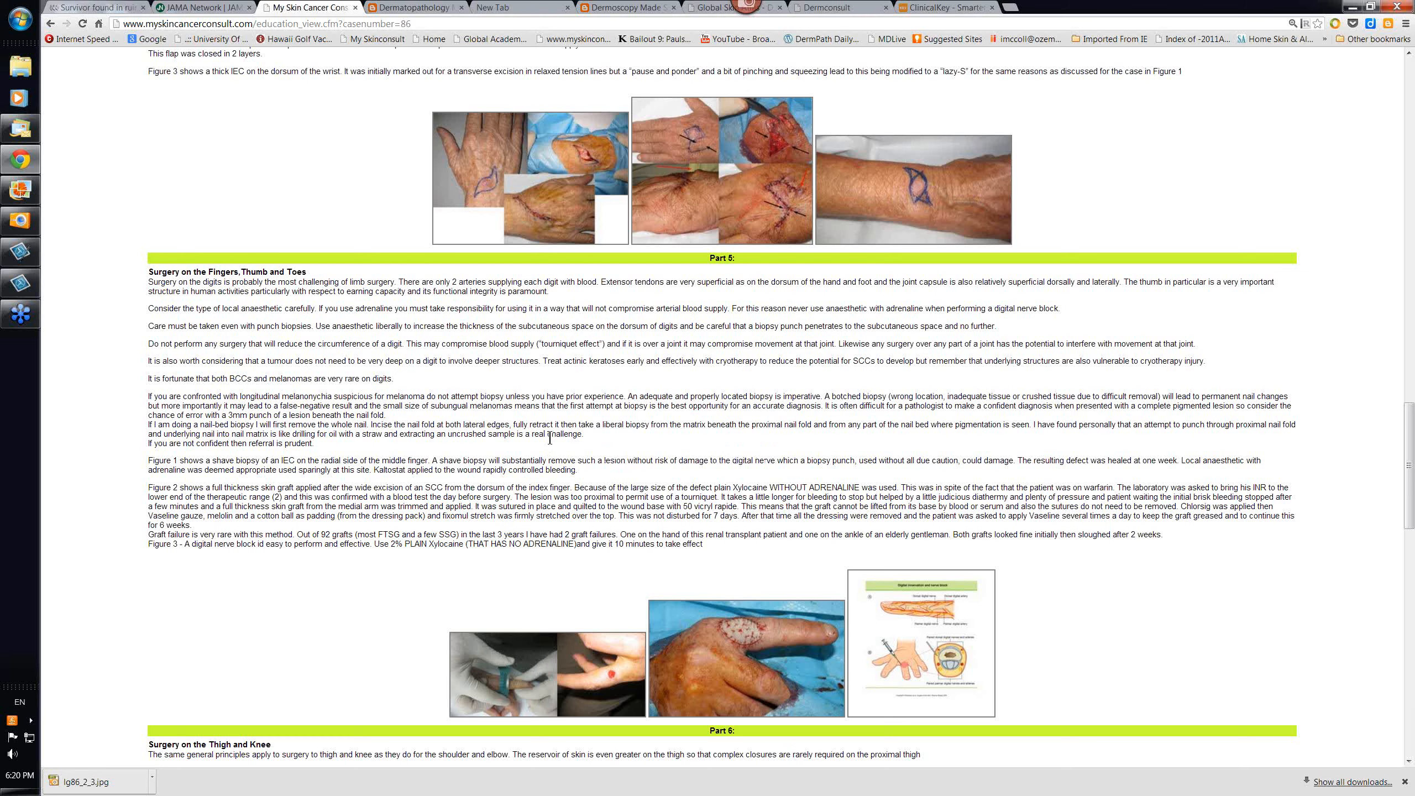
scroll(down, 3)
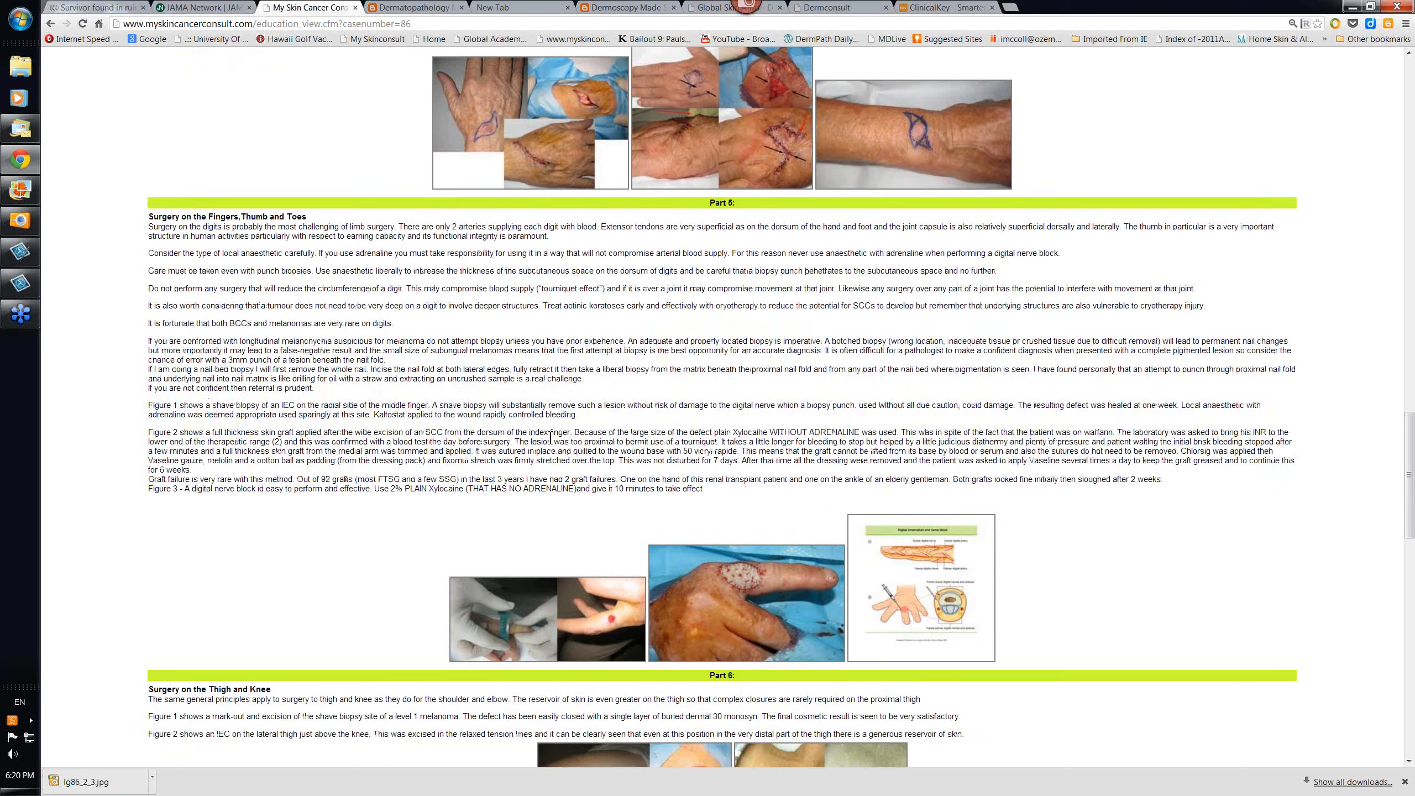
scroll(down, 3)
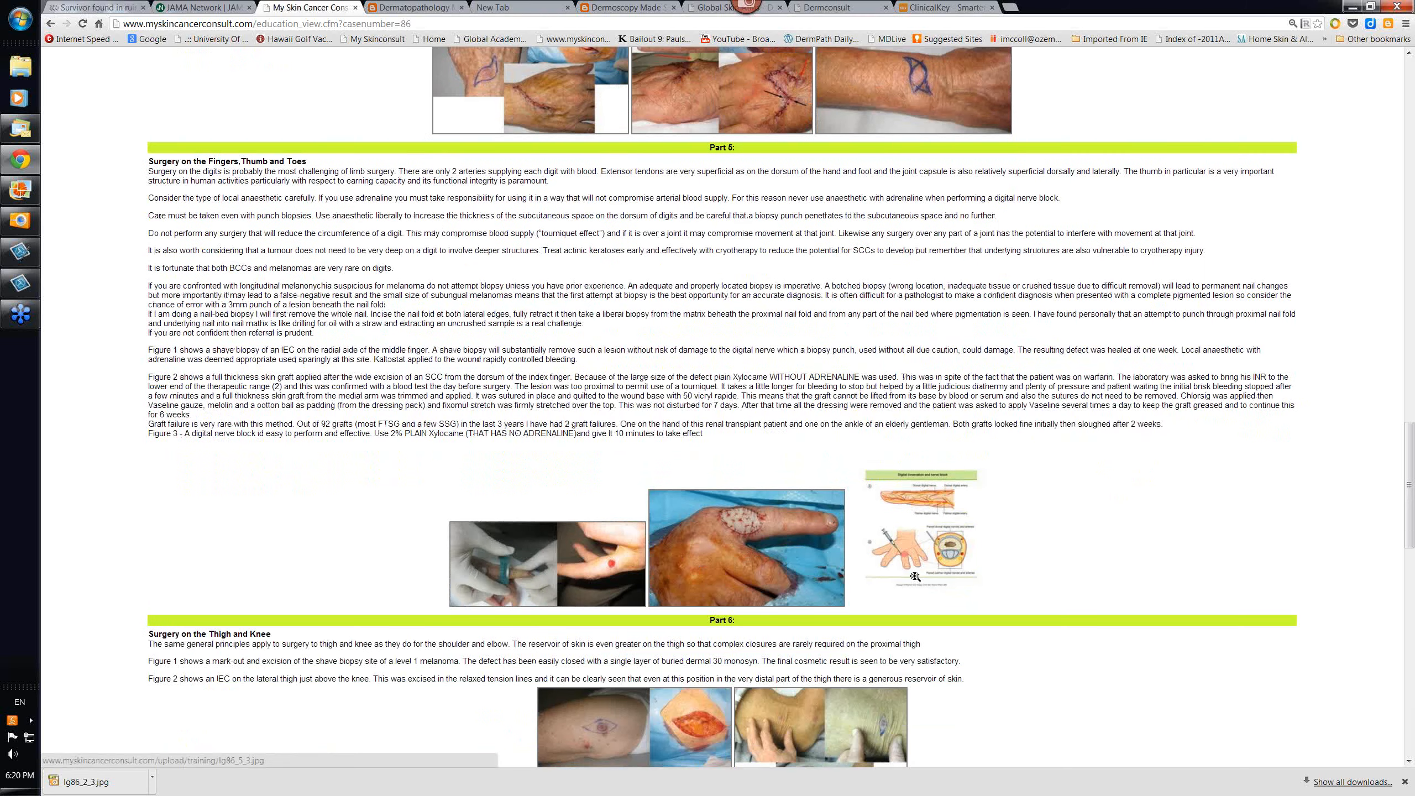
mouse_move(926, 499)
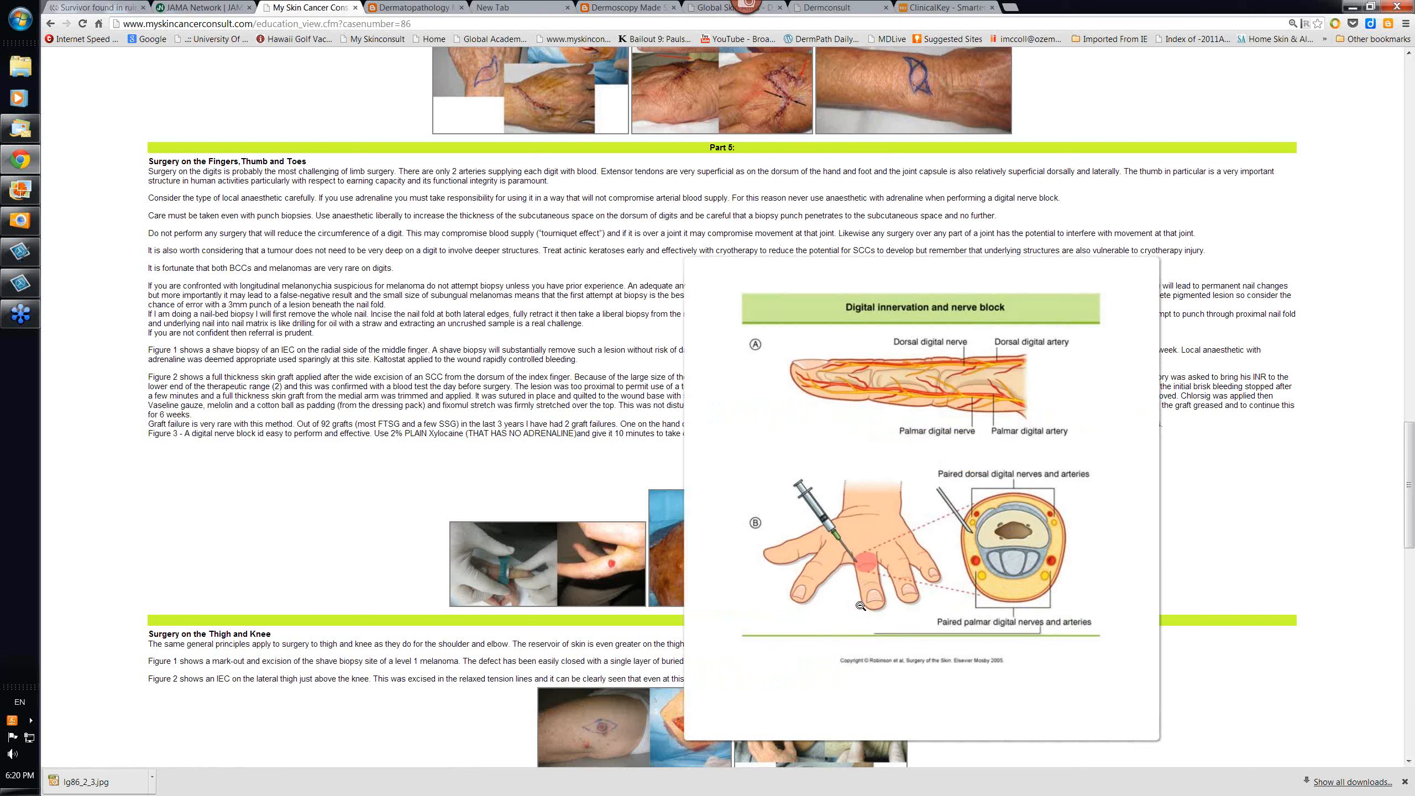
mouse_move(973, 523)
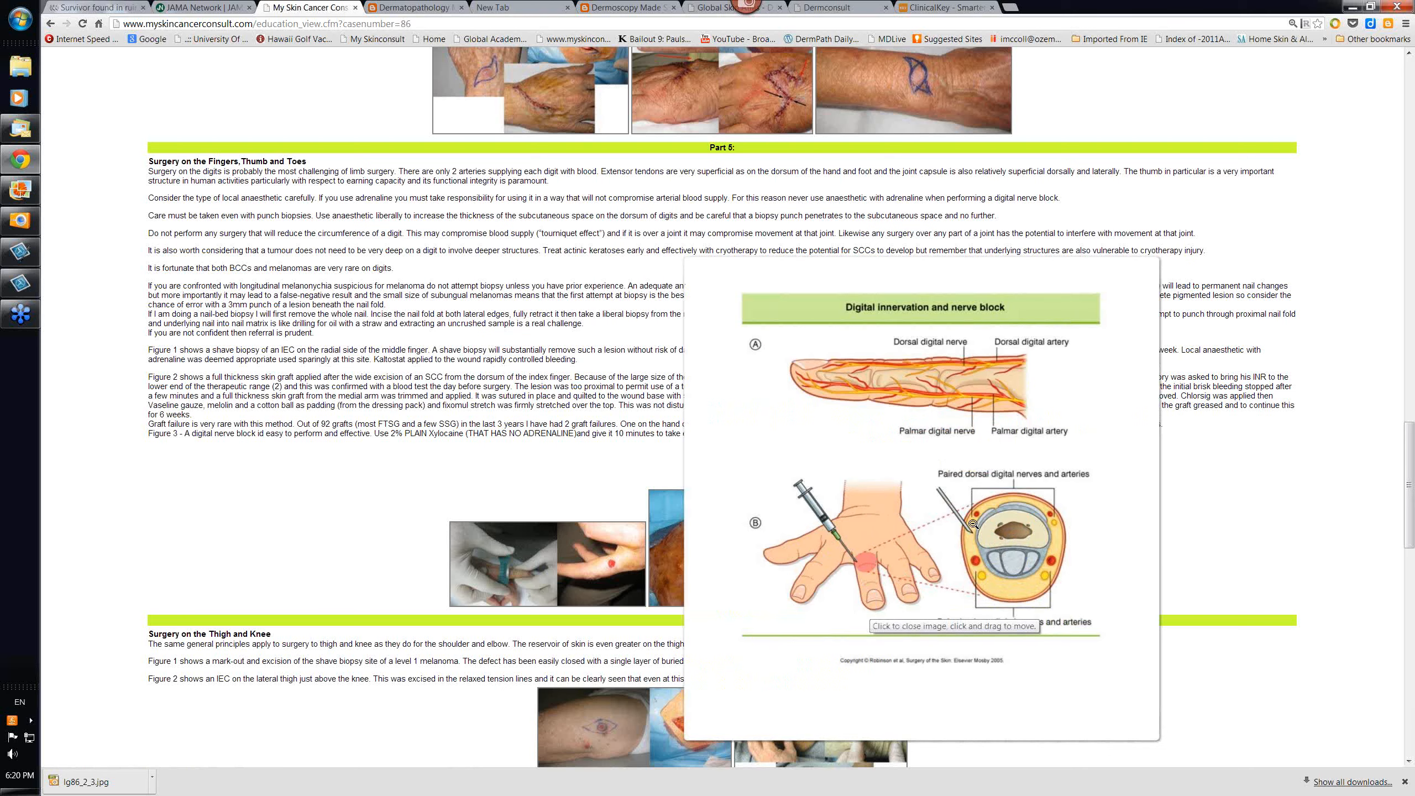
mouse_move(1024, 656)
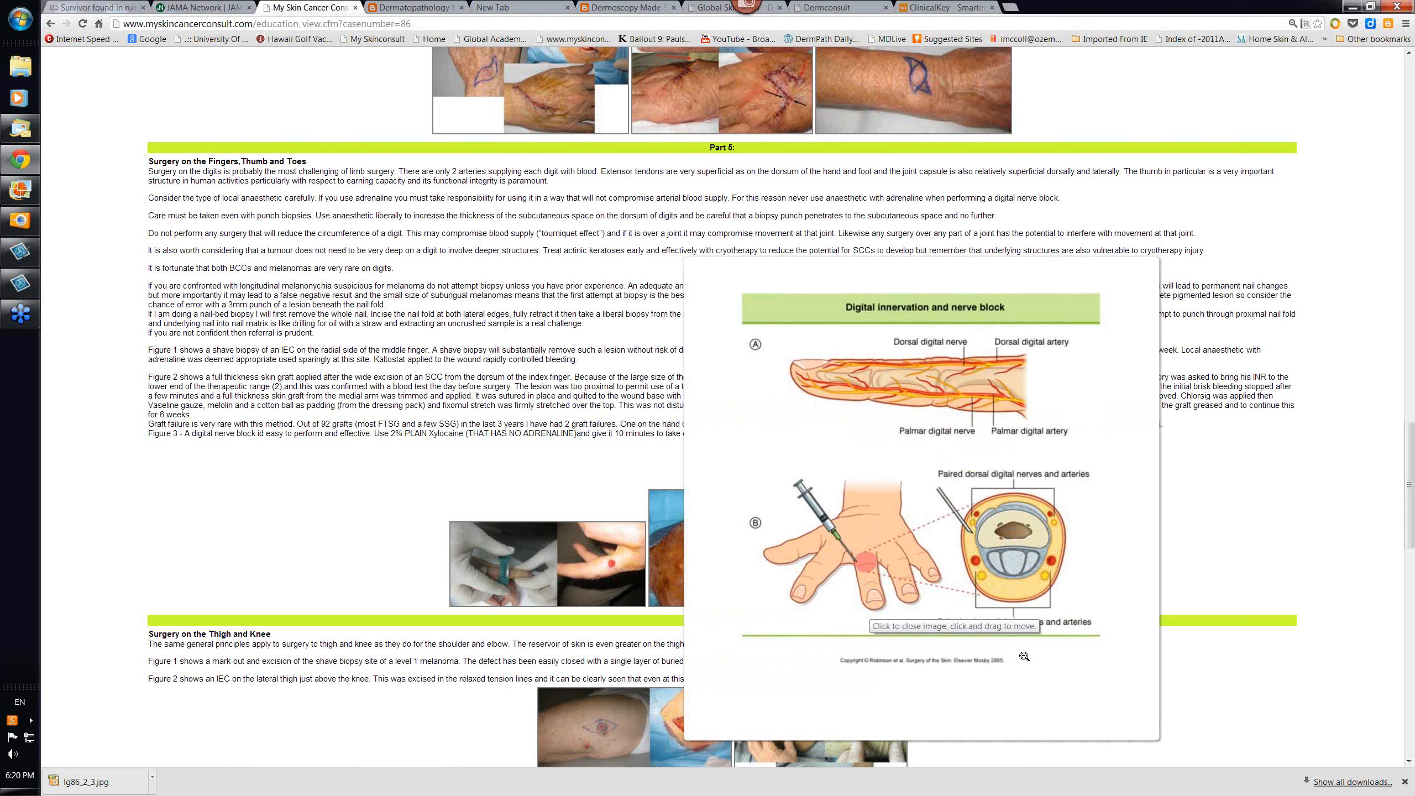
mouse_move(858, 574)
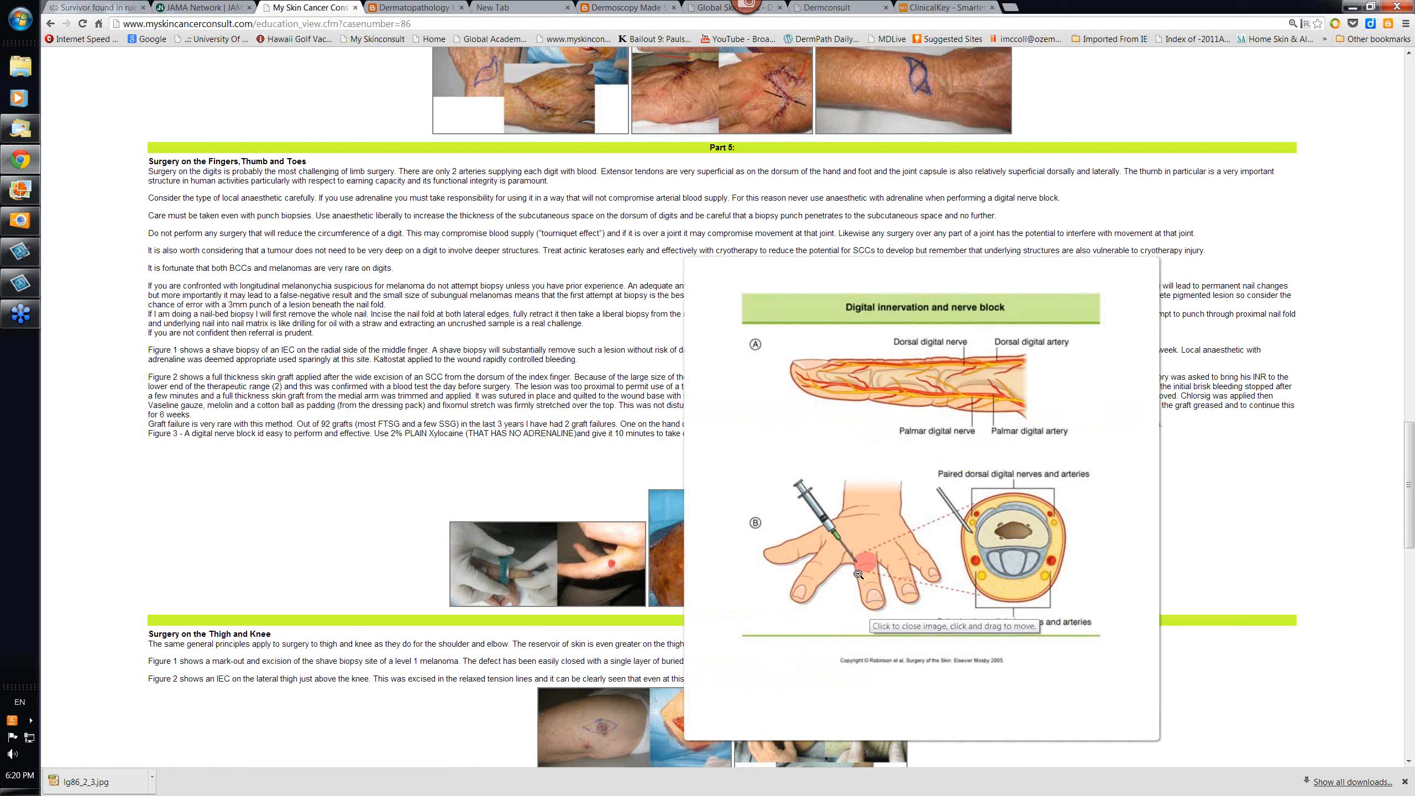
mouse_move(858, 570)
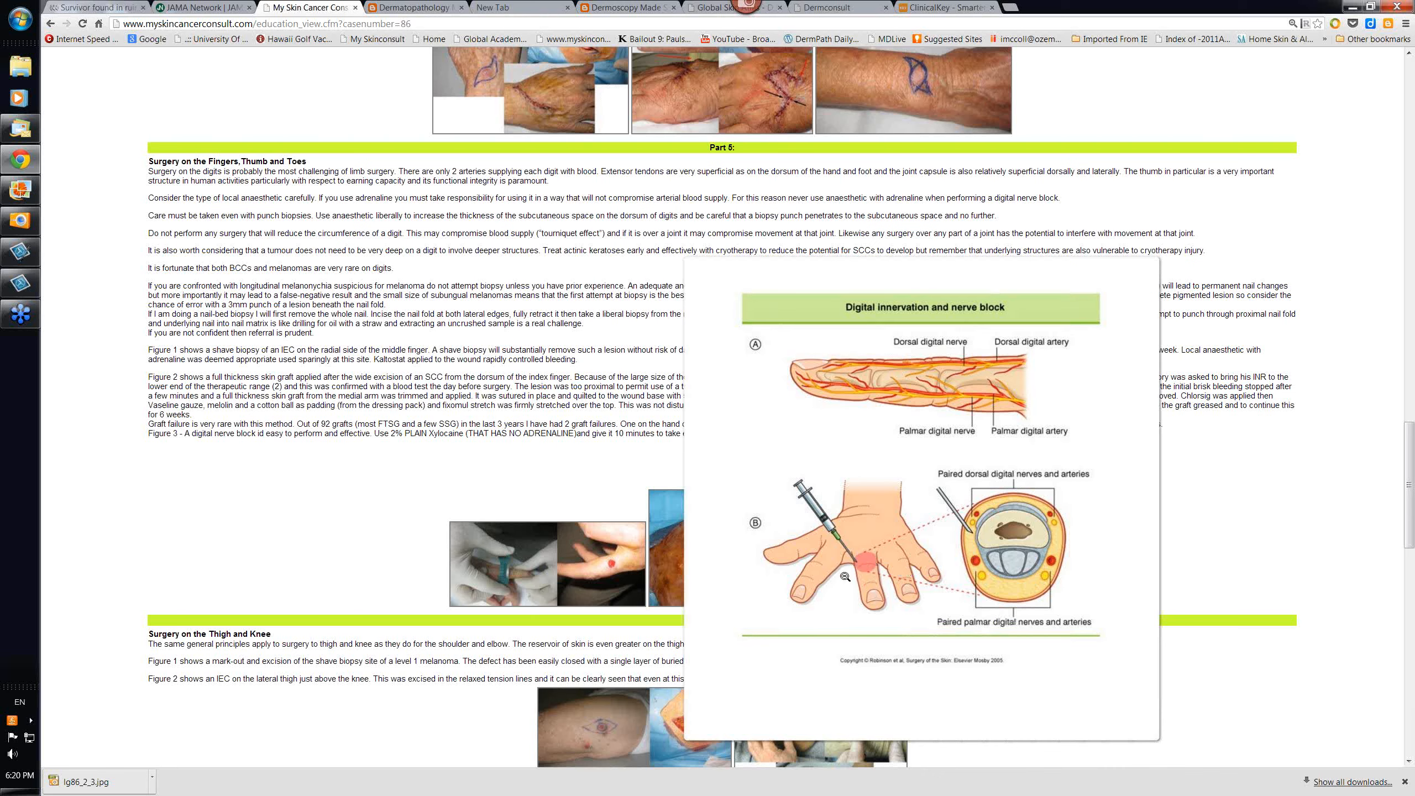
mouse_move(812, 597)
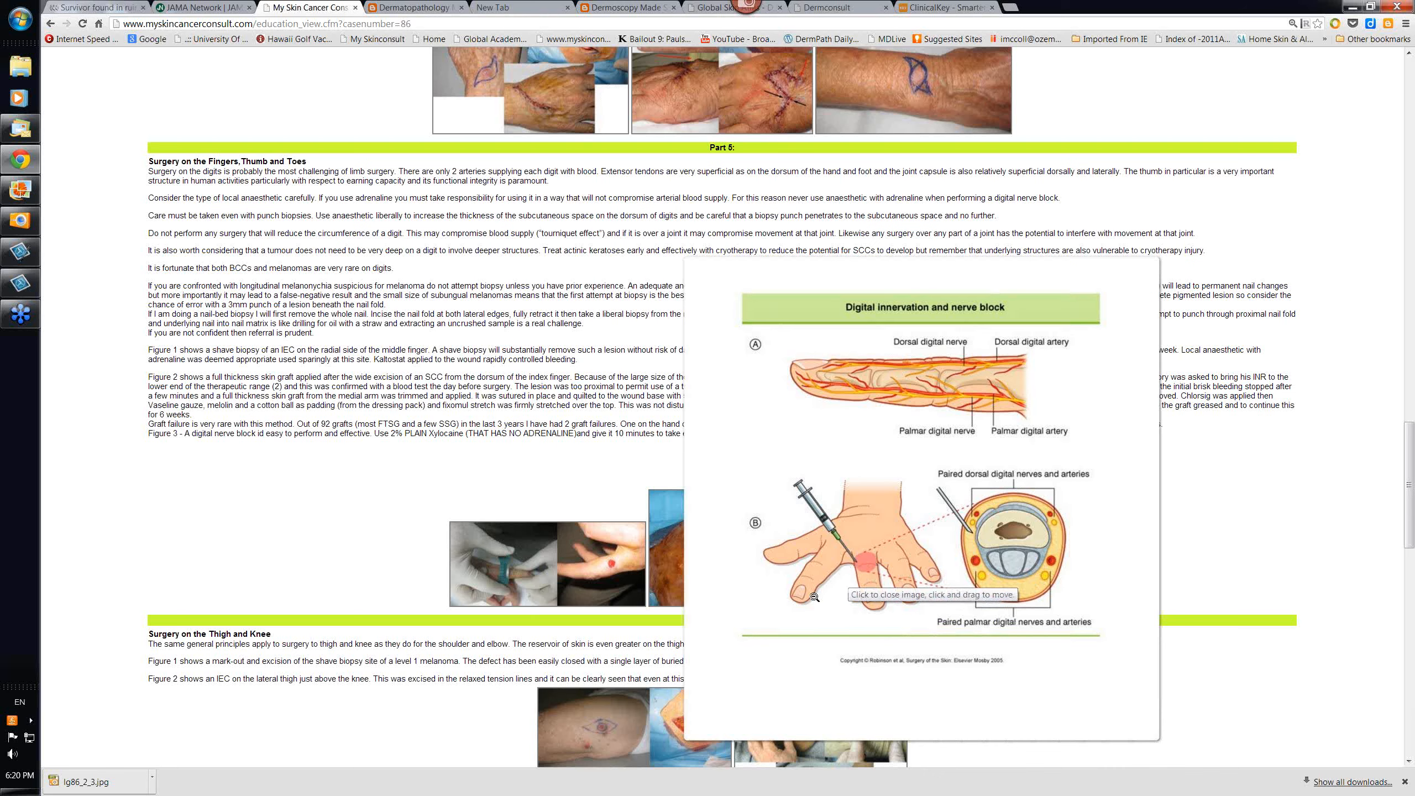
mouse_move(858, 538)
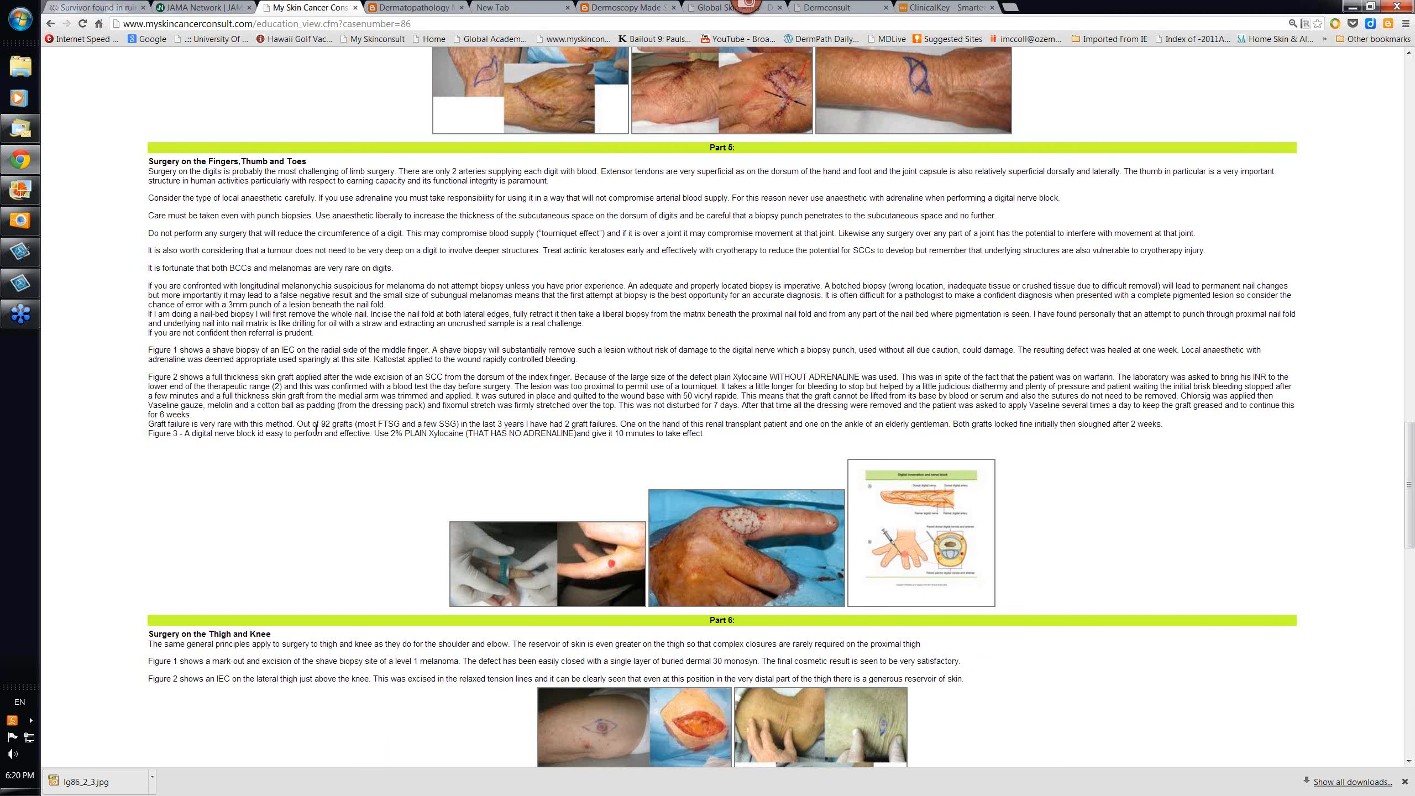
mouse_move(520, 449)
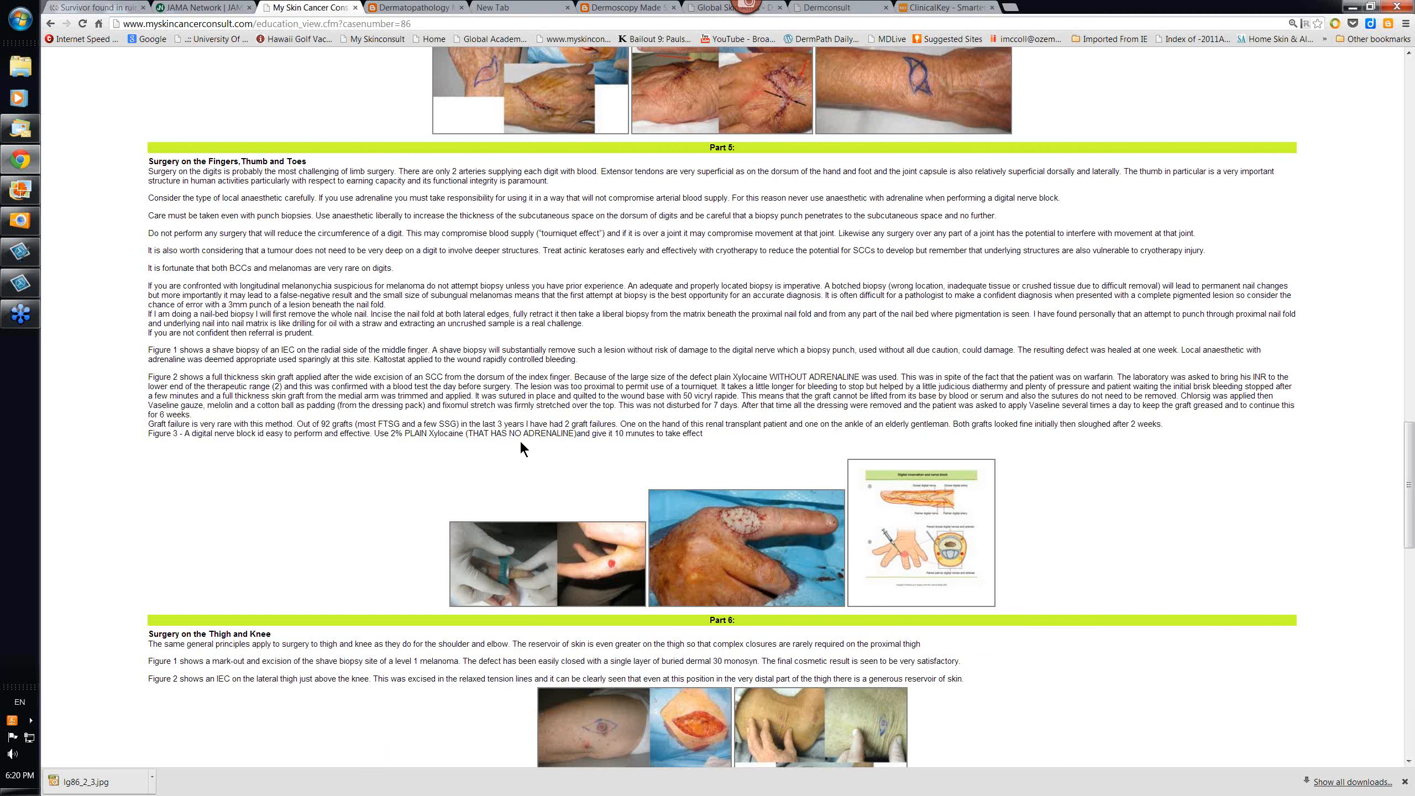
mouse_move(579, 468)
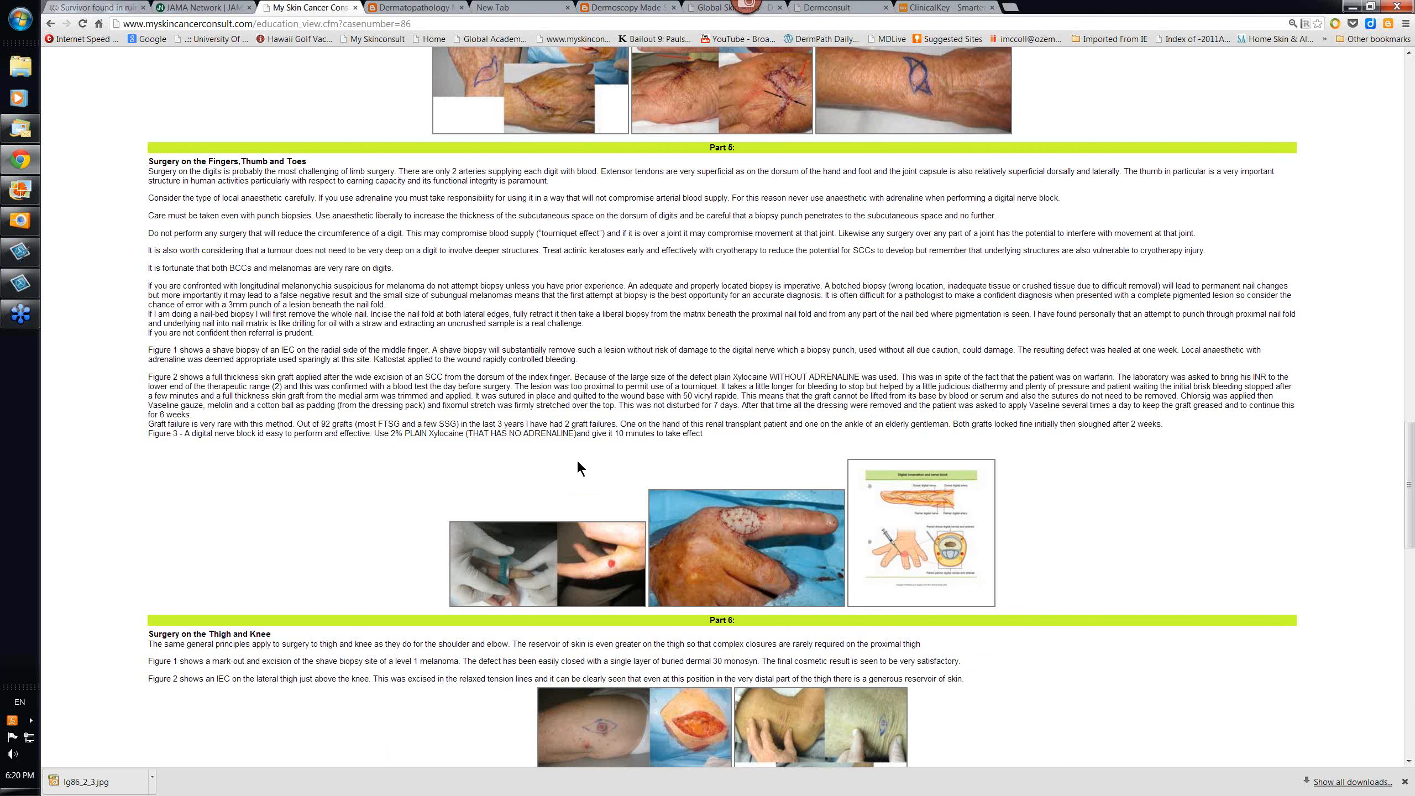
mouse_move(493, 470)
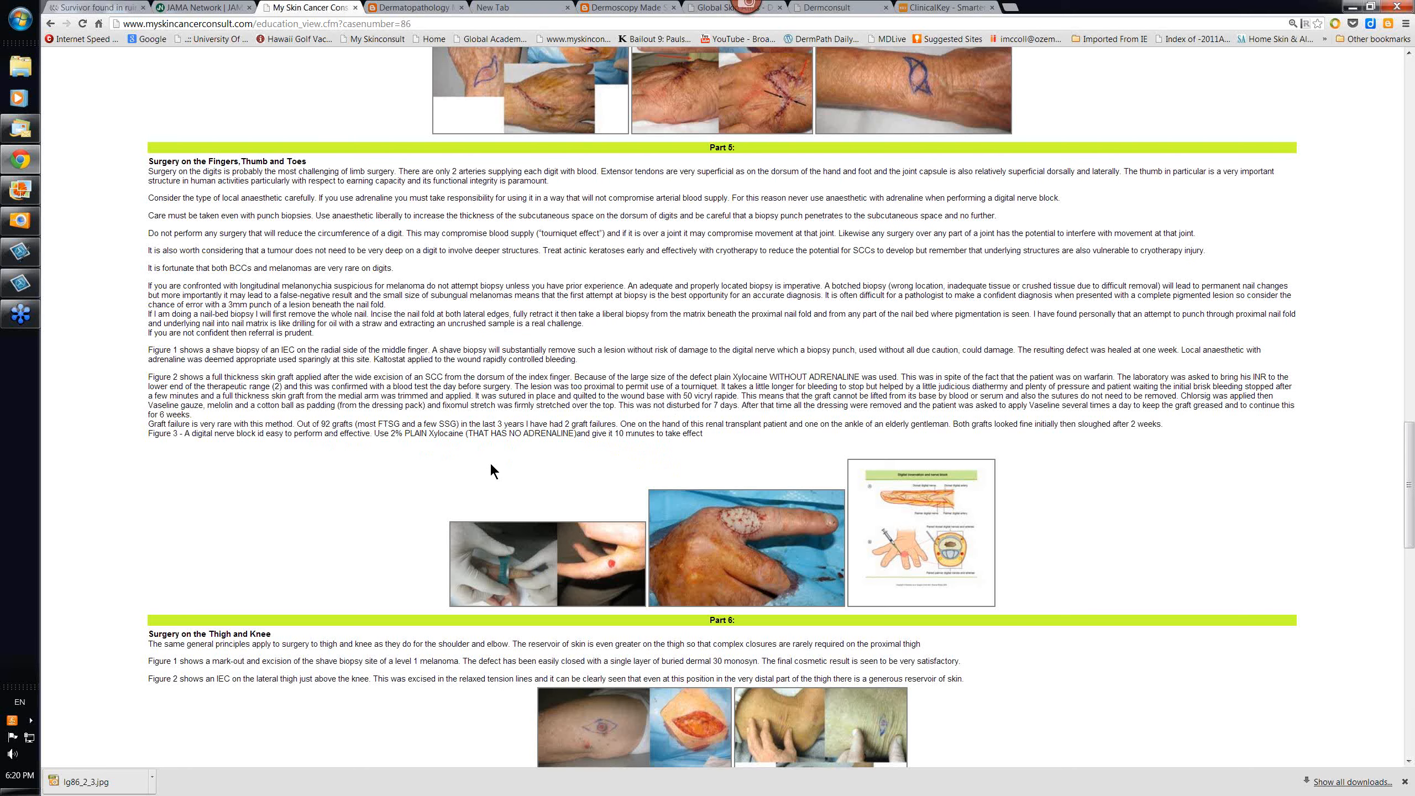
scroll(down, 3)
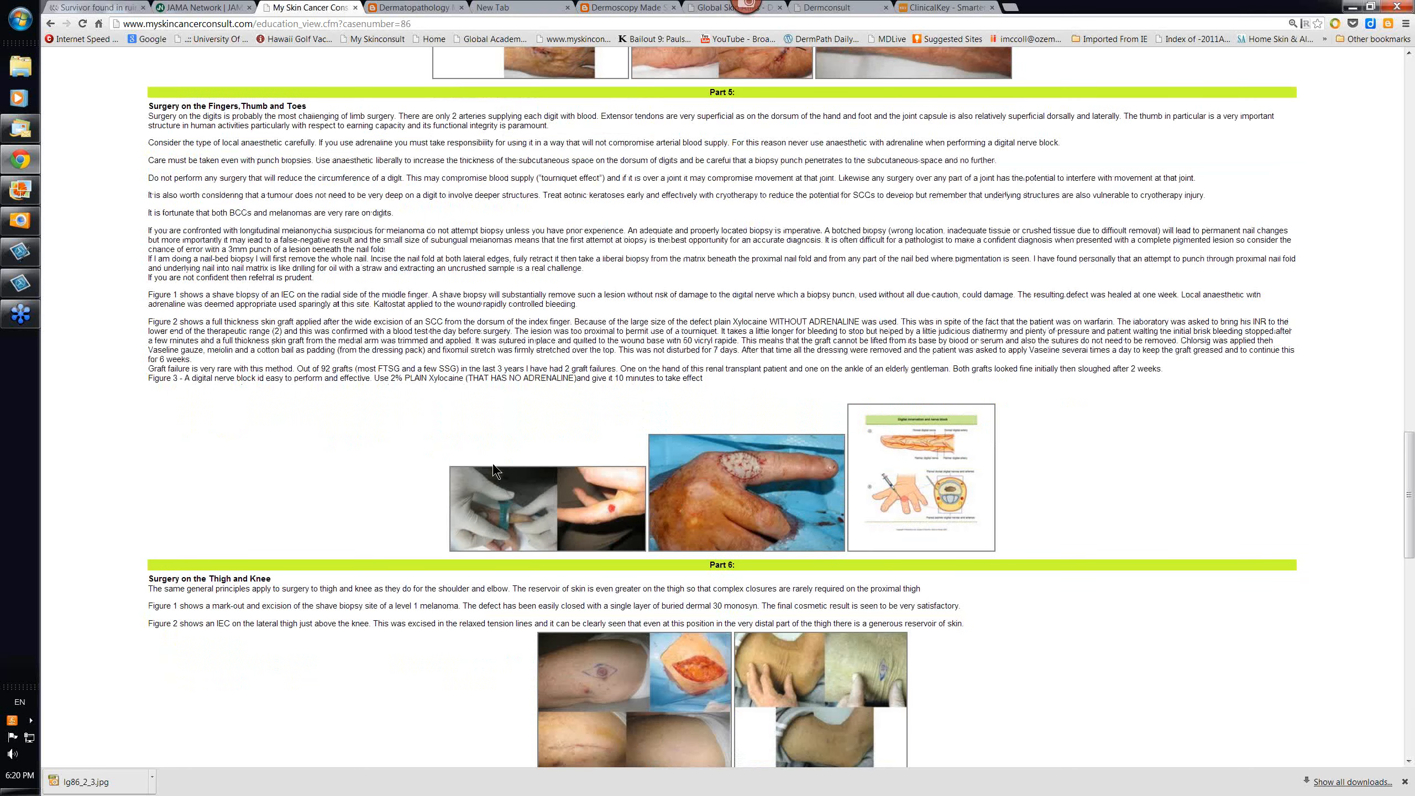
mouse_move(601, 511)
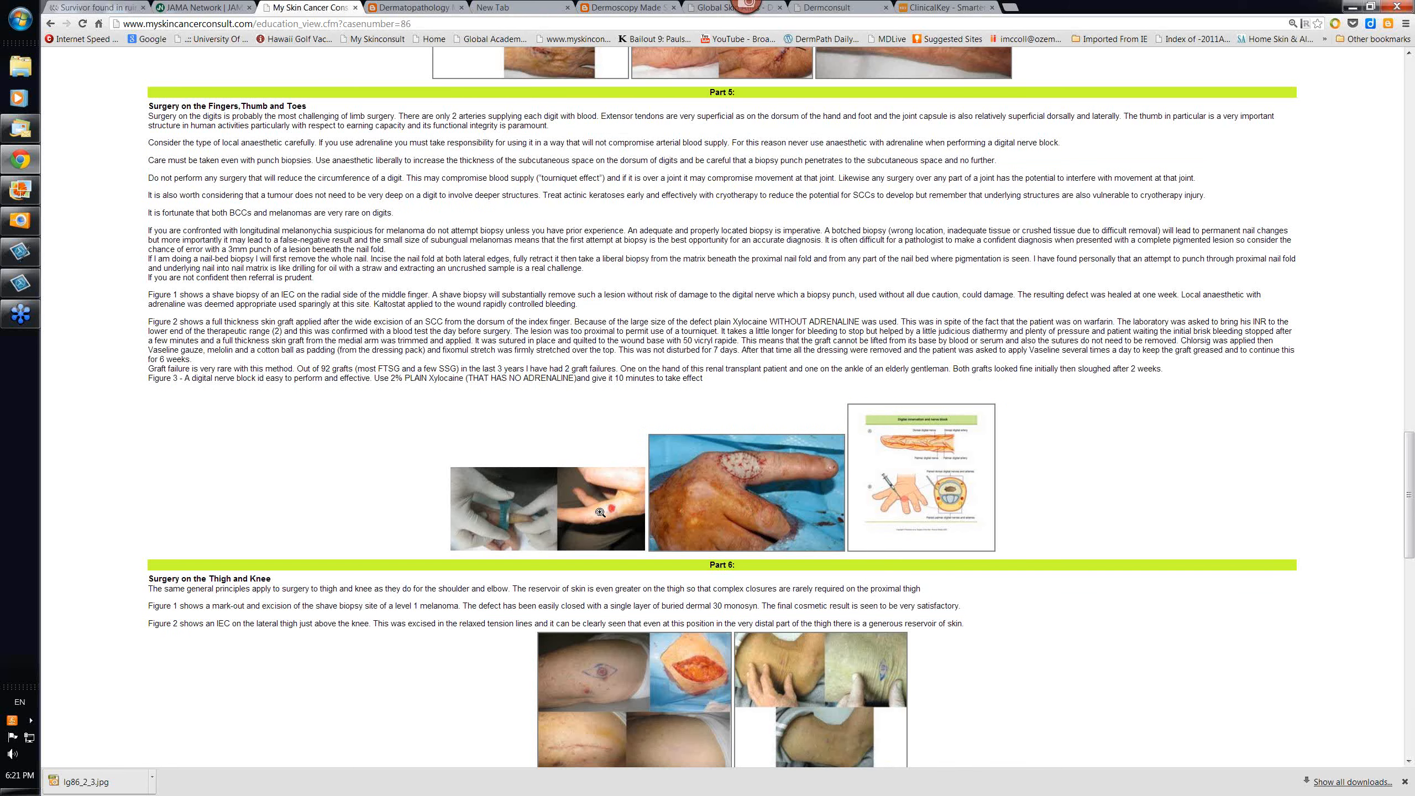
mouse_move(776, 484)
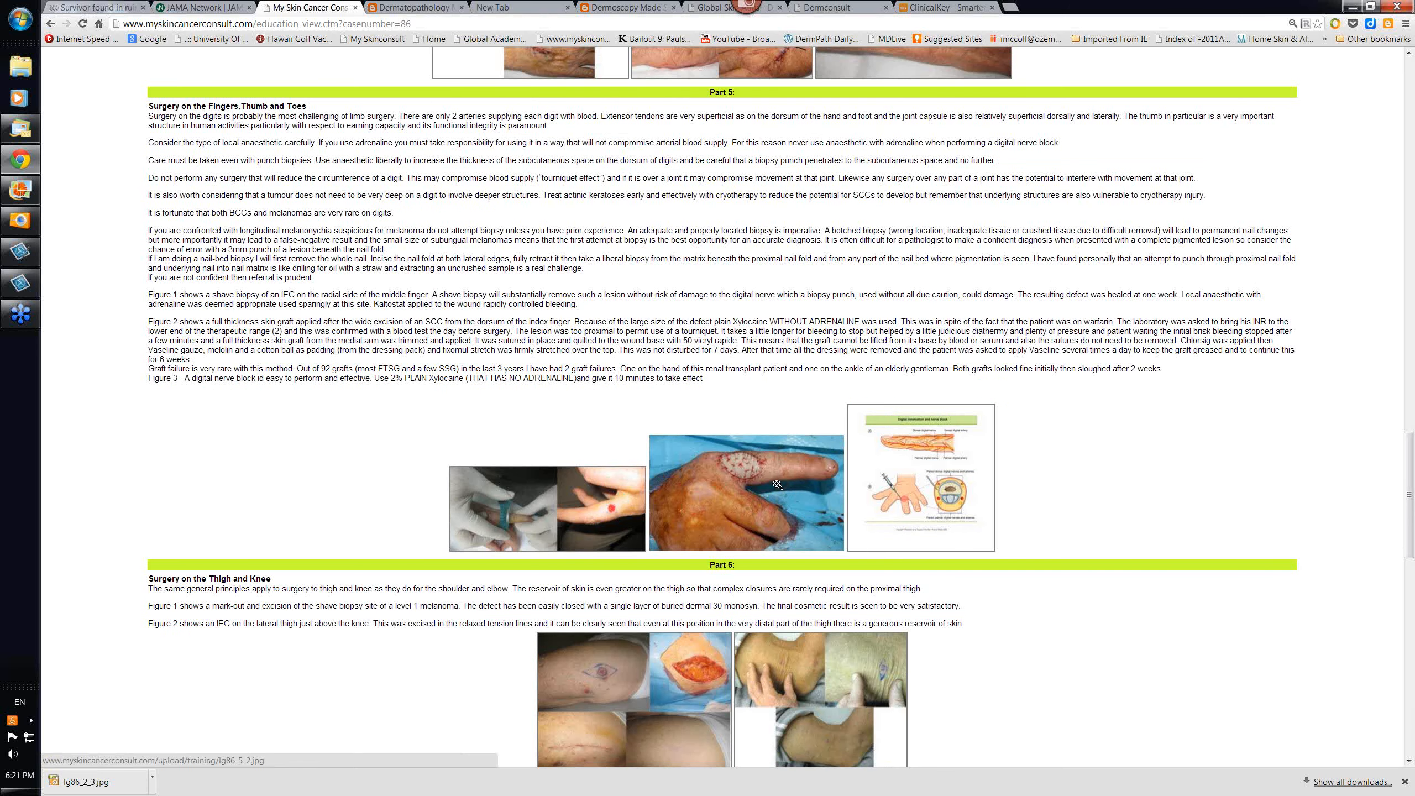
click(747, 494)
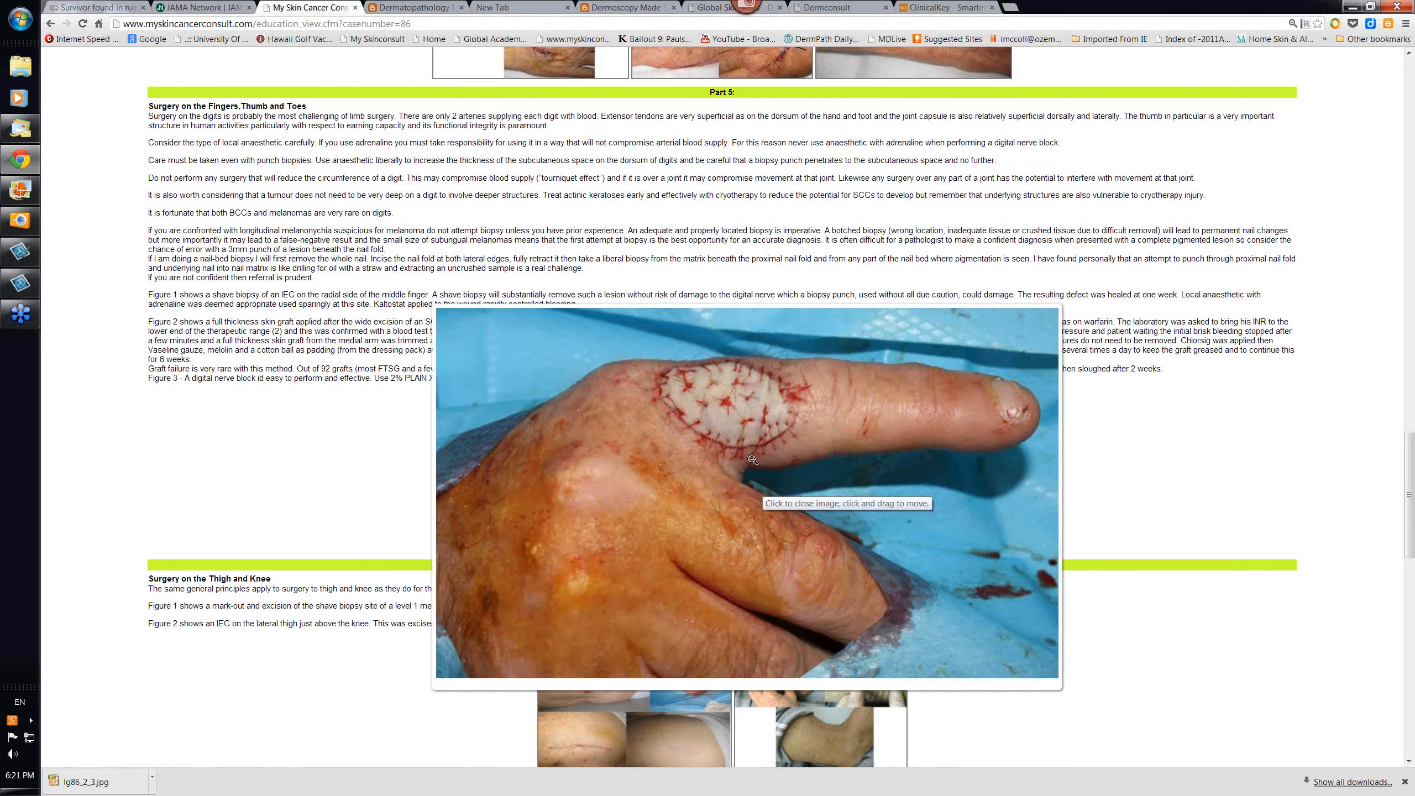
mouse_move(657, 437)
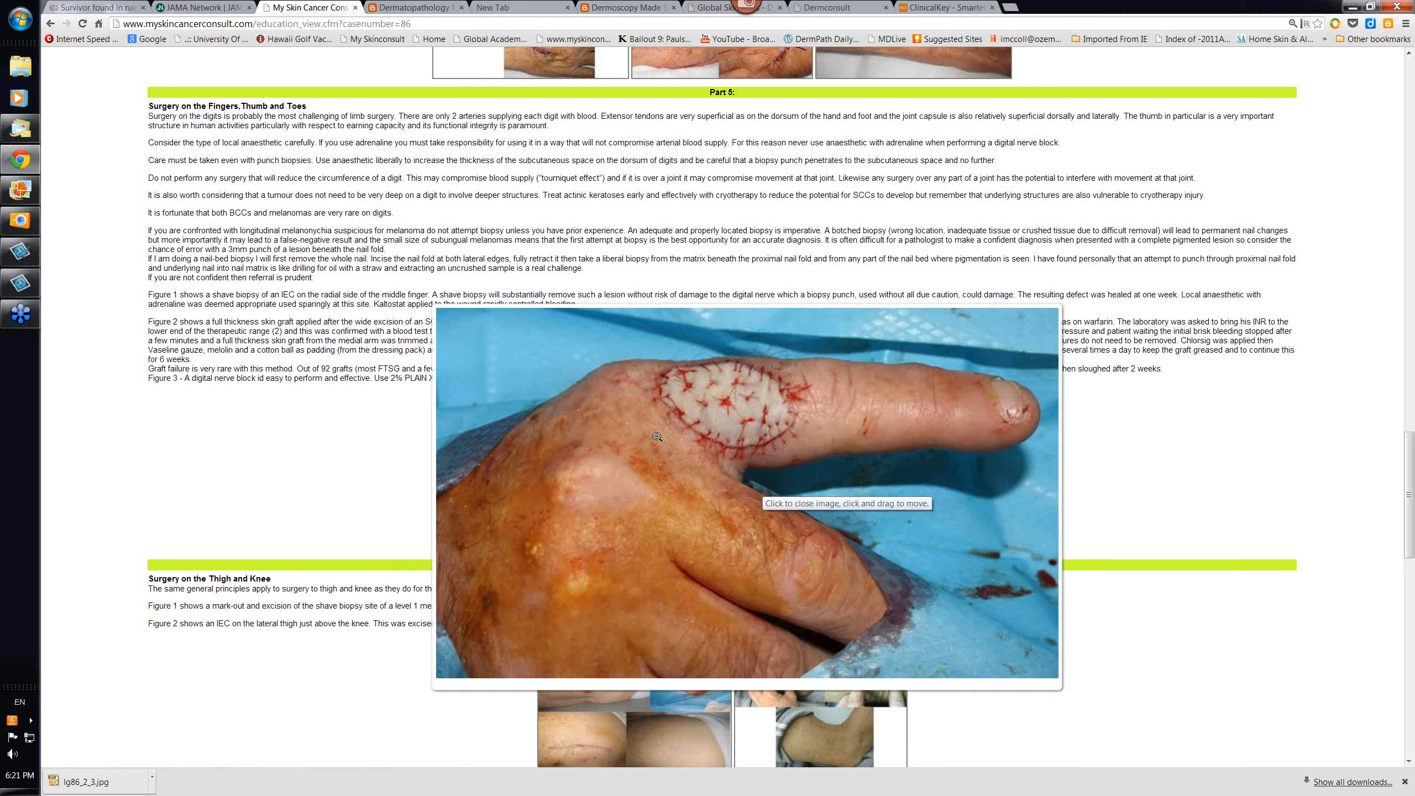
mouse_move(610, 516)
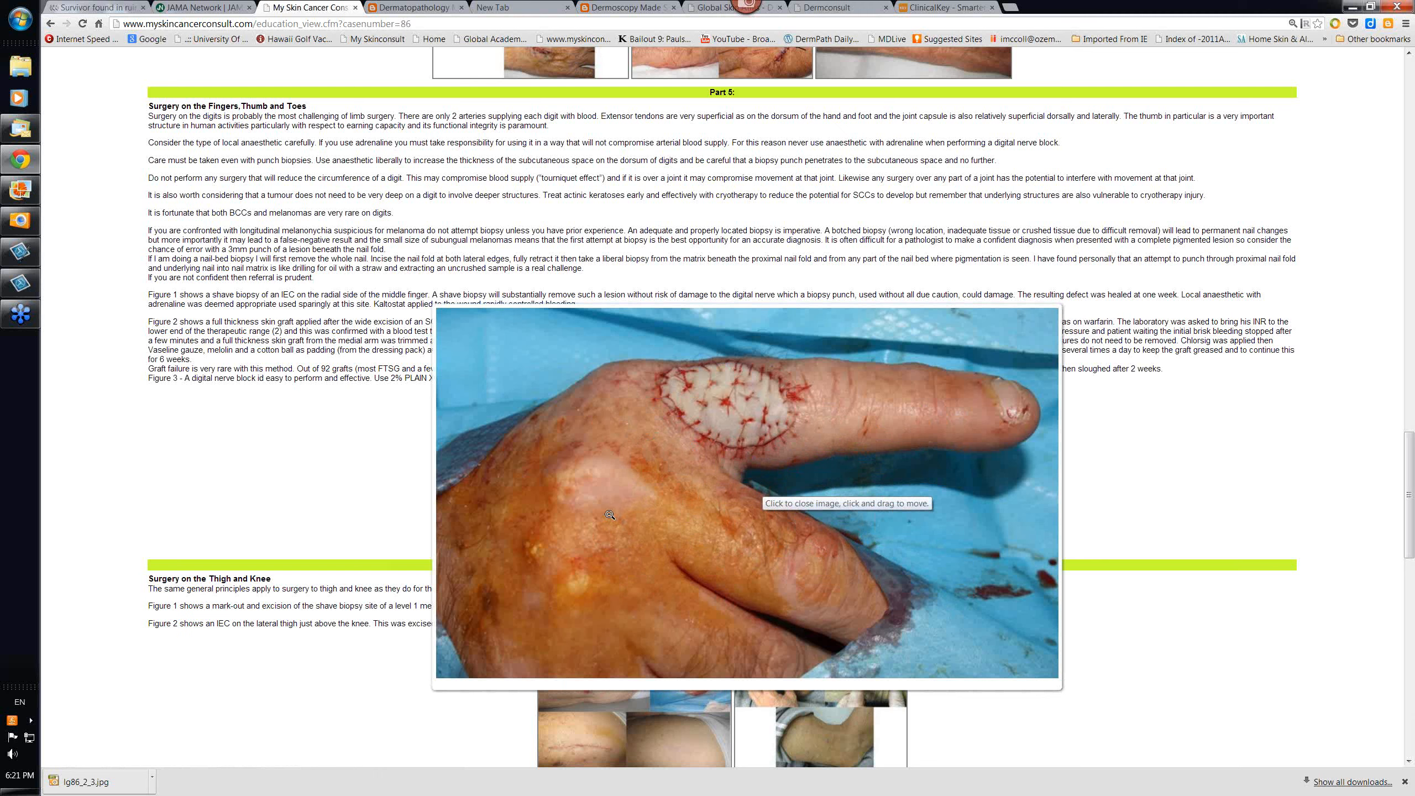
mouse_move(661, 476)
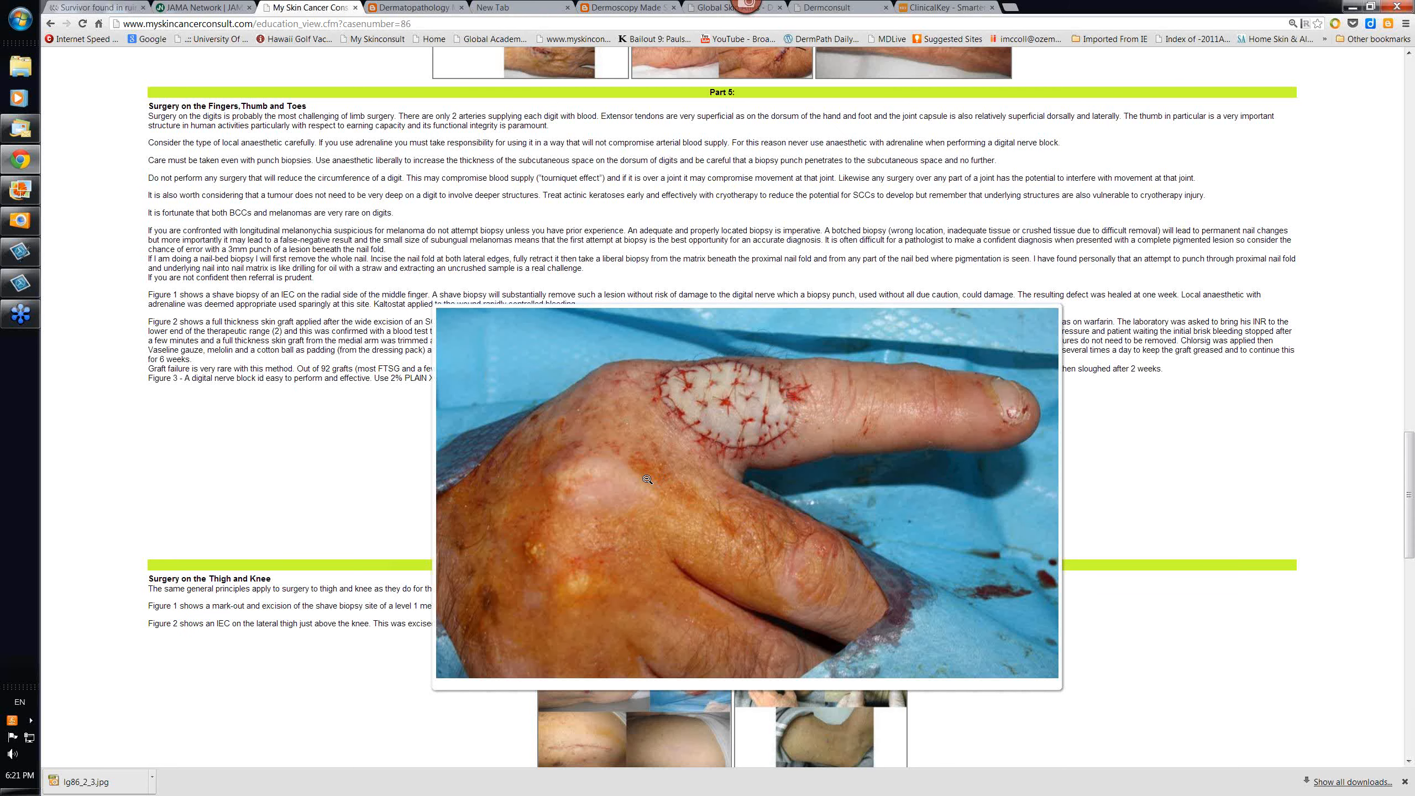
mouse_move(779, 416)
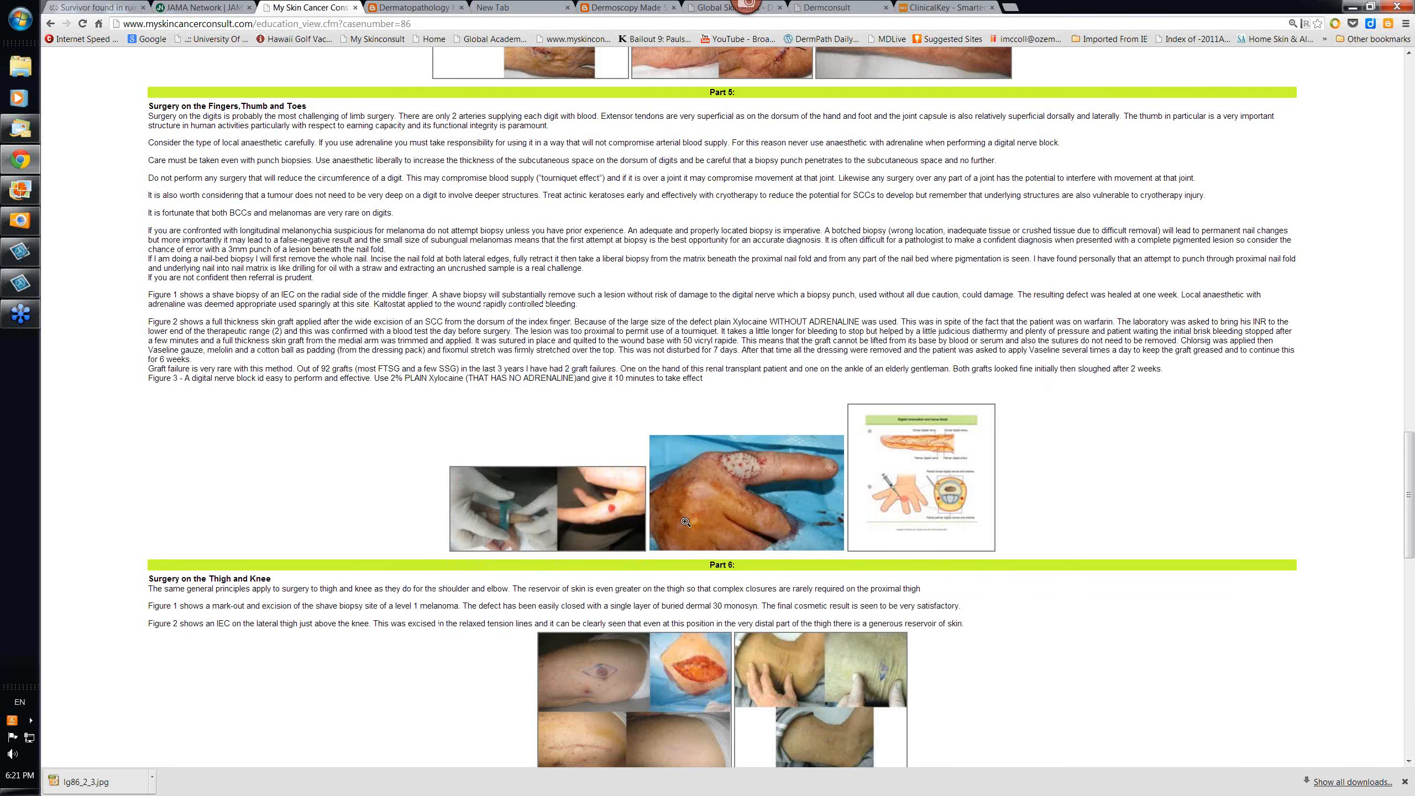
Scroll down to Part 7, Surgery on the Leg, and the start of Part 8
scroll(down, 3)
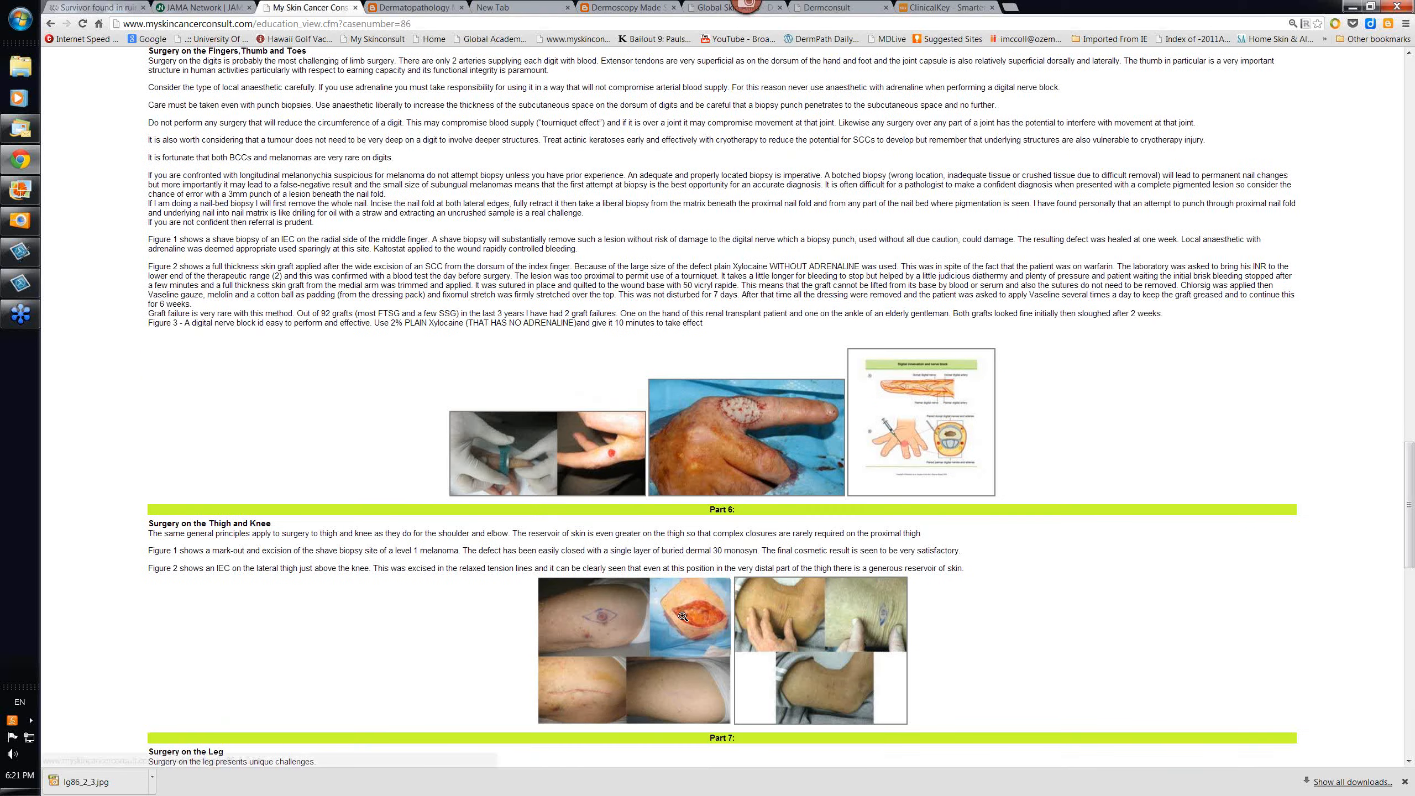
scroll(down, 3)
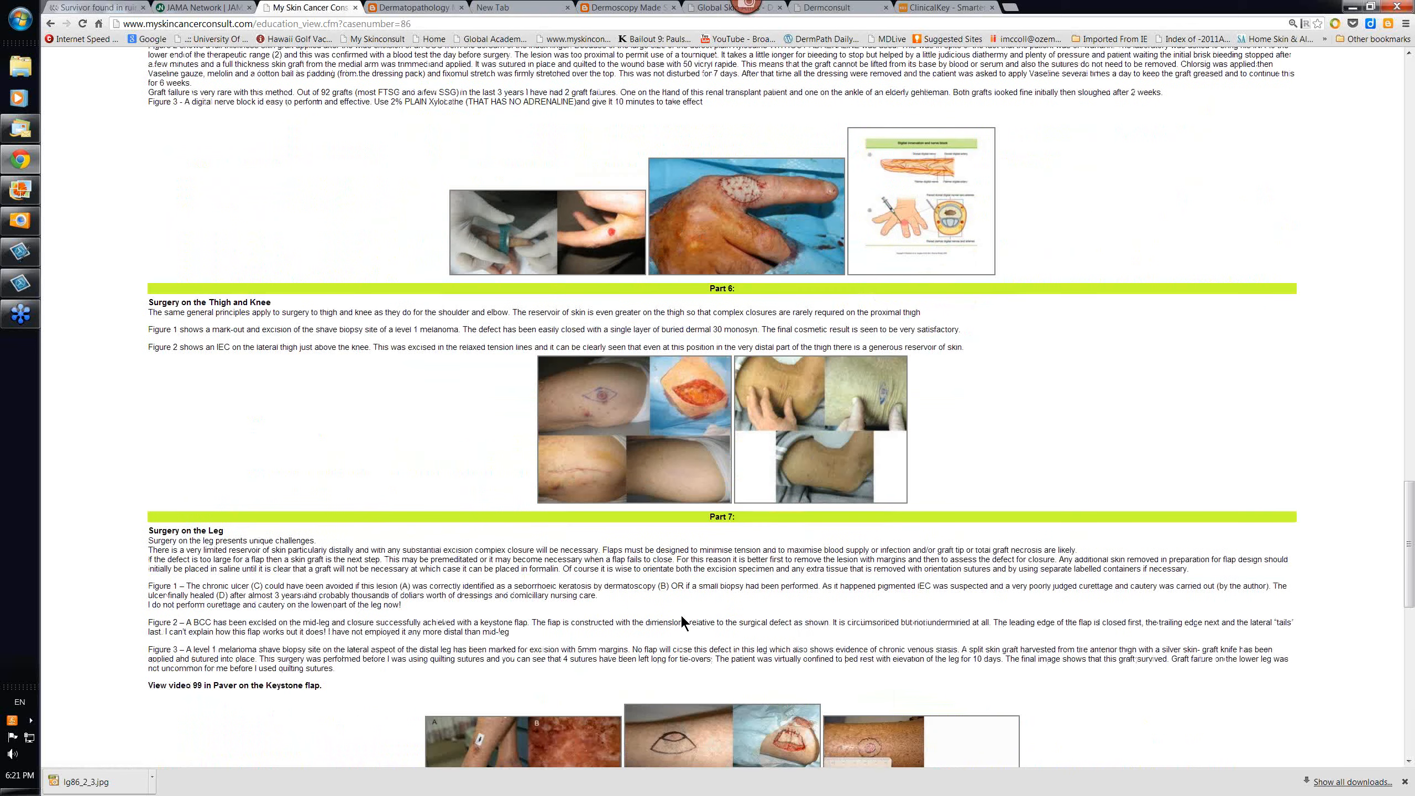
scroll(down, 3)
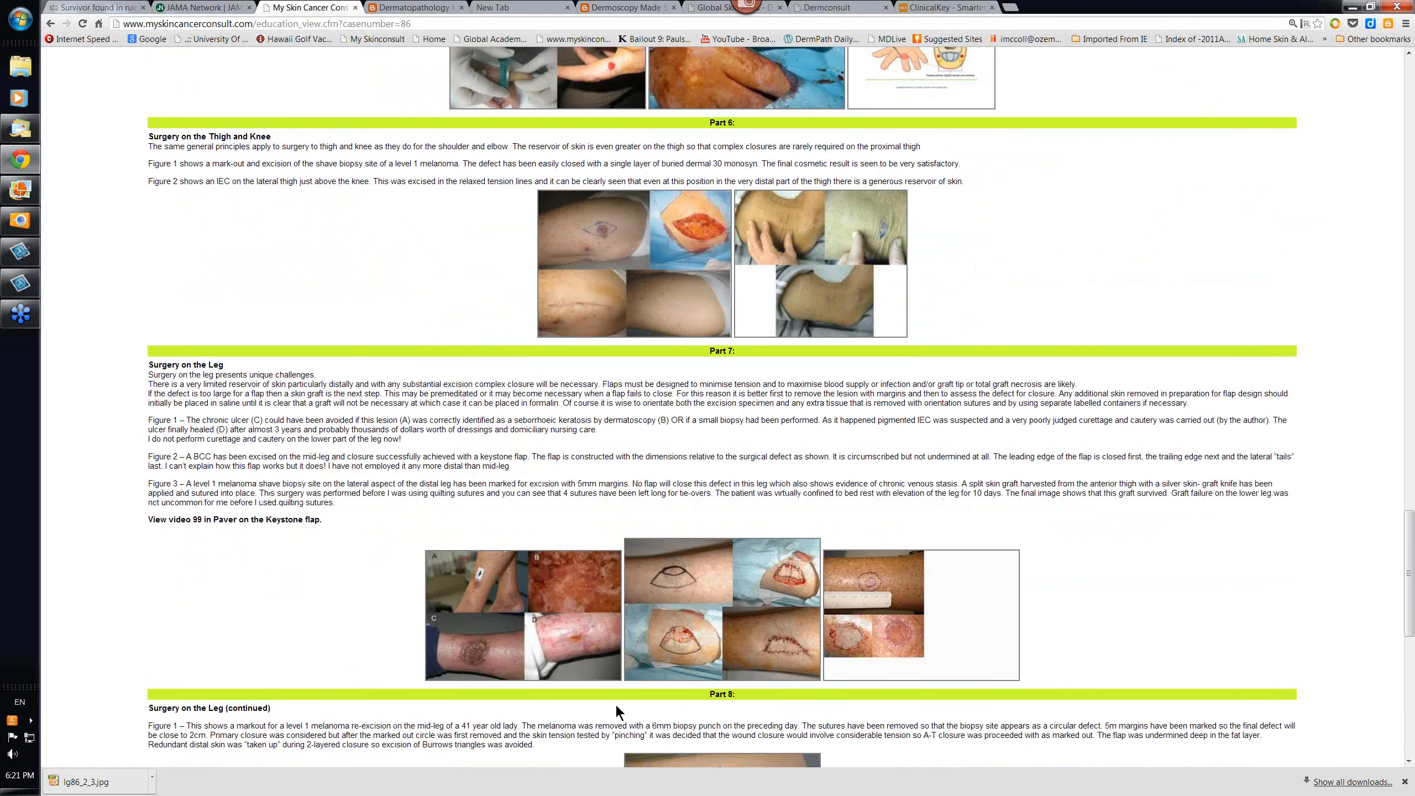
mouse_move(351, 626)
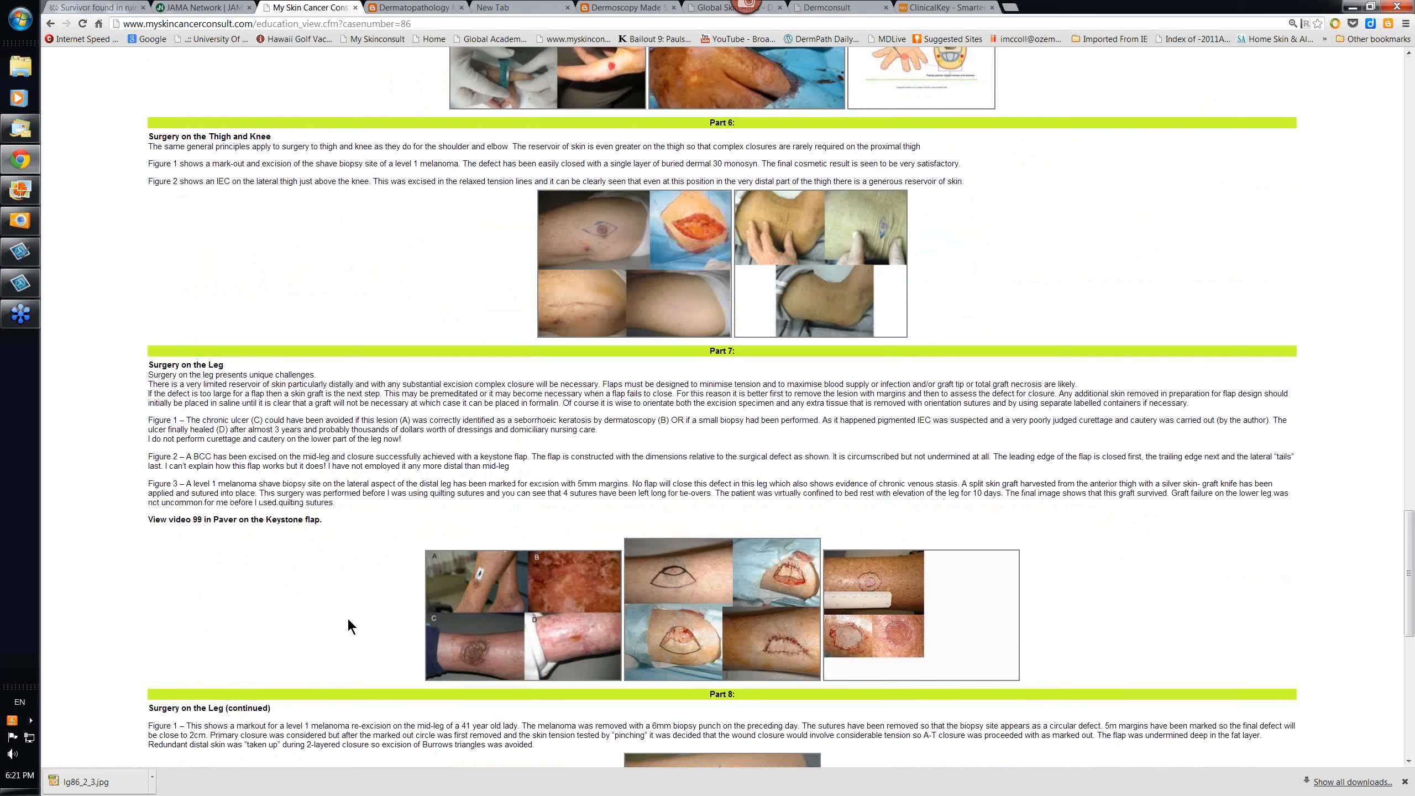
scroll(down, 3)
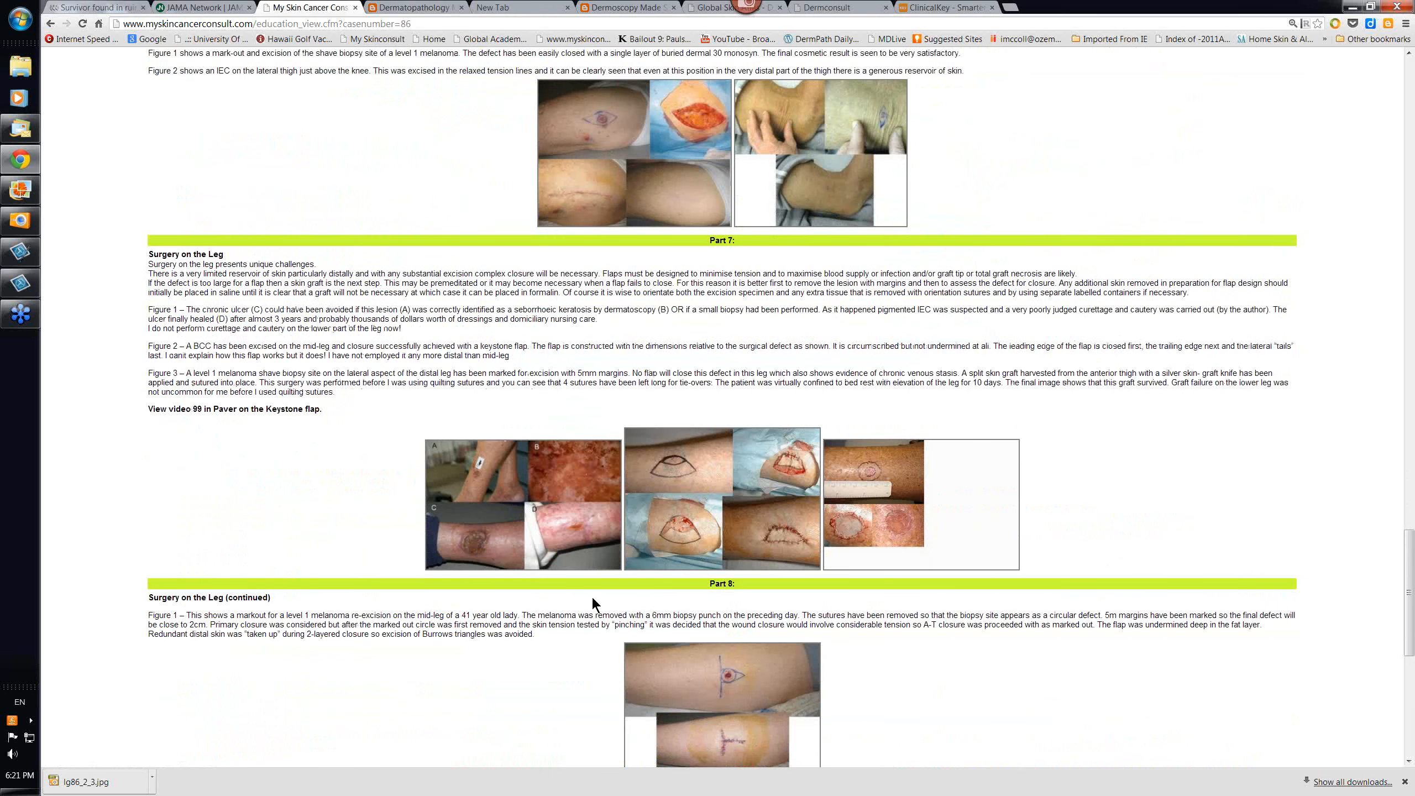
mouse_move(522, 498)
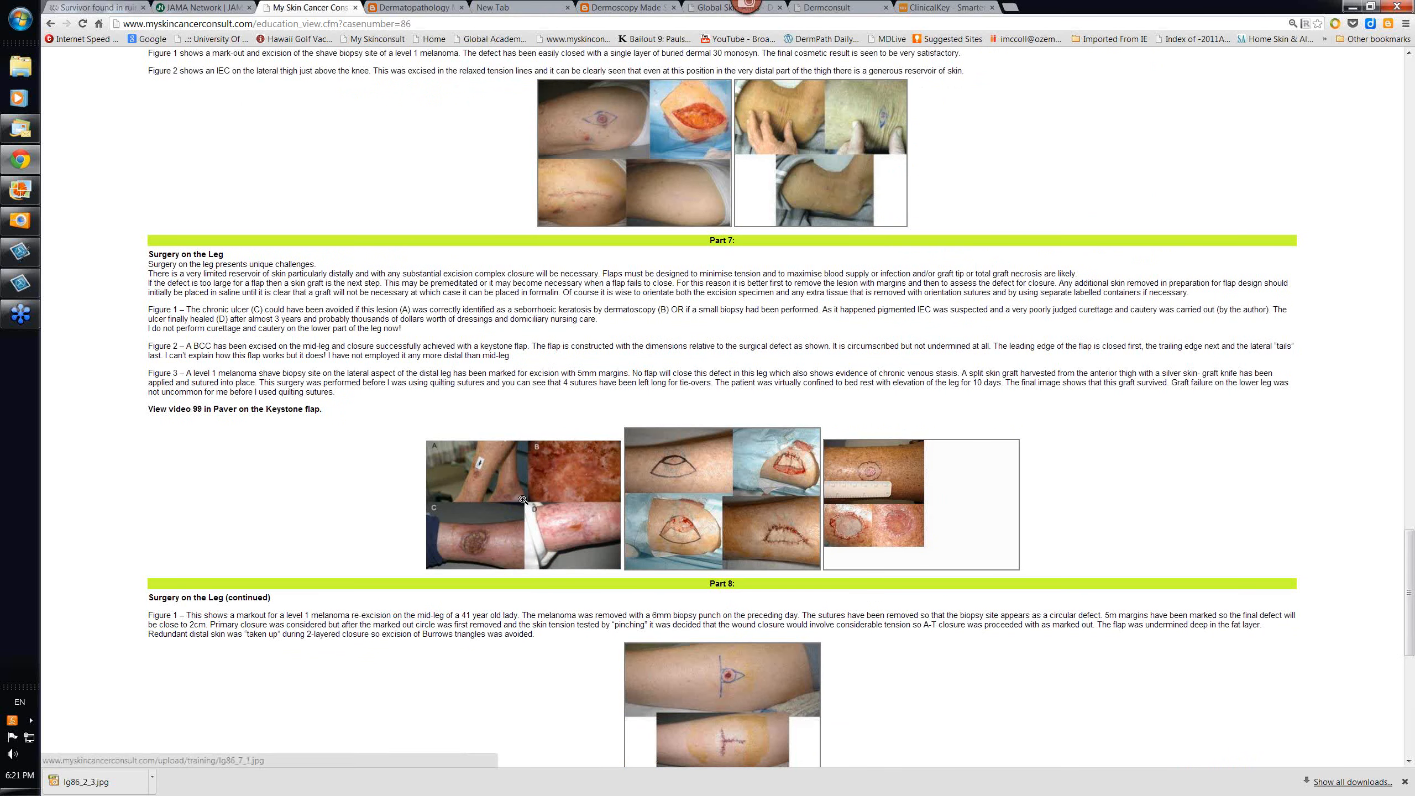
Enlarge the Part 7 four-panel chronic leg ulcer figure (panels A–D)
click(522, 505)
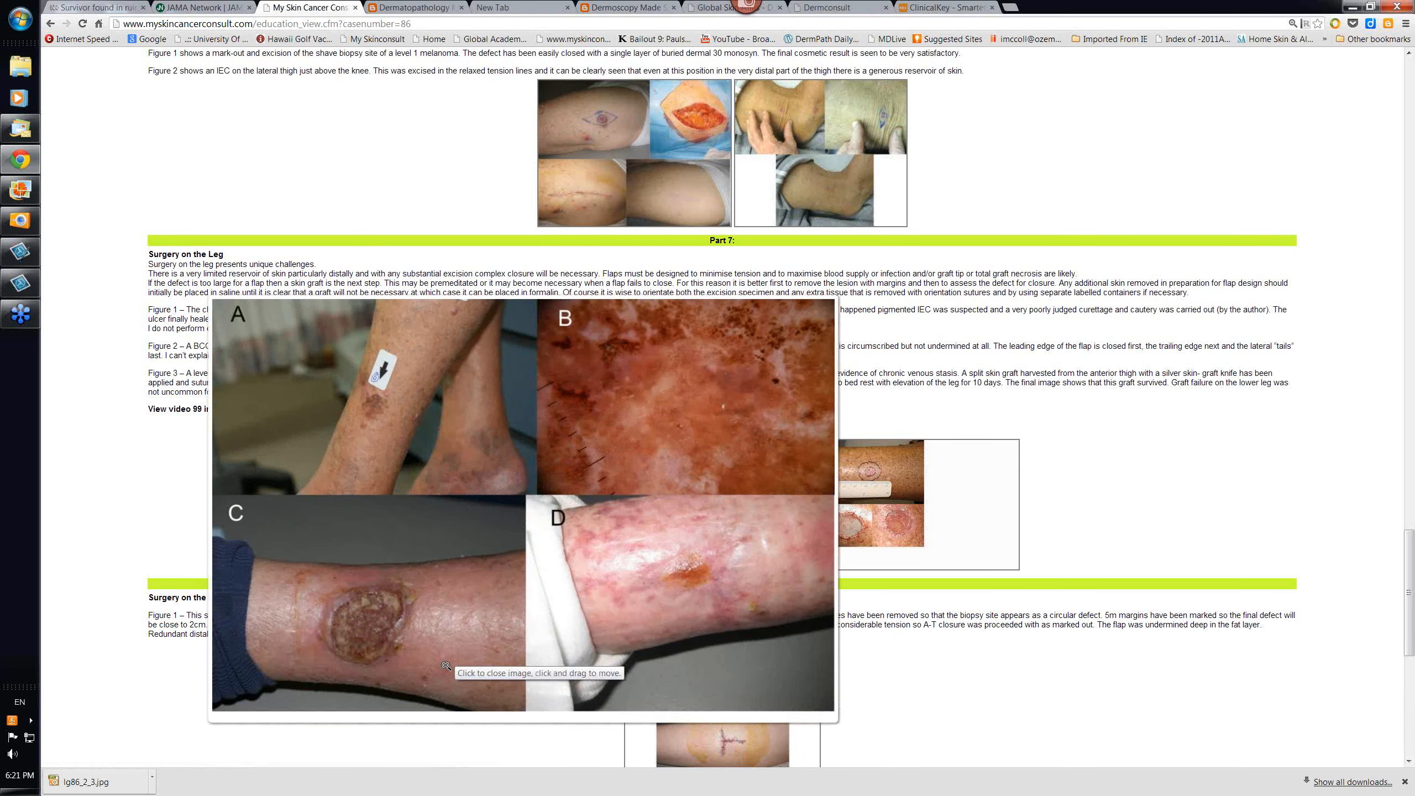
mouse_move(473, 631)
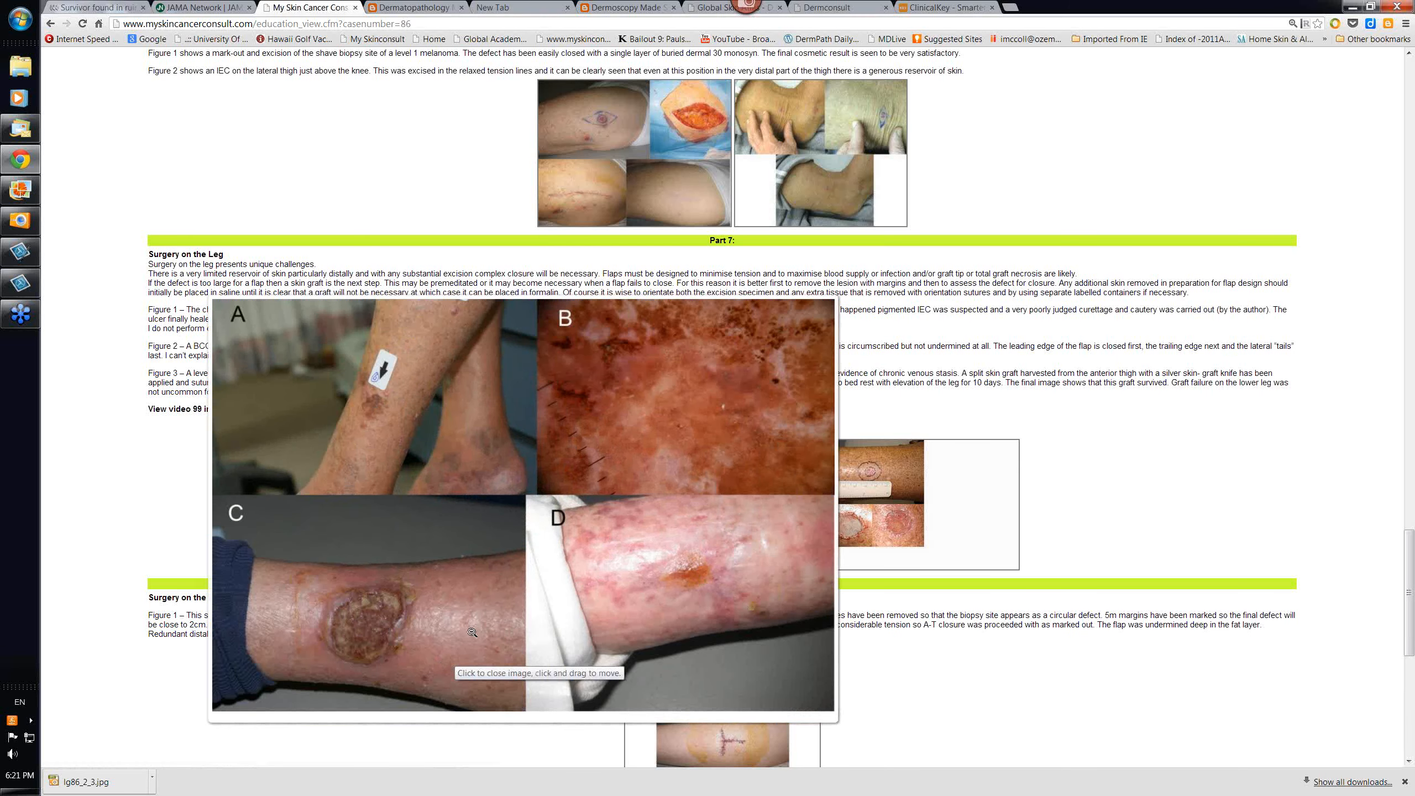
mouse_move(521, 568)
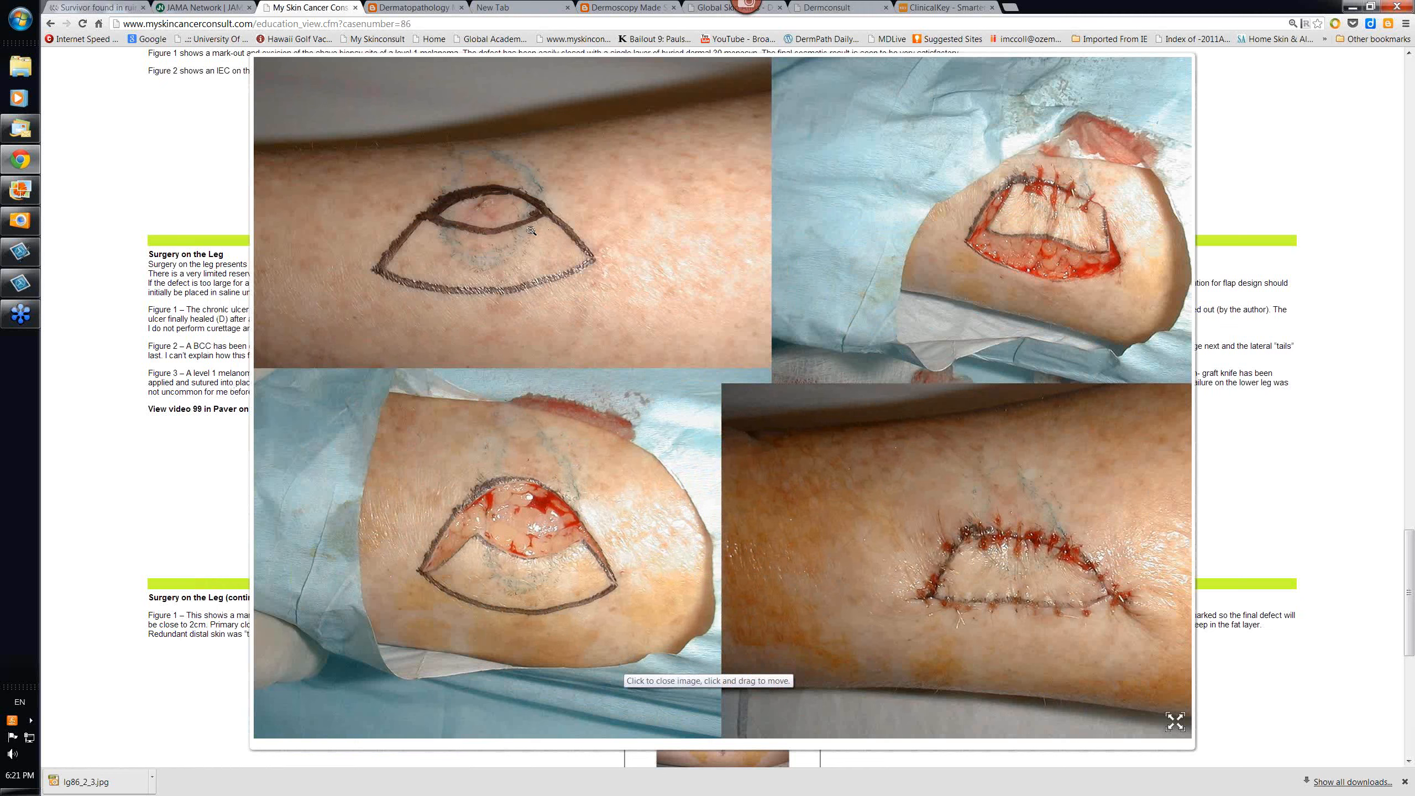
mouse_move(537, 196)
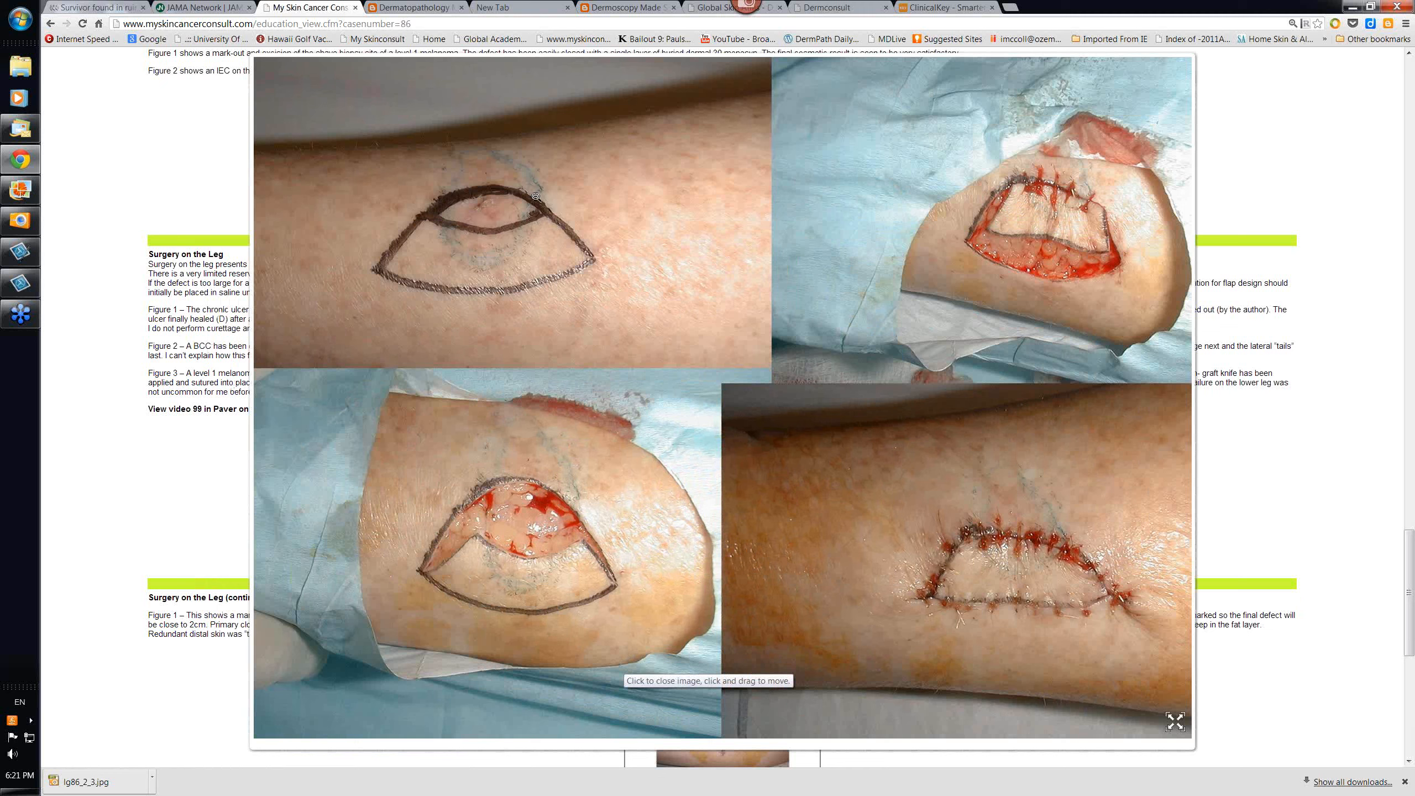
mouse_move(430, 234)
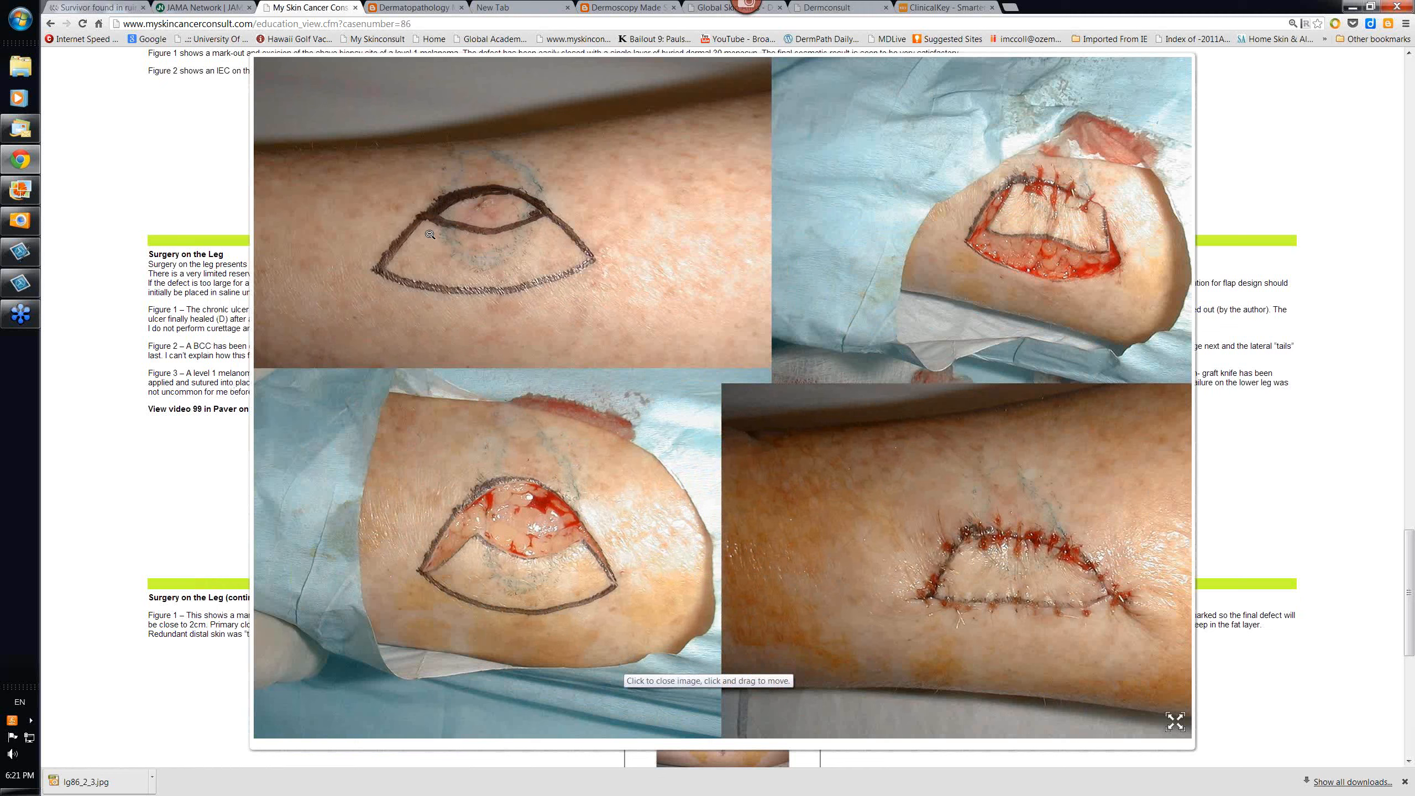
mouse_move(539, 590)
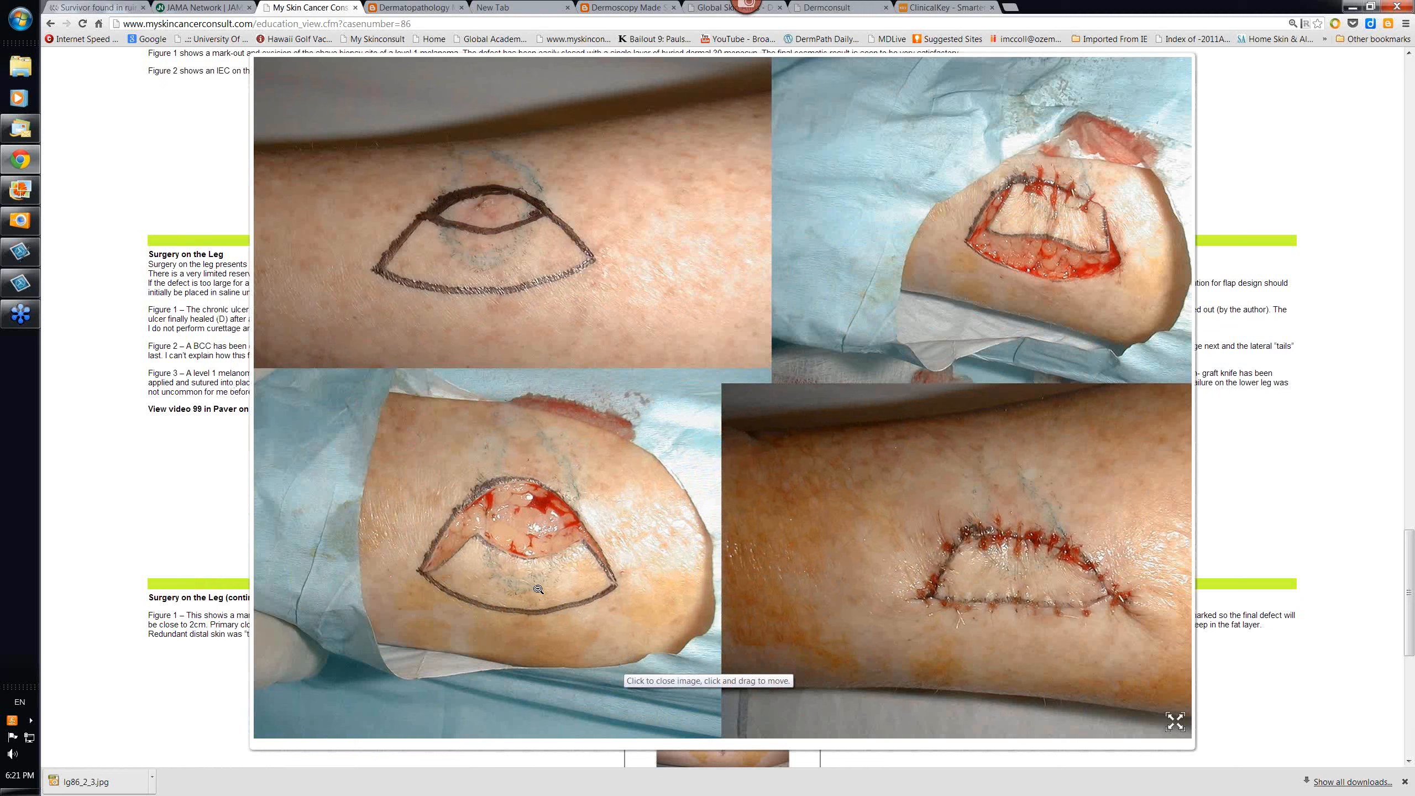
mouse_move(552, 598)
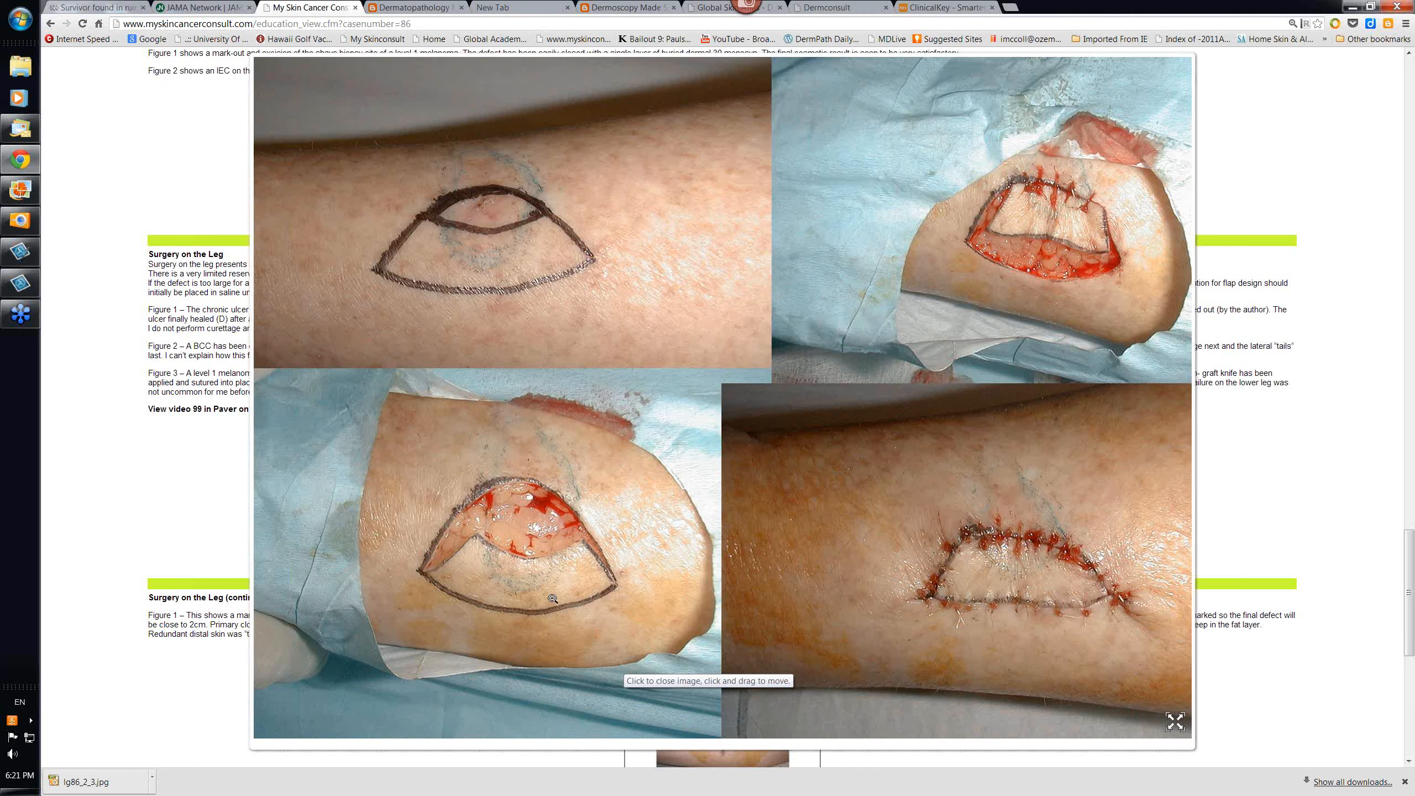
mouse_move(435, 607)
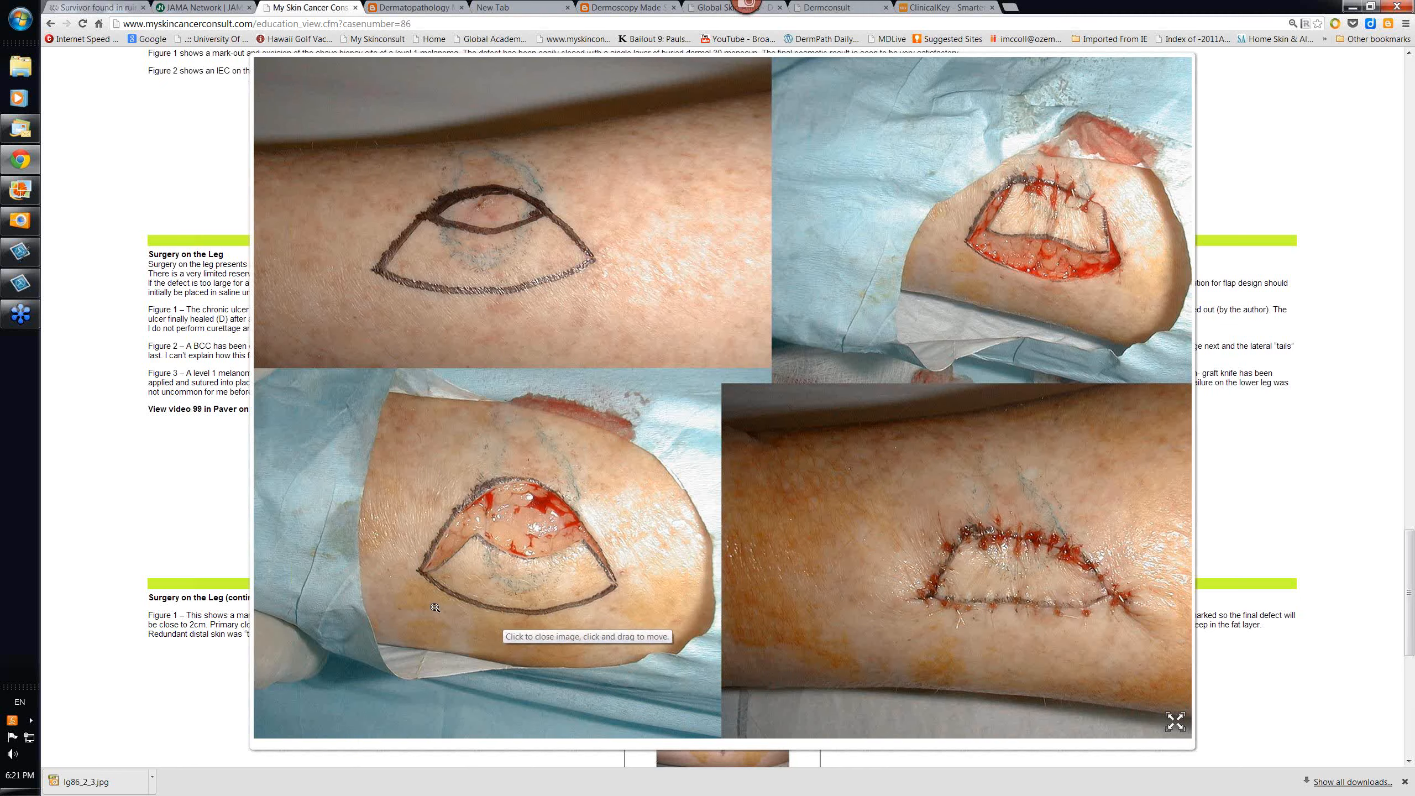
mouse_move(530, 614)
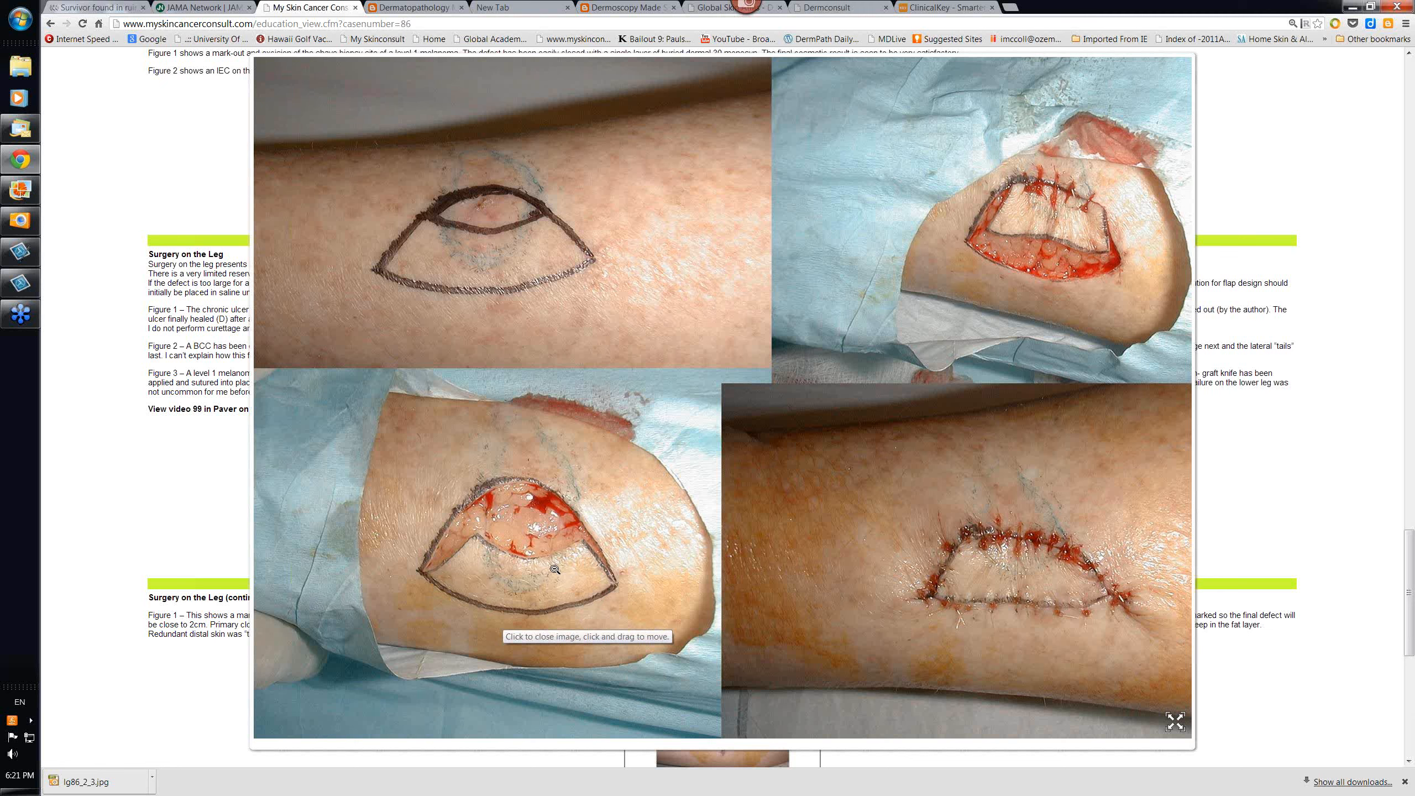
mouse_move(479, 568)
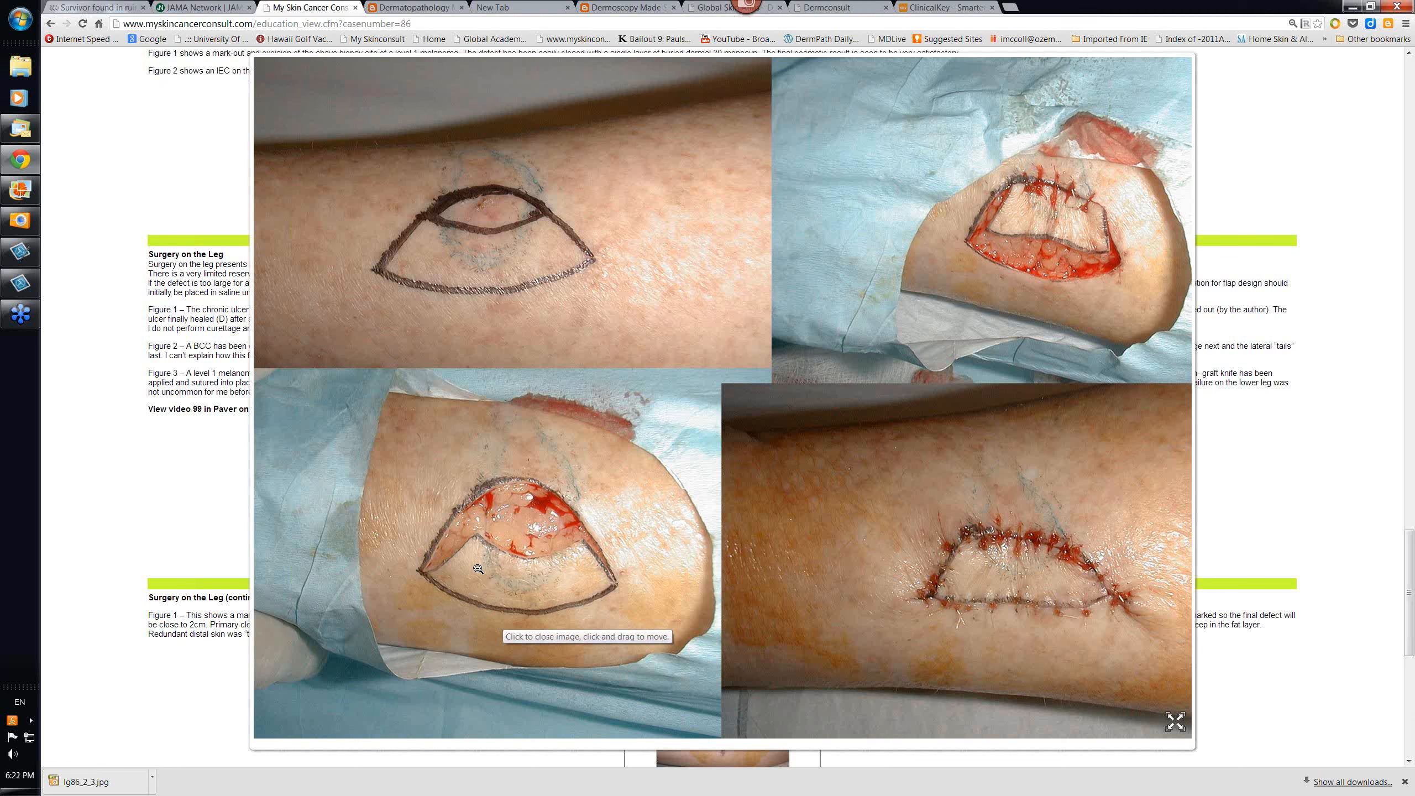
mouse_move(549, 579)
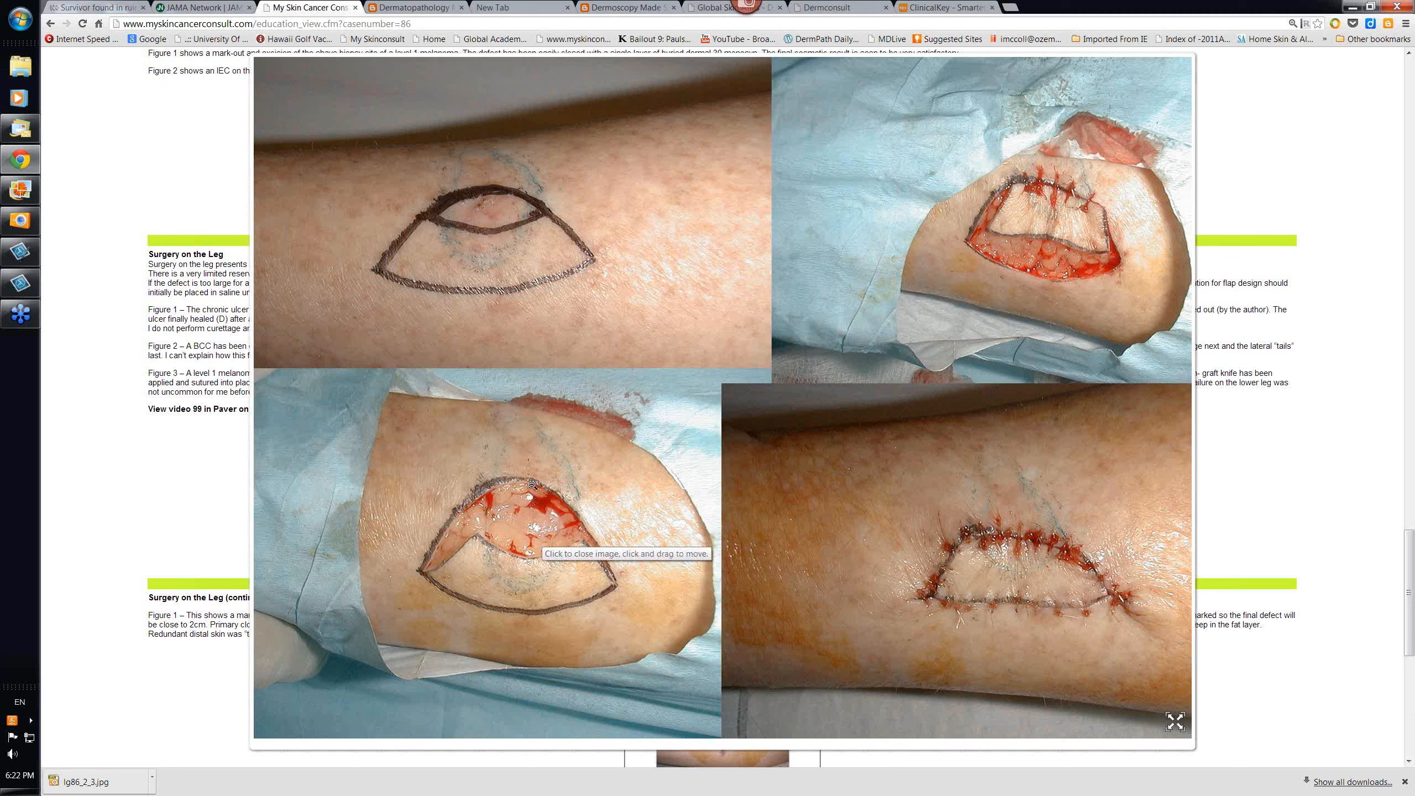
mouse_move(1021, 622)
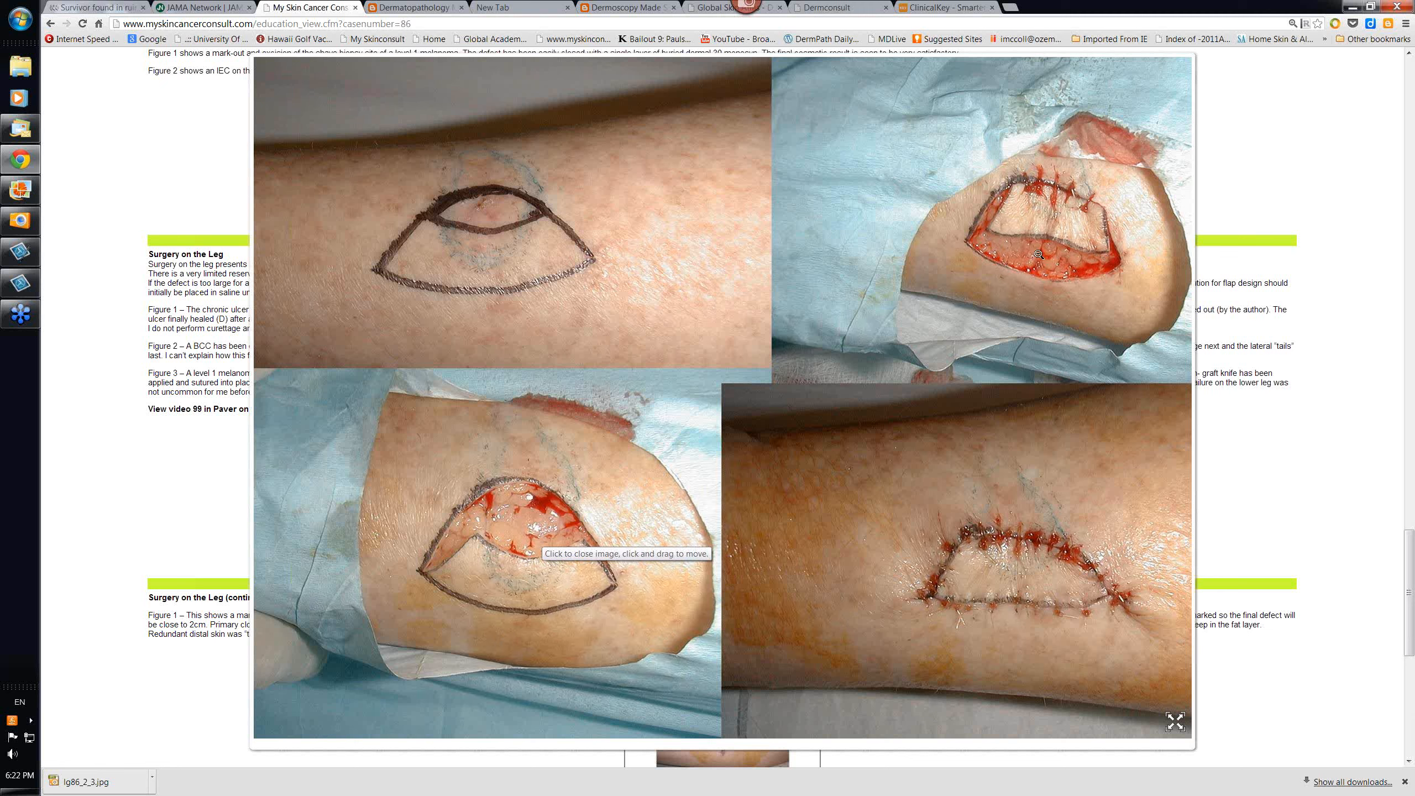
mouse_move(1064, 254)
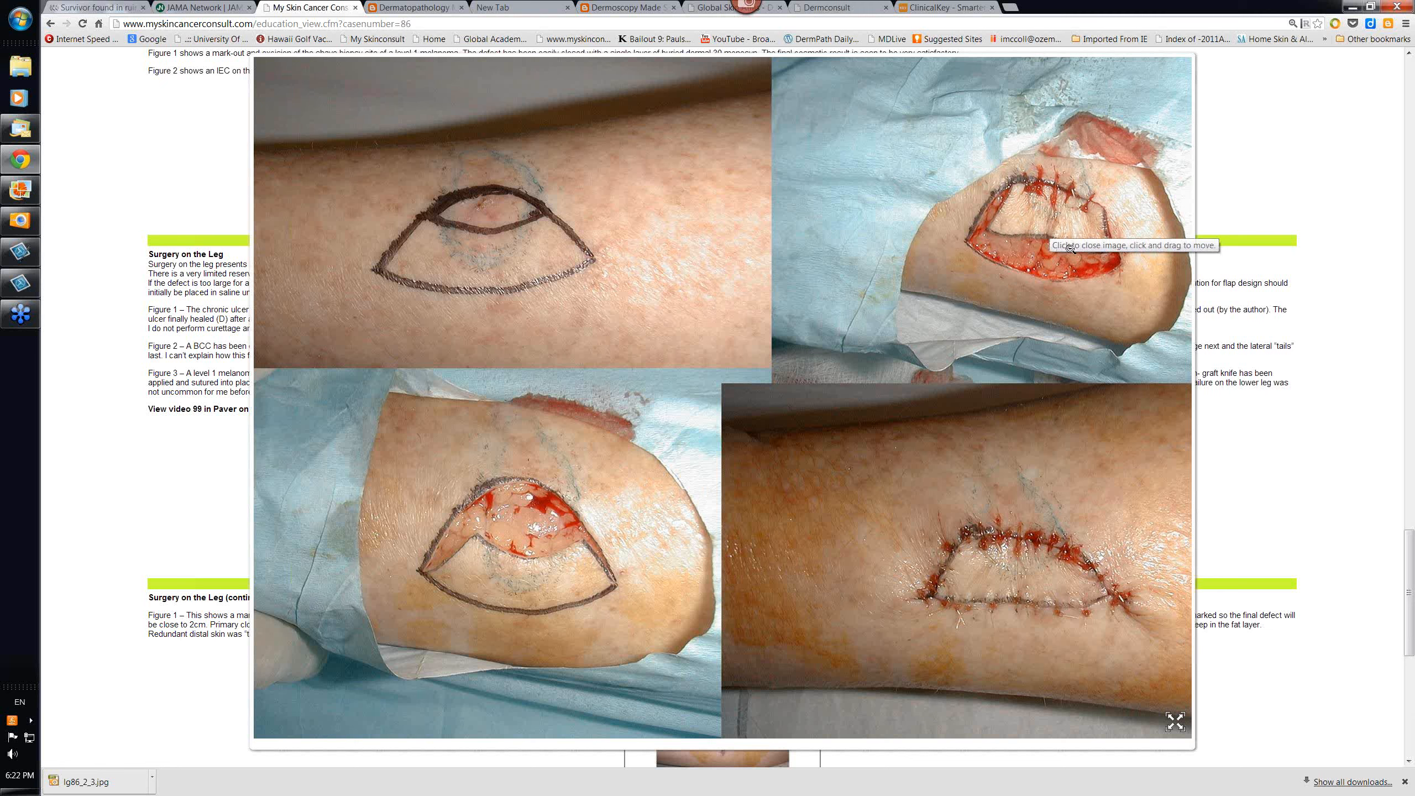
mouse_move(893, 368)
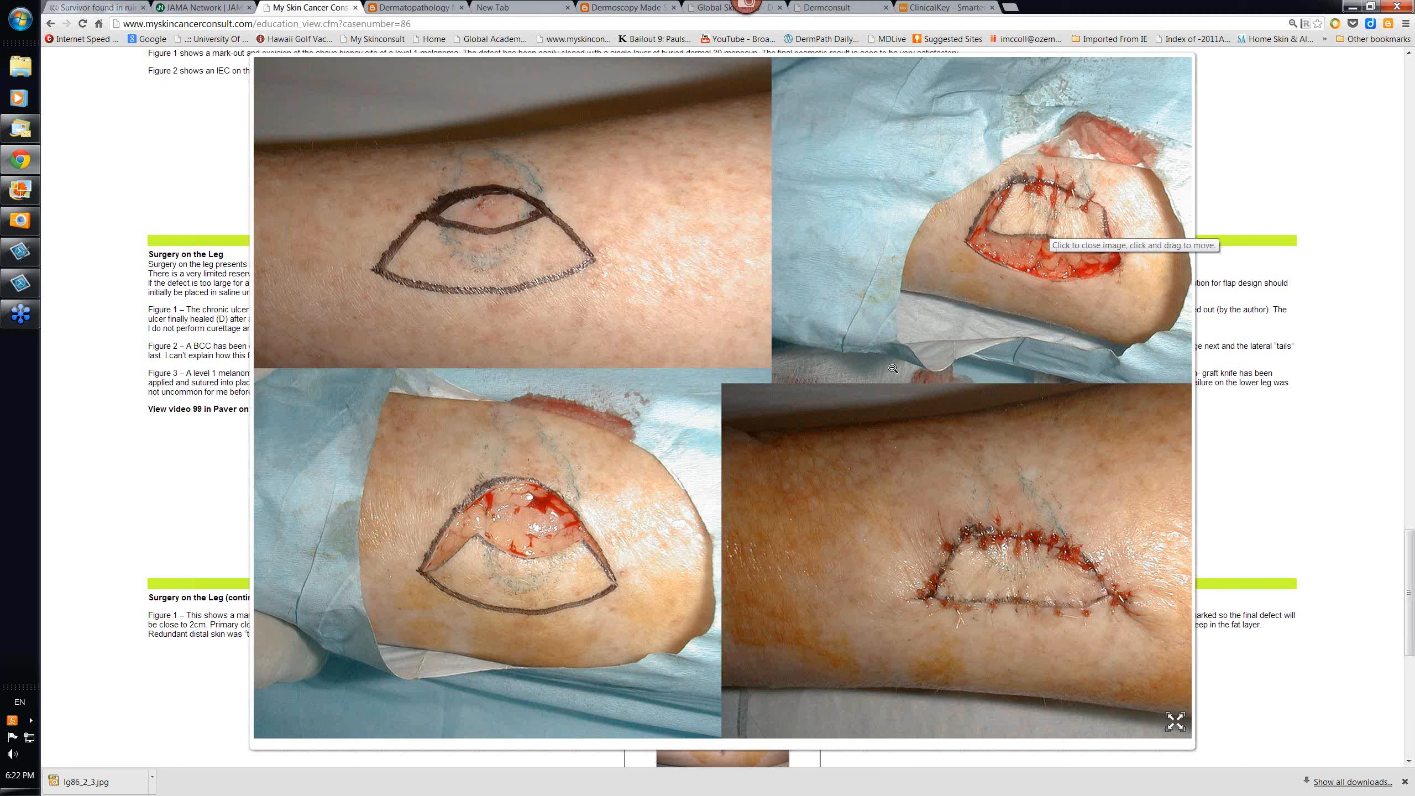
mouse_move(567, 242)
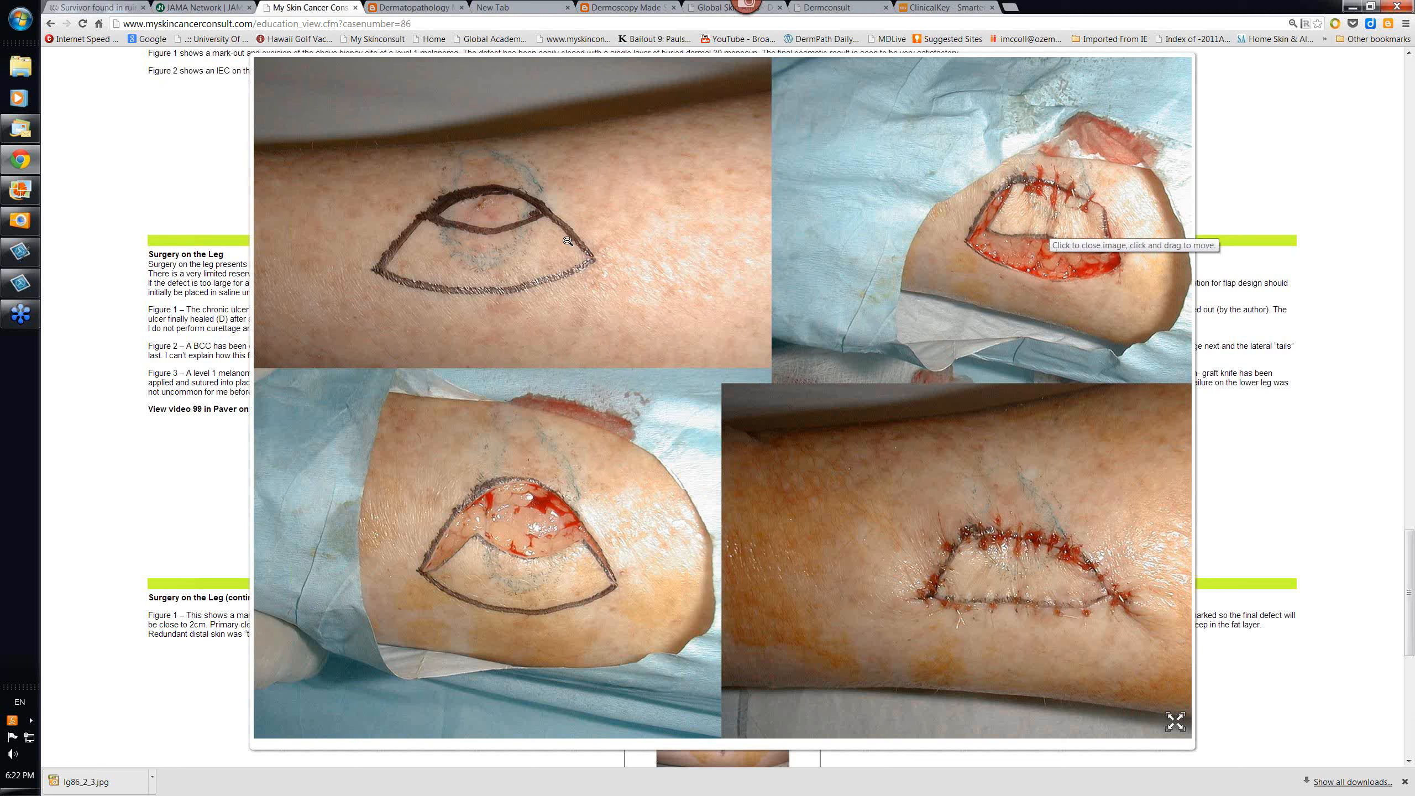
mouse_move(530, 229)
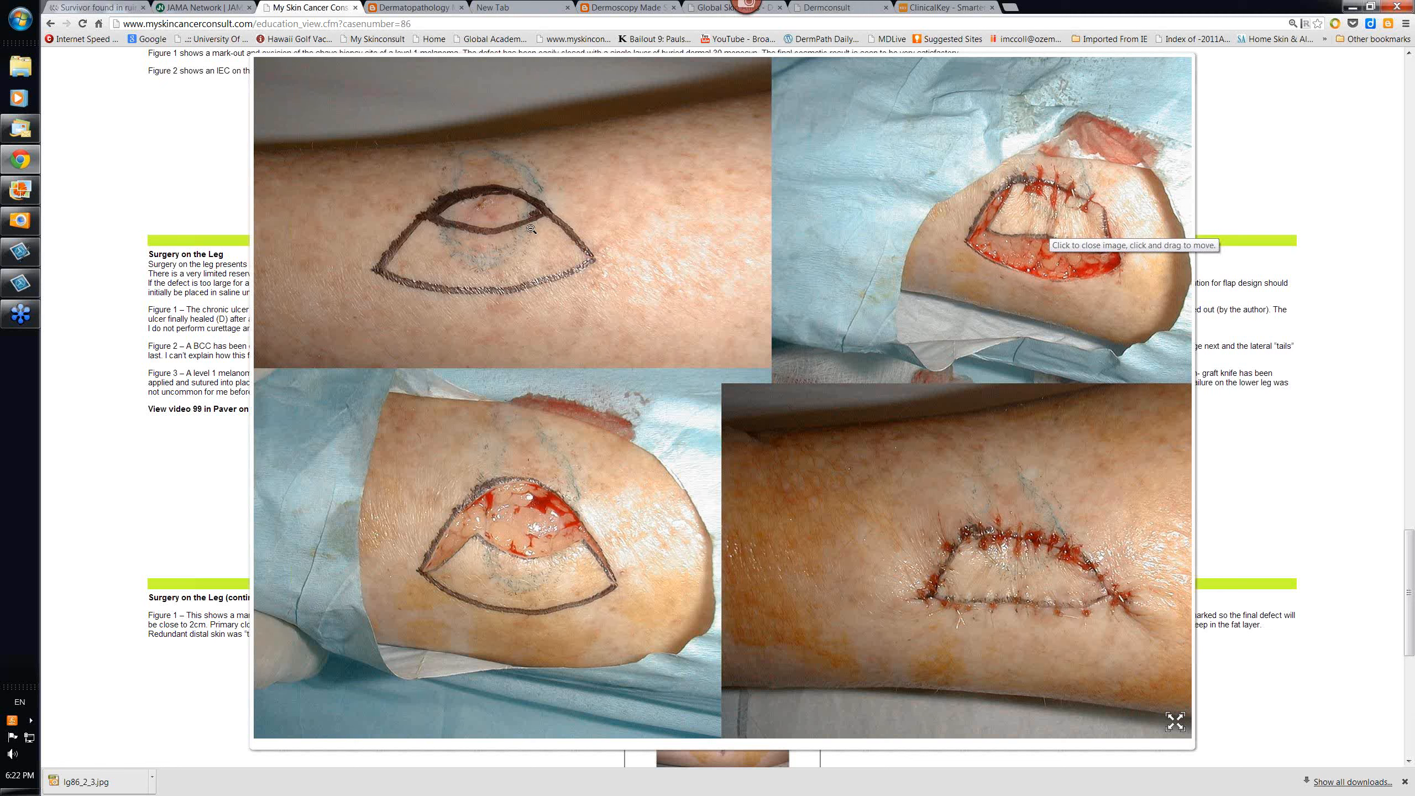
mouse_move(587, 338)
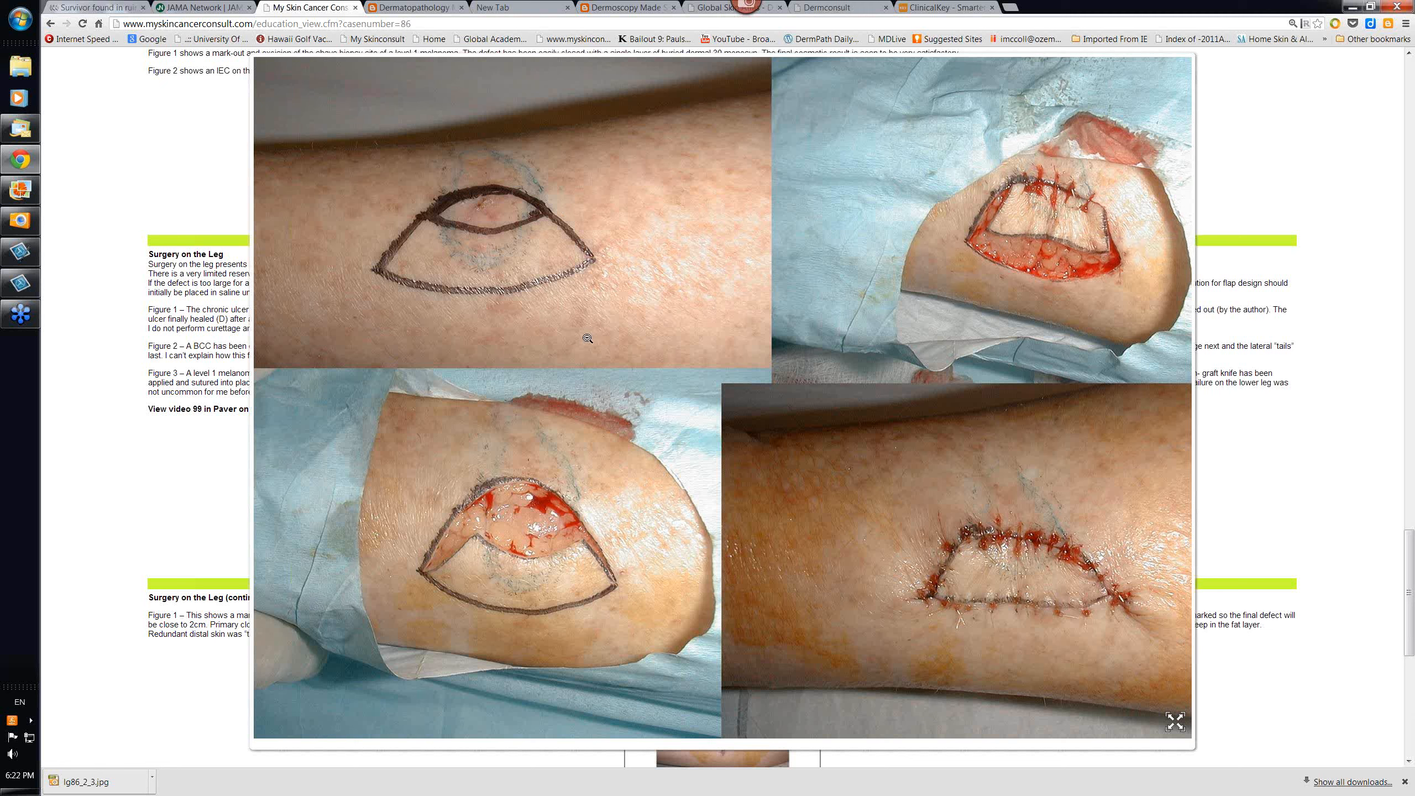
mouse_move(469, 235)
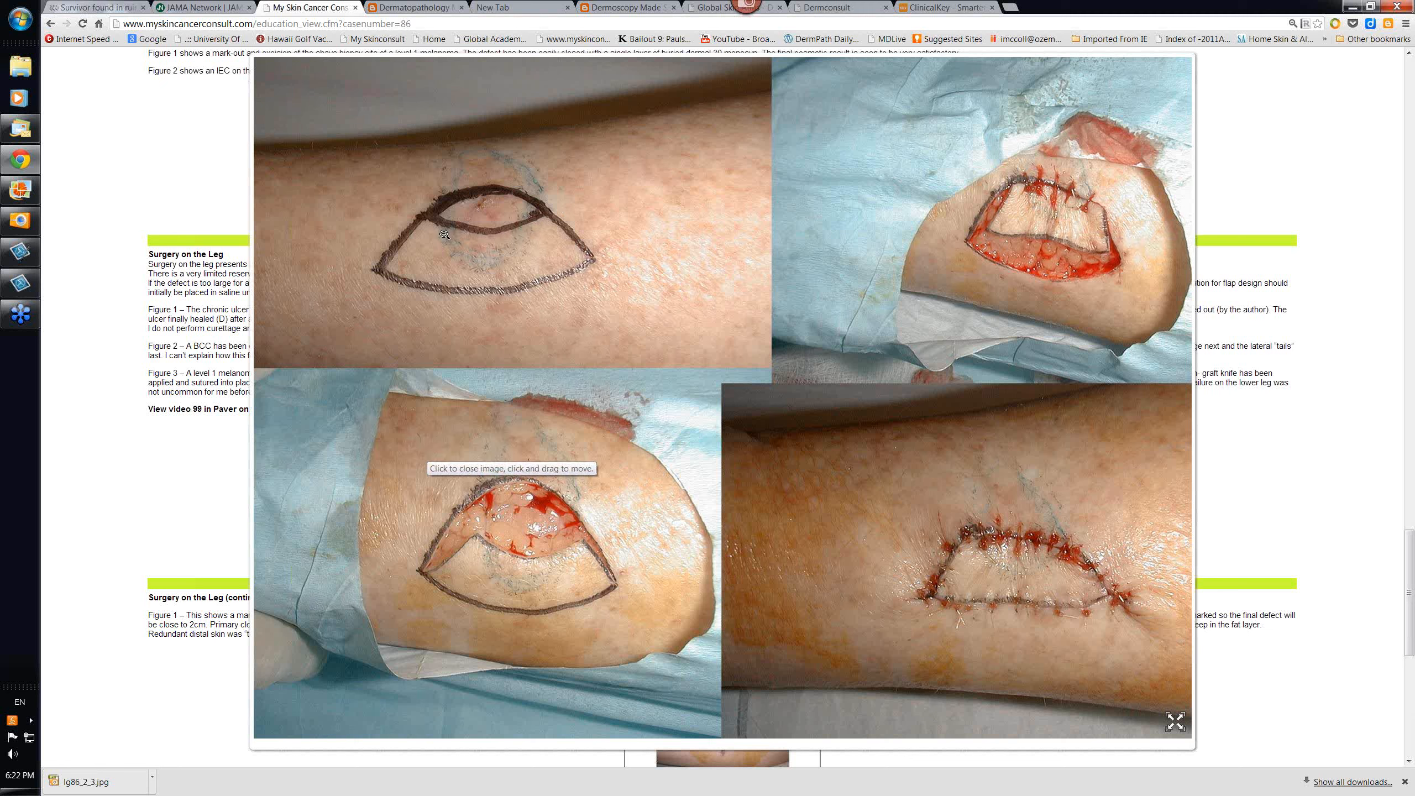
mouse_move(940, 528)
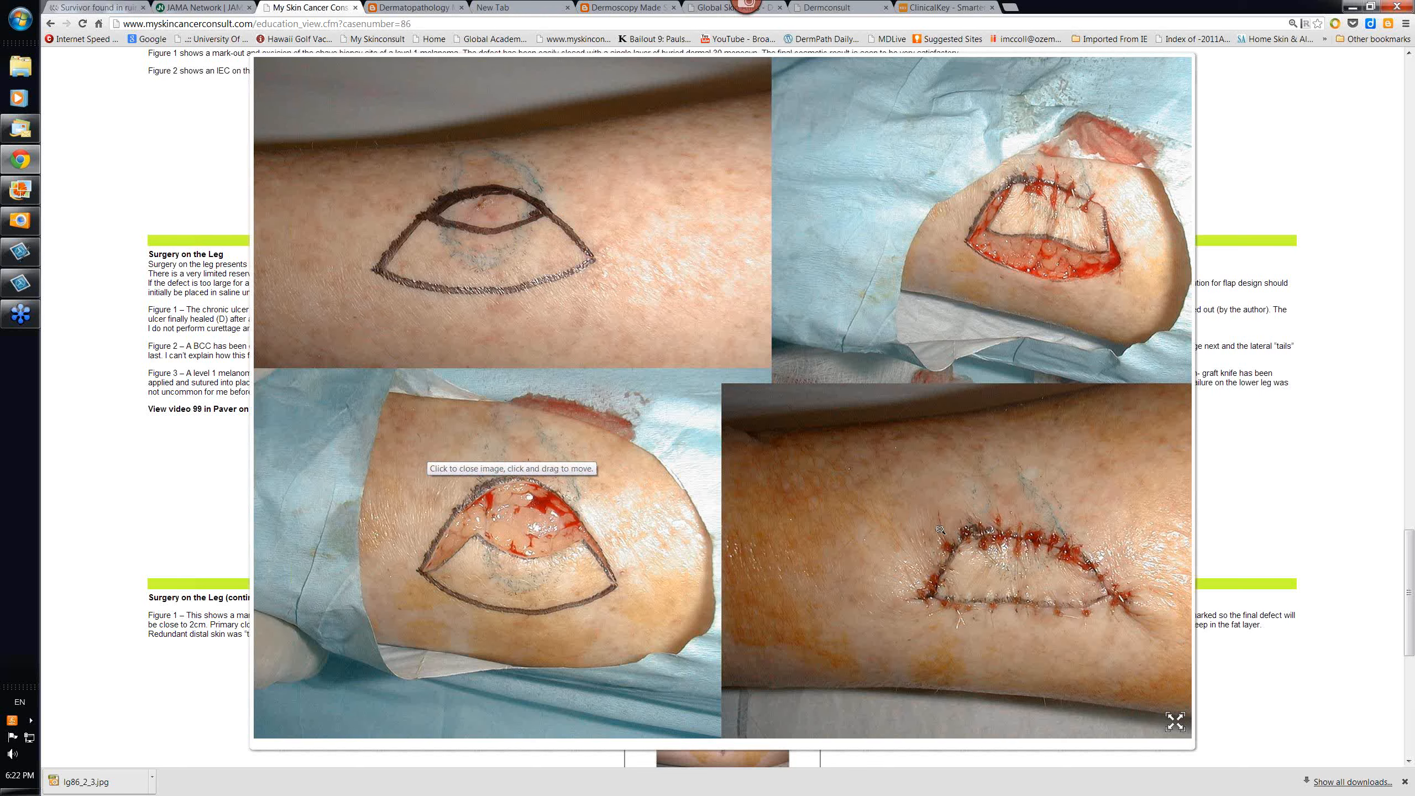
mouse_move(749, 399)
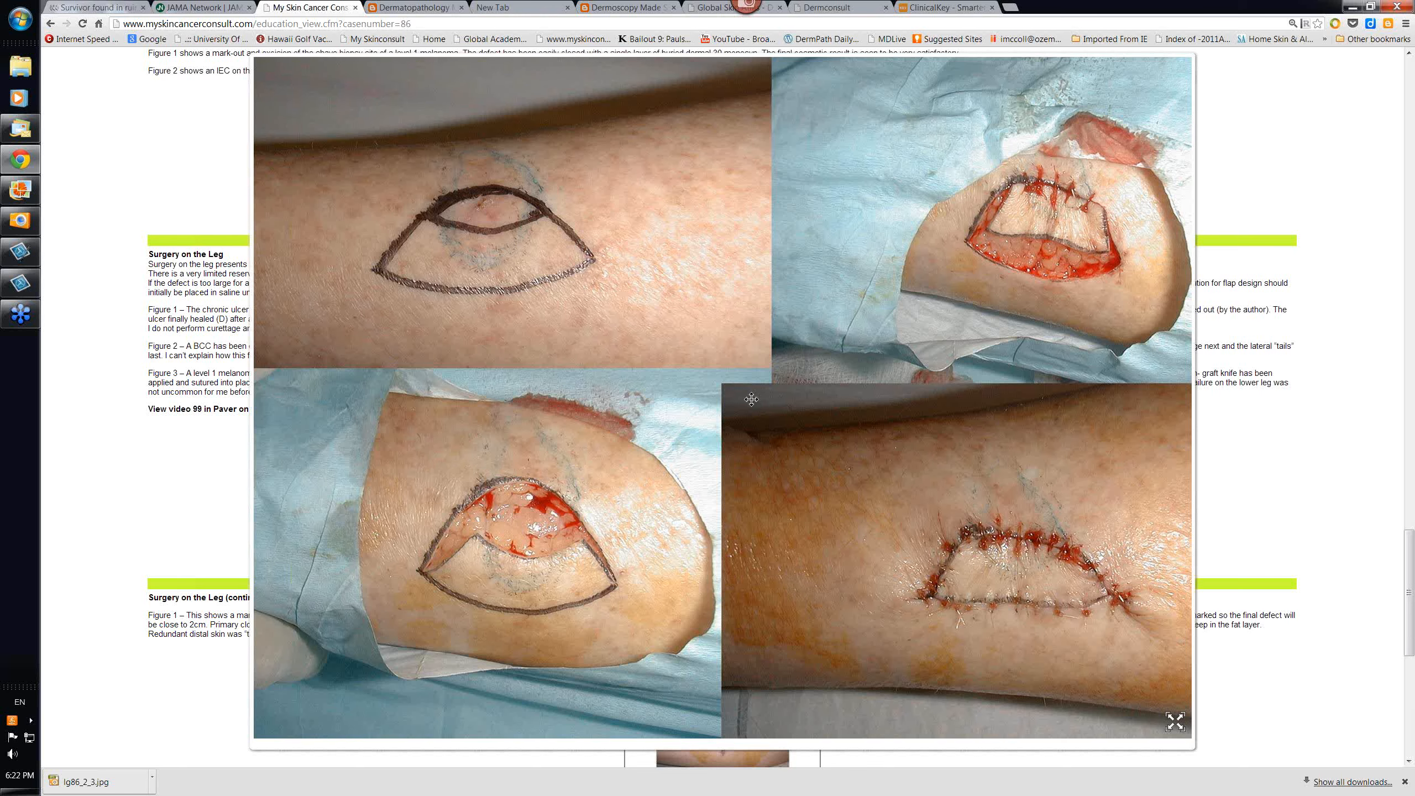
Close the enlarged keystone flap photos and return to the leg-surgery article
click(1175, 721)
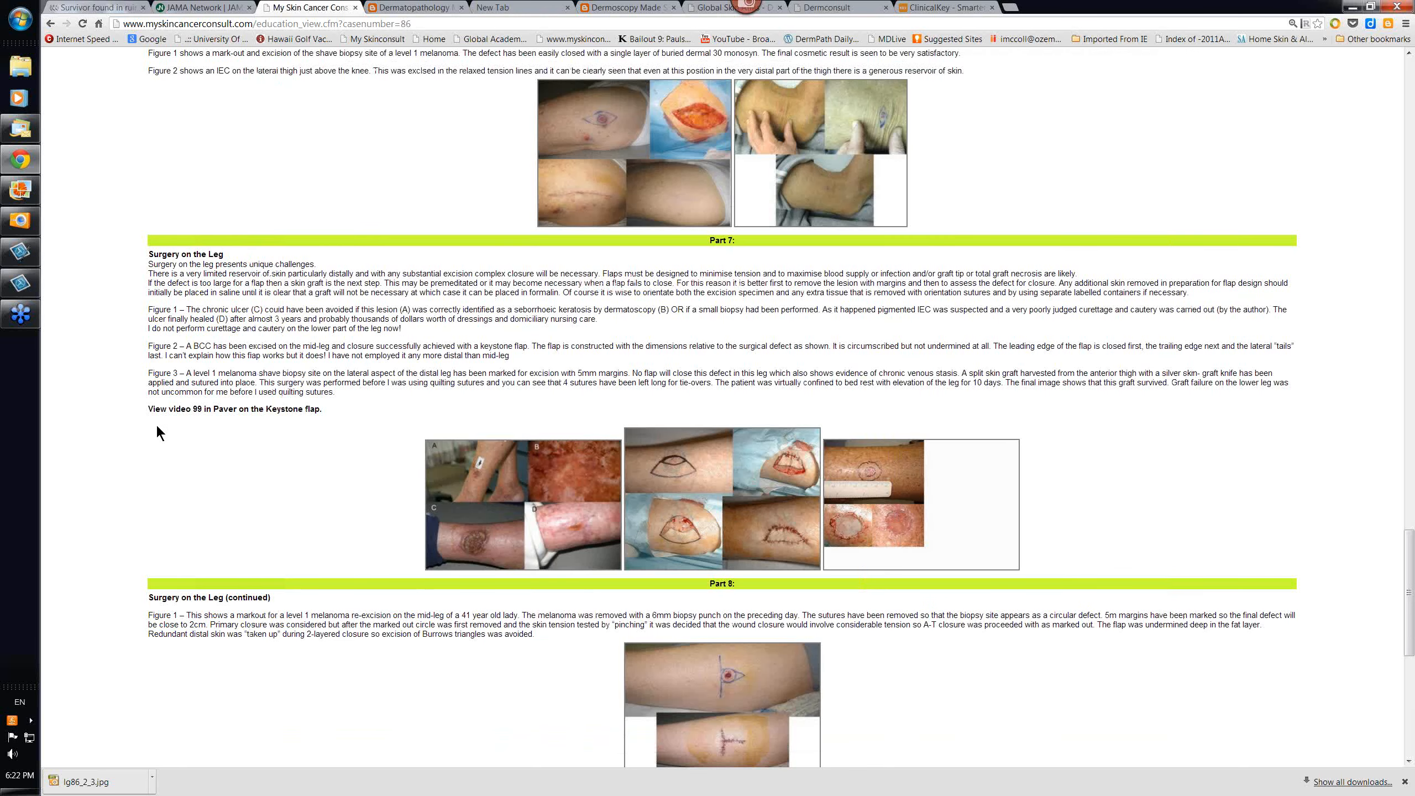
mouse_move(243, 433)
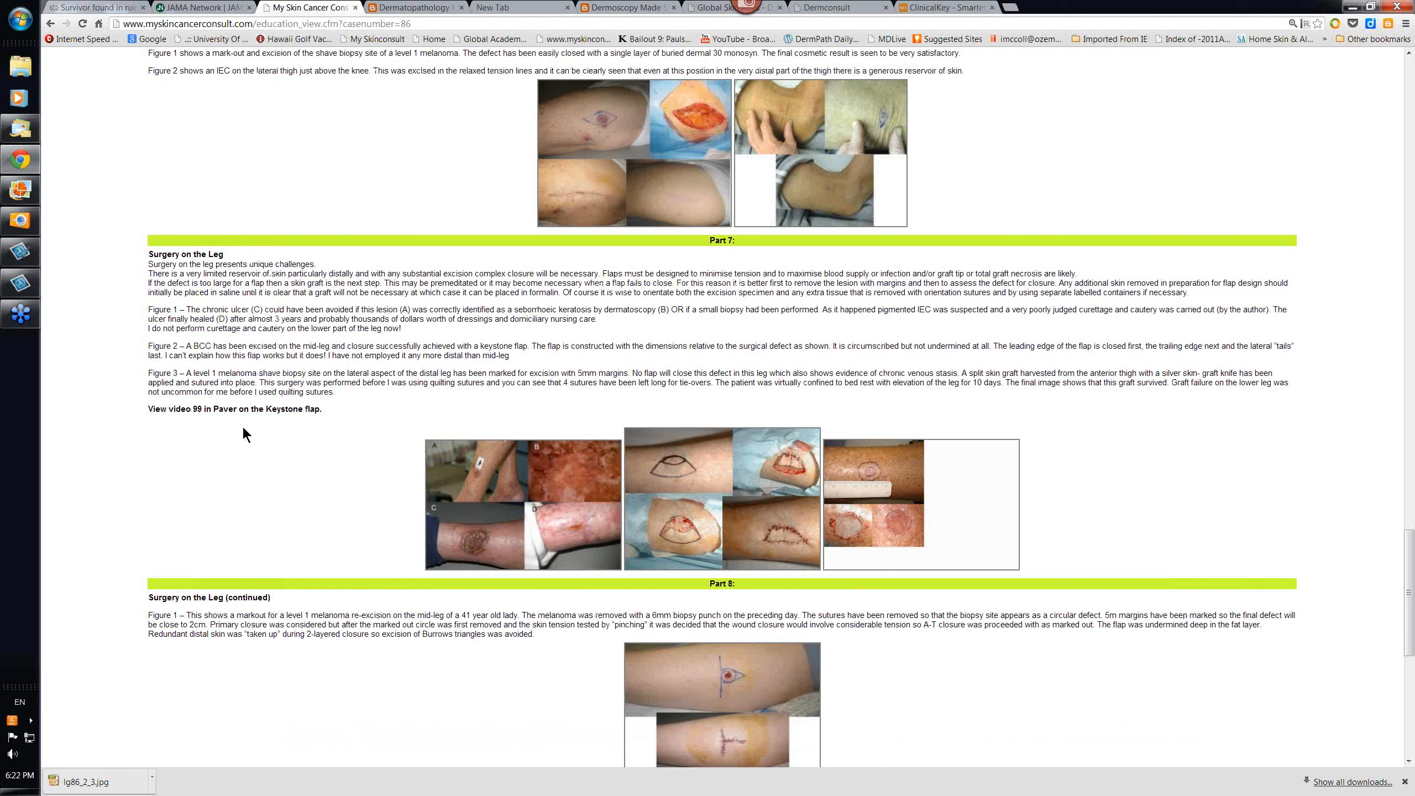
mouse_move(277, 430)
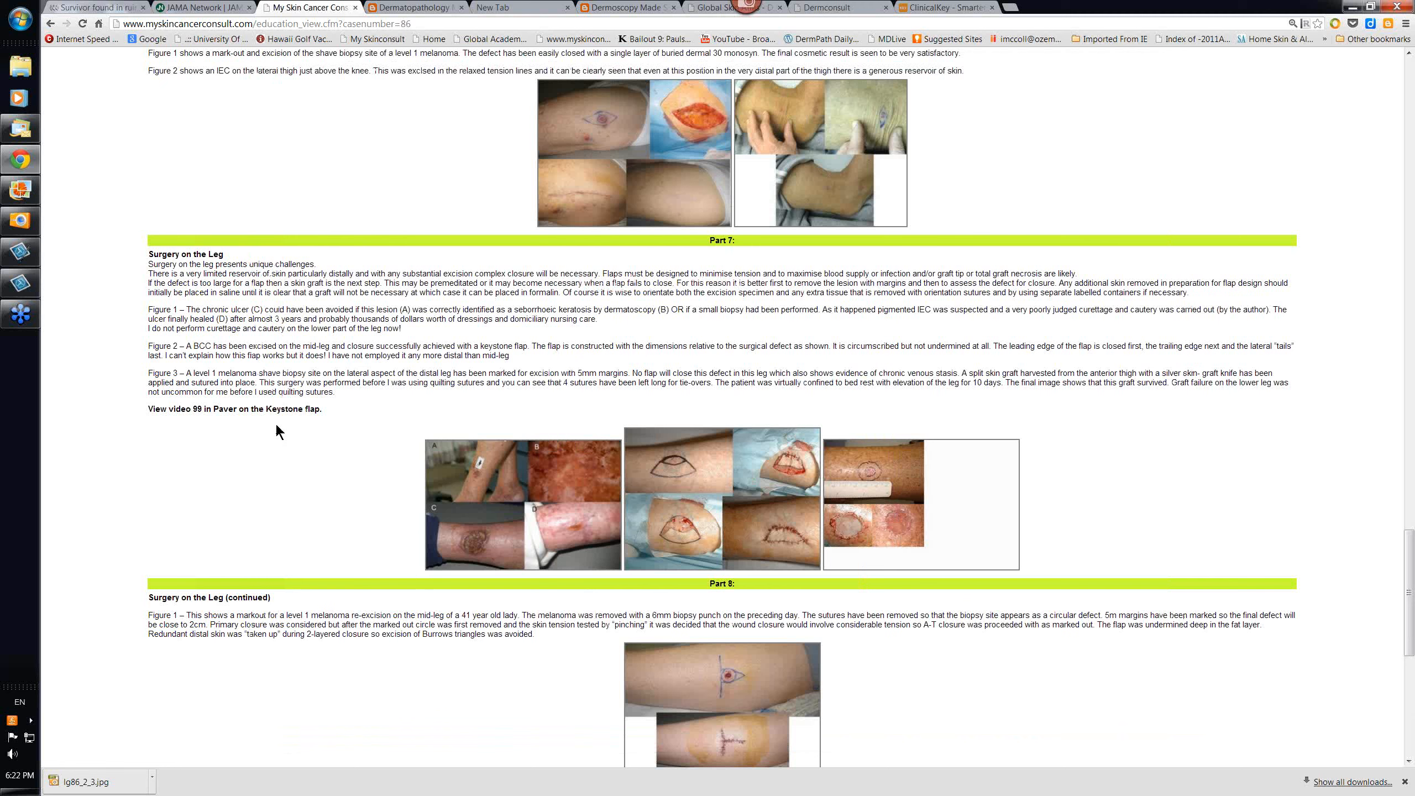
mouse_move(327, 450)
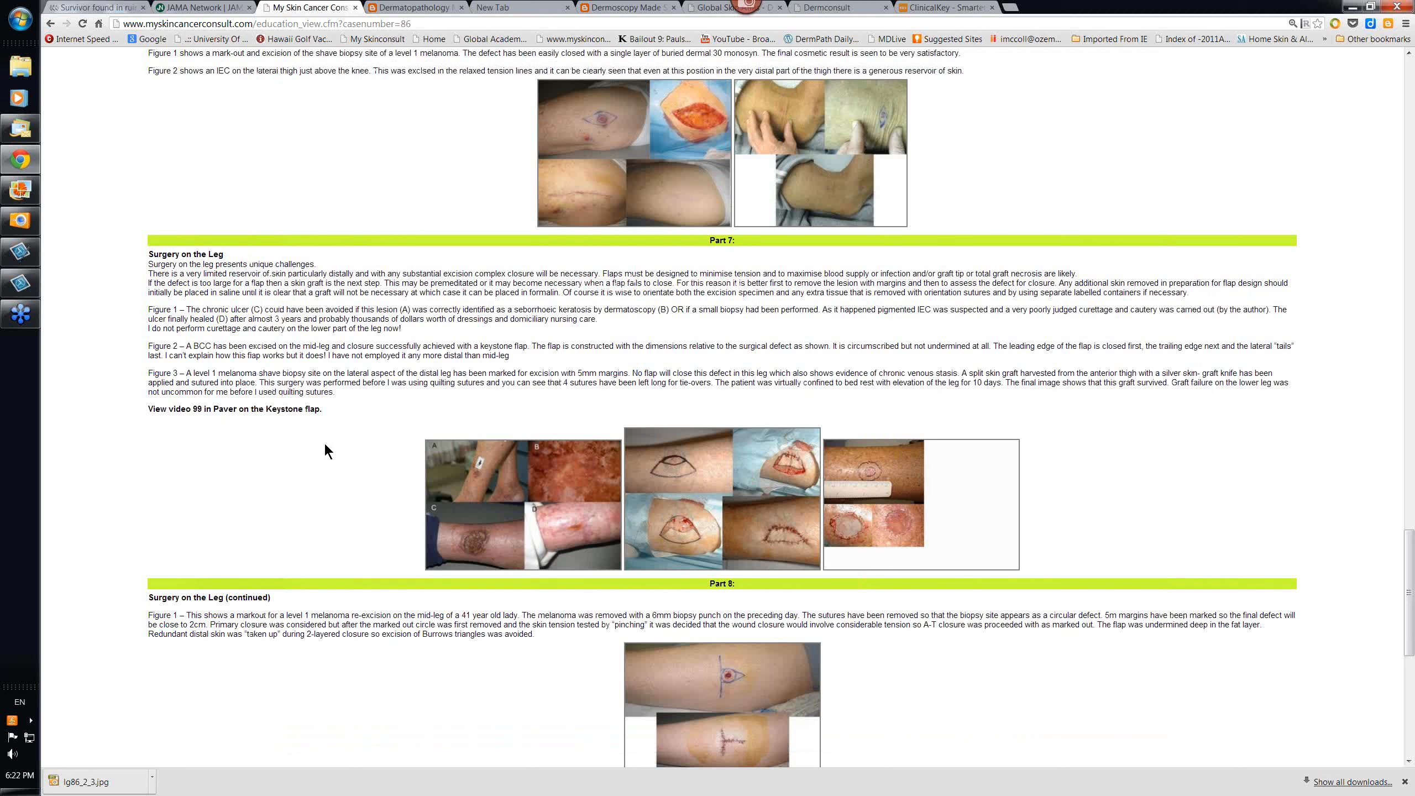
mouse_move(1080, 472)
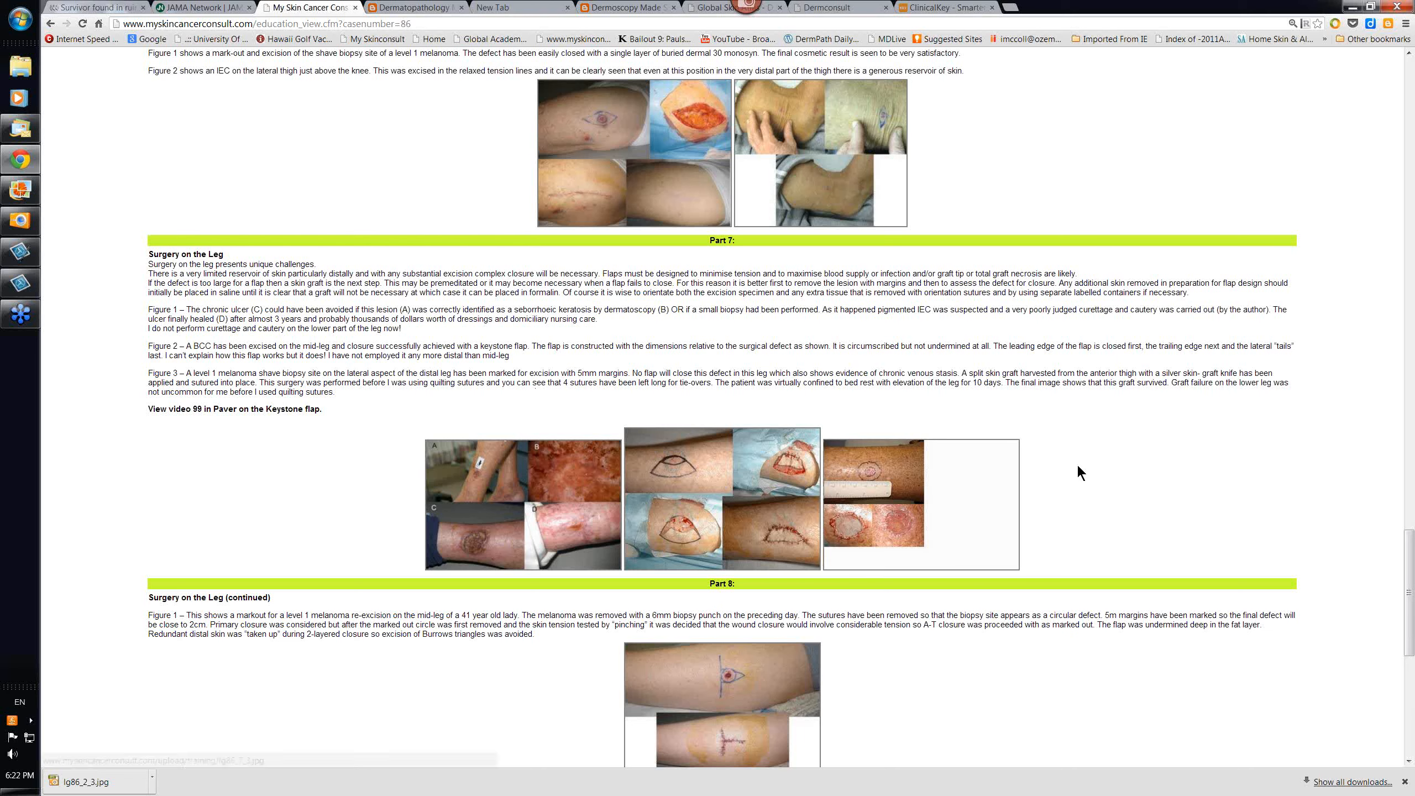
mouse_move(695, 345)
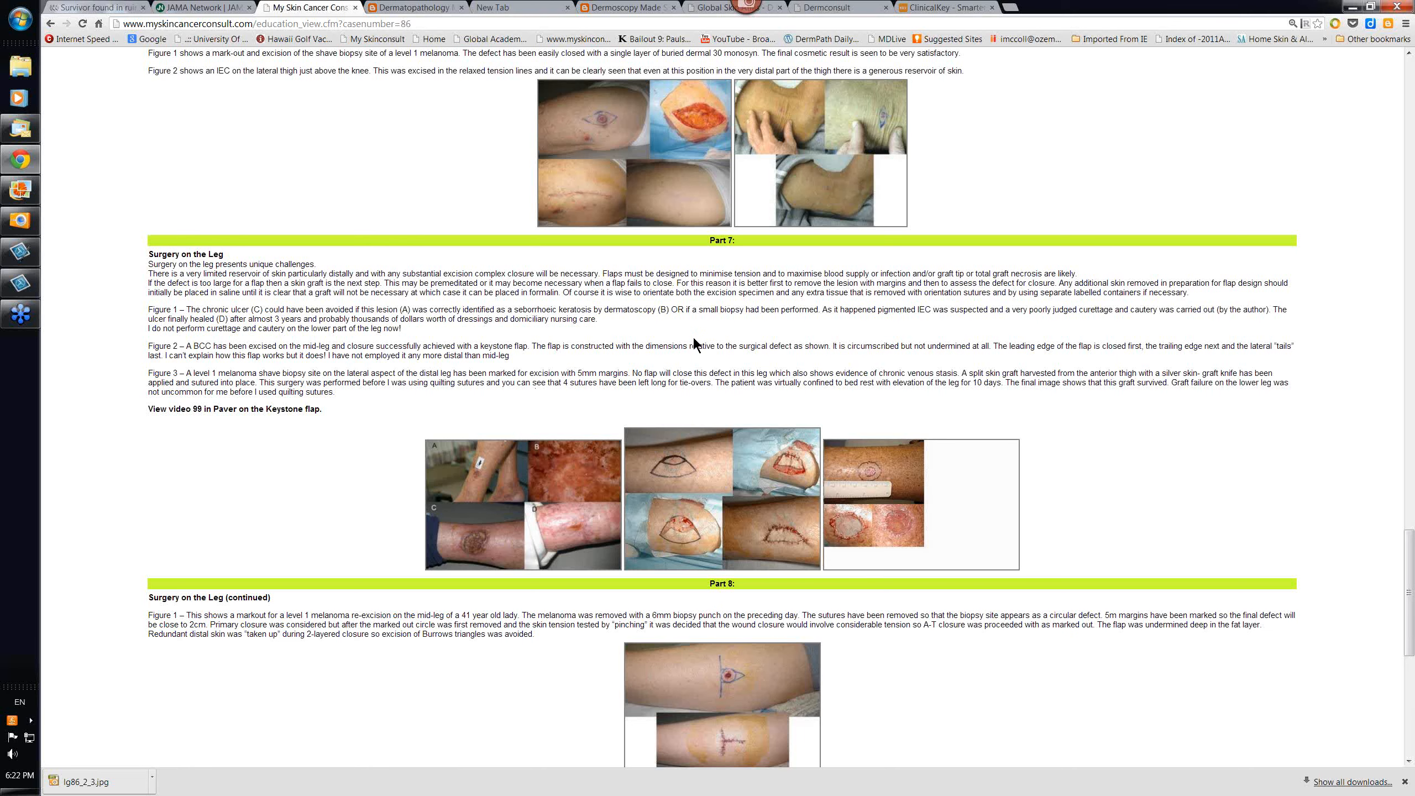
Scroll down past Part 7 to reveal Part 8's leg re-excision photos and the Part 9 heading
scroll(down, 3)
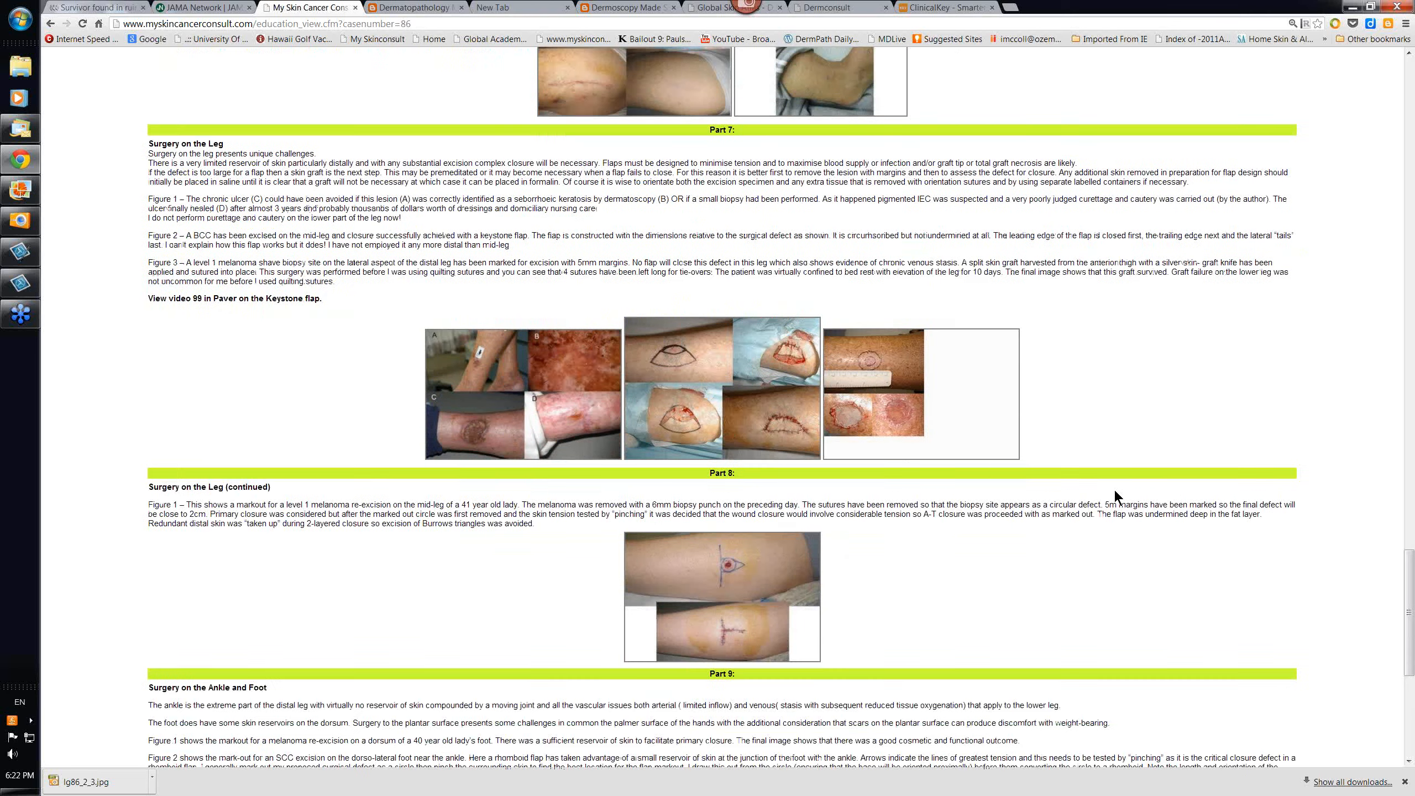
Scroll through Part 8's re-excision and Part 9's ankle text, settling back at Part 7's keystone figures
scroll(down, 3)
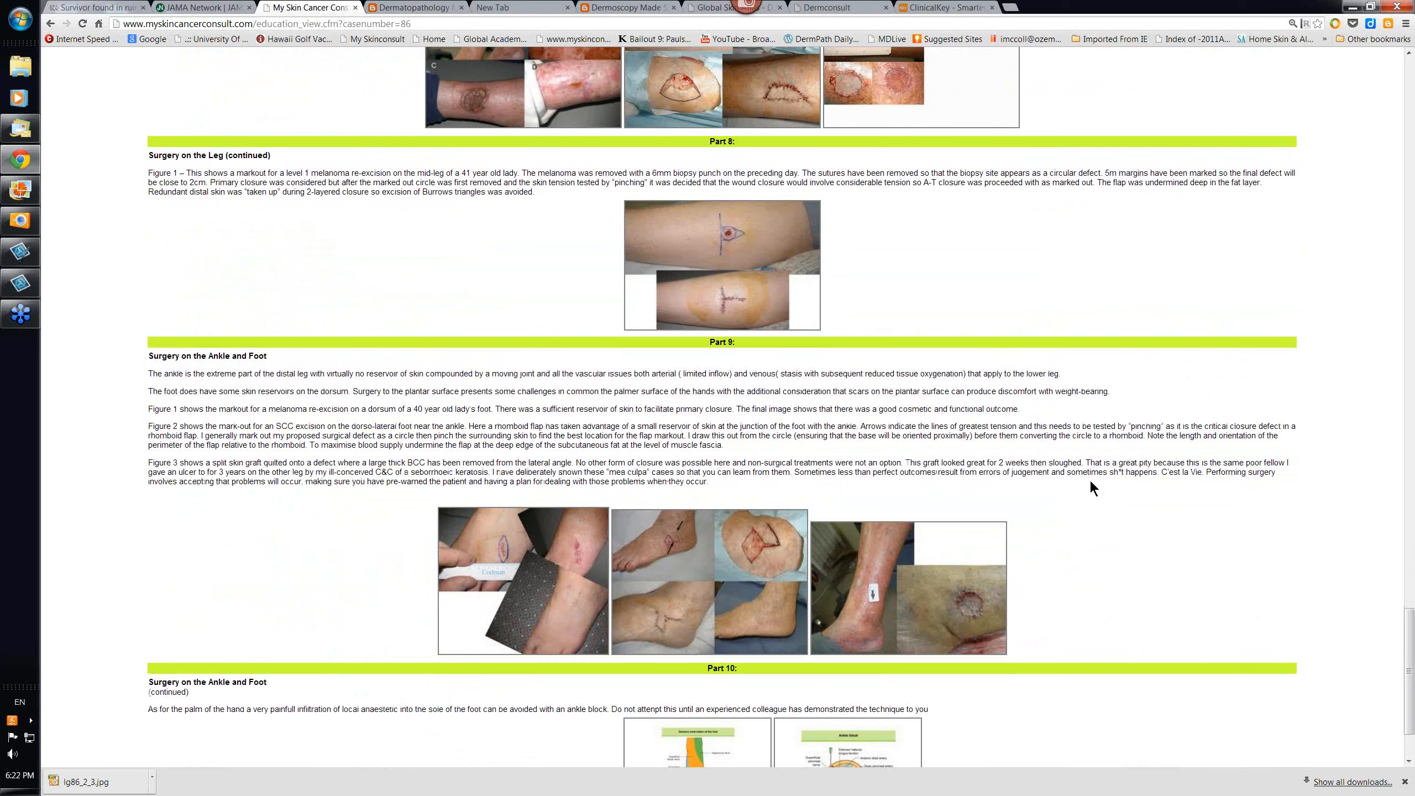
scroll(down, 3)
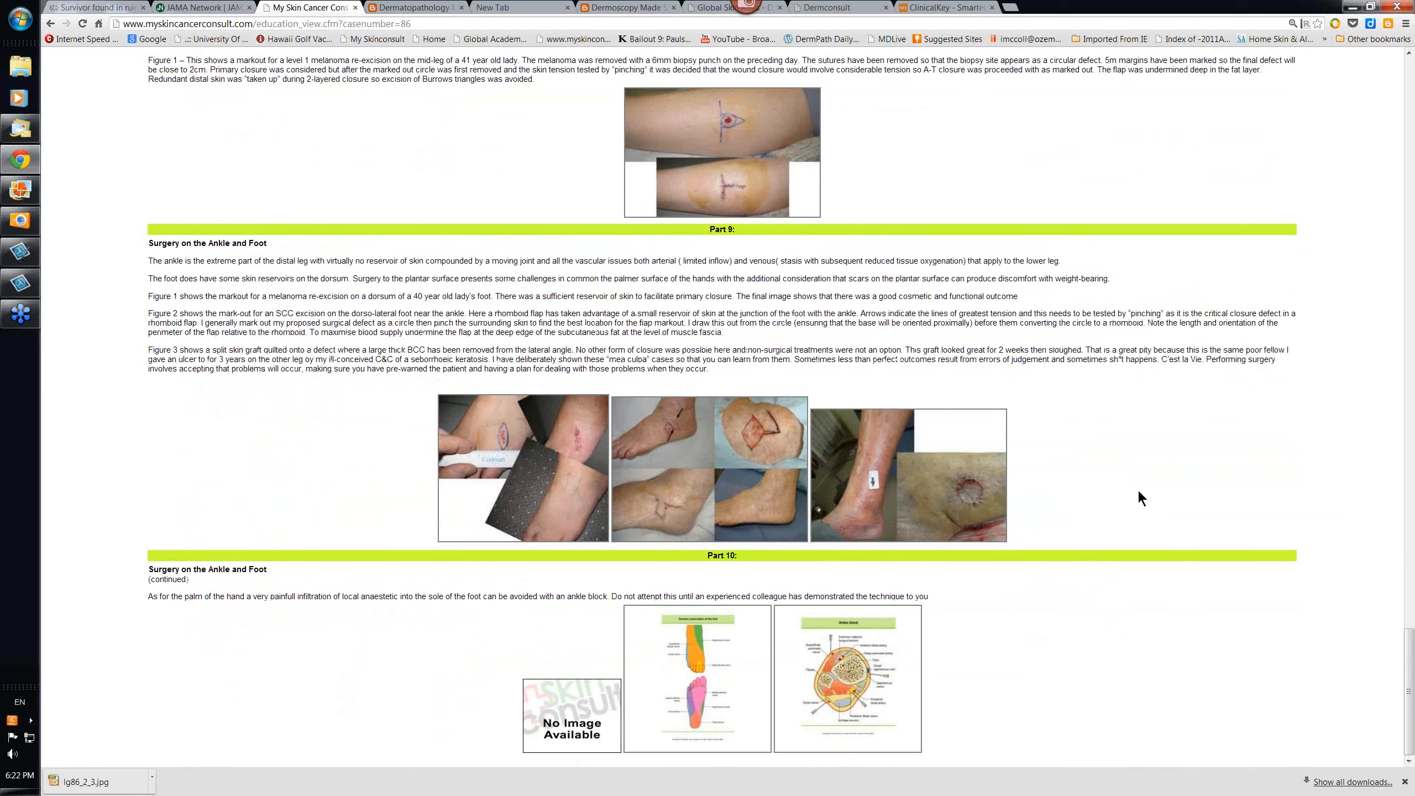
mouse_move(702, 500)
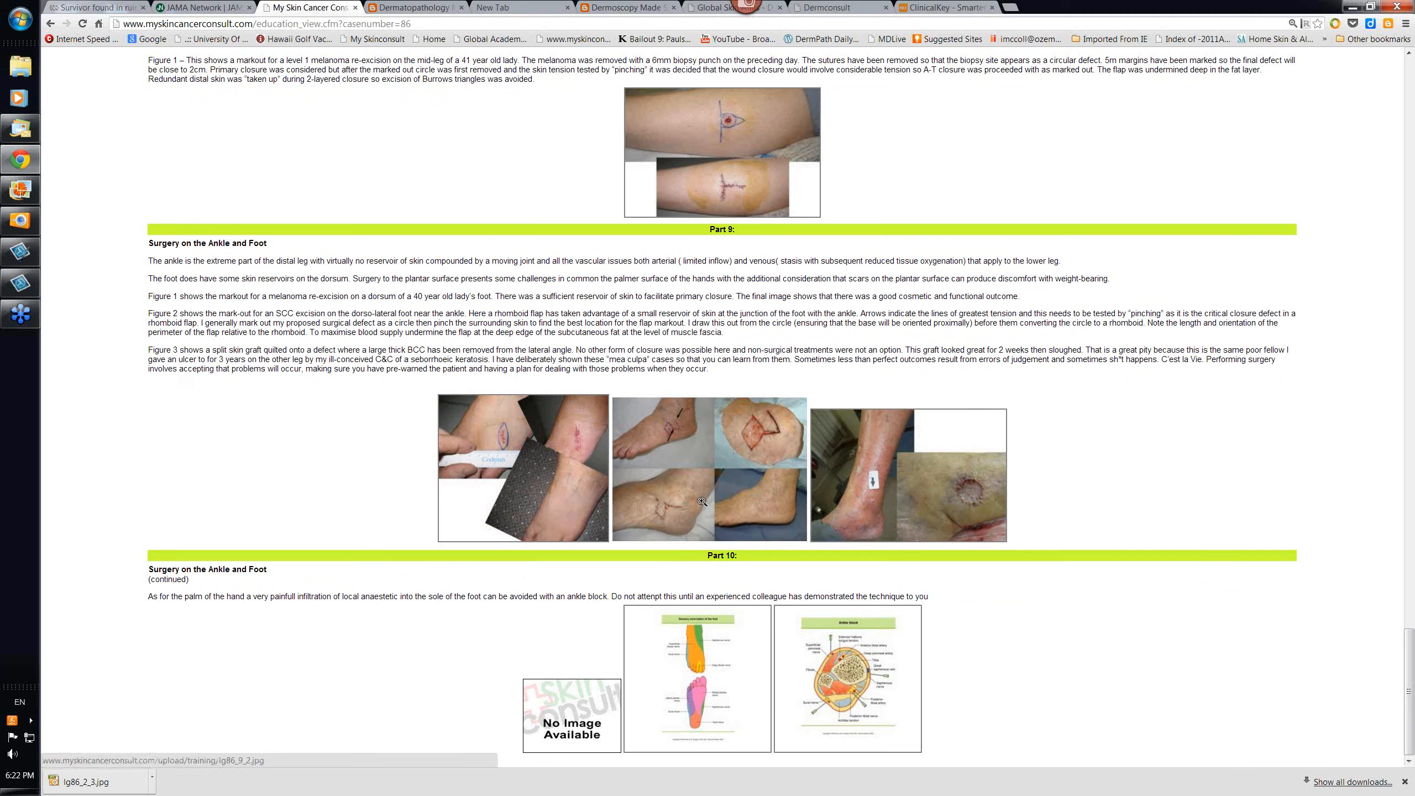
mouse_move(771, 454)
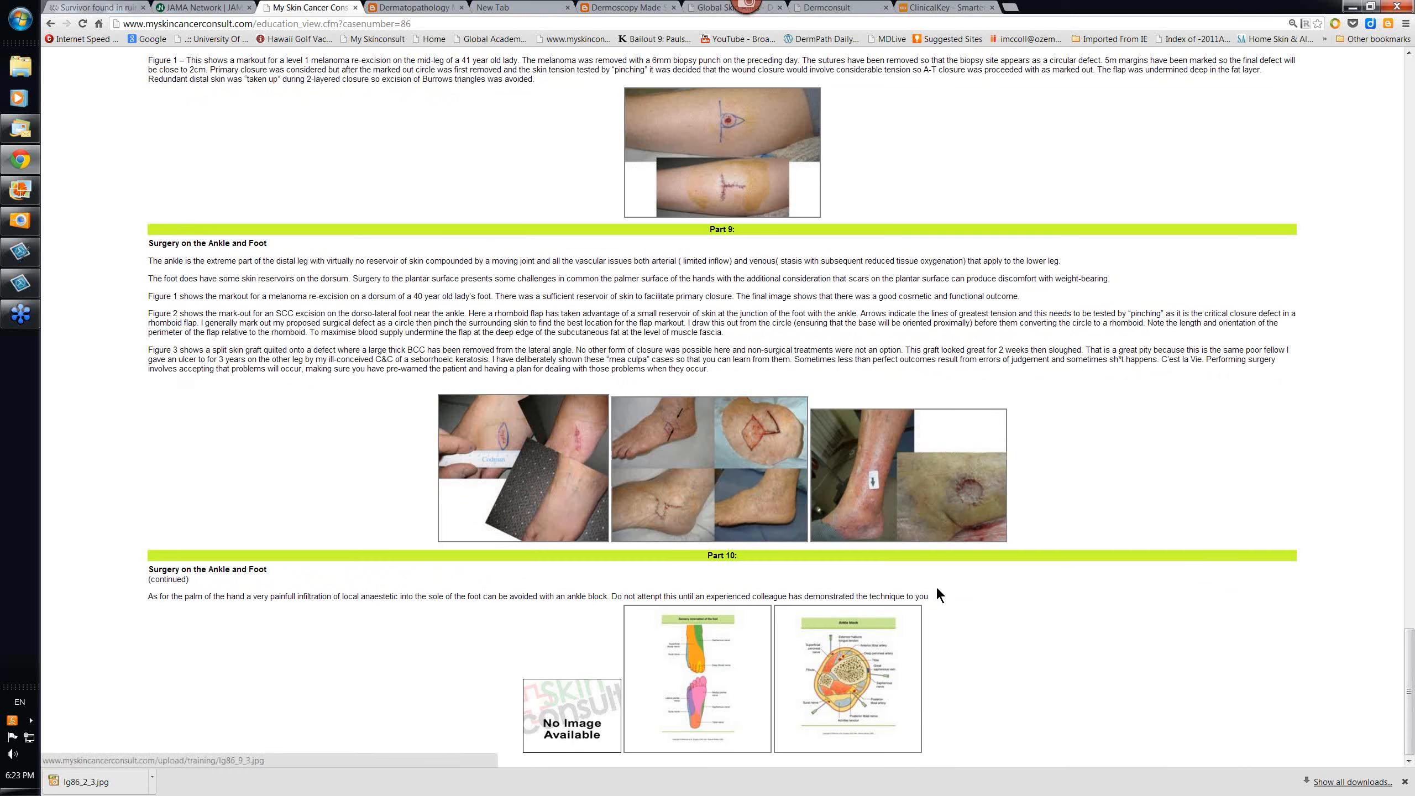
mouse_move(863, 501)
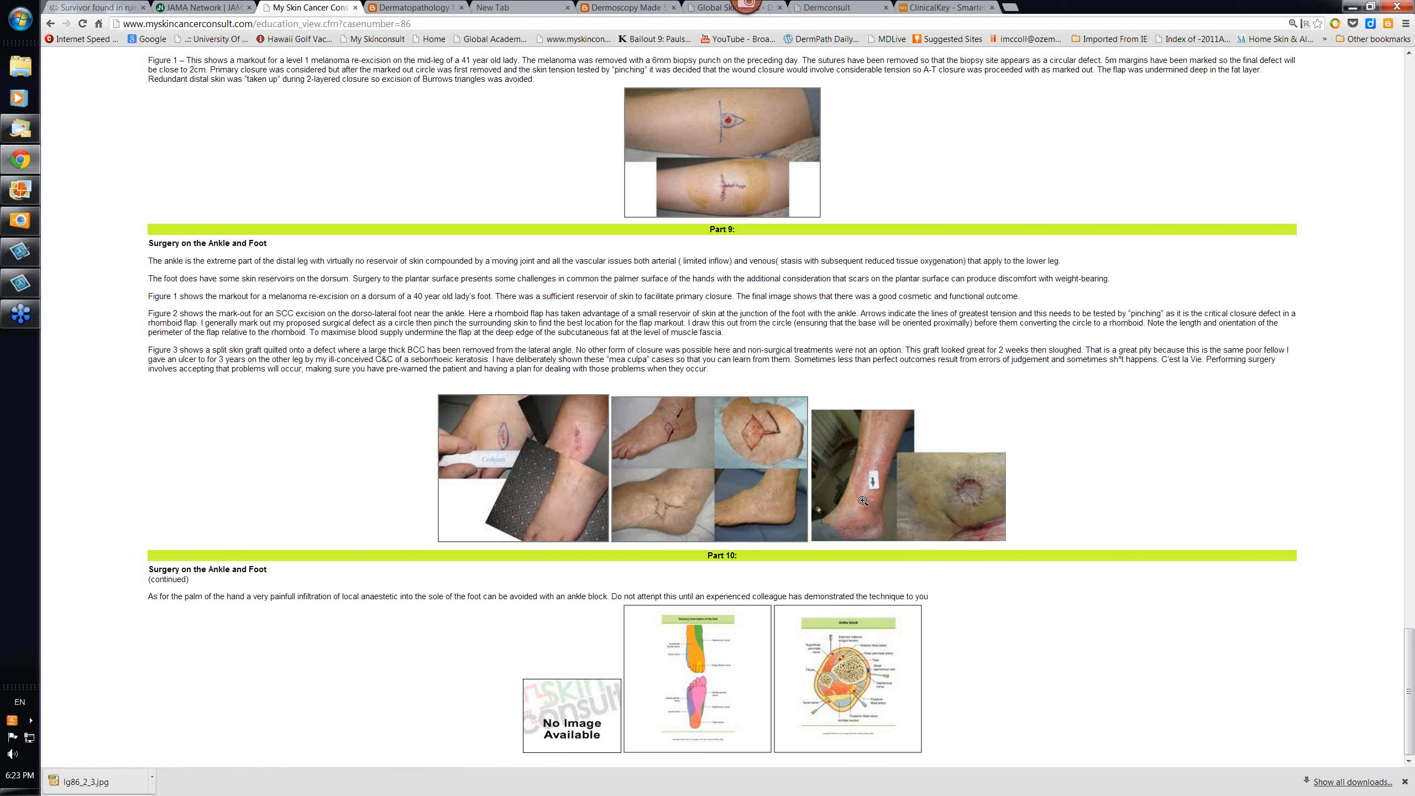
mouse_move(900, 511)
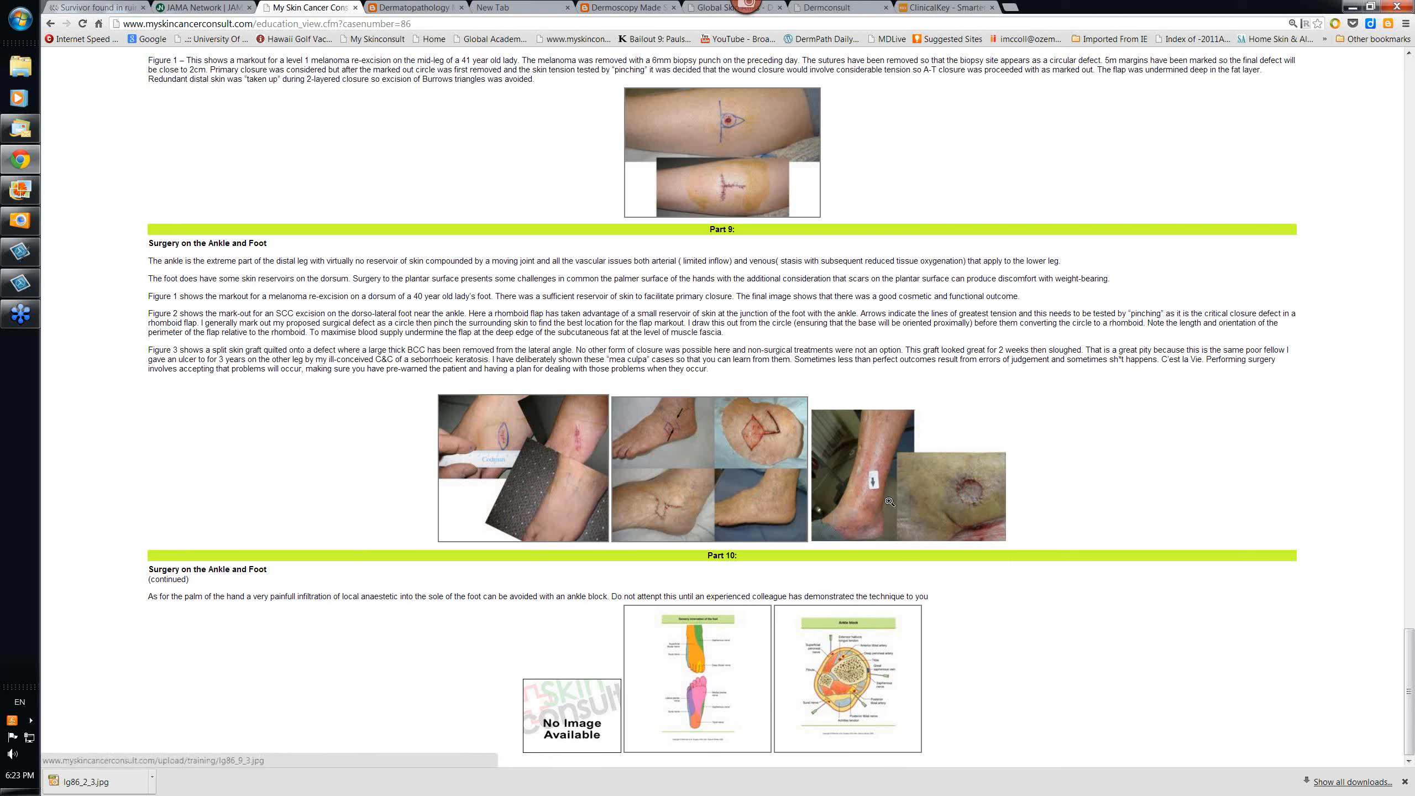
mouse_move(914, 583)
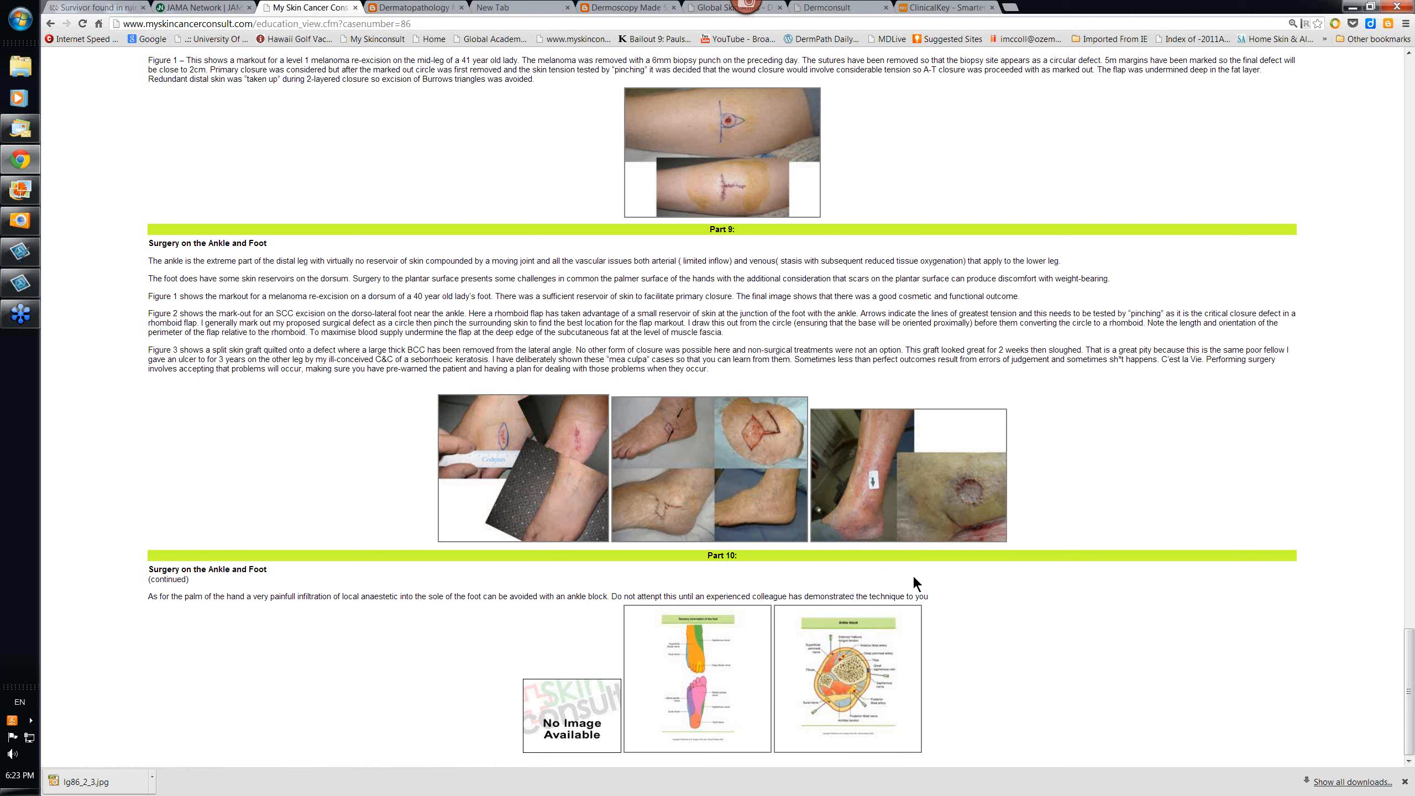
mouse_move(356, 410)
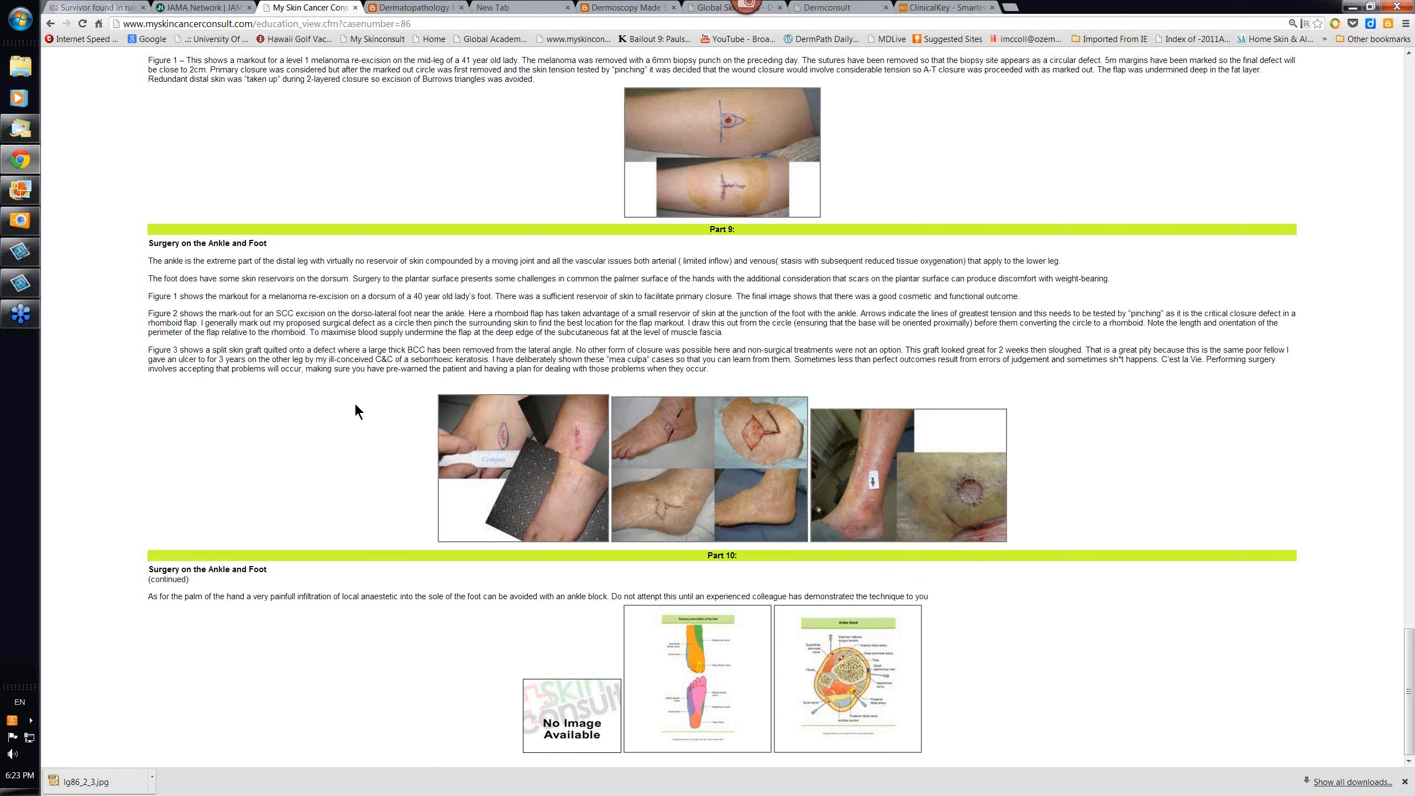
mouse_move(366, 479)
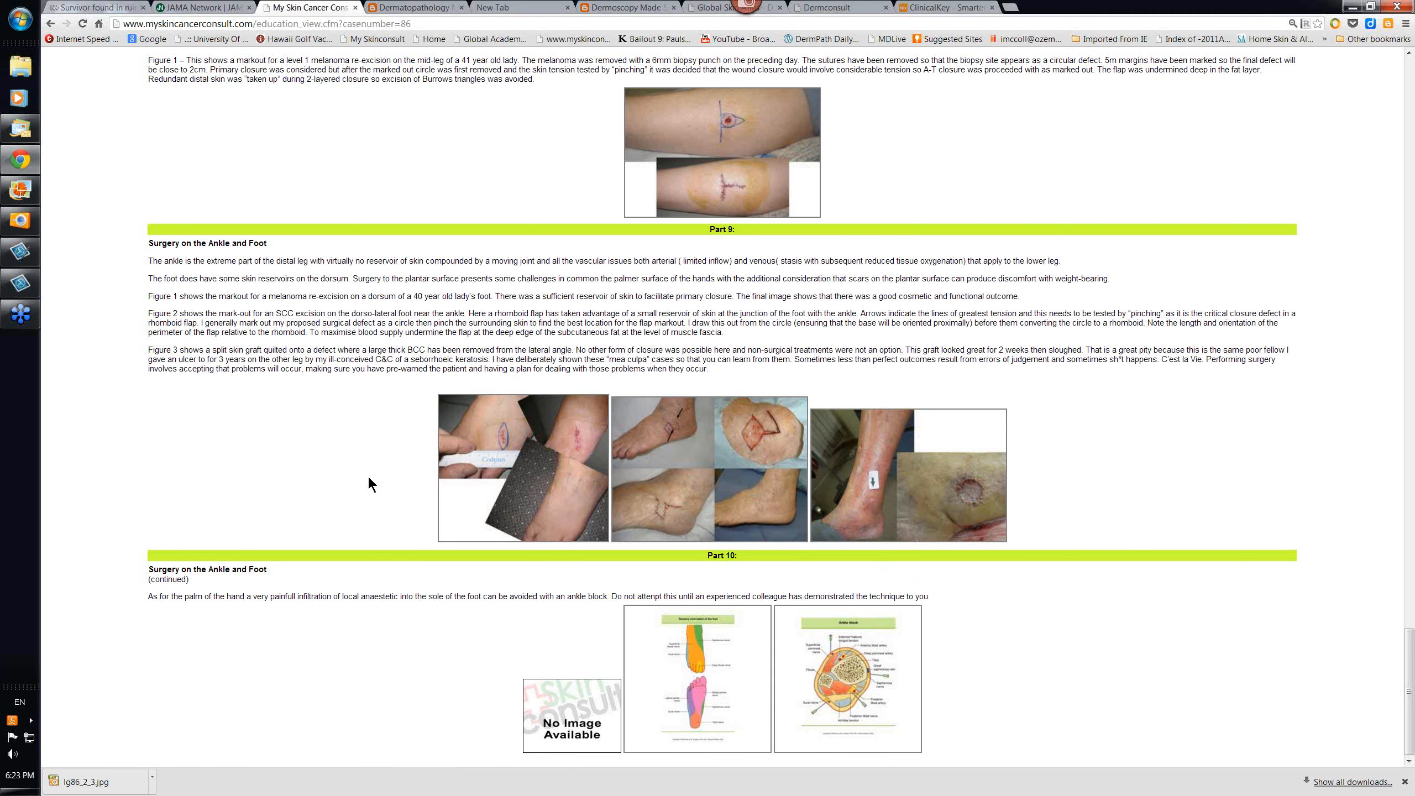
mouse_move(329, 475)
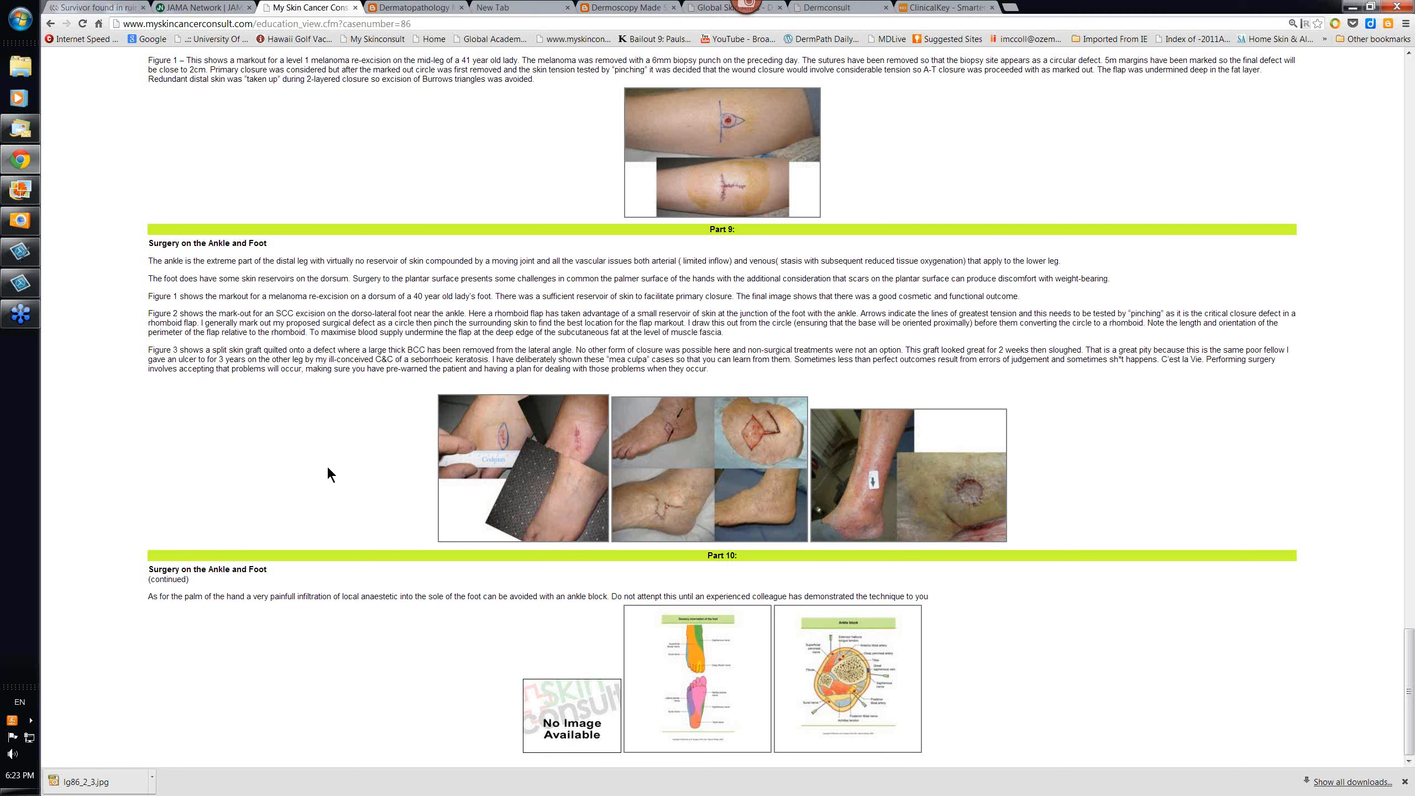
mouse_move(811, 523)
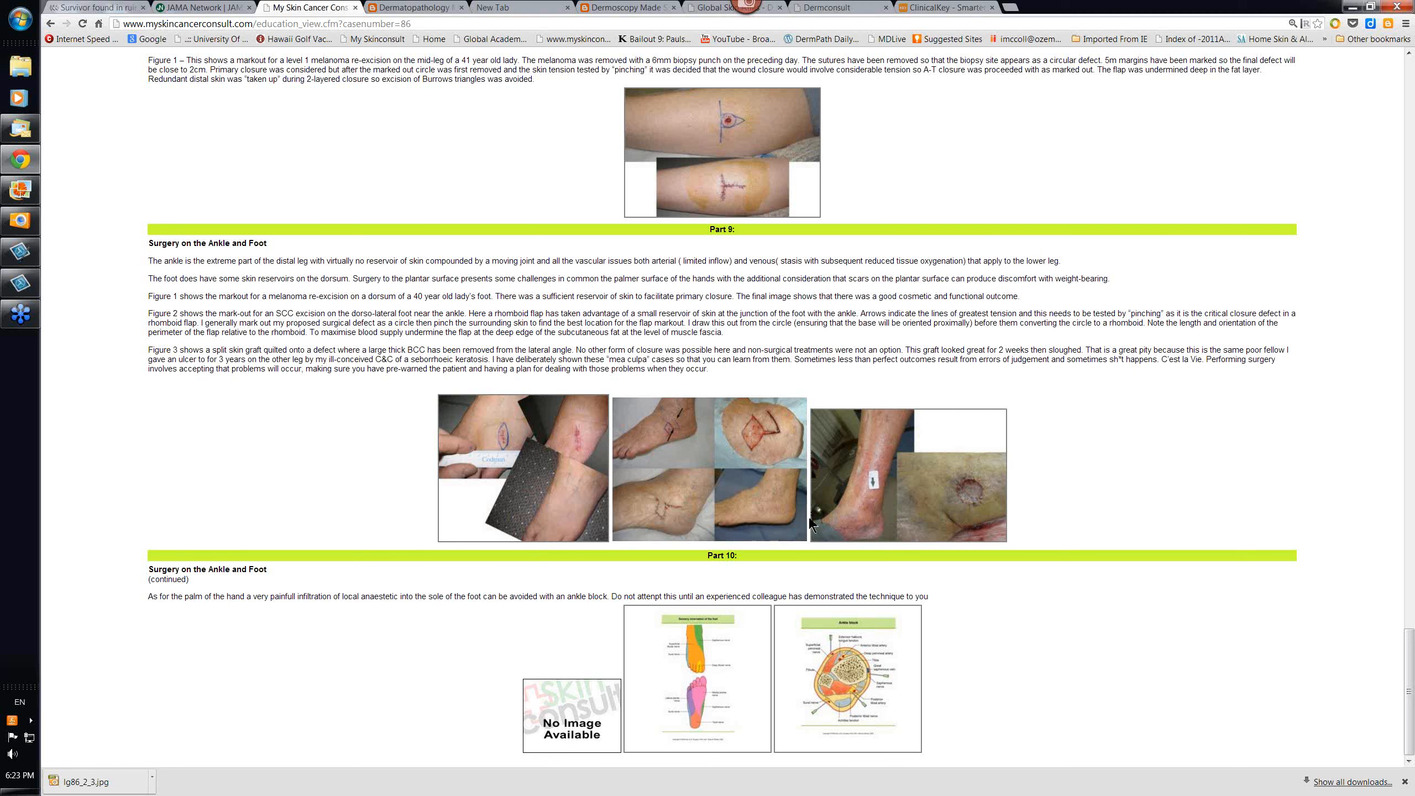
mouse_move(671, 515)
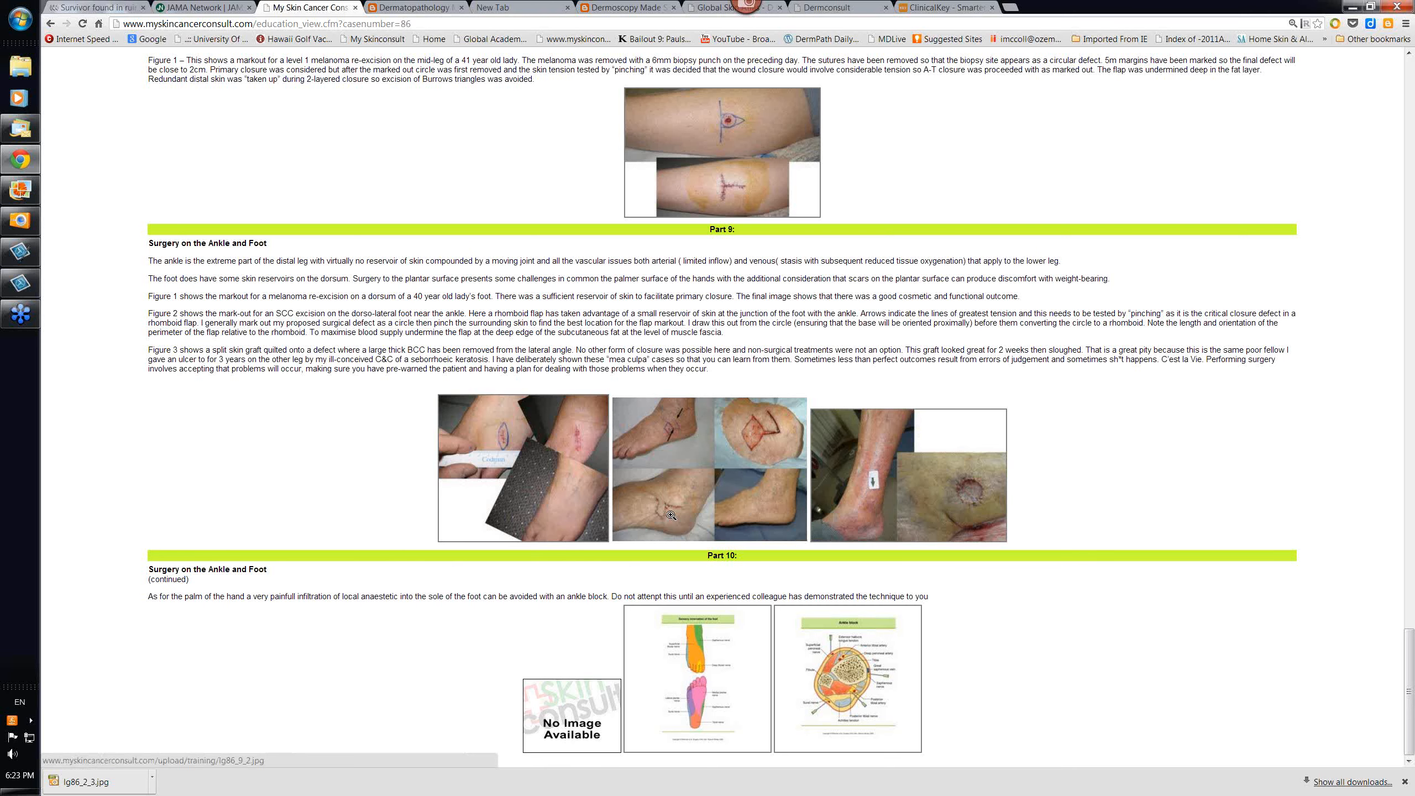
mouse_move(450, 518)
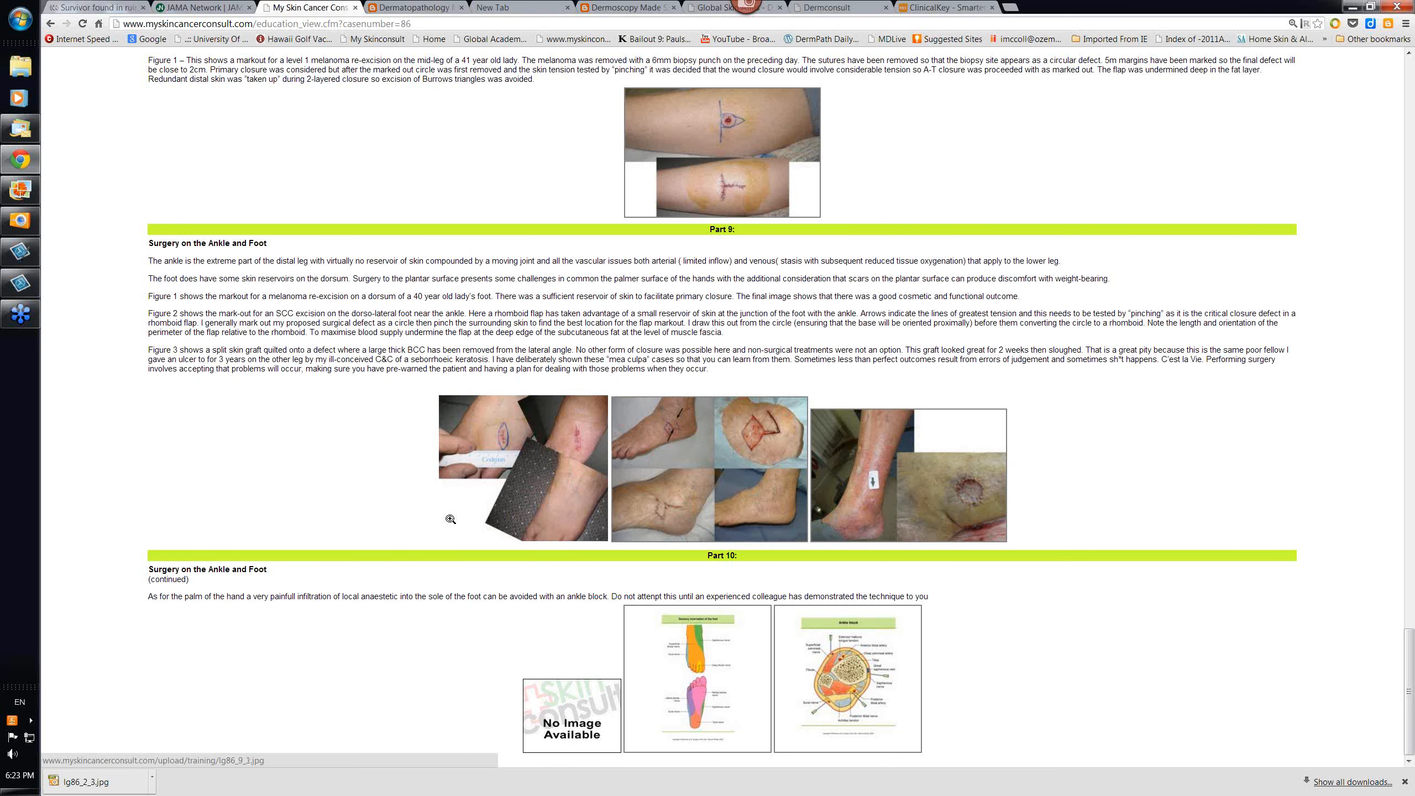
mouse_move(393, 510)
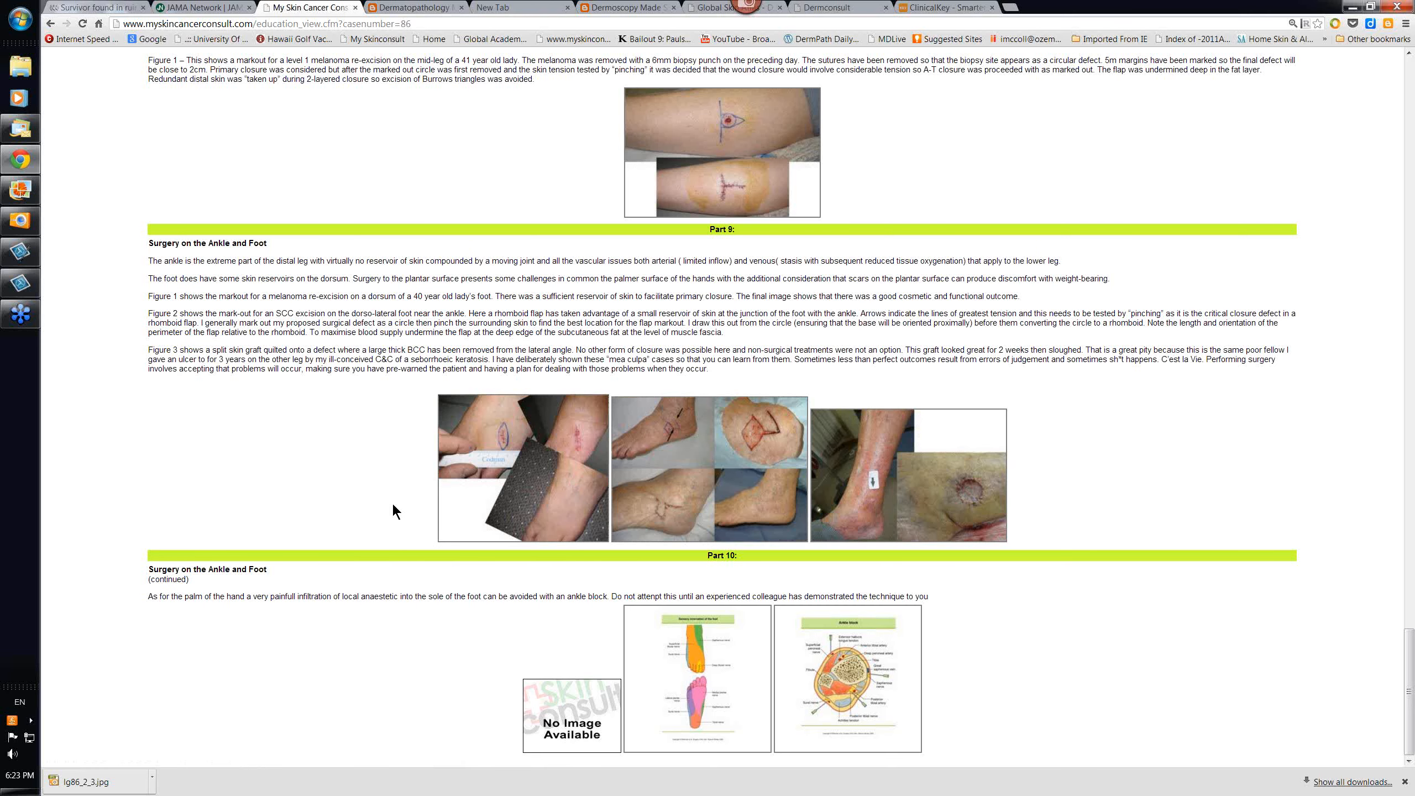
scroll(up, 3)
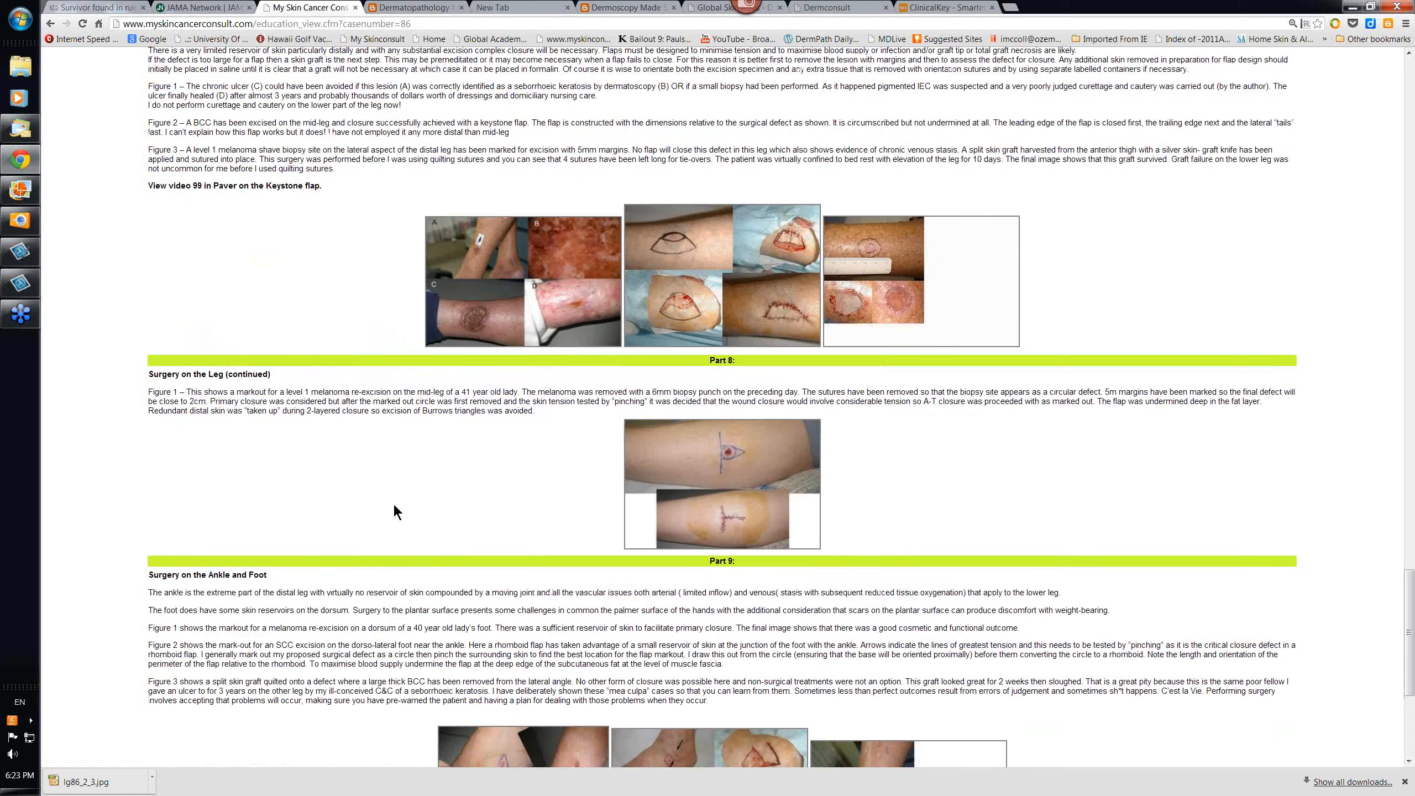
Scroll back to the module header with Part 1's overview video and limb-surgery principles
scroll(up, 3)
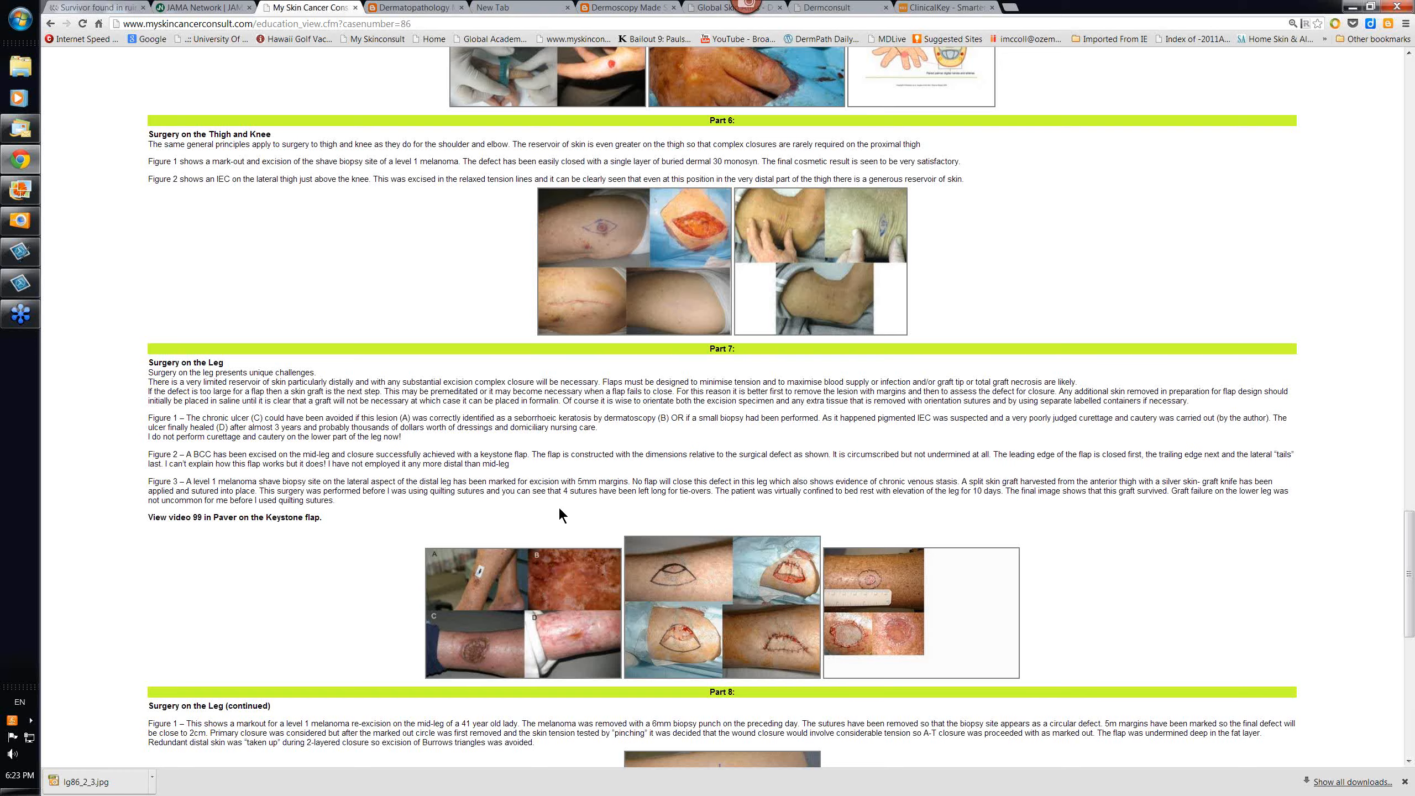
scroll(up, 3)
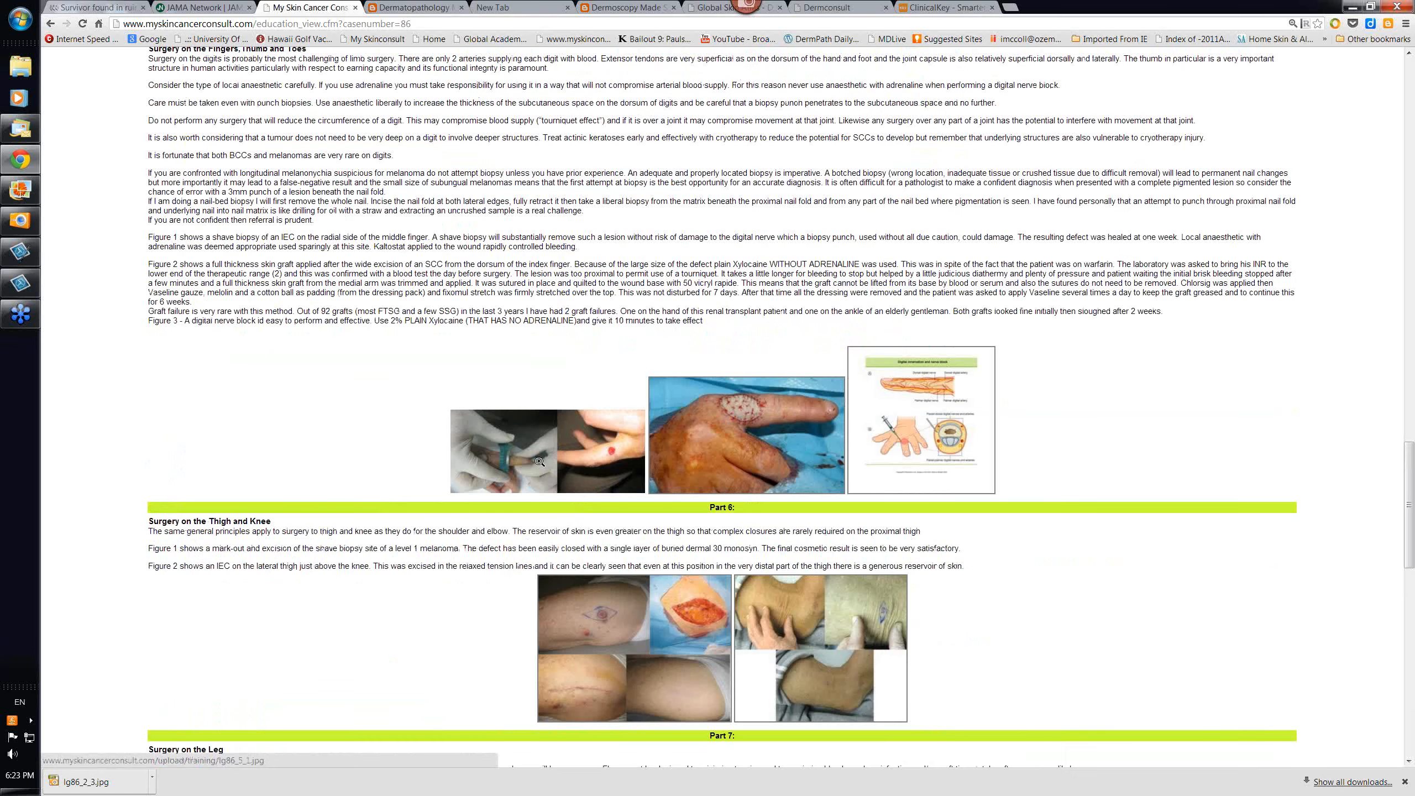
scroll(up, 3)
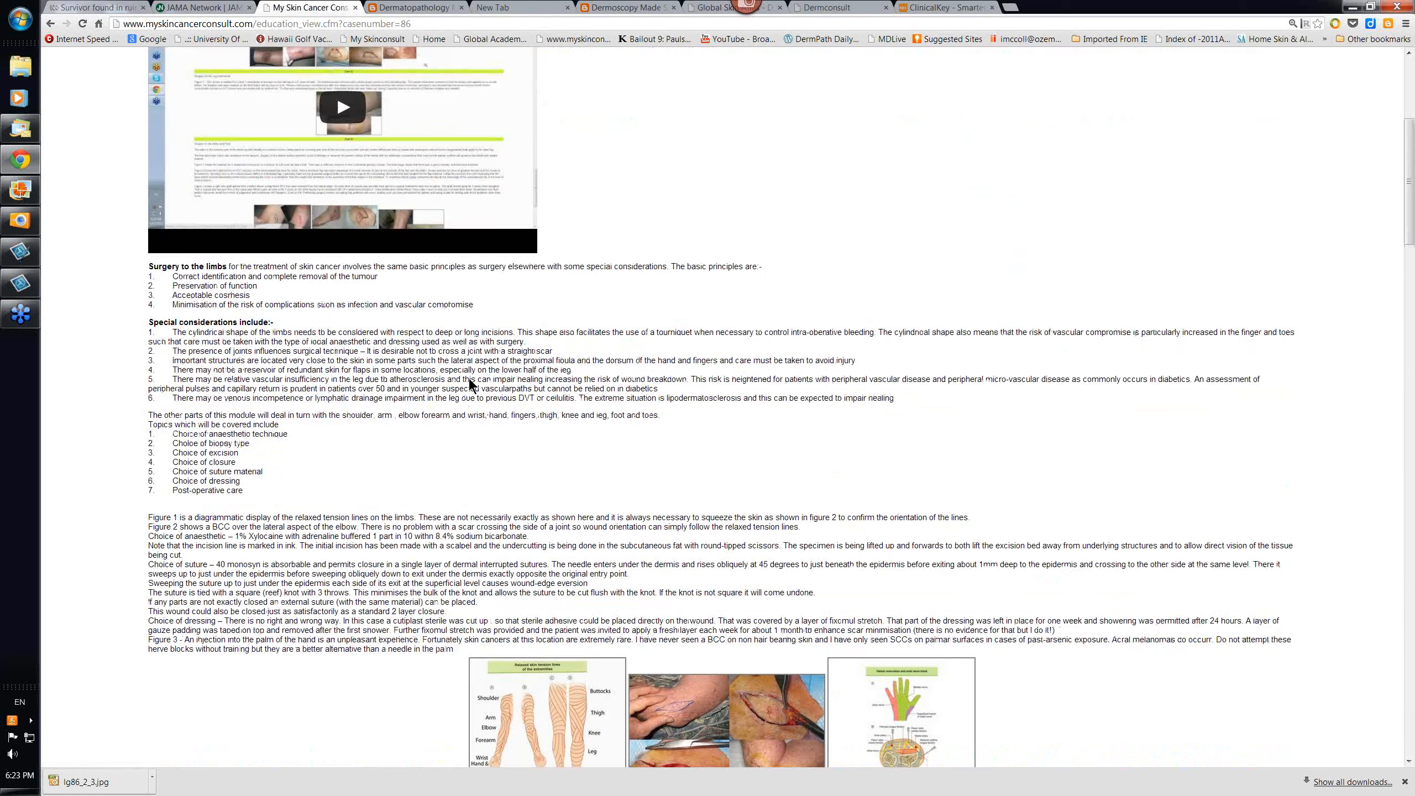
scroll(up, 3)
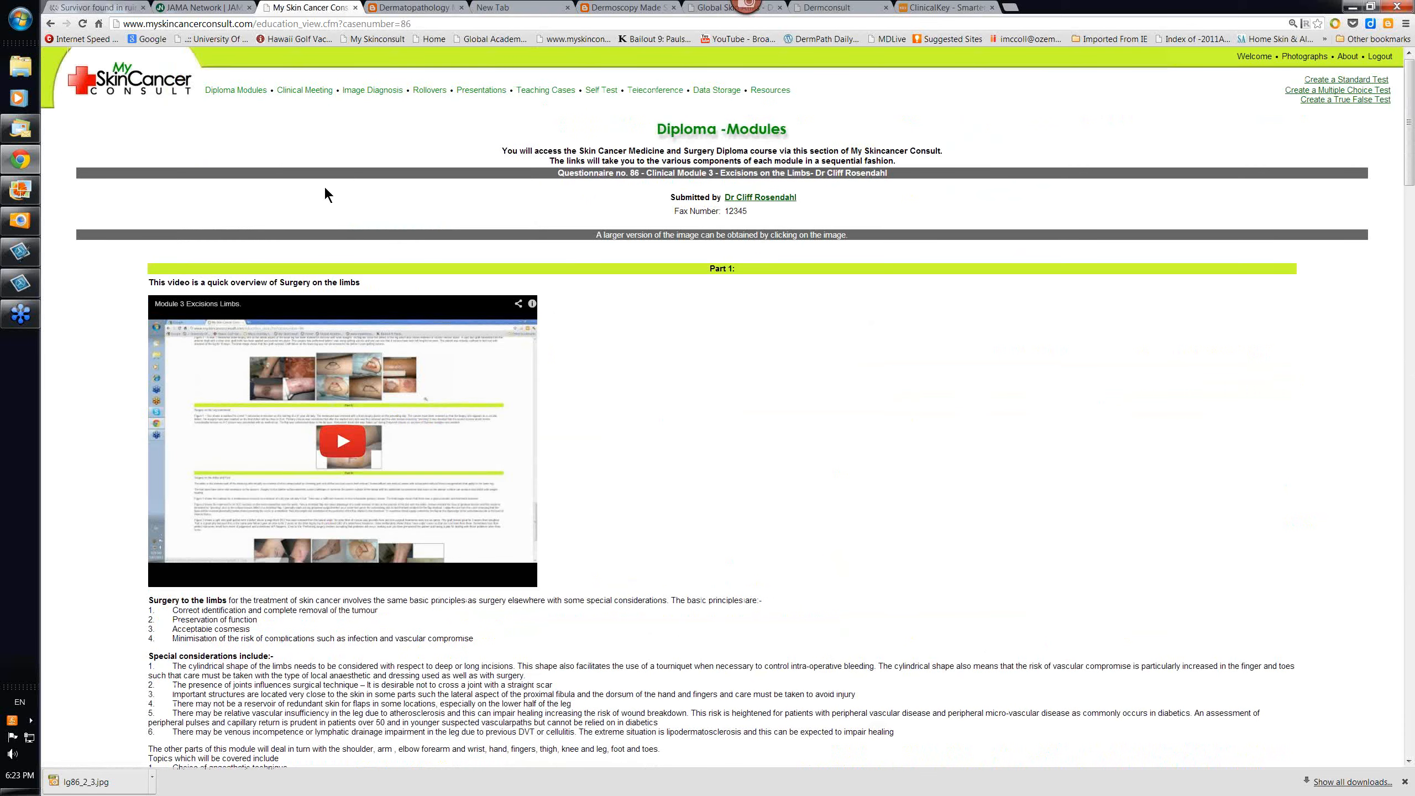
mouse_move(837, 19)
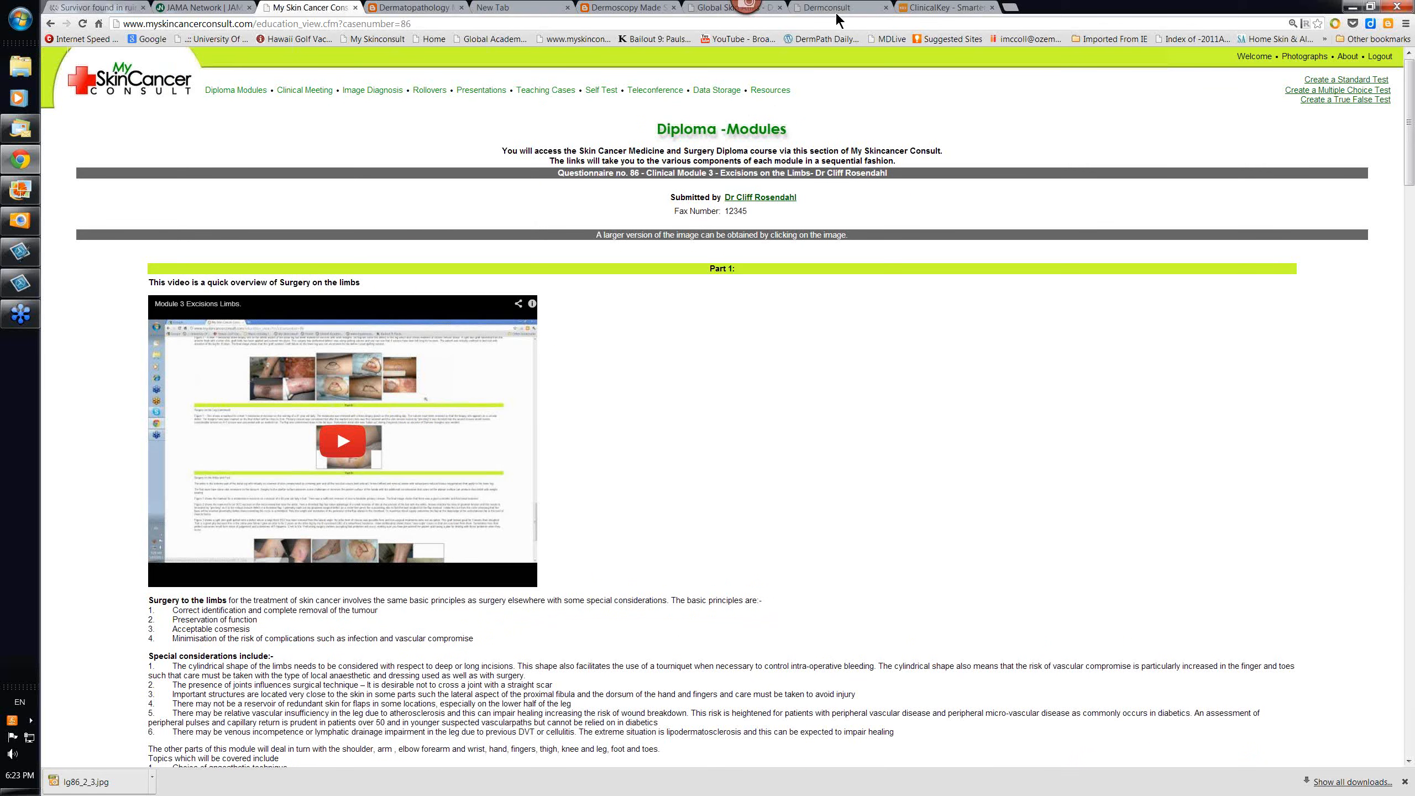
mouse_move(827, 13)
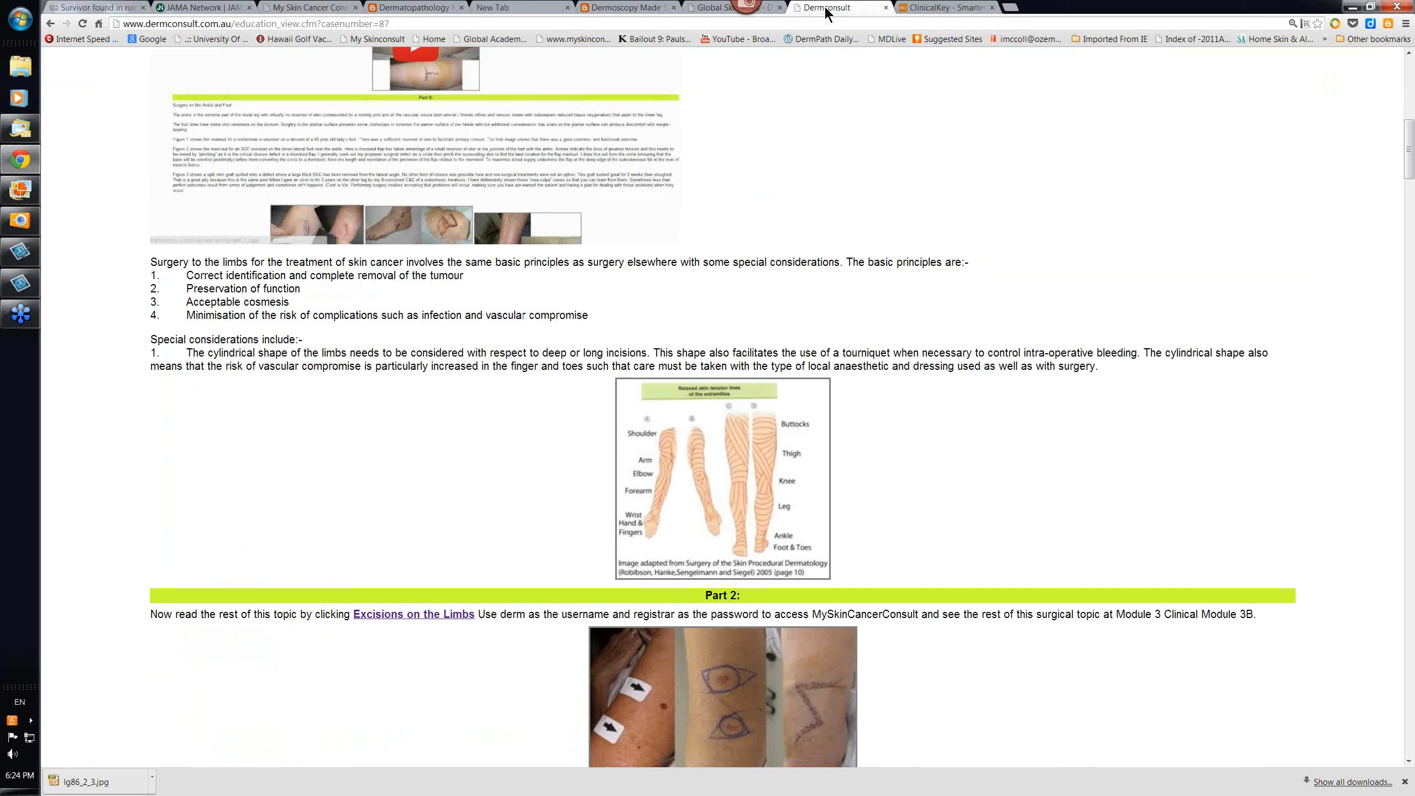
Scroll the module 87 page down to Part 6's superficial spreading melanoma histology features and video
scroll(down, 3)
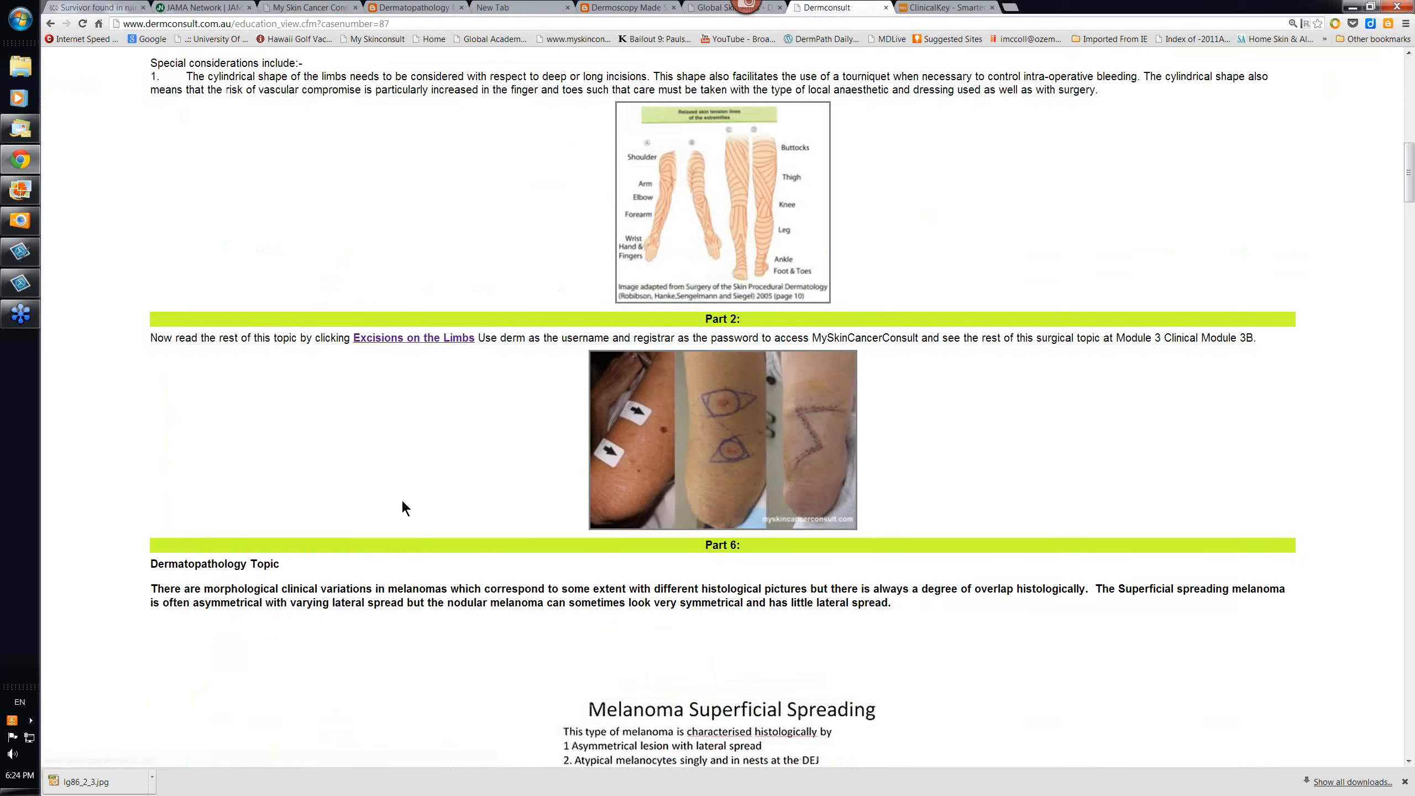
scroll(down, 3)
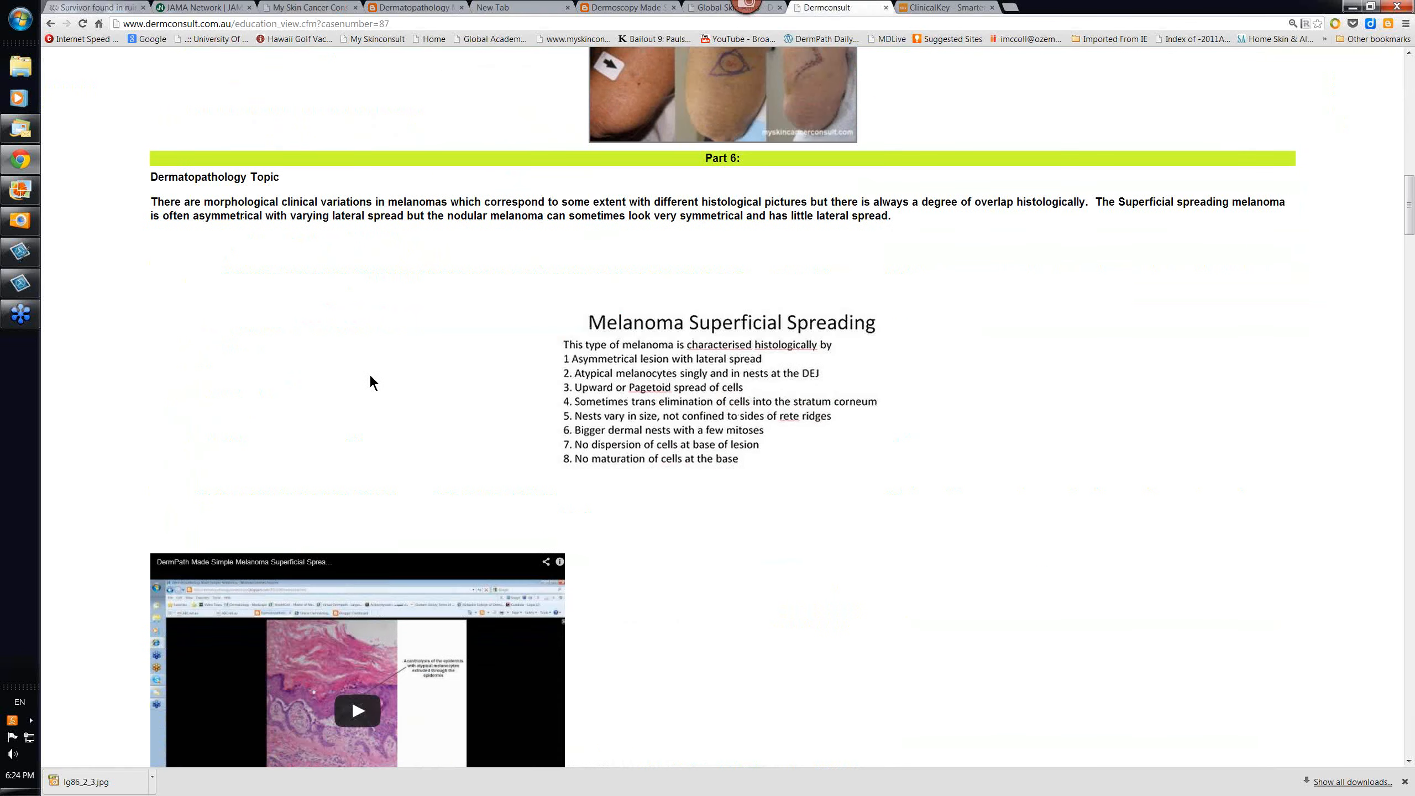
mouse_move(360, 390)
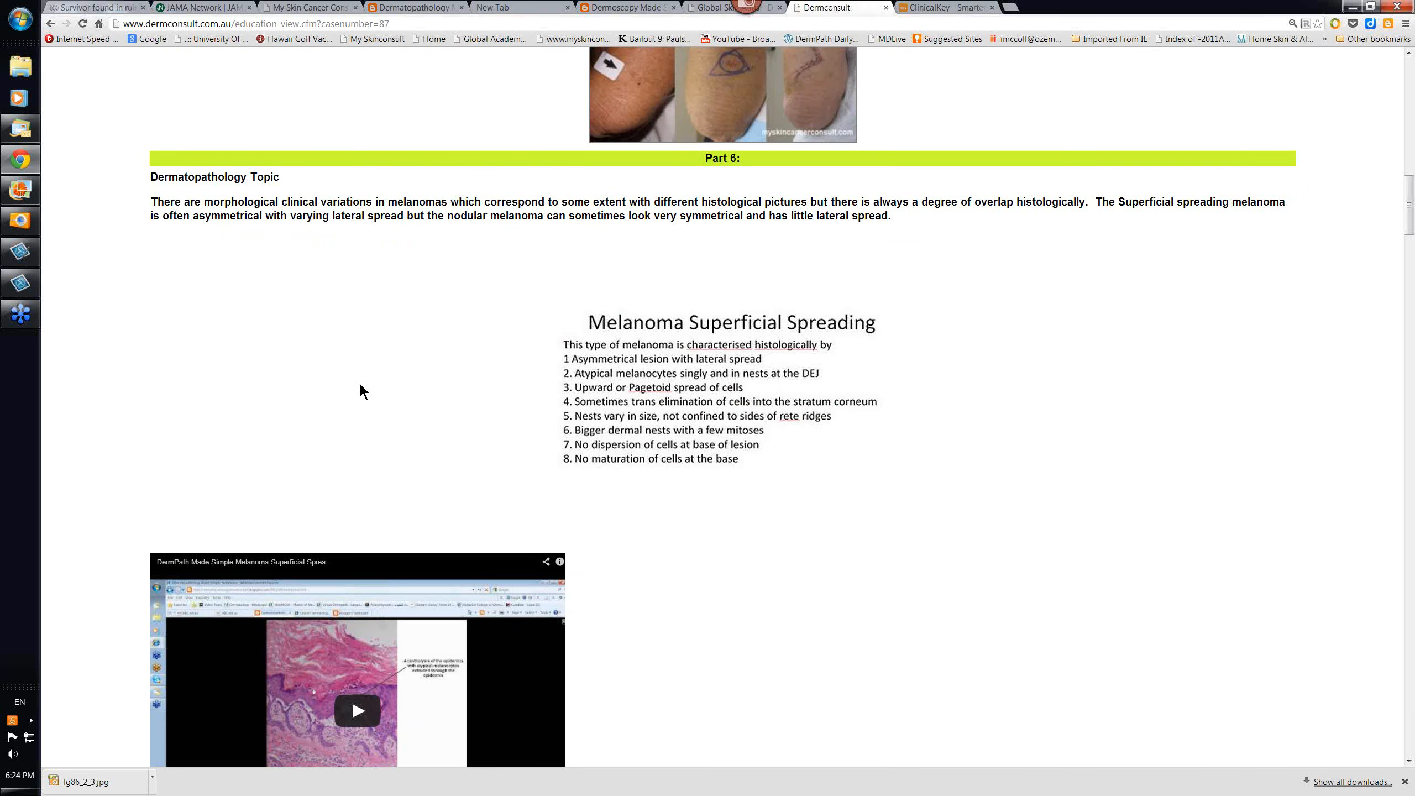
mouse_move(343, 523)
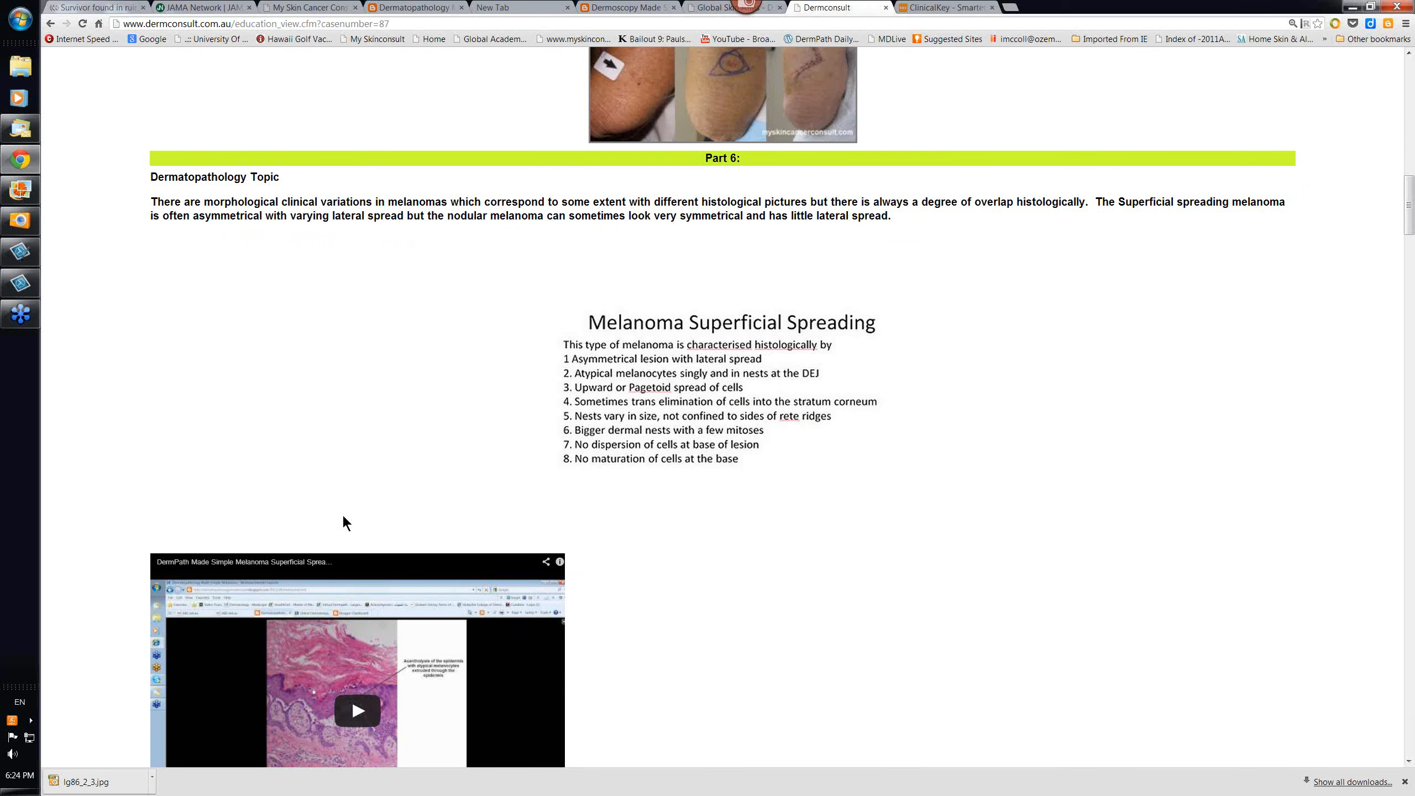
scroll(down, 3)
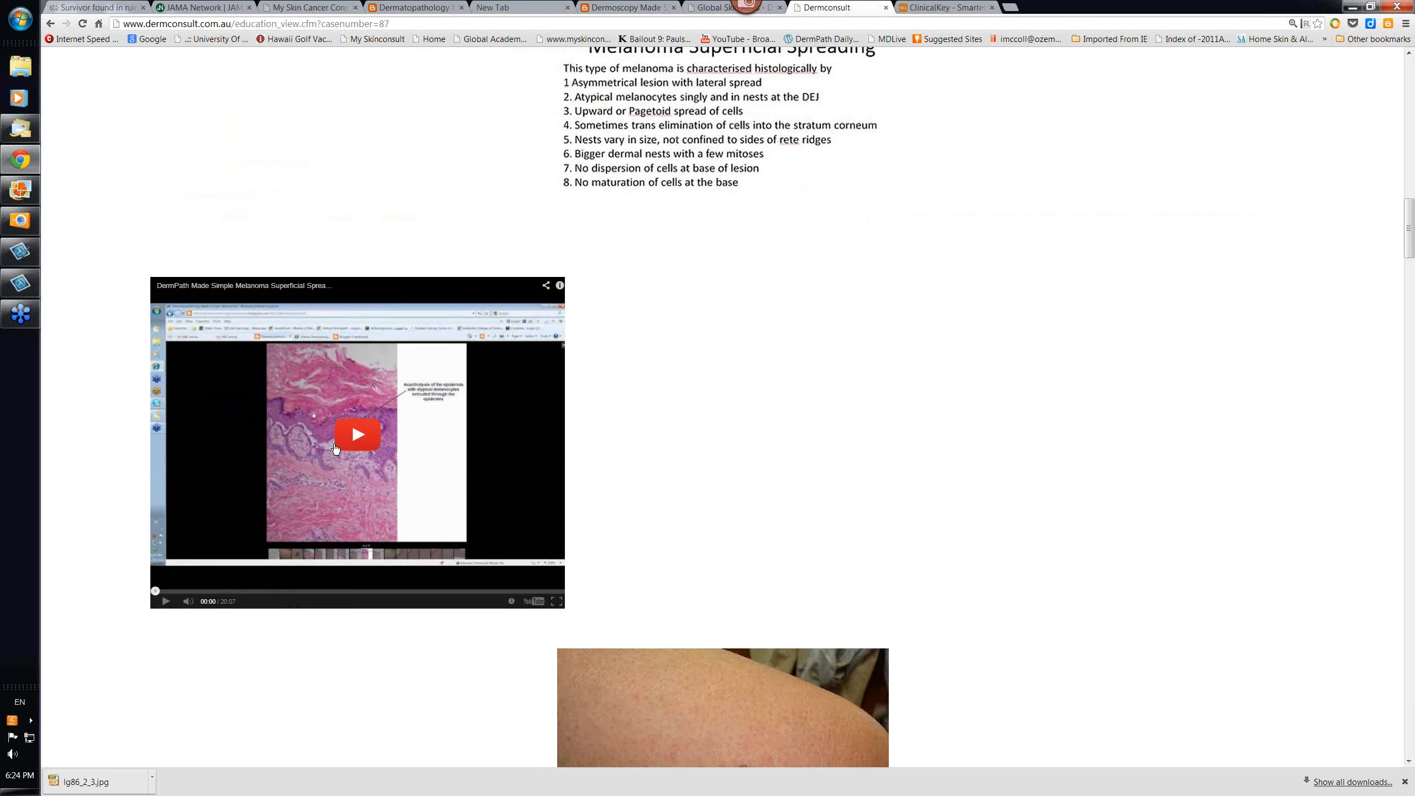
scroll(down, 3)
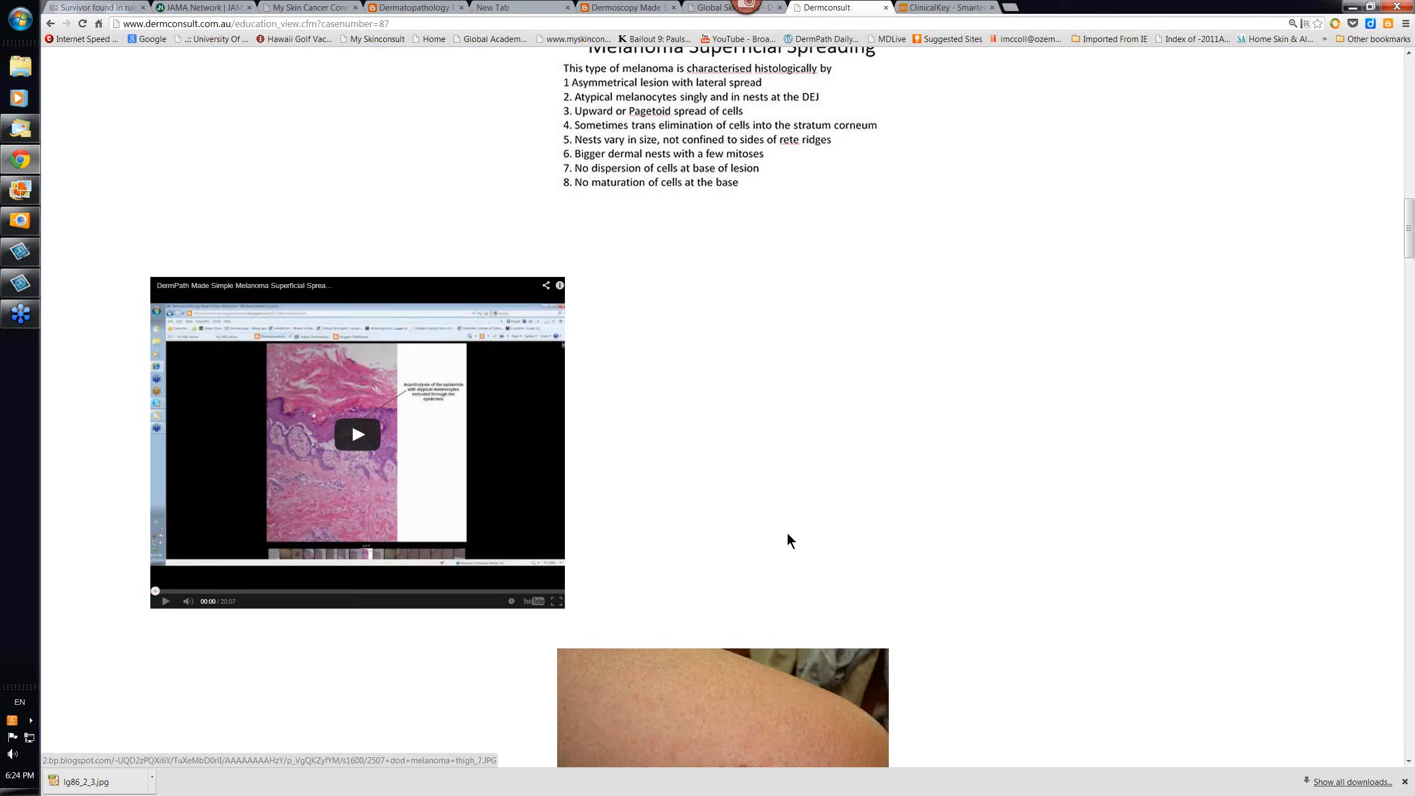
scroll(up, 3)
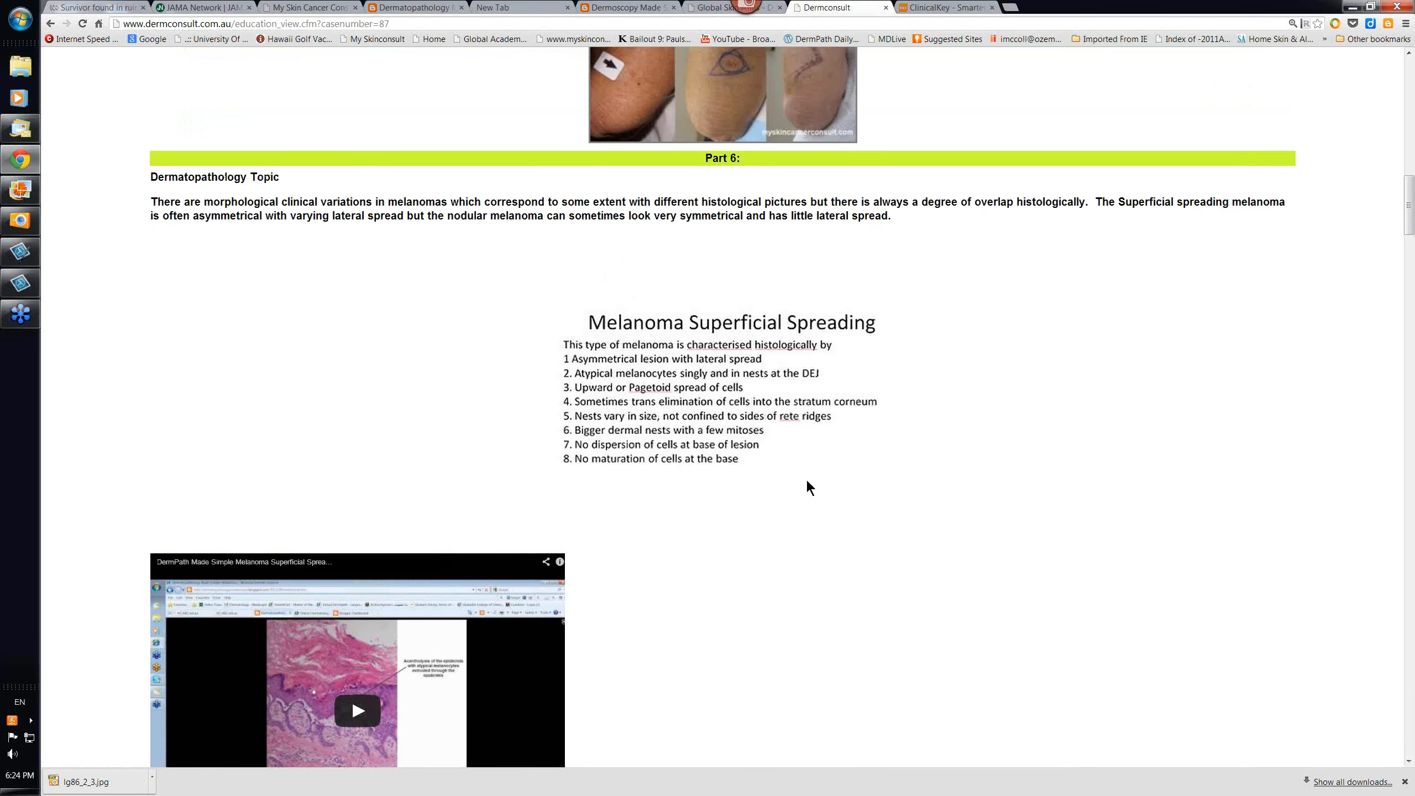
mouse_move(518, 322)
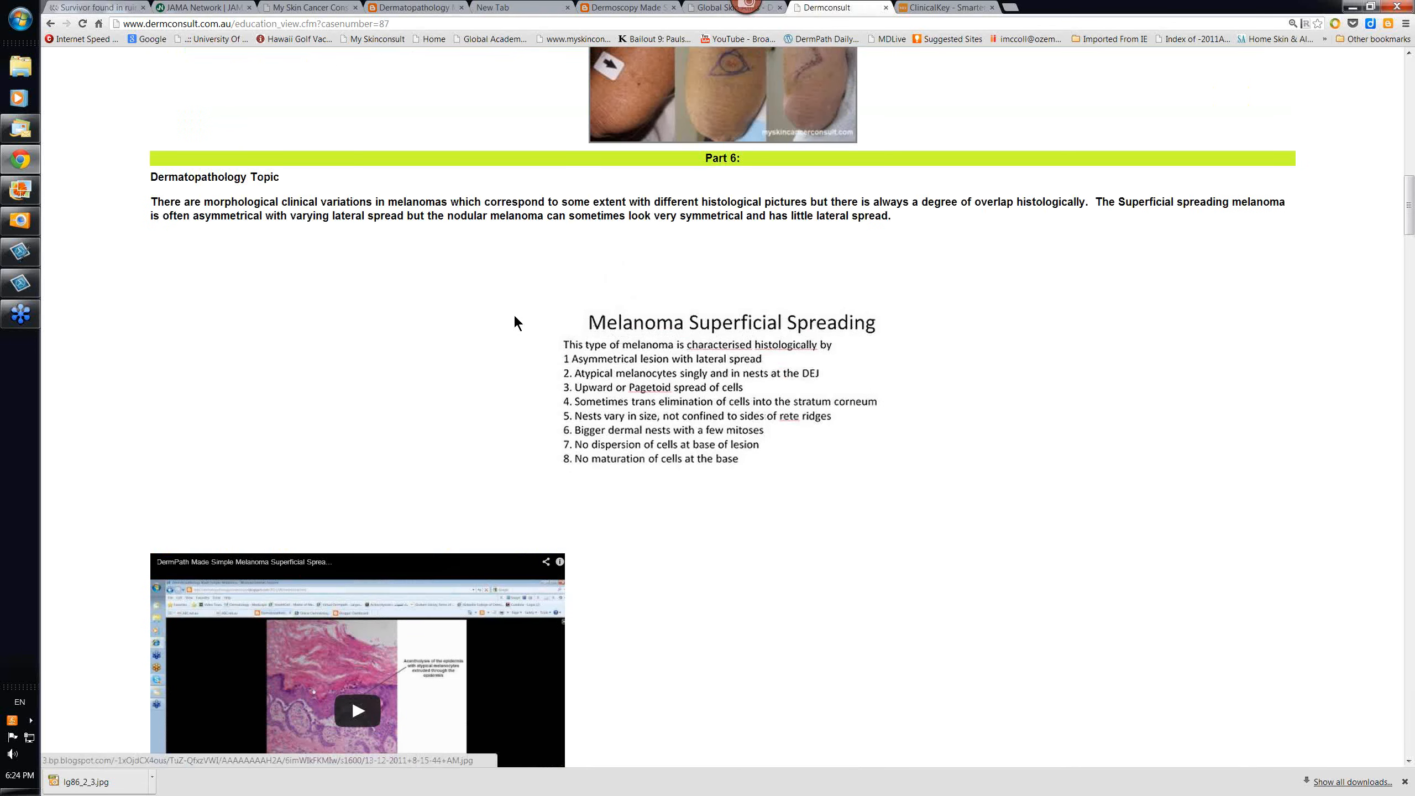
mouse_move(1069, 264)
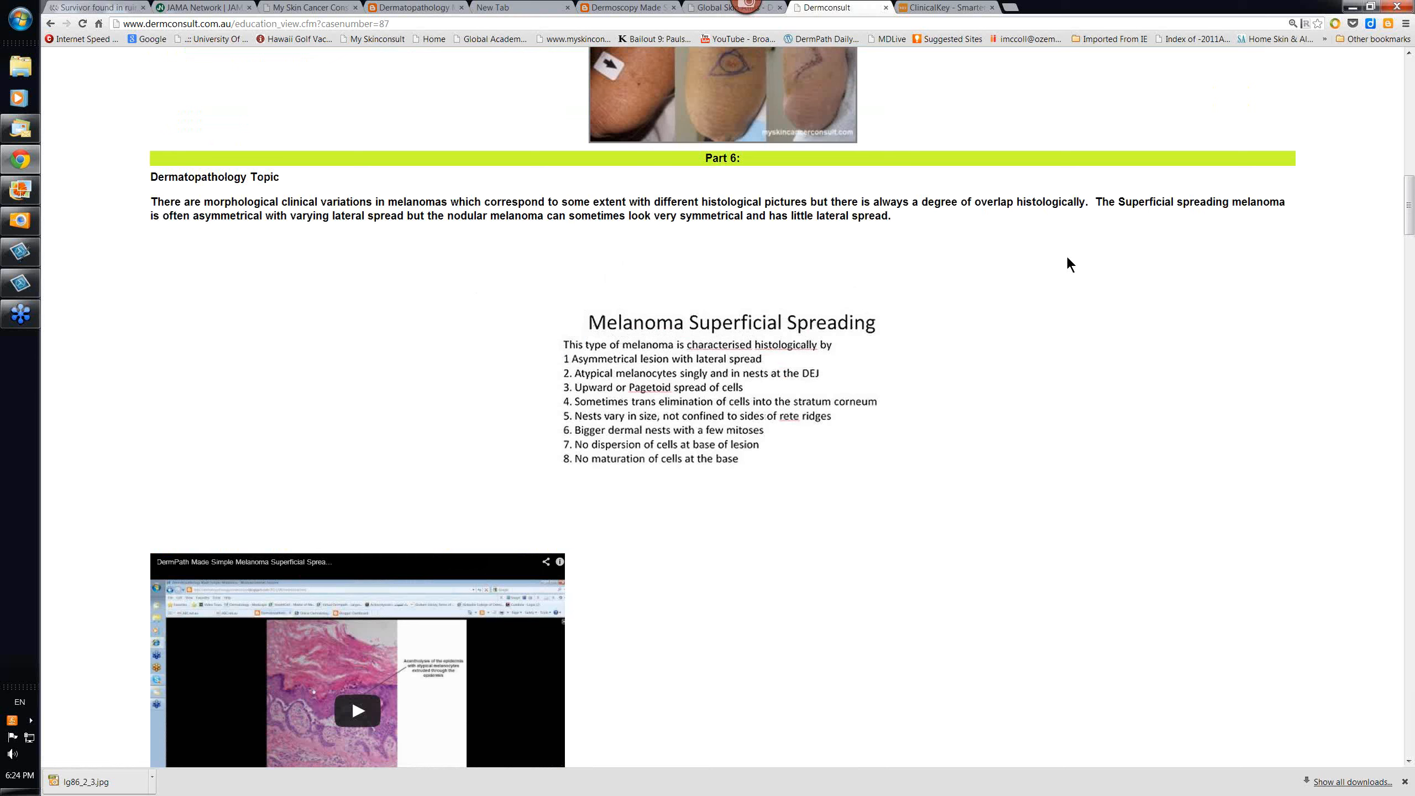
mouse_move(1005, 451)
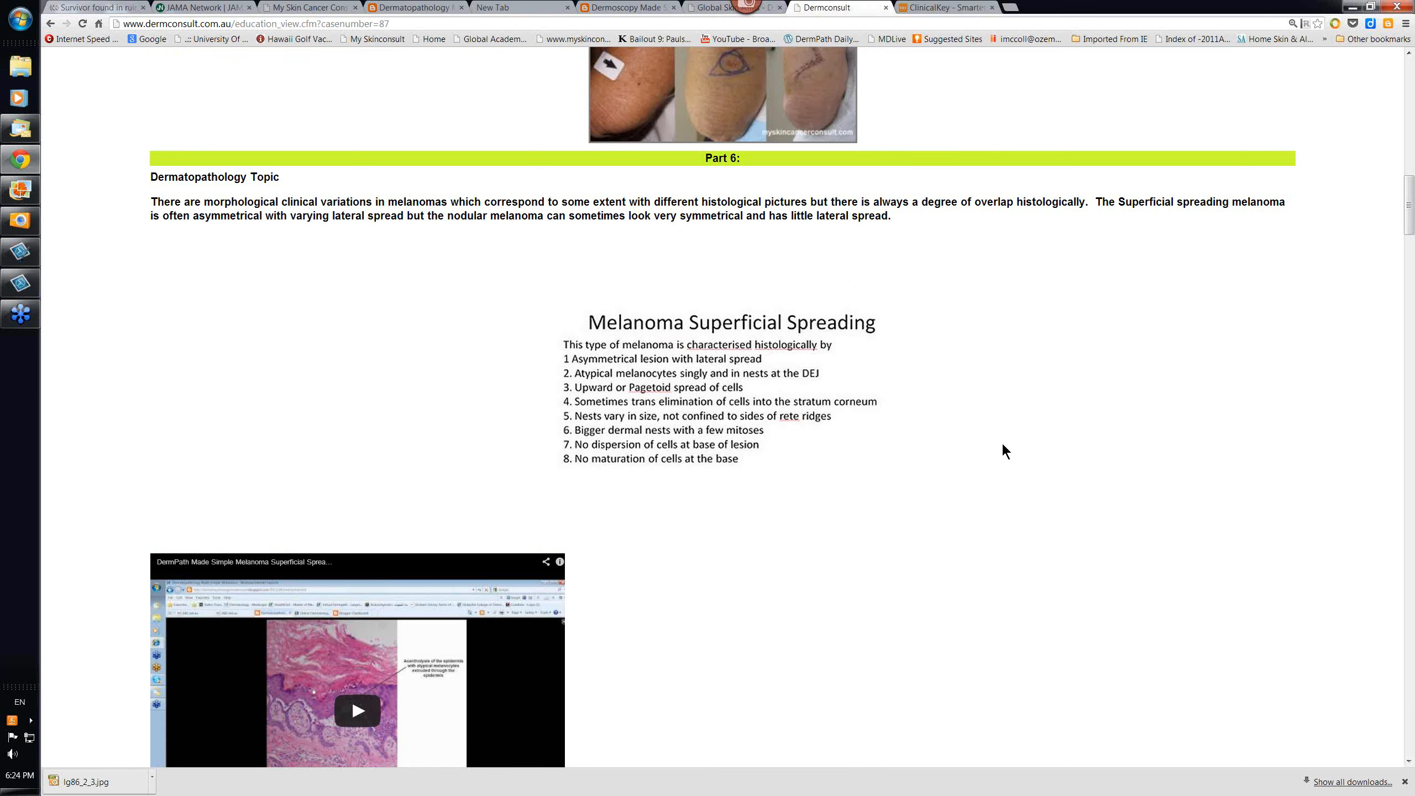
mouse_move(830, 336)
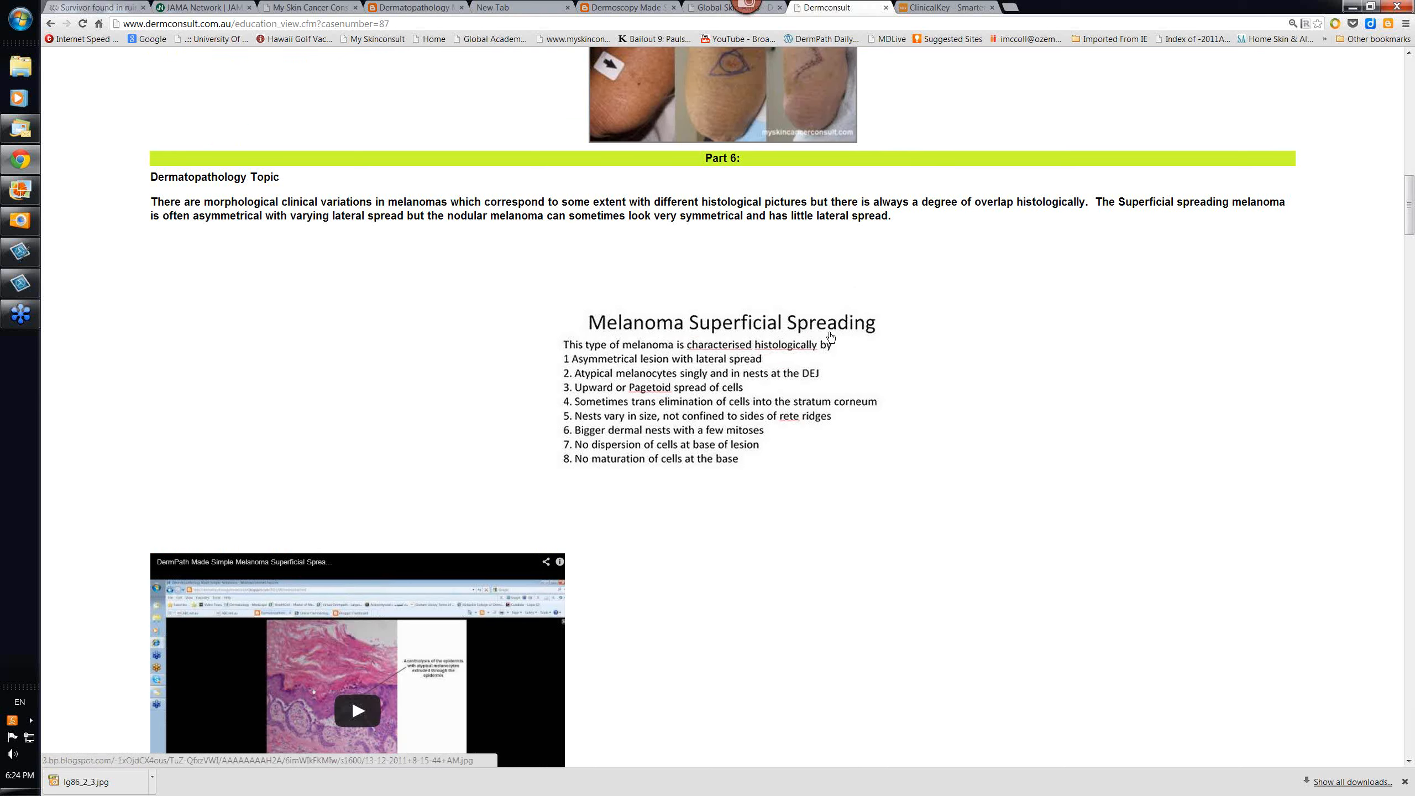
mouse_move(730, 375)
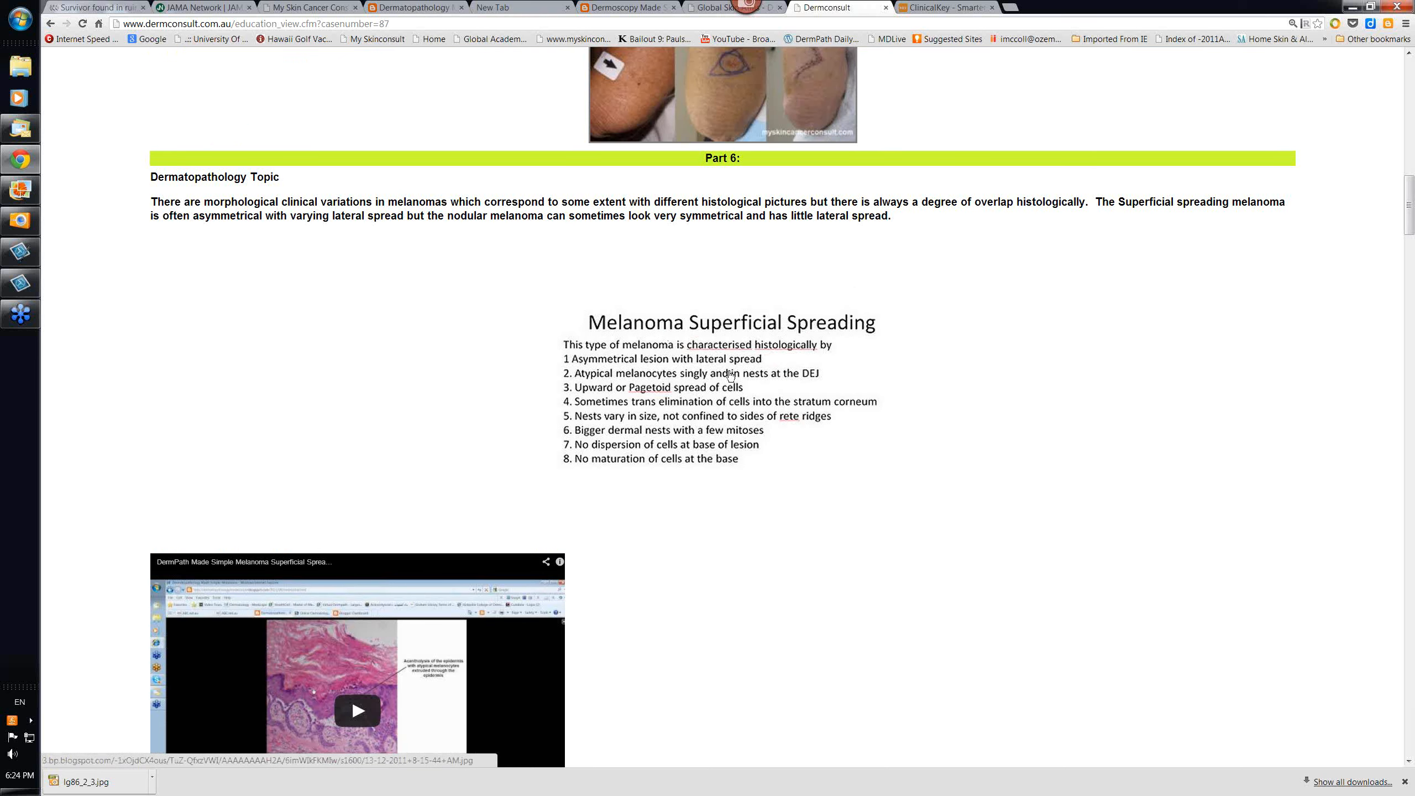
mouse_move(685, 529)
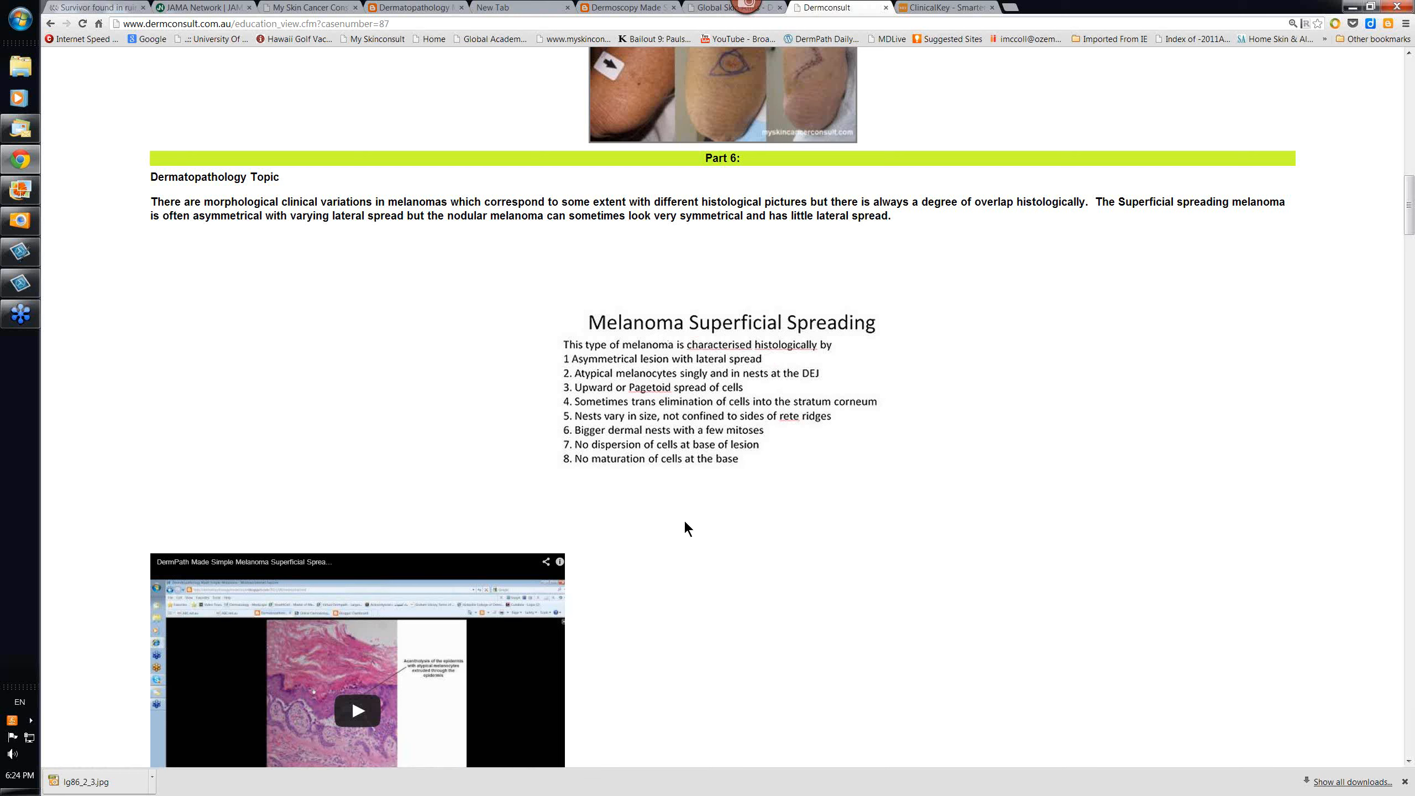
mouse_move(611, 371)
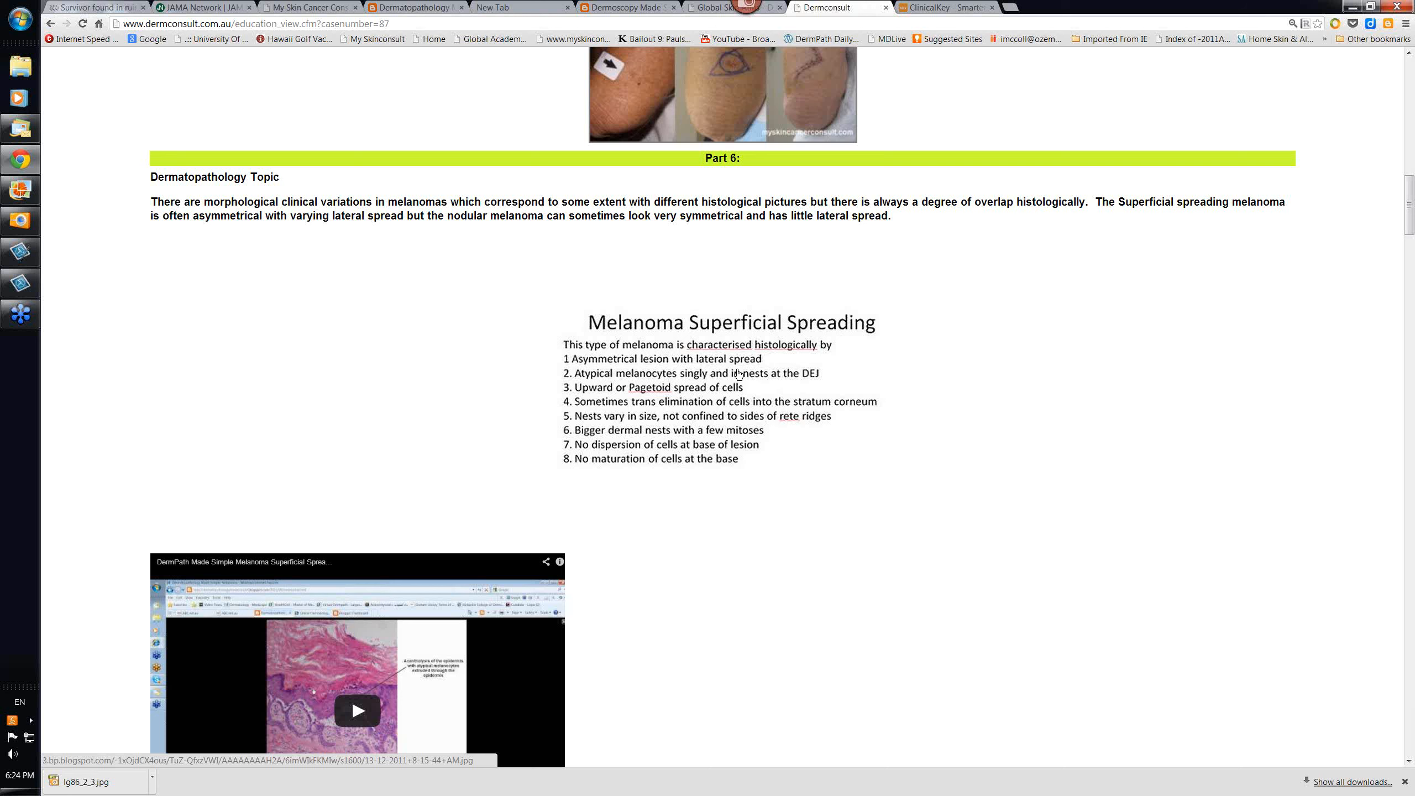
mouse_move(593, 386)
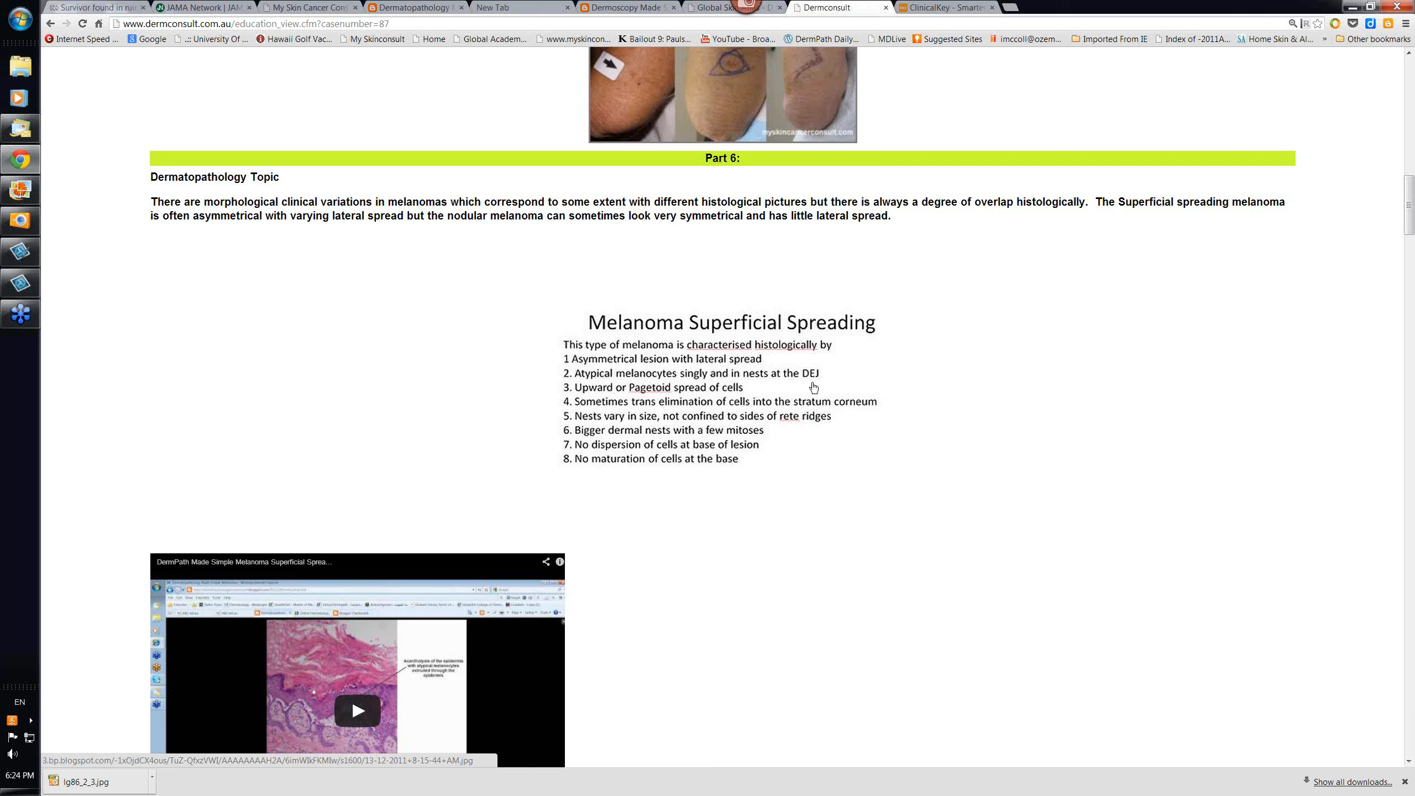
mouse_move(705, 398)
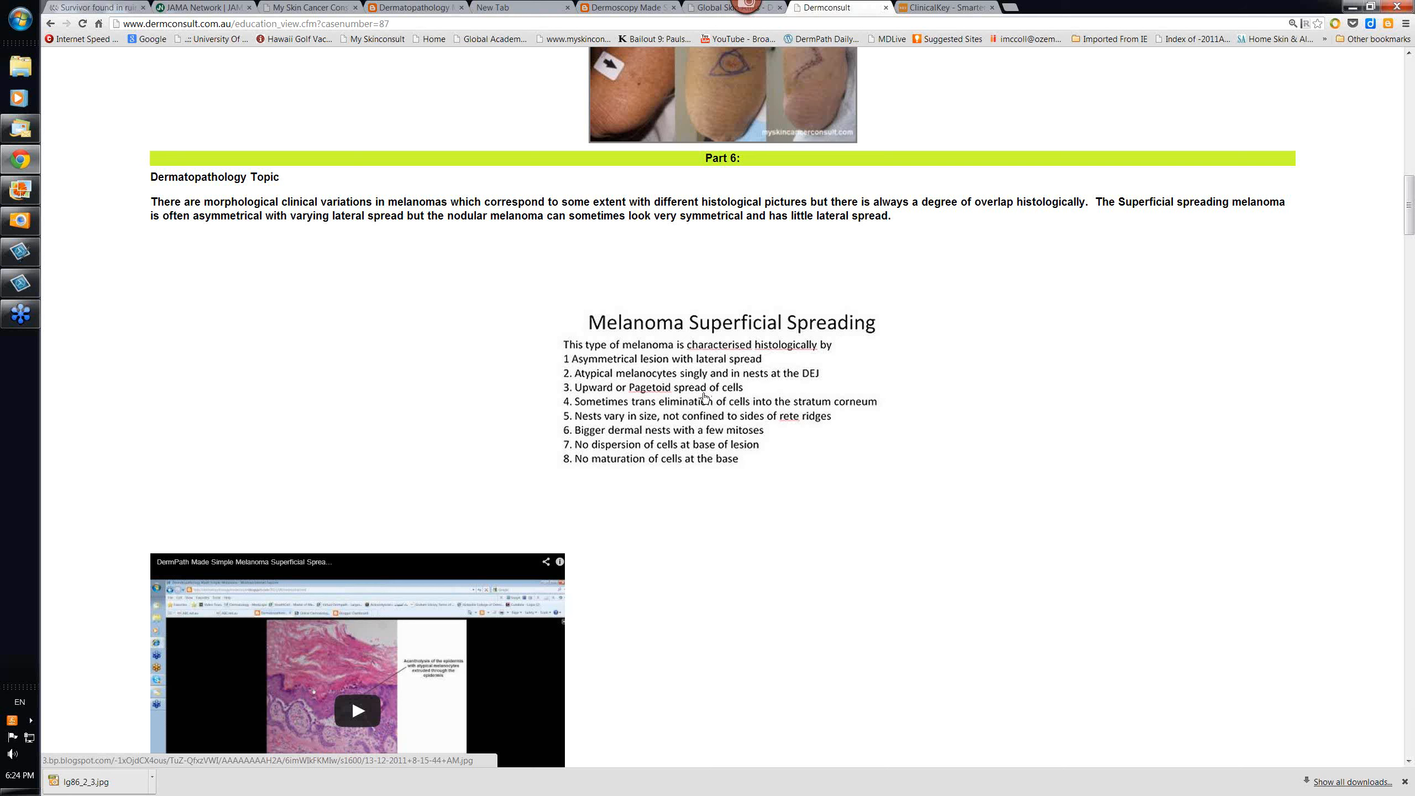
mouse_move(720, 400)
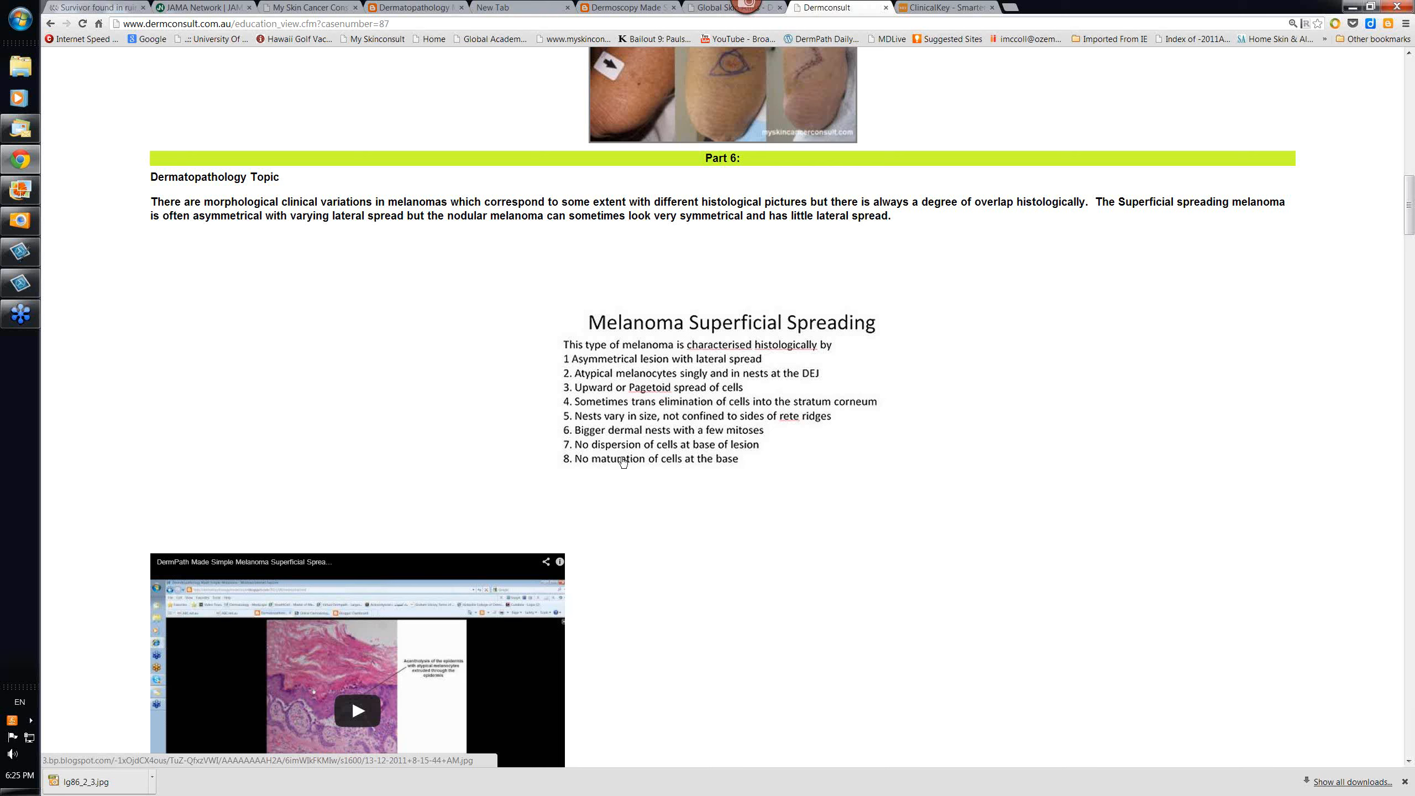
mouse_move(593, 429)
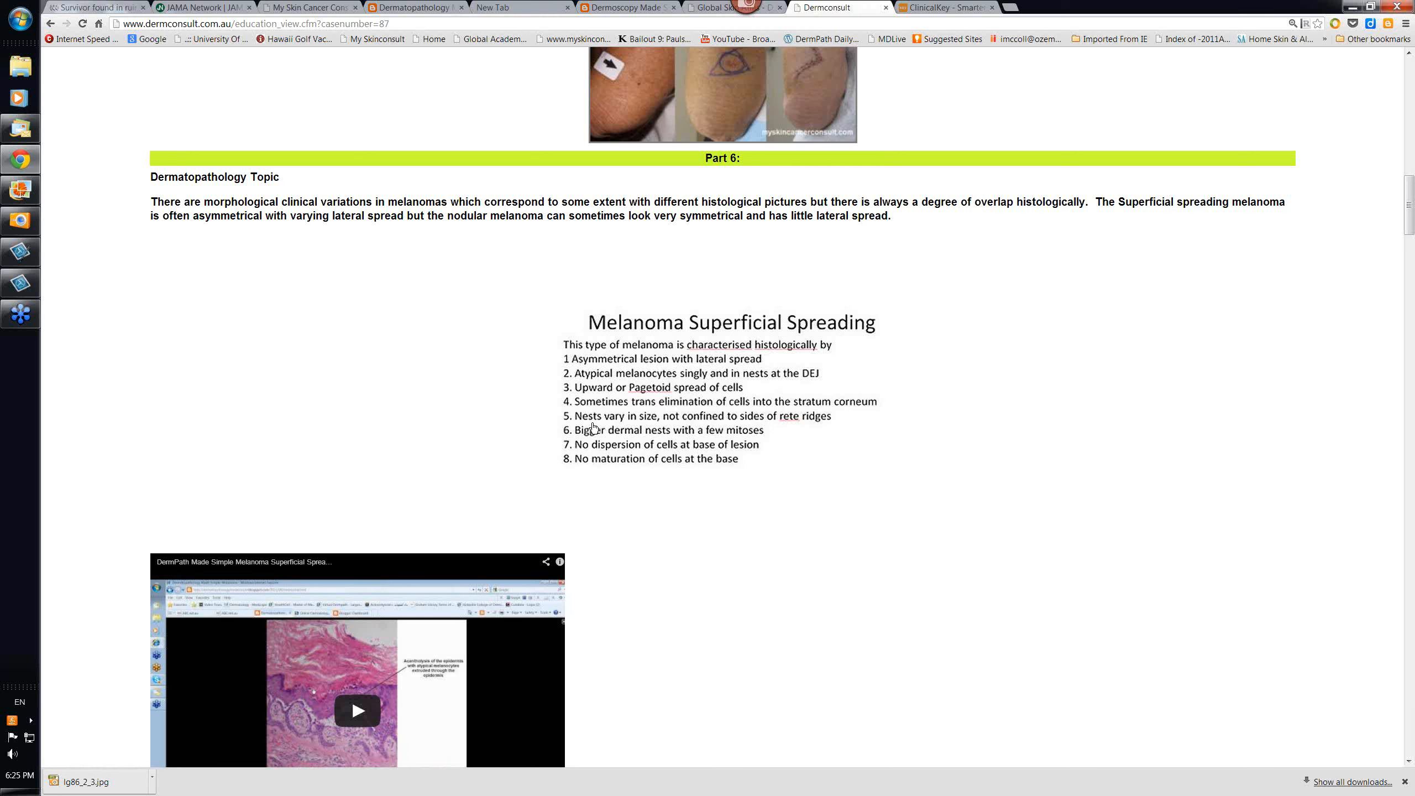
mouse_move(631, 426)
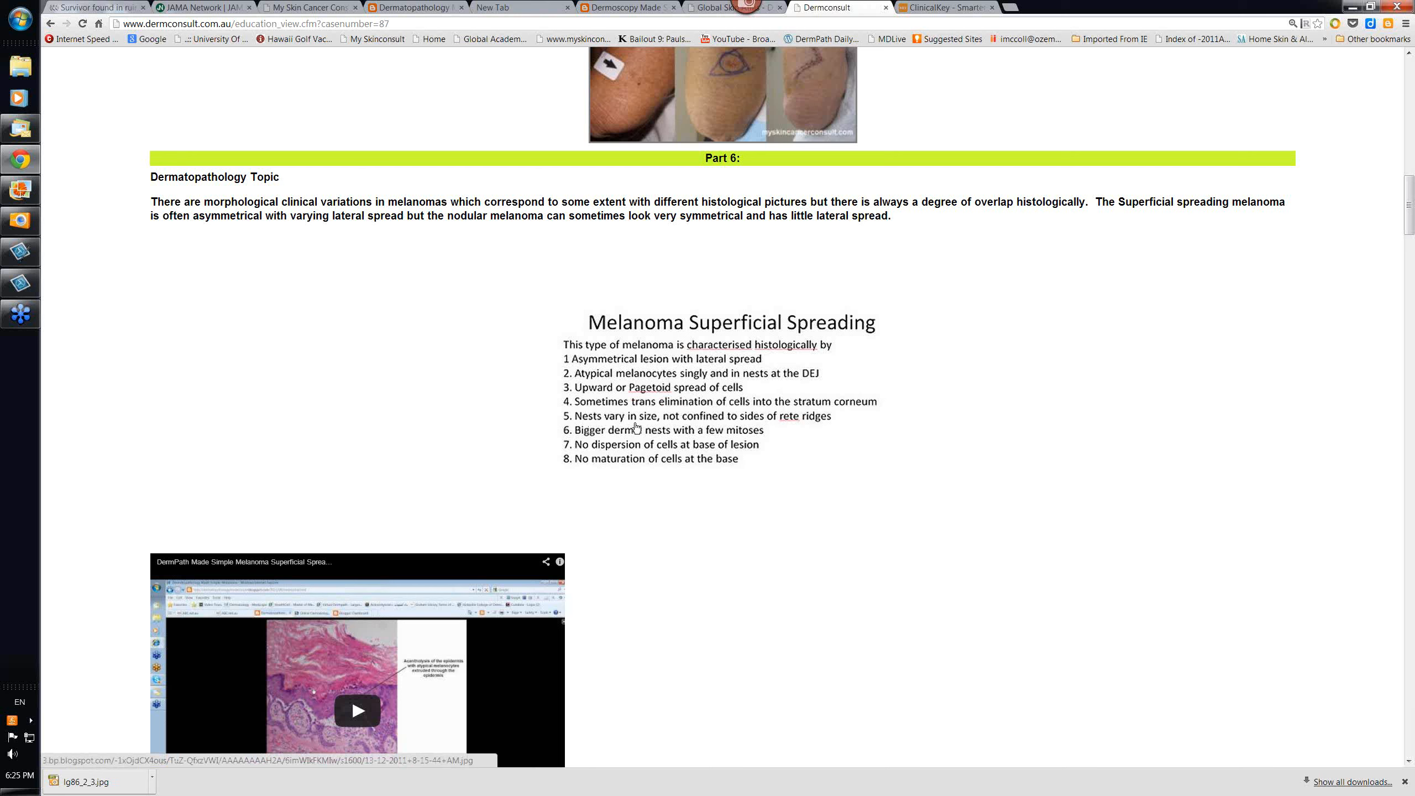
mouse_move(788, 472)
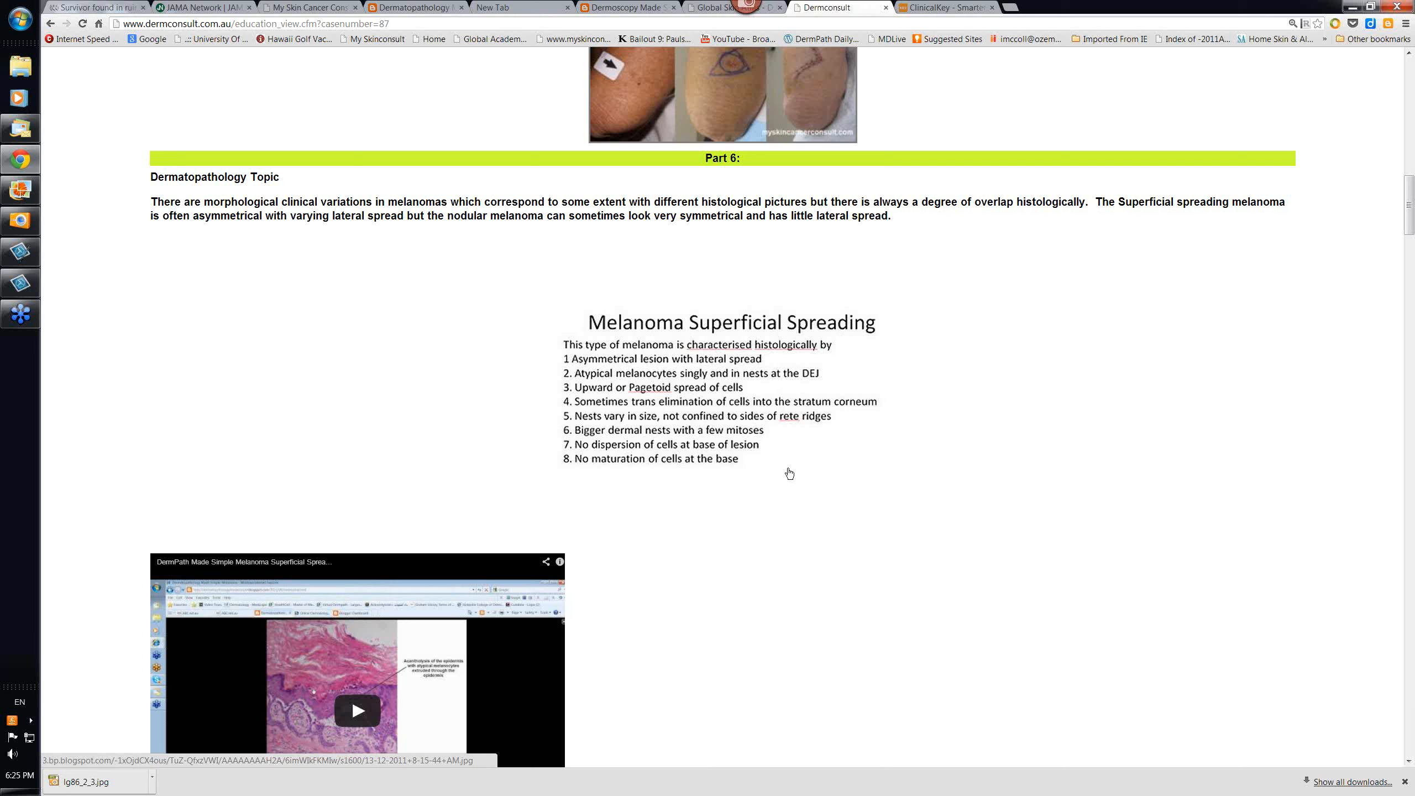
mouse_move(791, 445)
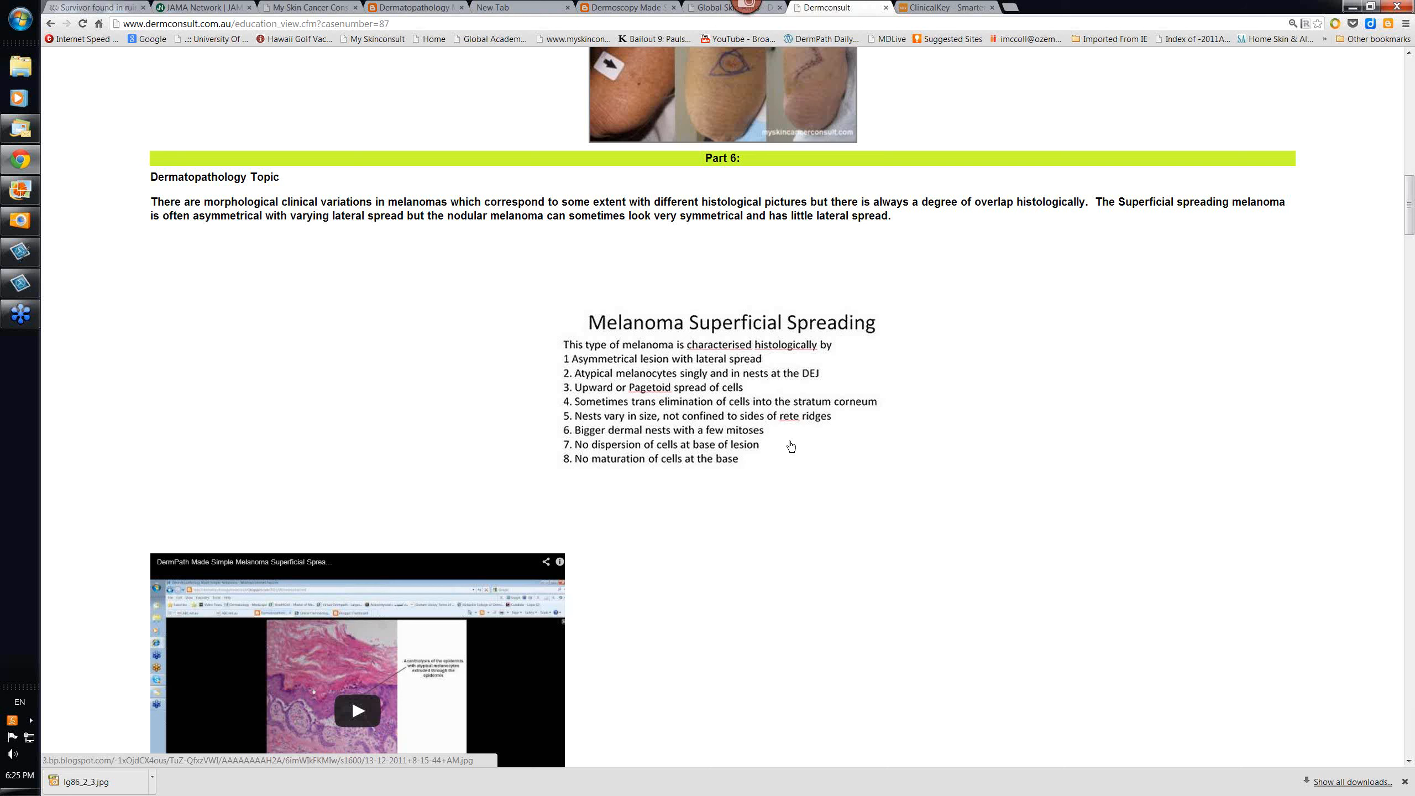
mouse_move(961, 448)
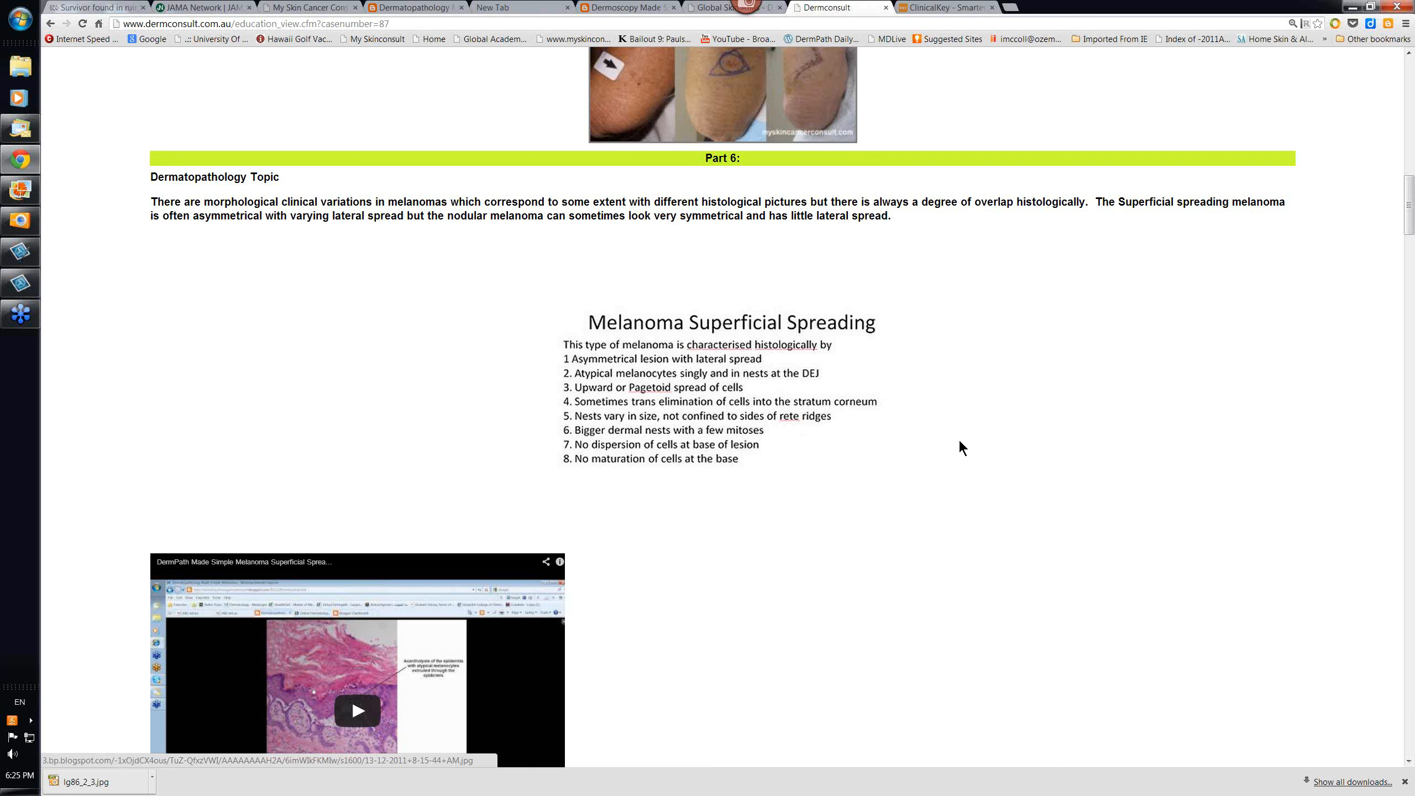
mouse_move(843, 445)
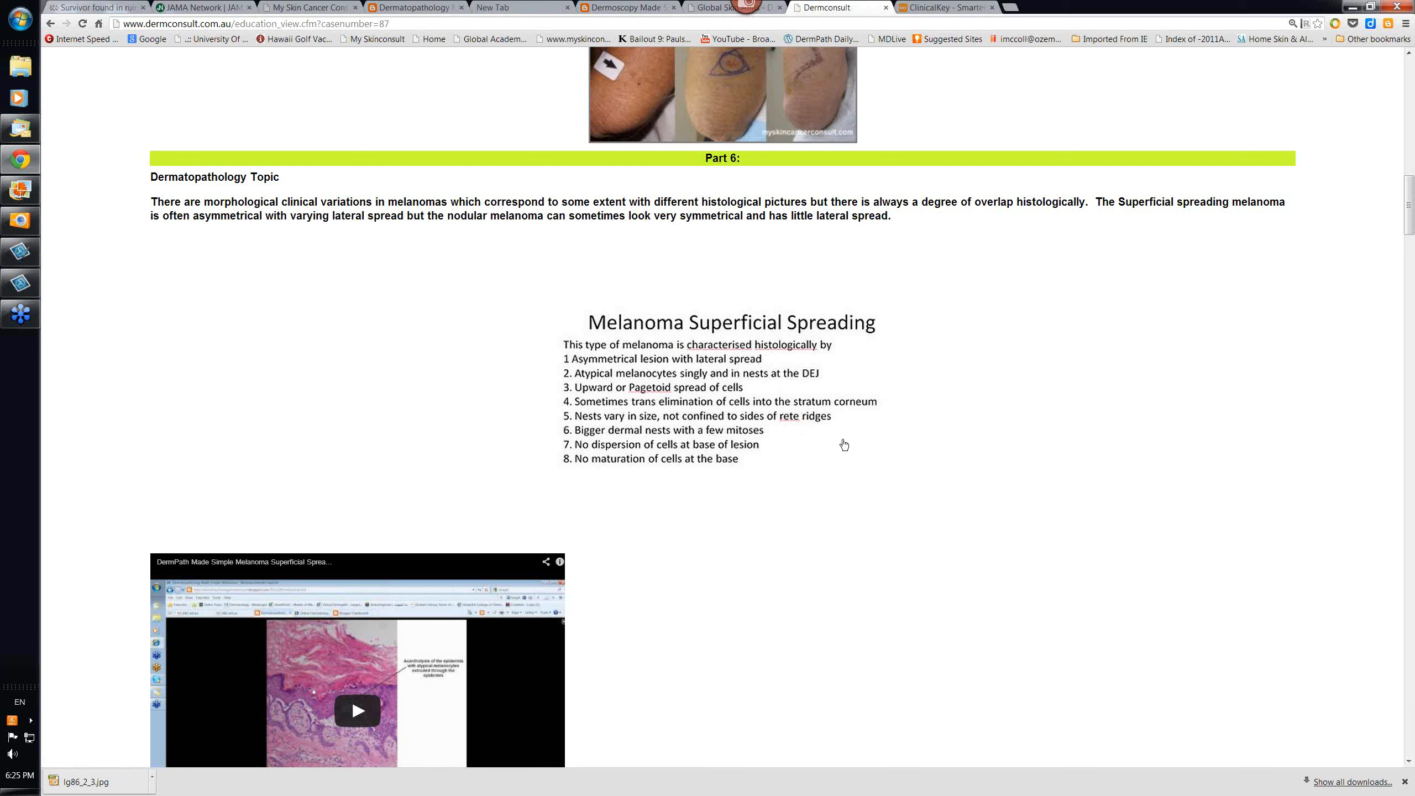
mouse_move(864, 472)
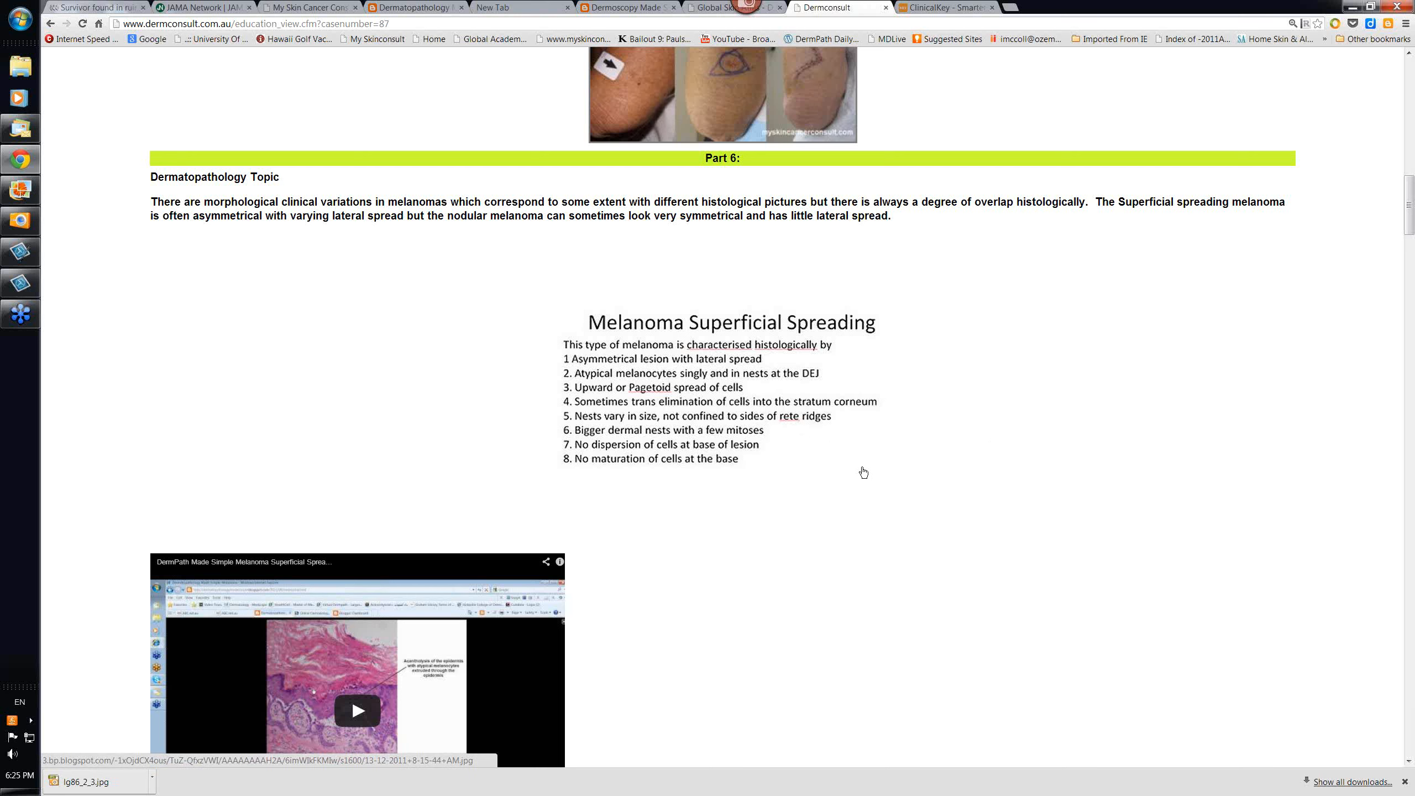
mouse_move(807, 475)
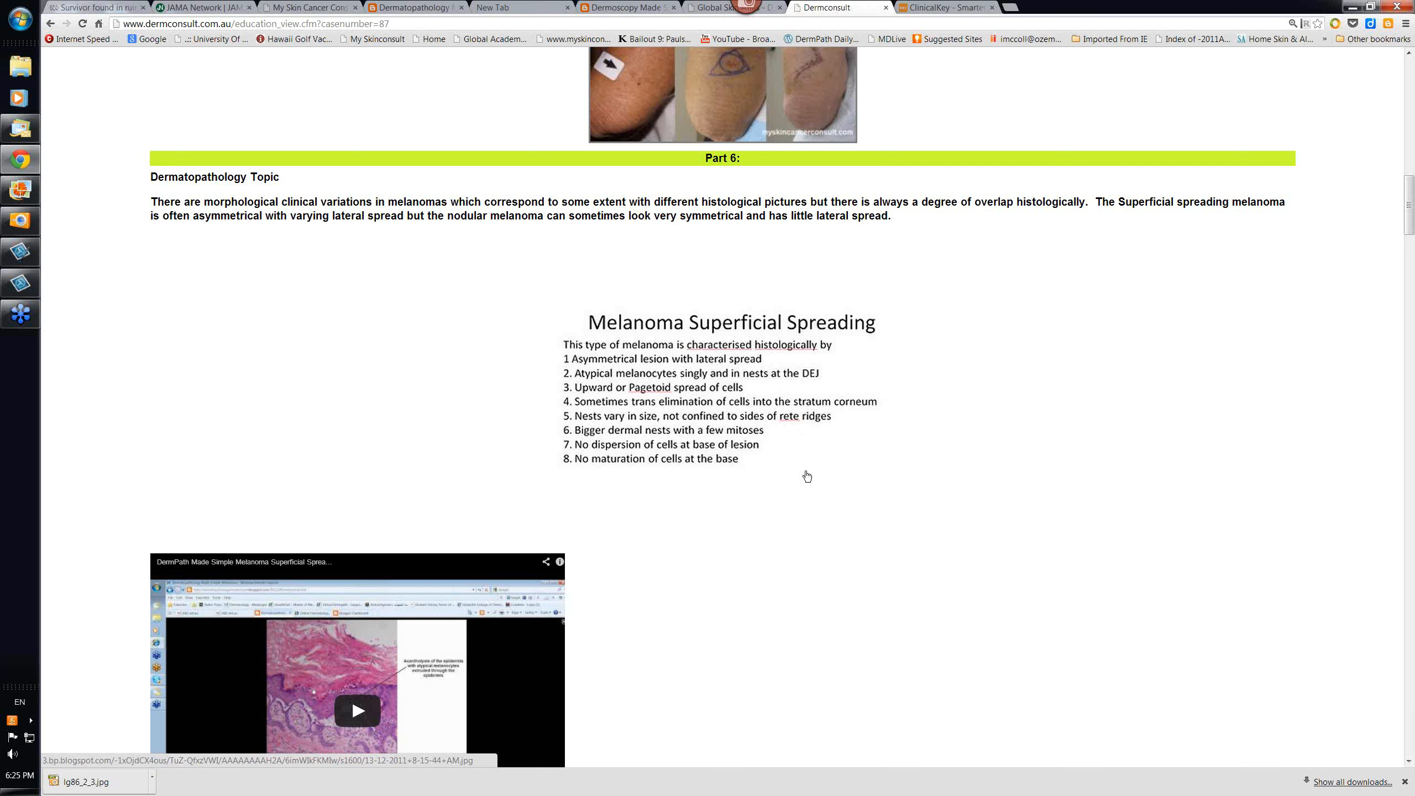
mouse_move(581, 446)
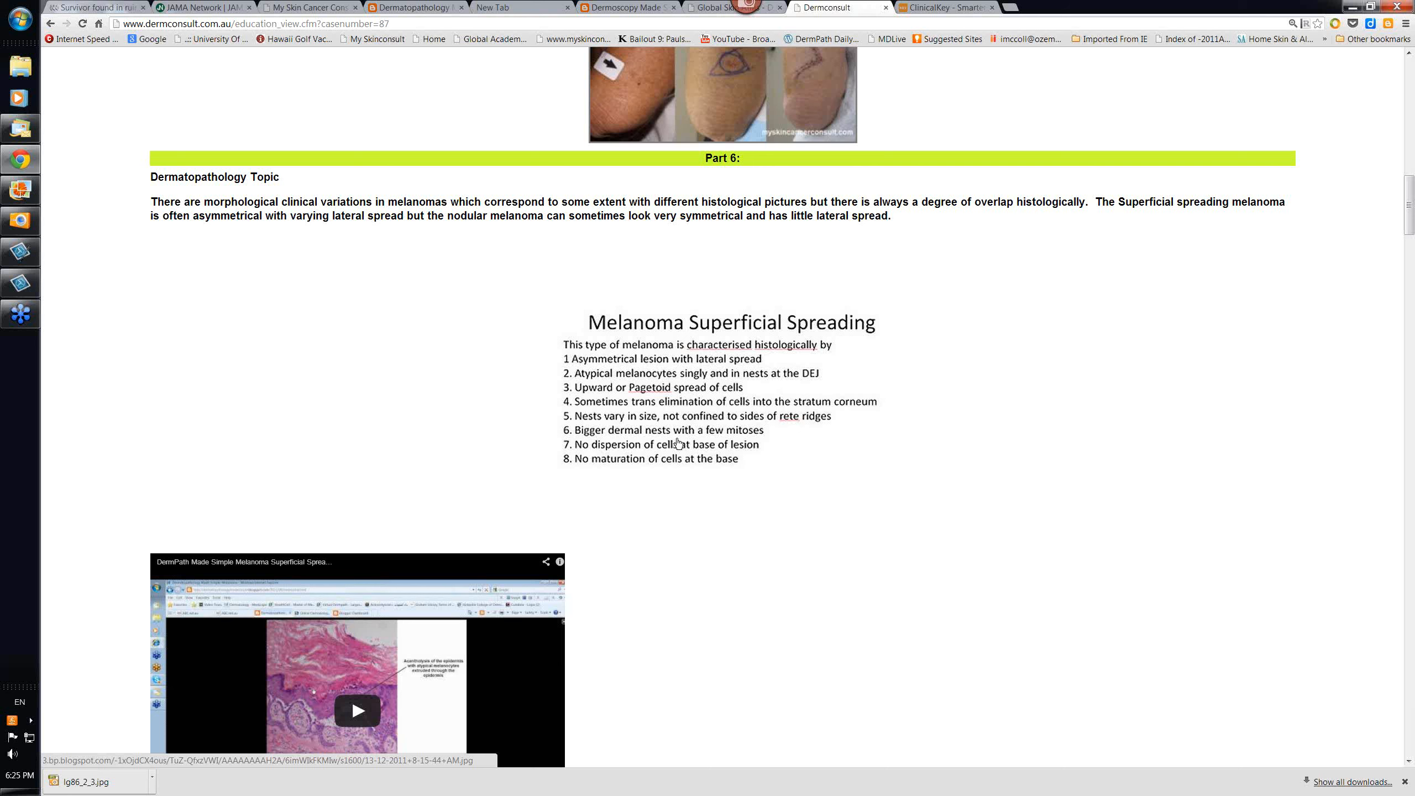
mouse_move(594, 444)
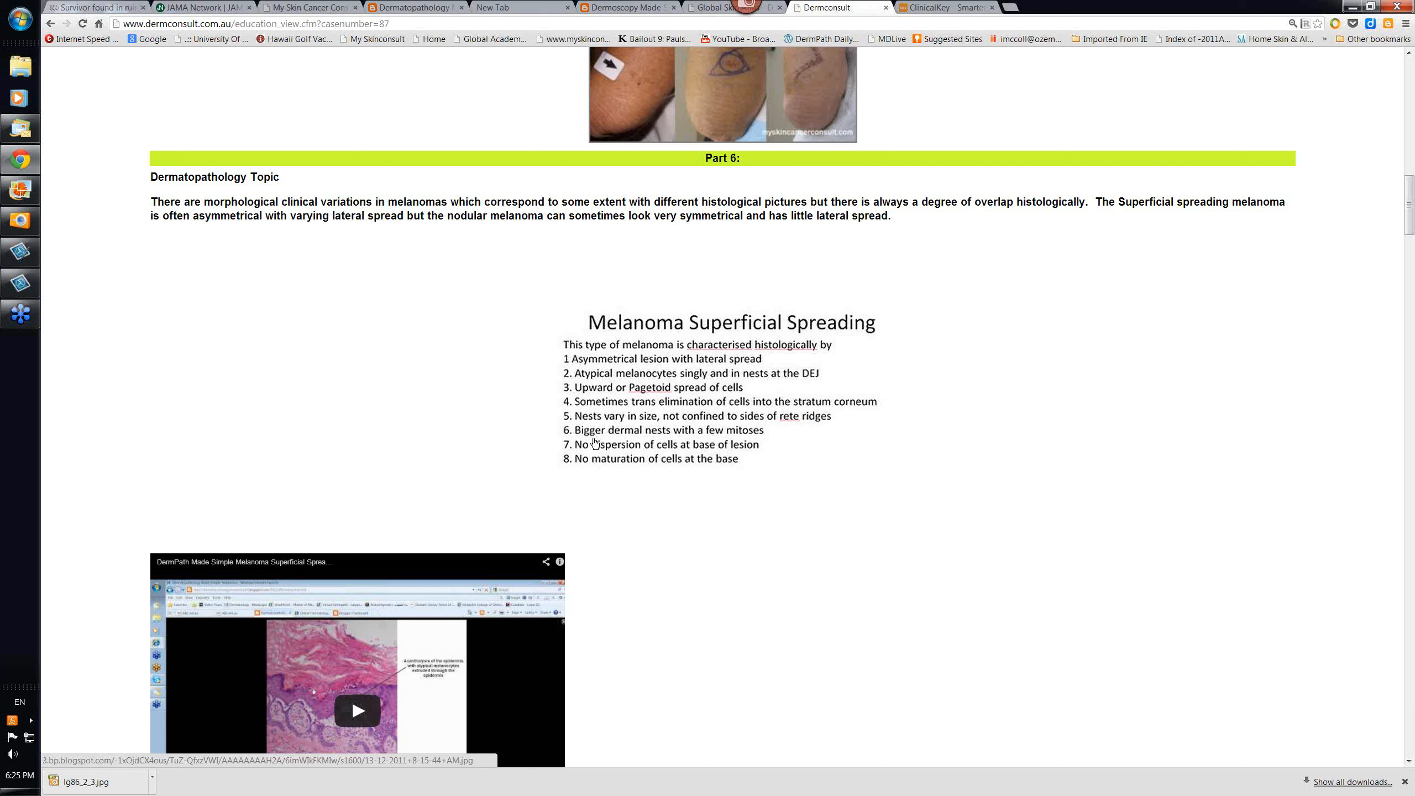
mouse_move(722, 446)
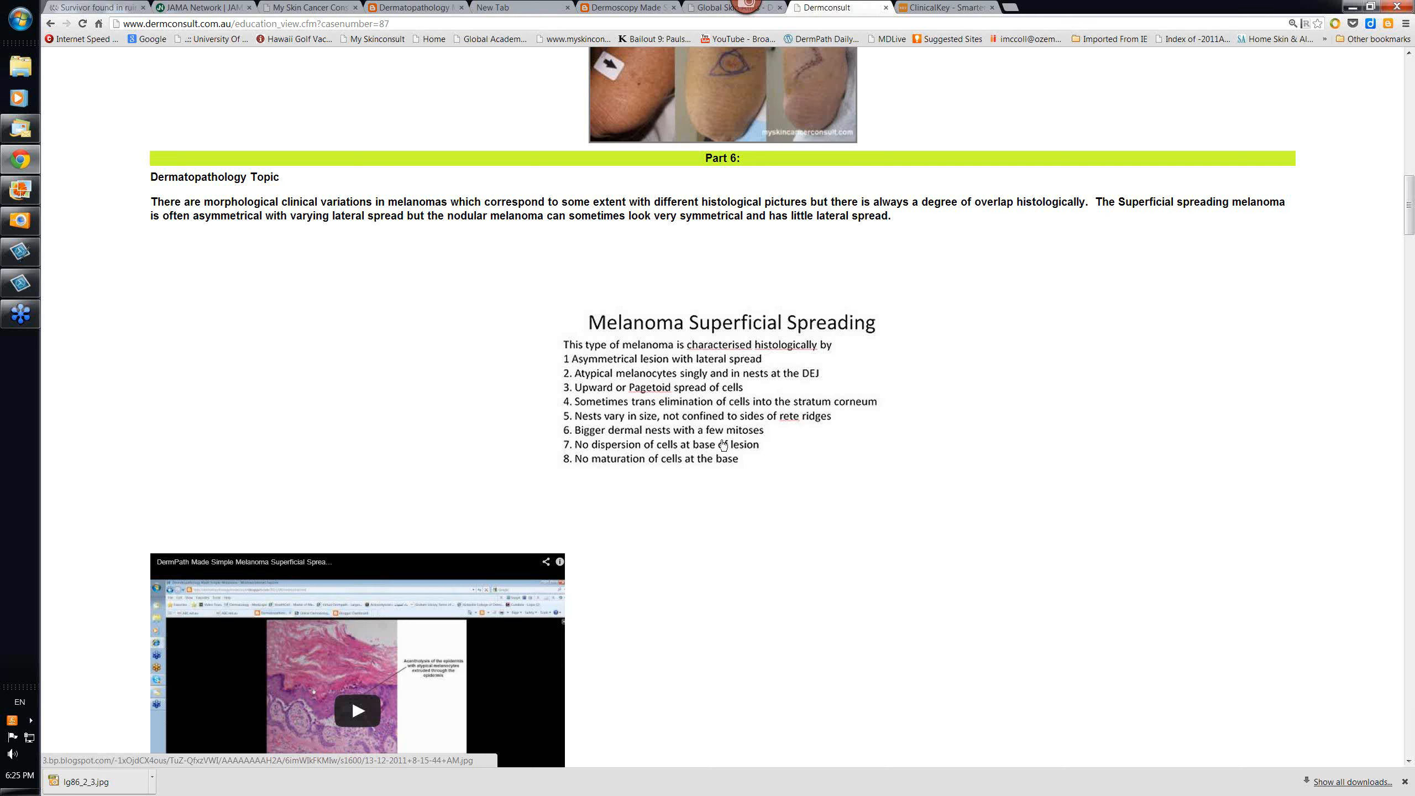
mouse_move(761, 442)
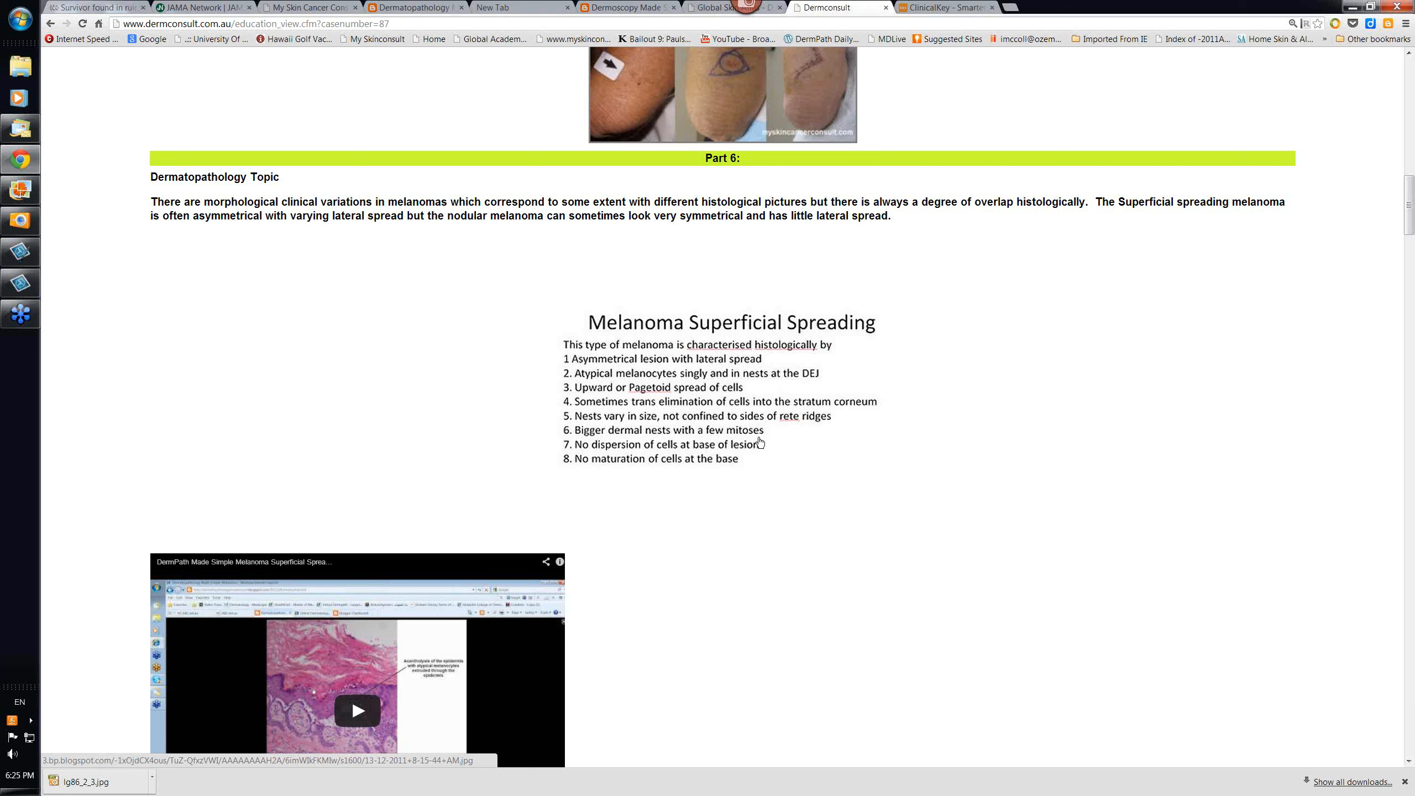
mouse_move(641, 455)
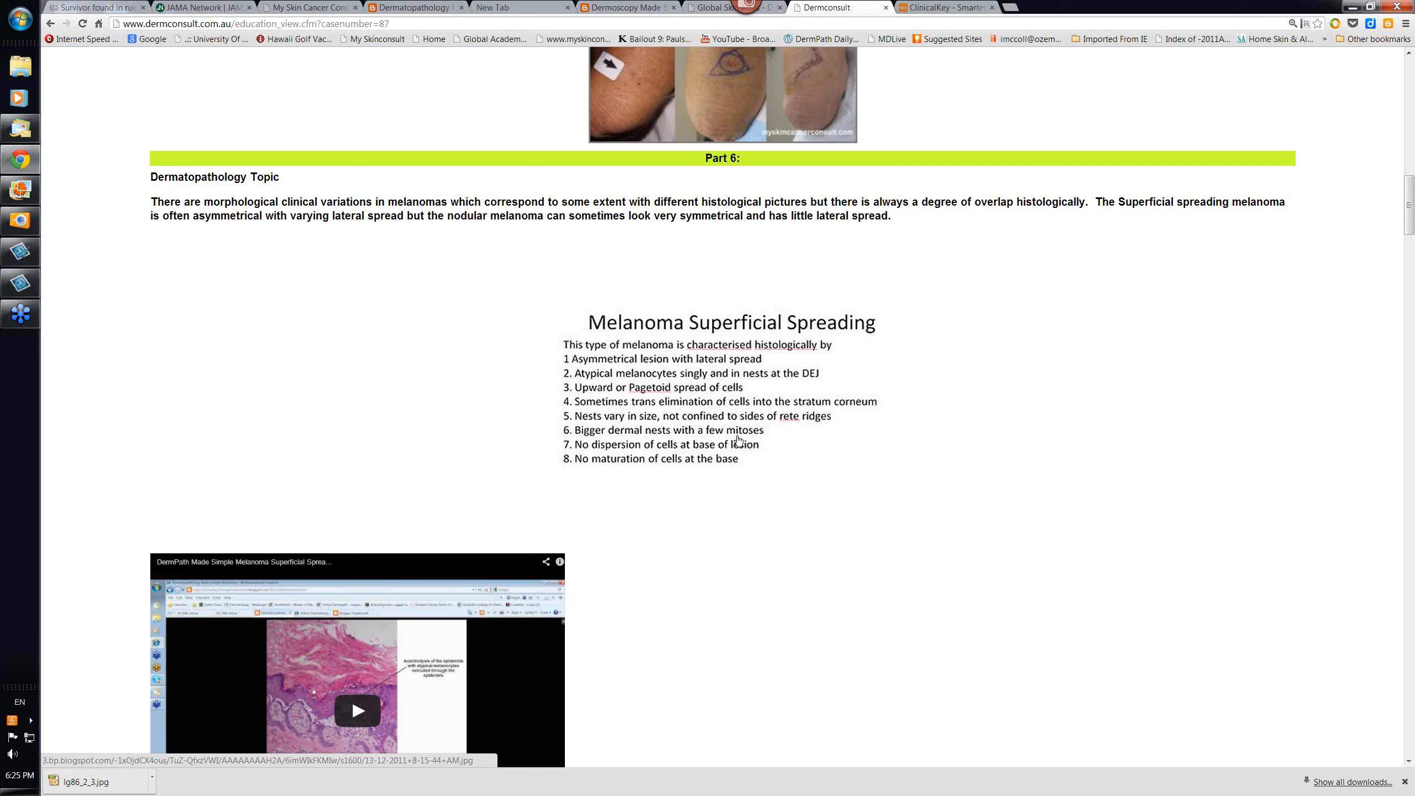
mouse_move(734, 440)
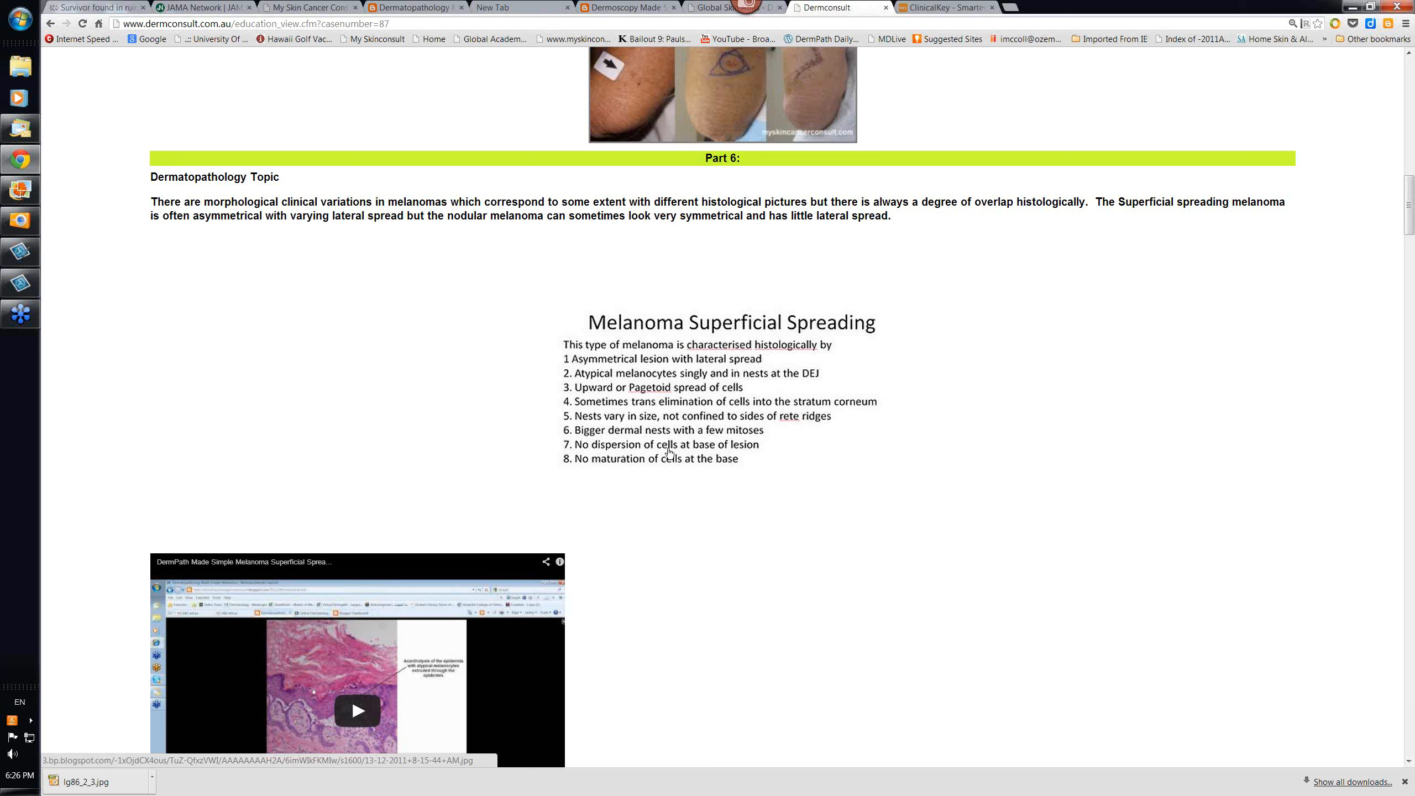
mouse_move(619, 459)
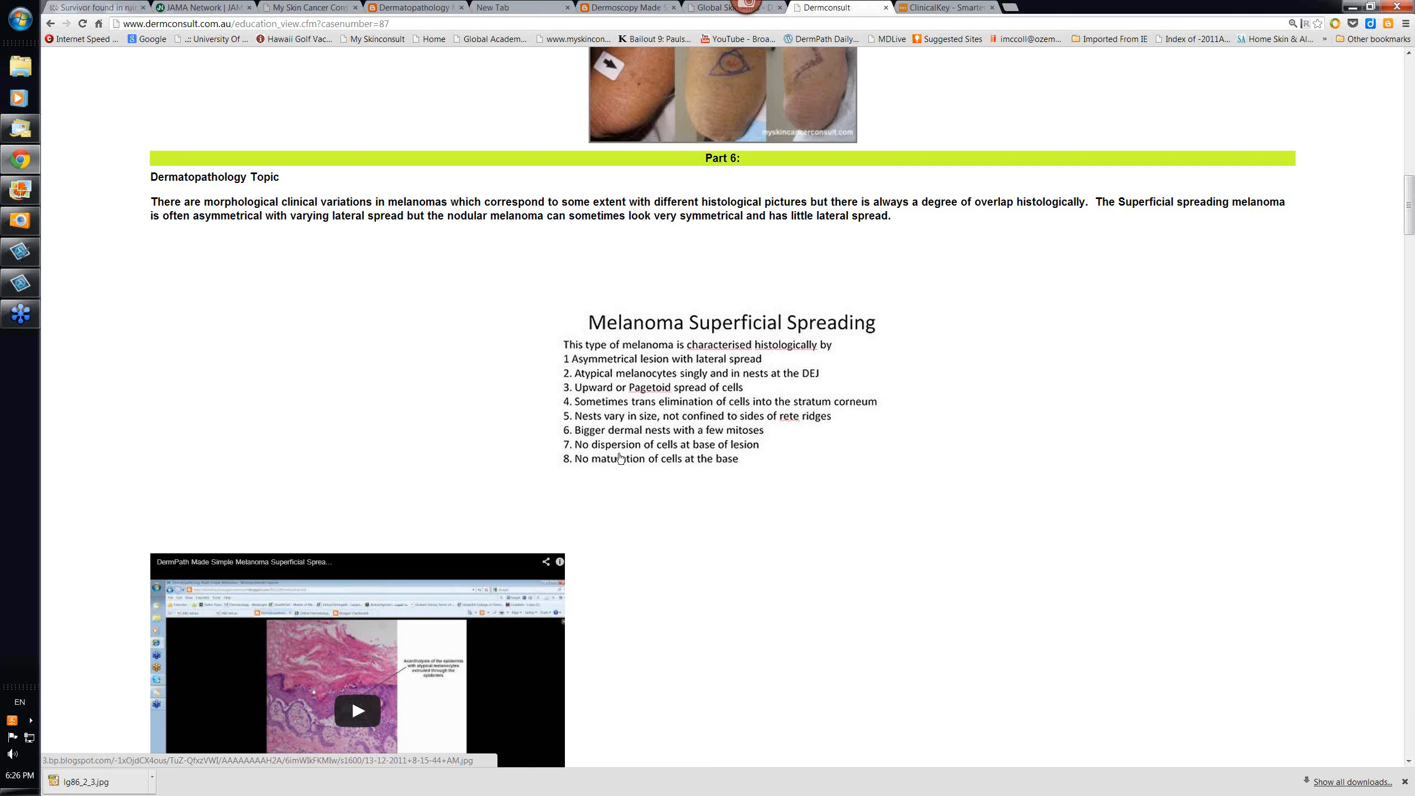
mouse_move(661, 462)
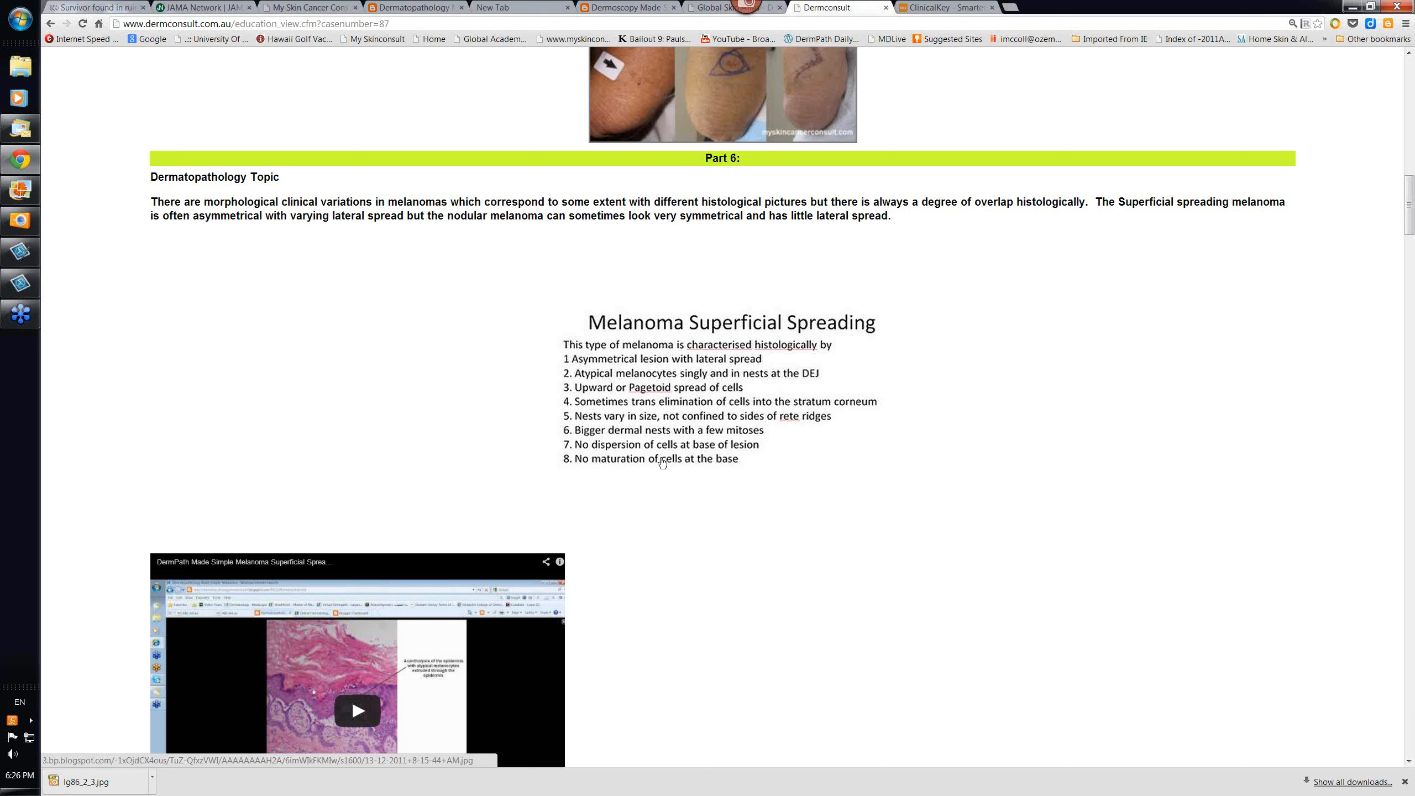
mouse_move(676, 454)
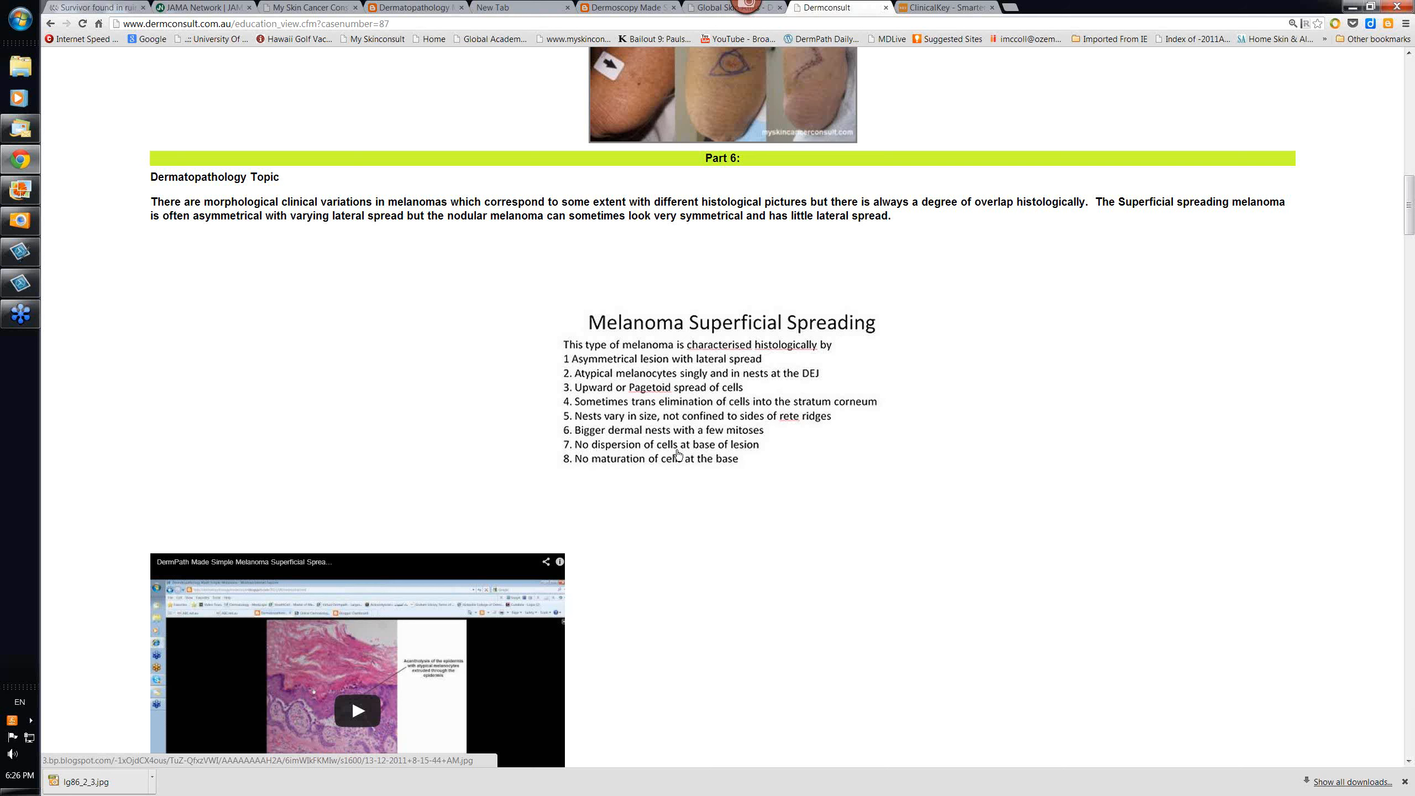
mouse_move(720, 458)
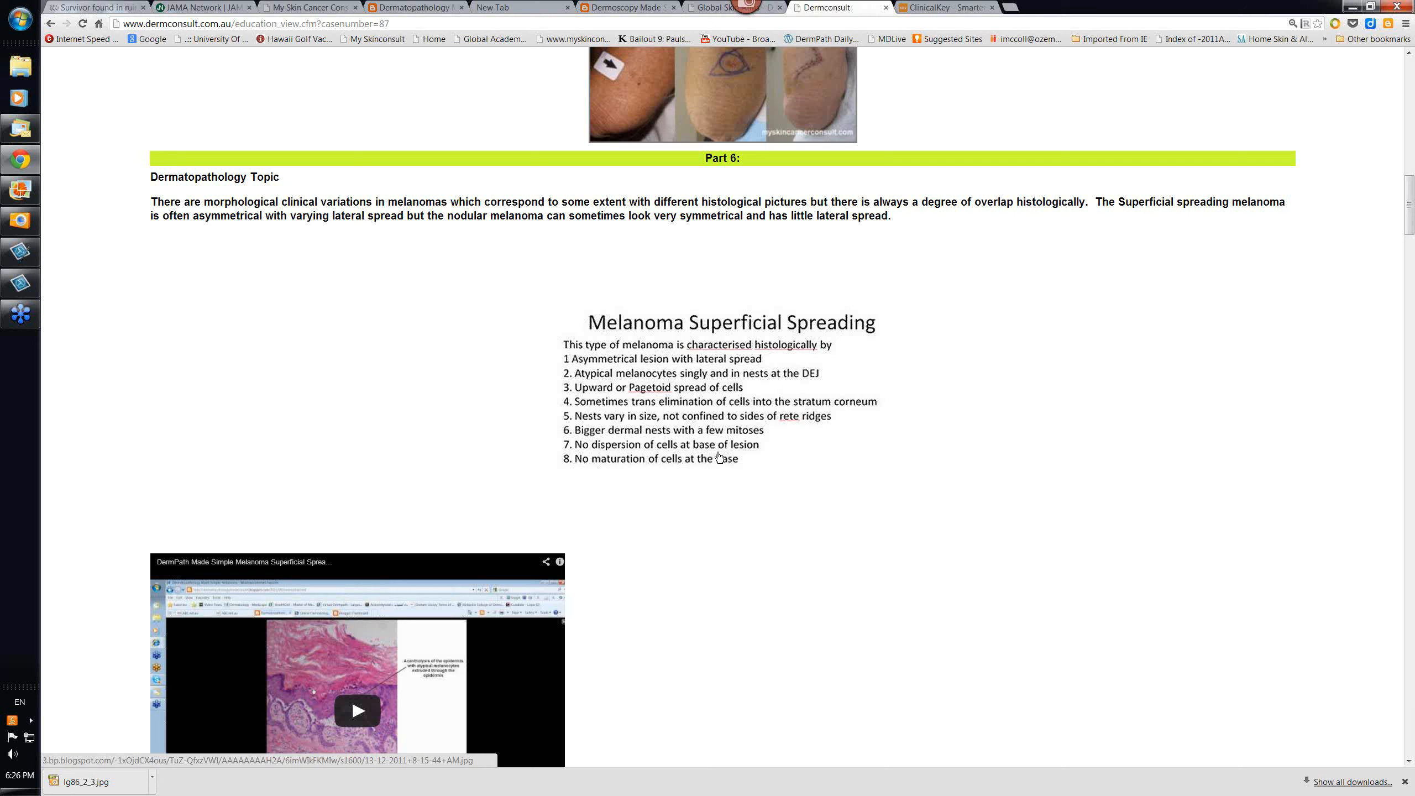
mouse_move(810, 460)
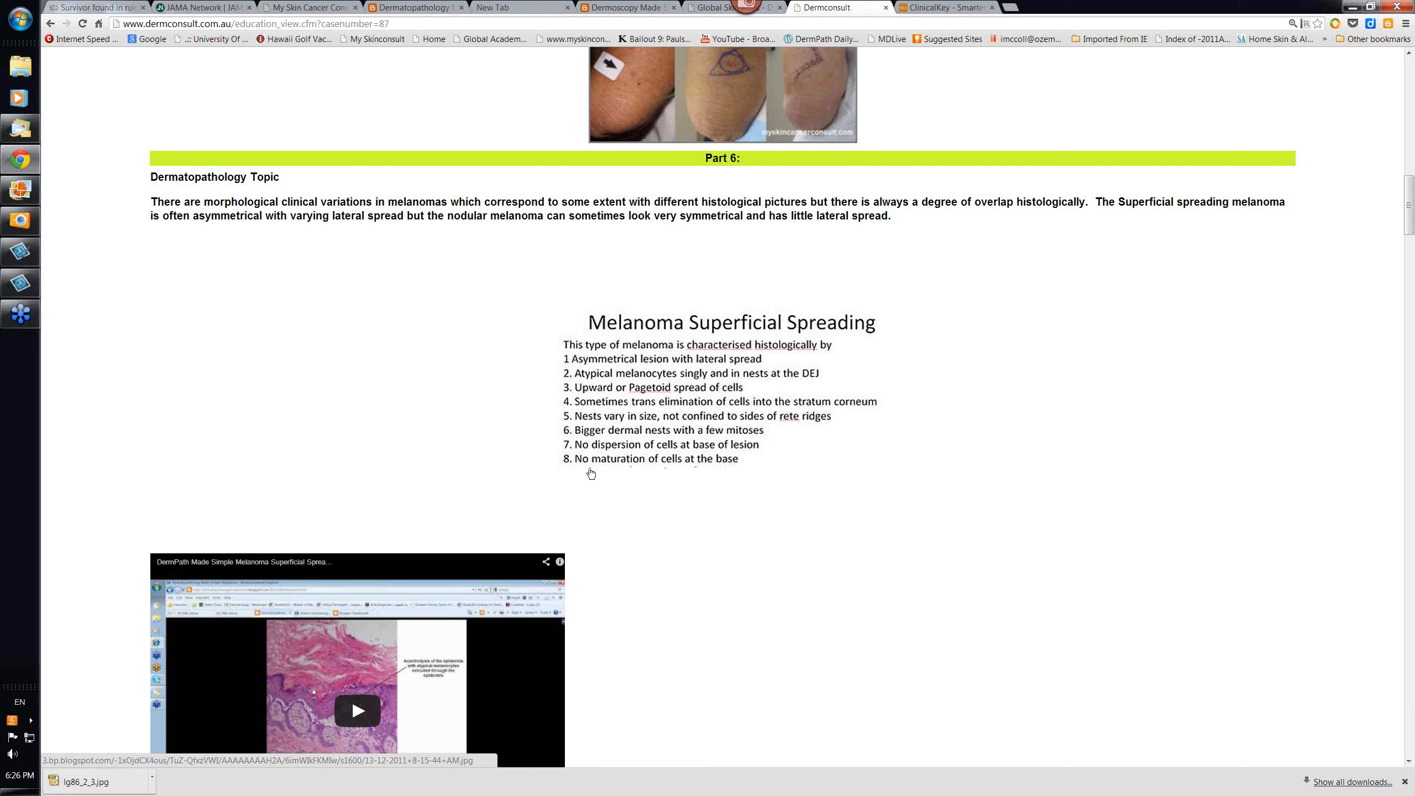
mouse_move(695, 475)
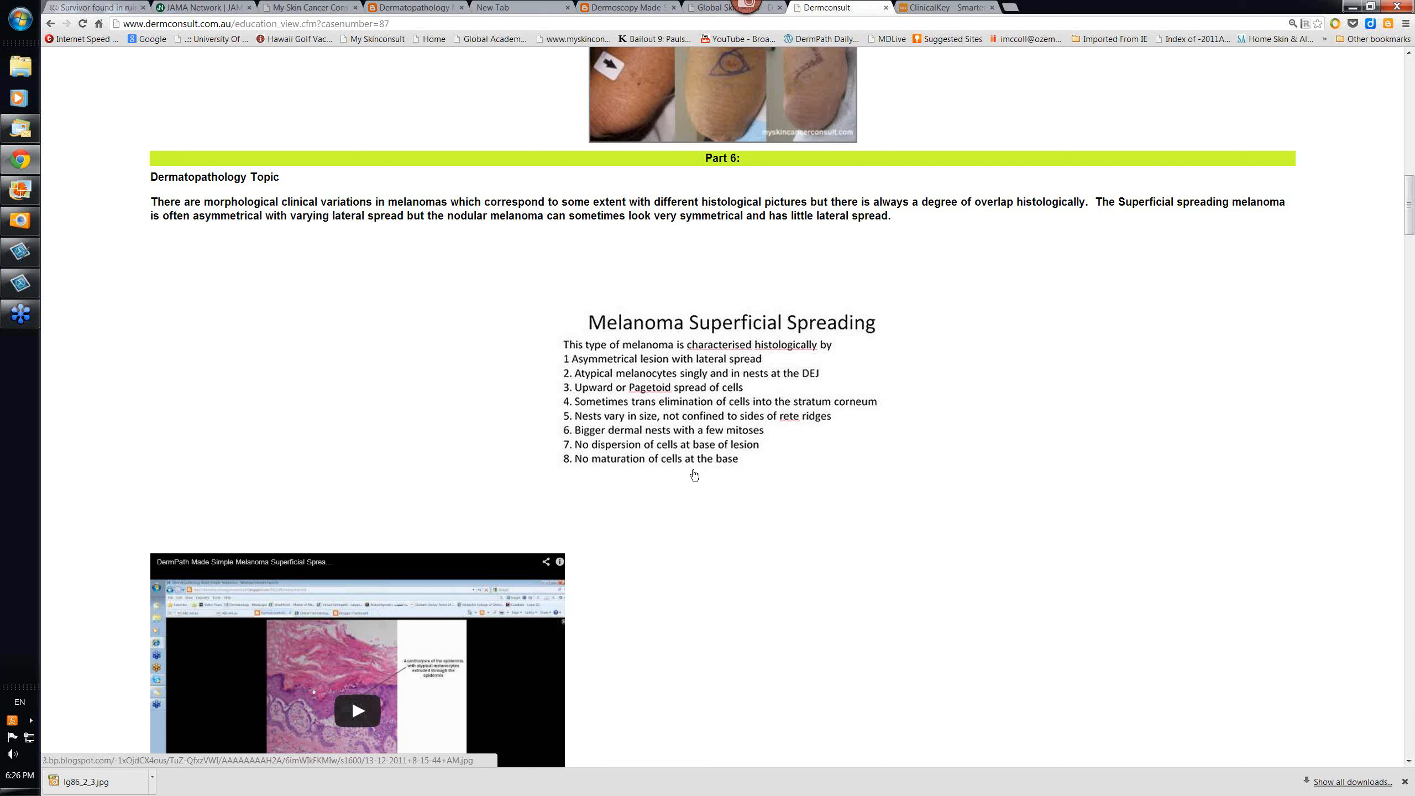
mouse_move(905, 460)
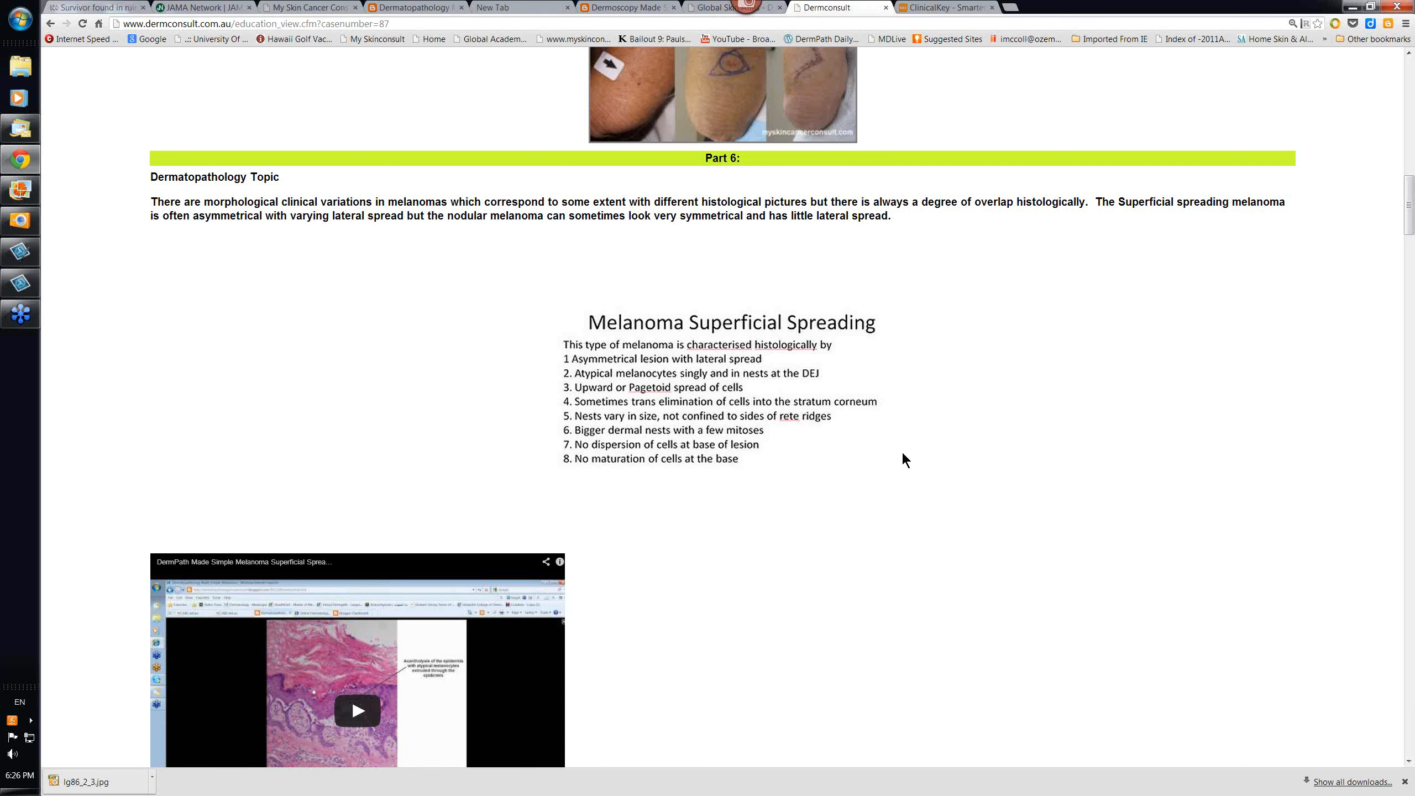
scroll(down, 3)
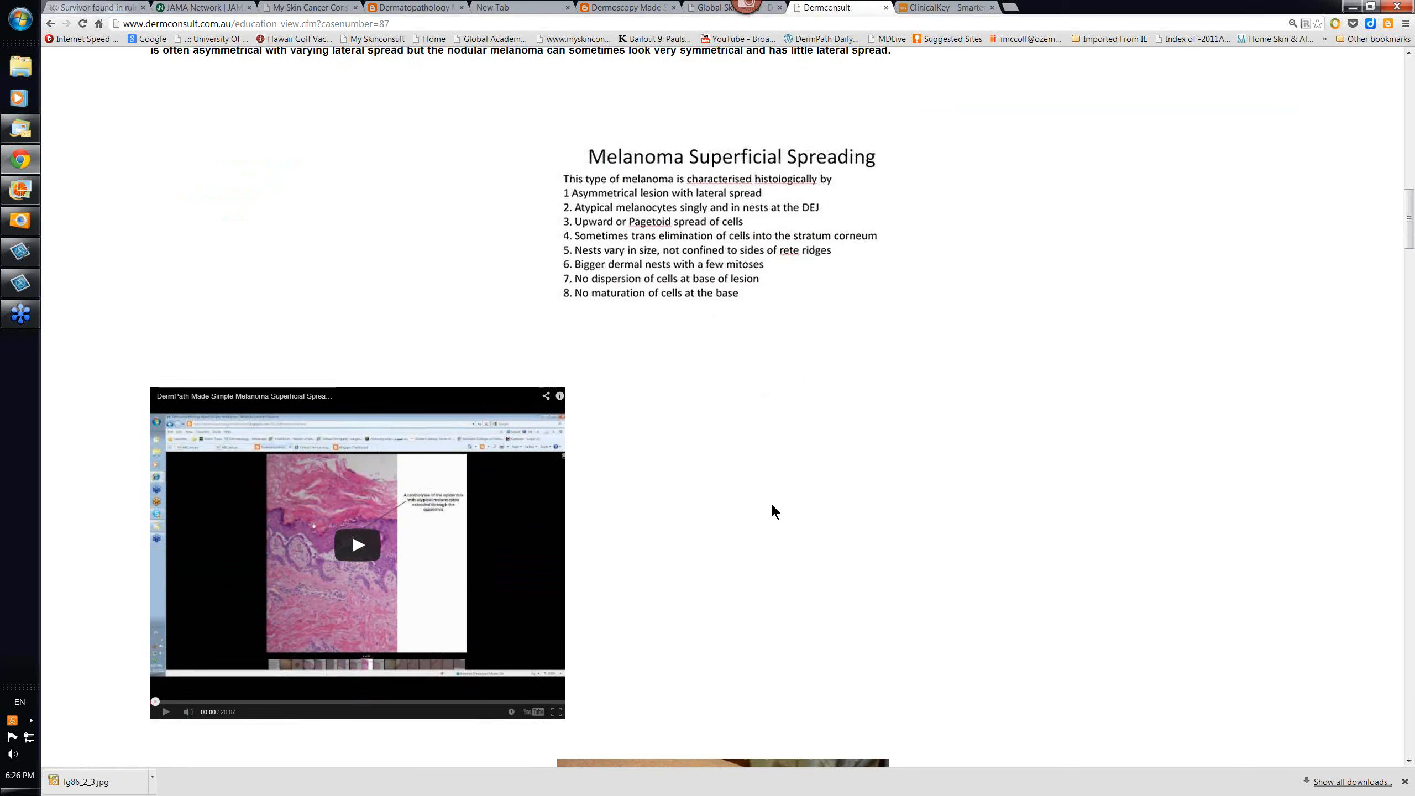
Scroll past the video, thigh lesion and dermoscopy photos to the Clark level 3 melanoma nest slides
scroll(down, 3)
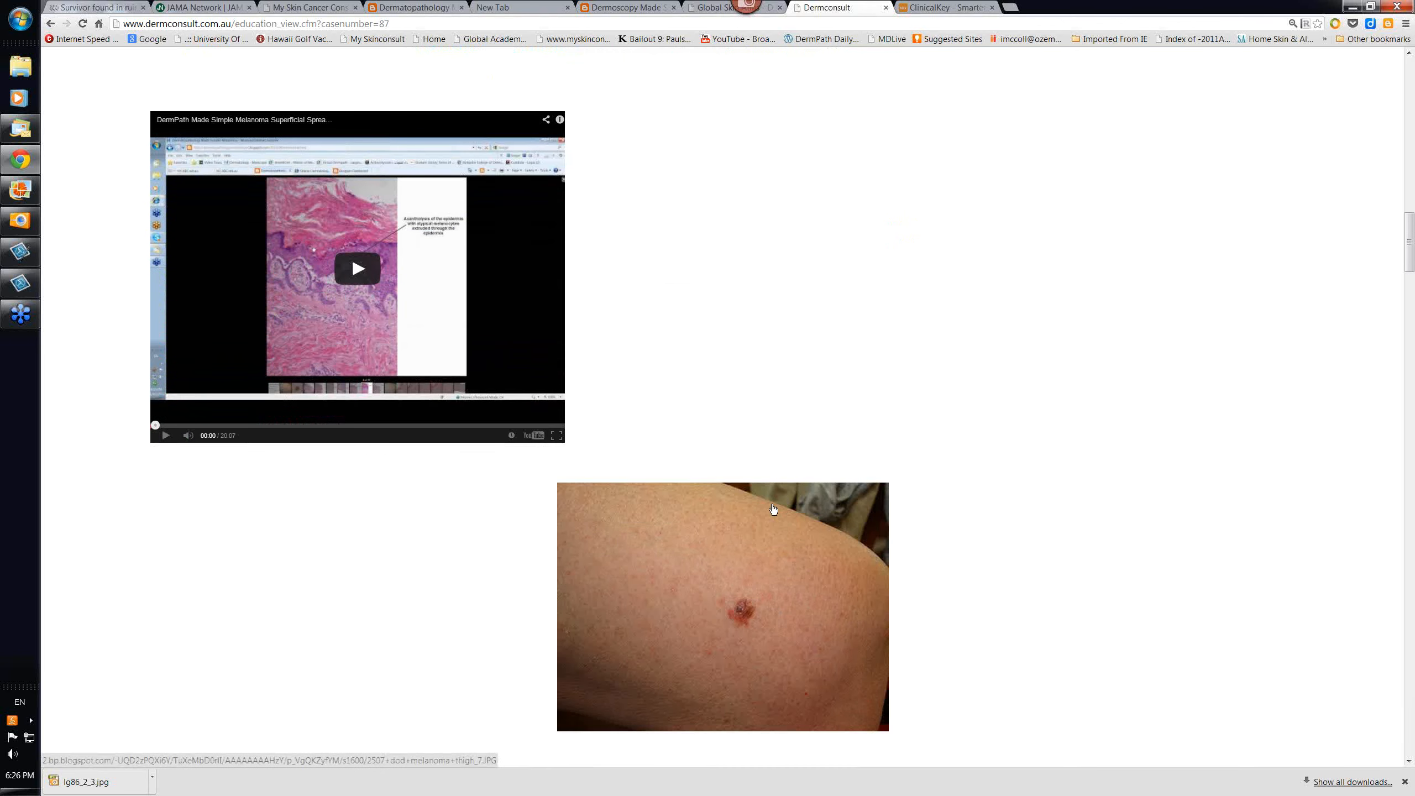
scroll(down, 3)
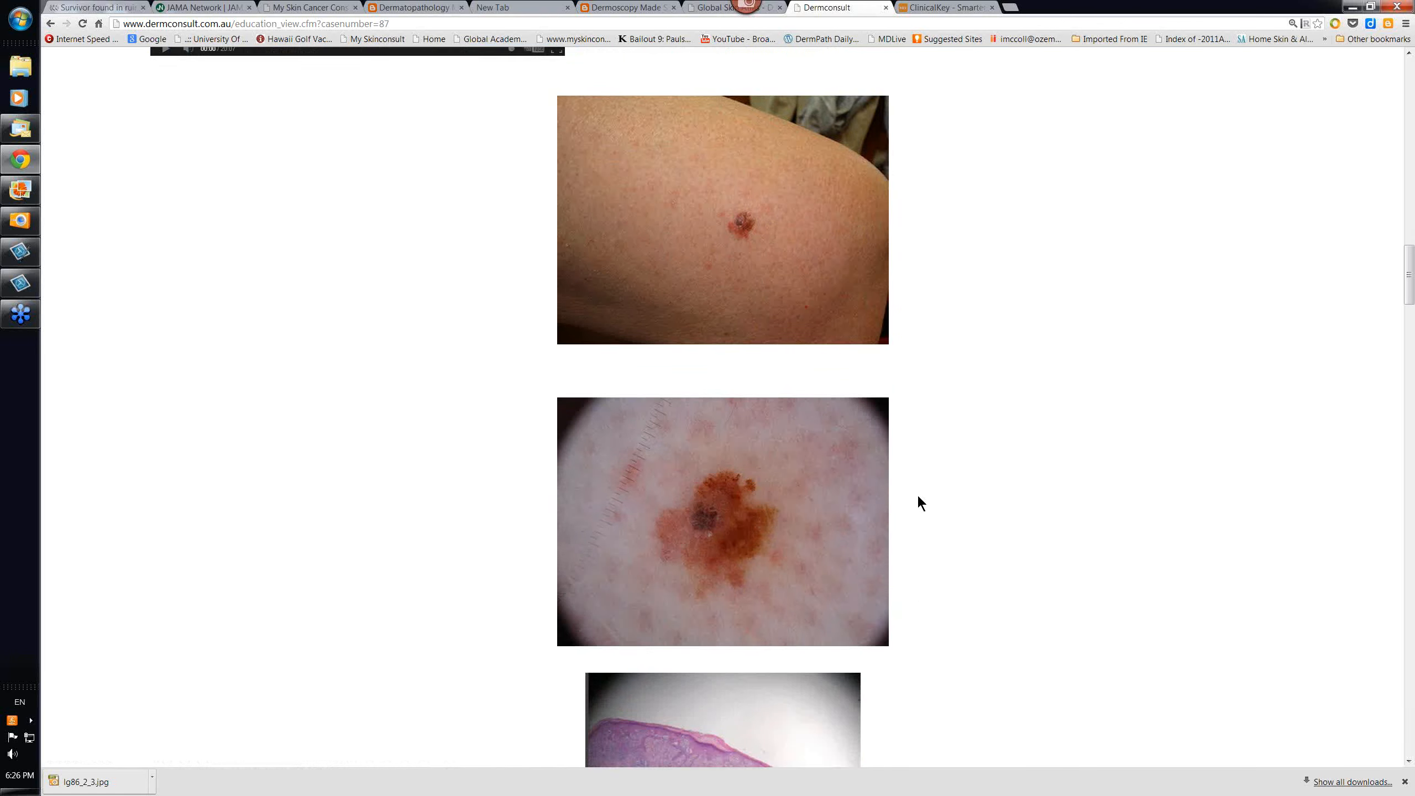
scroll(down, 3)
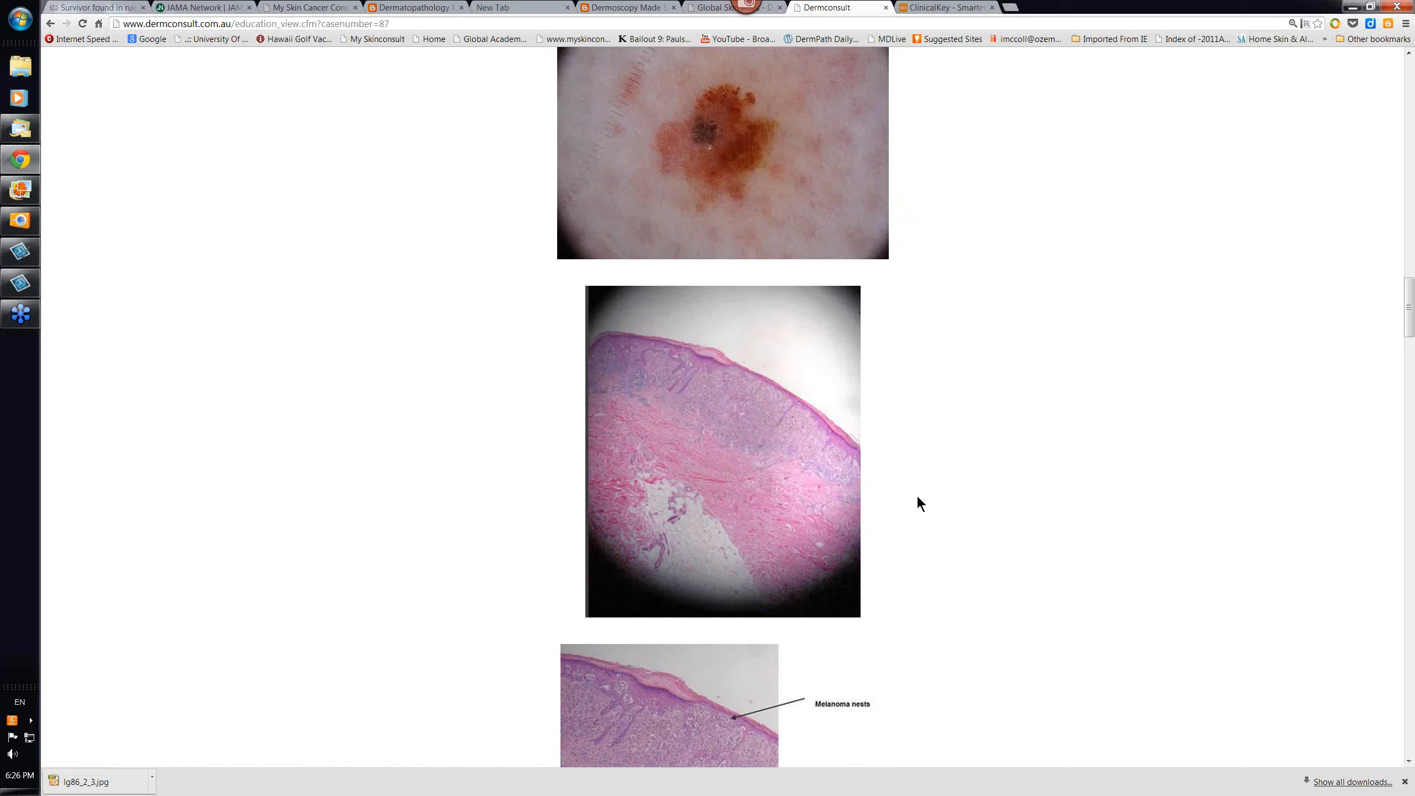
scroll(down, 3)
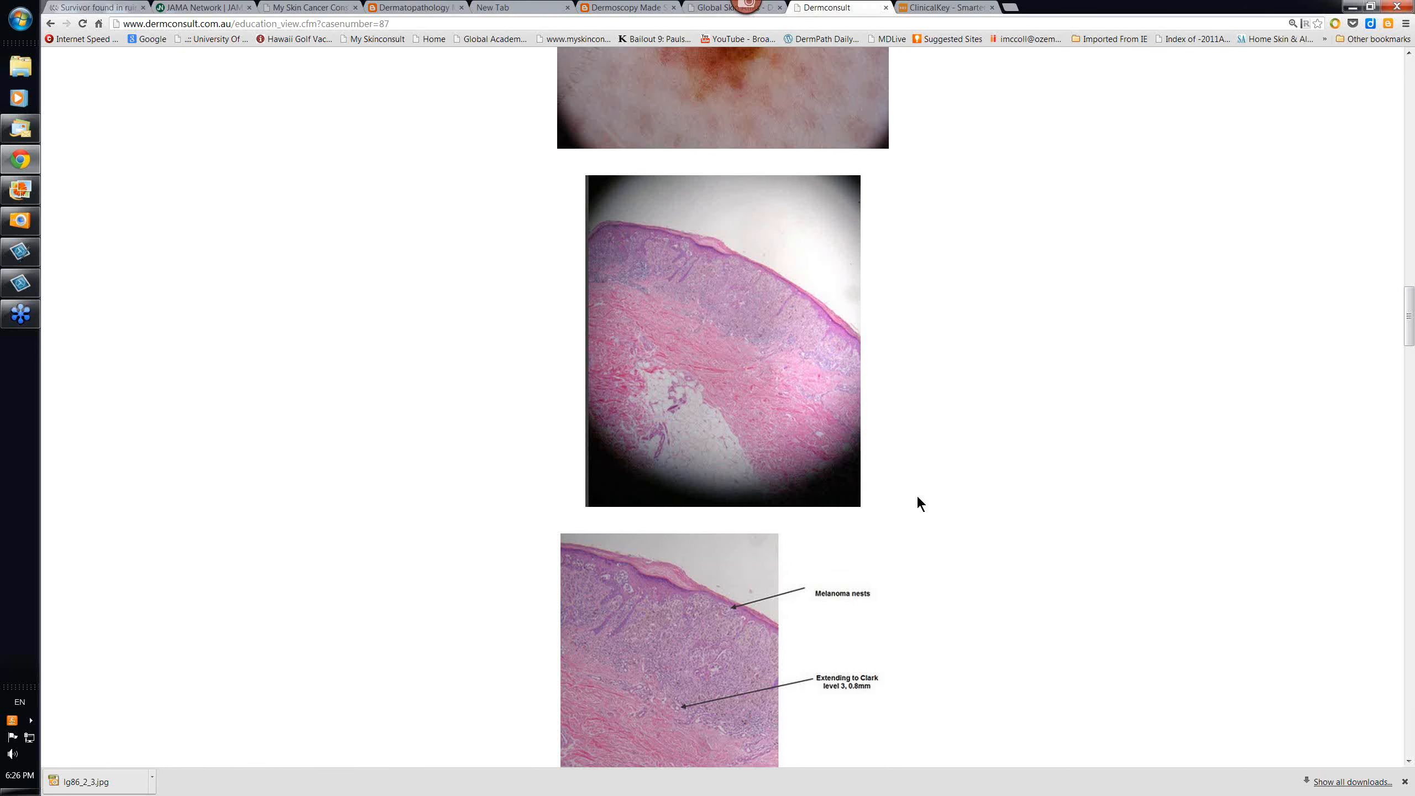
scroll(down, 3)
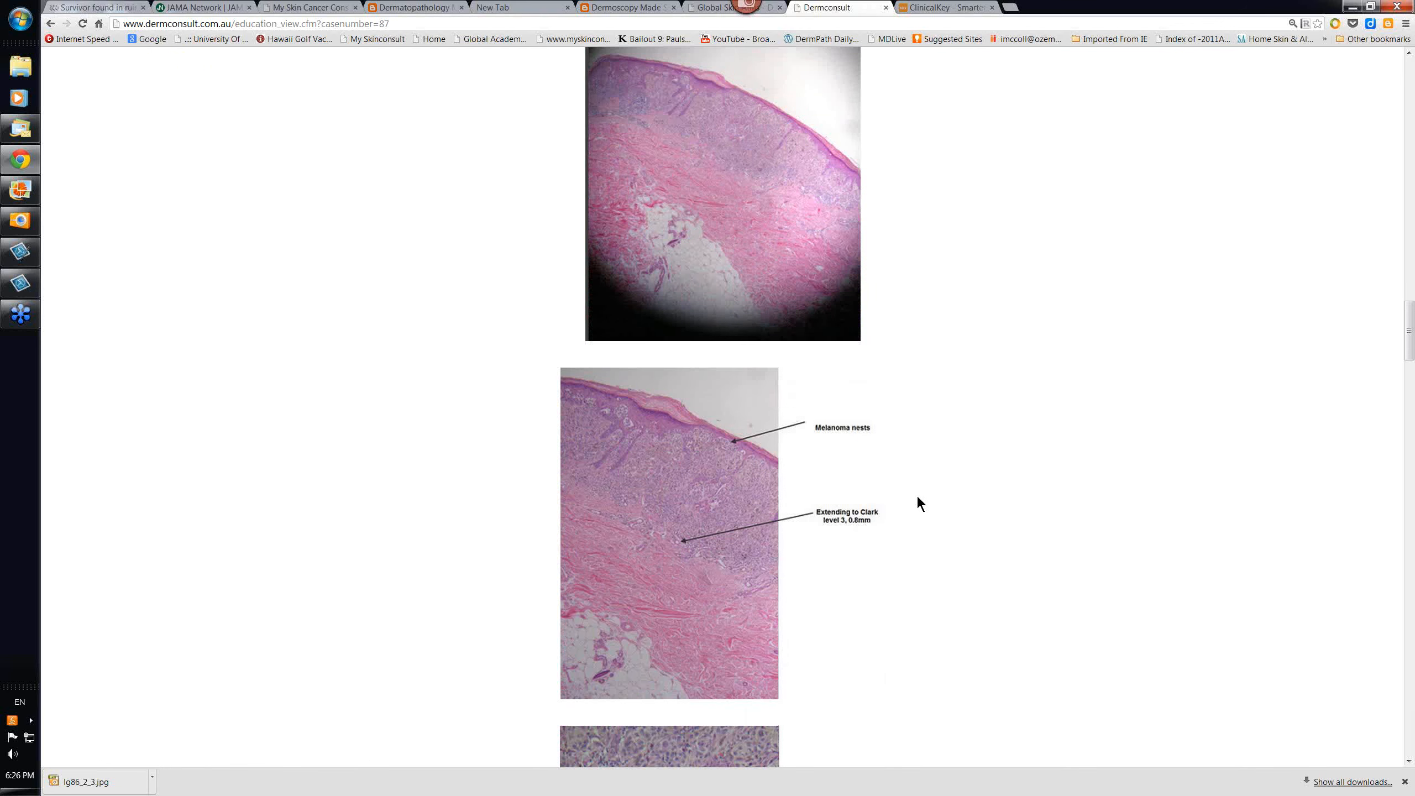
scroll(down, 3)
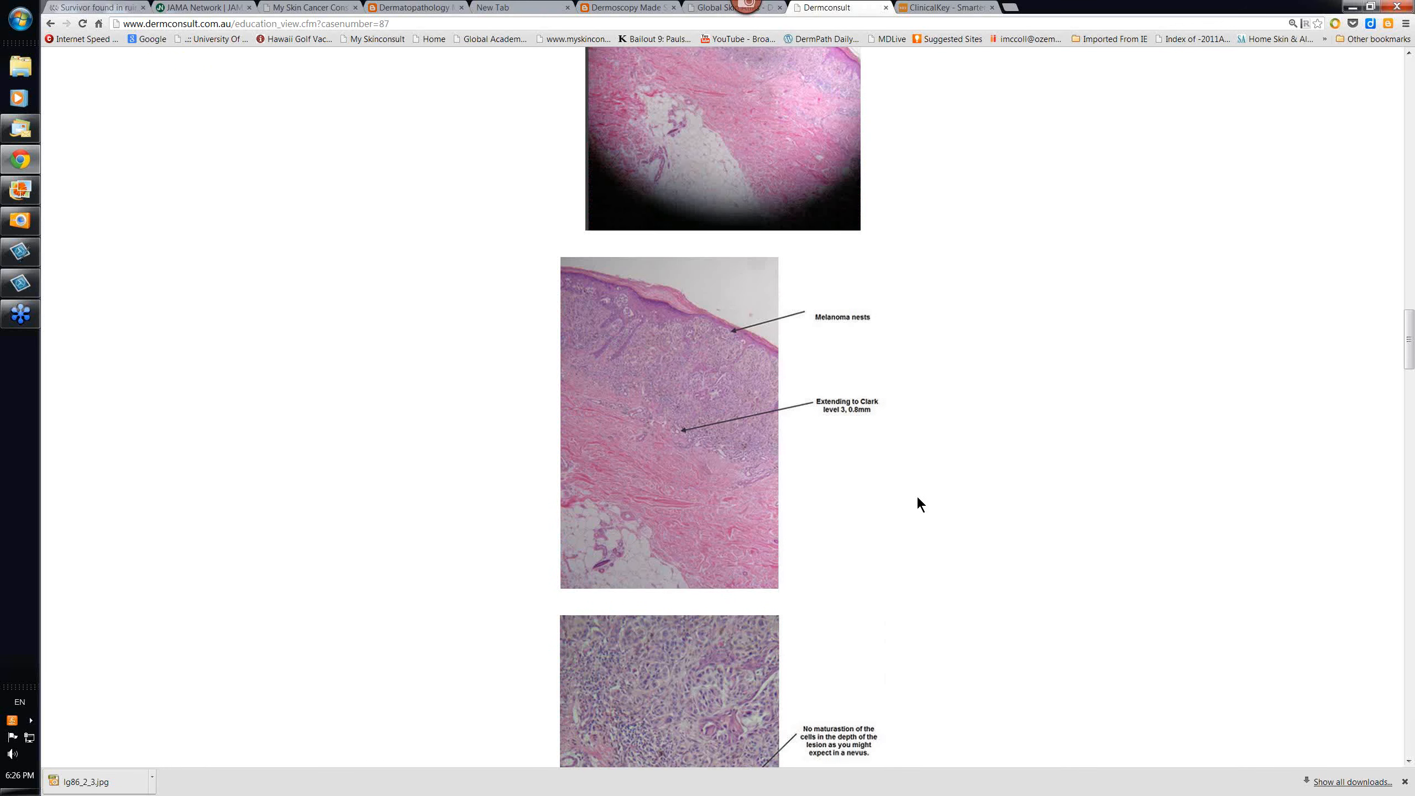
scroll(down, 3)
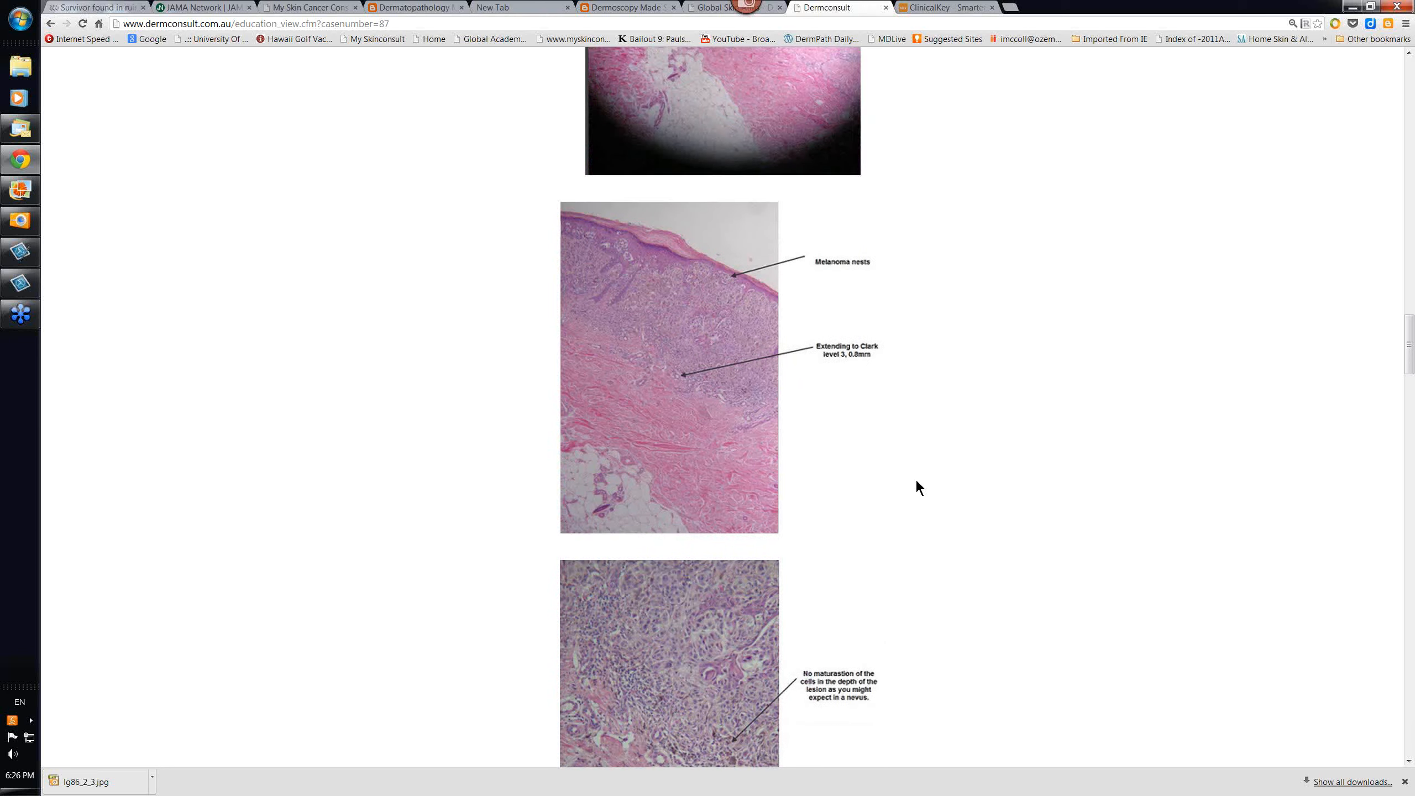
scroll(down, 3)
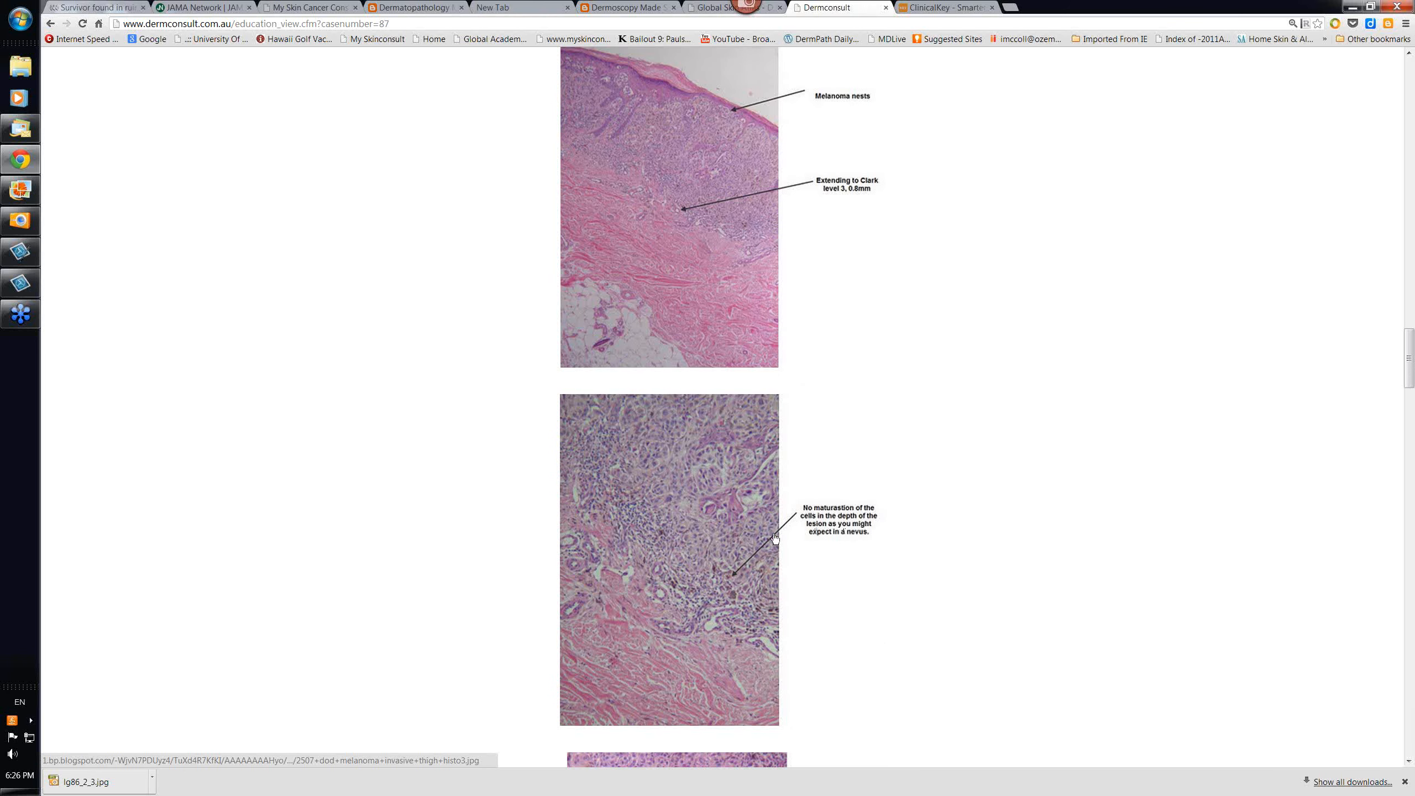
mouse_move(673, 604)
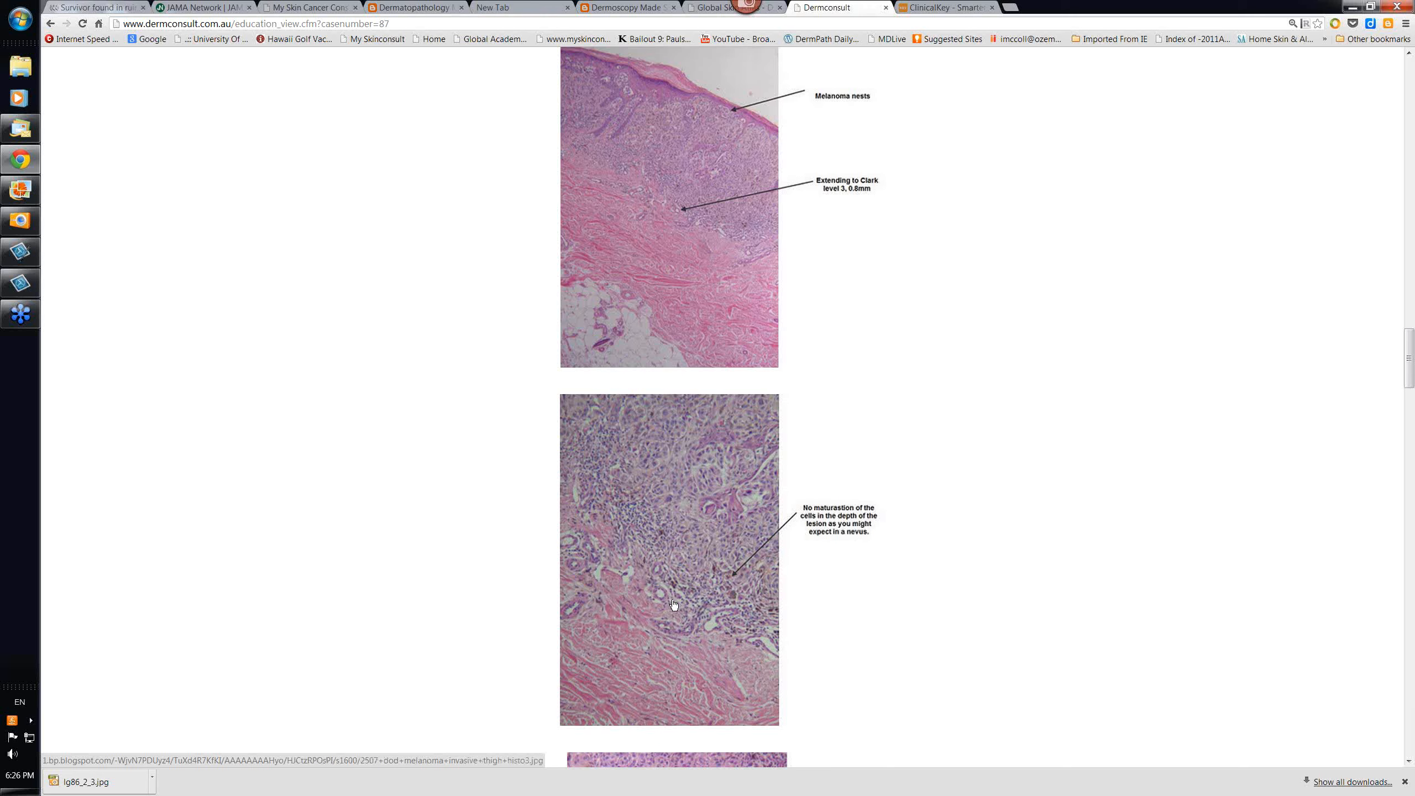
scroll(down, 3)
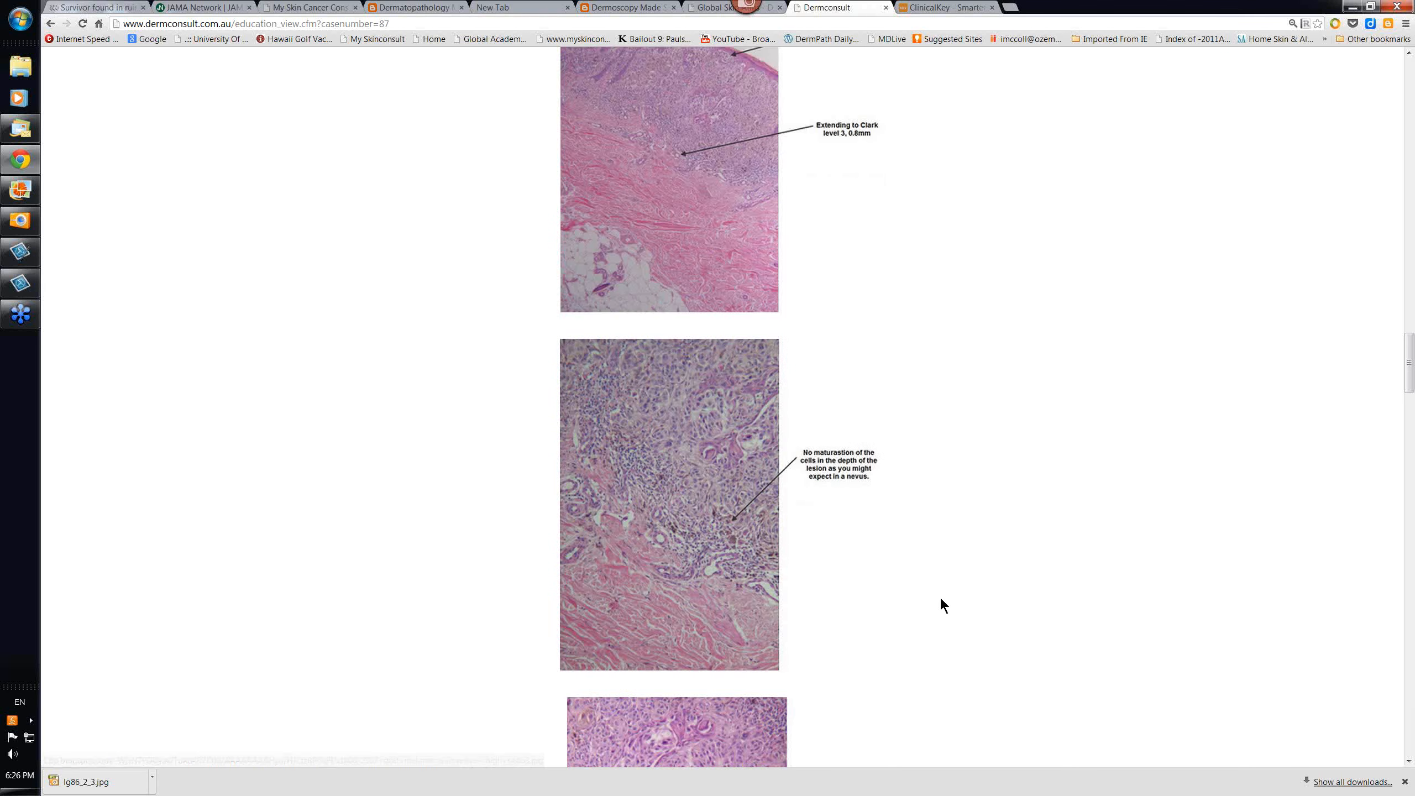
Scroll down to the lentiginous atypical melanocytes and acantholysis slides near Part 7
scroll(down, 3)
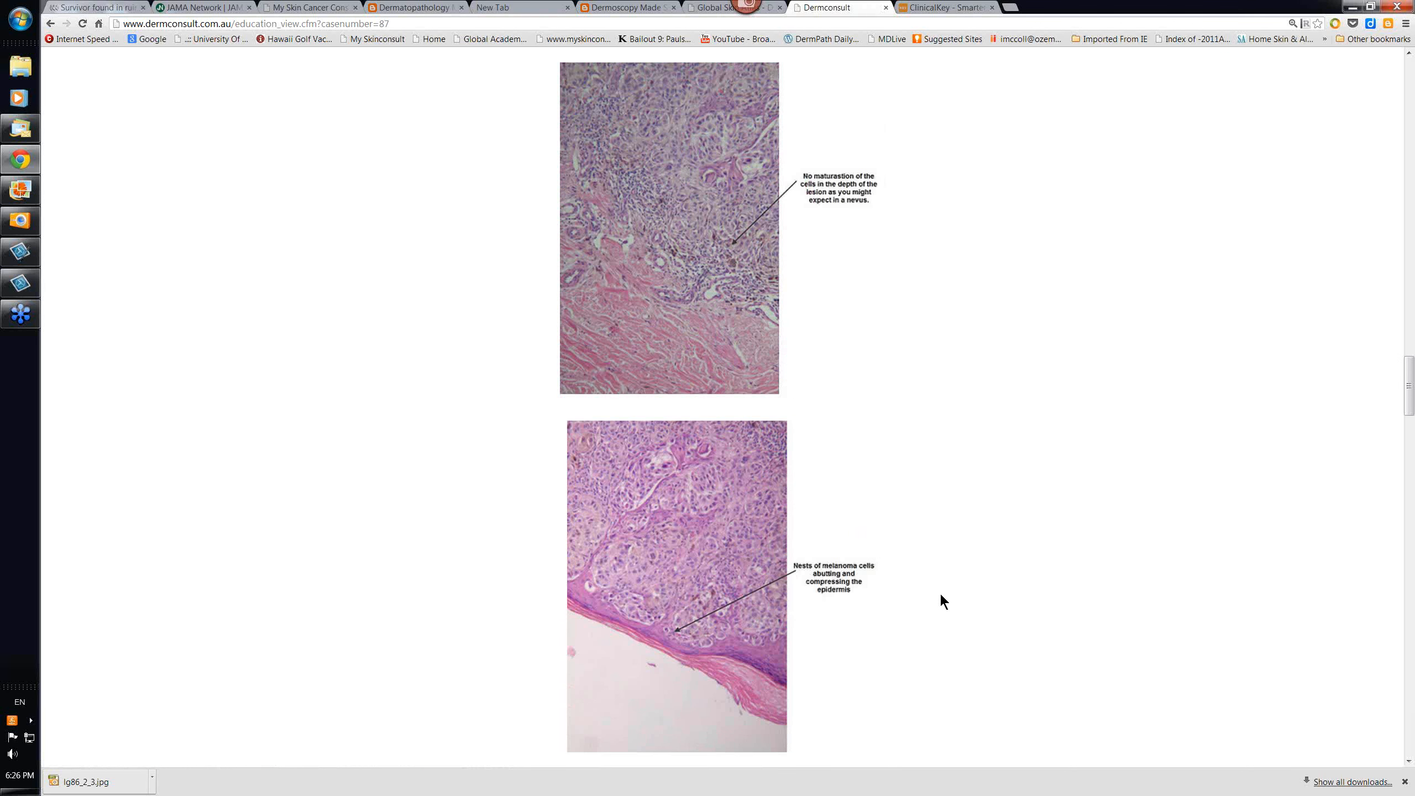
mouse_move(656, 638)
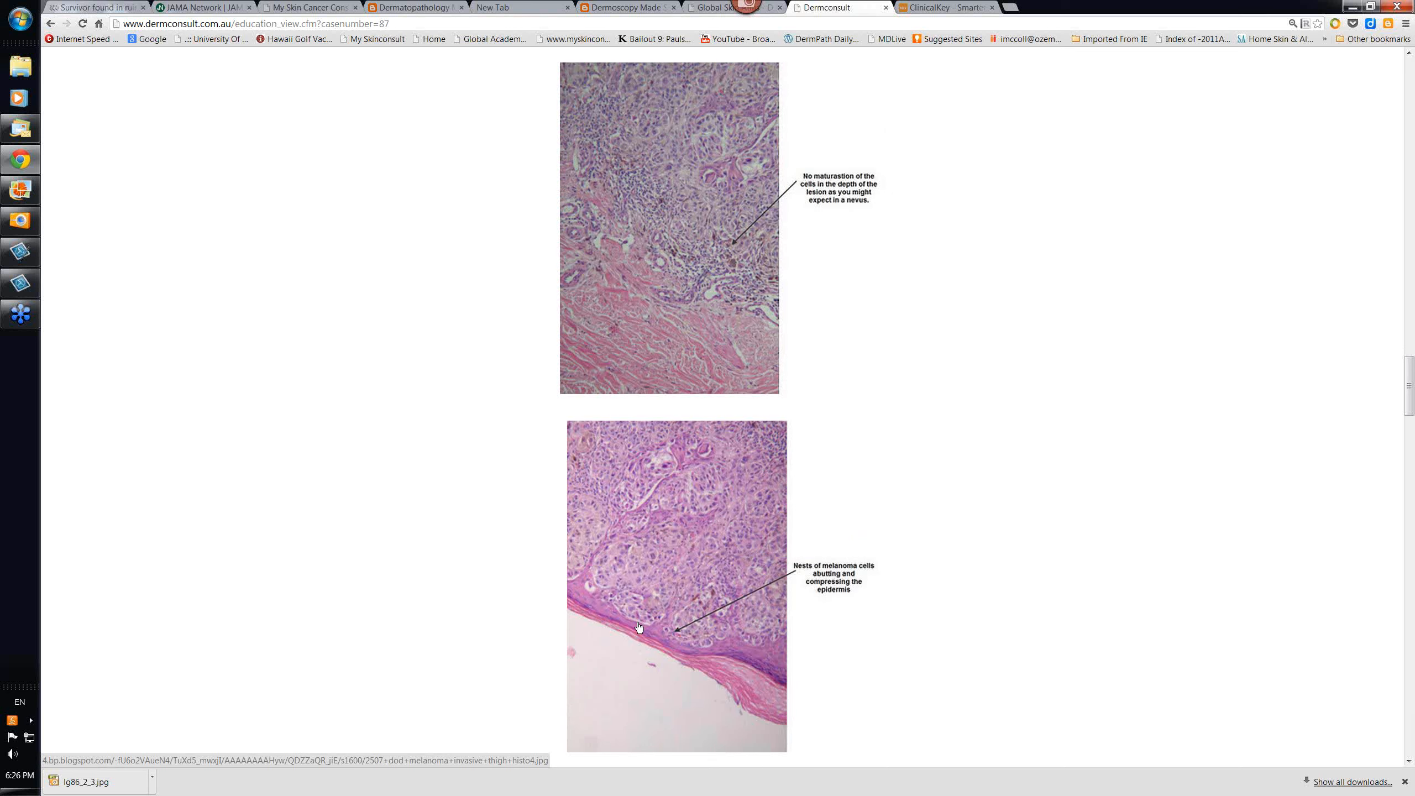
mouse_move(686, 641)
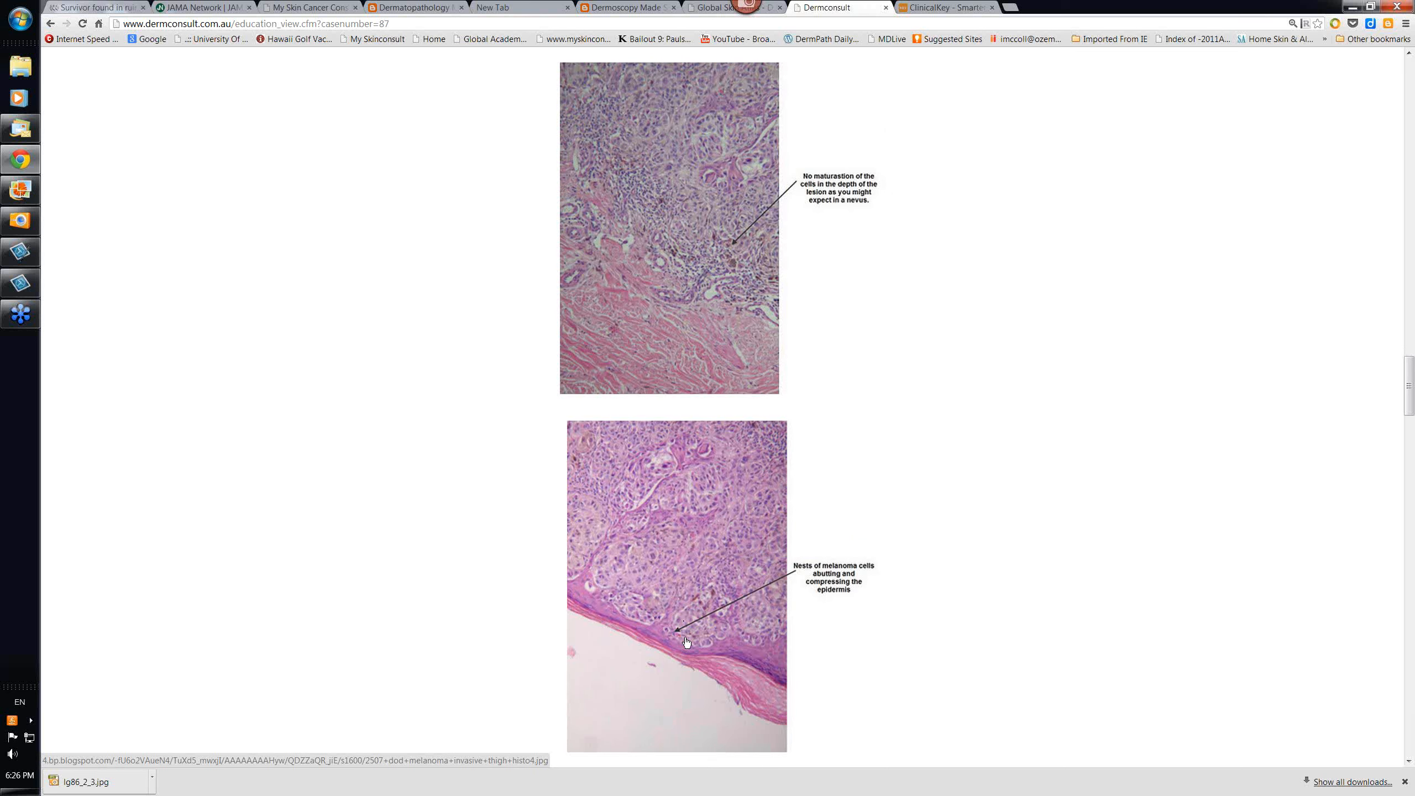
mouse_move(674, 645)
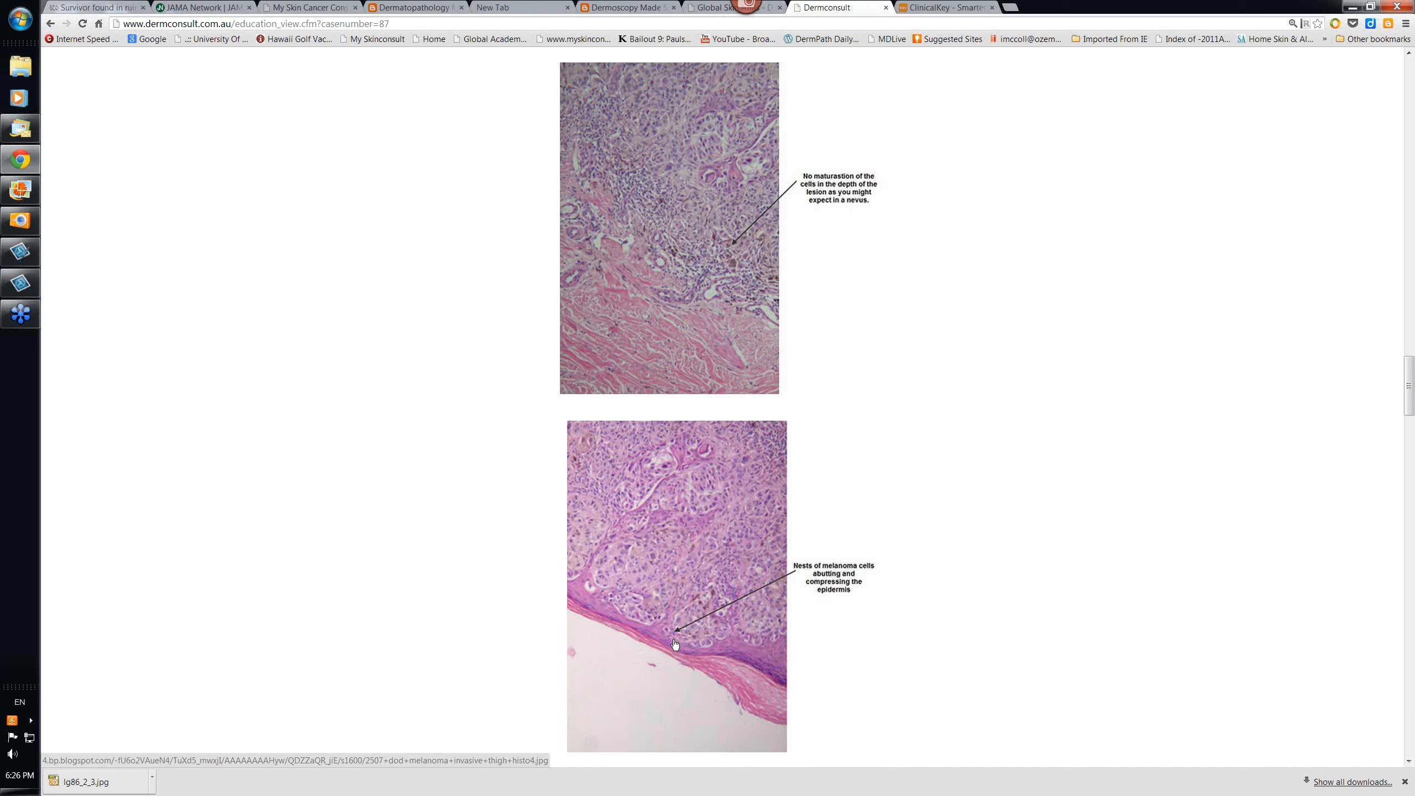
mouse_move(671, 644)
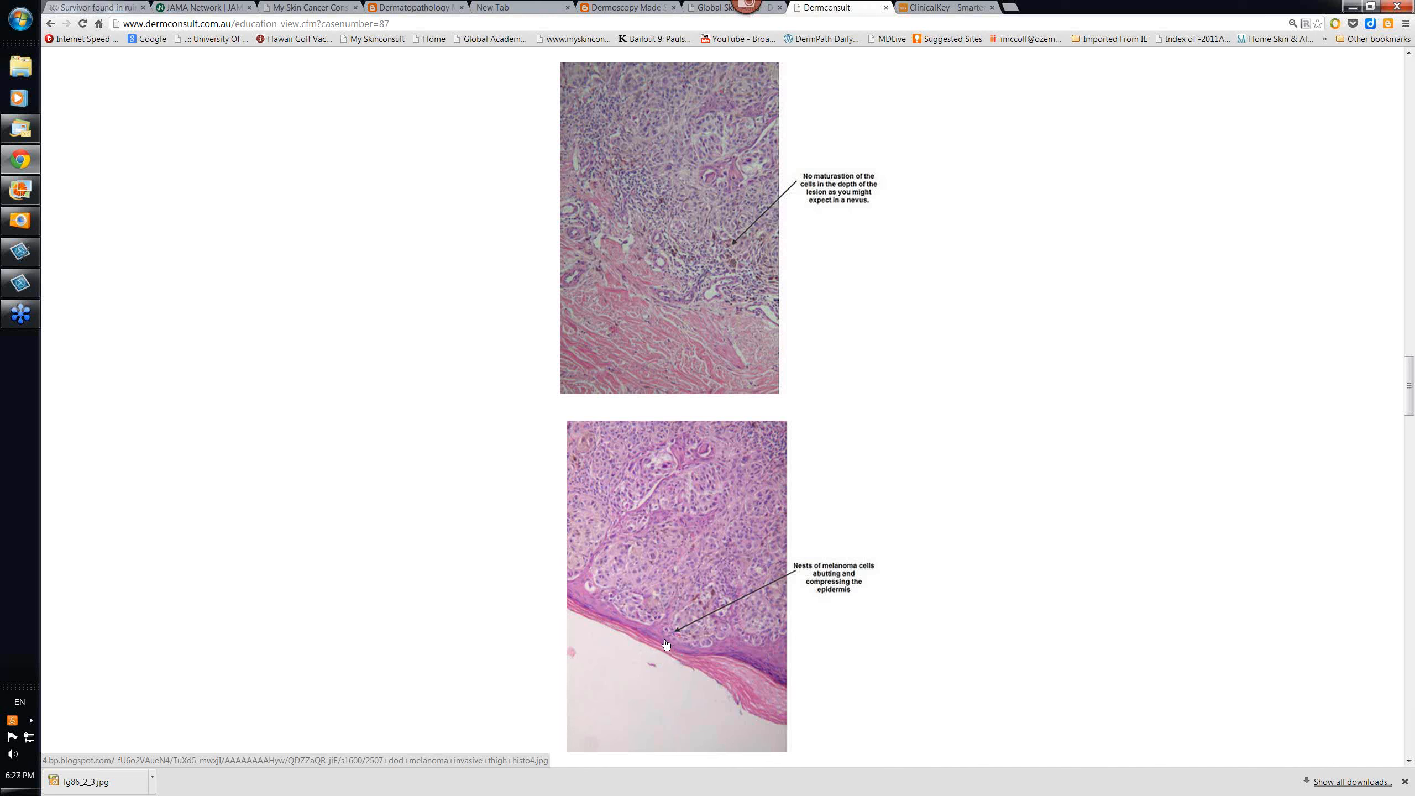
mouse_move(646, 628)
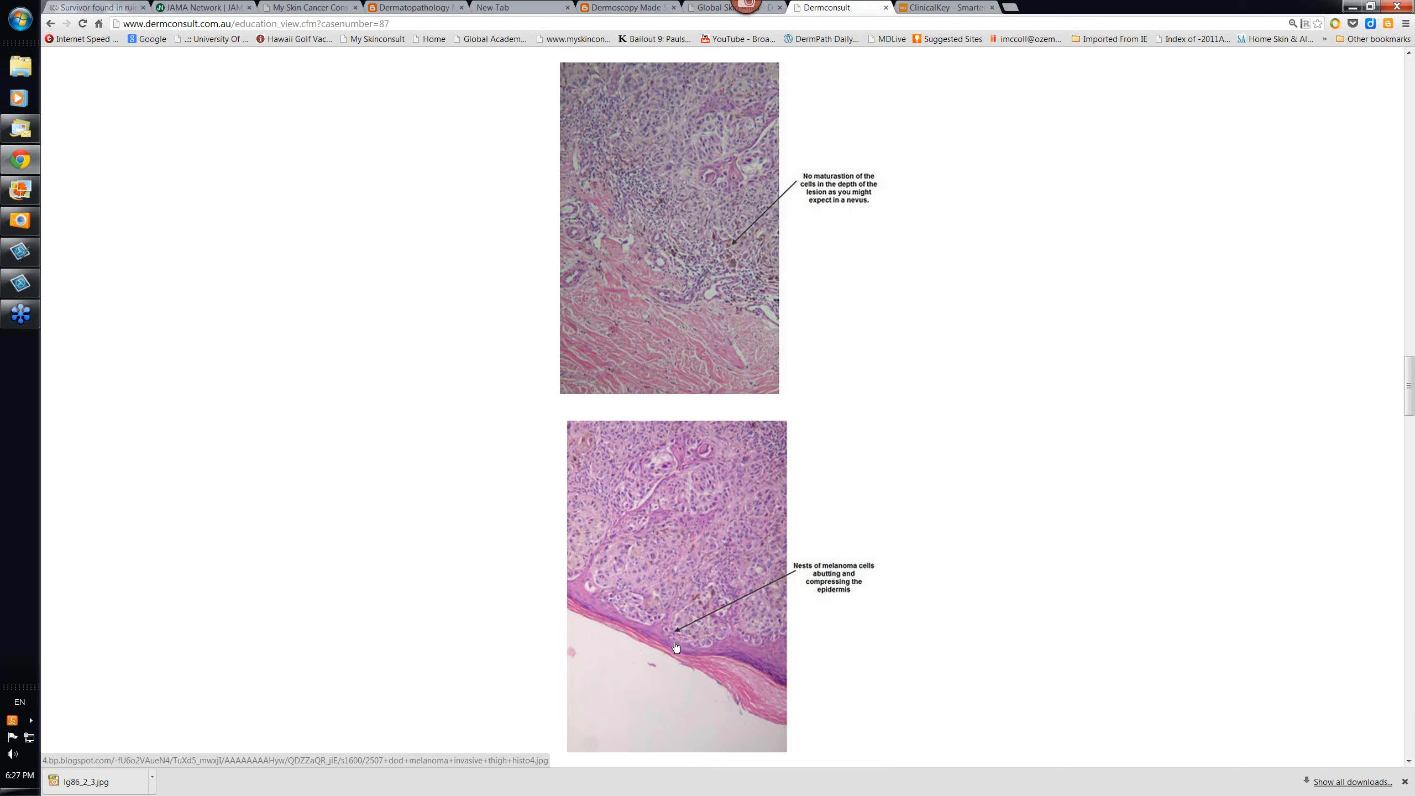
mouse_move(646, 653)
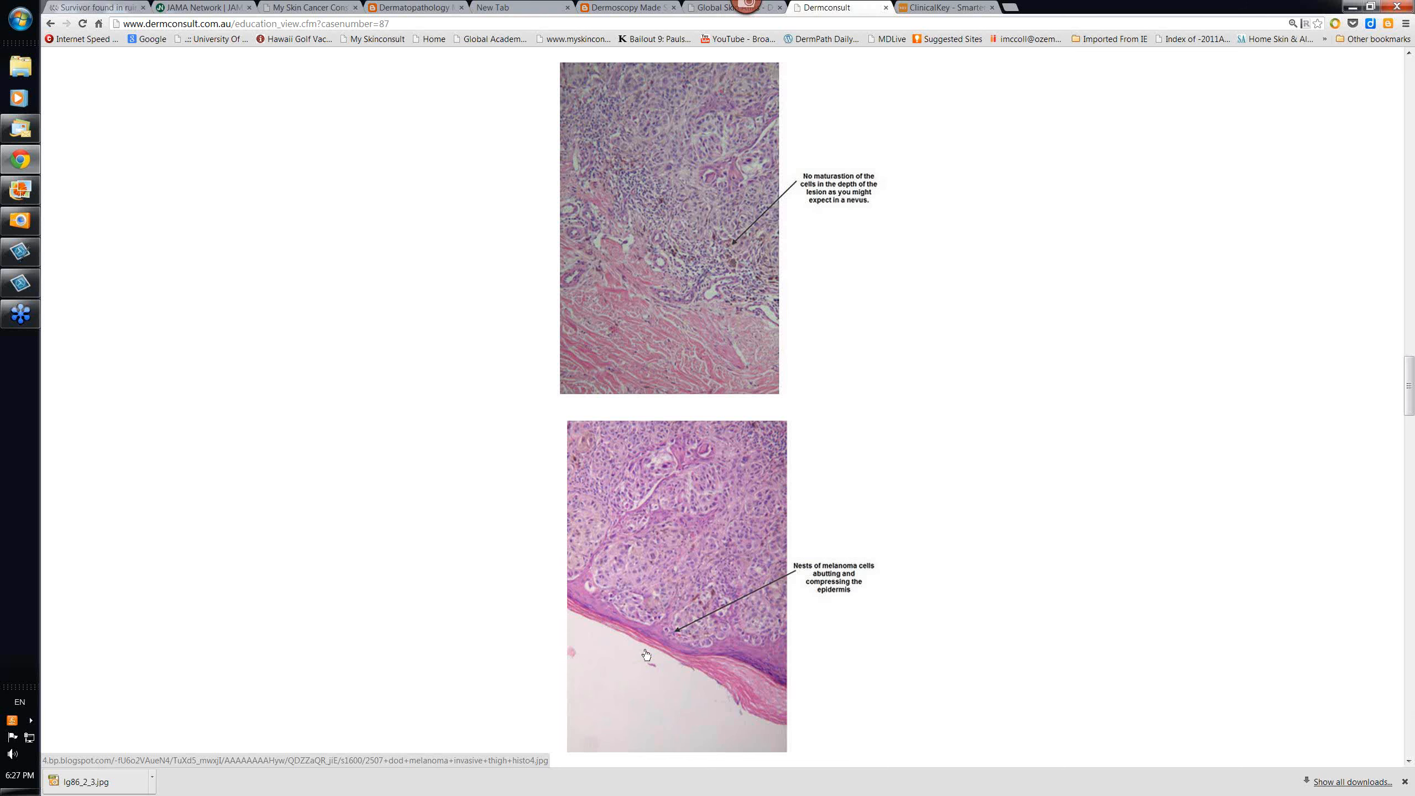
mouse_move(843, 634)
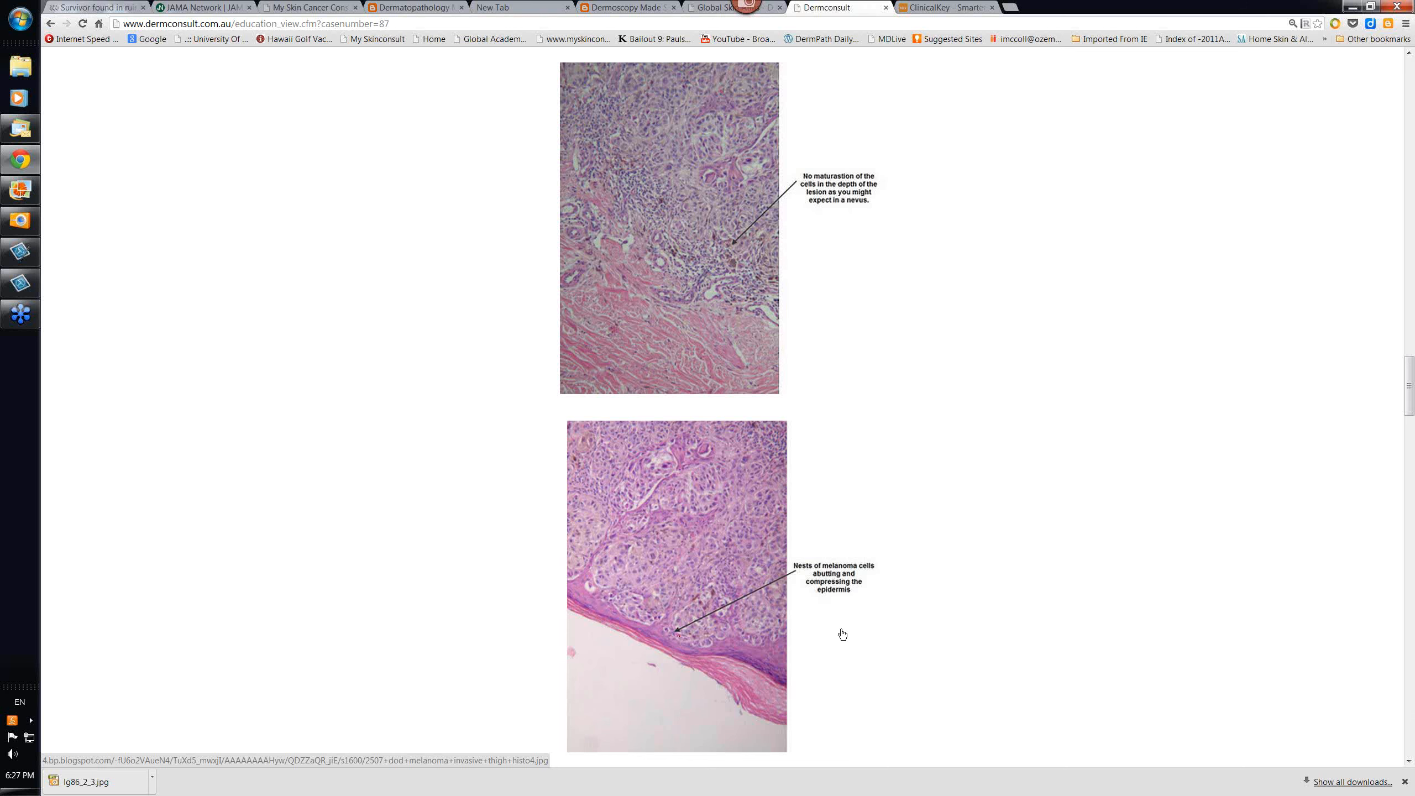
scroll(down, 3)
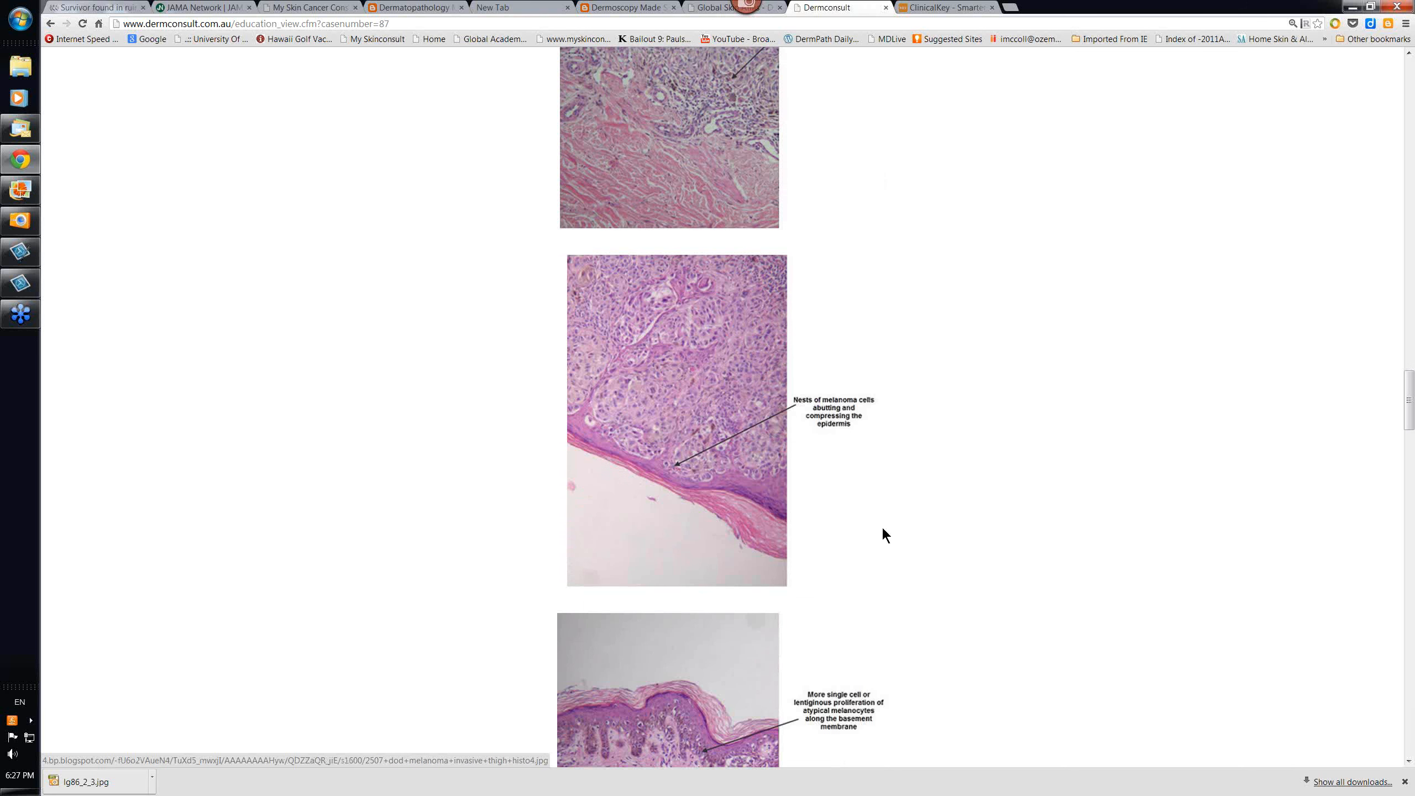
scroll(down, 3)
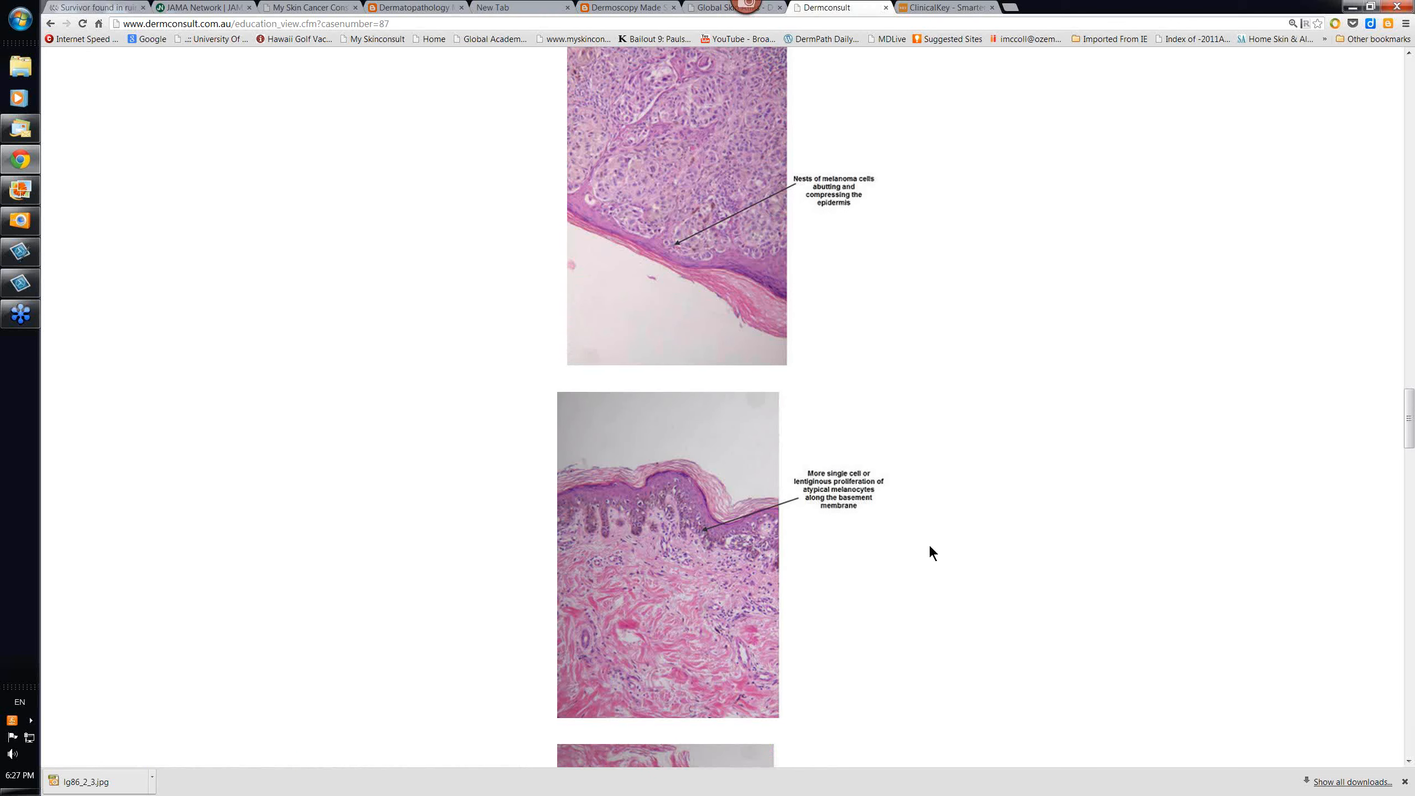
scroll(down, 3)
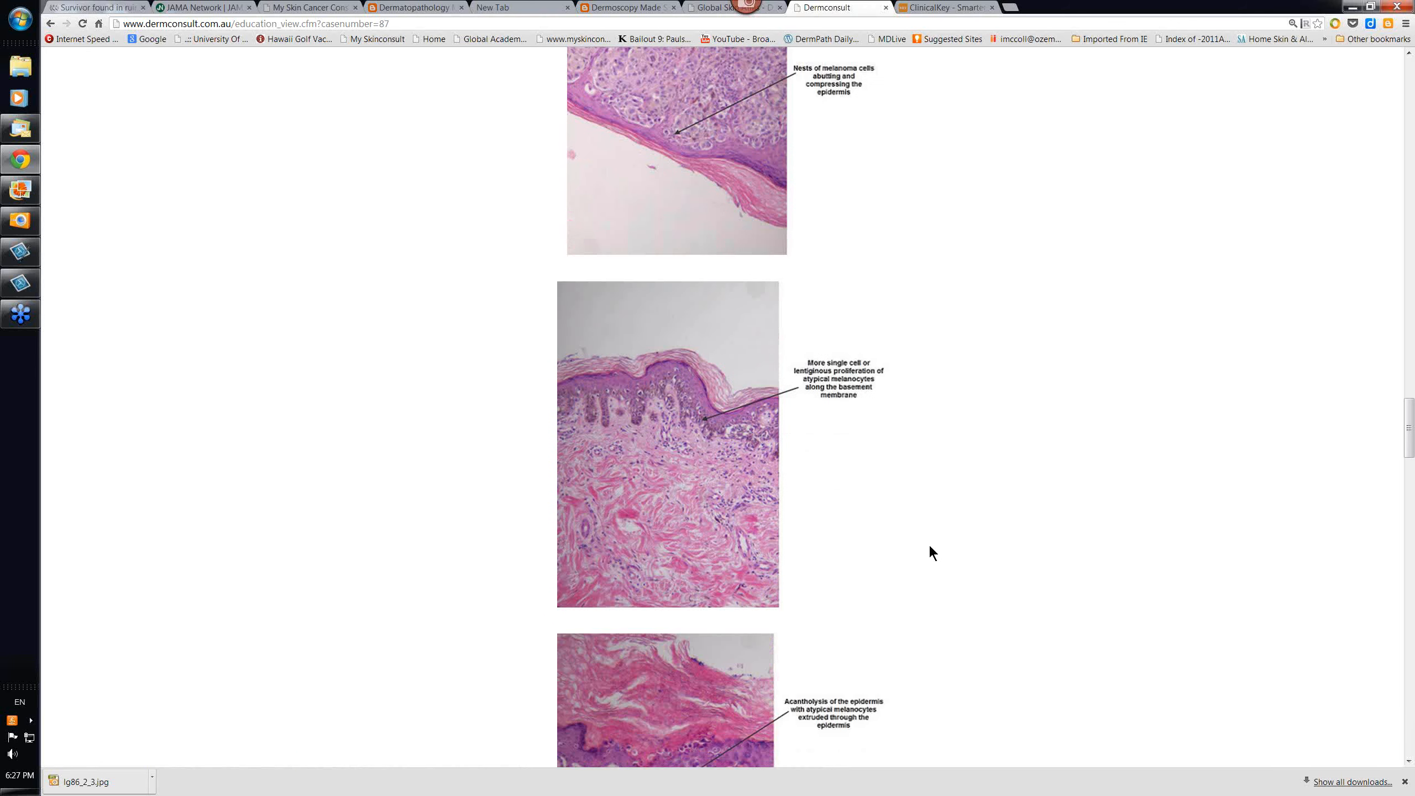
scroll(down, 3)
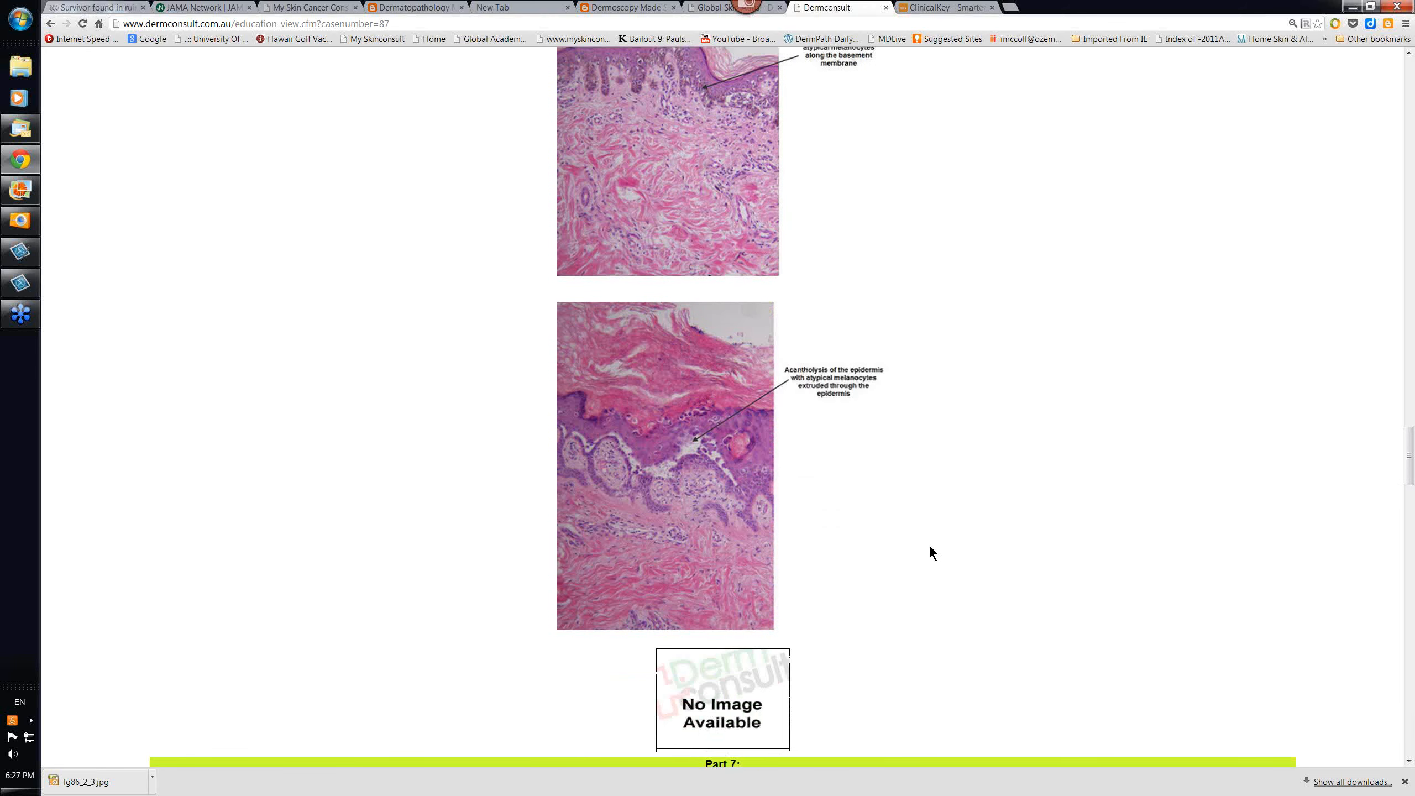
mouse_move(576, 451)
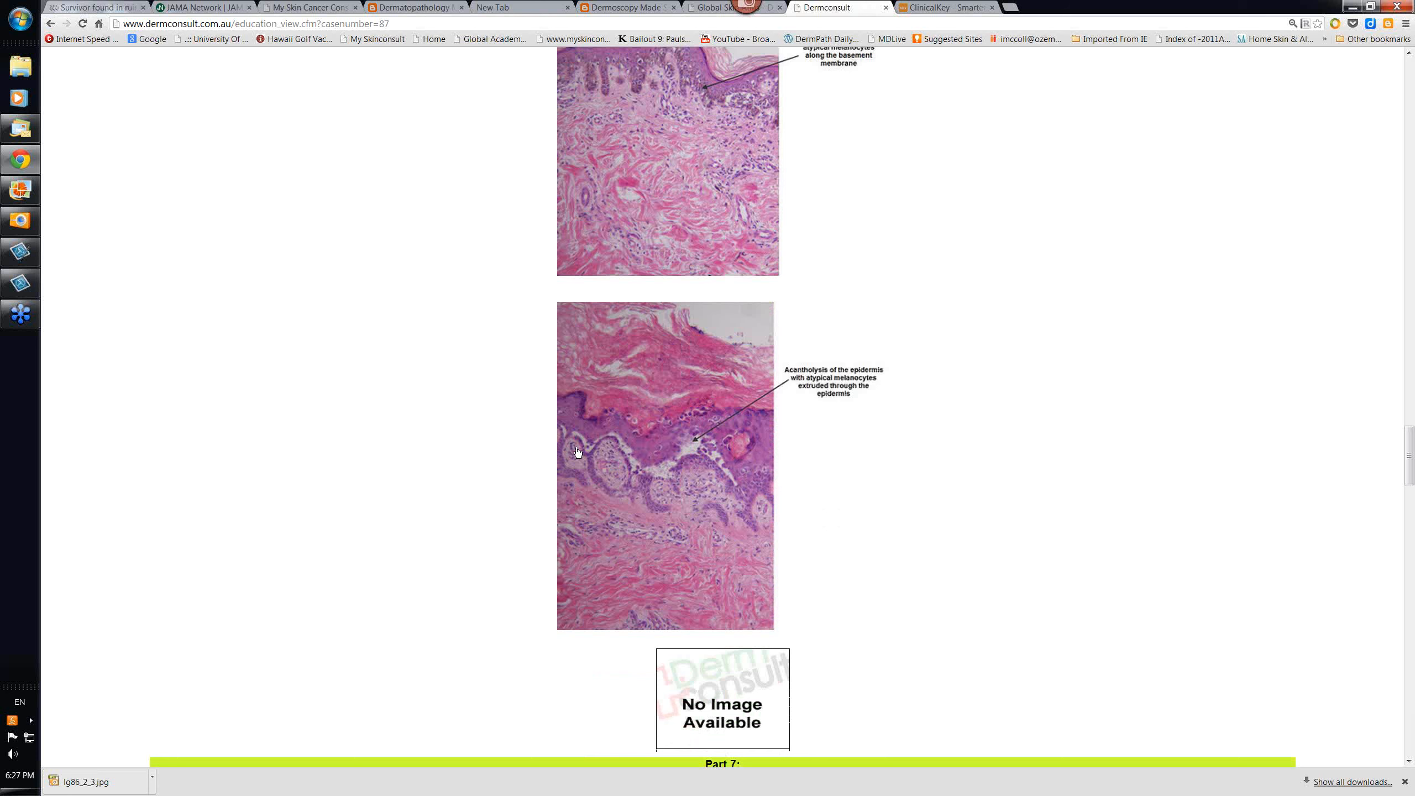
mouse_move(760, 488)
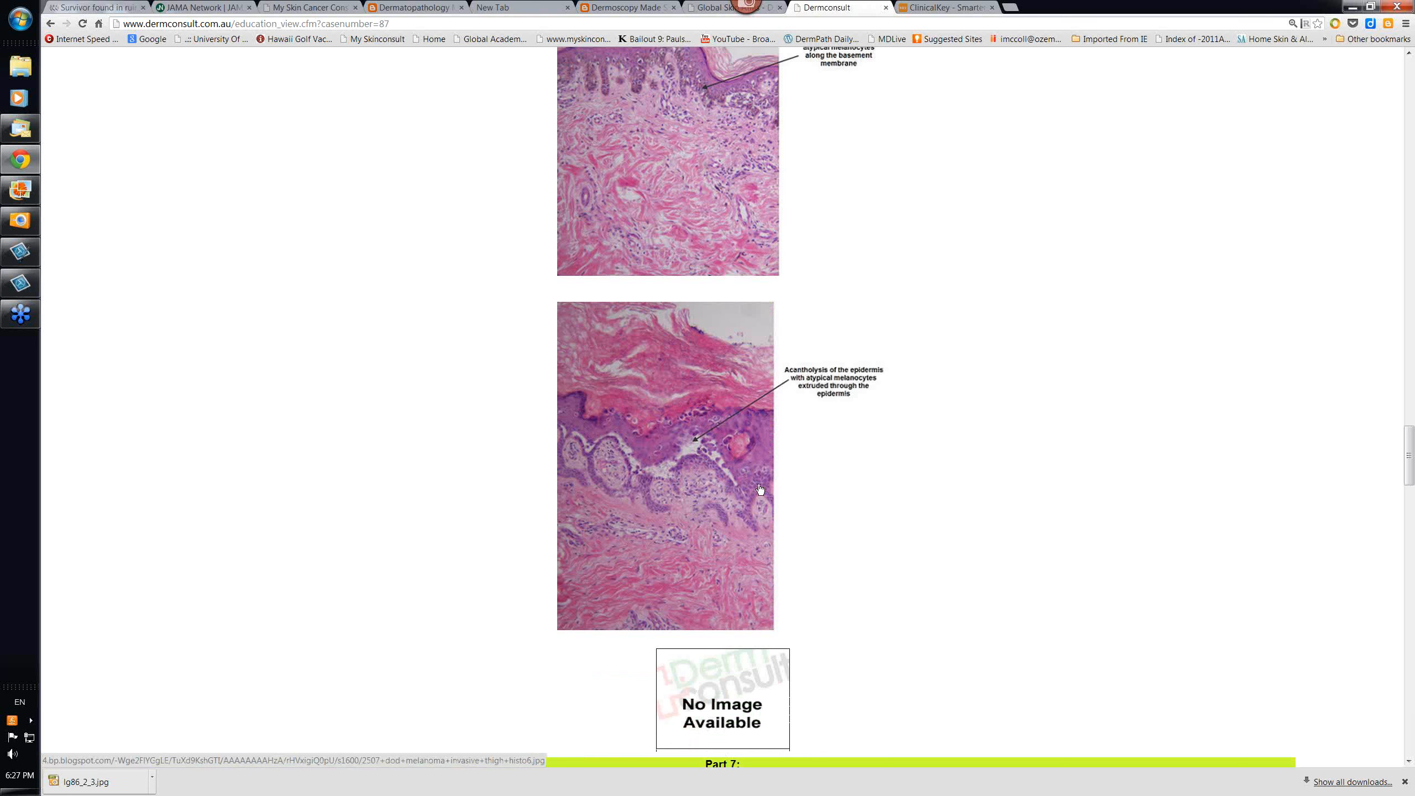
mouse_move(705, 470)
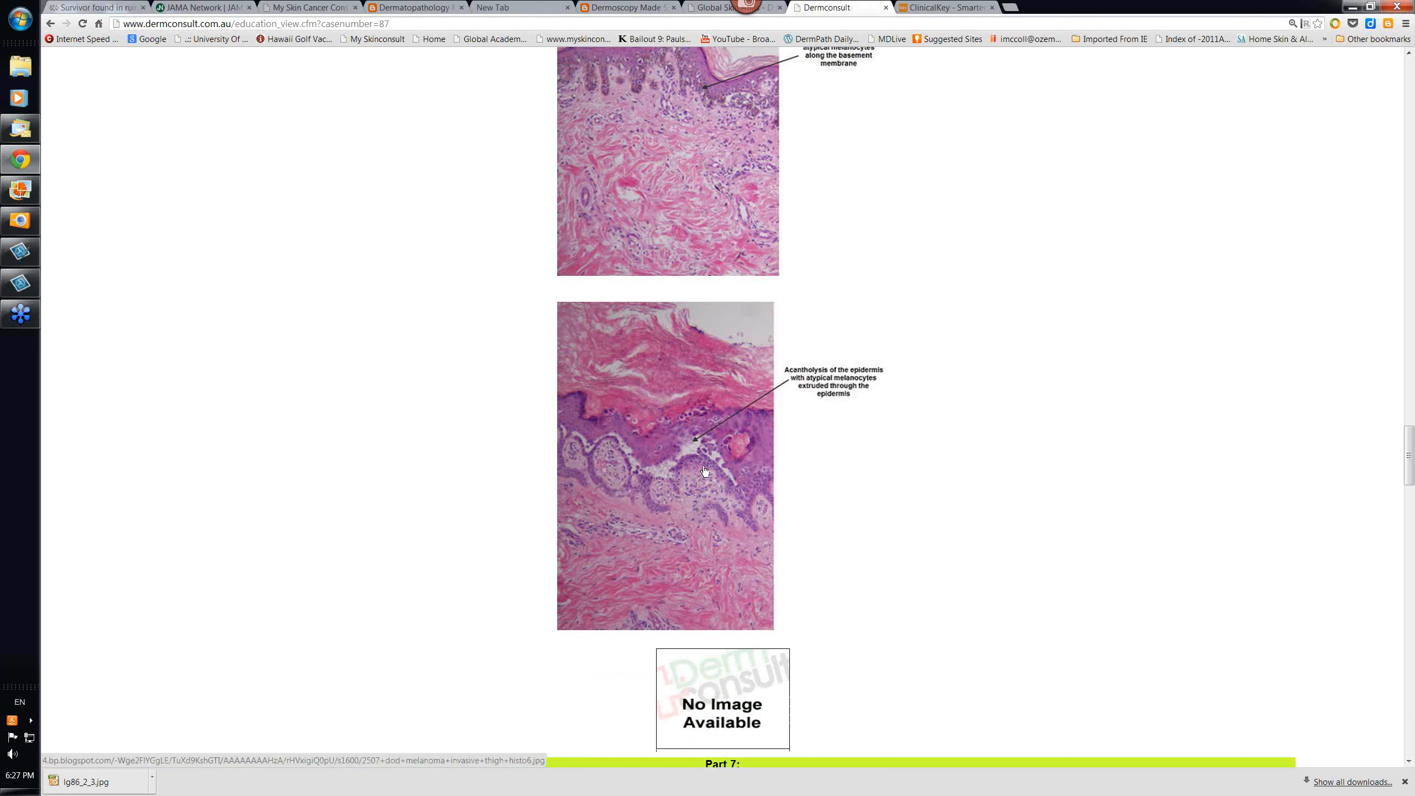
mouse_move(620, 444)
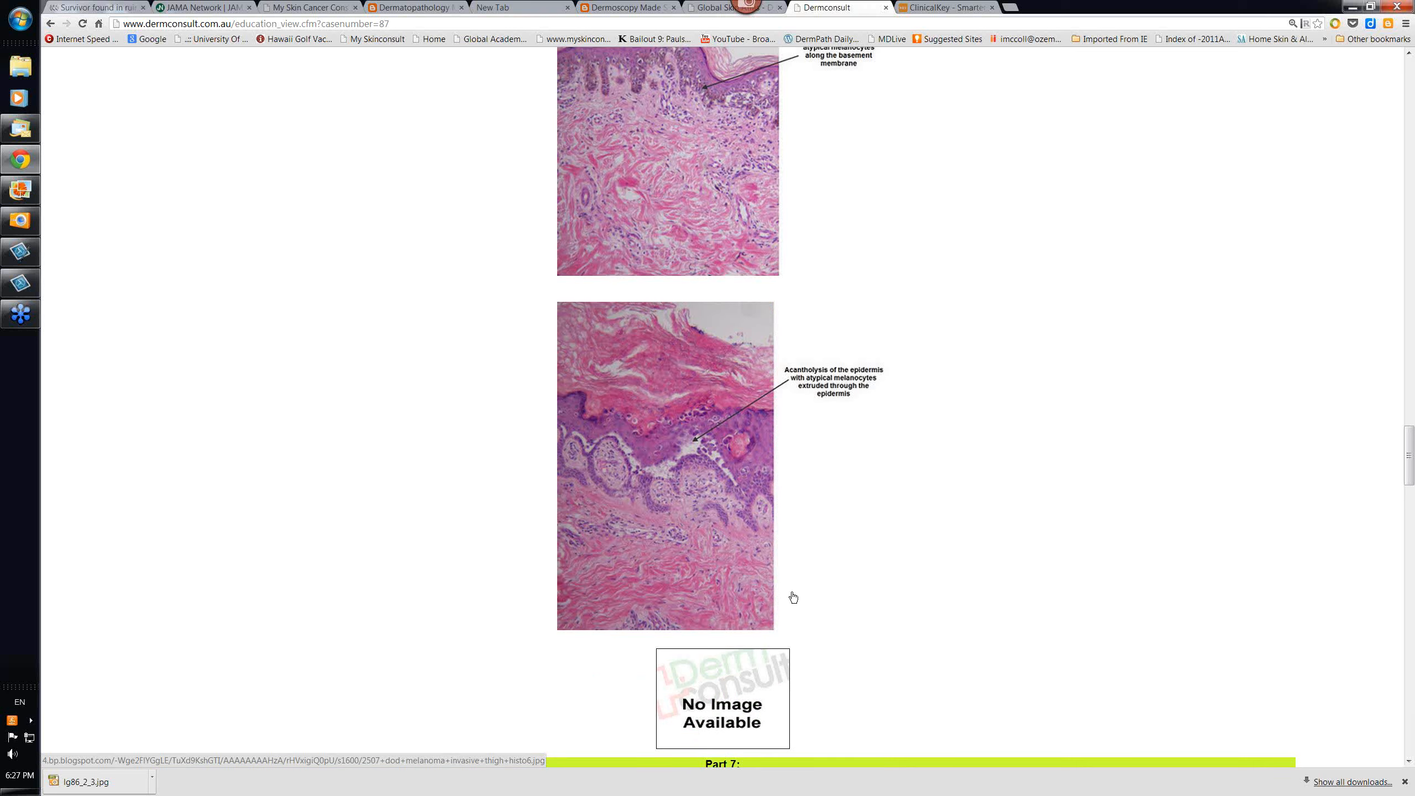
mouse_move(675, 446)
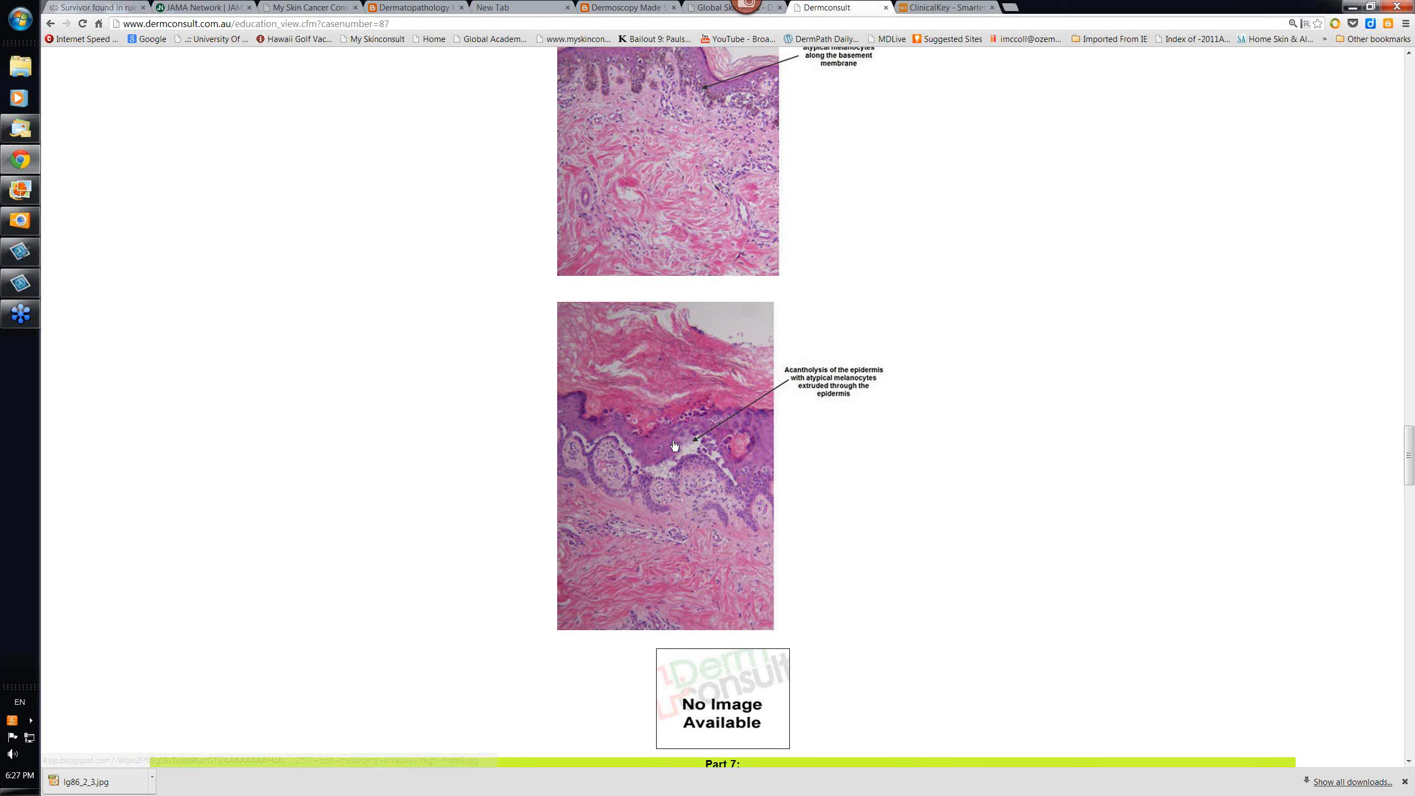
mouse_move(703, 446)
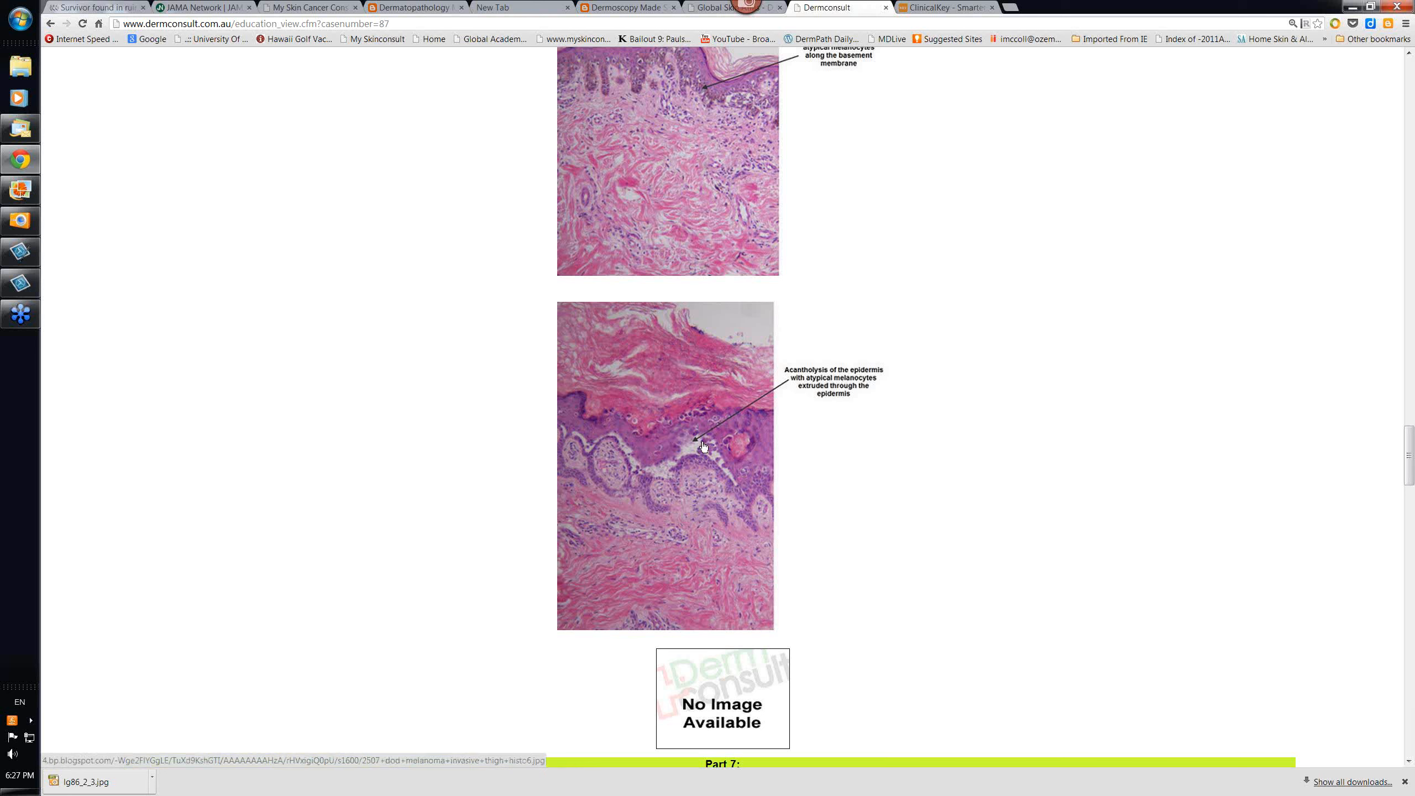
mouse_move(692, 416)
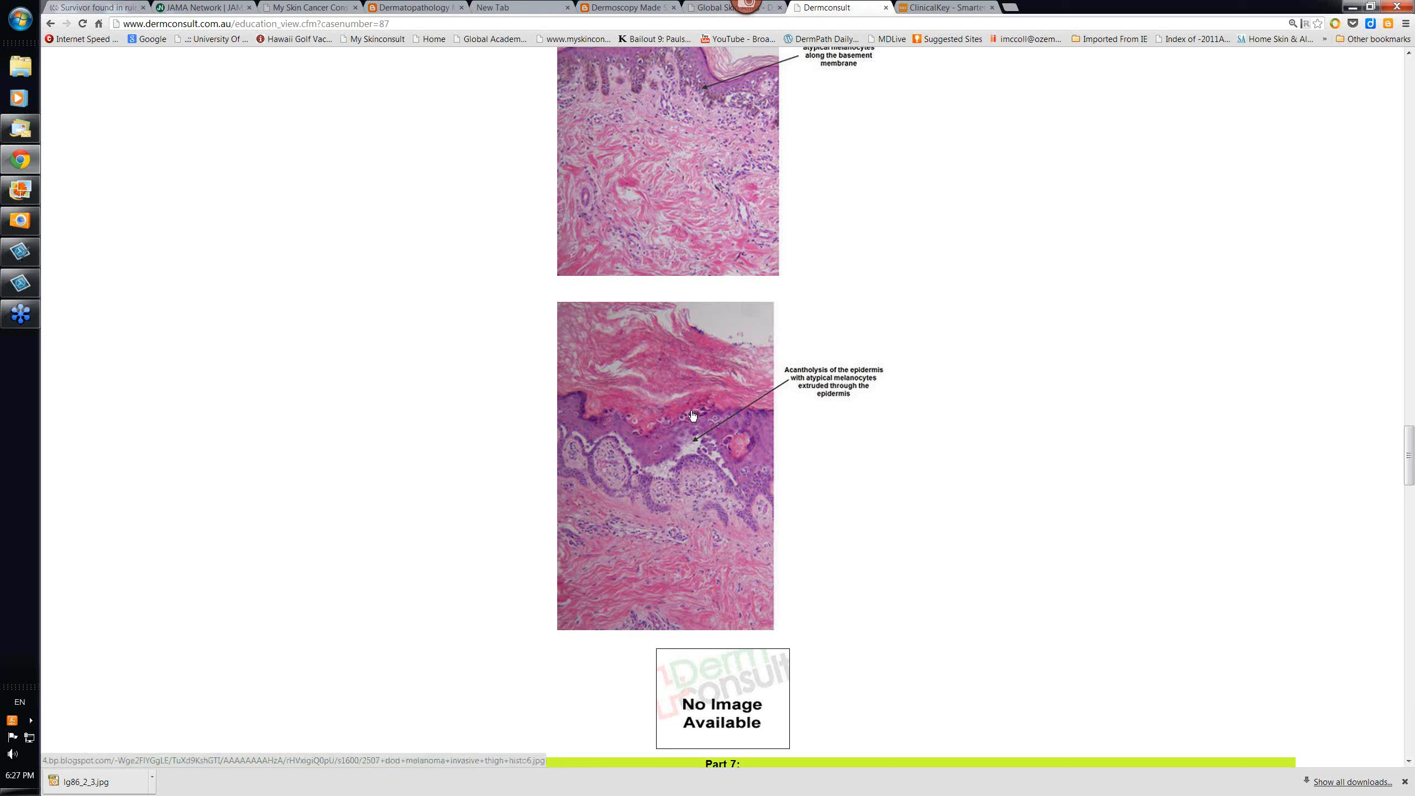
mouse_move(690, 397)
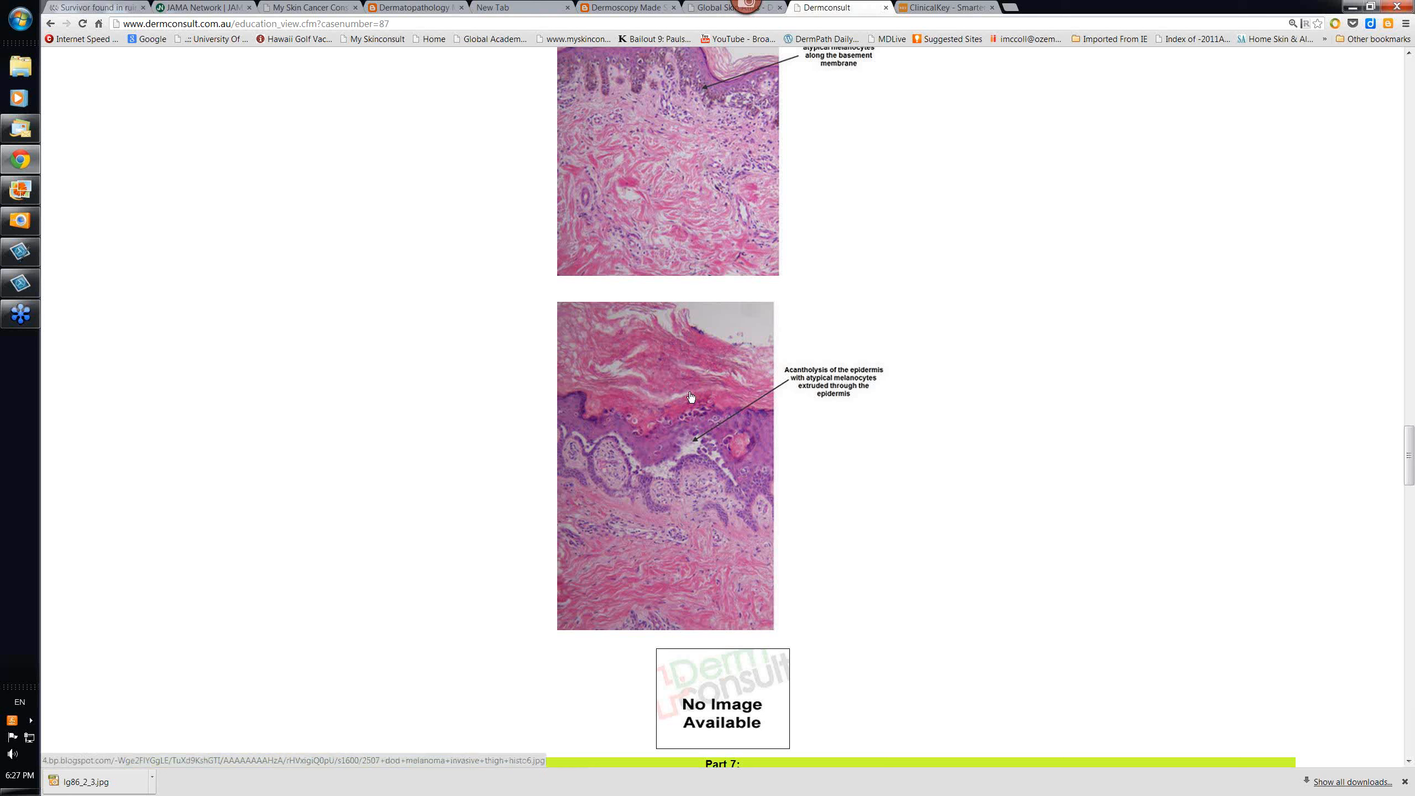
mouse_move(918, 539)
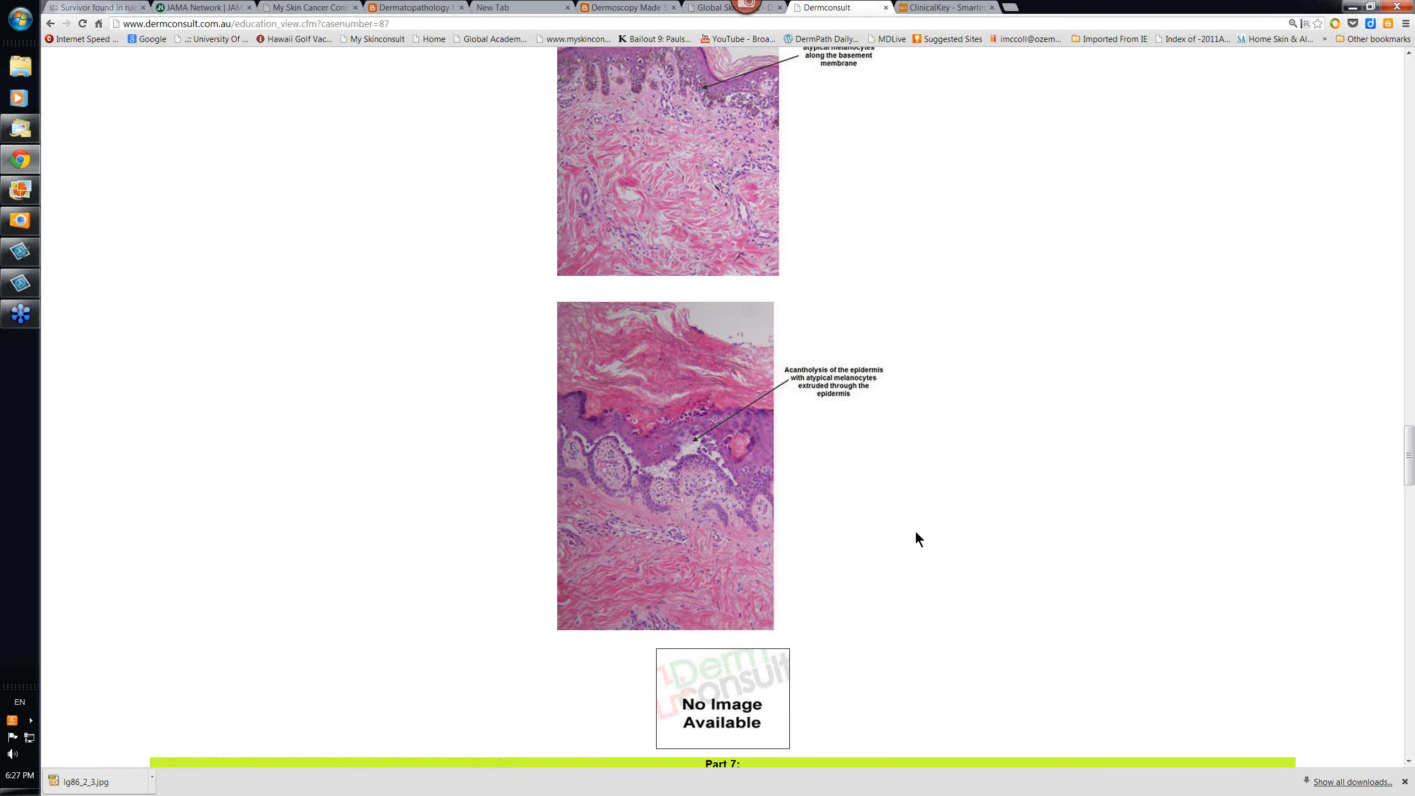
Scroll down to the Part 7 heading and its pagetoid spread histology slide
scroll(down, 3)
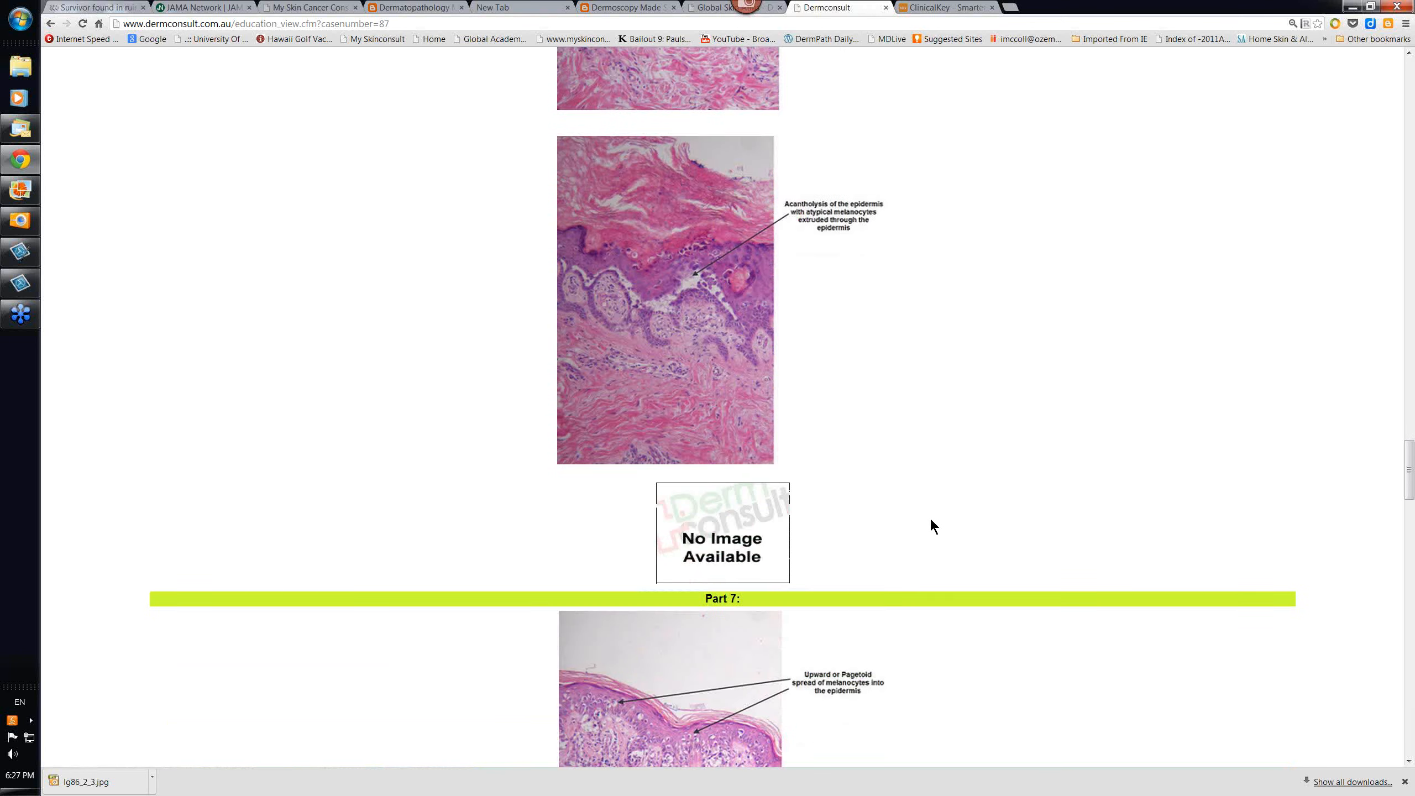
Scroll past the pagetoid spread slide to the clinical photo of the pink papule on the back
scroll(down, 3)
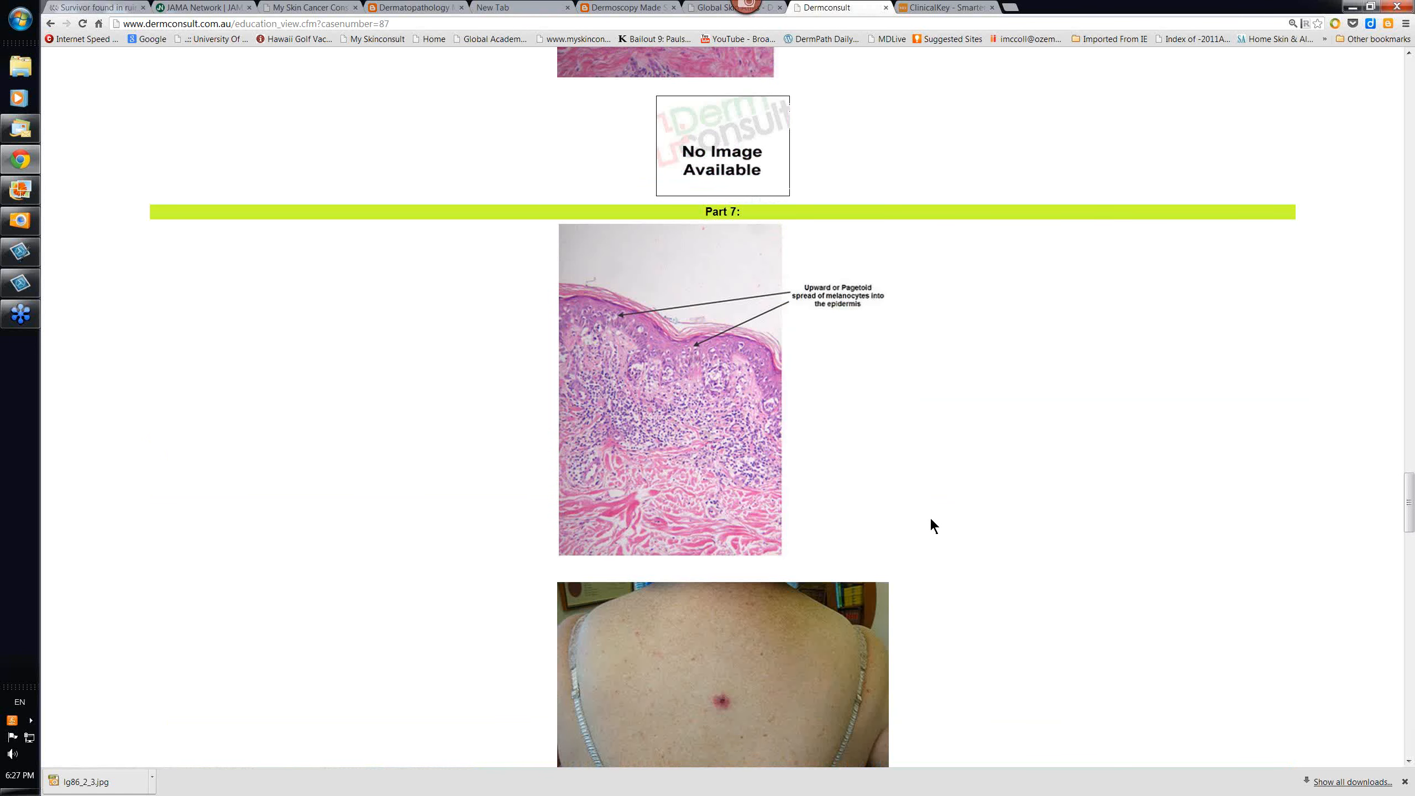
scroll(down, 3)
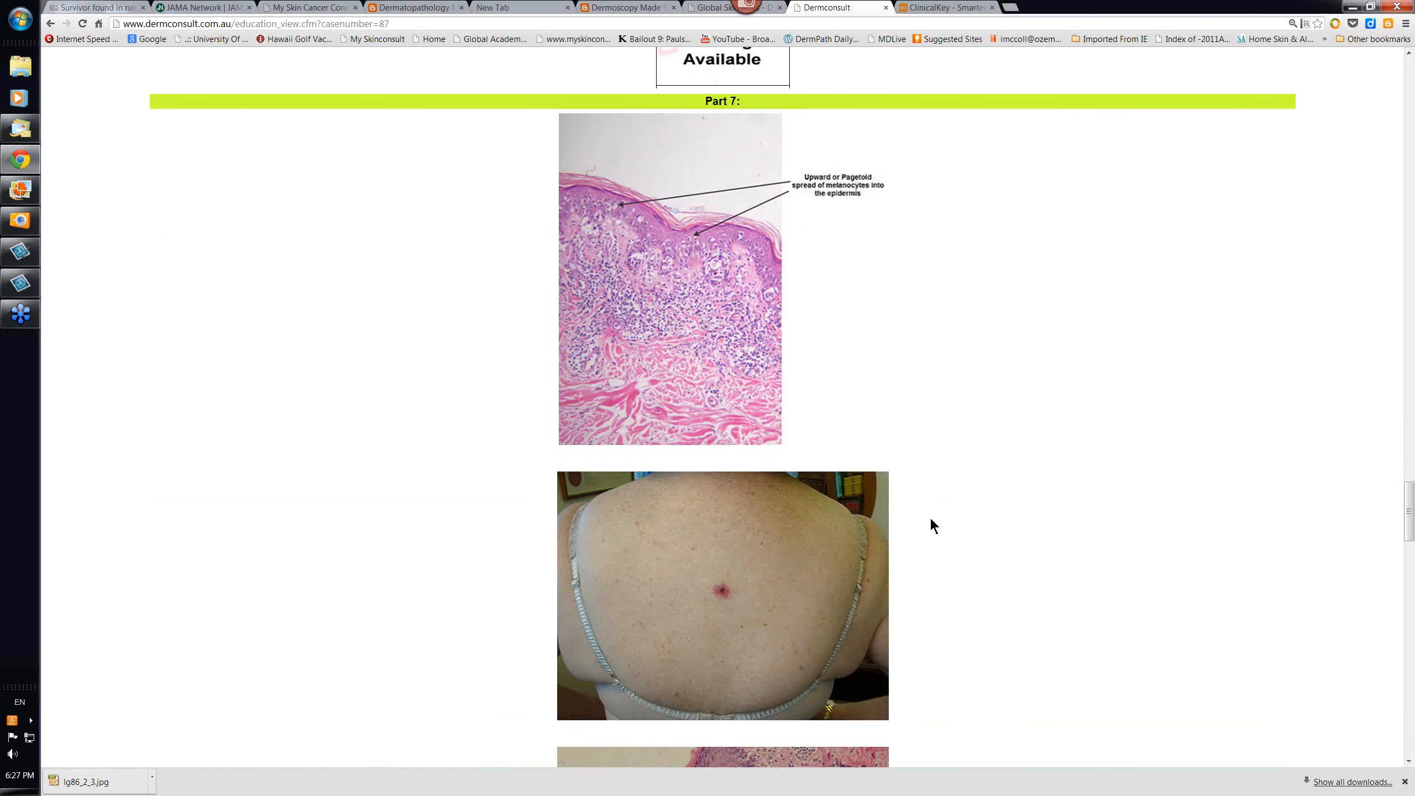
scroll(down, 3)
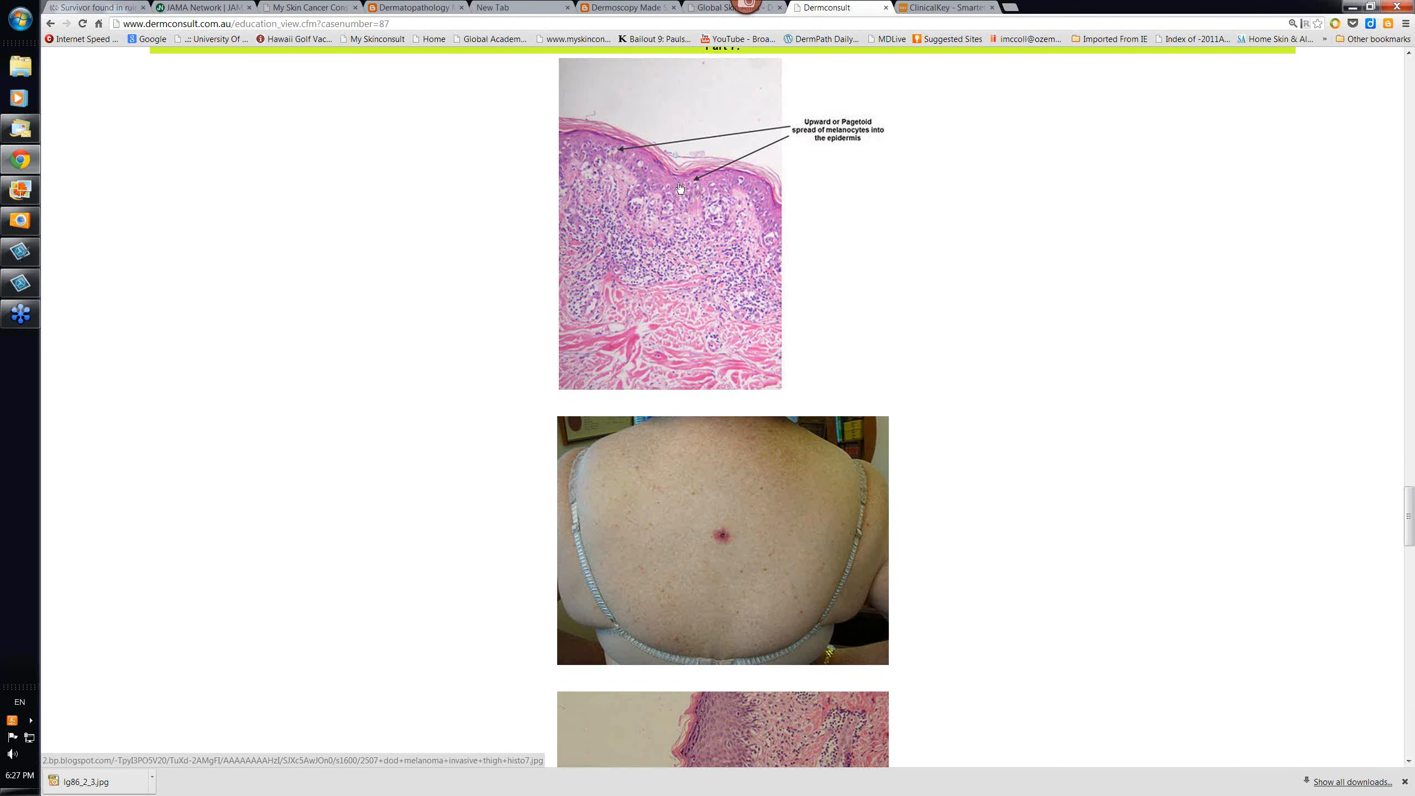
mouse_move(700, 176)
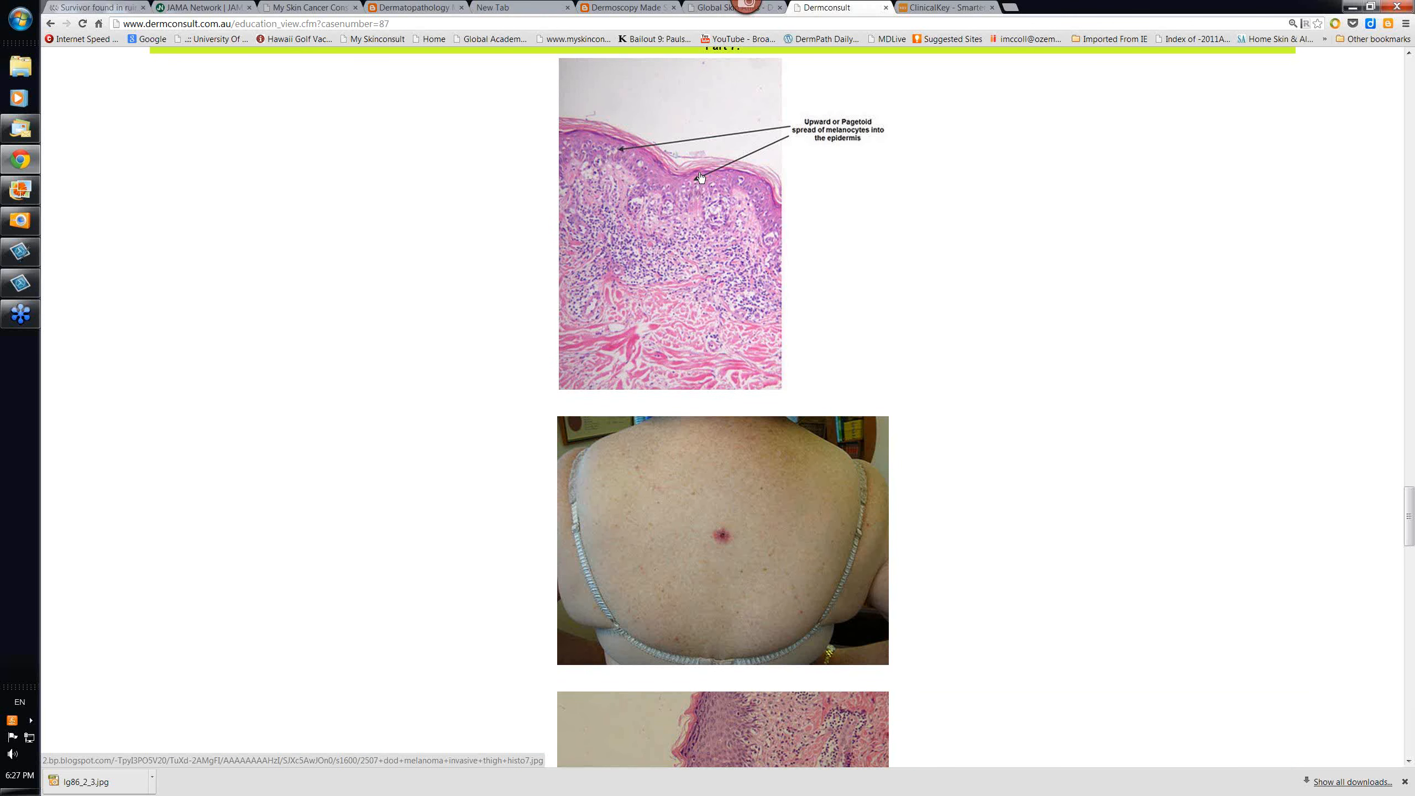
mouse_move(685, 216)
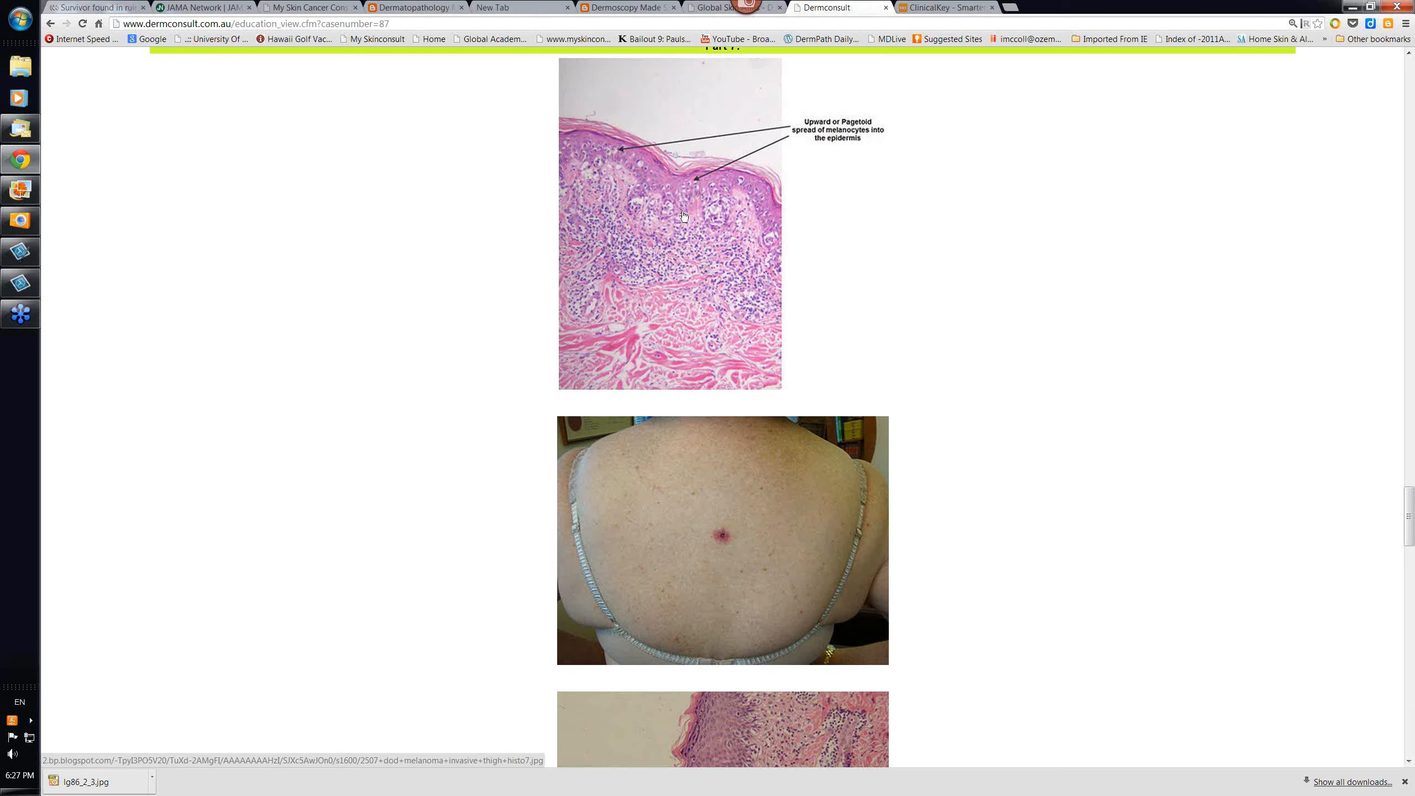
scroll(down, 3)
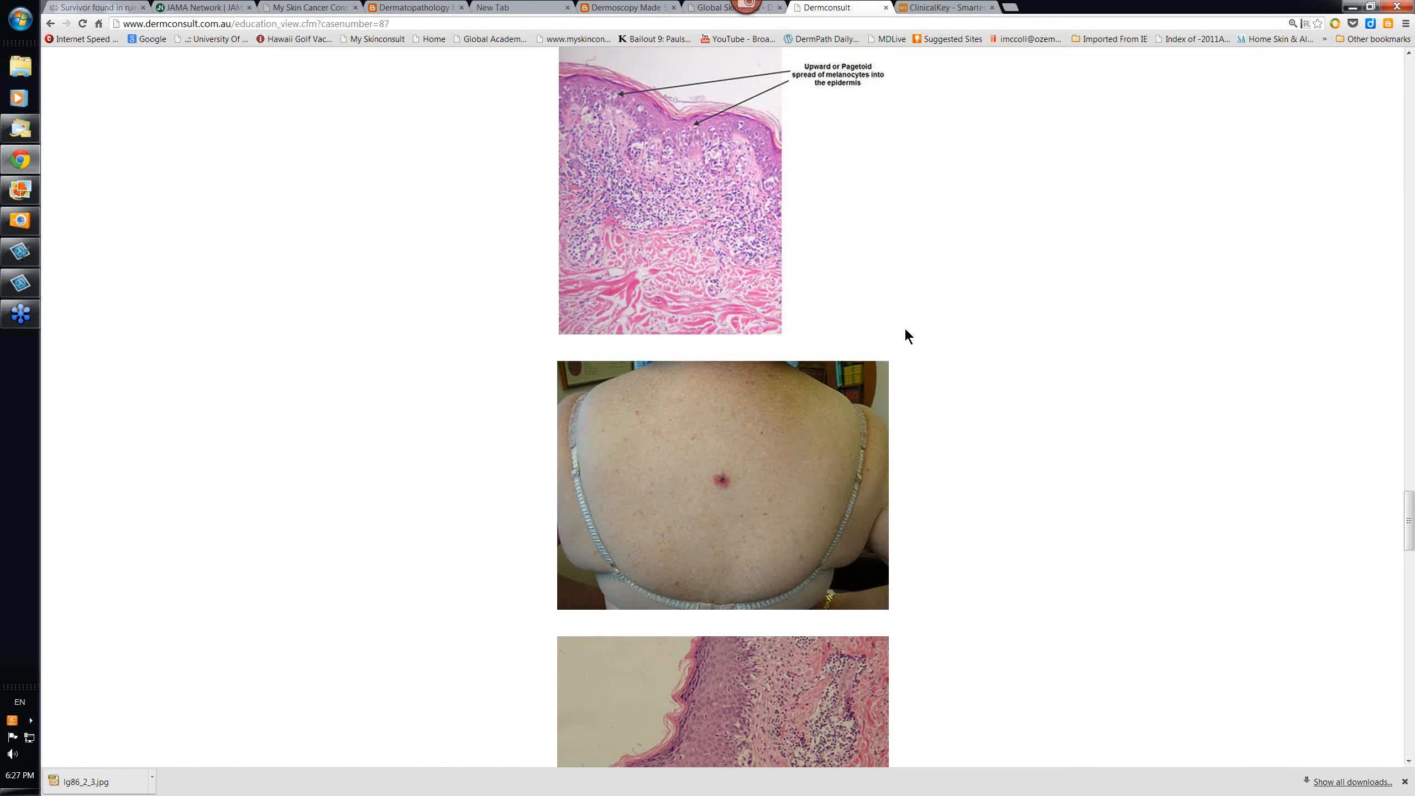
Scroll through the back-lesion histology slides to Part 9's ulcers tutorial and AUST TAIL differential
scroll(down, 3)
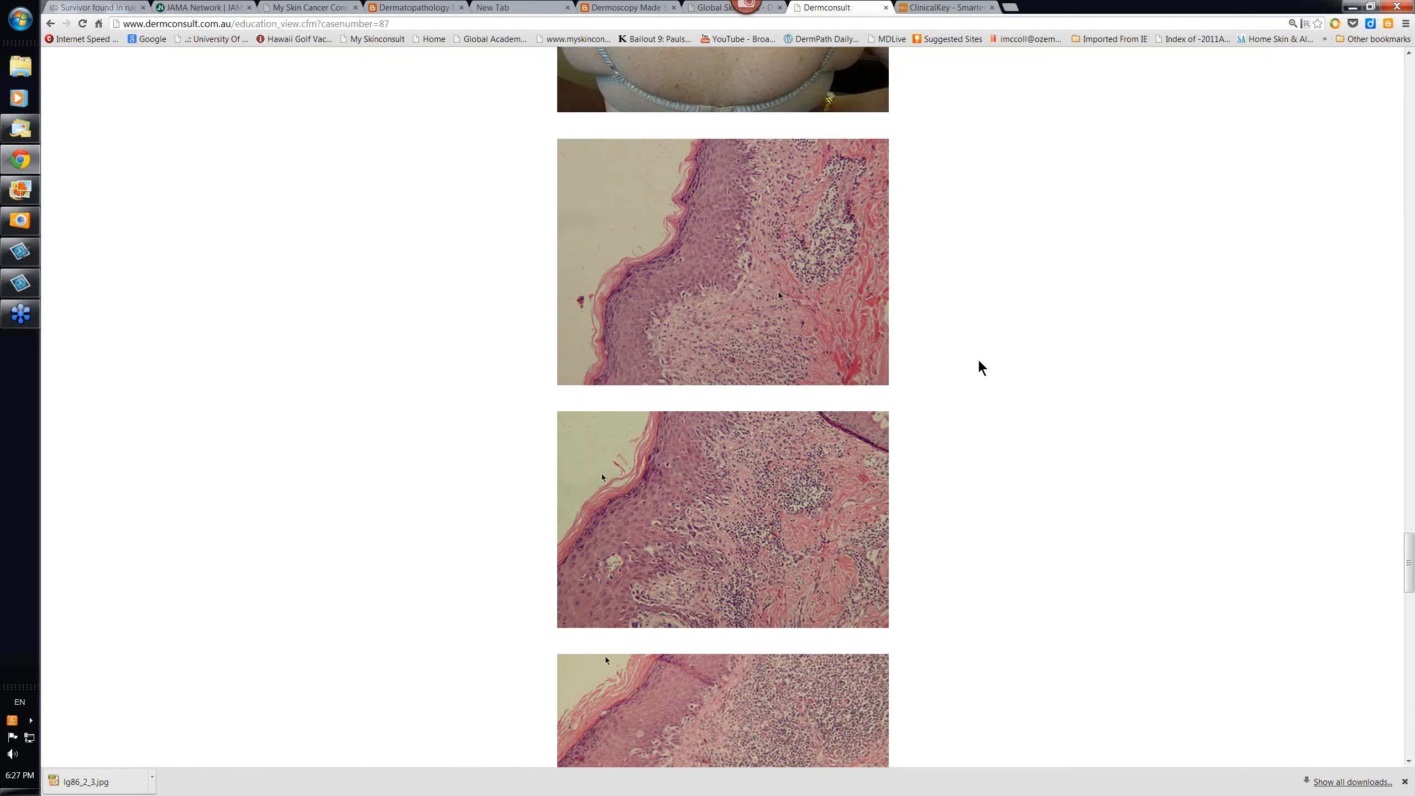
scroll(down, 3)
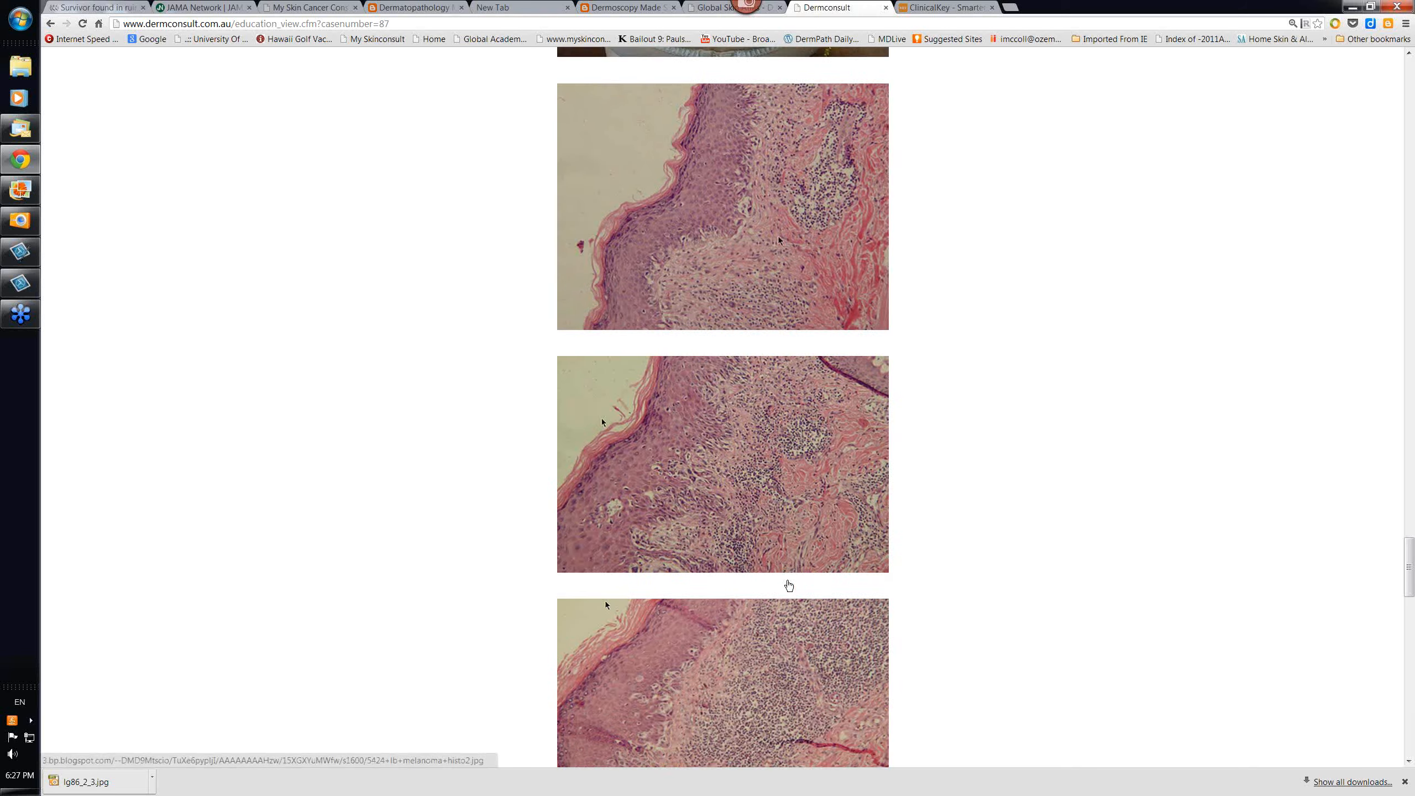
scroll(down, 3)
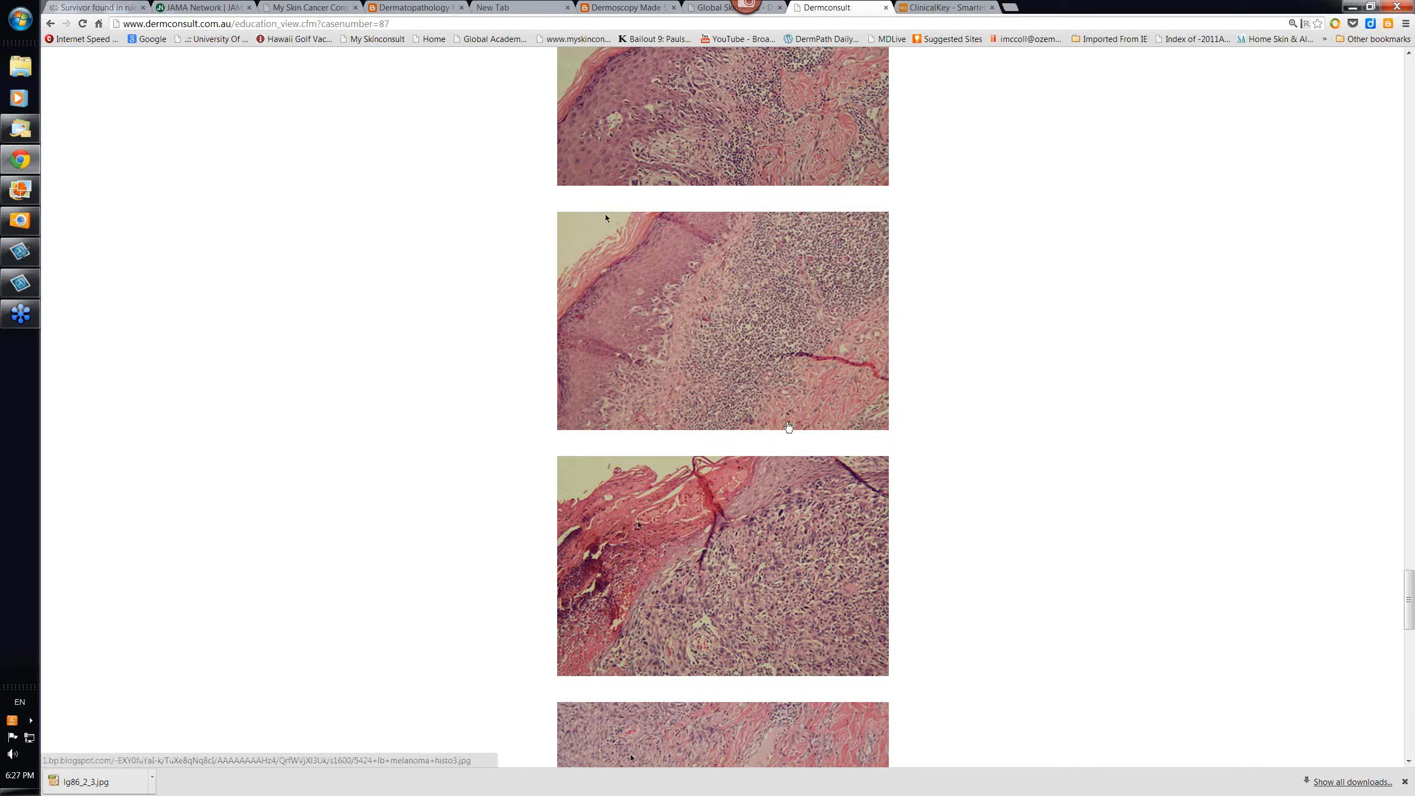
scroll(down, 3)
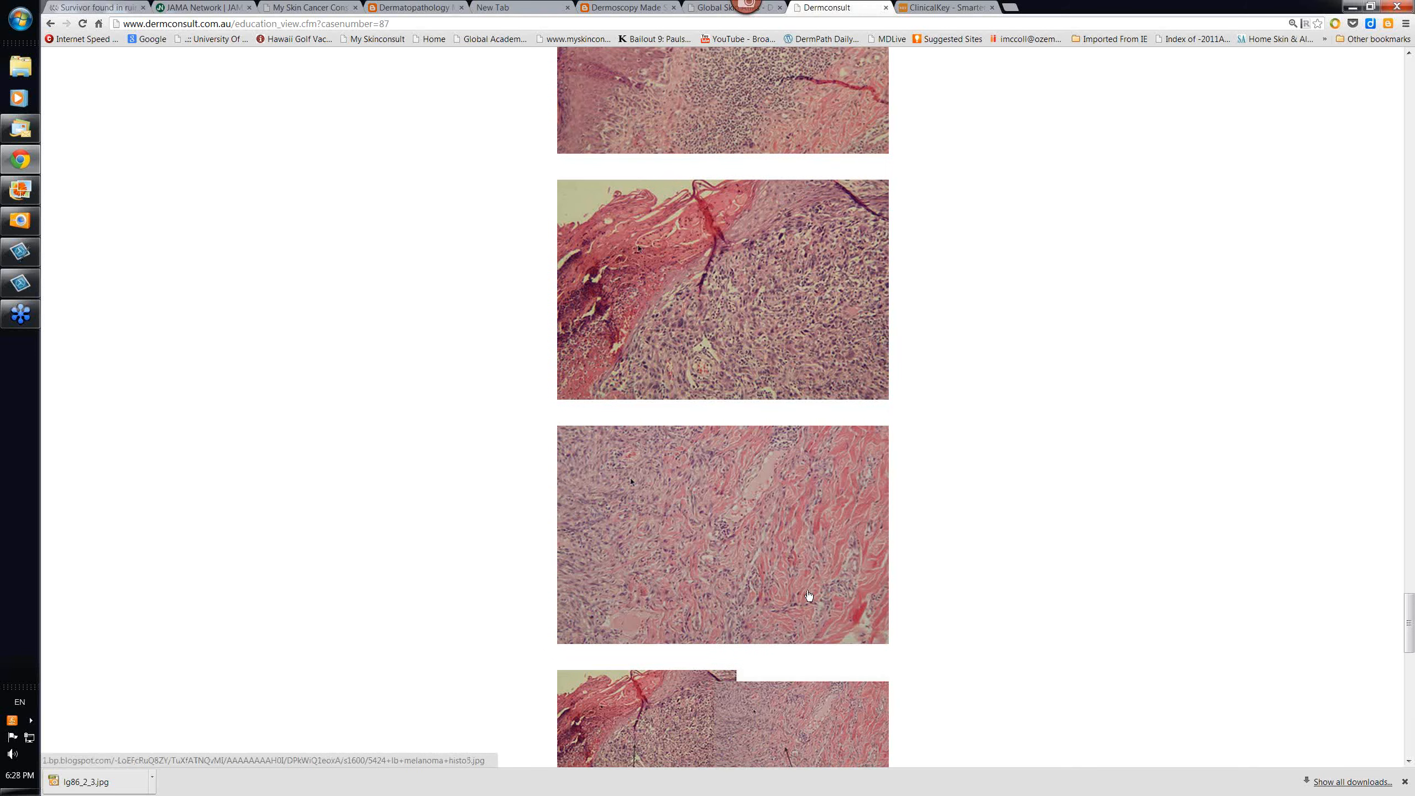
scroll(down, 3)
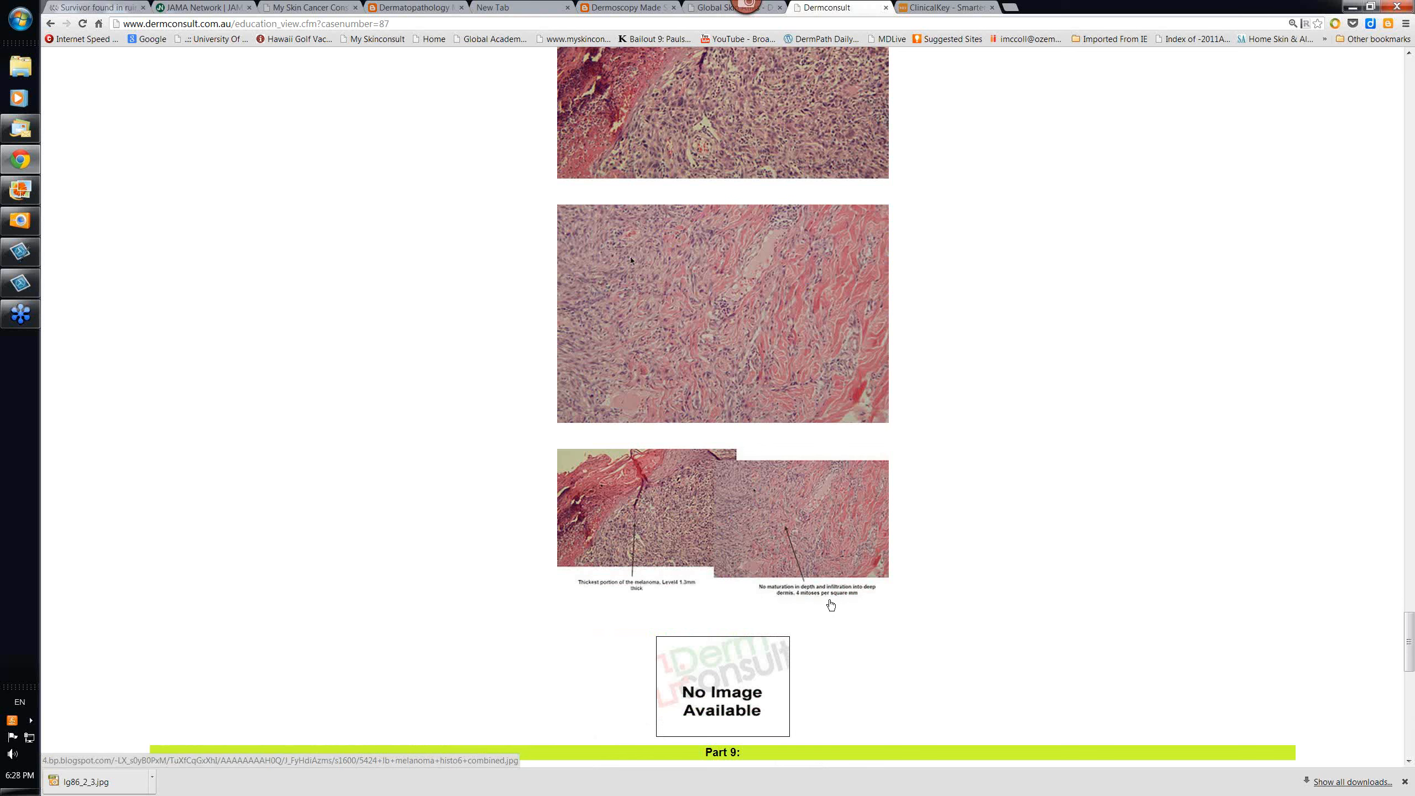
mouse_move(784, 522)
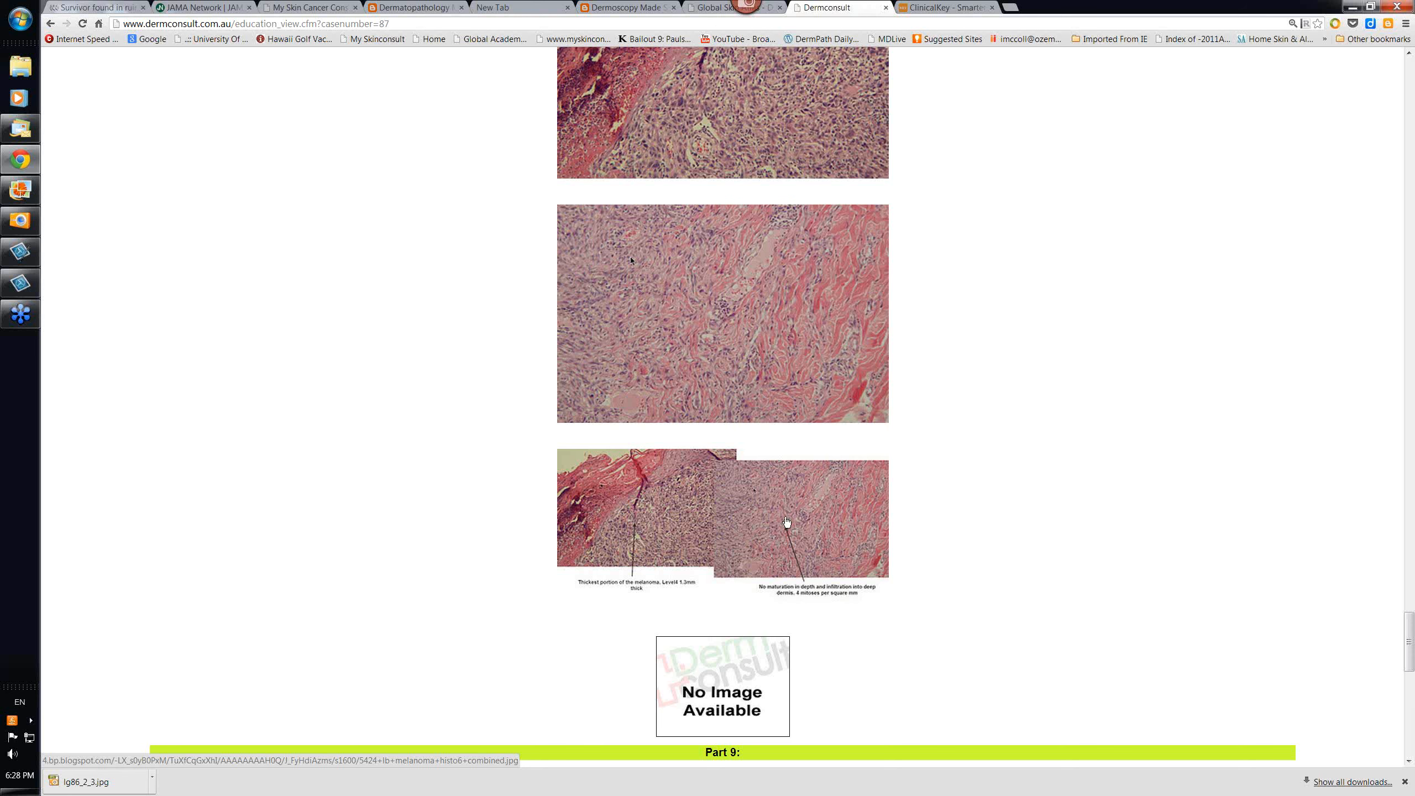
scroll(down, 3)
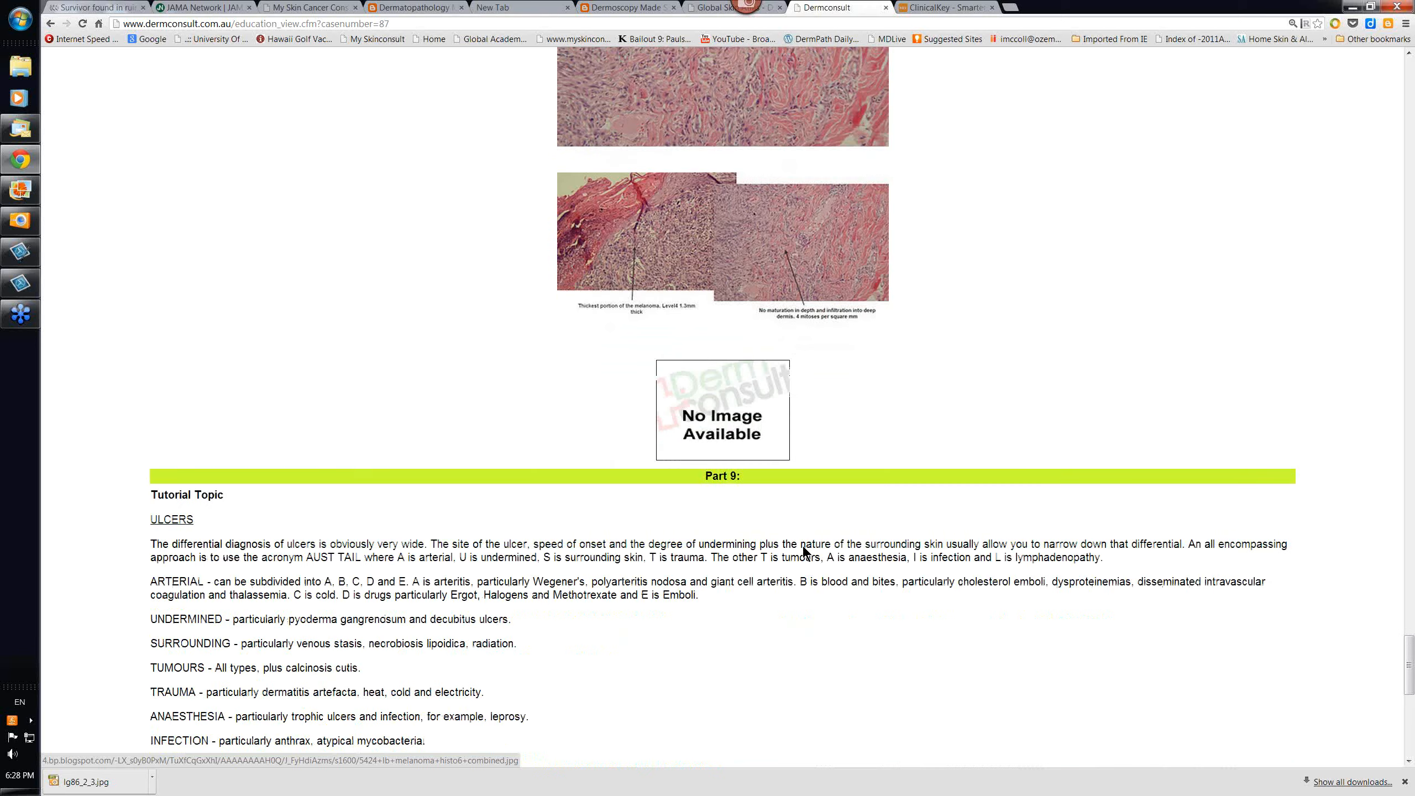
scroll(down, 3)
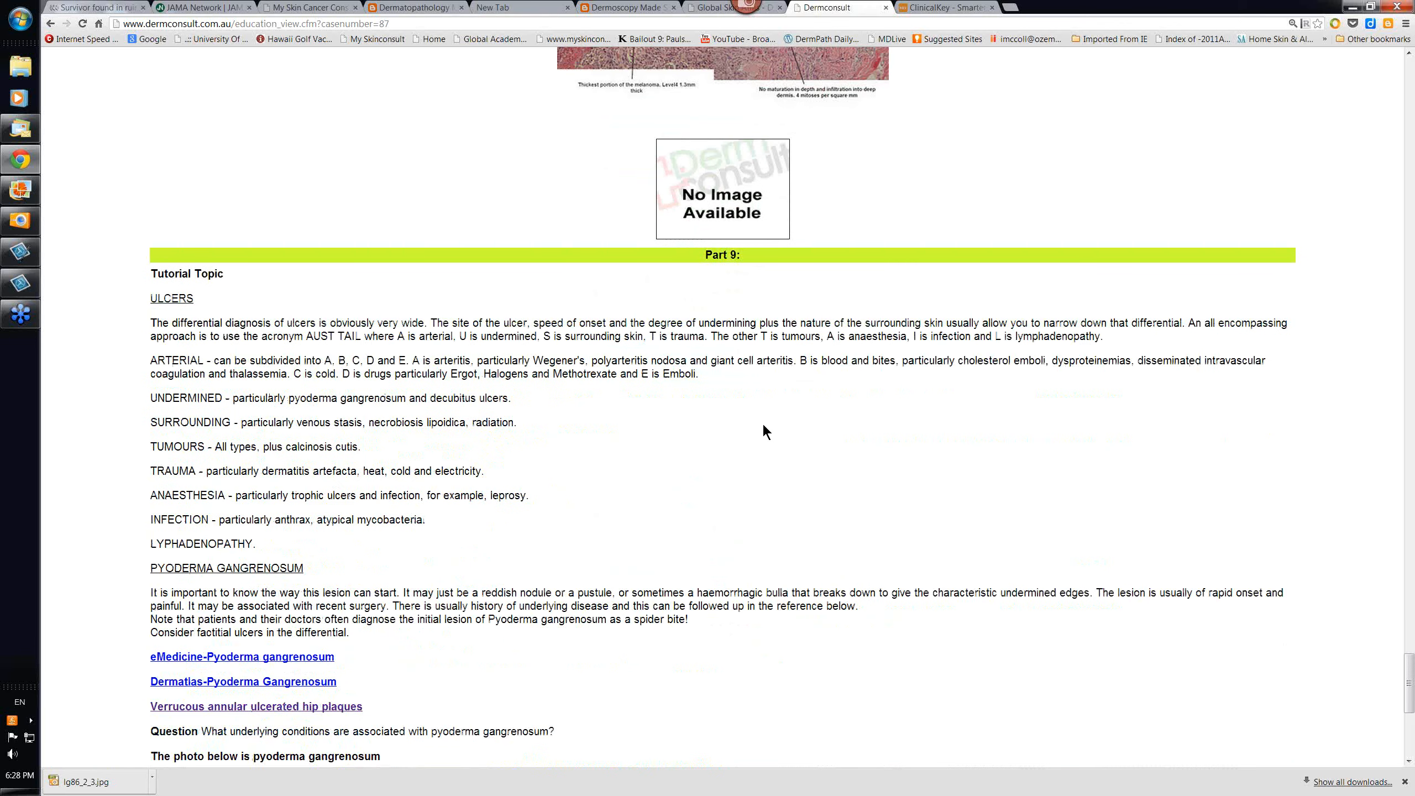
scroll(down, 3)
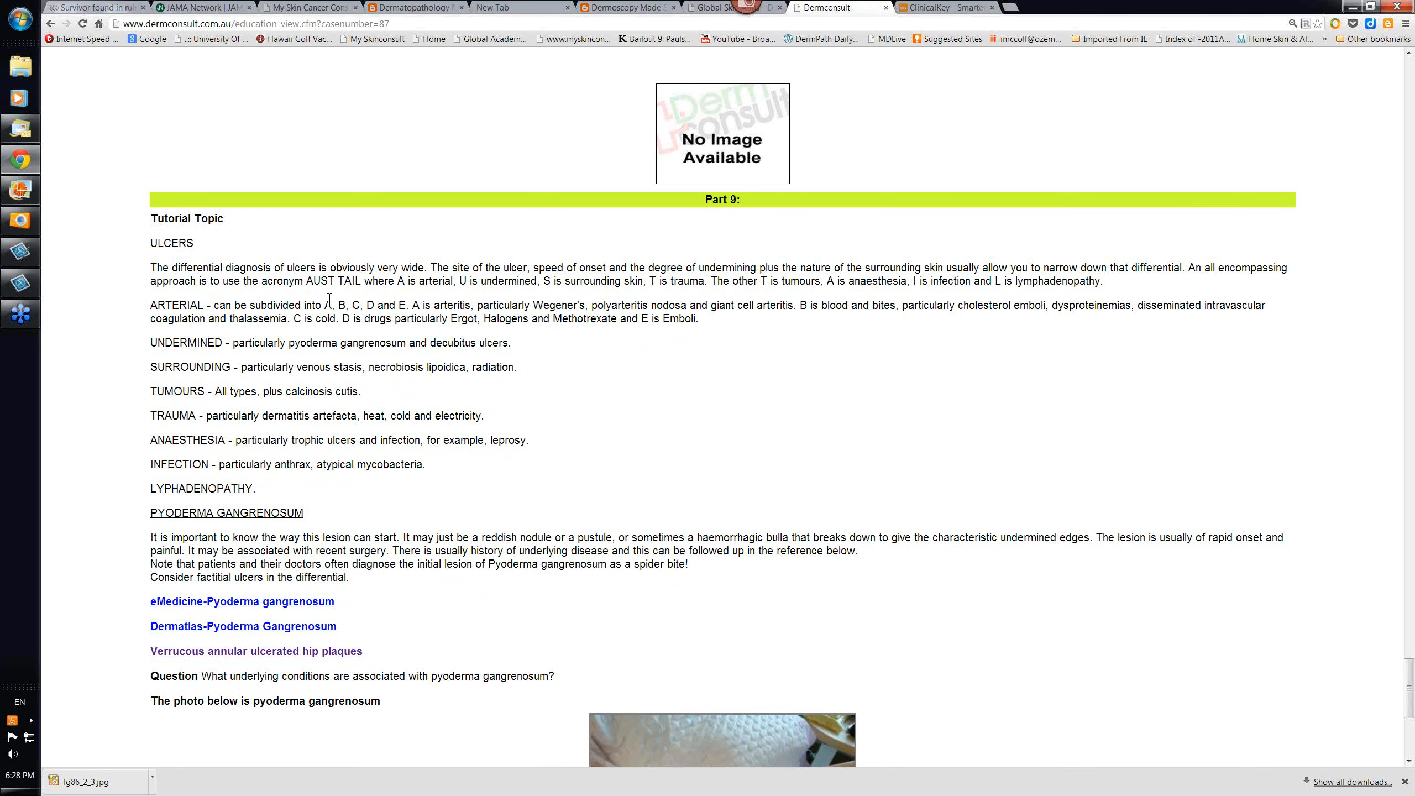
mouse_move(601, 423)
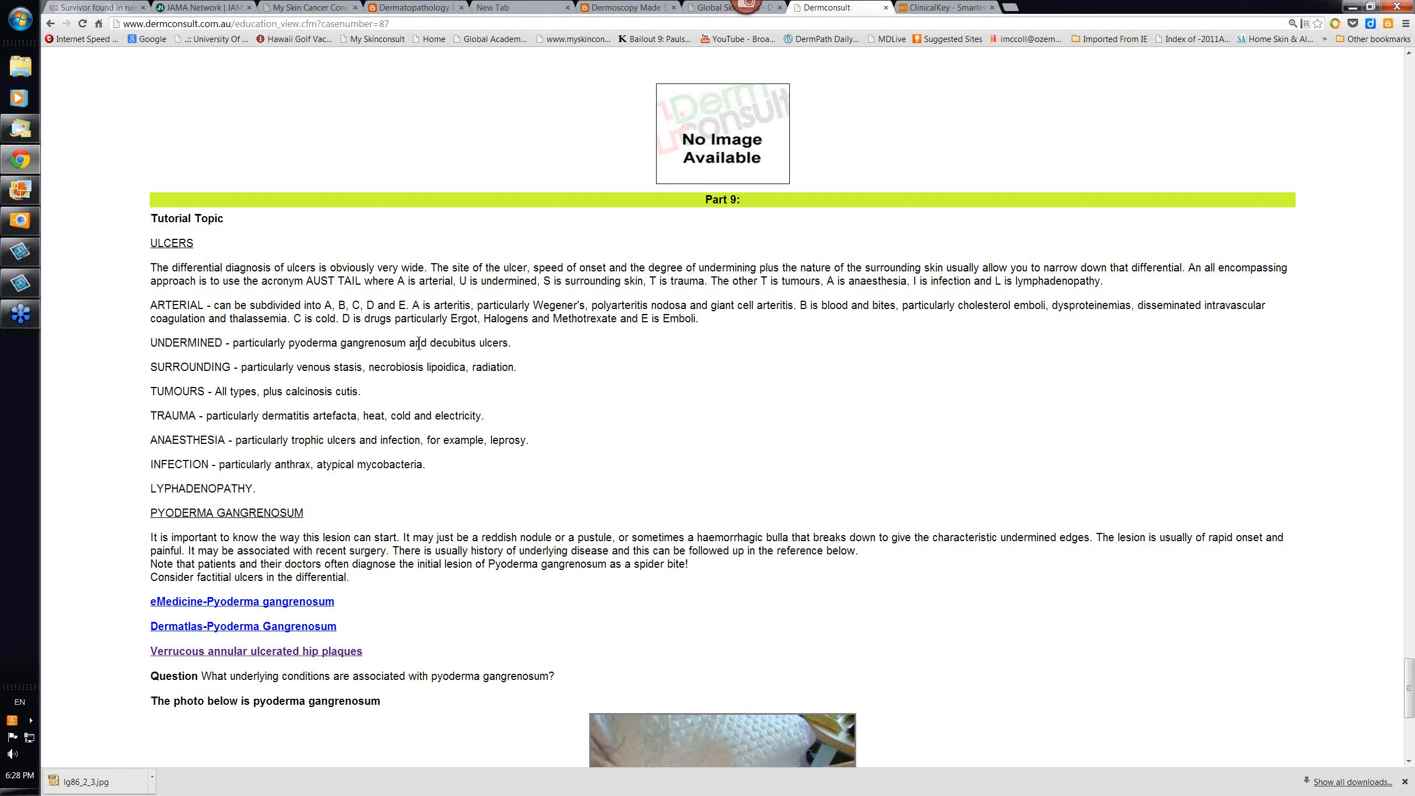
mouse_move(300, 296)
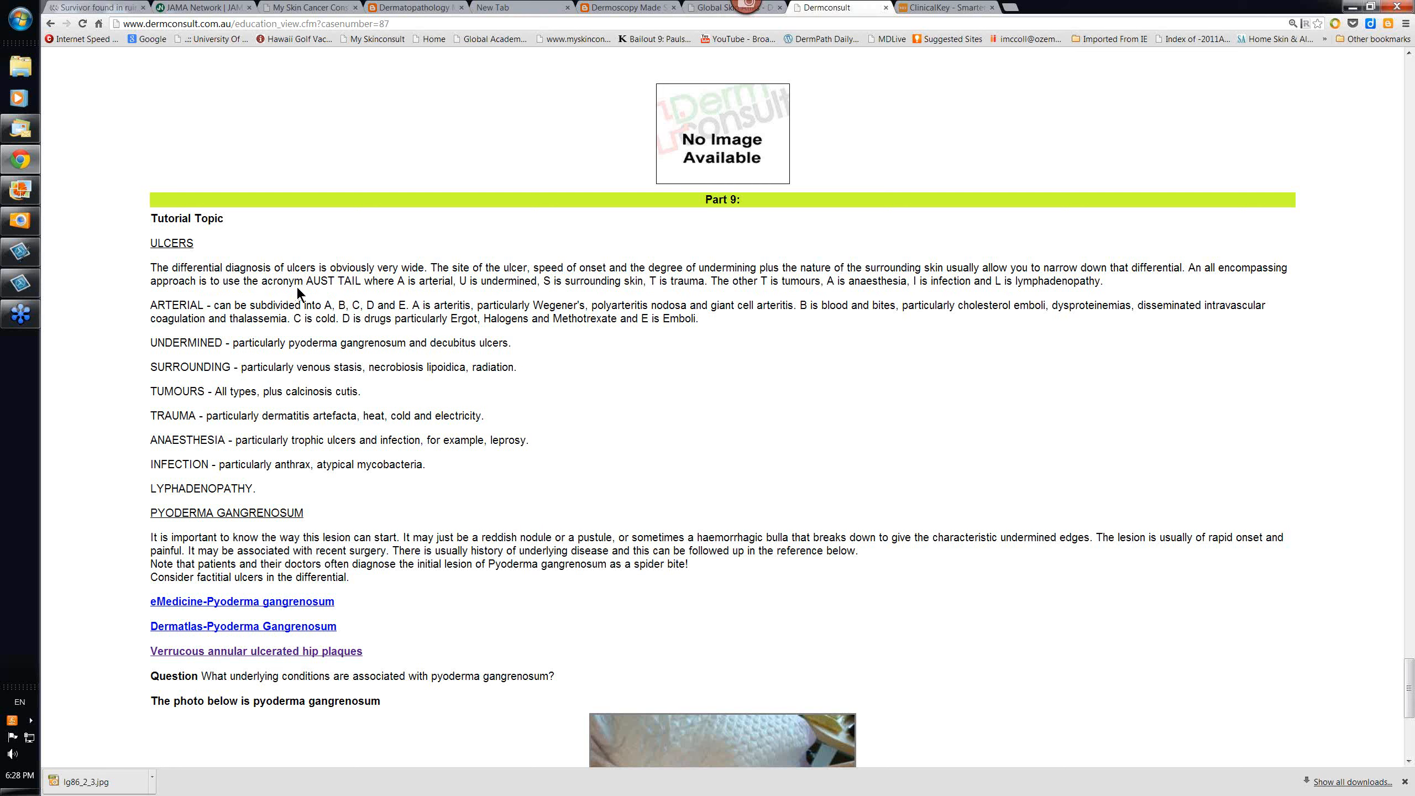
mouse_move(568, 356)
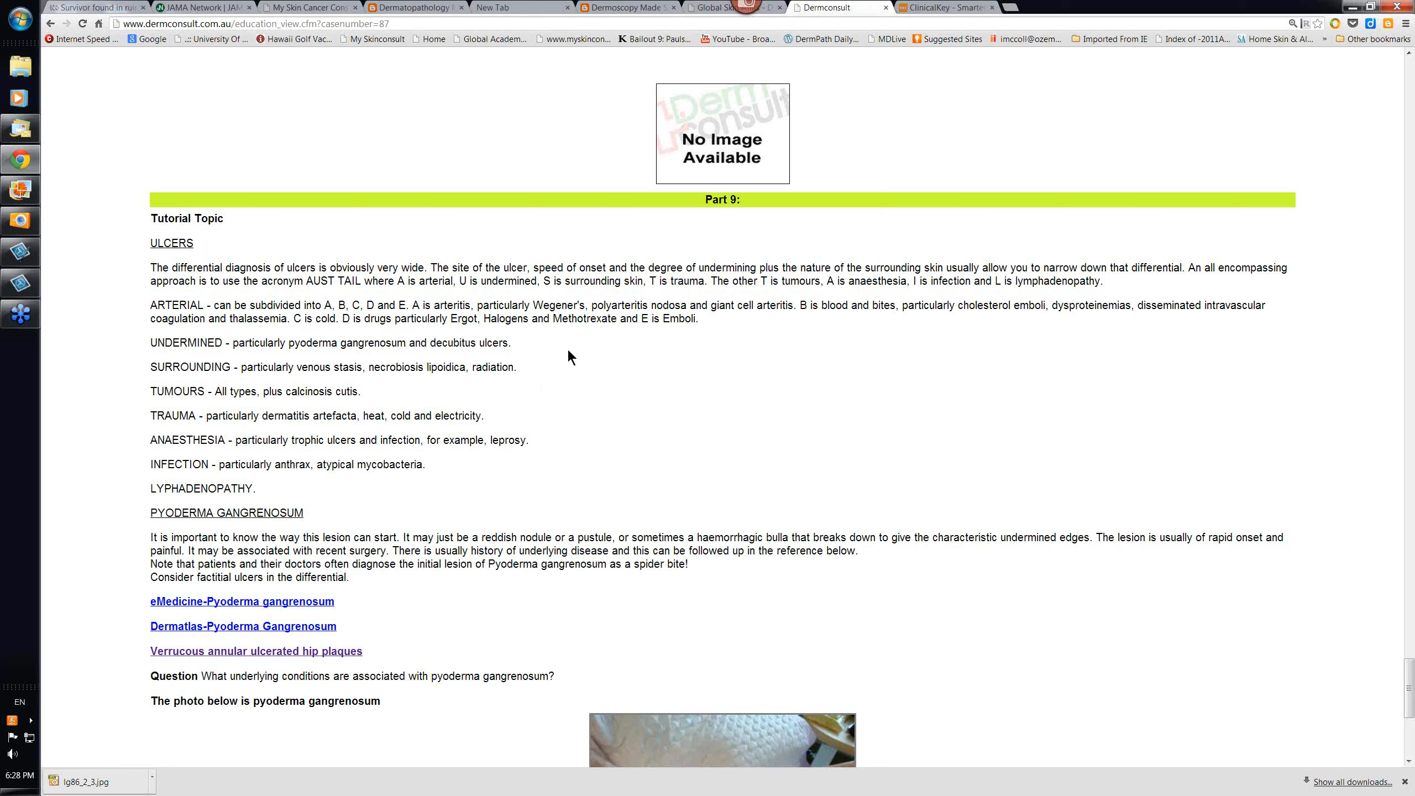
scroll(down, 3)
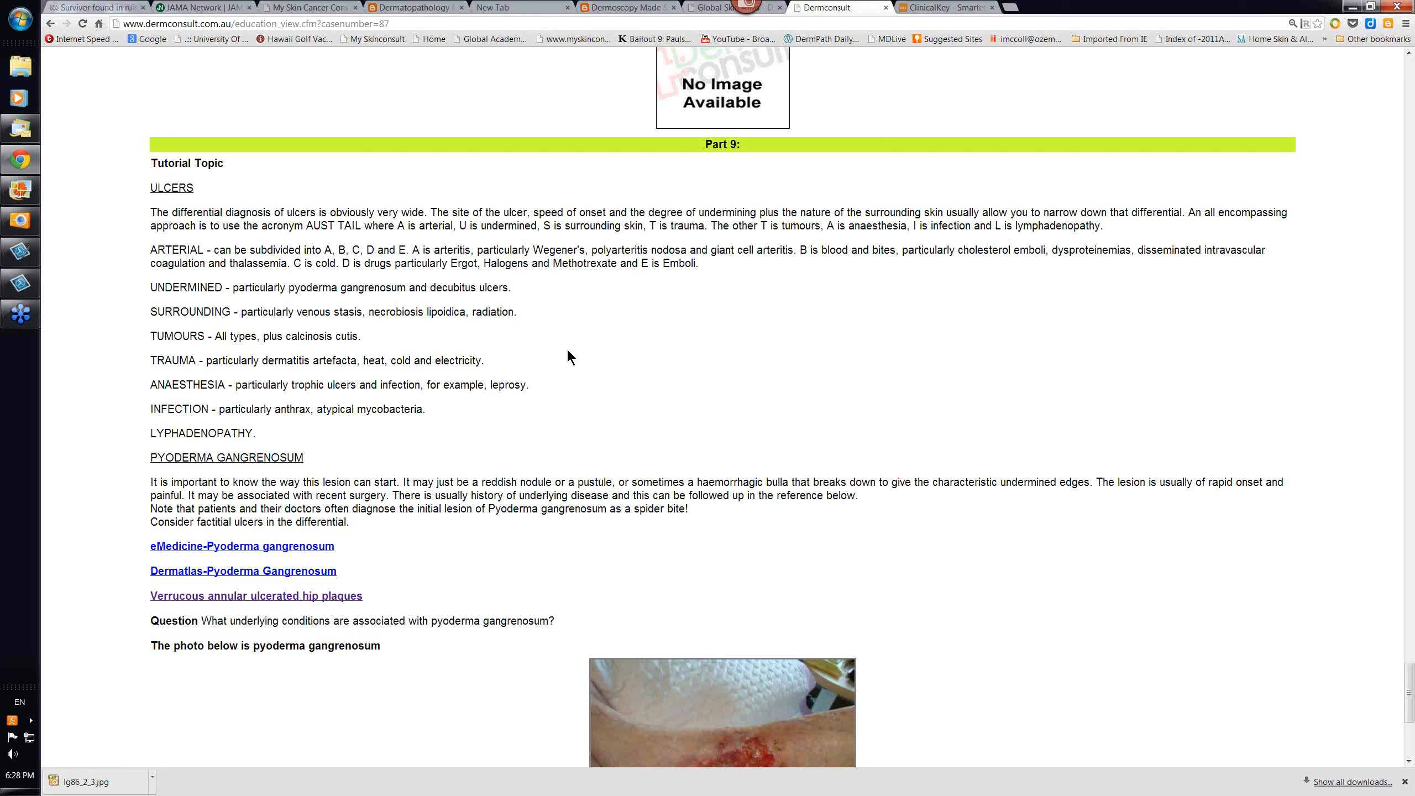
mouse_move(275, 282)
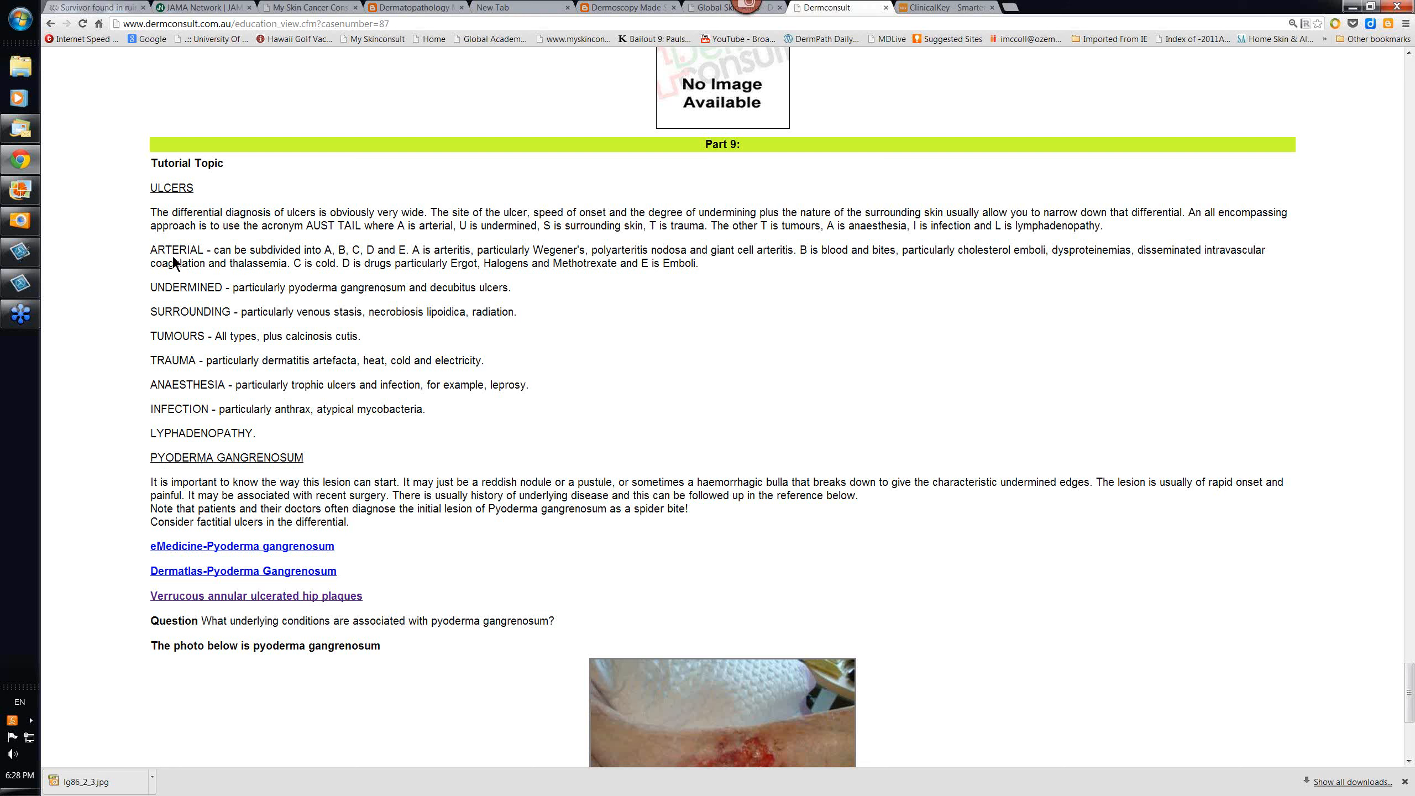
mouse_move(204, 254)
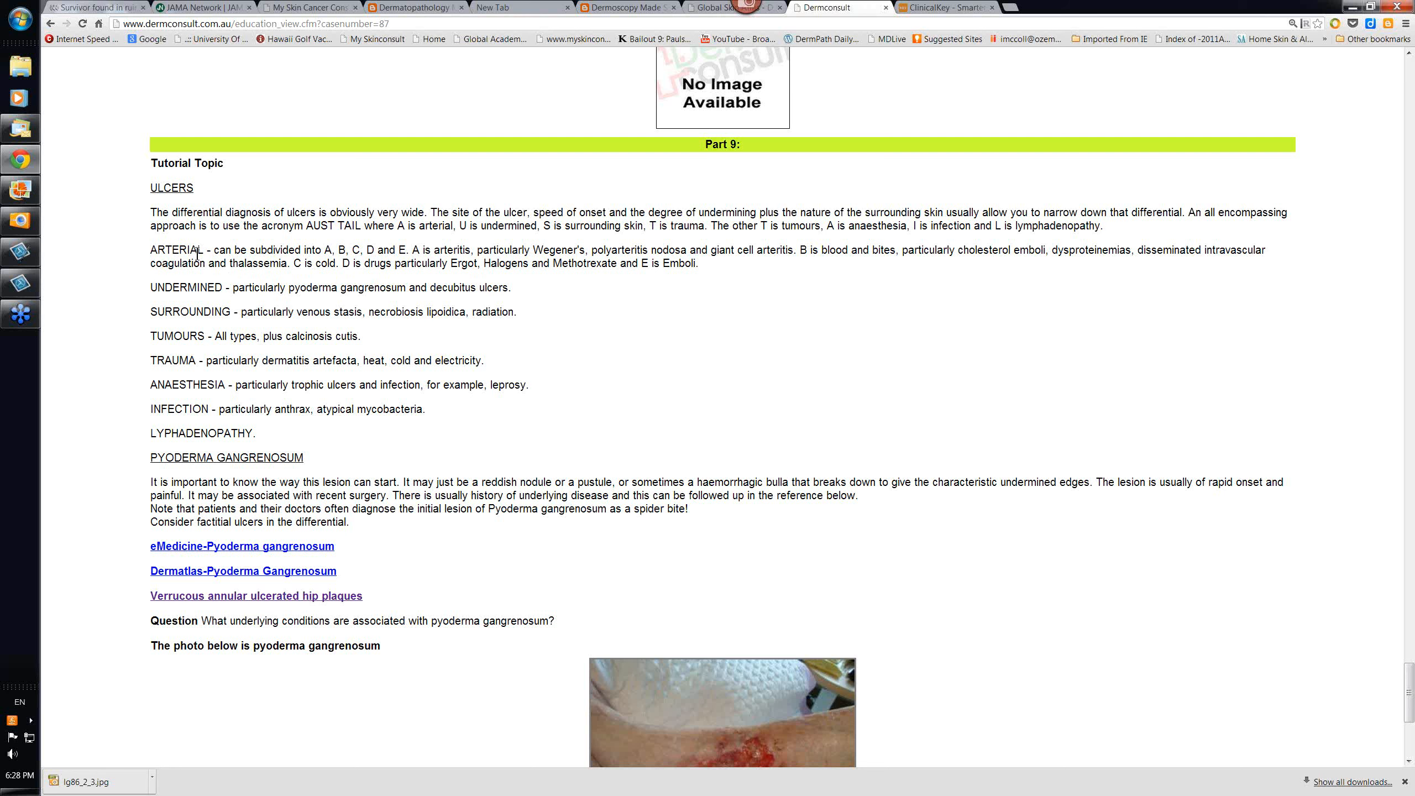
mouse_move(376, 268)
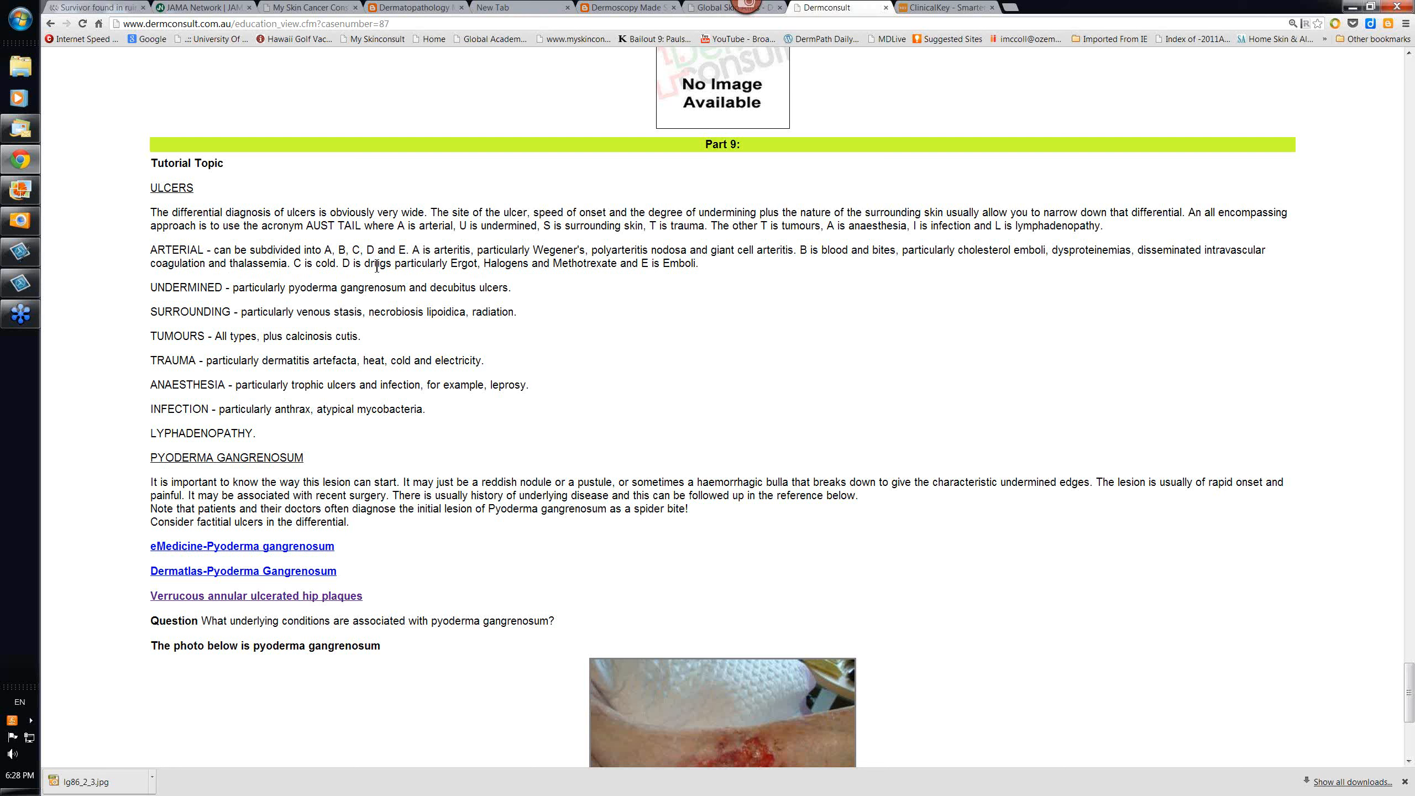
mouse_move(557, 264)
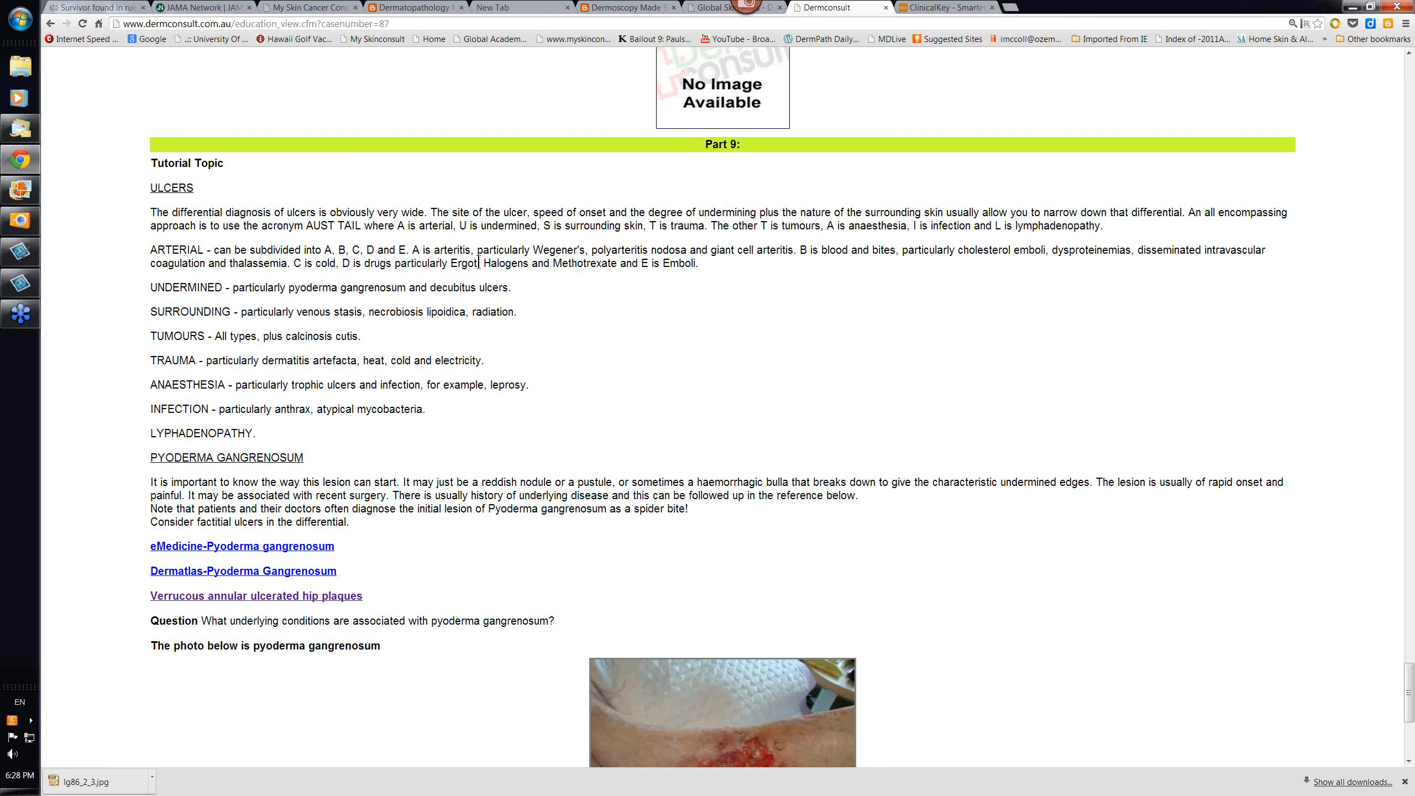
mouse_move(832, 272)
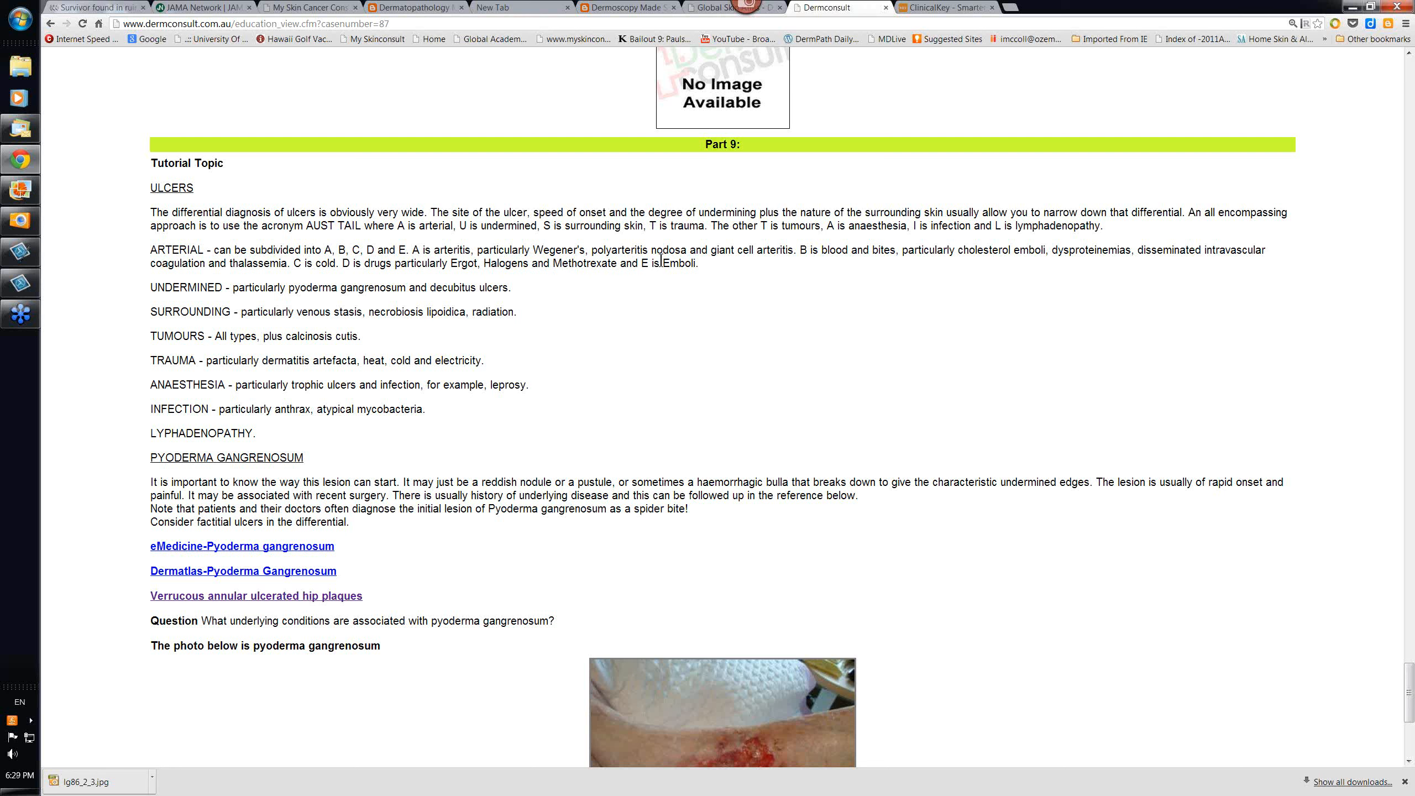
mouse_move(739, 255)
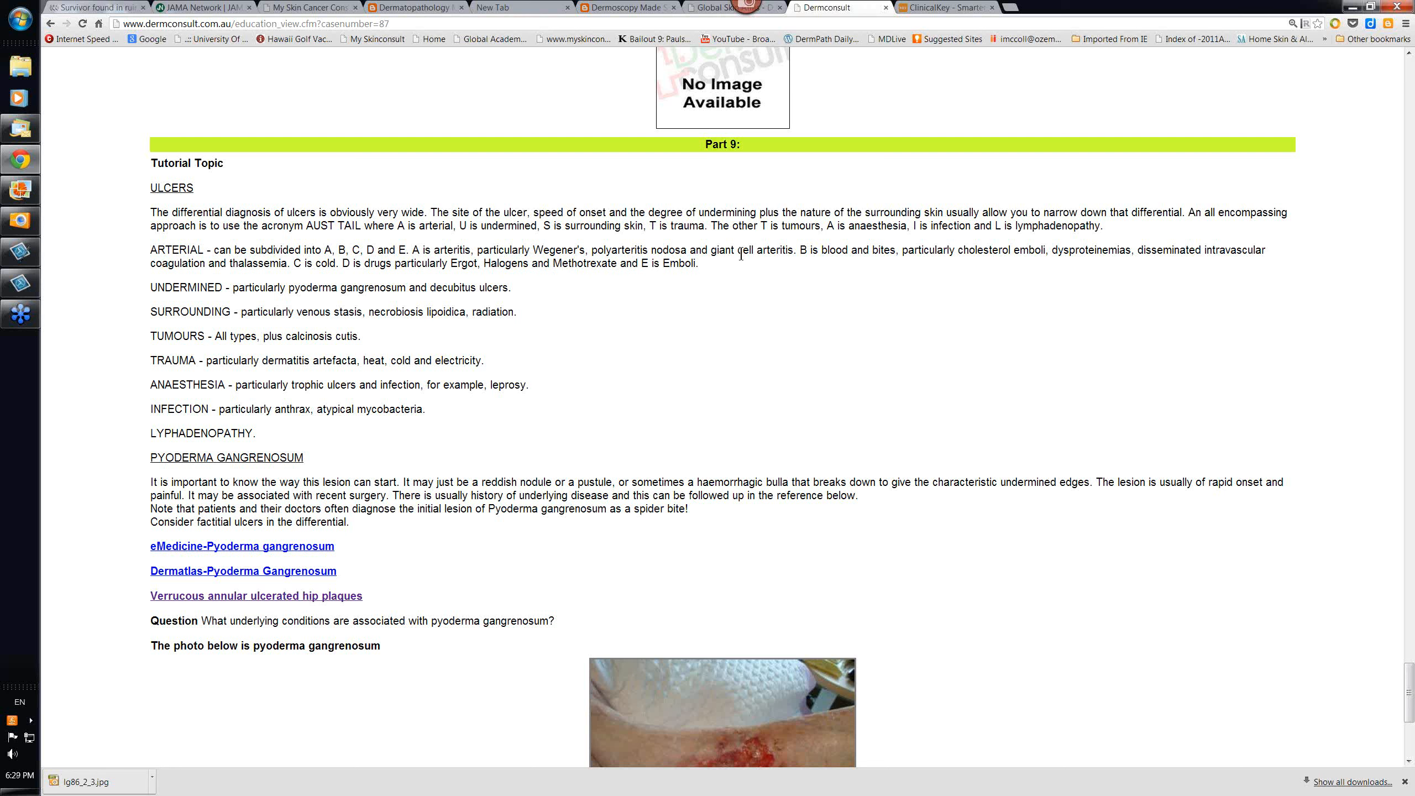
mouse_move(729, 271)
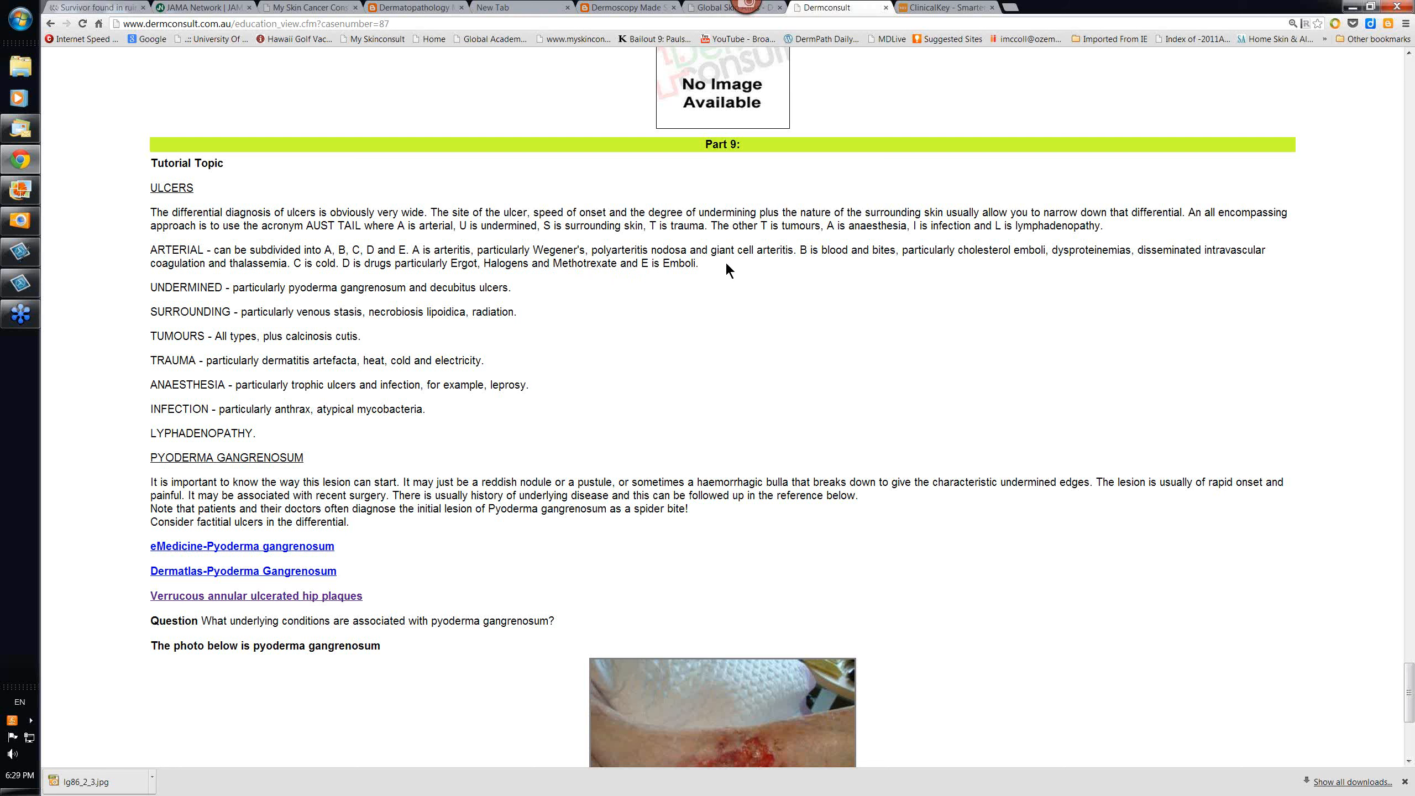
mouse_move(738, 304)
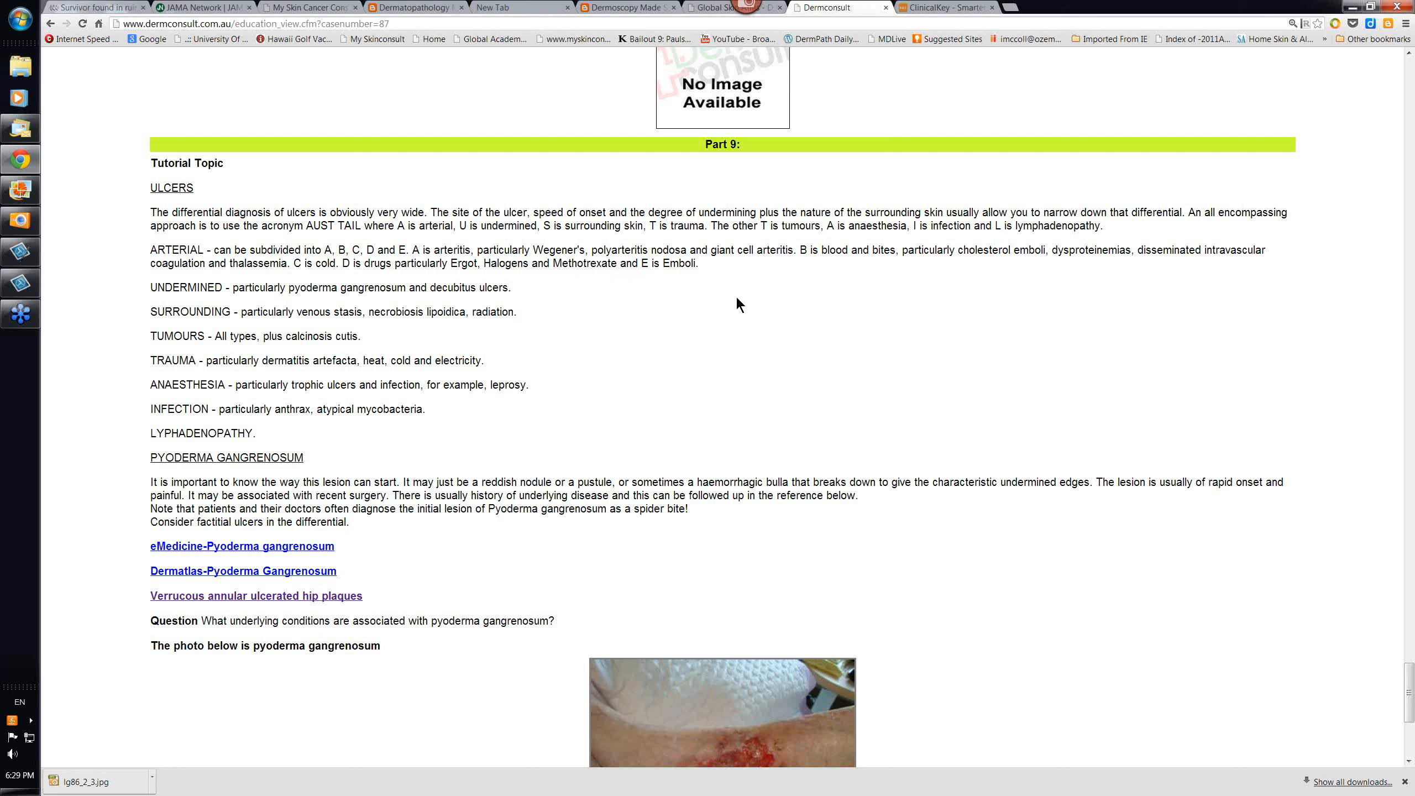
mouse_move(248, 292)
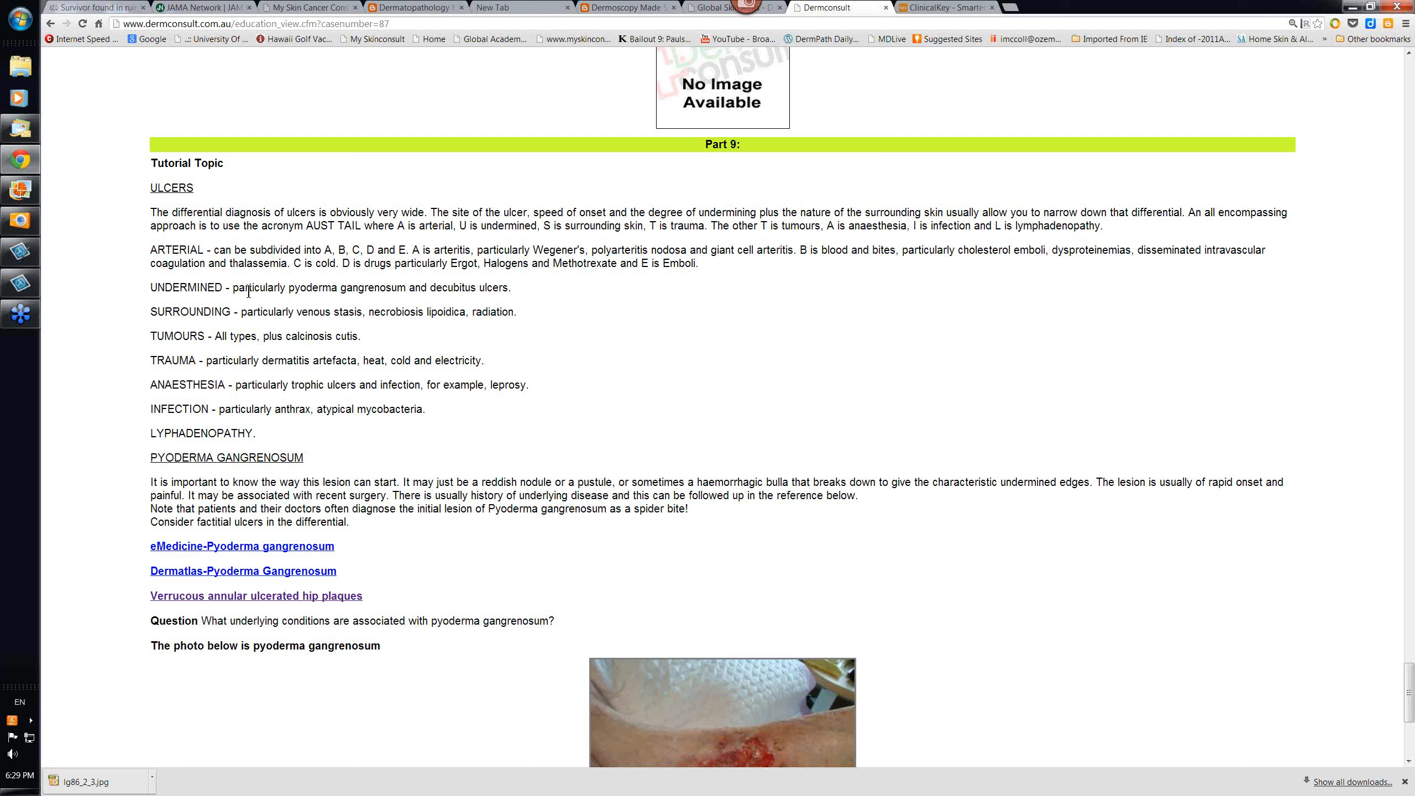
mouse_move(1044, 268)
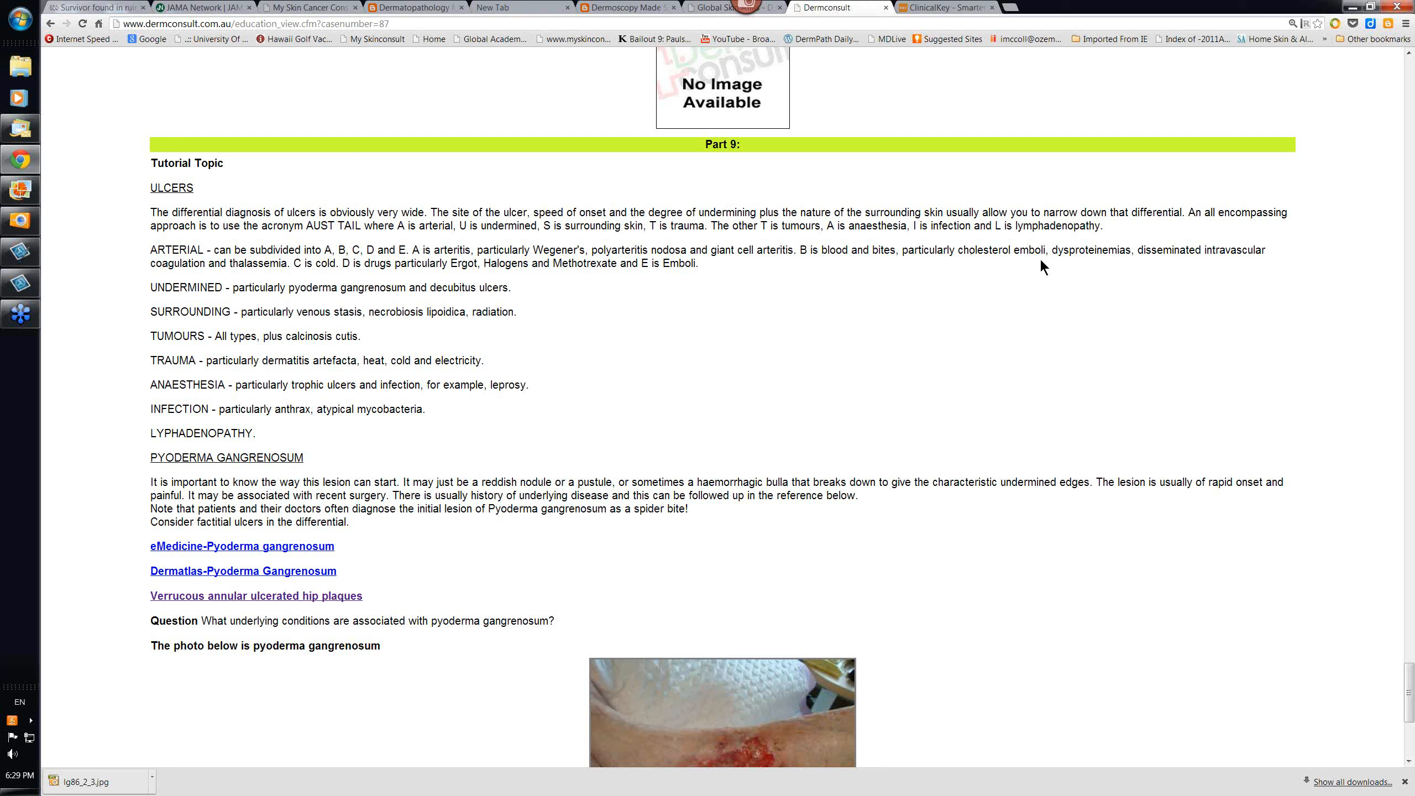
mouse_move(1036, 273)
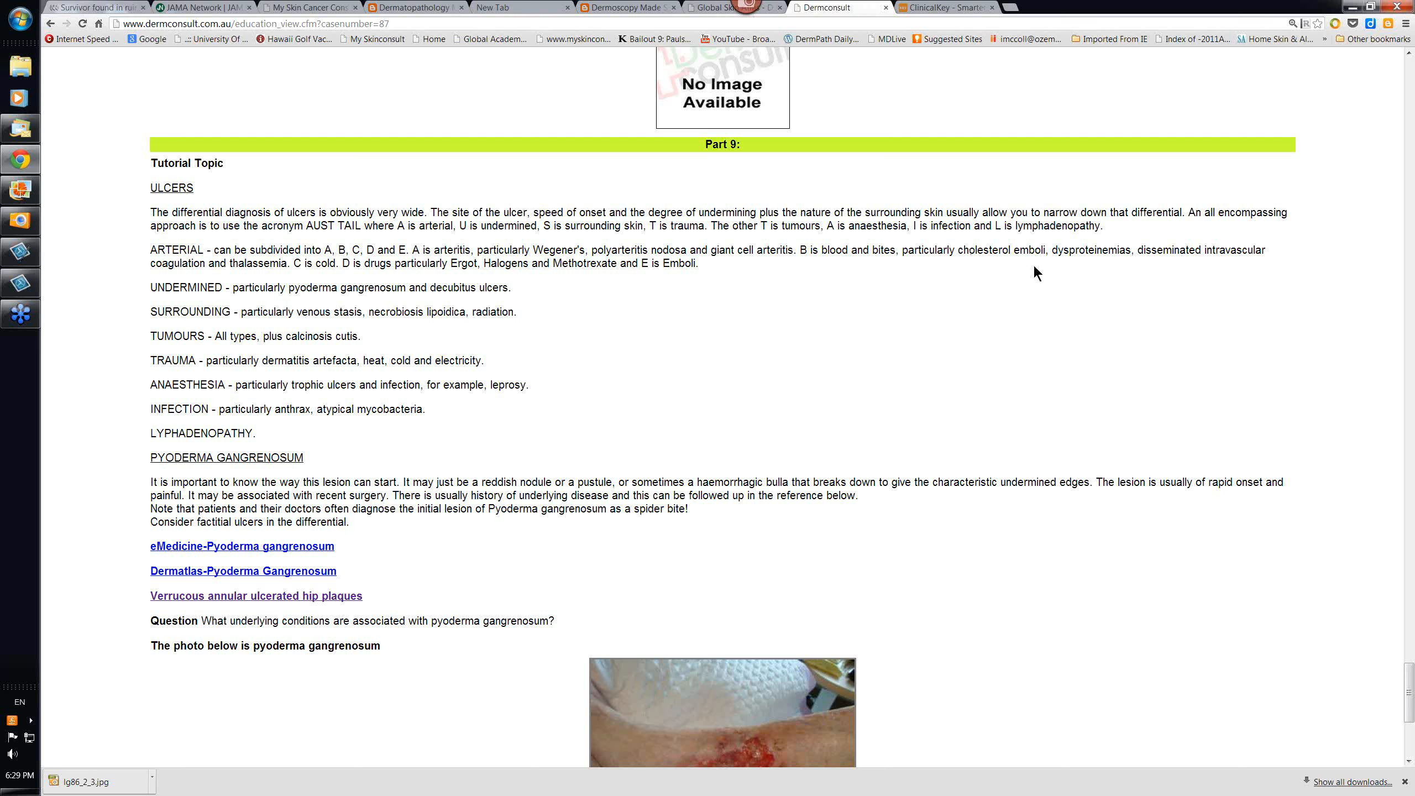
mouse_move(994, 268)
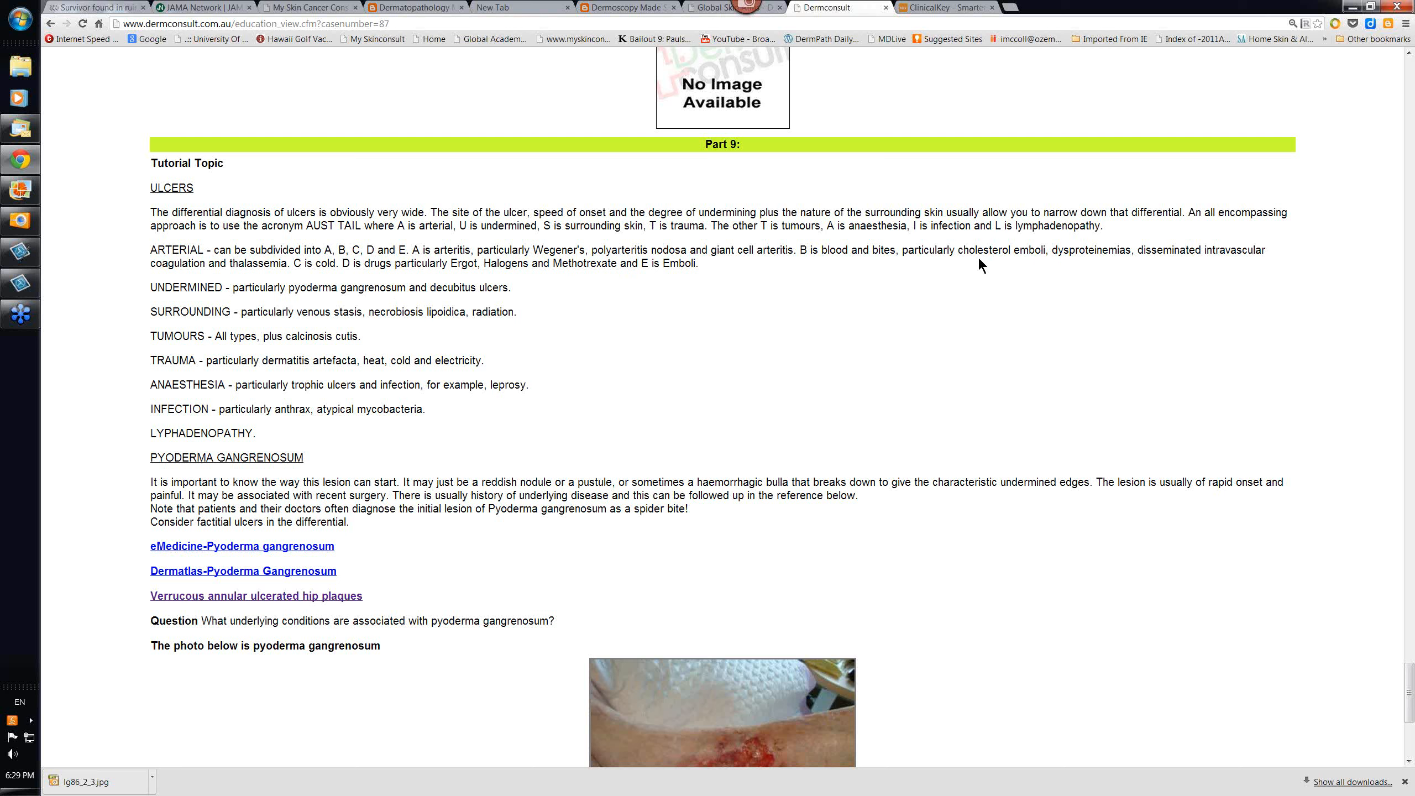
mouse_move(1023, 256)
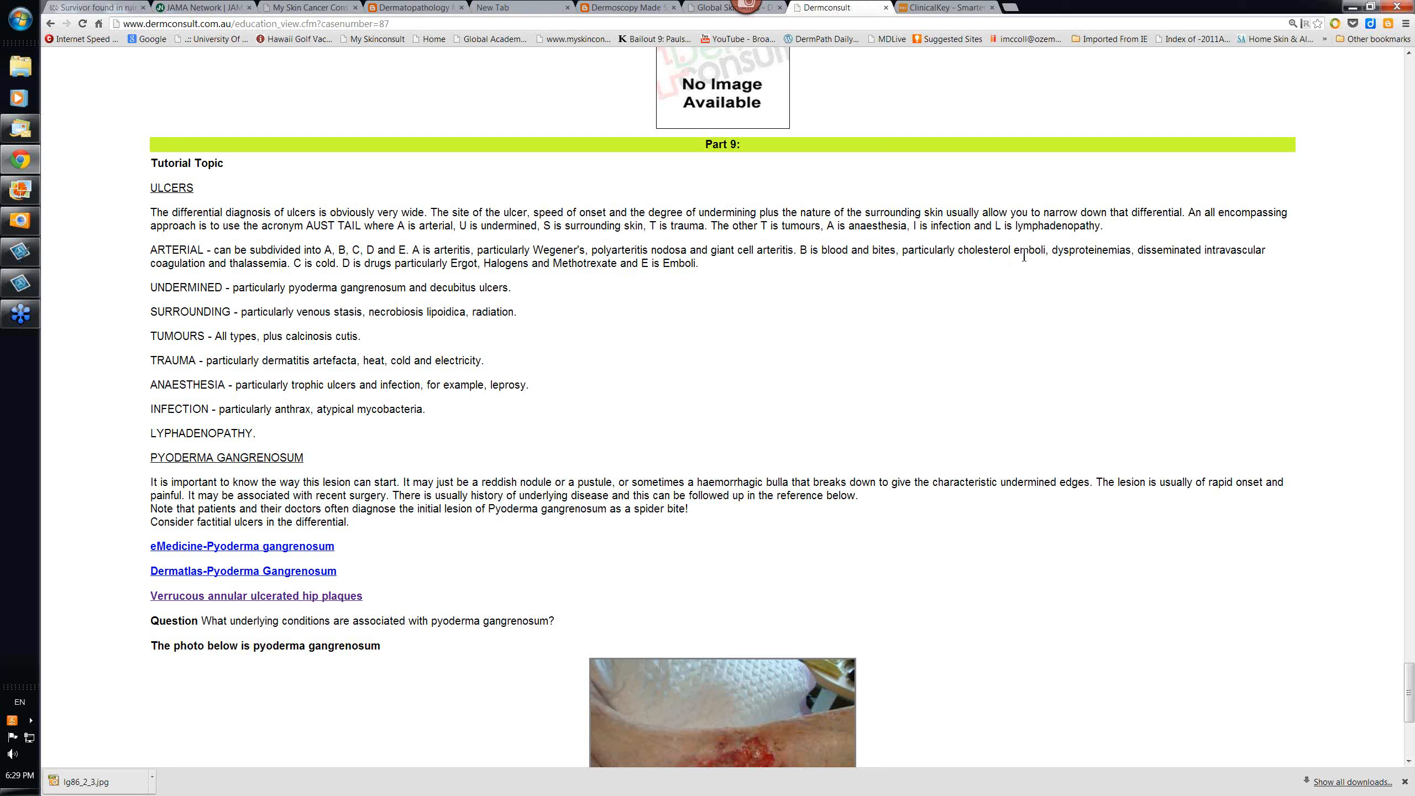
mouse_move(1033, 310)
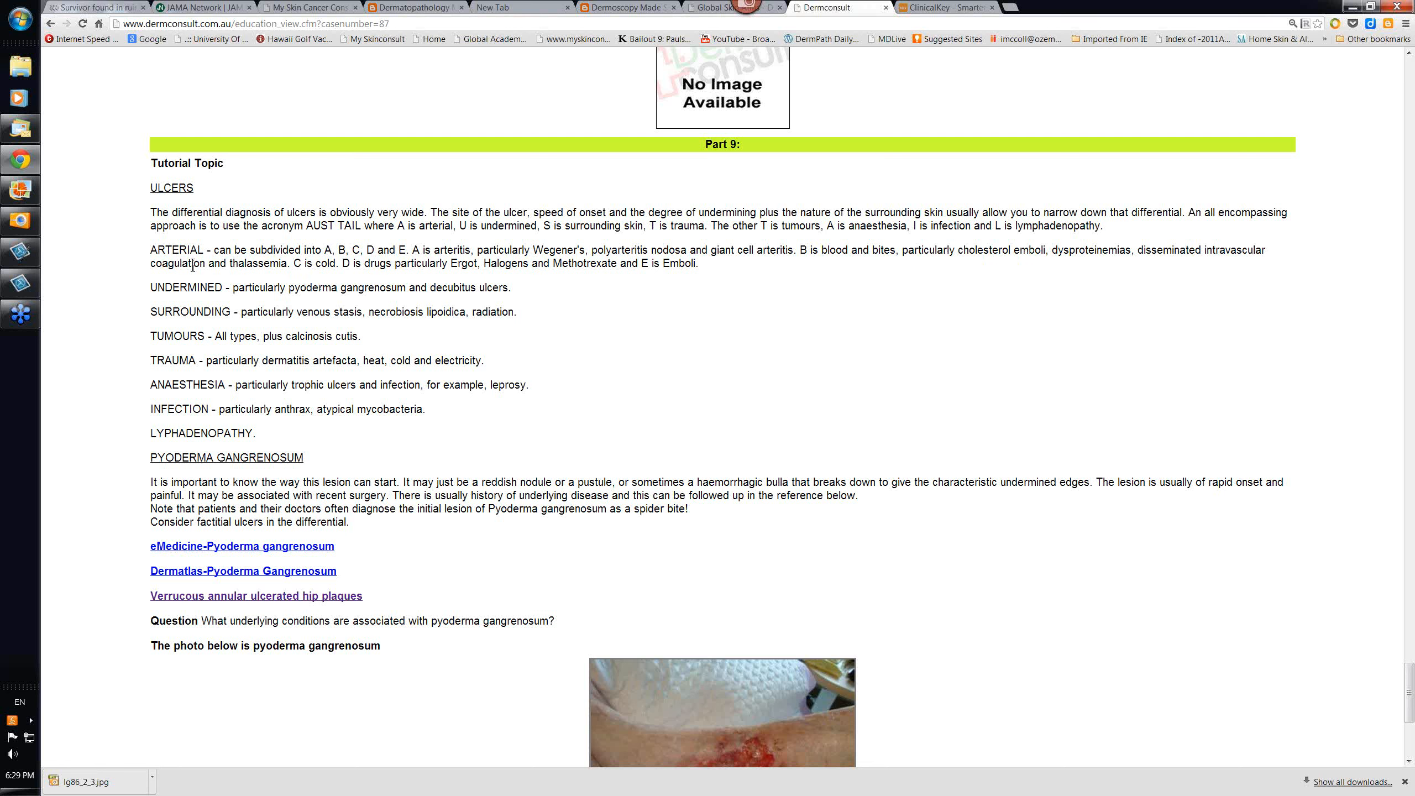
mouse_move(189, 286)
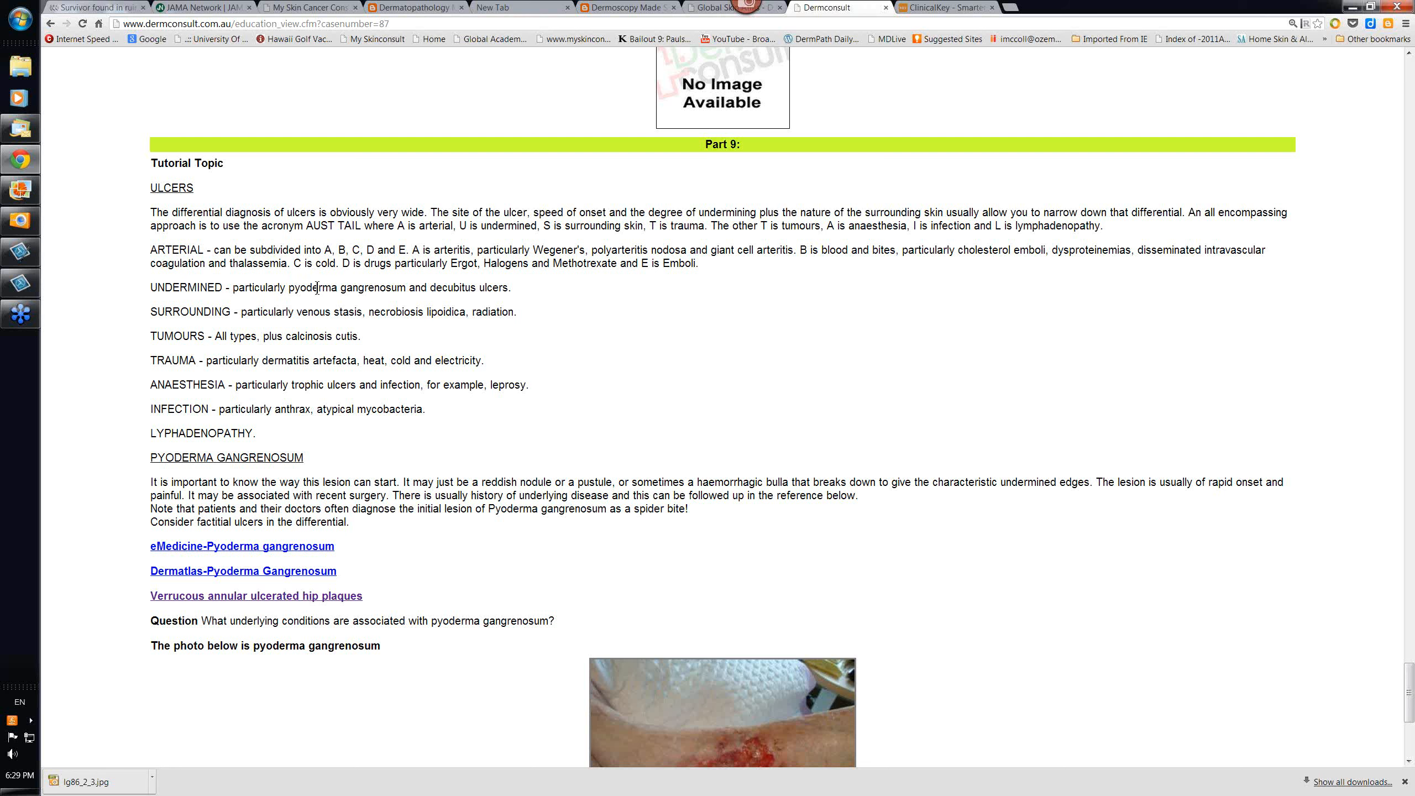
mouse_move(157, 300)
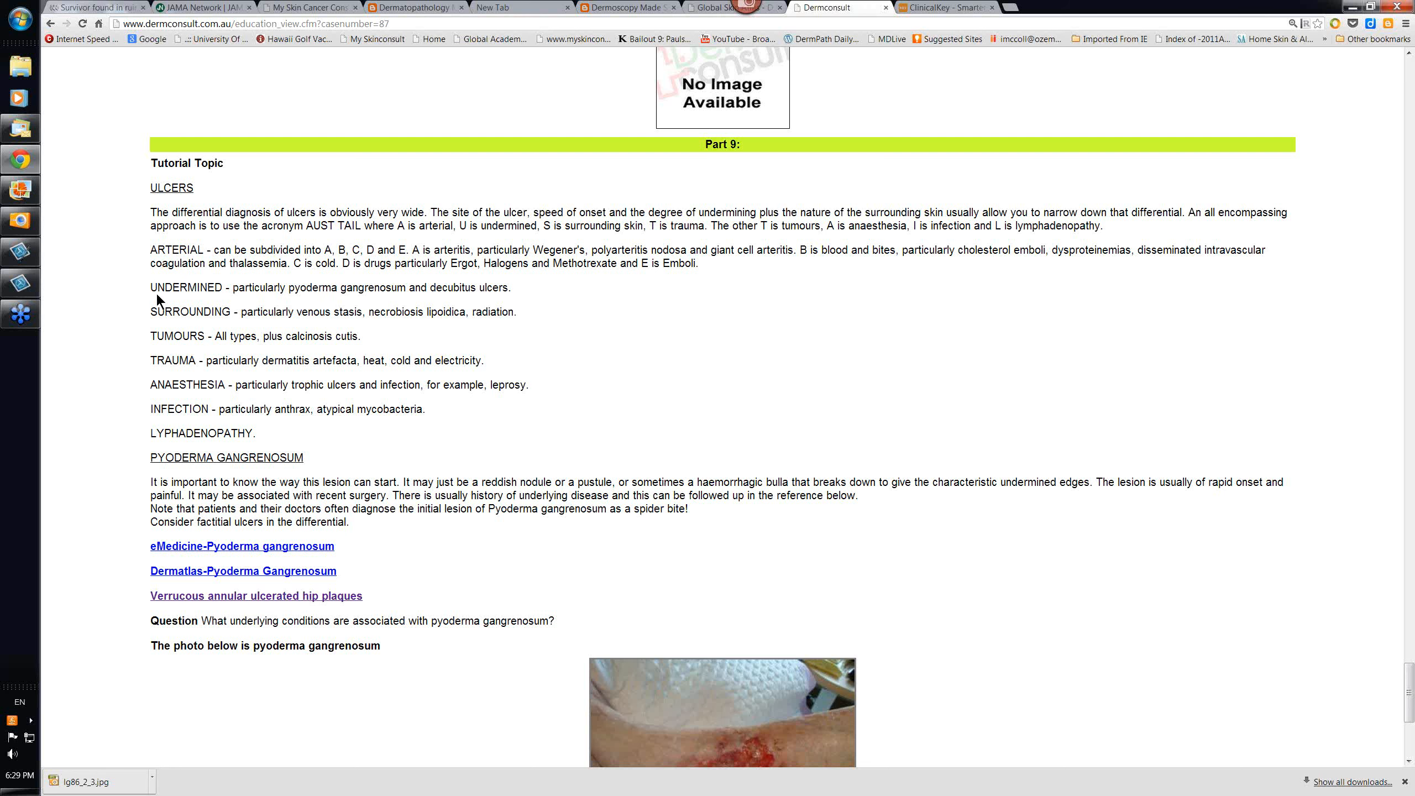
mouse_move(199, 312)
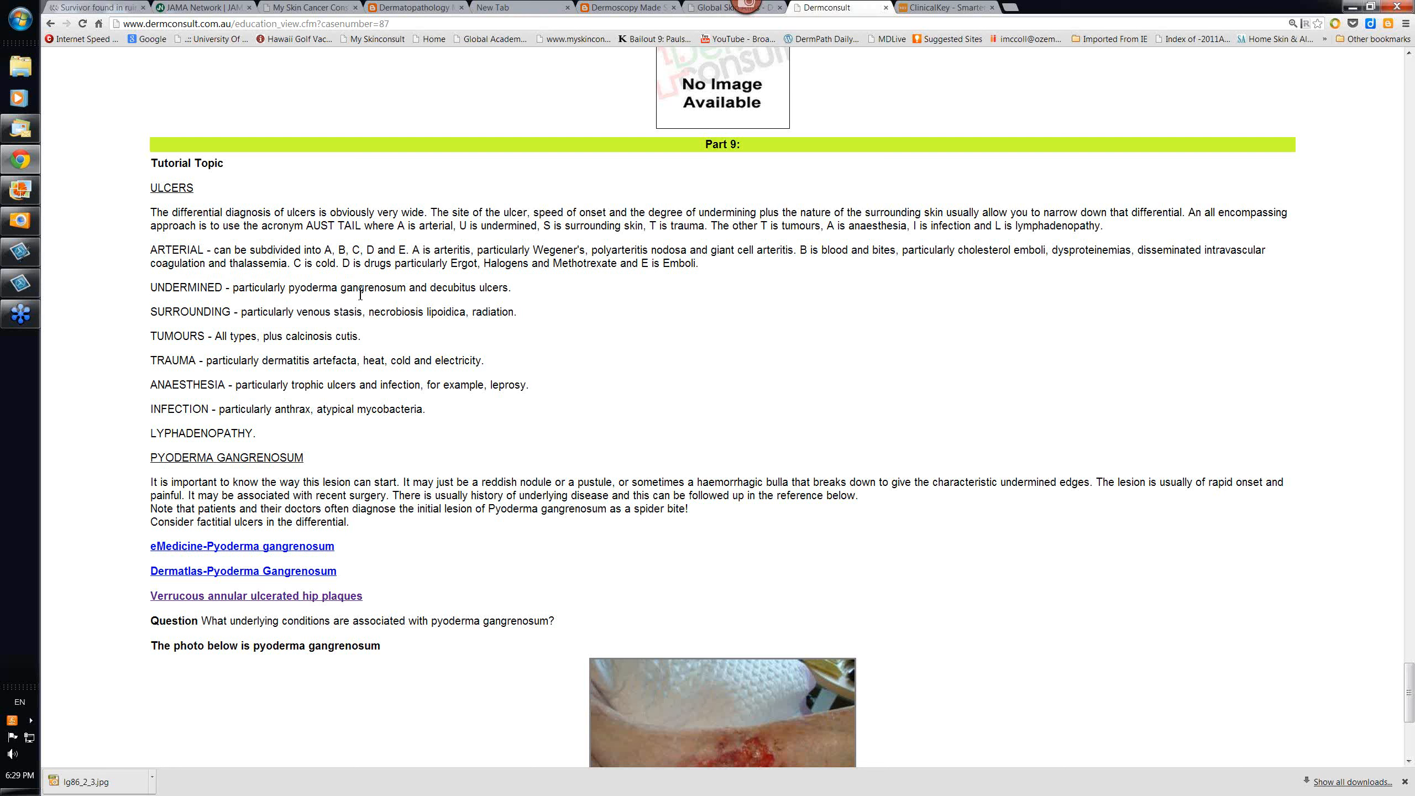
mouse_move(505, 302)
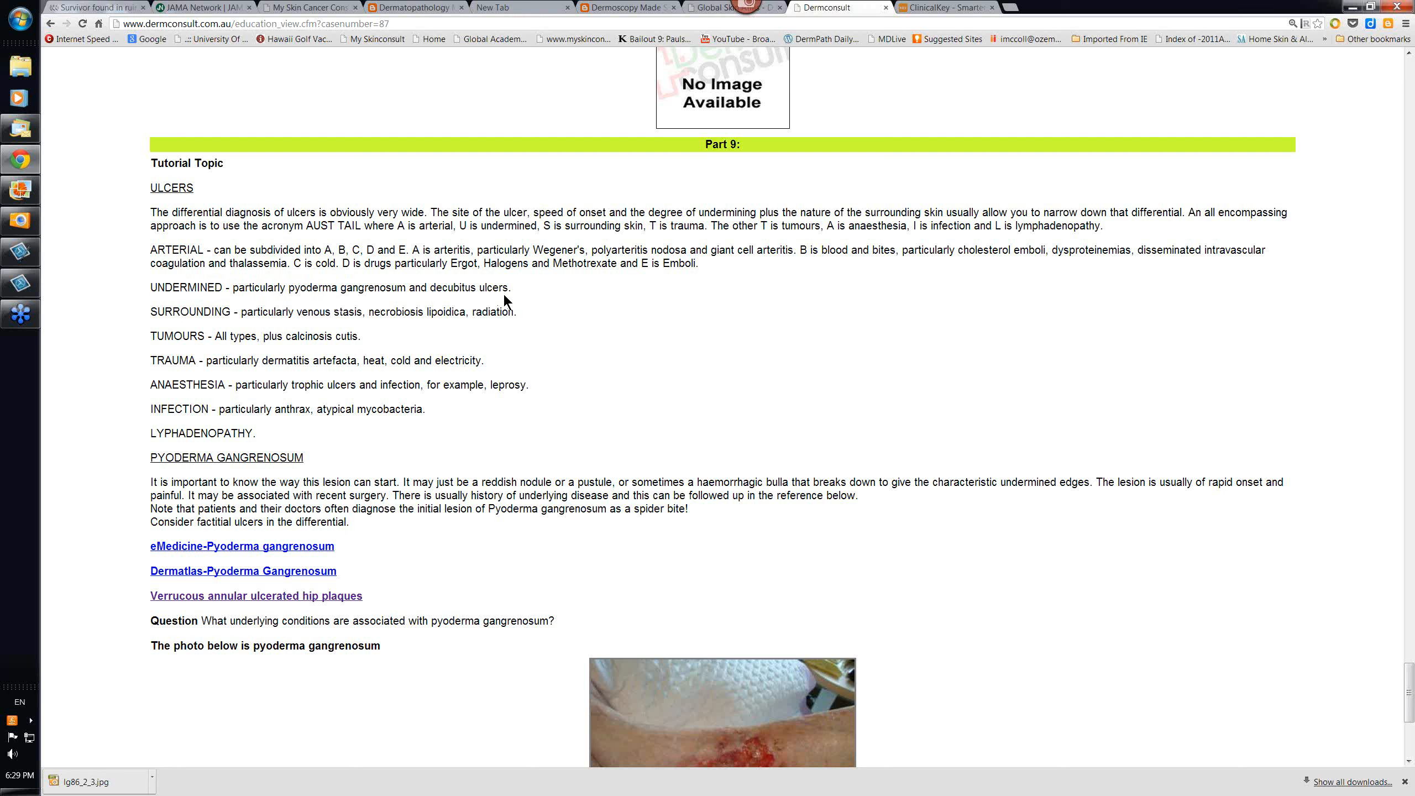
mouse_move(316, 302)
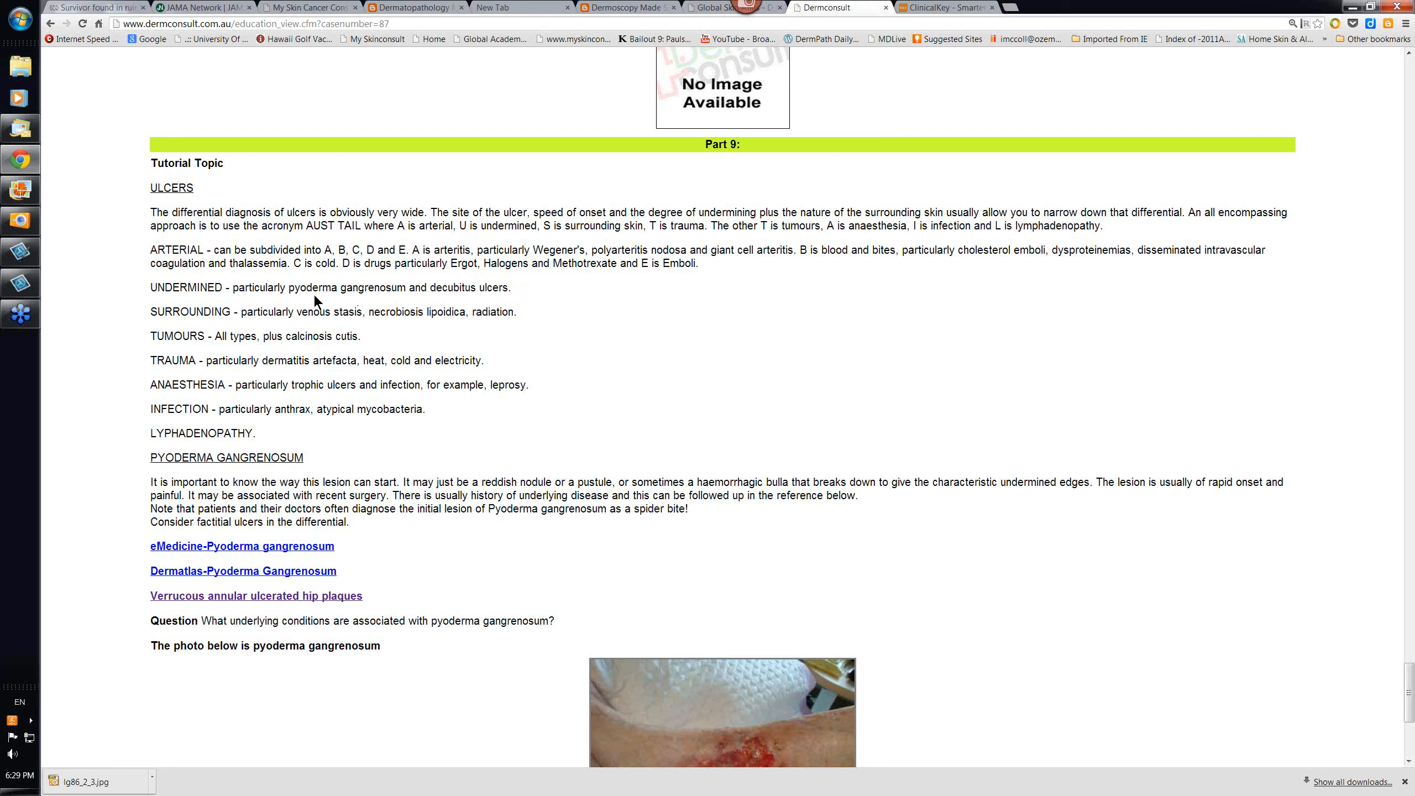
mouse_move(353, 295)
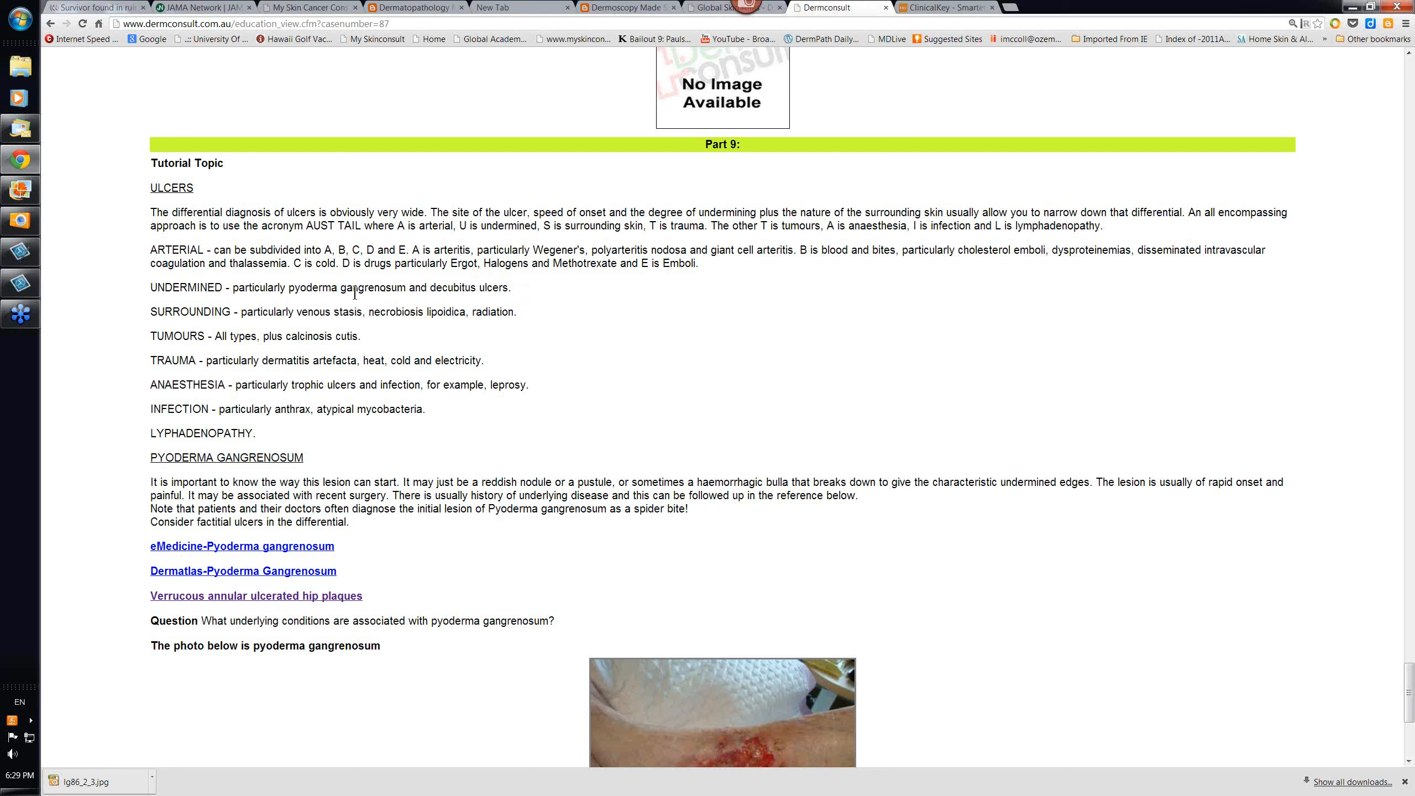
mouse_move(165, 311)
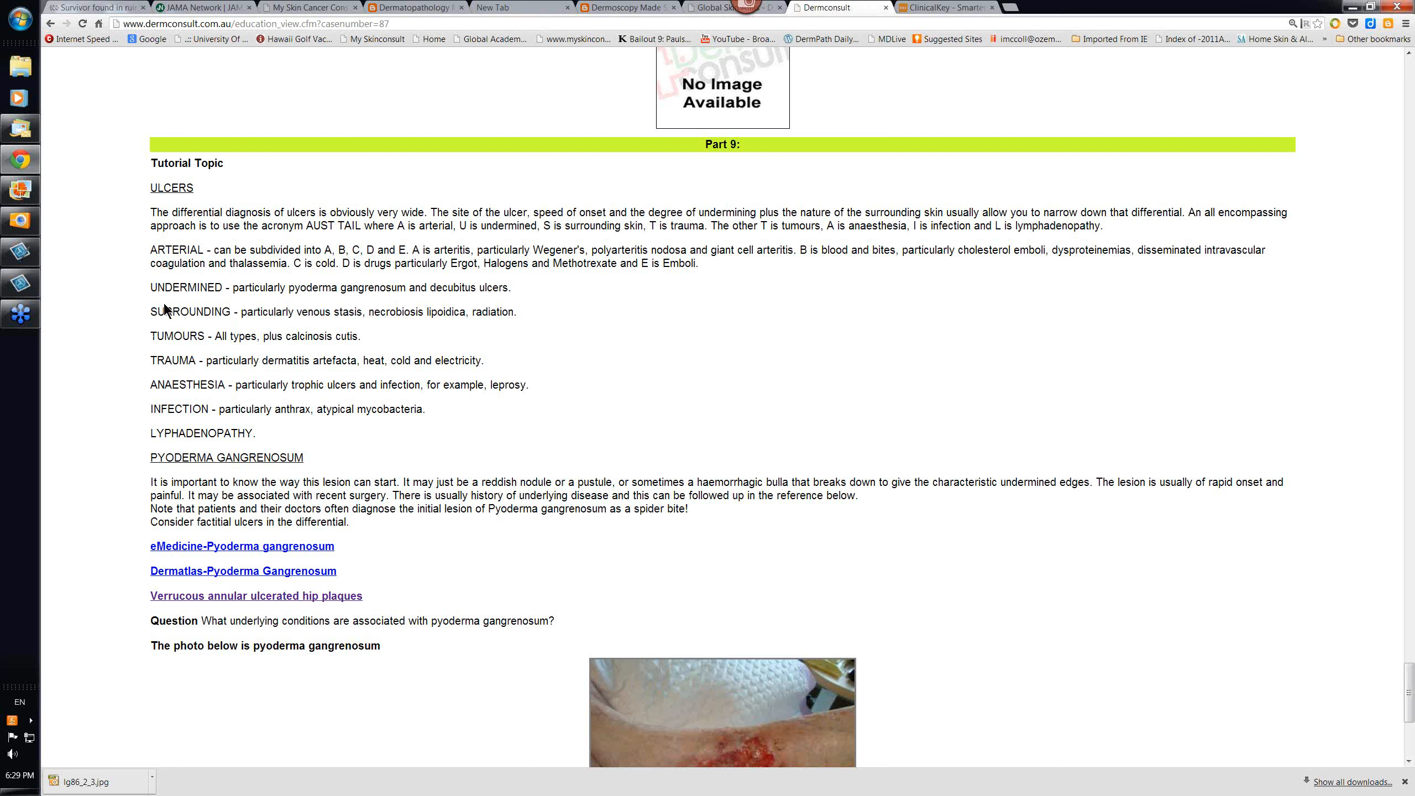
mouse_move(336, 332)
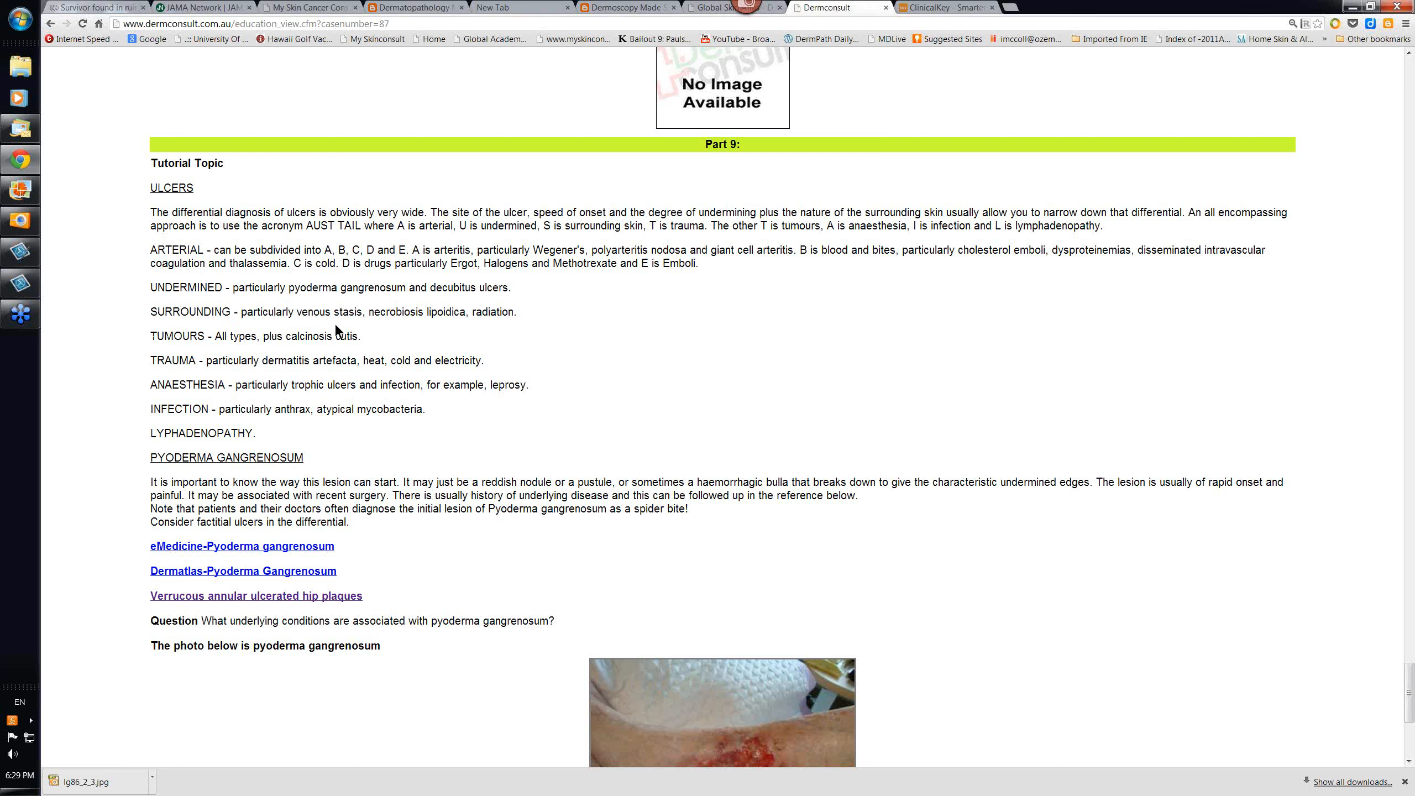
mouse_move(327, 329)
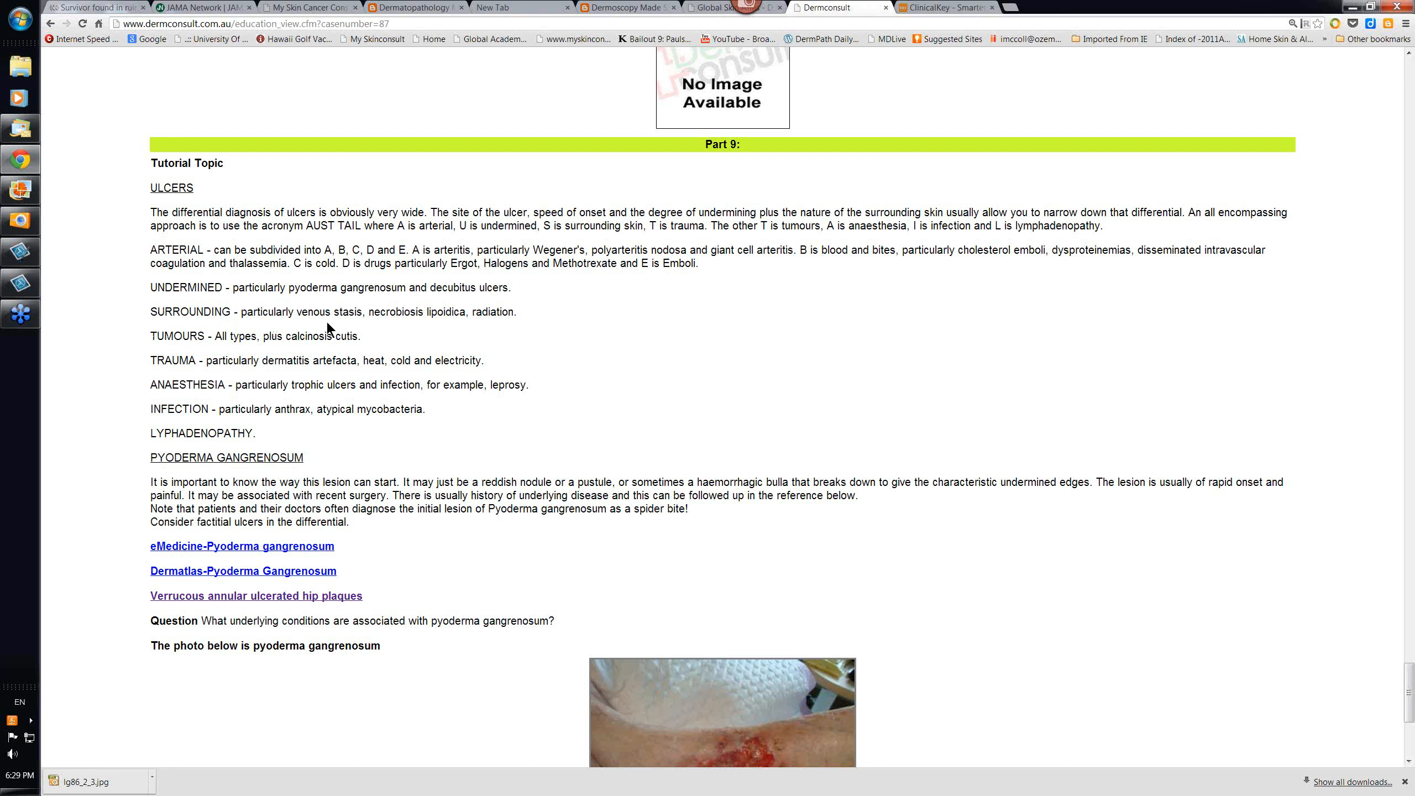
mouse_move(441, 333)
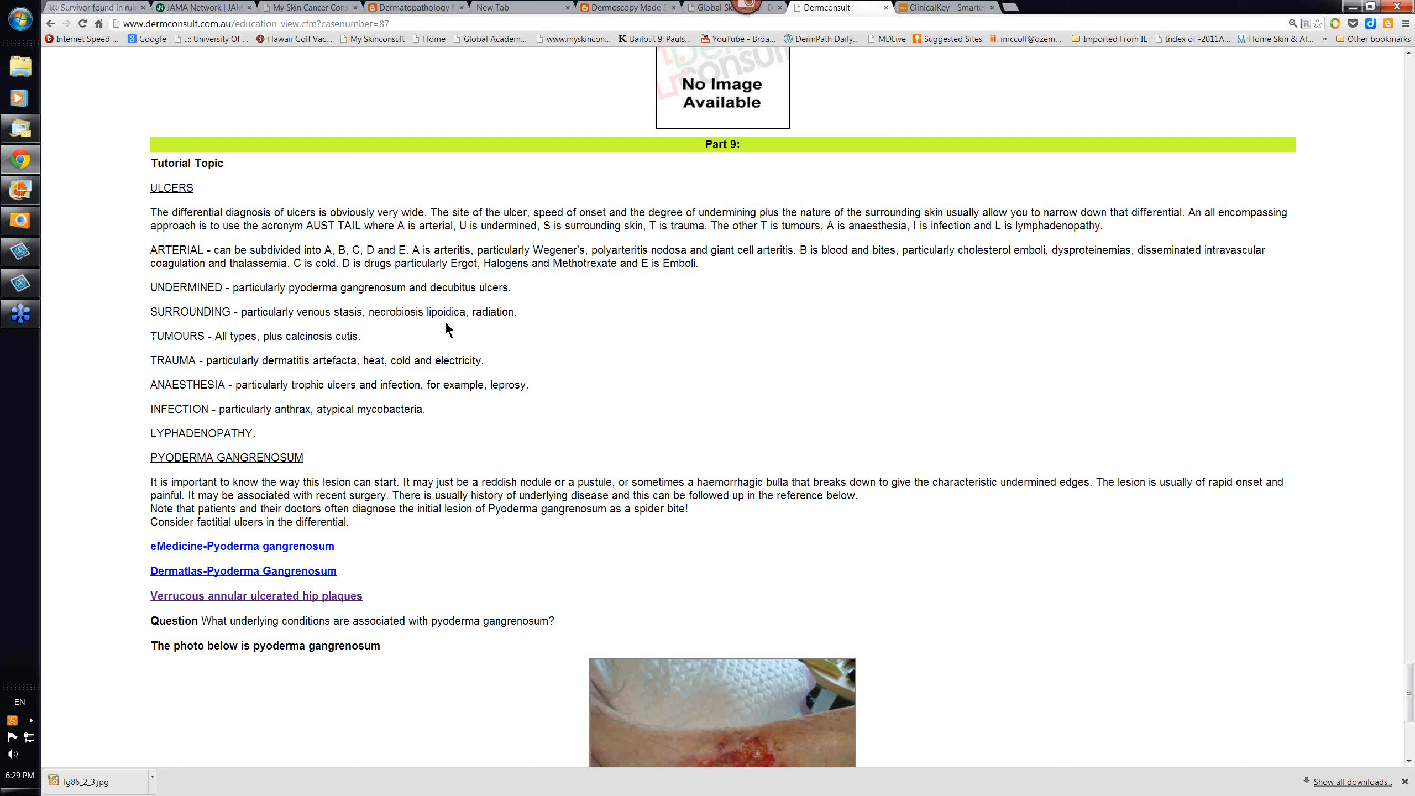
mouse_move(456, 327)
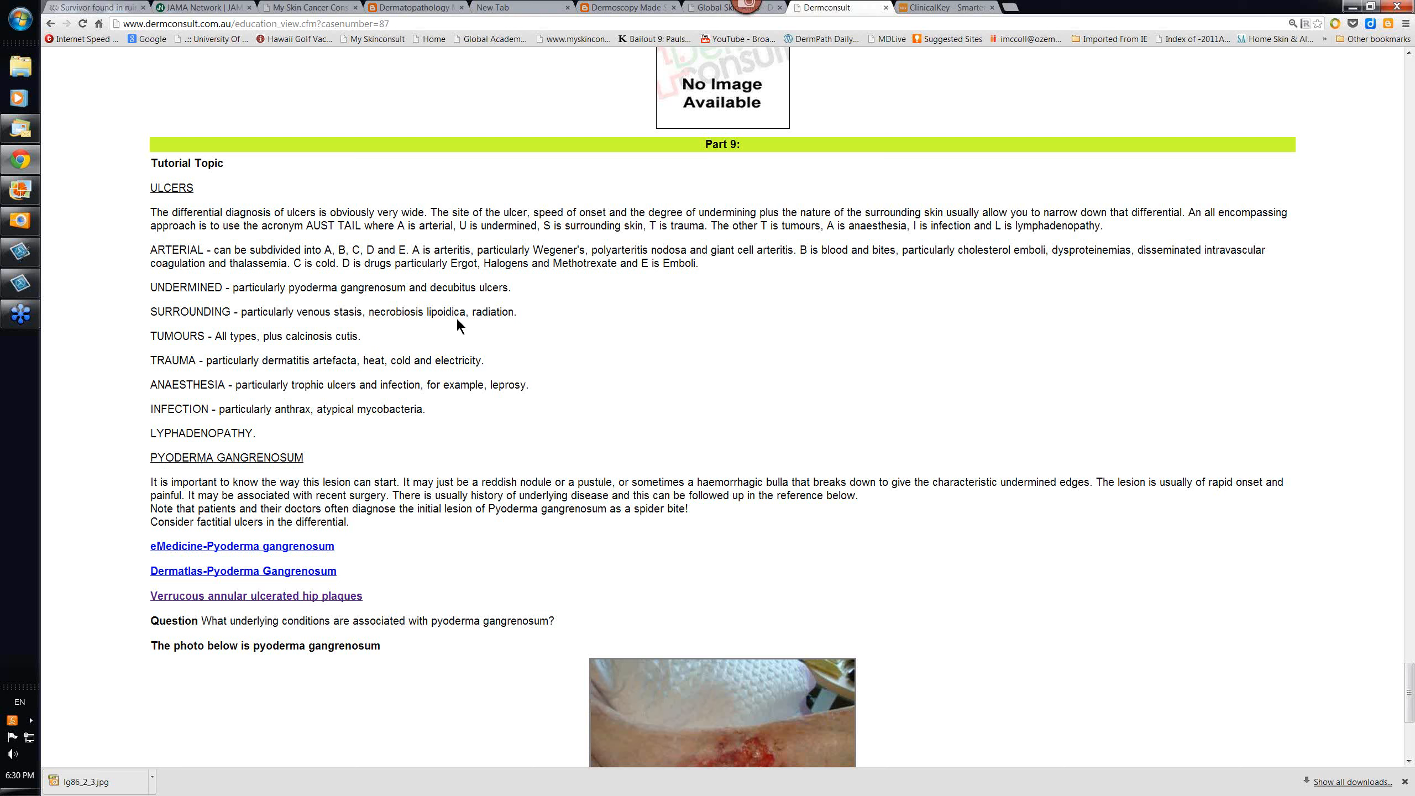
mouse_move(493, 328)
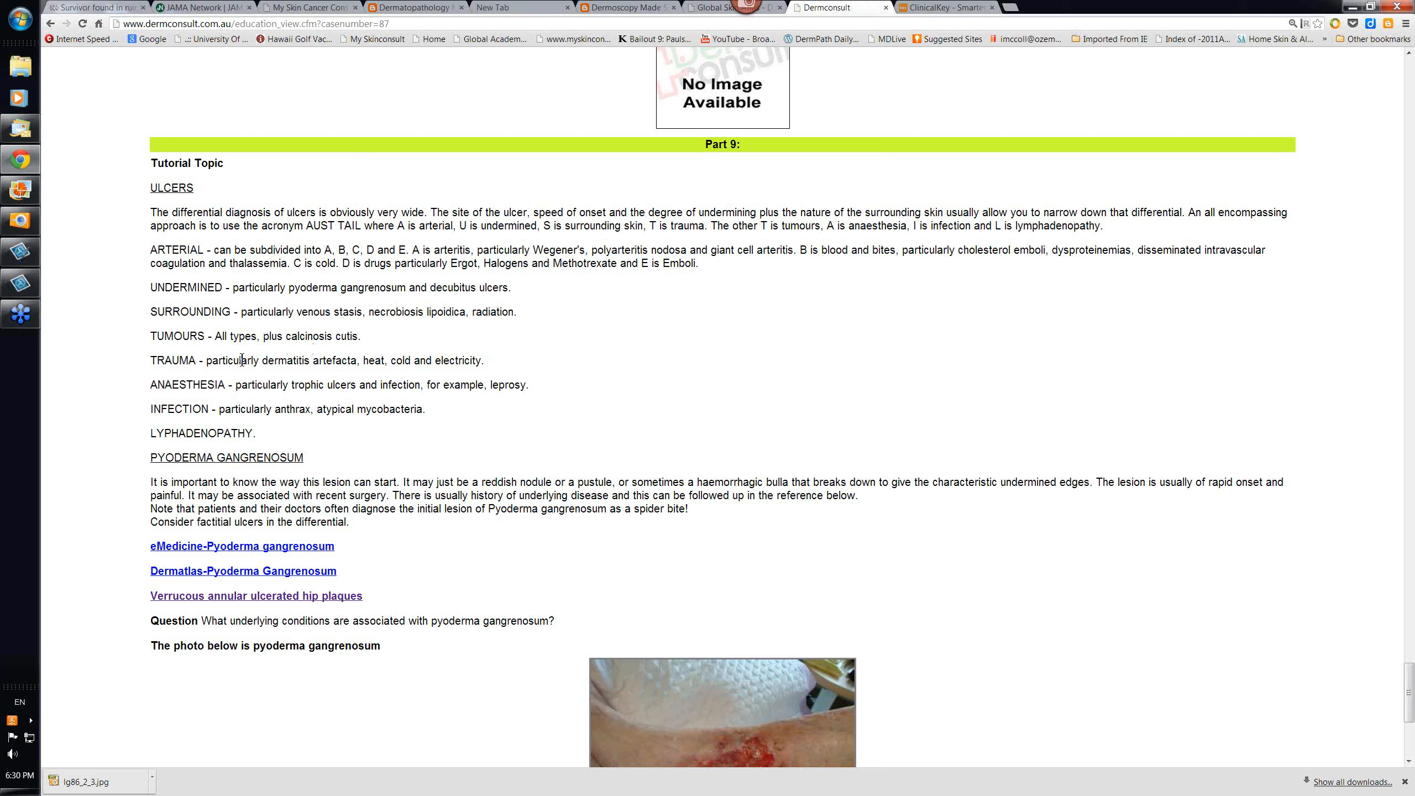
mouse_move(151, 407)
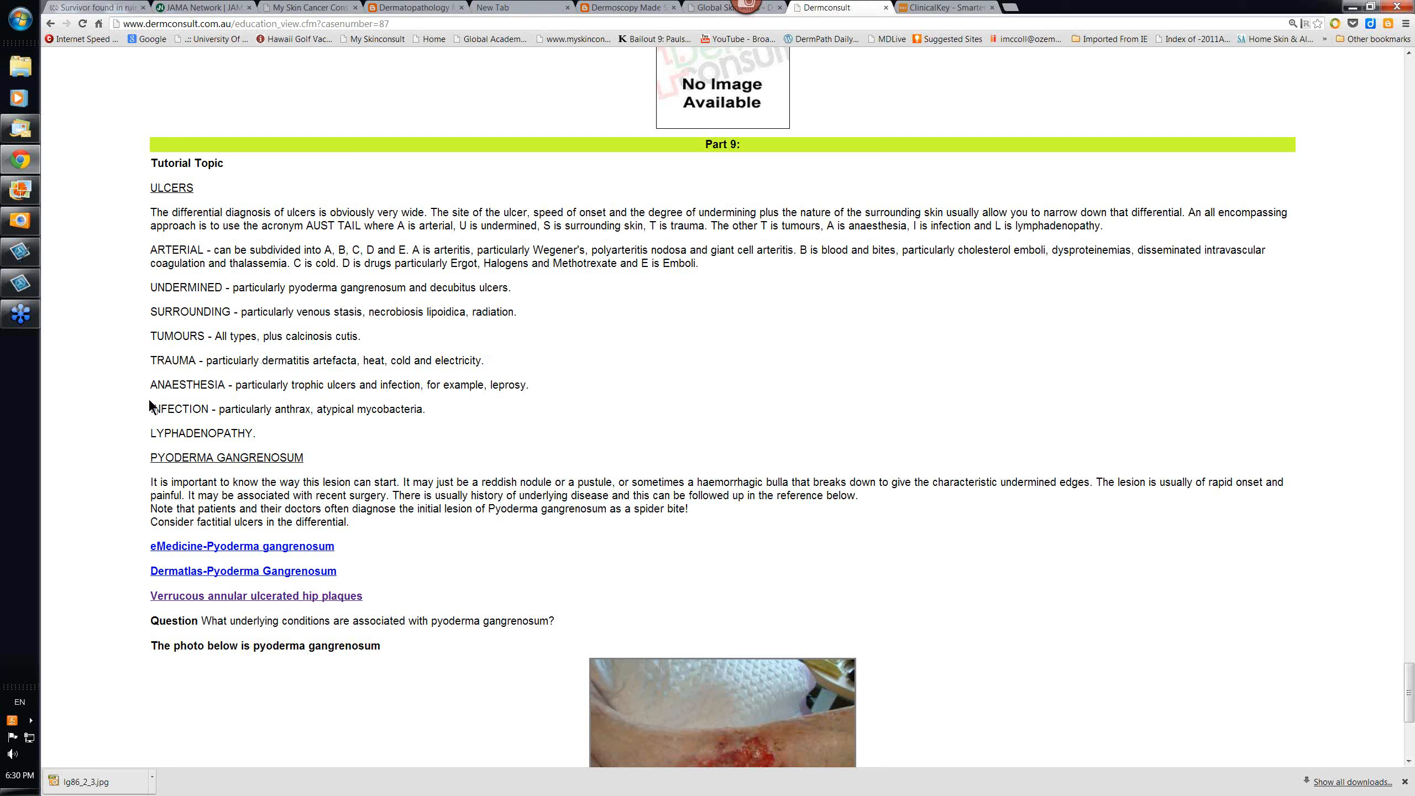
mouse_move(151, 406)
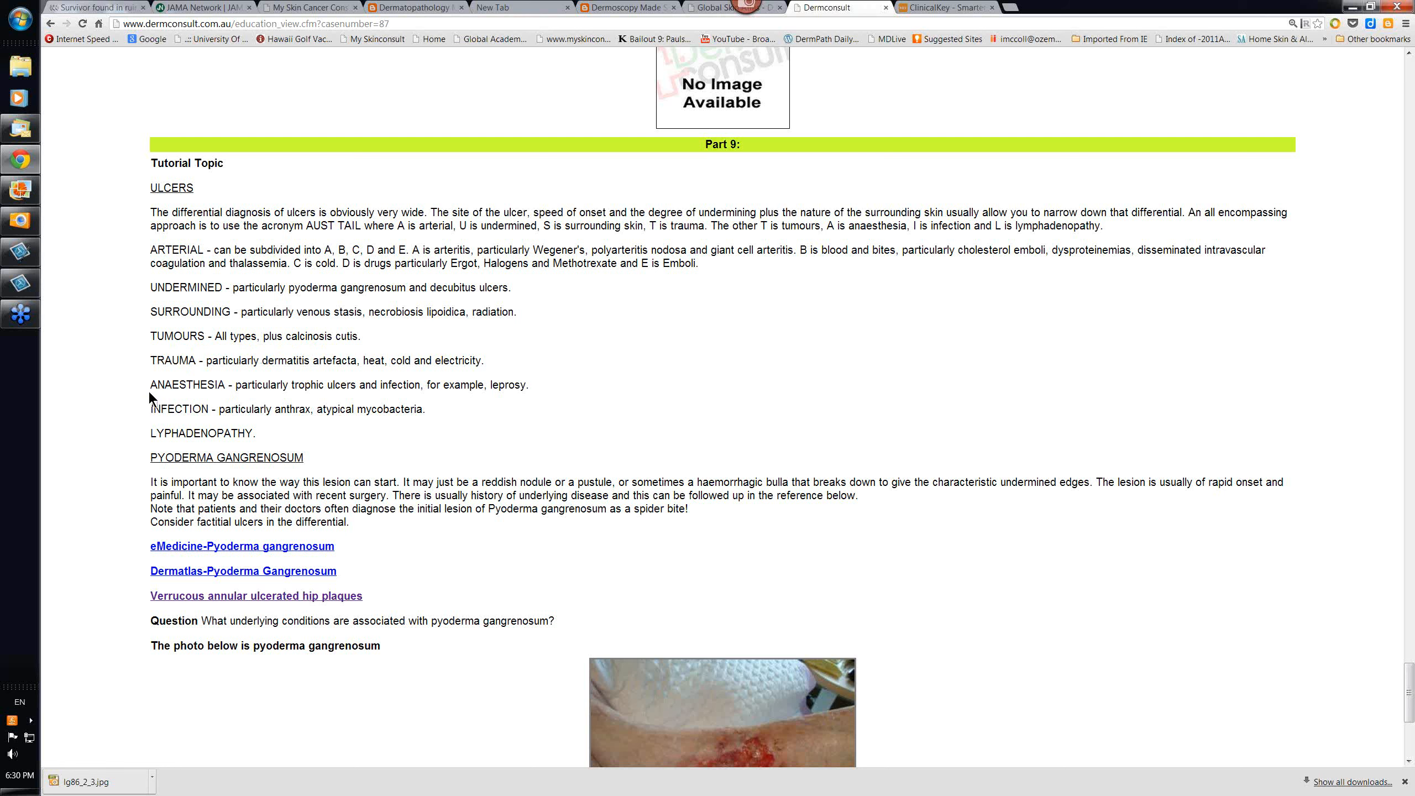
mouse_move(346, 374)
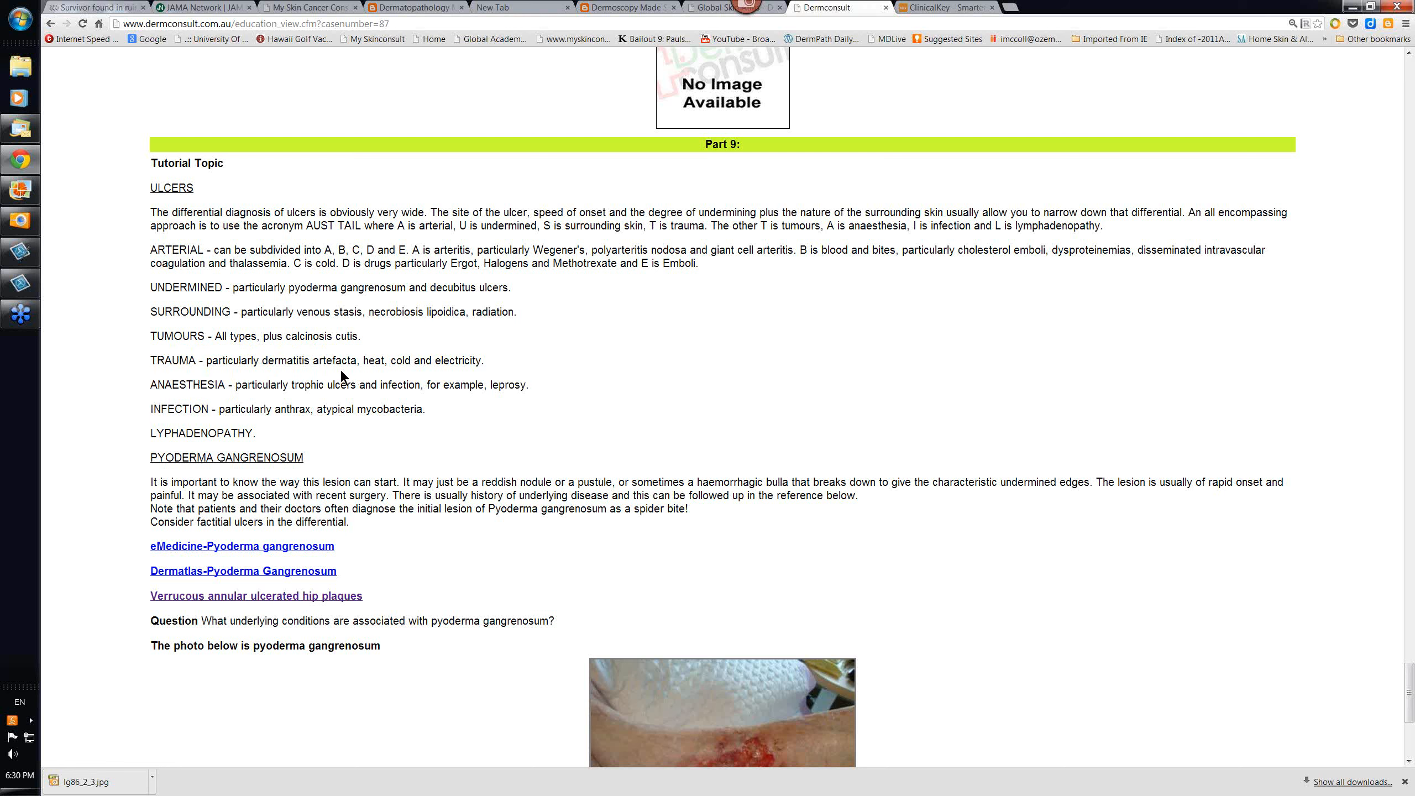
mouse_move(195, 409)
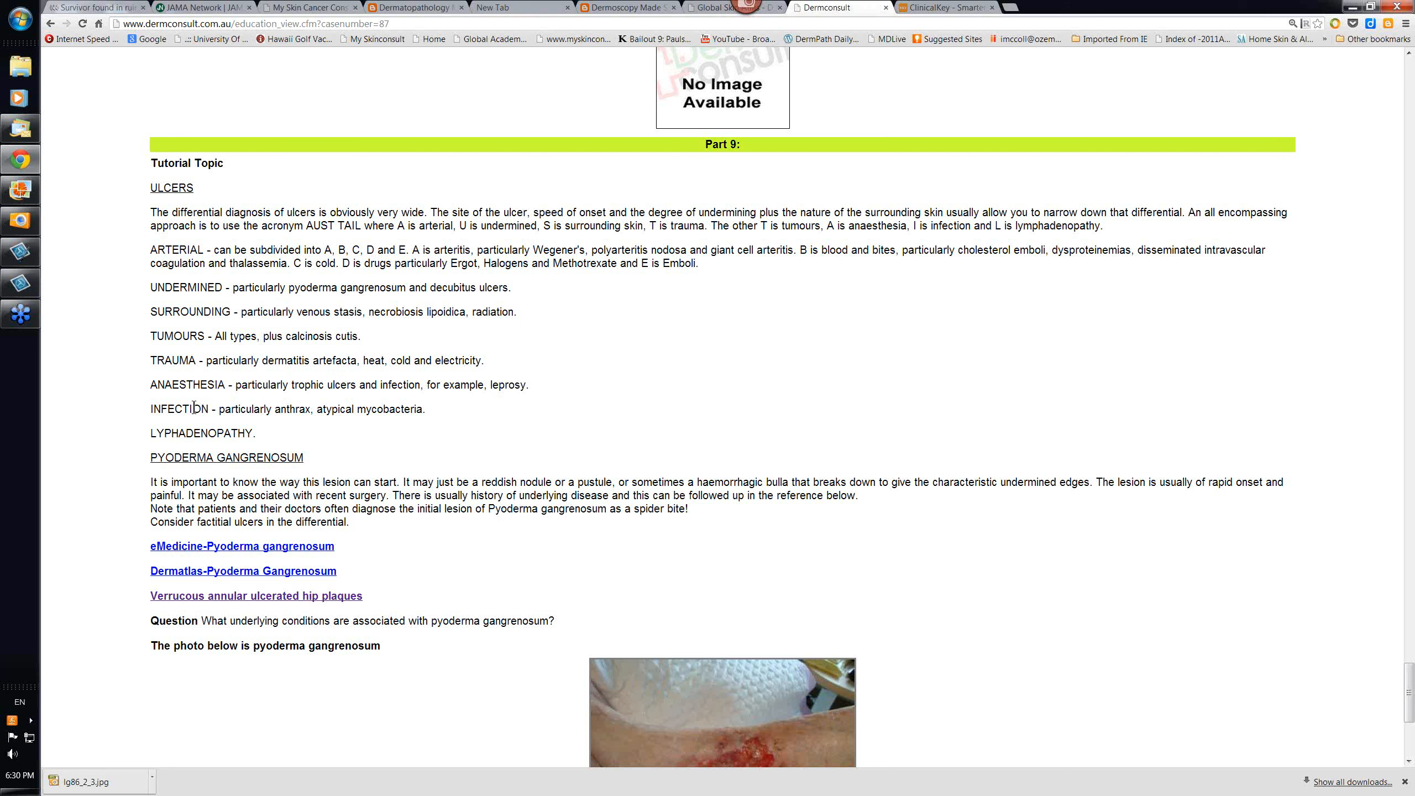
mouse_move(224, 402)
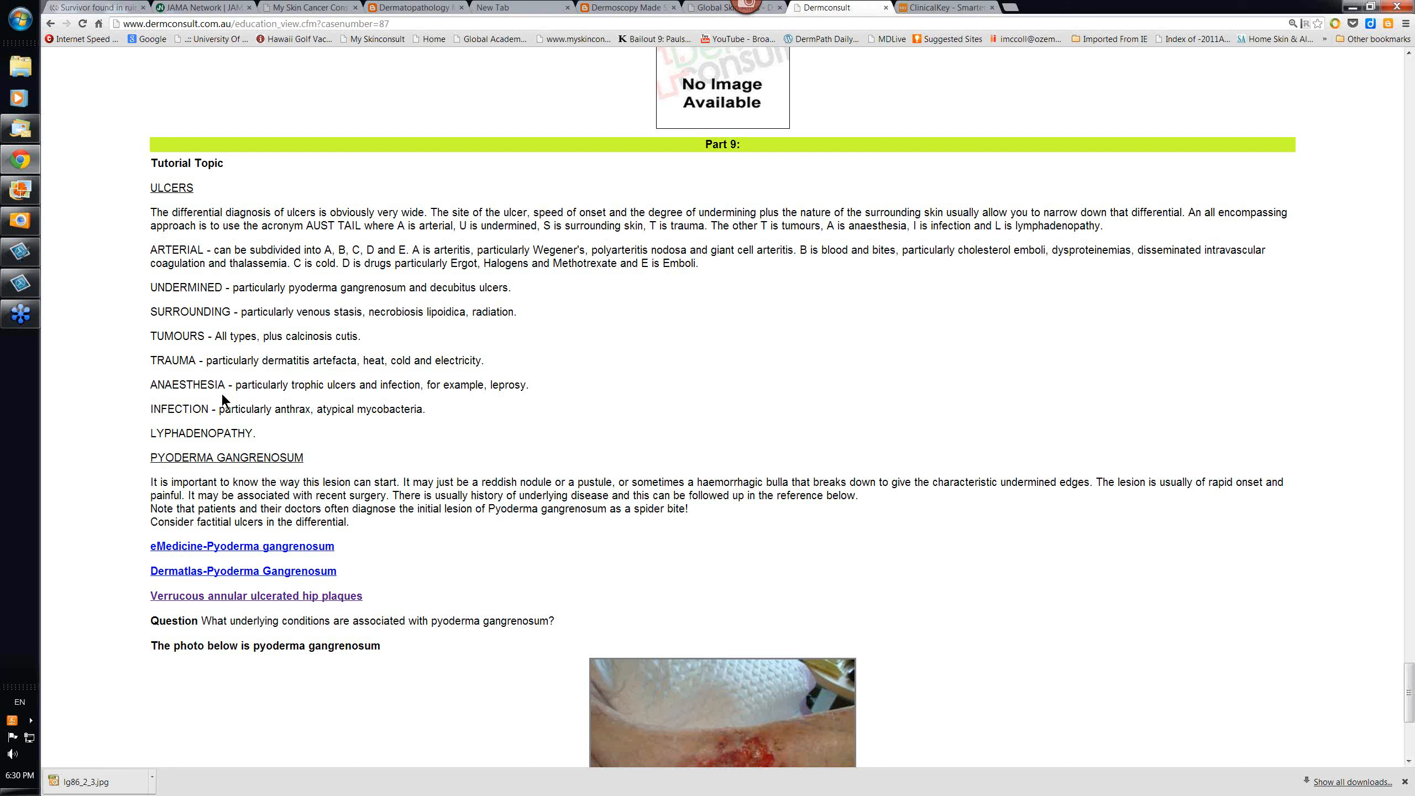
mouse_move(382, 401)
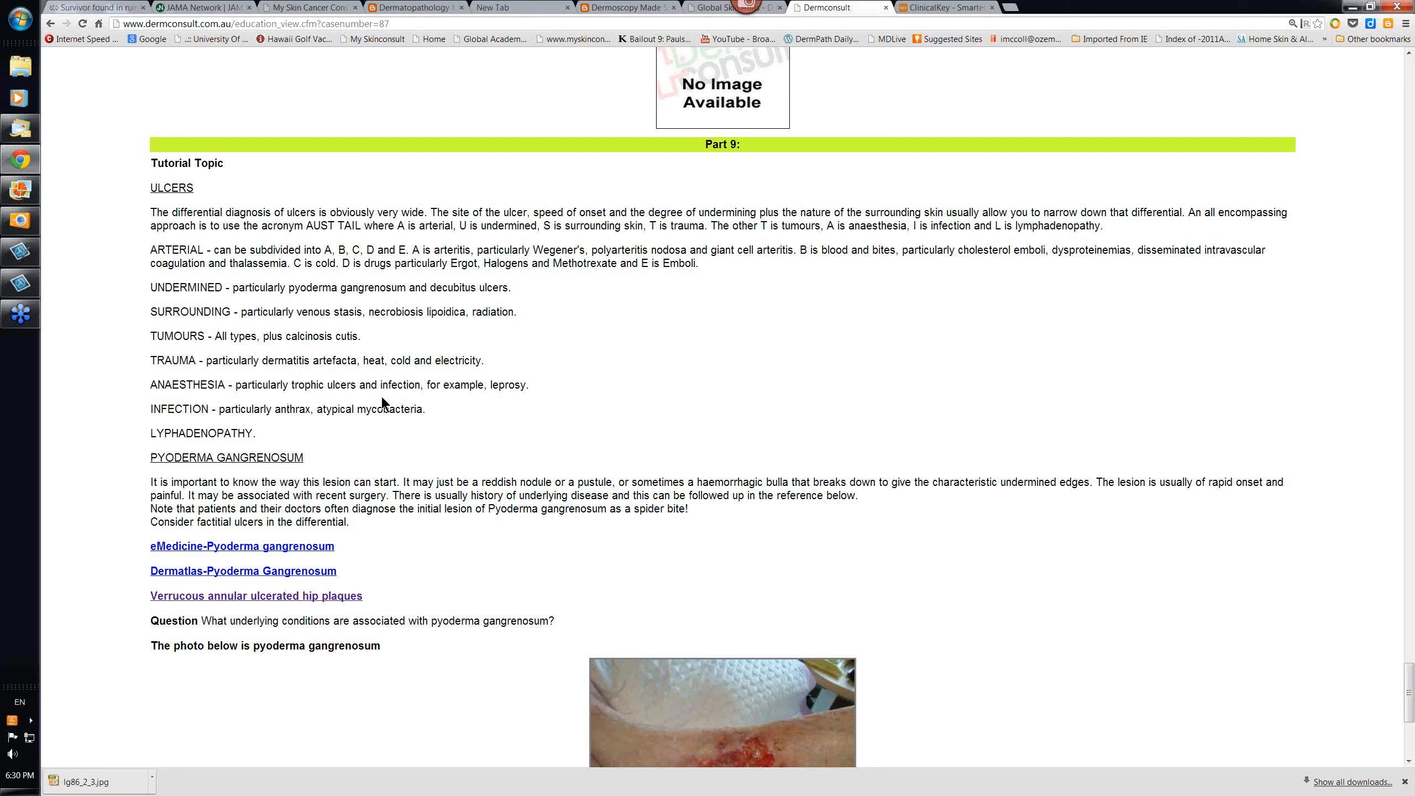
mouse_move(504, 400)
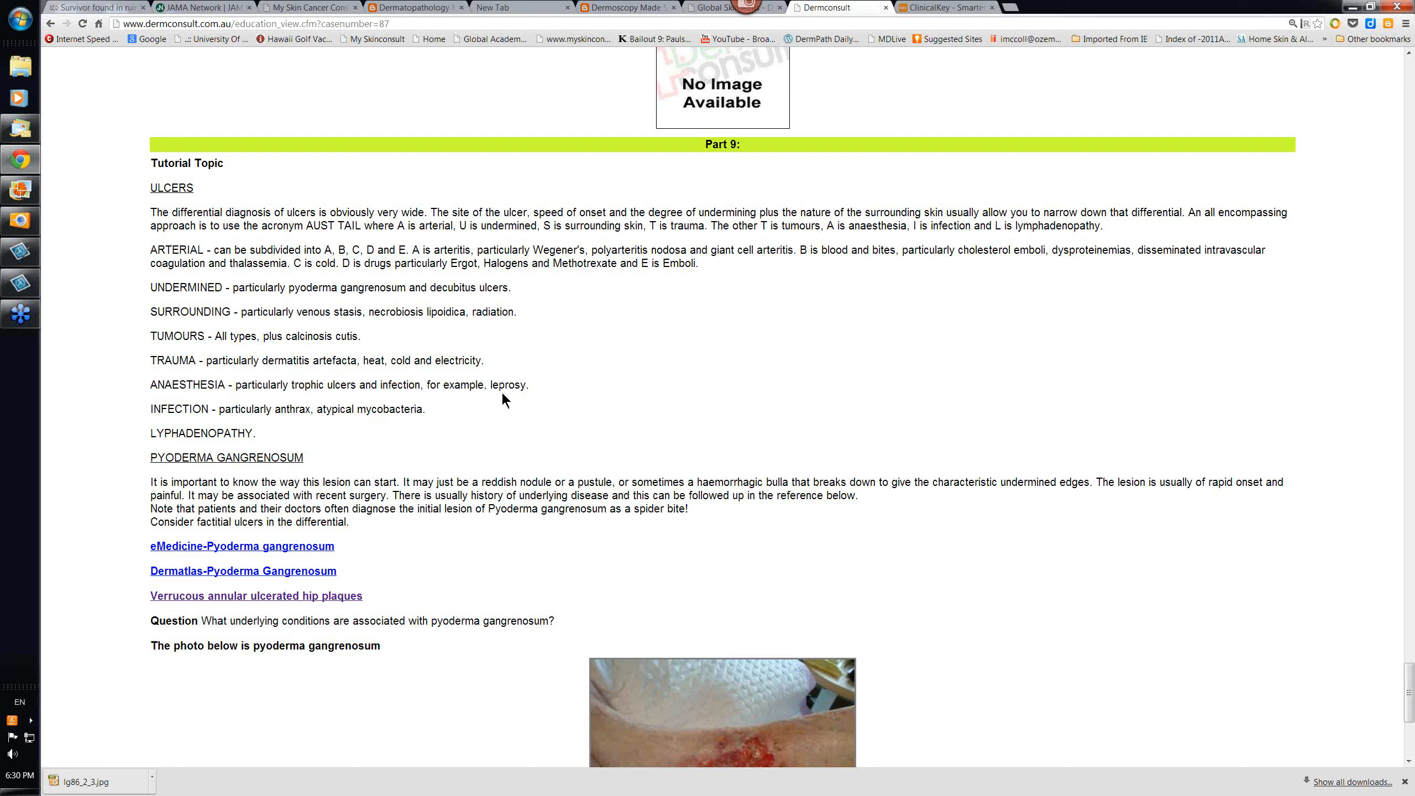
mouse_move(177, 449)
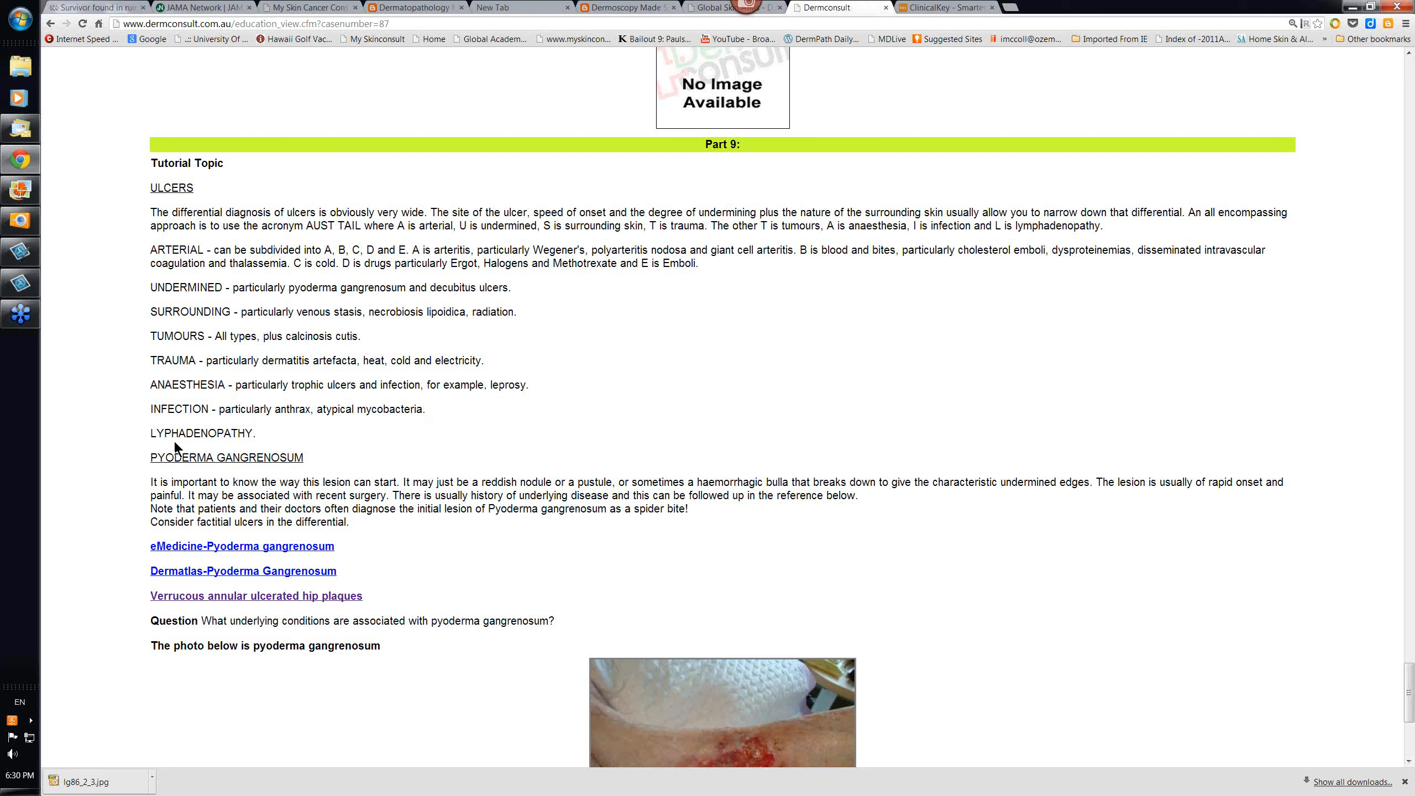
mouse_move(235, 428)
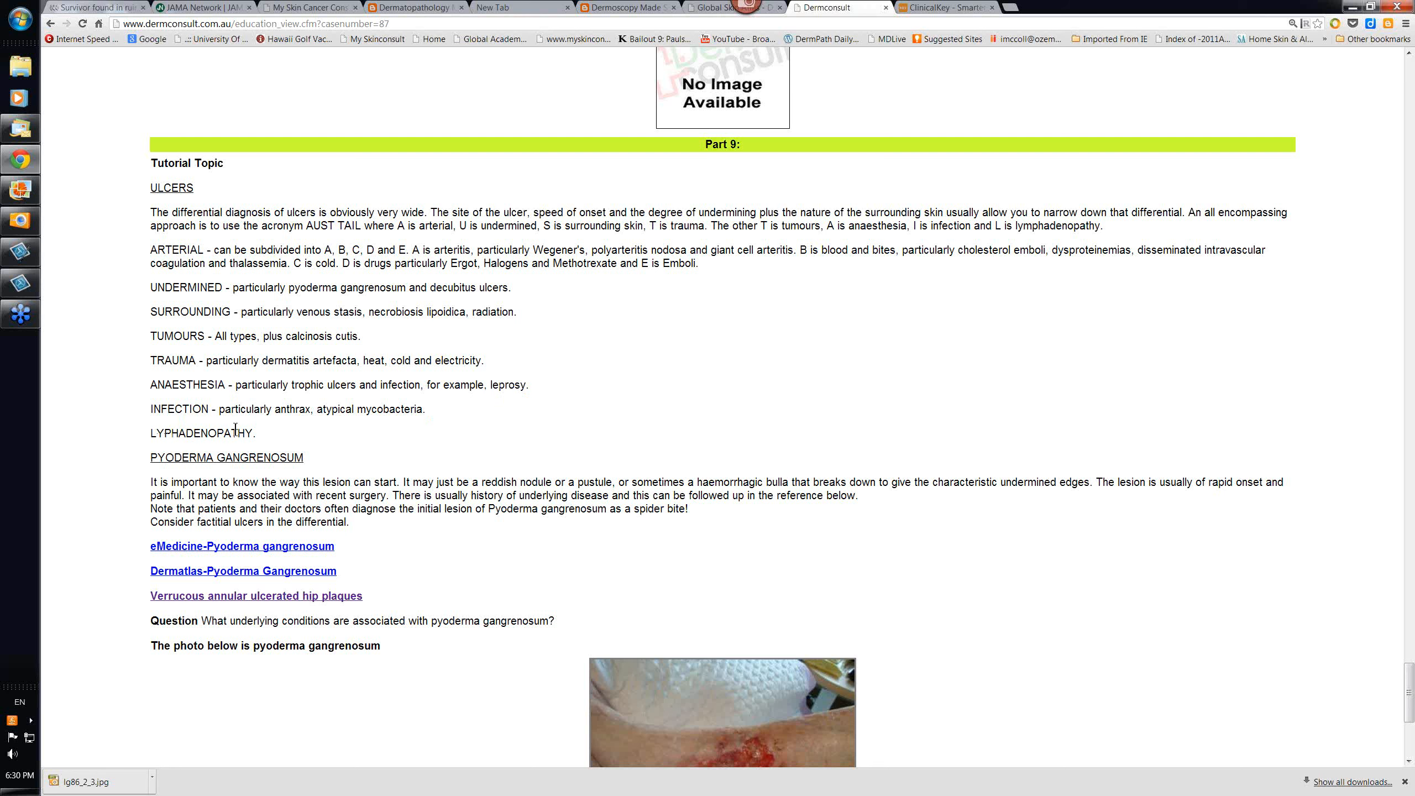
mouse_move(182, 429)
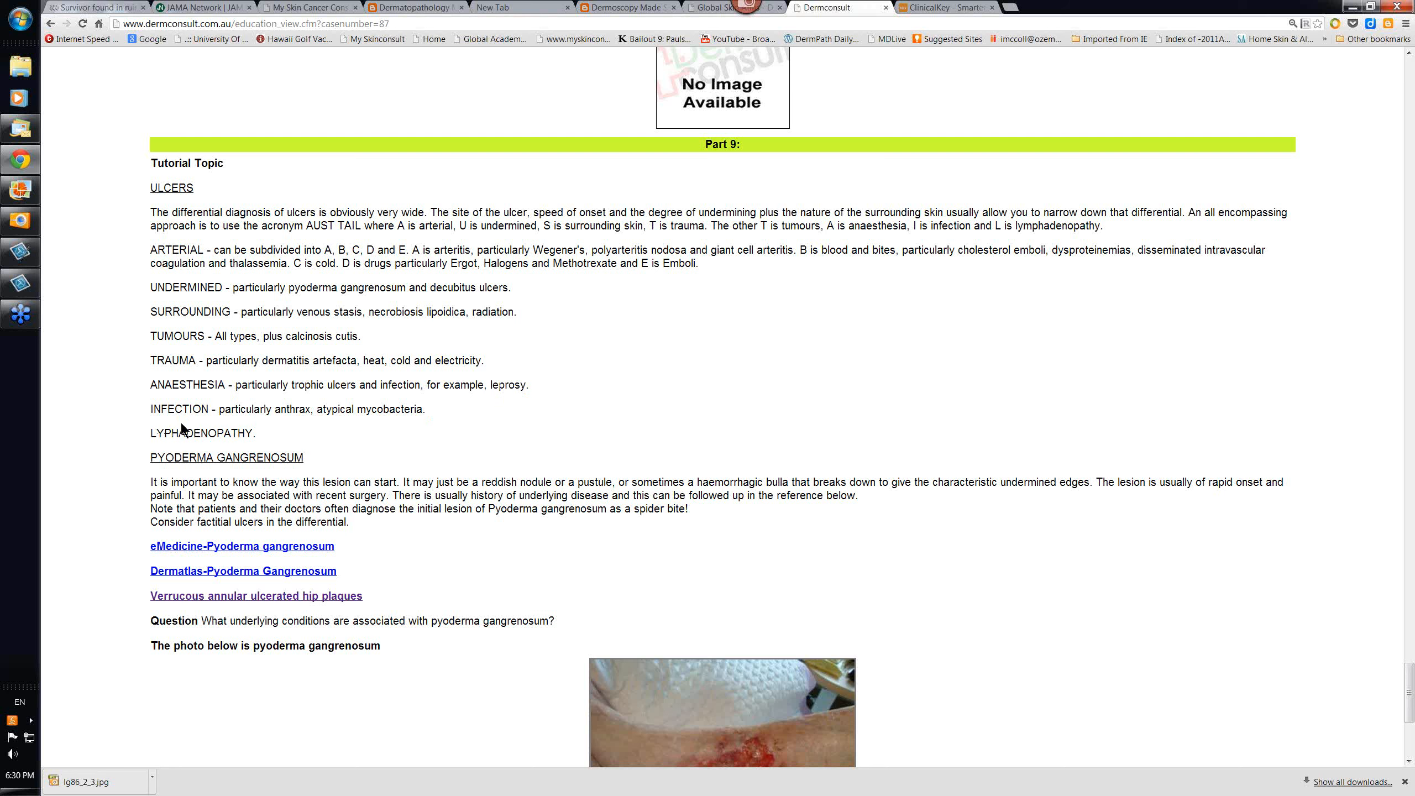
mouse_move(376, 430)
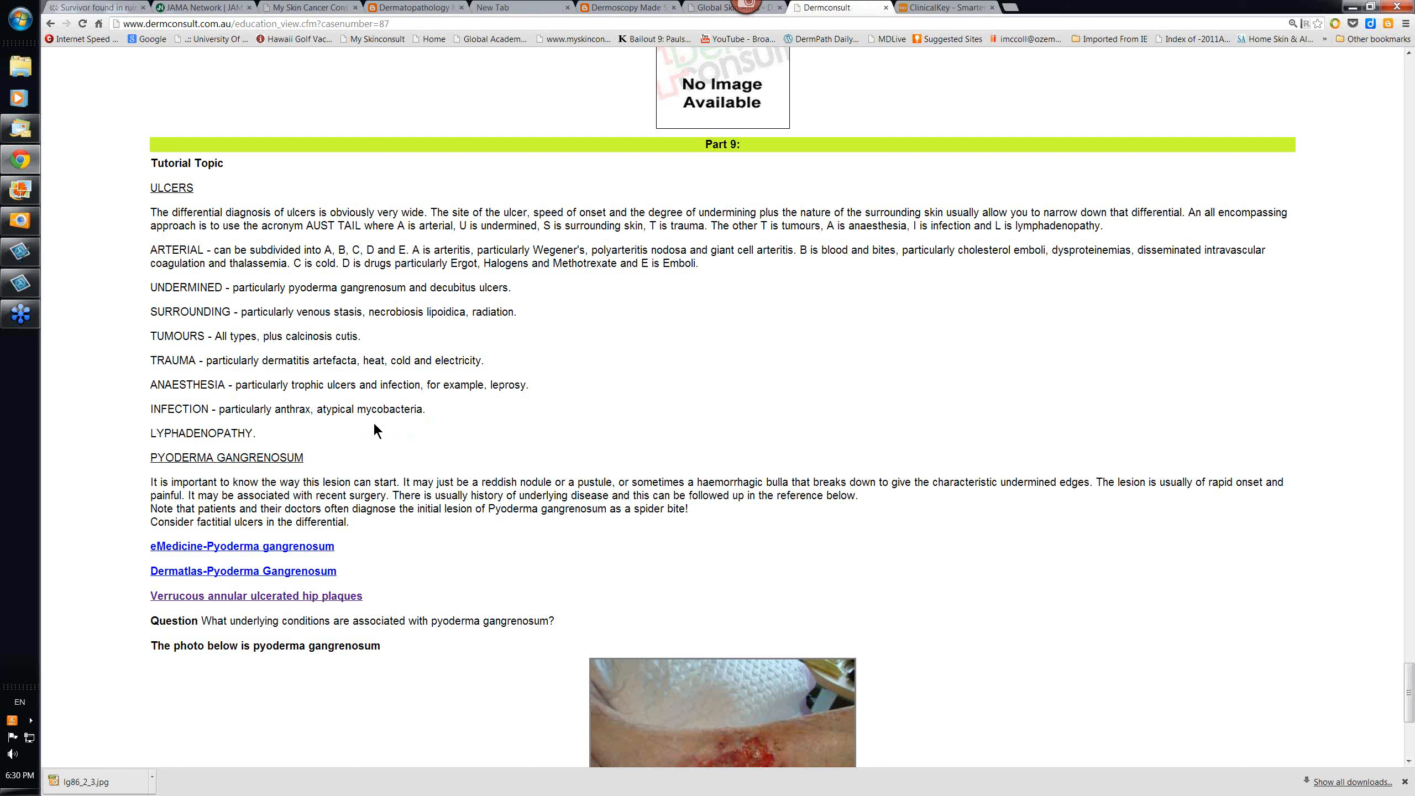
mouse_move(394, 424)
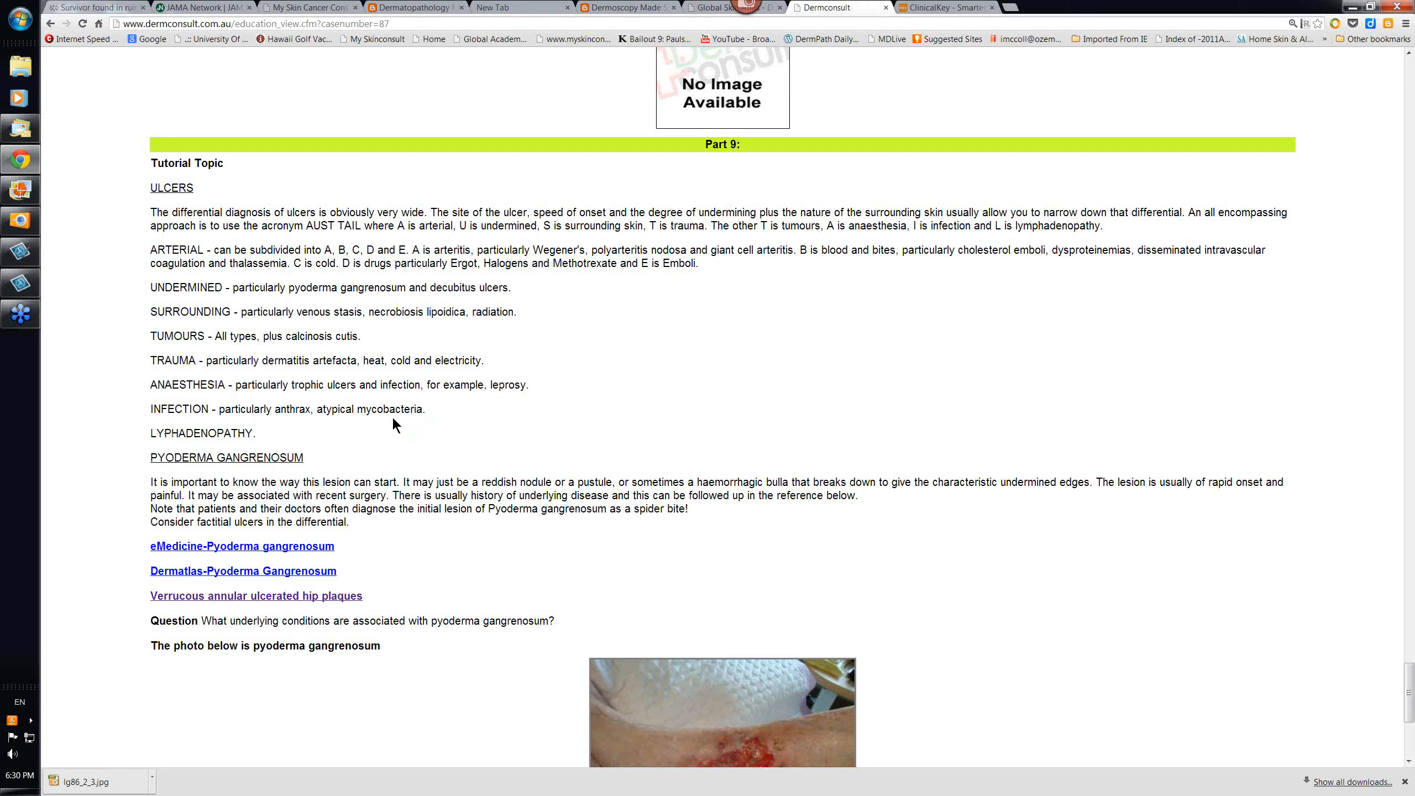
mouse_move(366, 426)
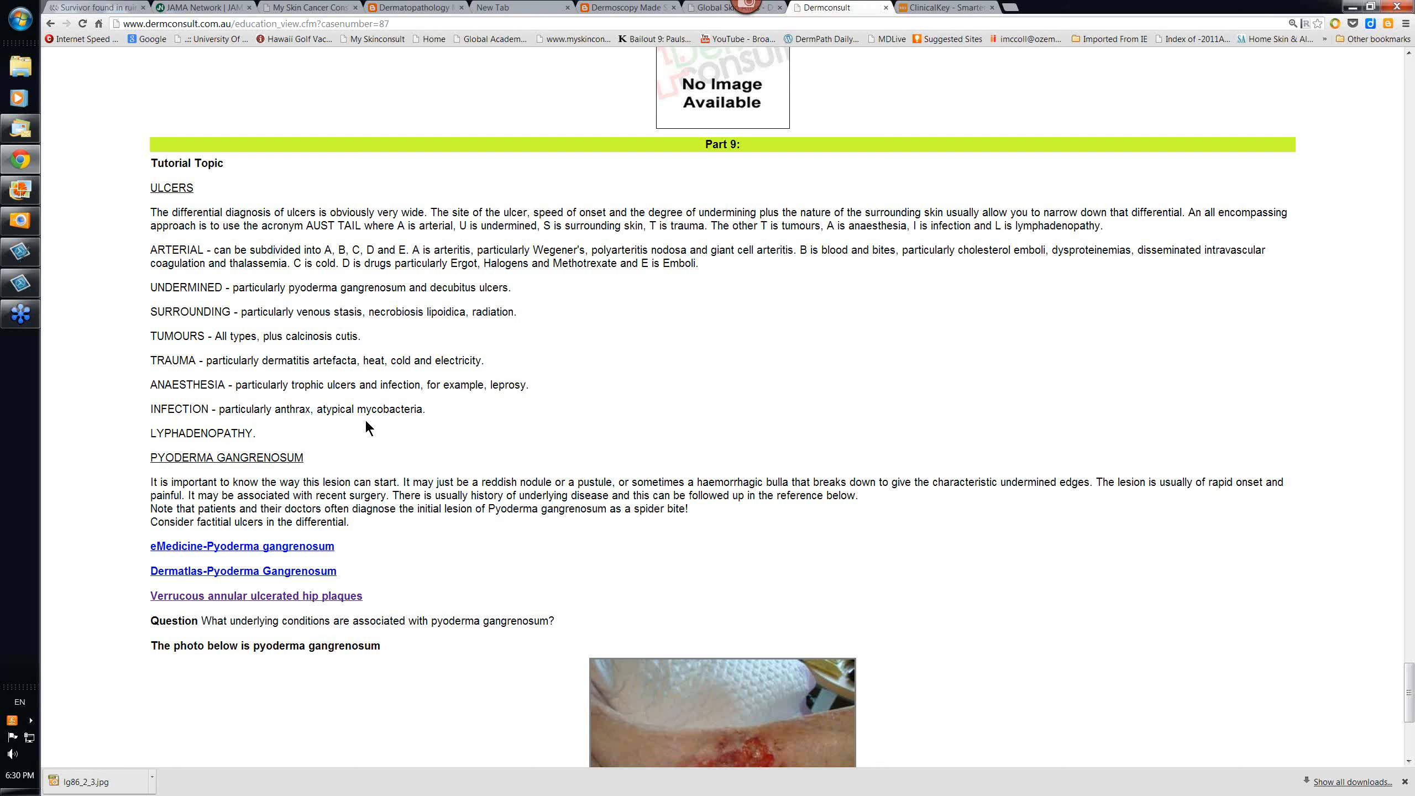
mouse_move(401, 426)
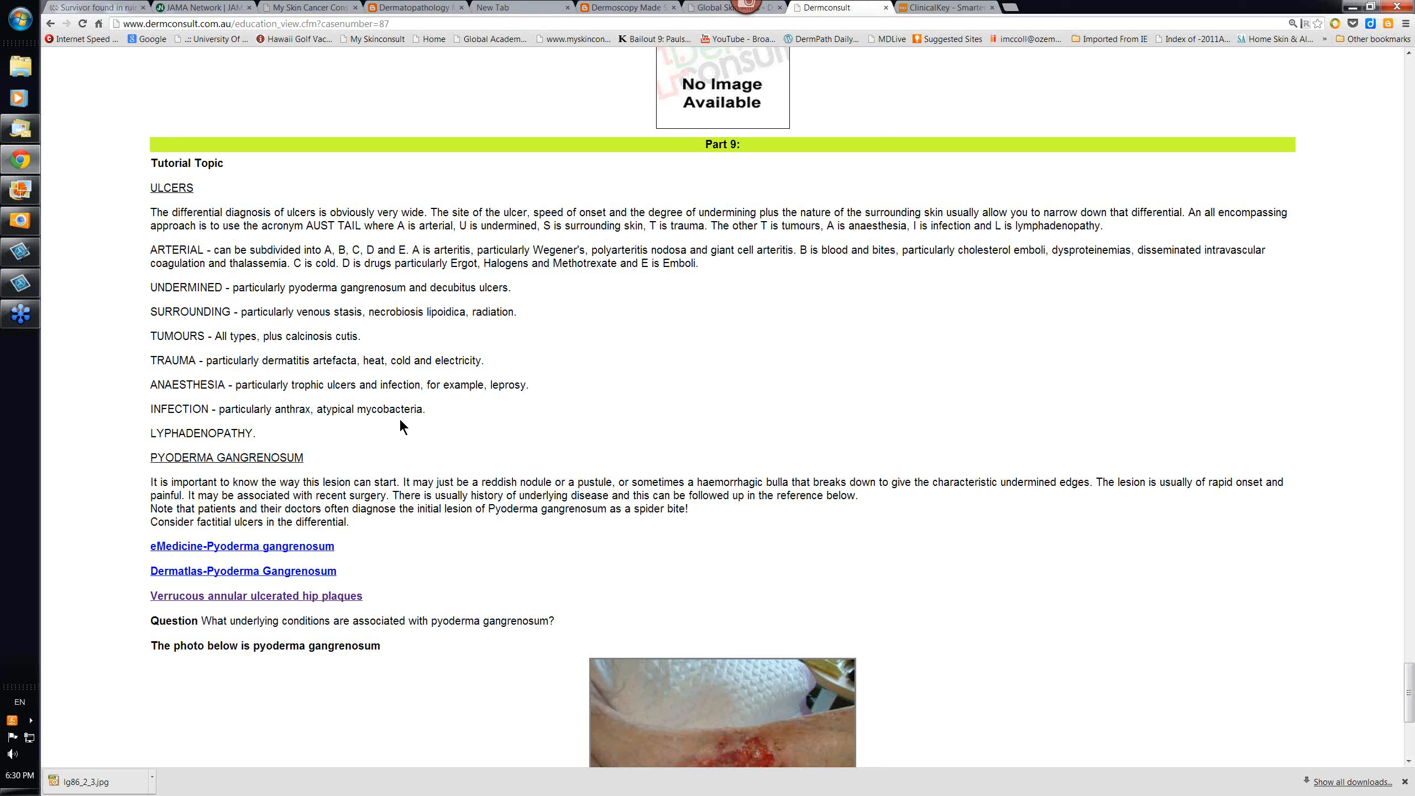
mouse_move(356, 422)
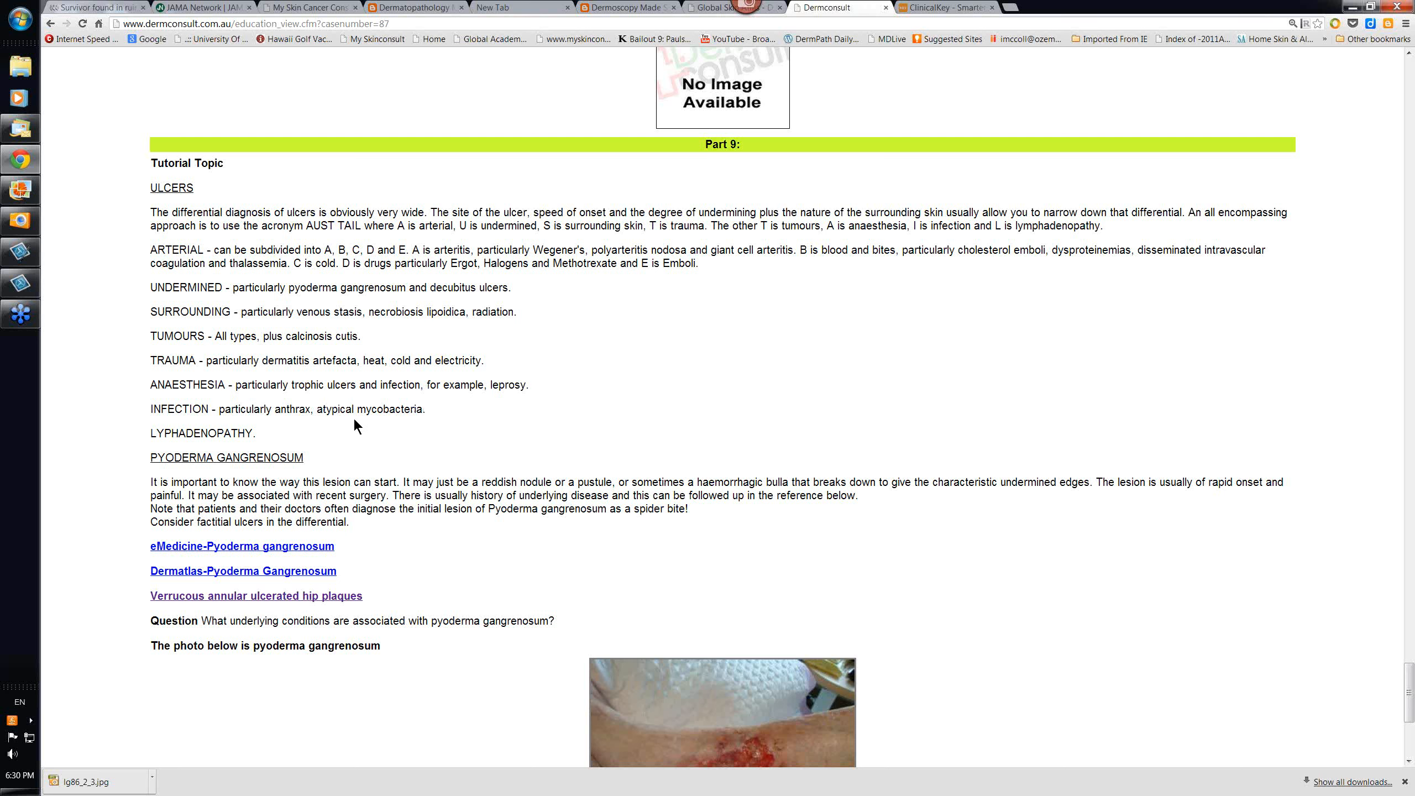
mouse_move(398, 422)
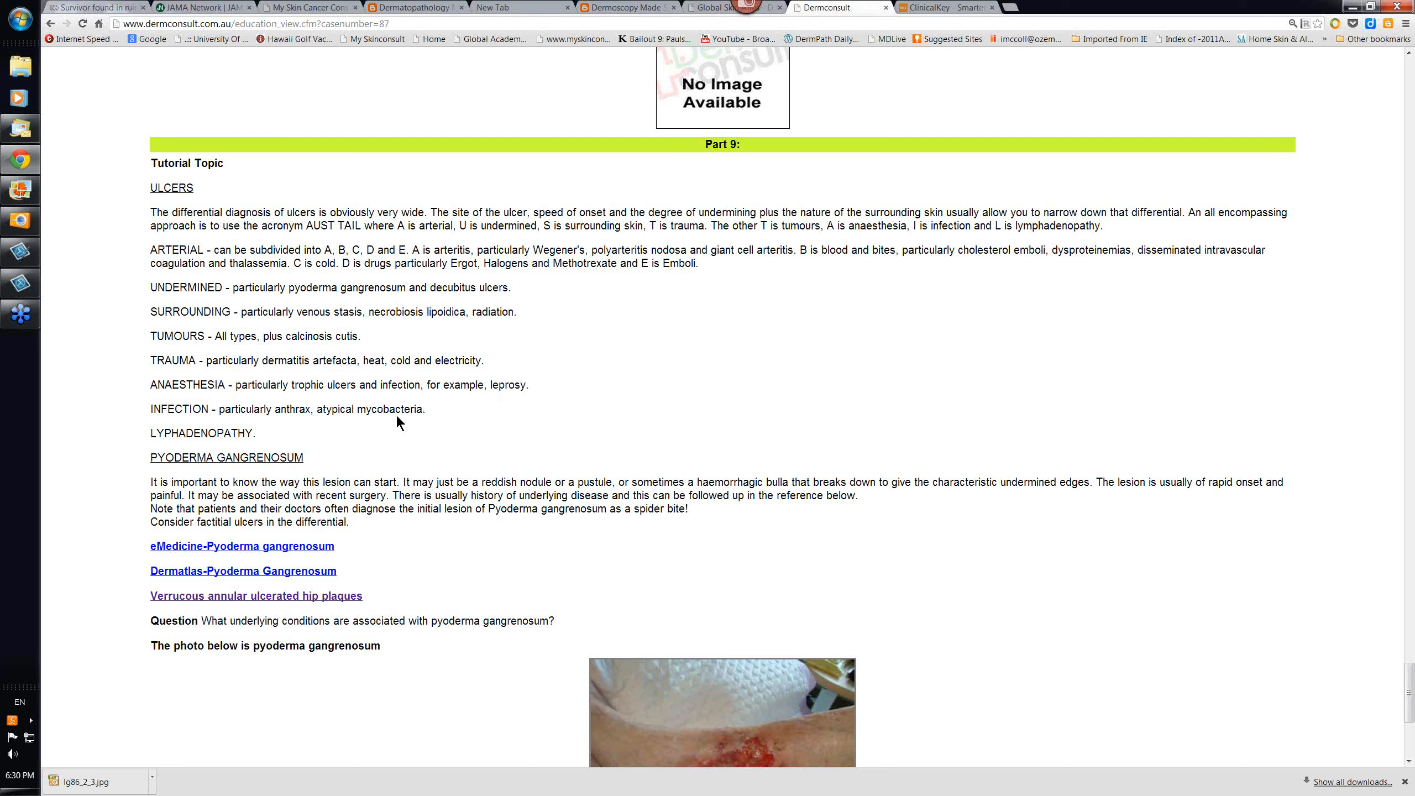
mouse_move(368, 426)
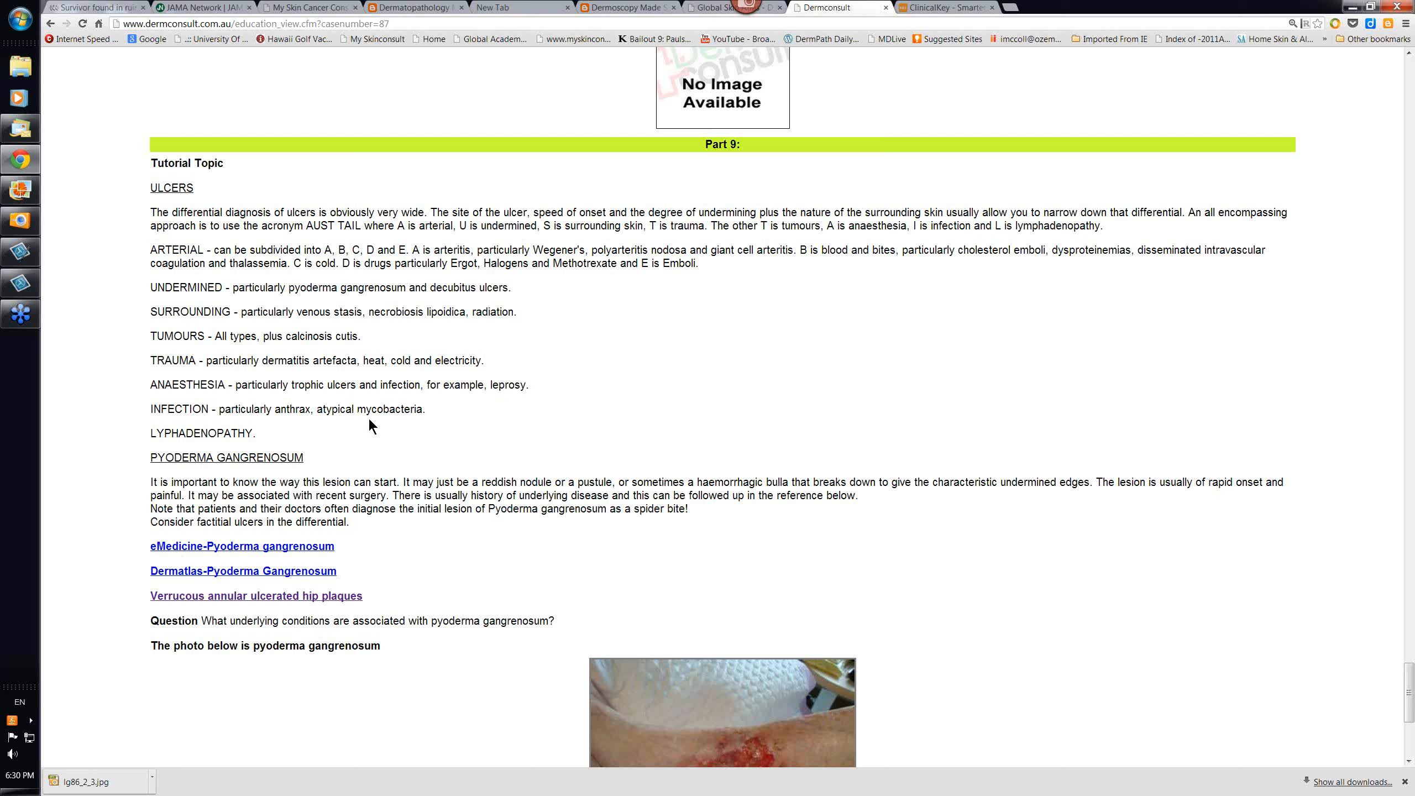
mouse_move(146, 440)
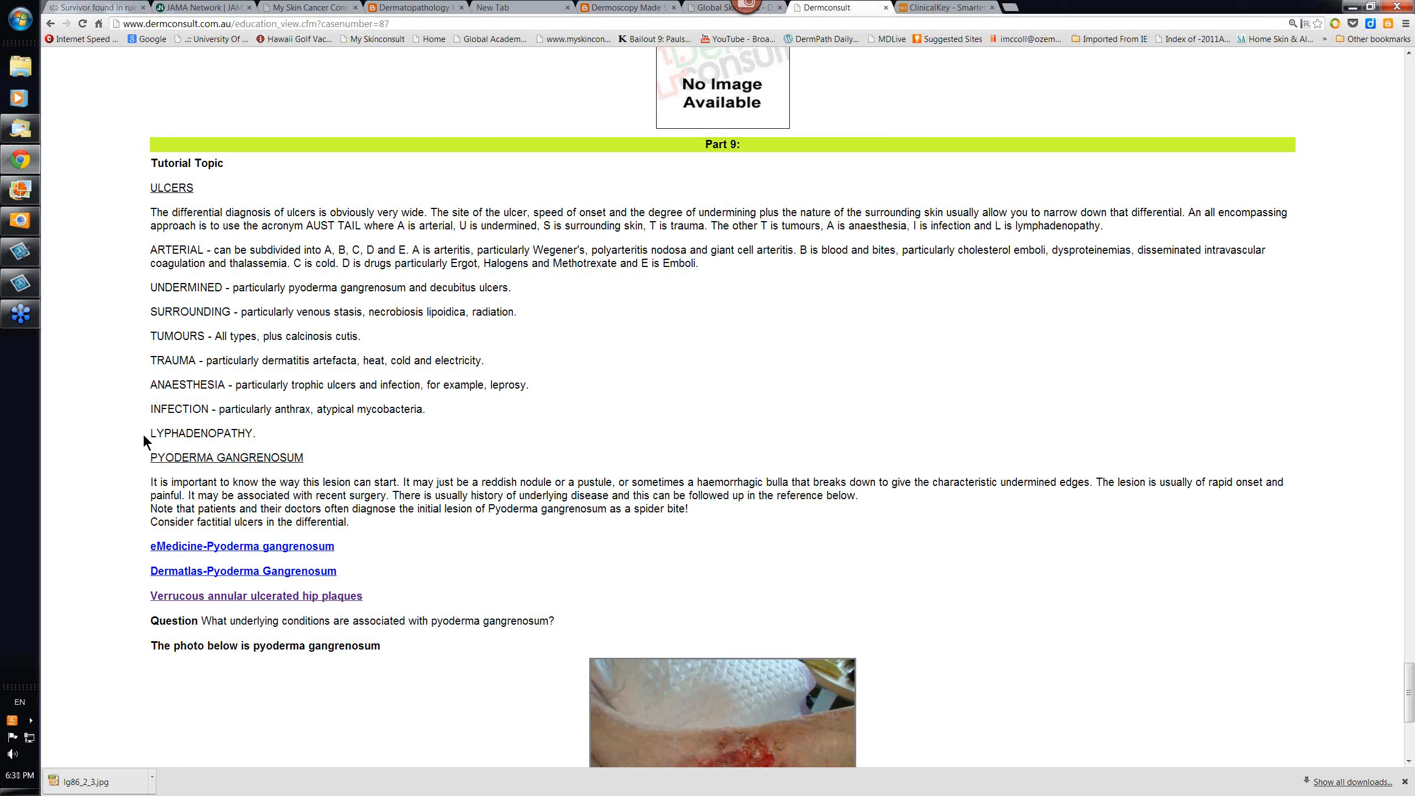
mouse_move(189, 475)
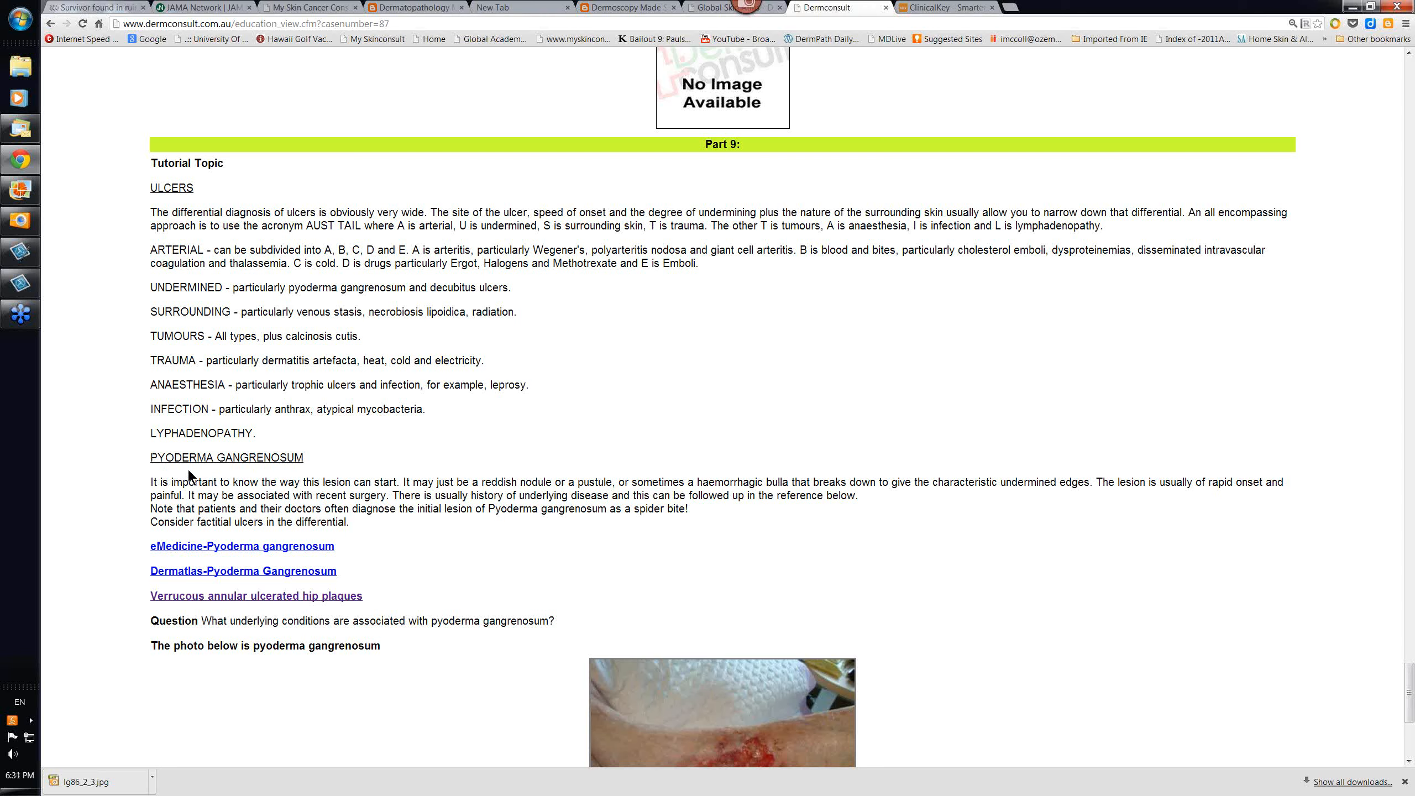
mouse_move(419, 552)
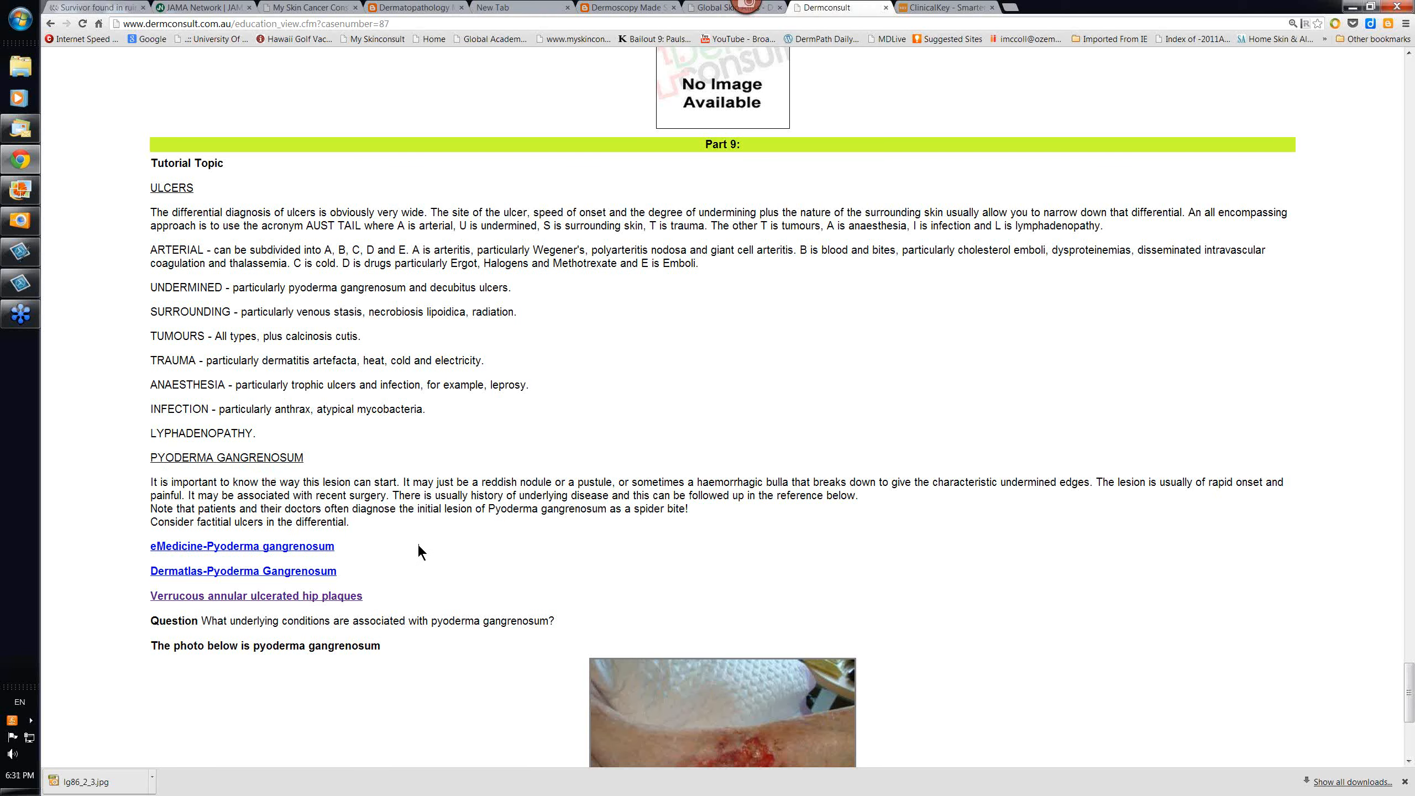
Scroll down past the pyoderma gangrenosum photo to the top of Part 10's Lupus Profundus case
scroll(down, 3)
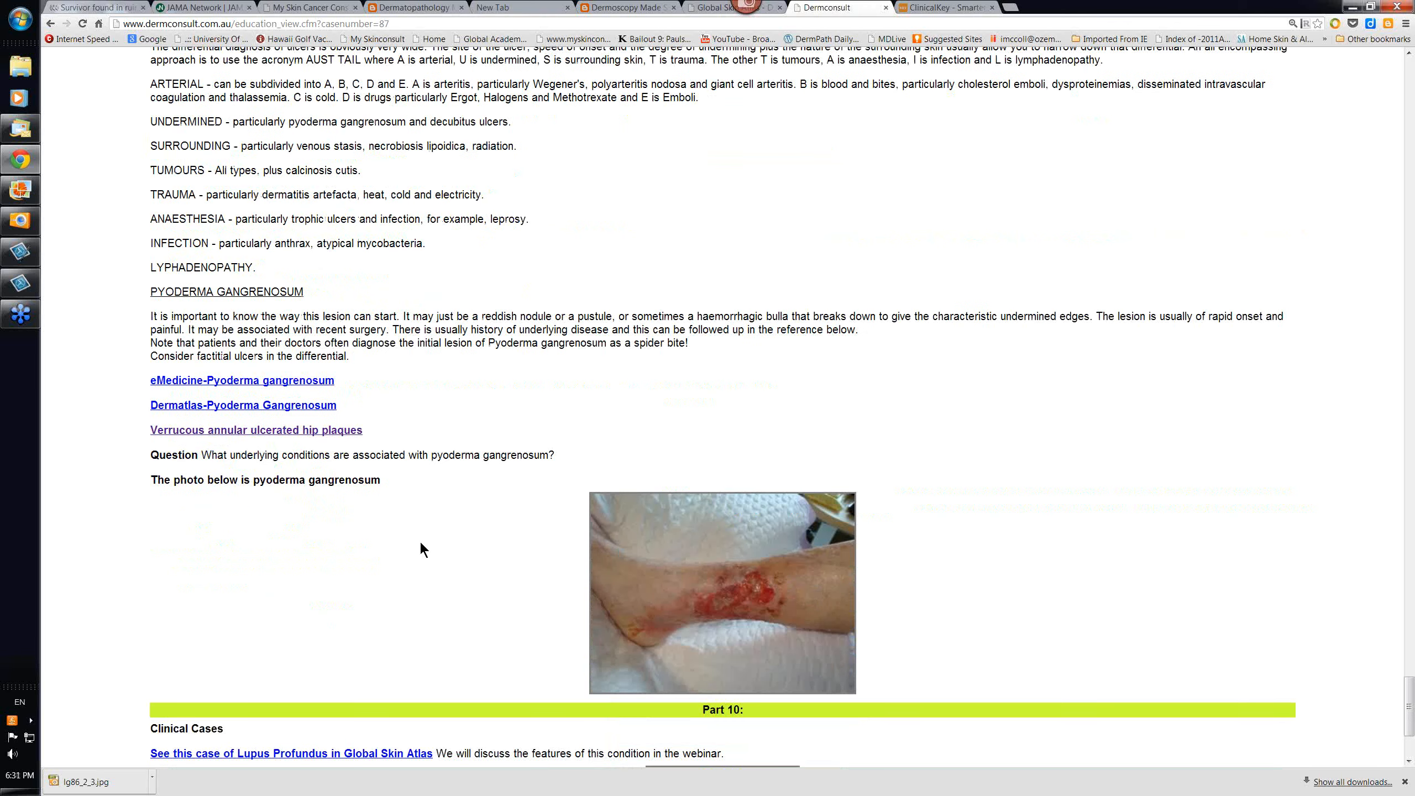
mouse_move(537, 475)
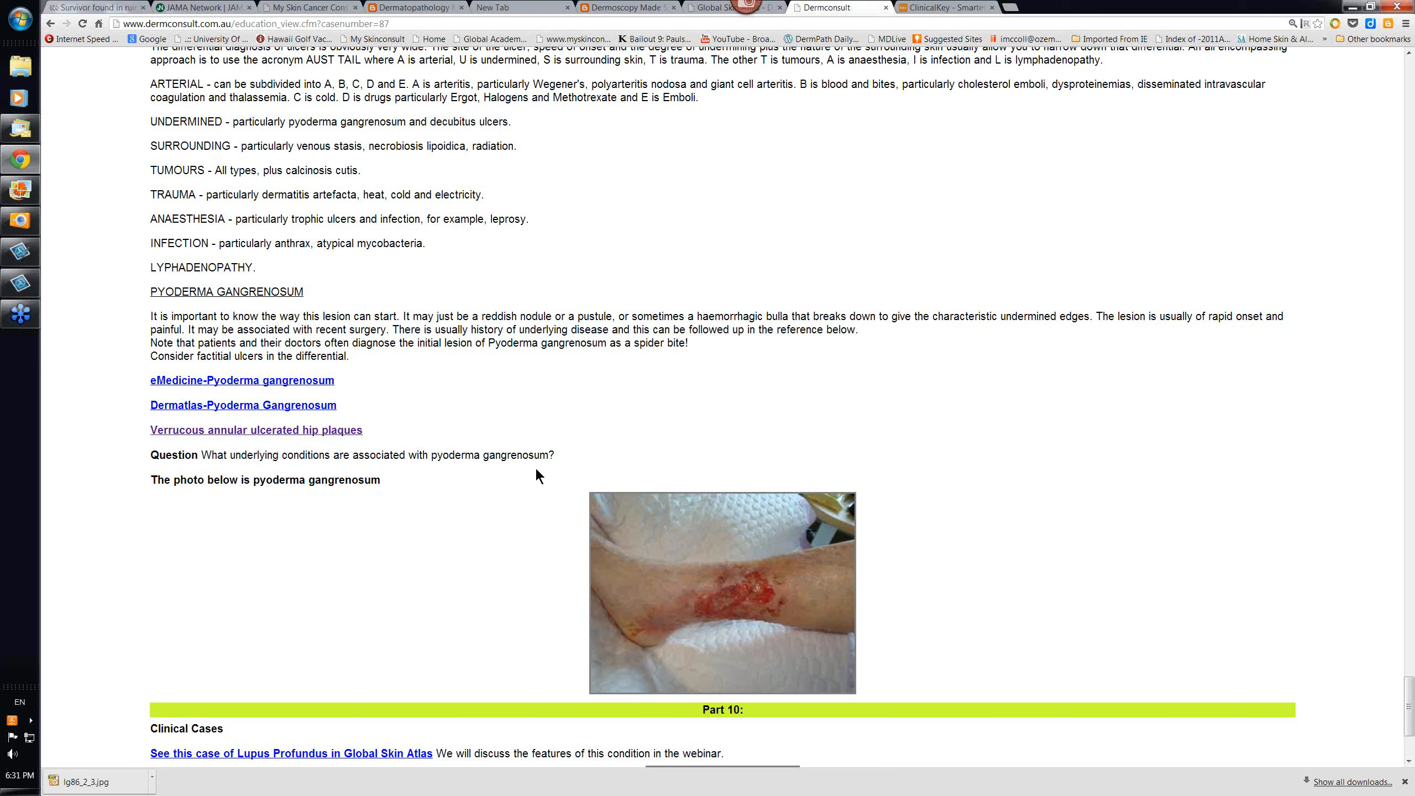
mouse_move(478, 470)
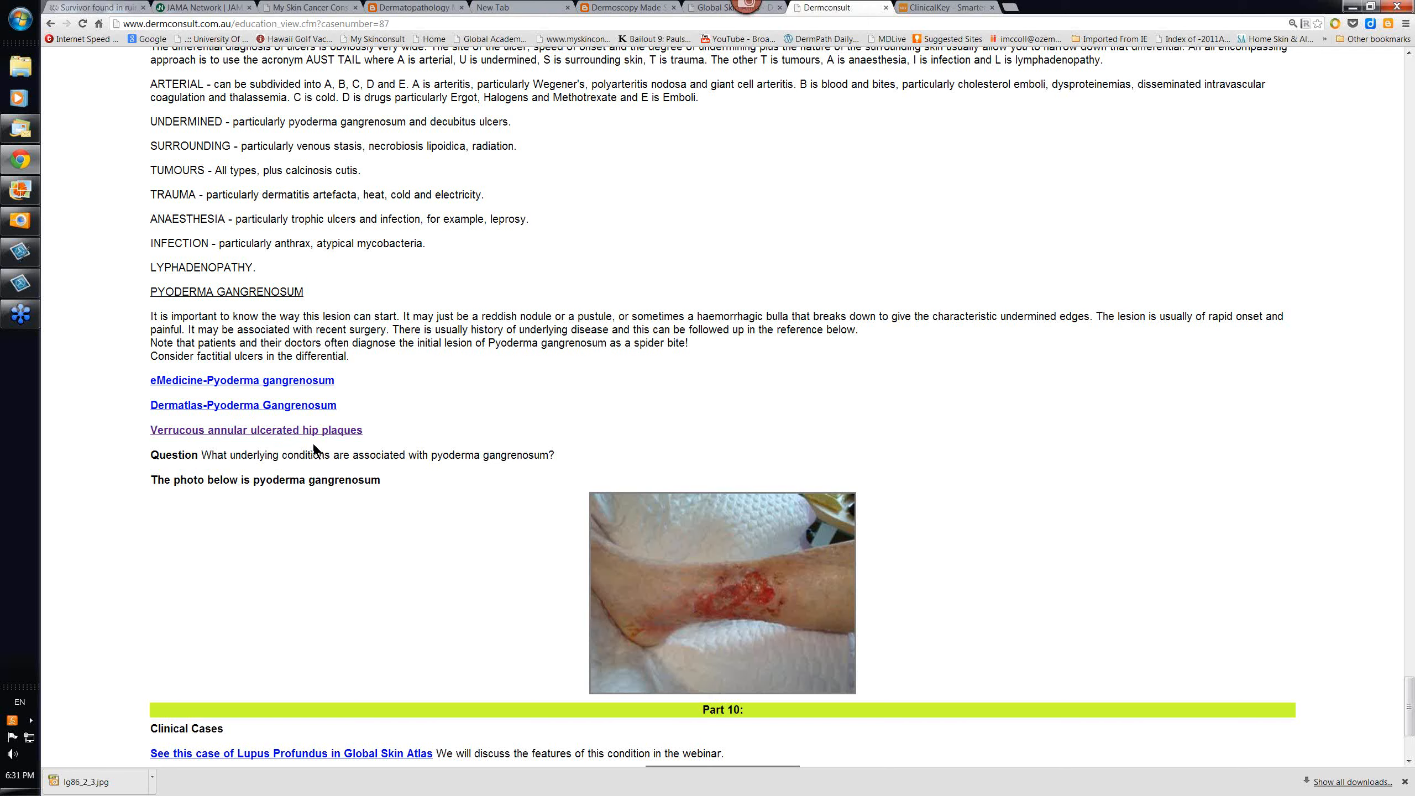
scroll(down, 3)
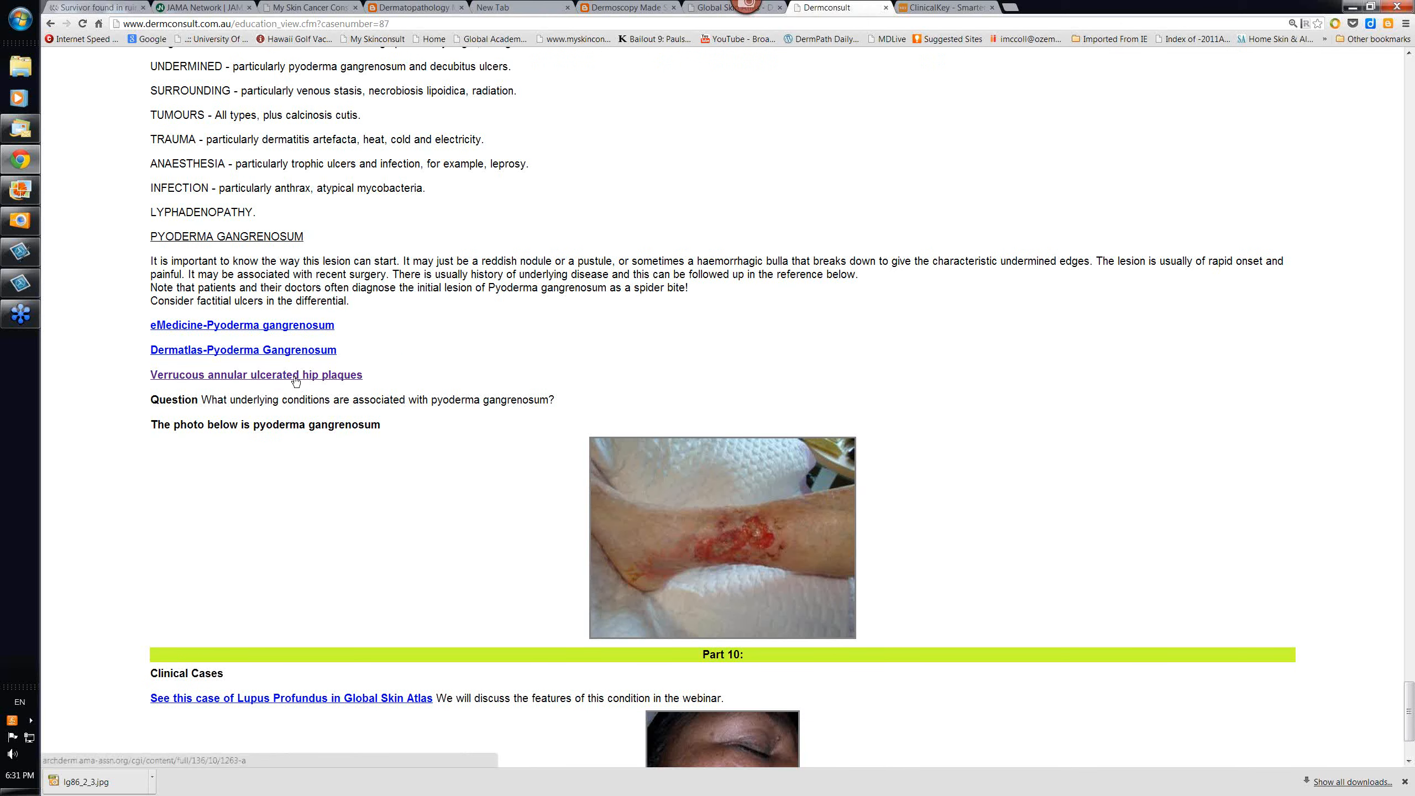
mouse_move(302, 393)
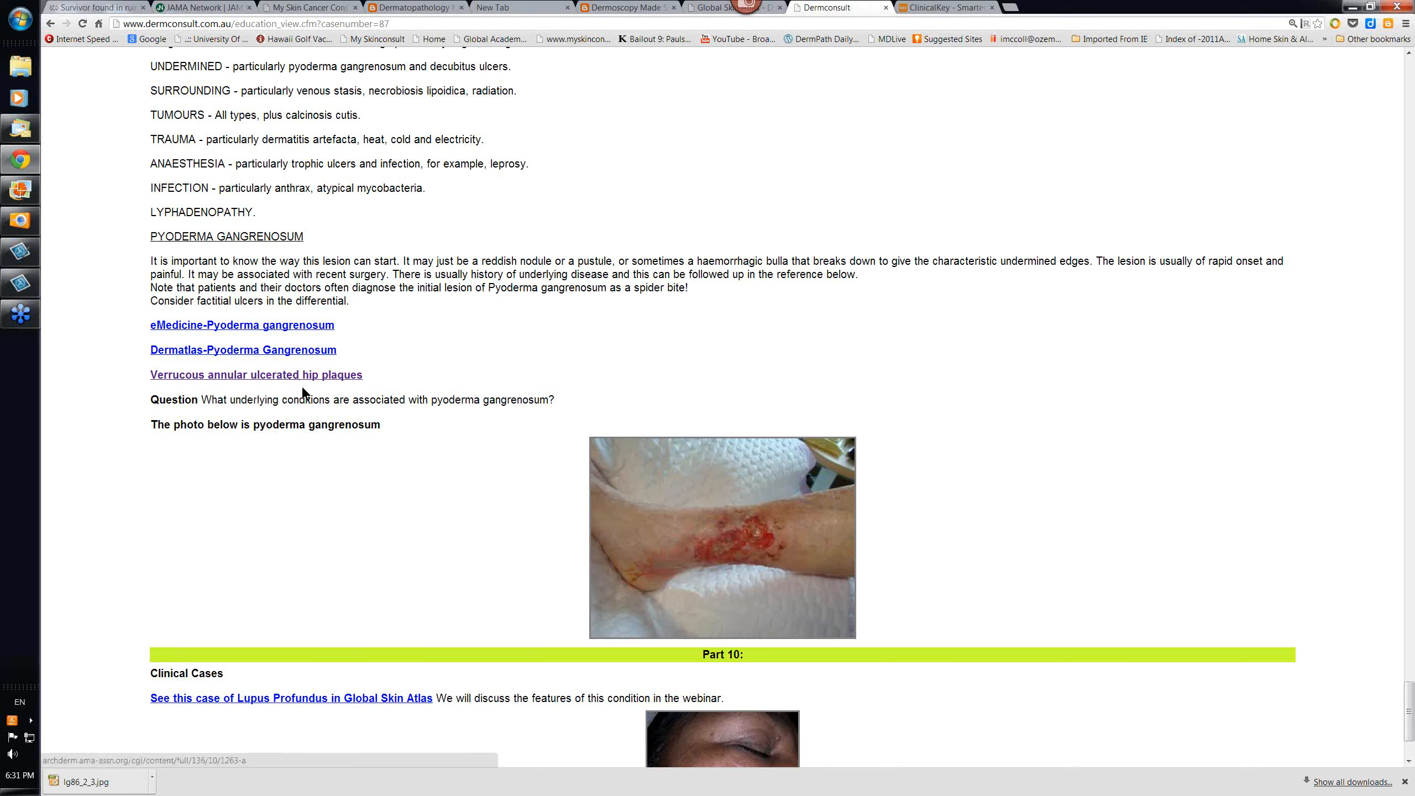
mouse_move(430, 512)
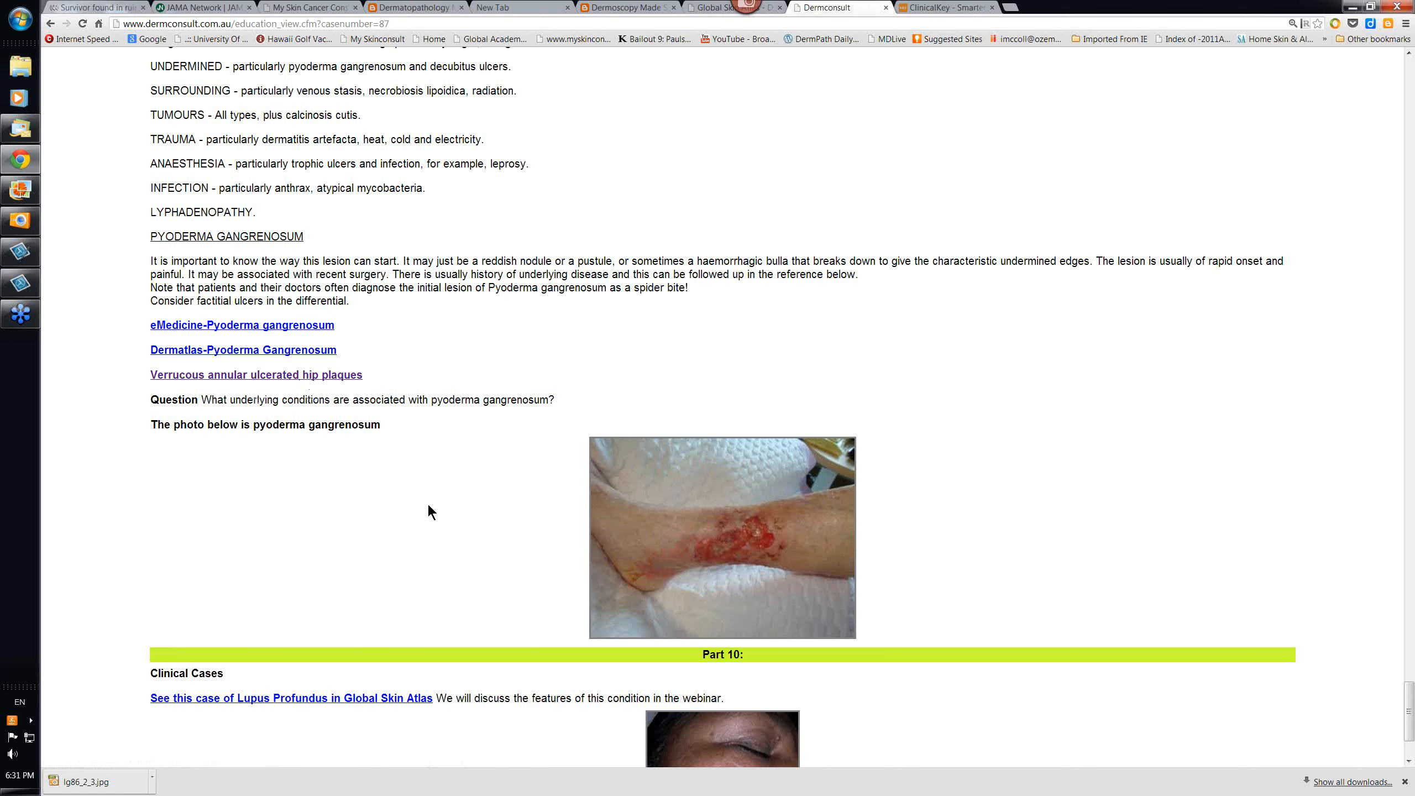
scroll(down, 3)
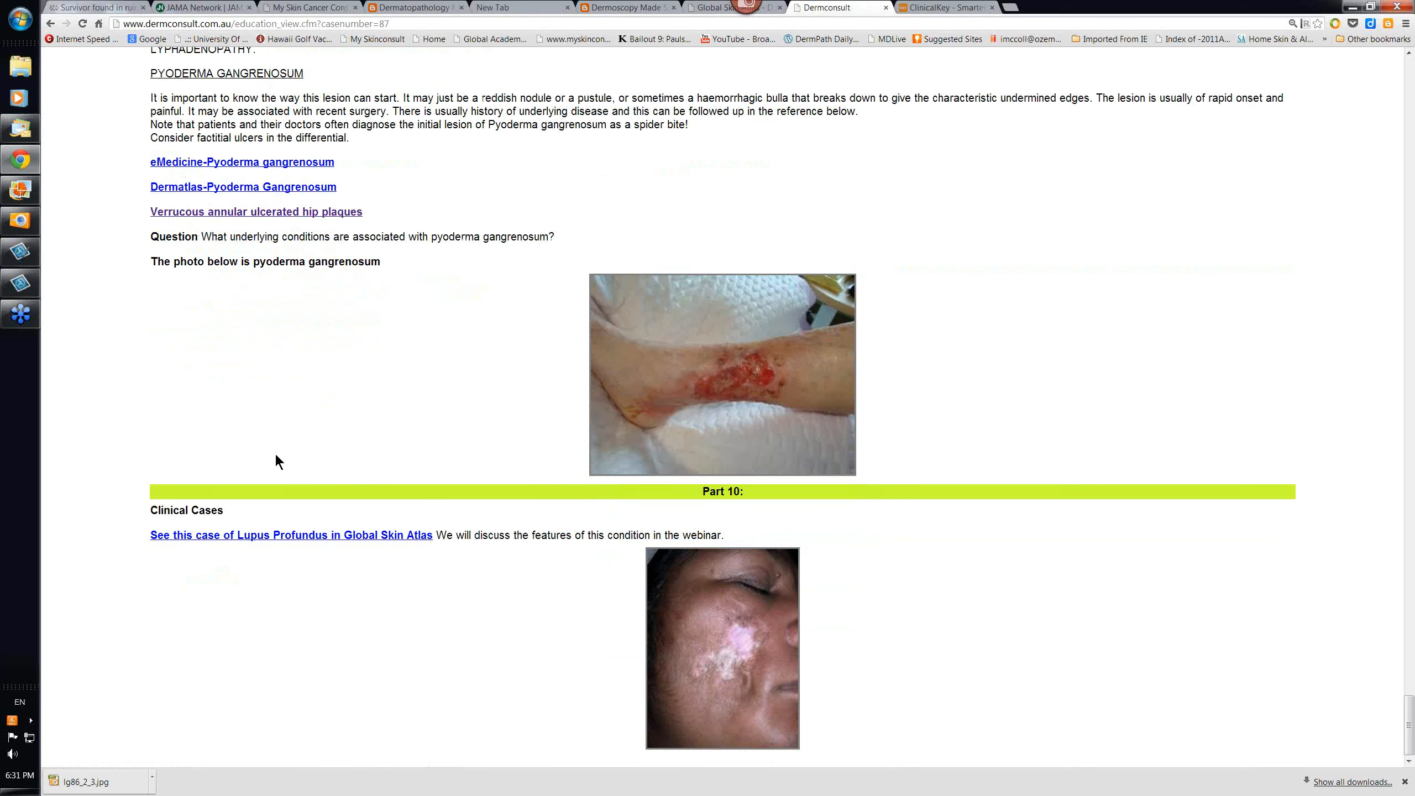
mouse_move(233, 561)
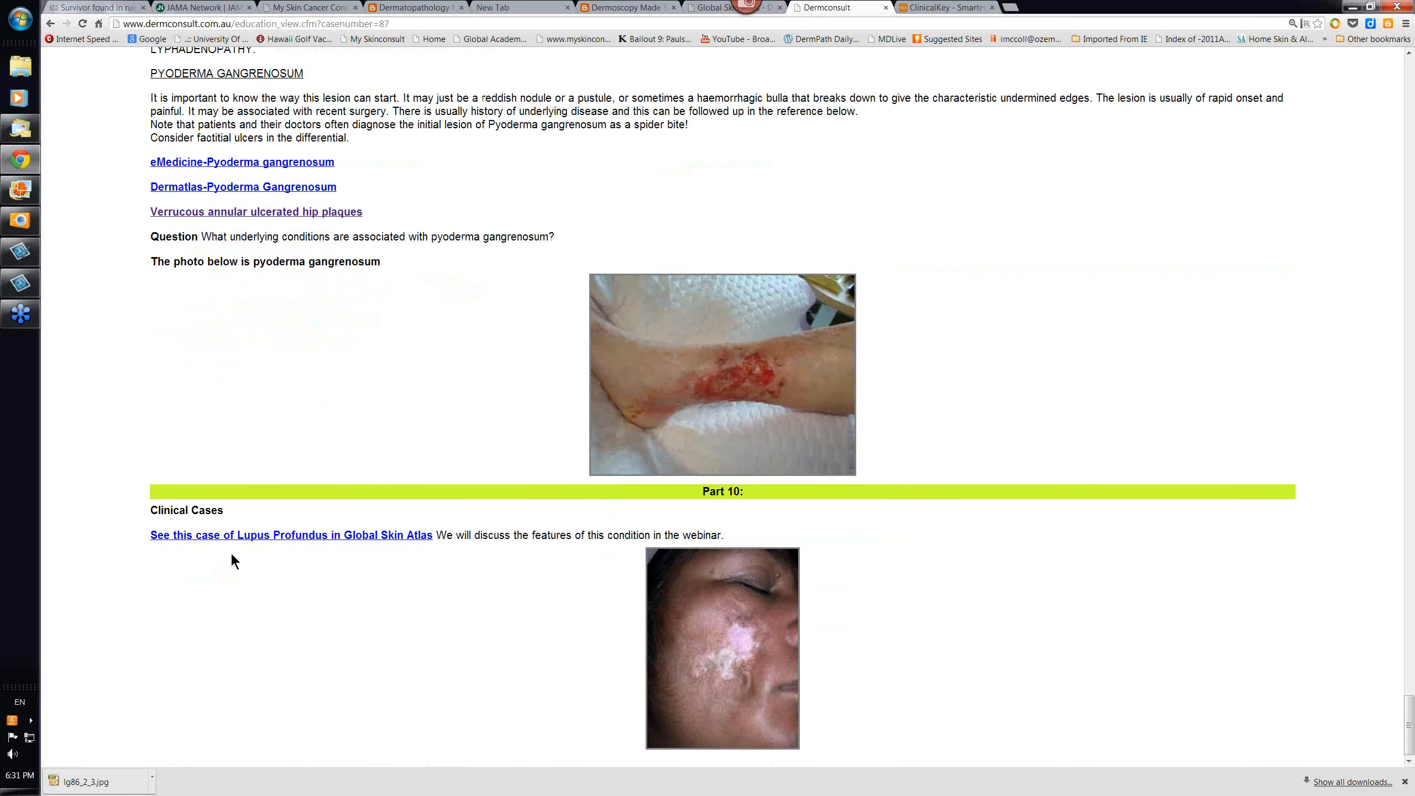
mouse_move(756, 629)
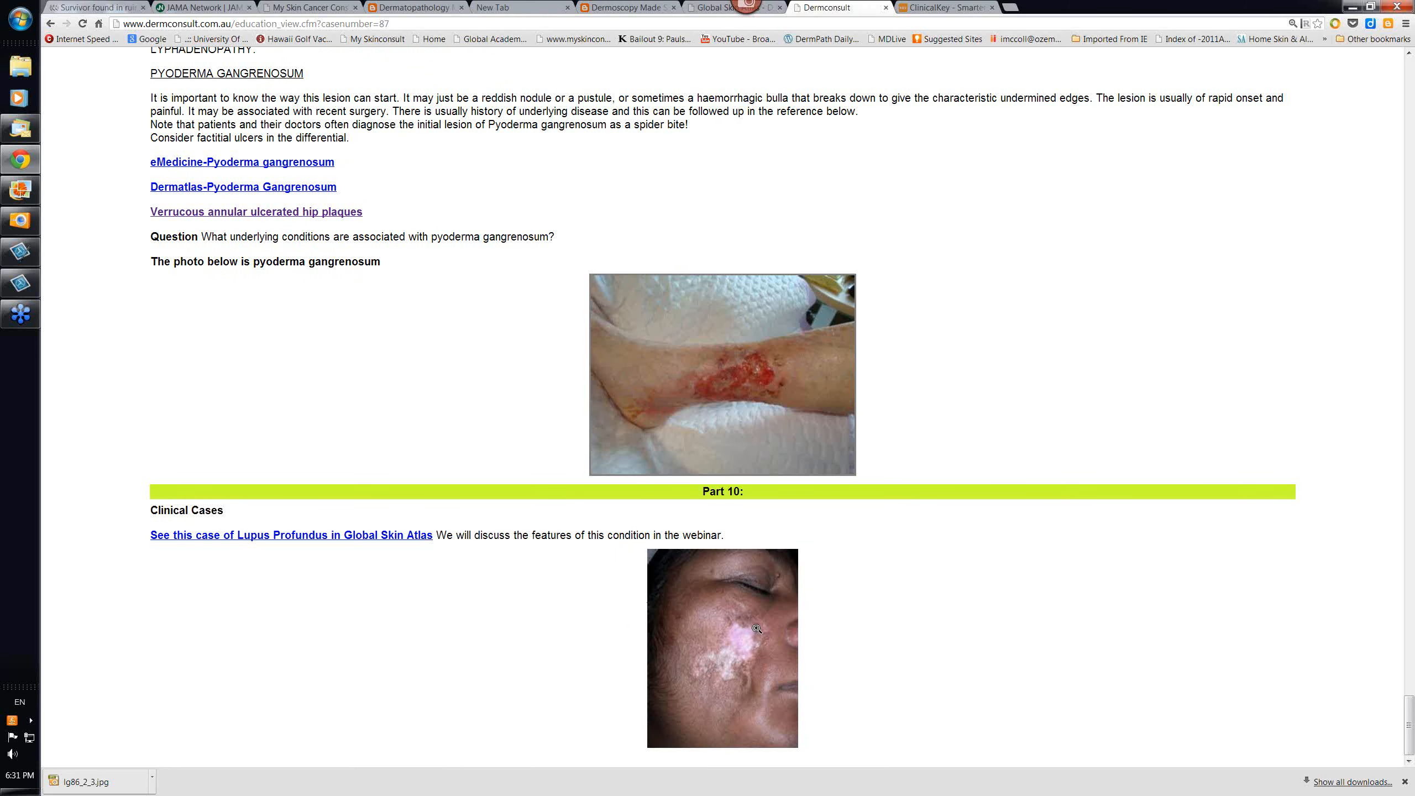
mouse_move(321, 557)
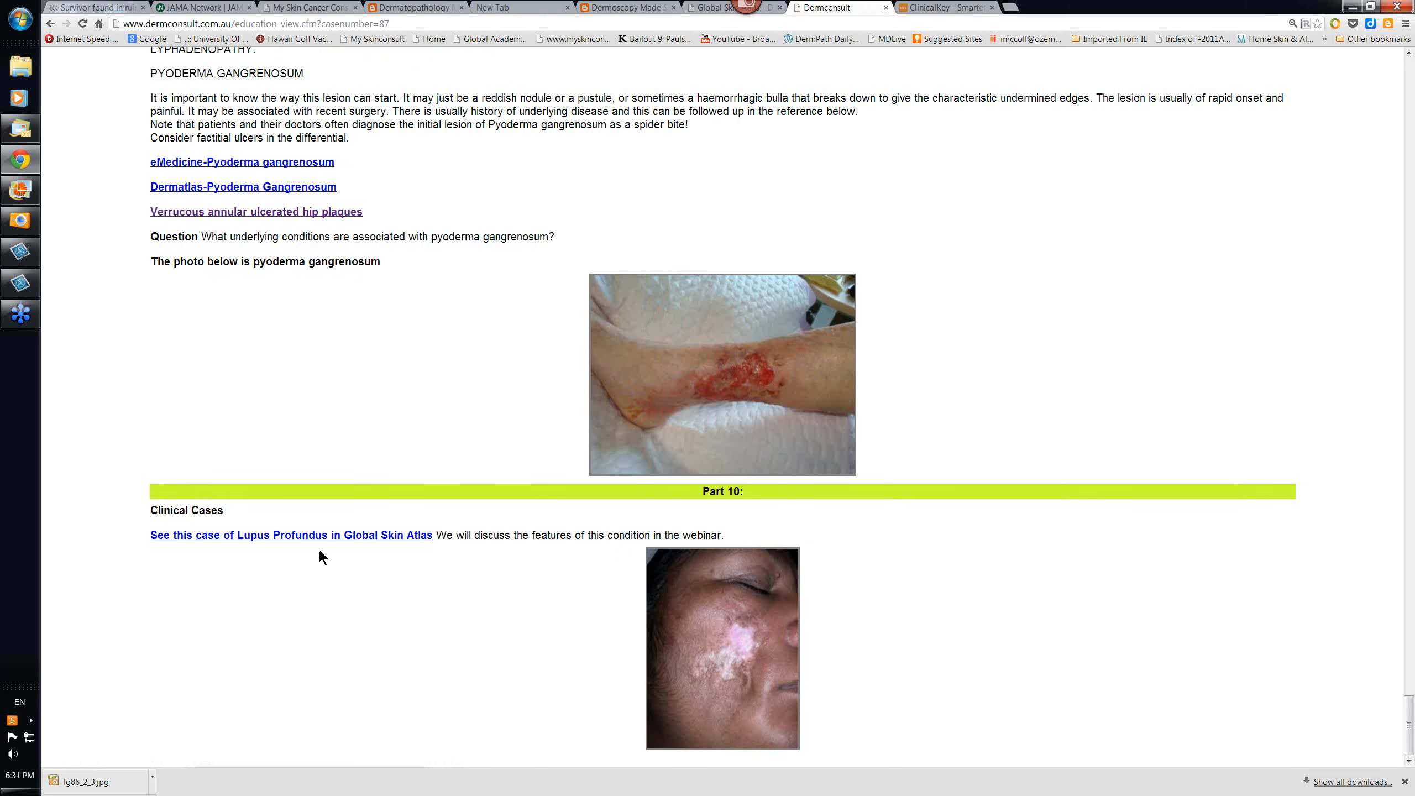
mouse_move(380, 548)
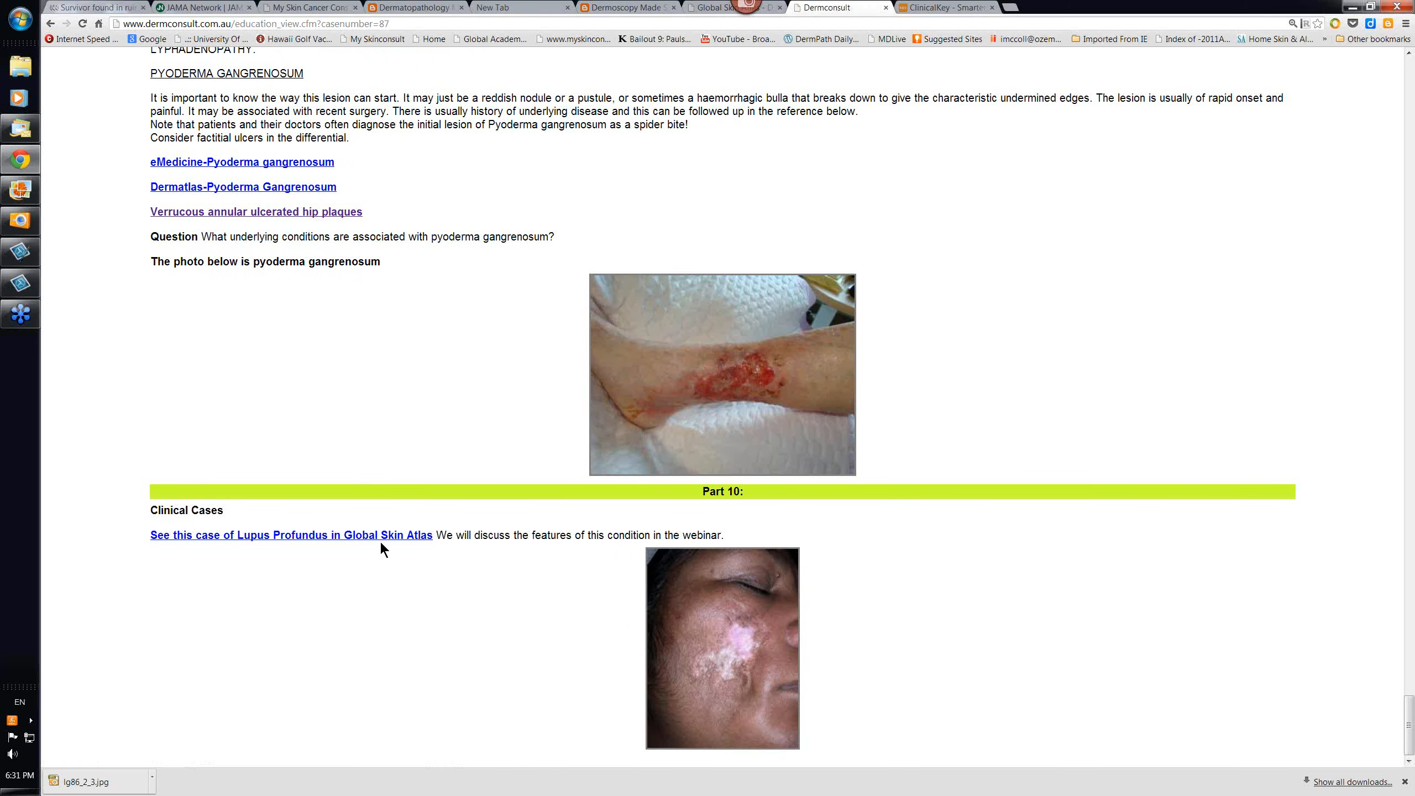
mouse_move(439, 656)
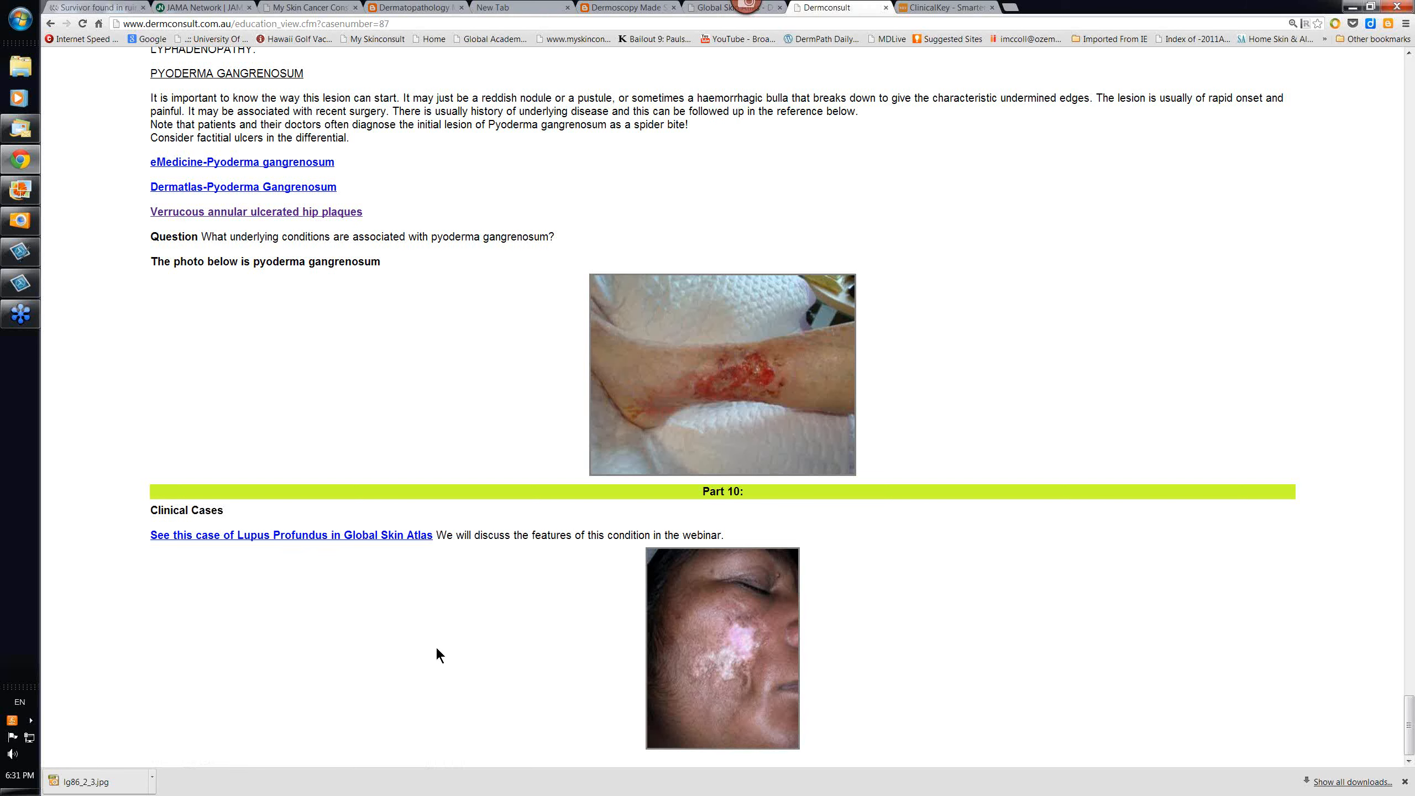
mouse_move(730, 639)
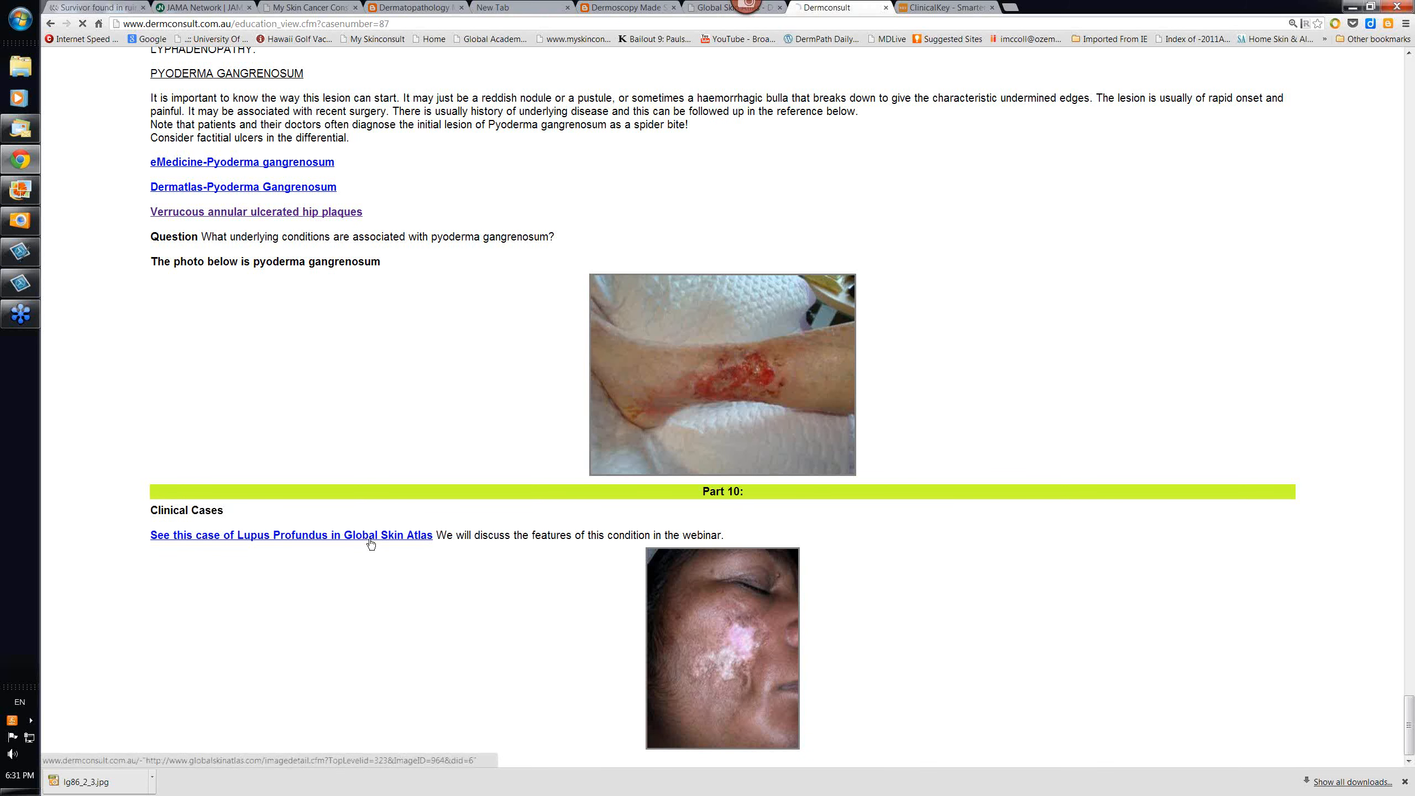
click(288, 534)
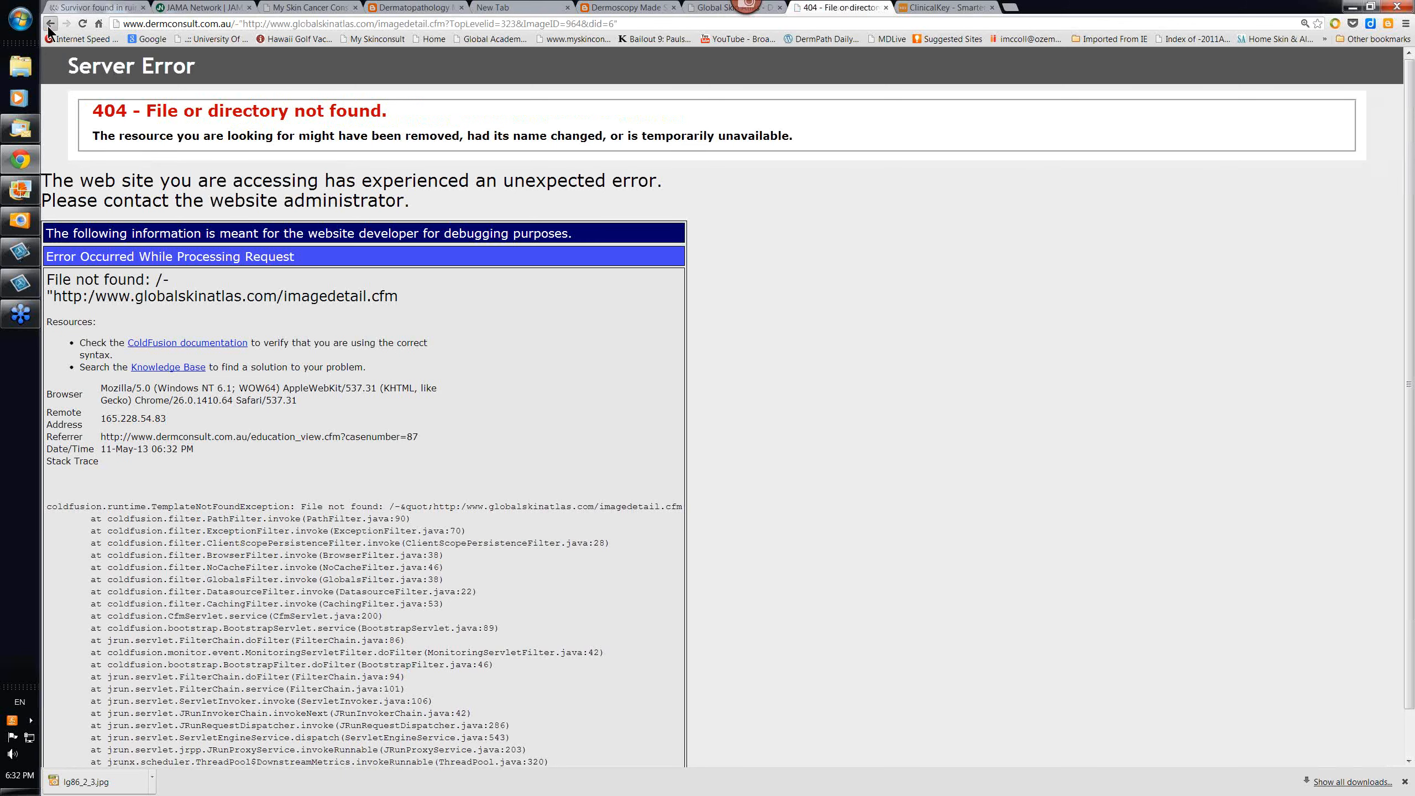
click(51, 23)
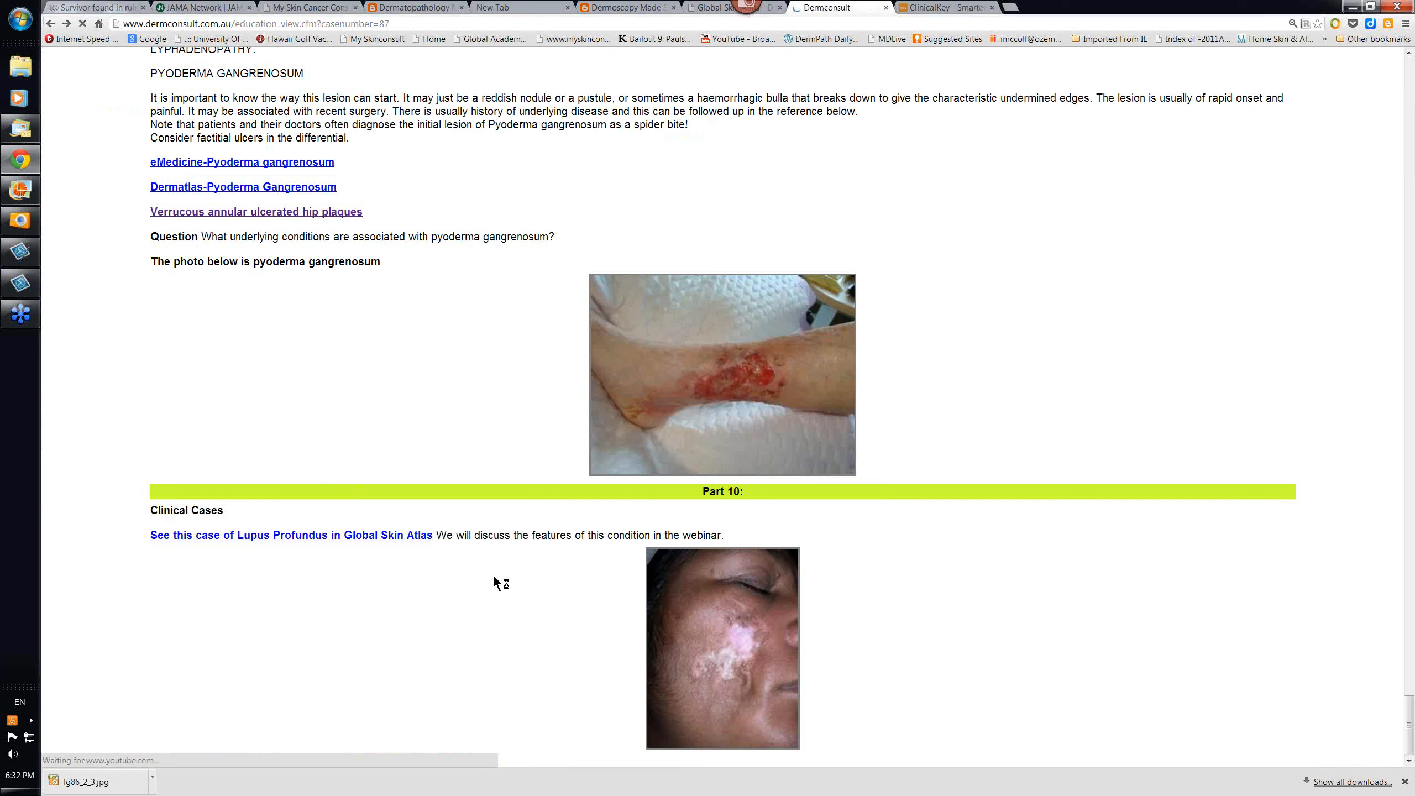
mouse_move(770, 631)
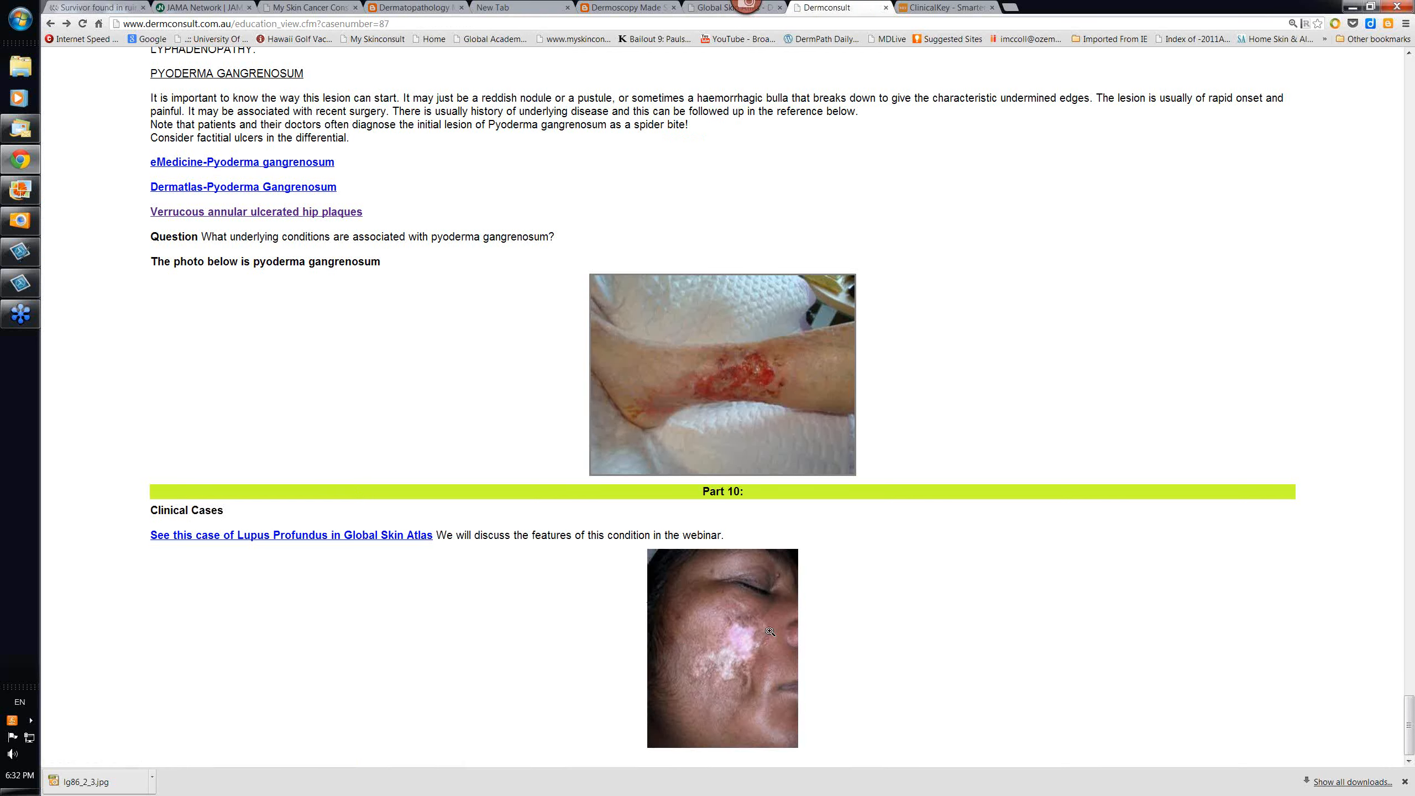
mouse_move(707, 686)
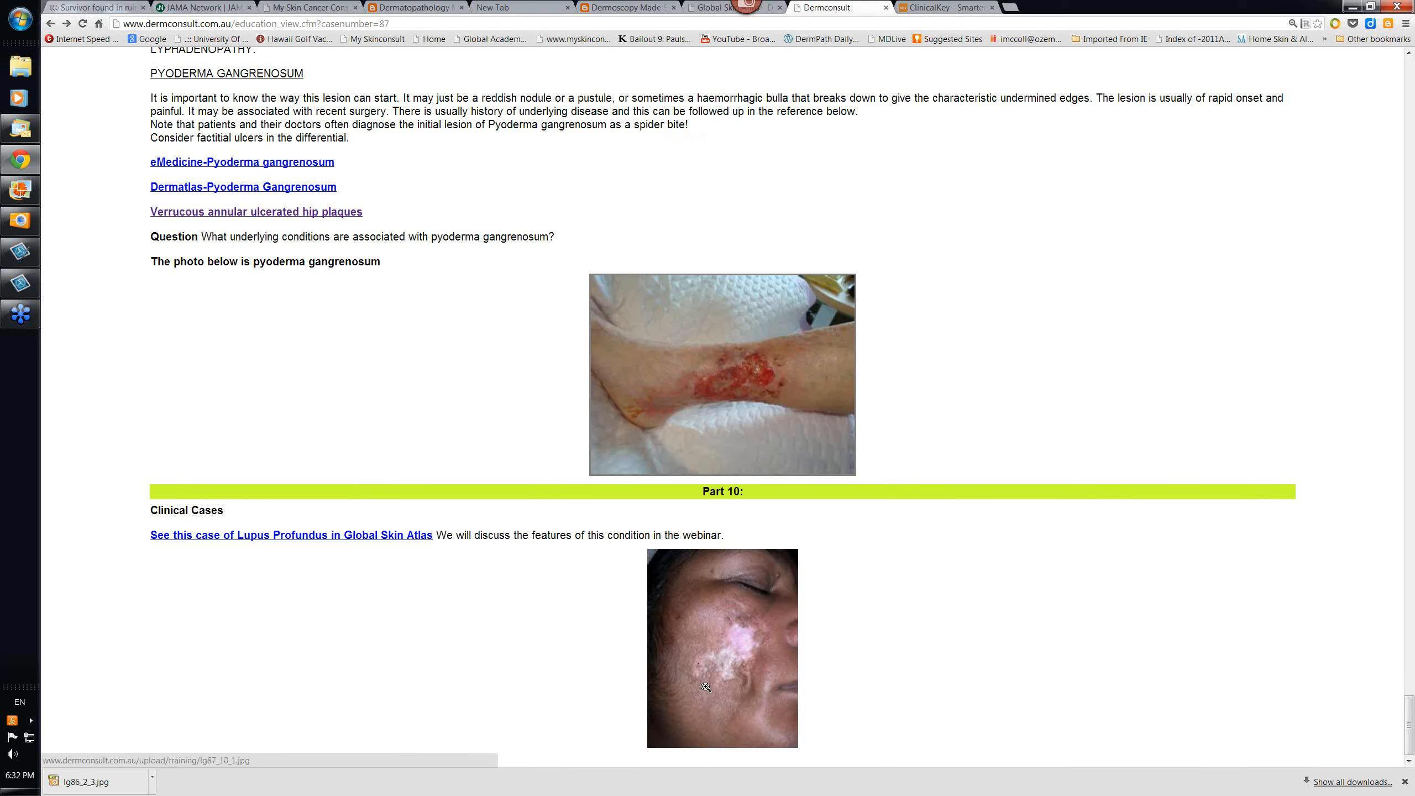
mouse_move(716, 685)
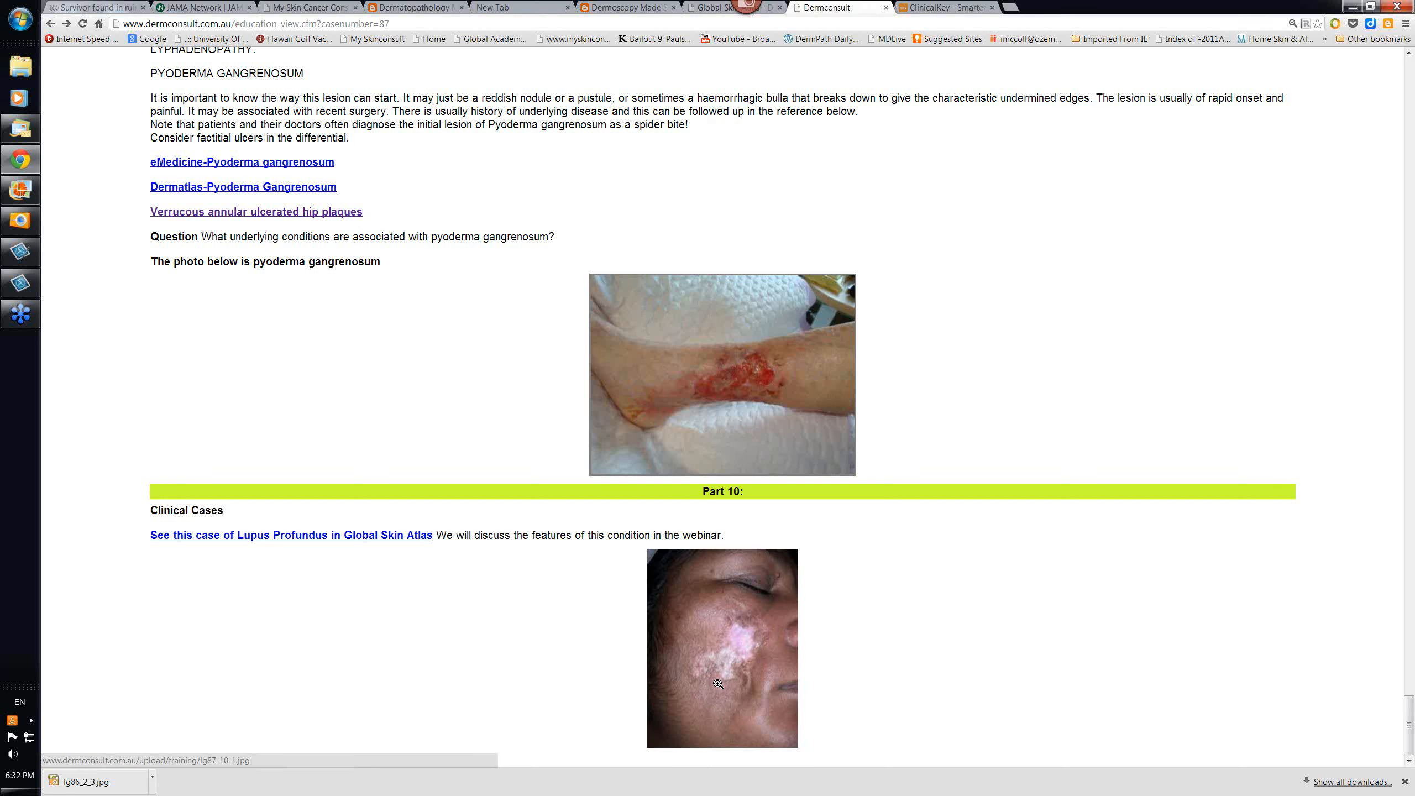
mouse_move(414, 590)
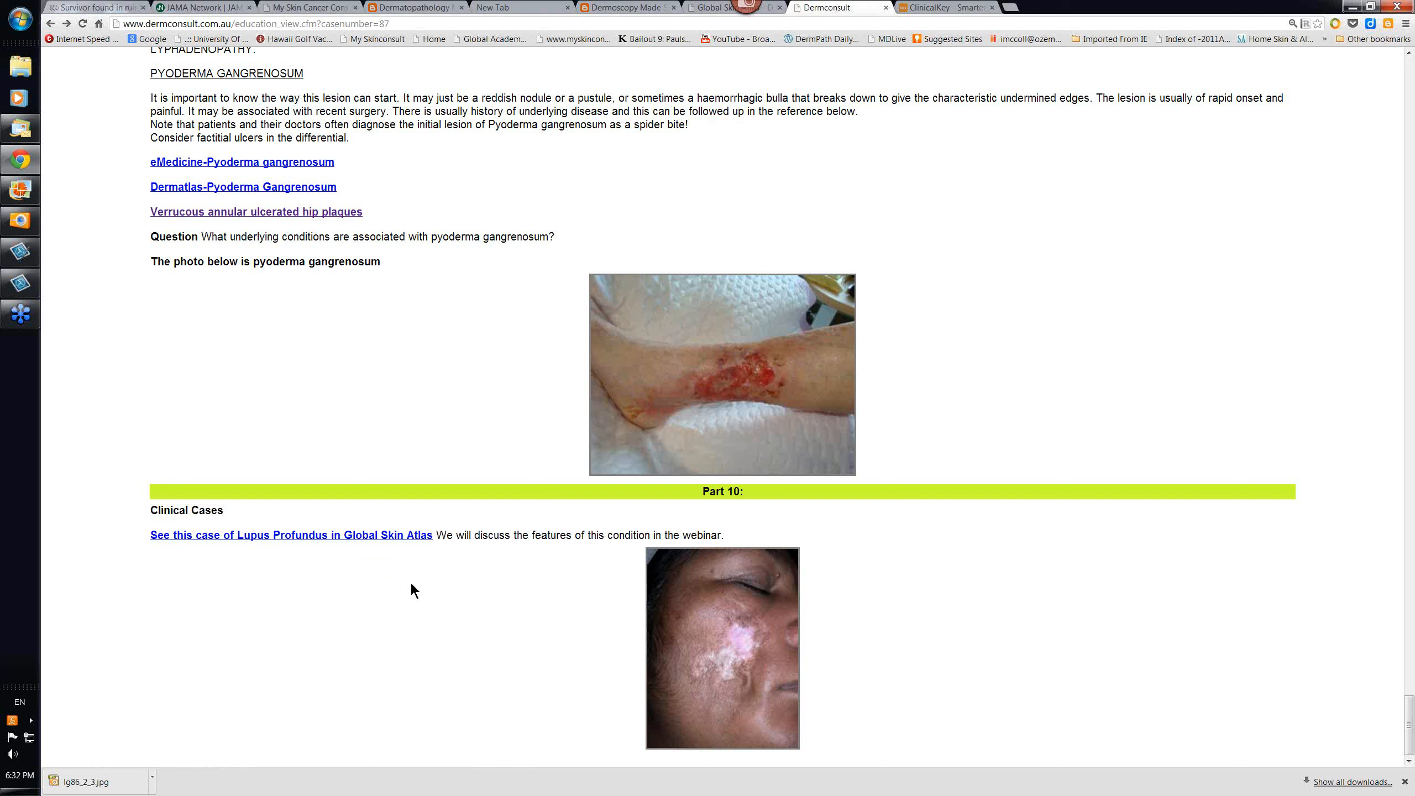
mouse_move(393, 568)
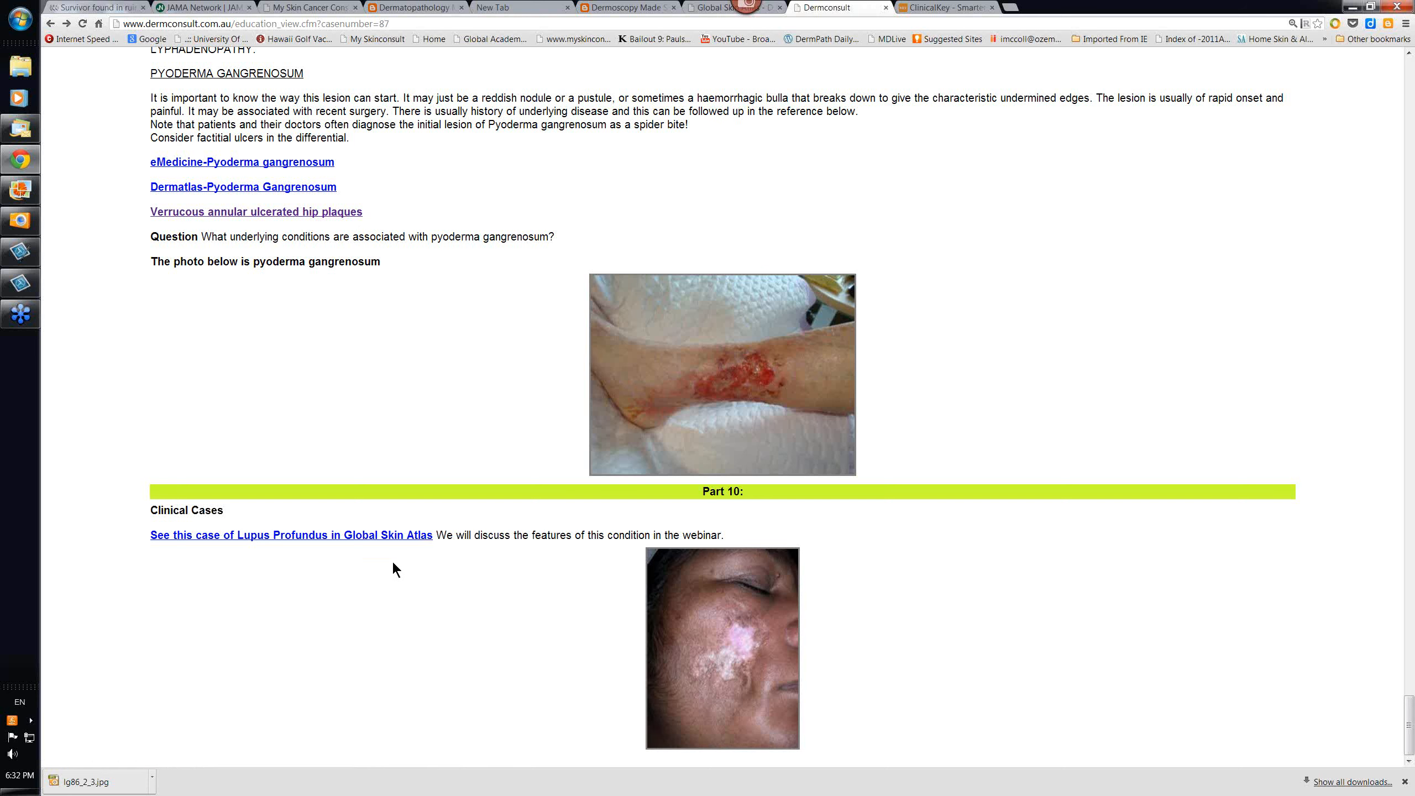
mouse_move(468, 618)
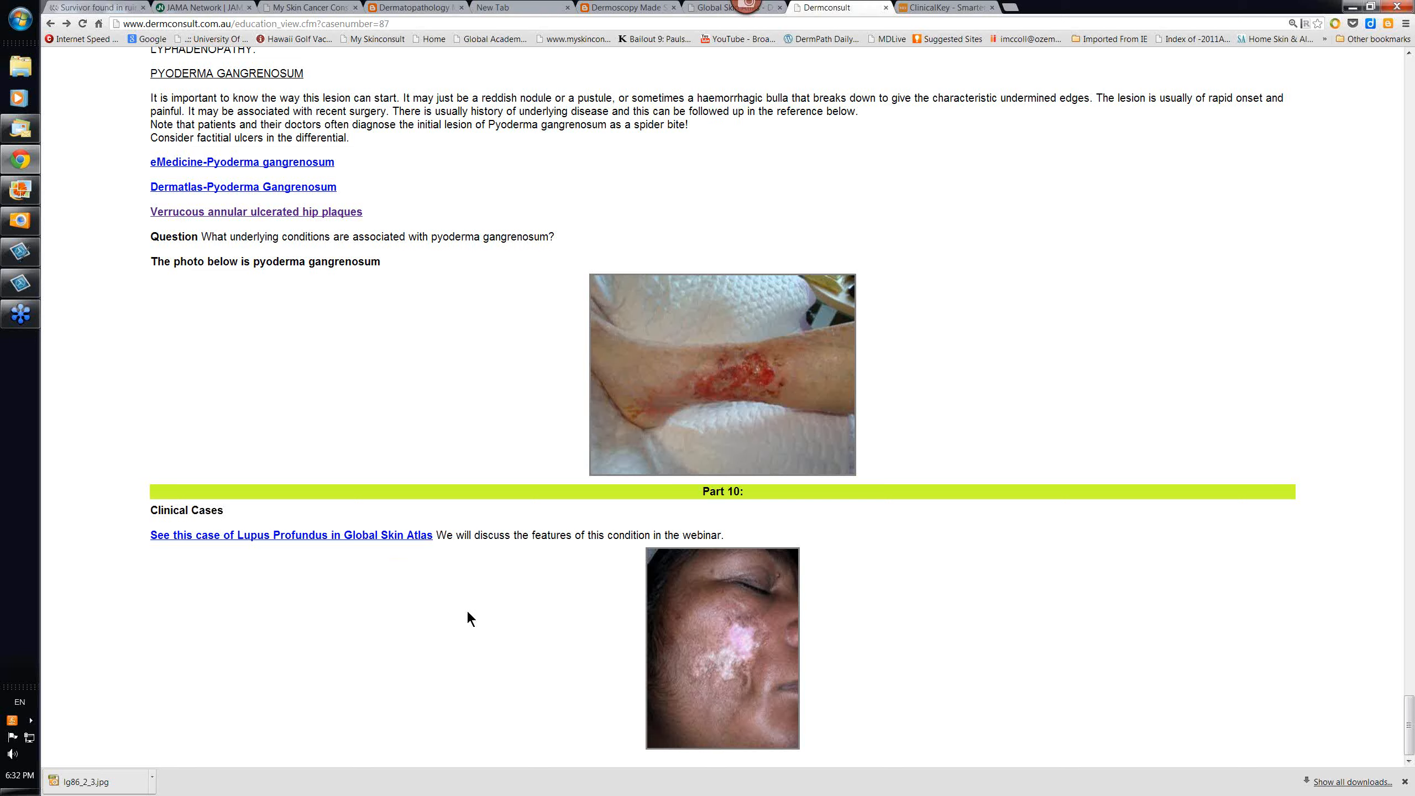
Scroll back up to the Questionnaire 87 header with the Part 1 summary and limb-surgery video
scroll(up, 3)
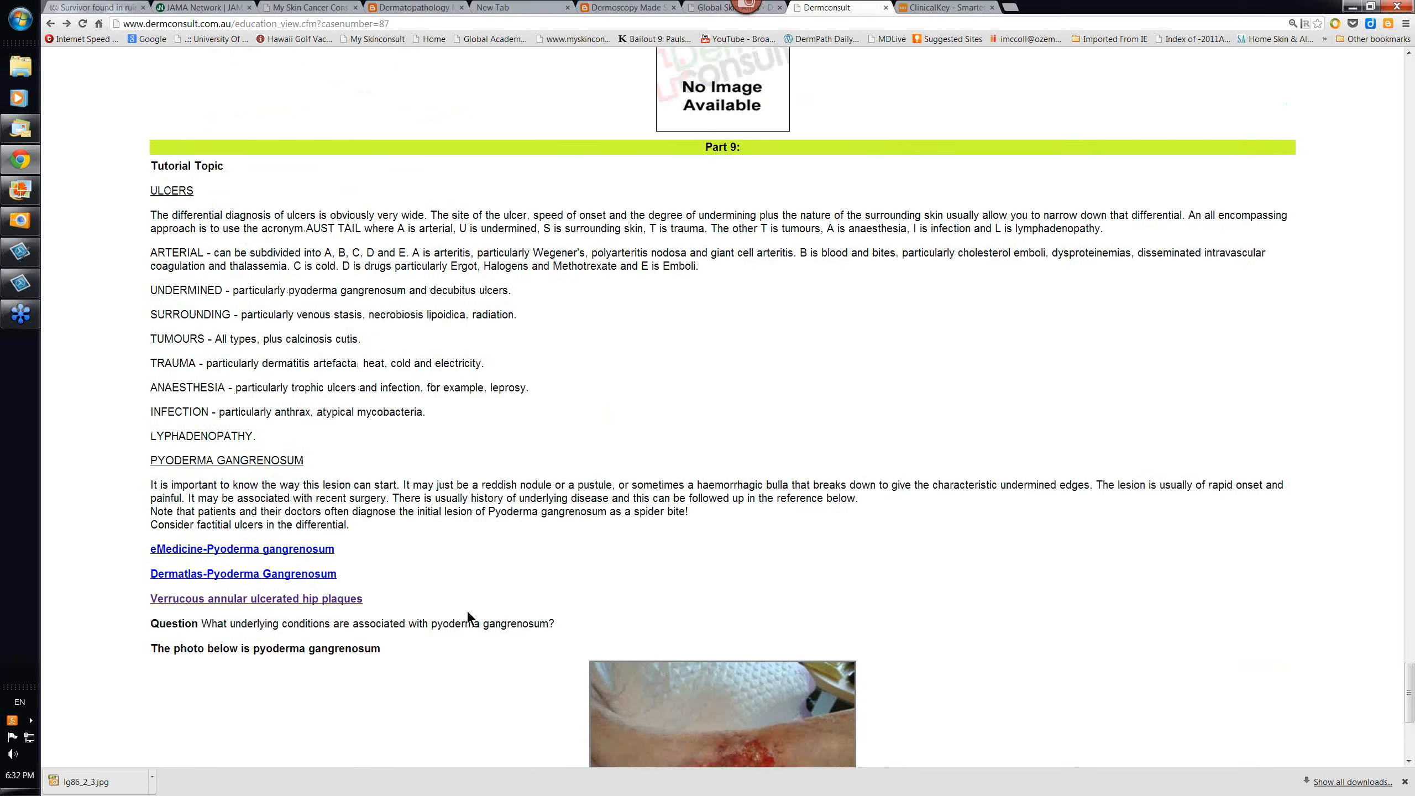
scroll(down, 3)
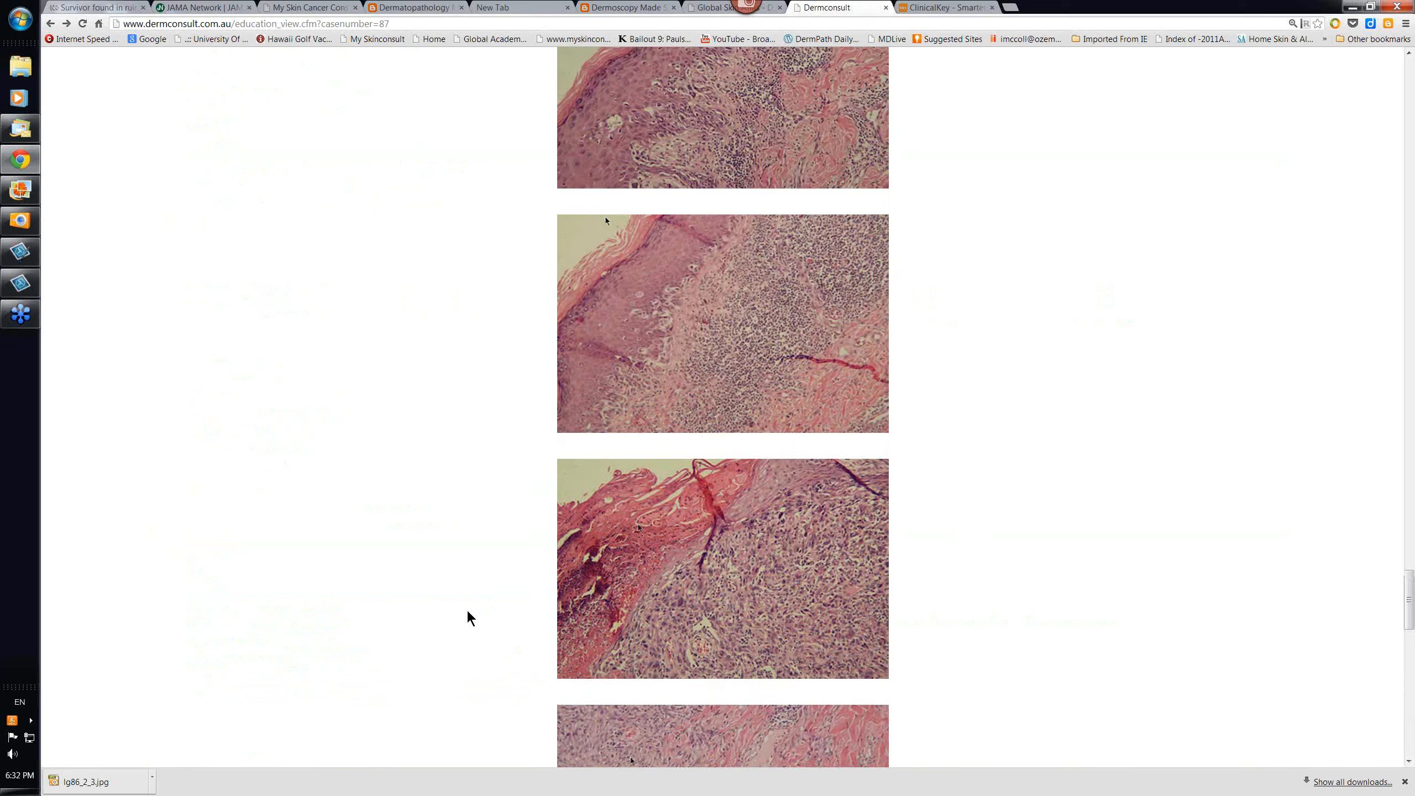
scroll(up, 3)
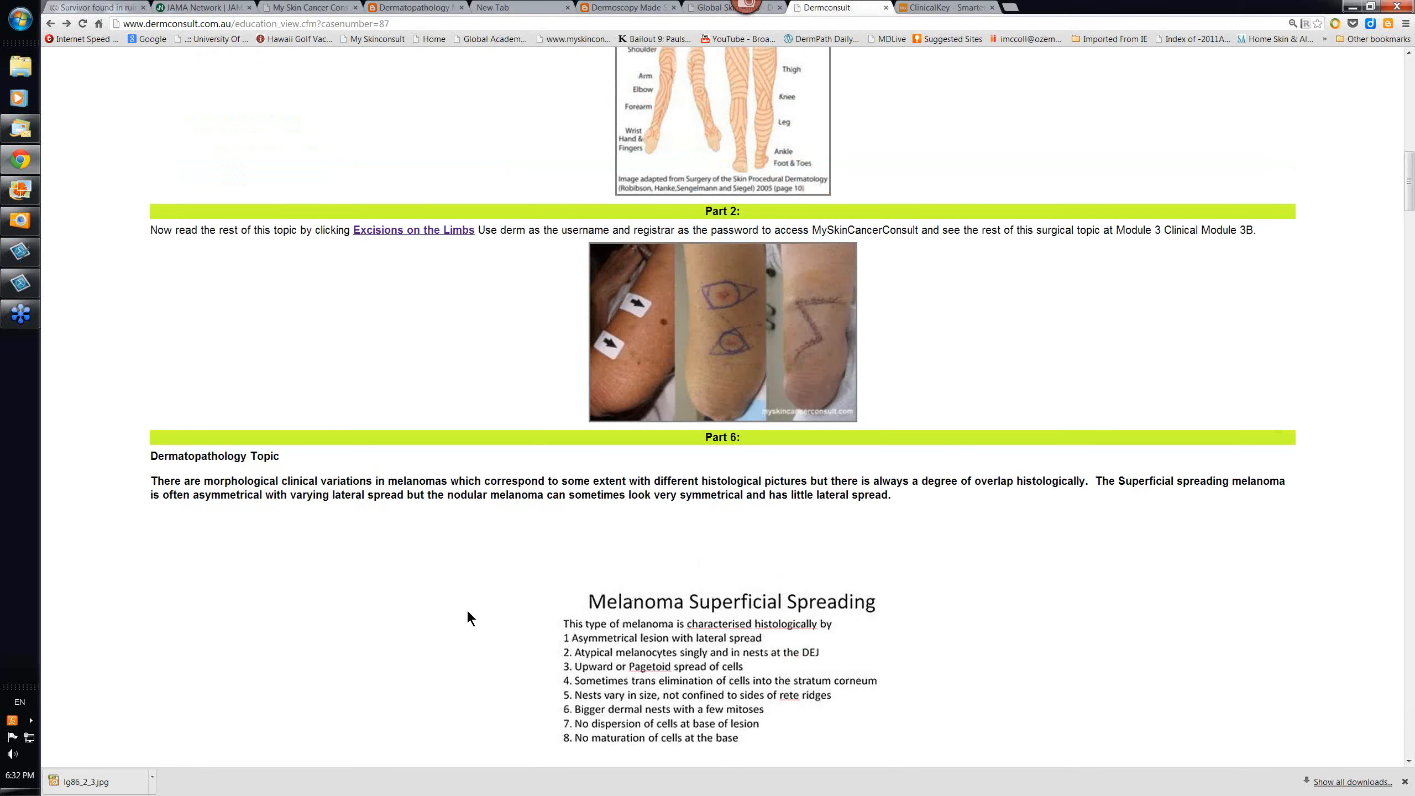
scroll(up, 3)
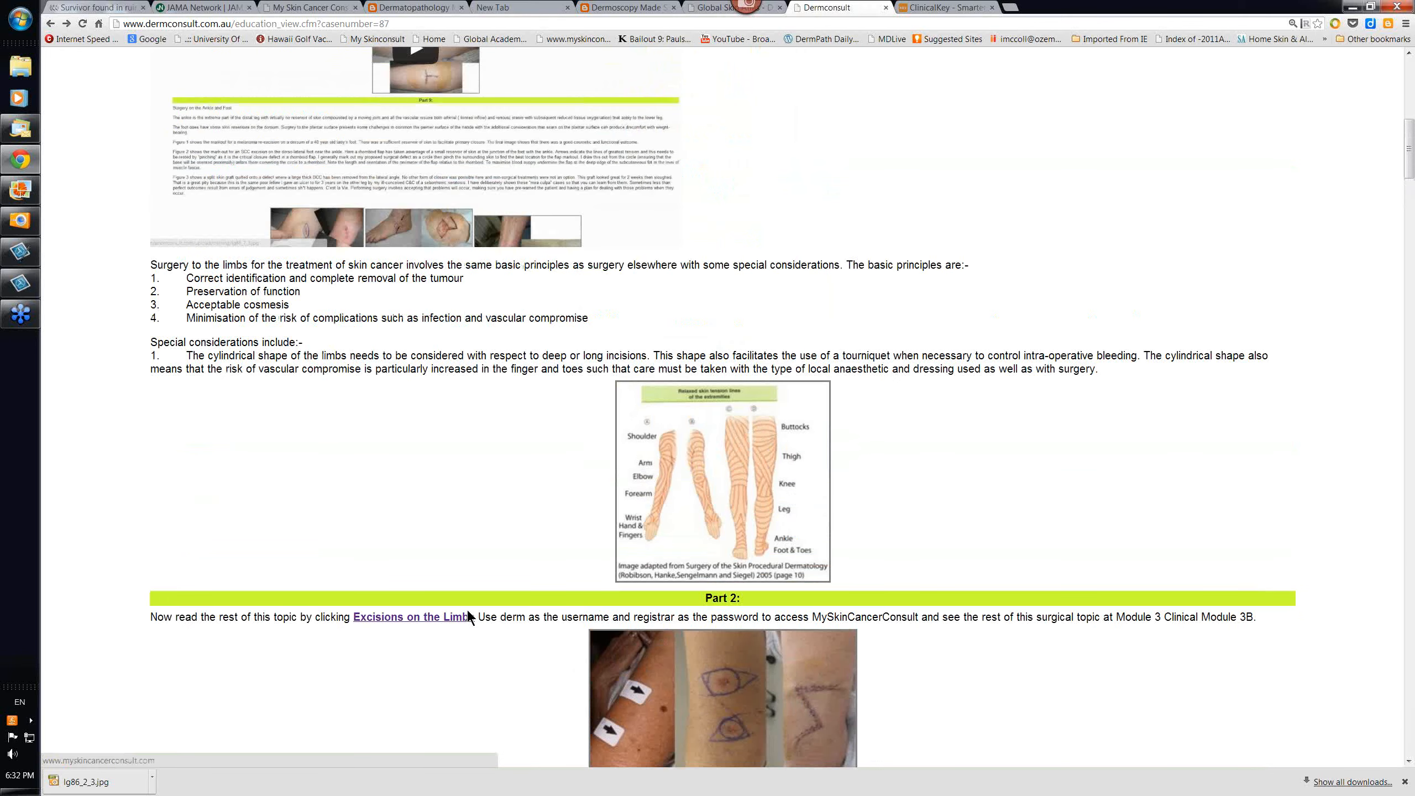
scroll(up, 3)
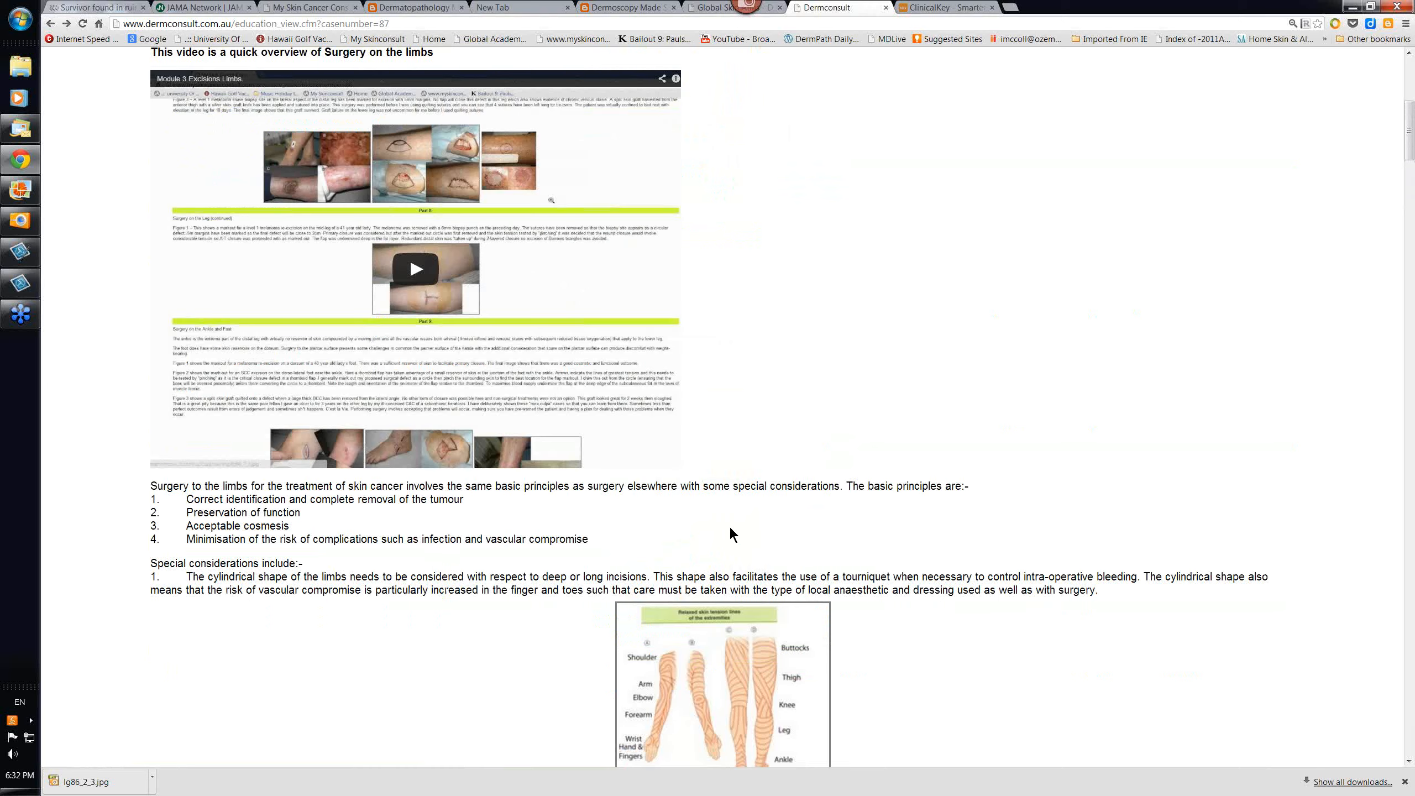
scroll(up, 3)
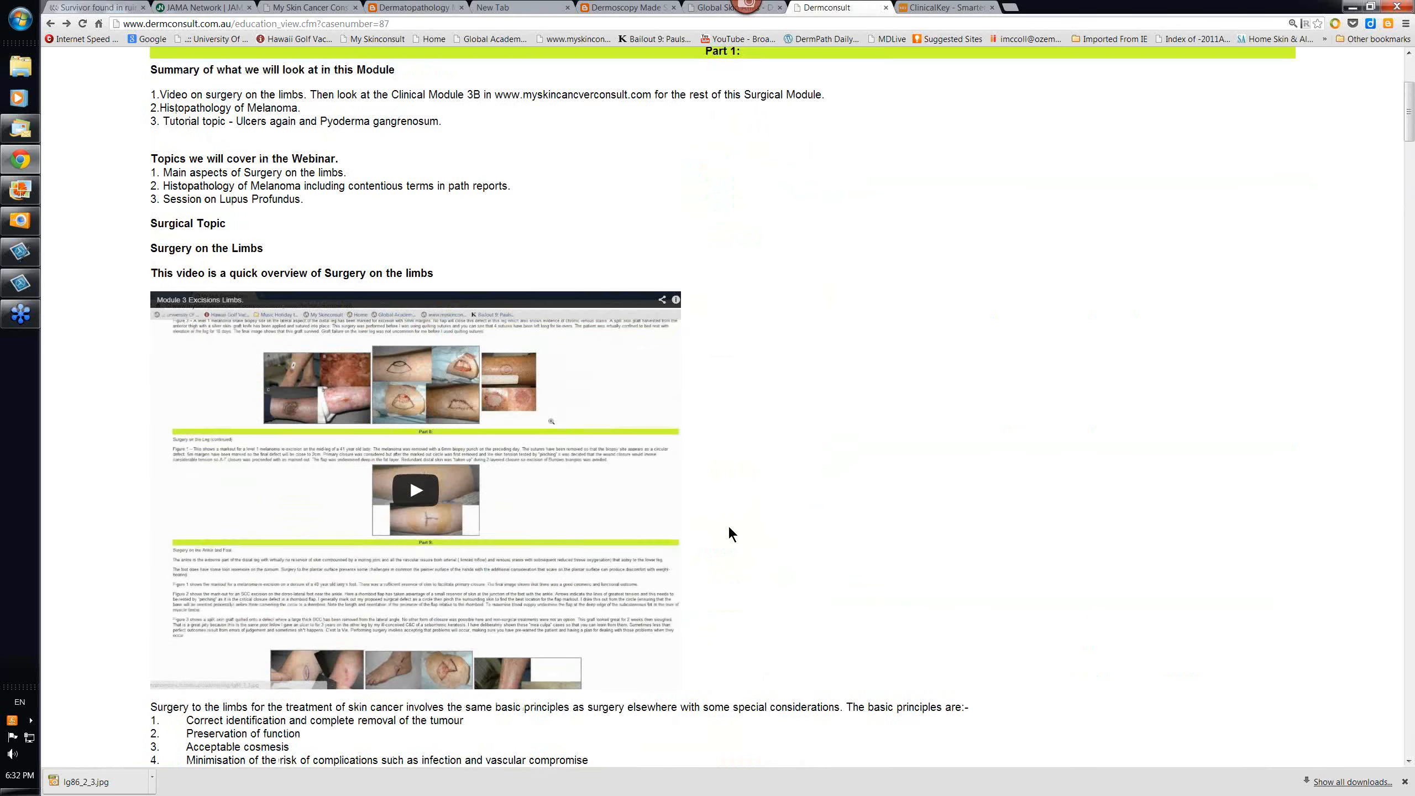
scroll(up, 3)
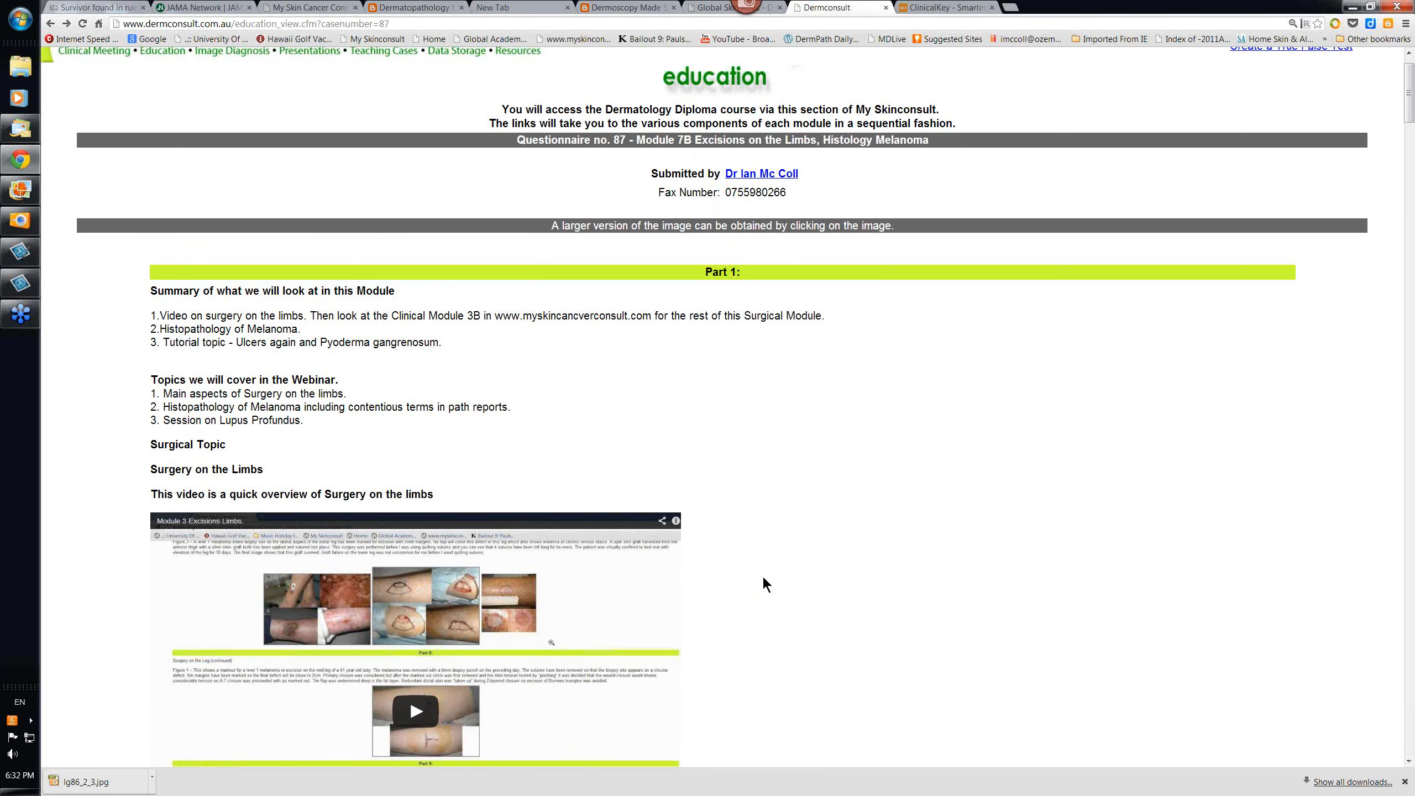
scroll(down, 3)
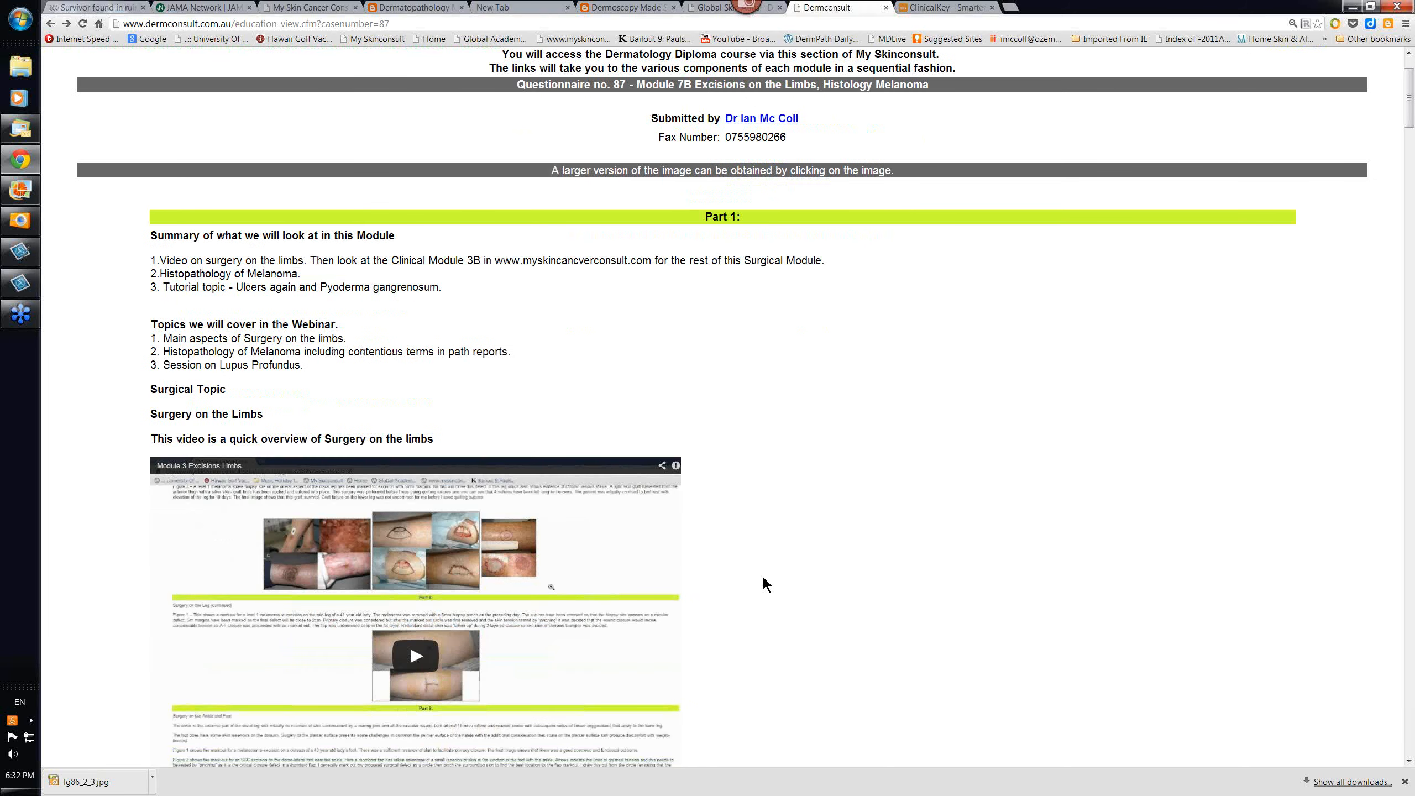
mouse_move(798, 541)
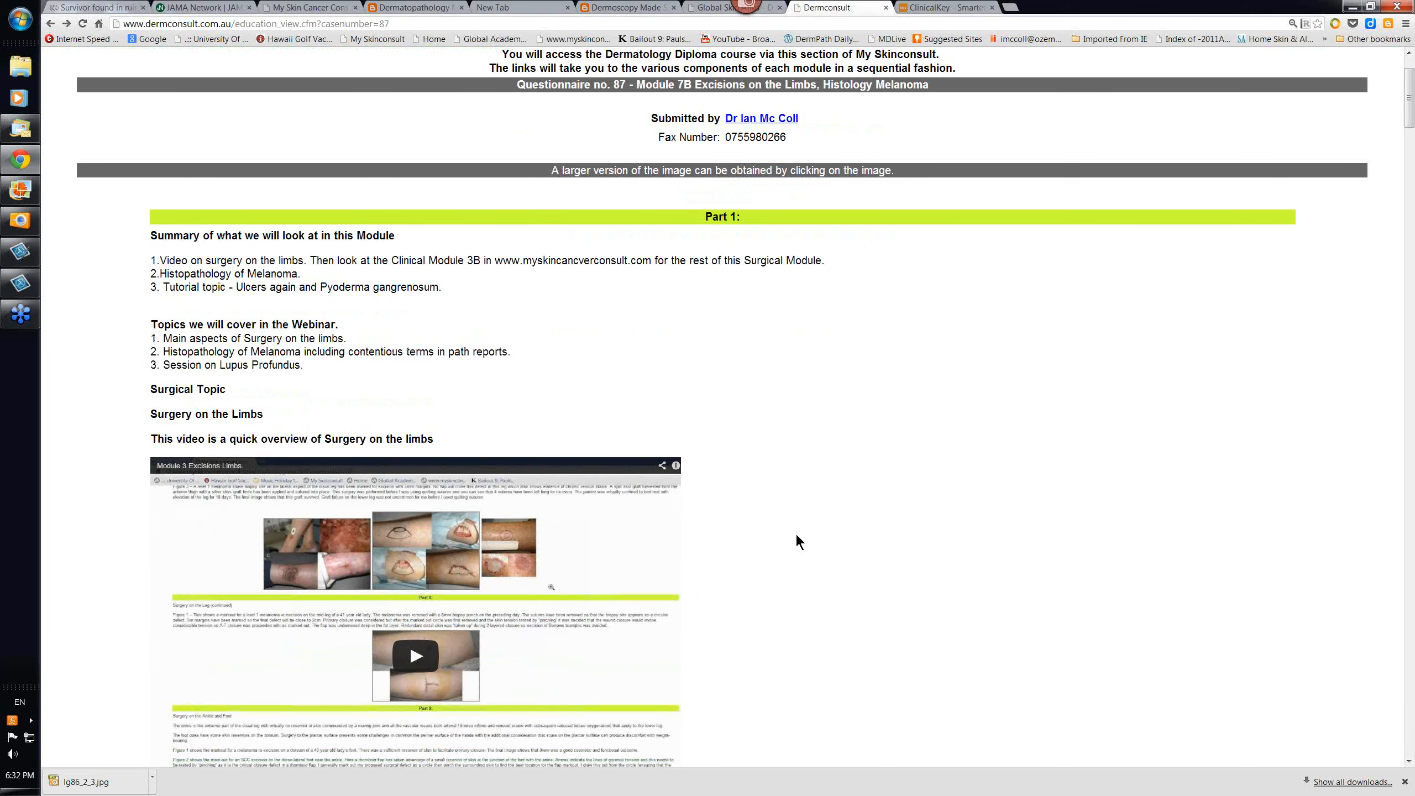